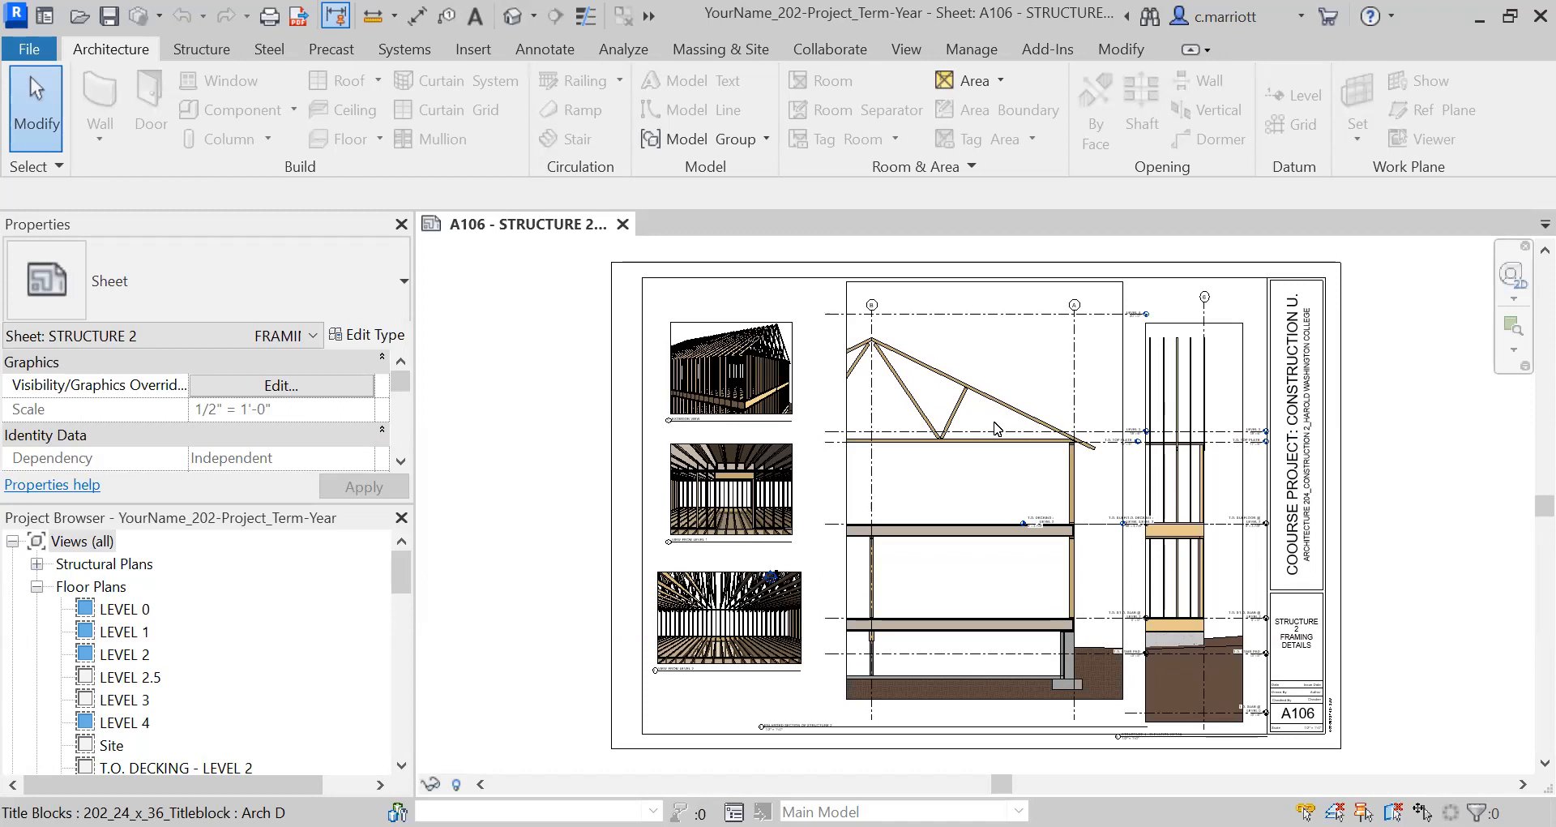
{"action": "mouse_move", "coordinate": [1212, 293]}
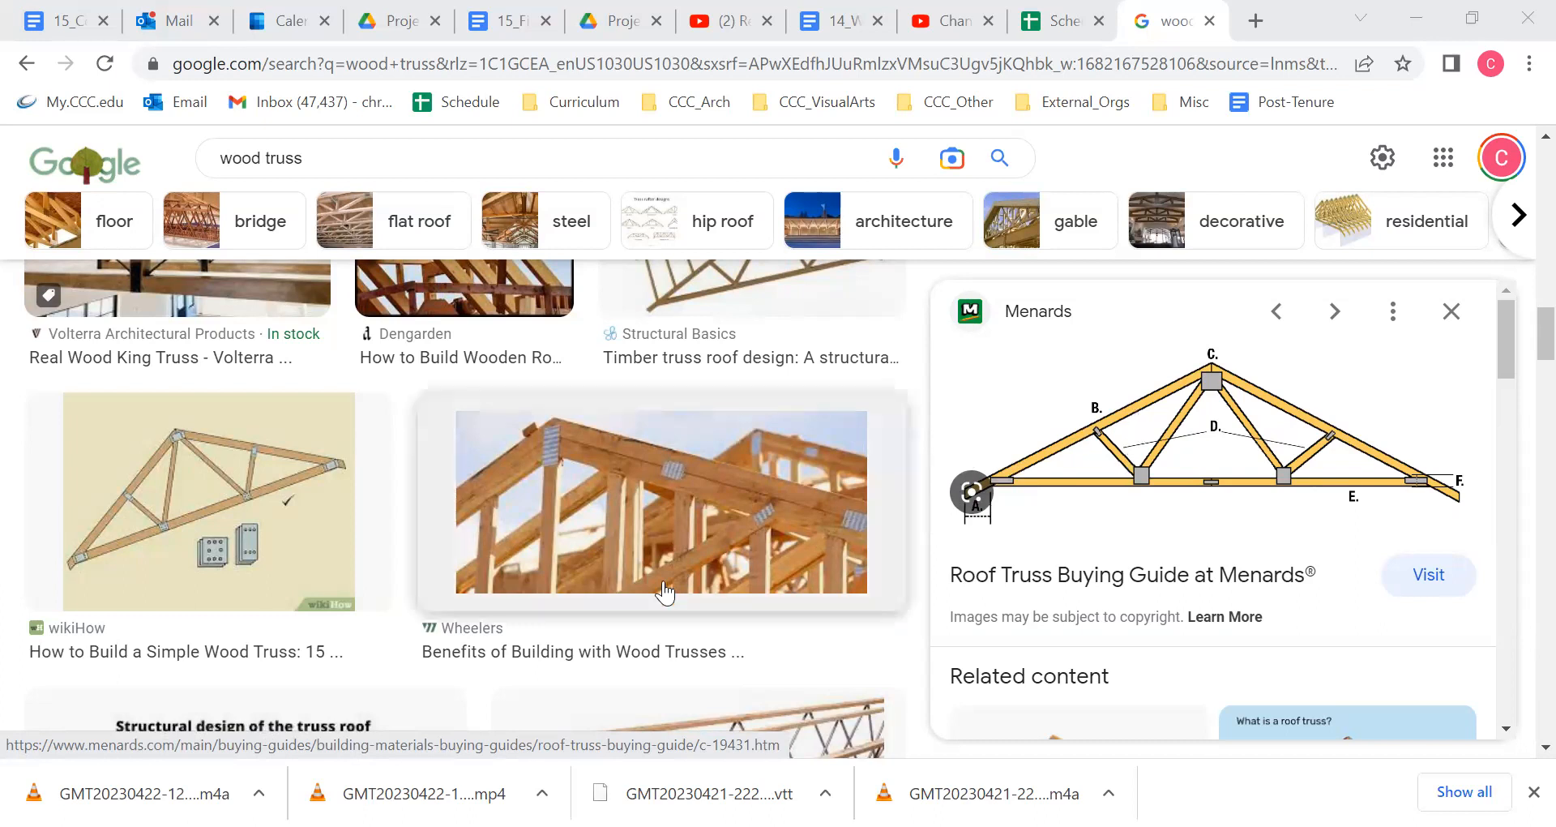
{"action": "mouse_move", "coordinate": [545, 442]}
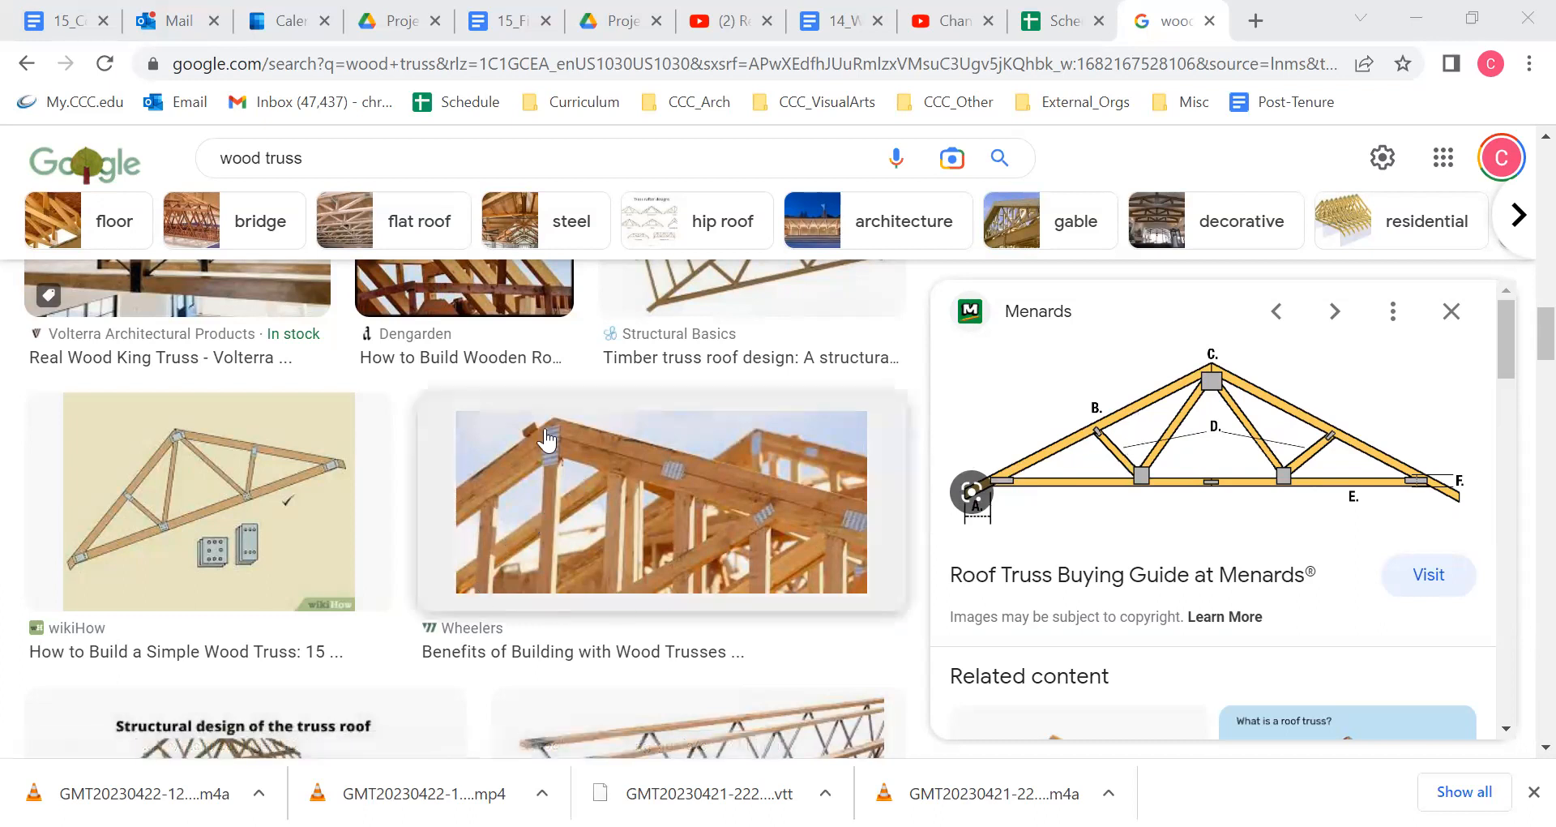
{"action": "mouse_move", "coordinate": [1080, 474]}
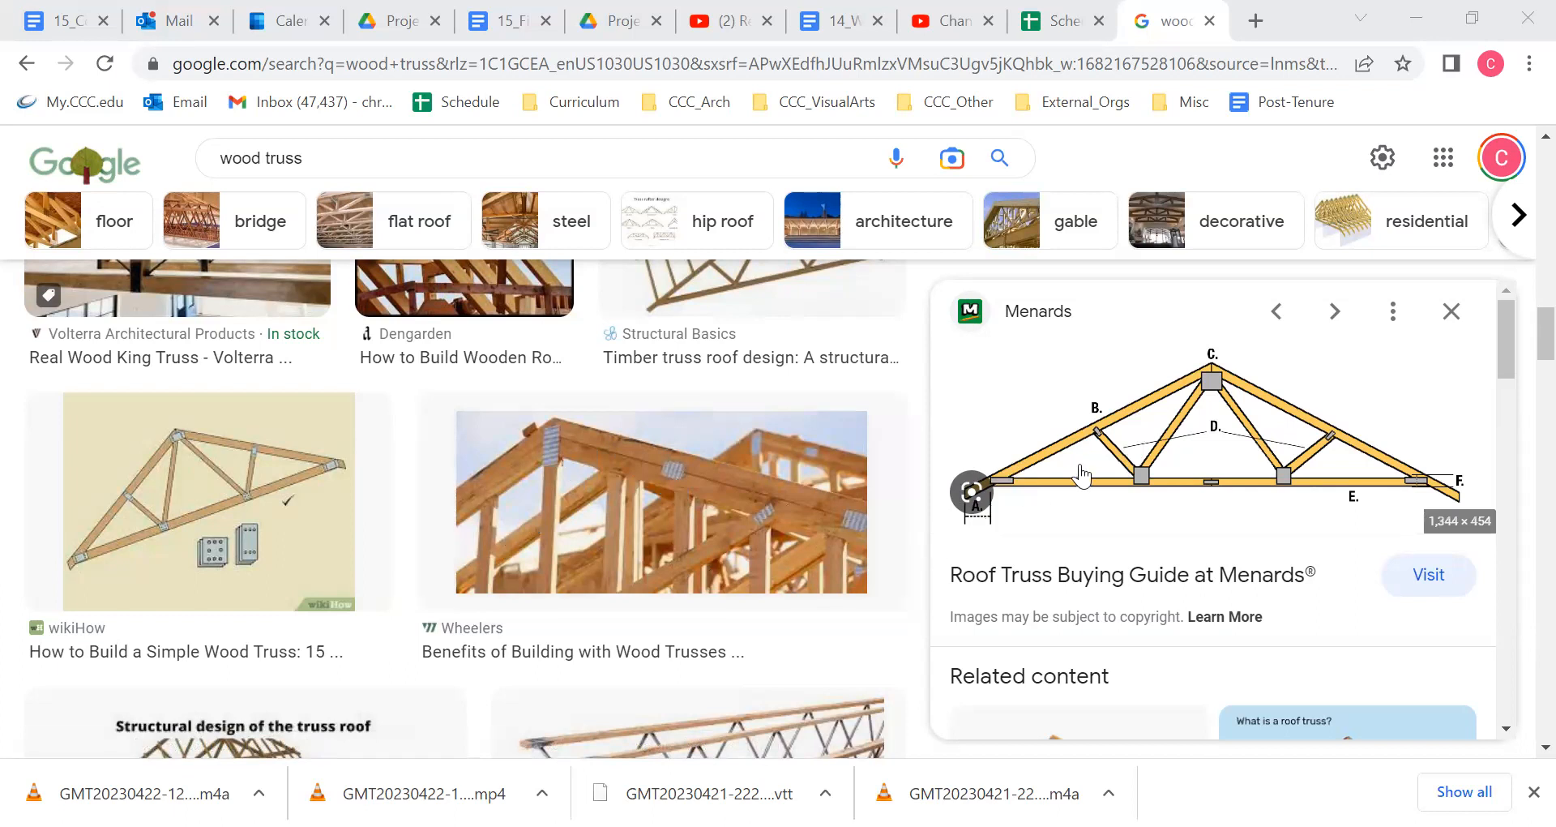
{"action": "mouse_move", "coordinate": [1195, 405]}
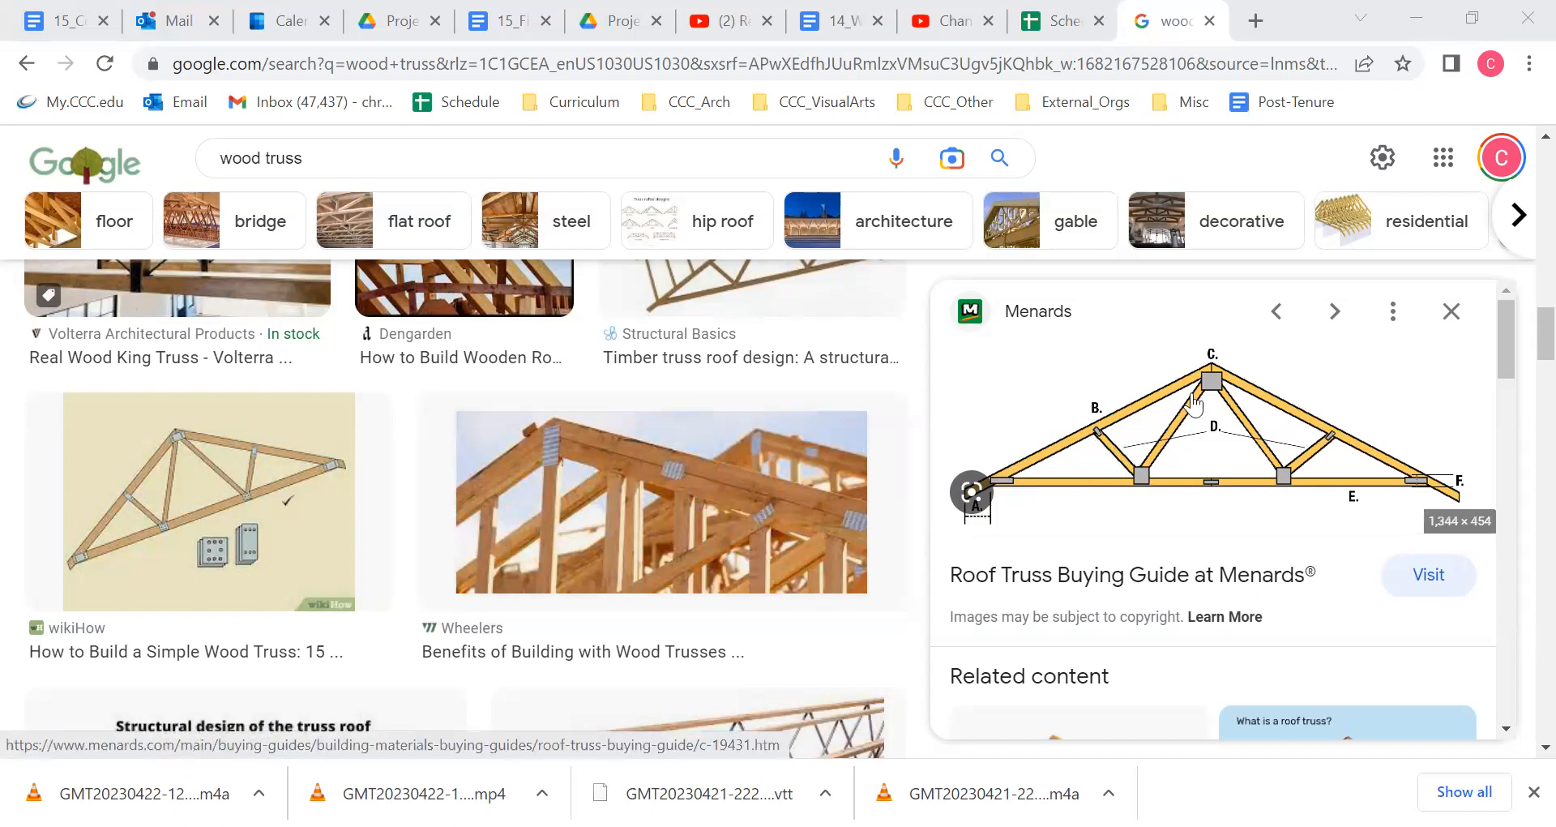
{"action": "mouse_move", "coordinate": [1092, 437]}
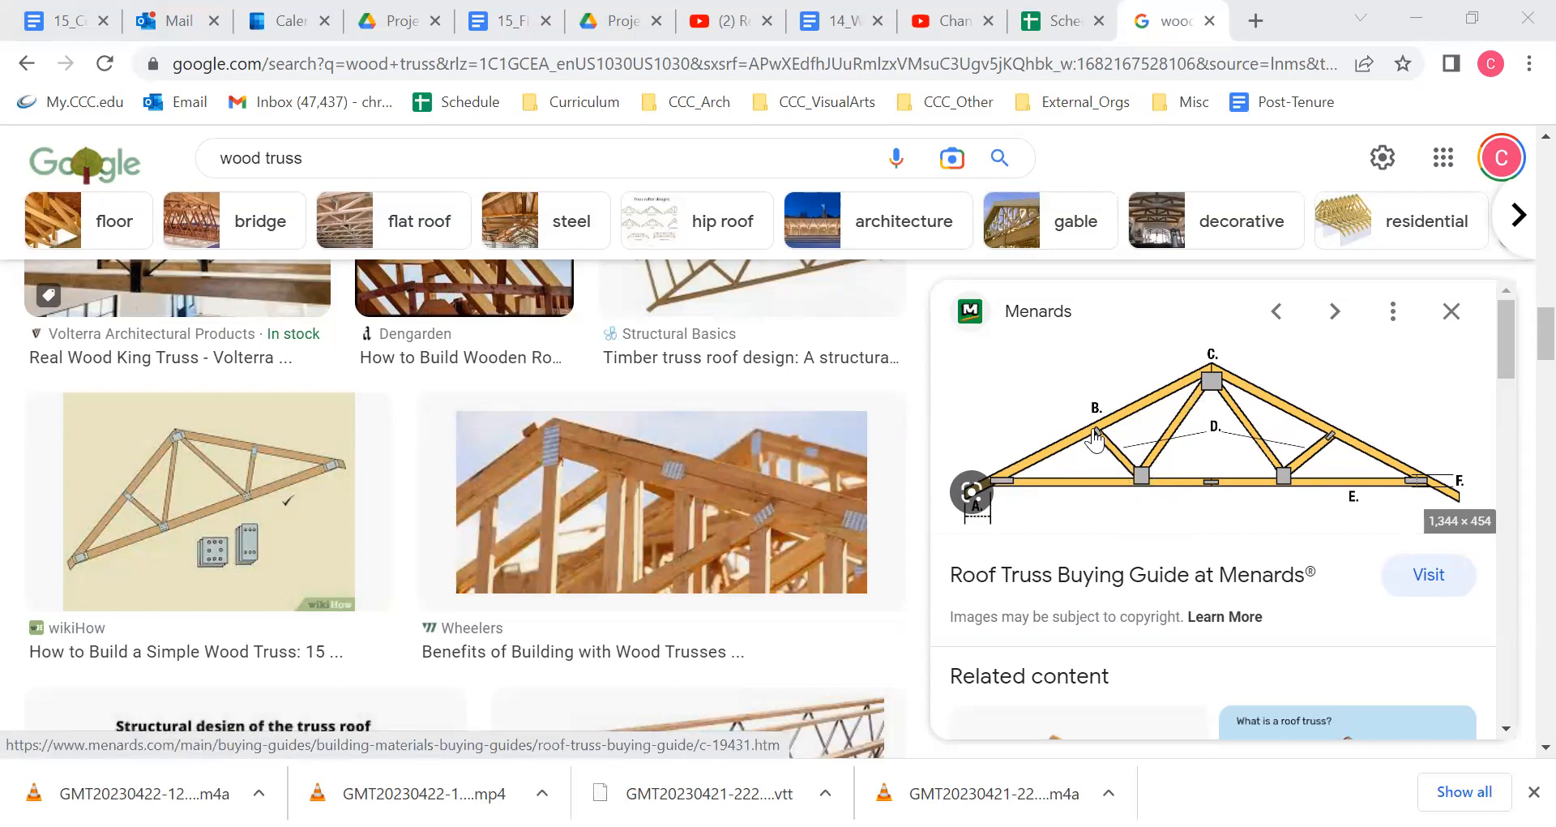
{"action": "mouse_move", "coordinate": [1211, 407]}
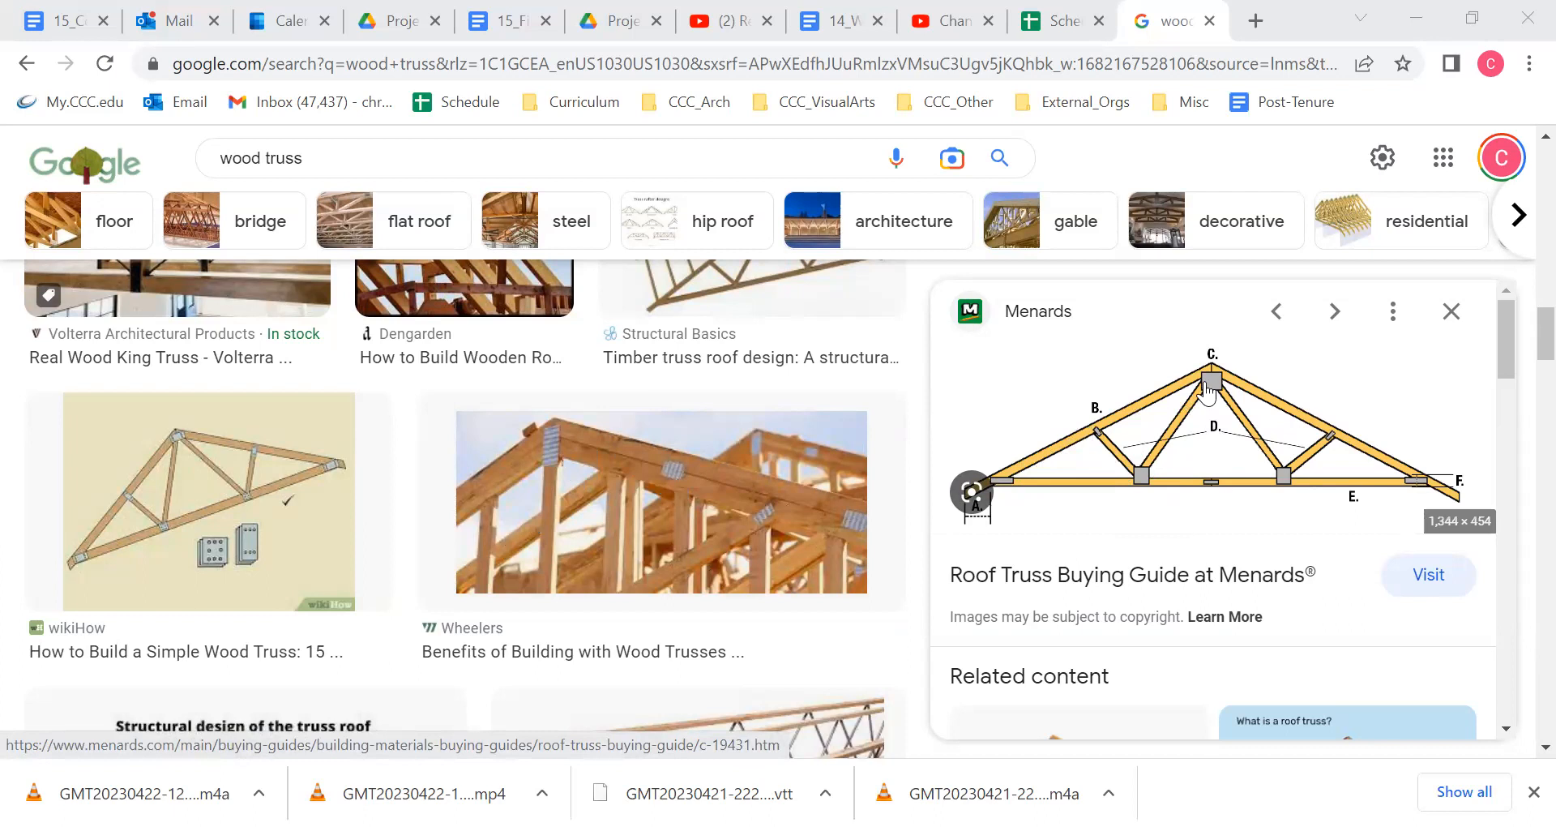
{"action": "mouse_move", "coordinate": [837, 328]}
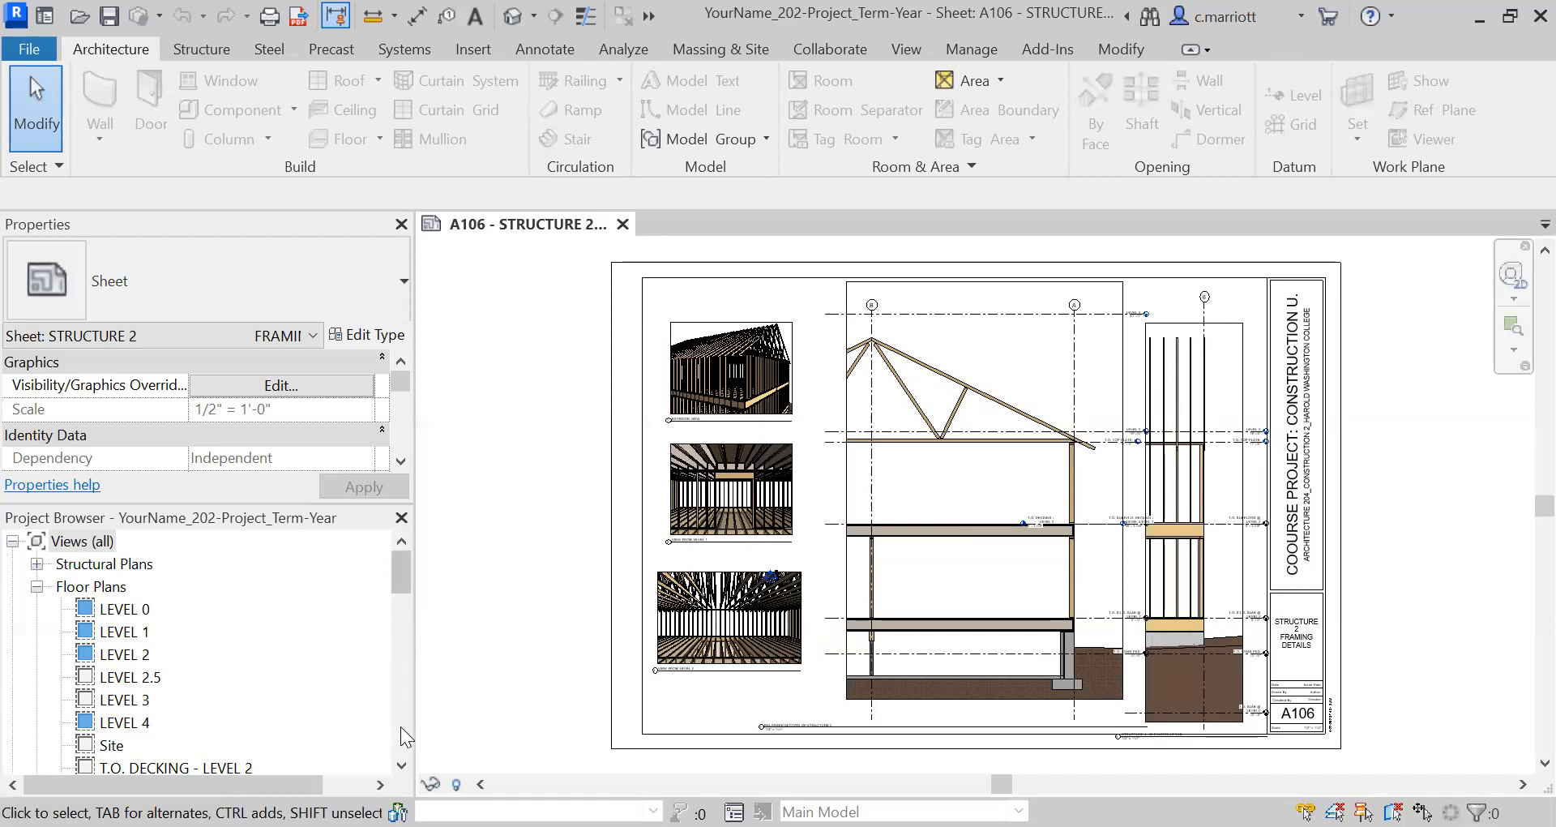
Scroll to Sections and open the Enlarged Section of Structure 2 view
{"action": "scroll", "scroll_direction": "down", "scroll_amount": 3}
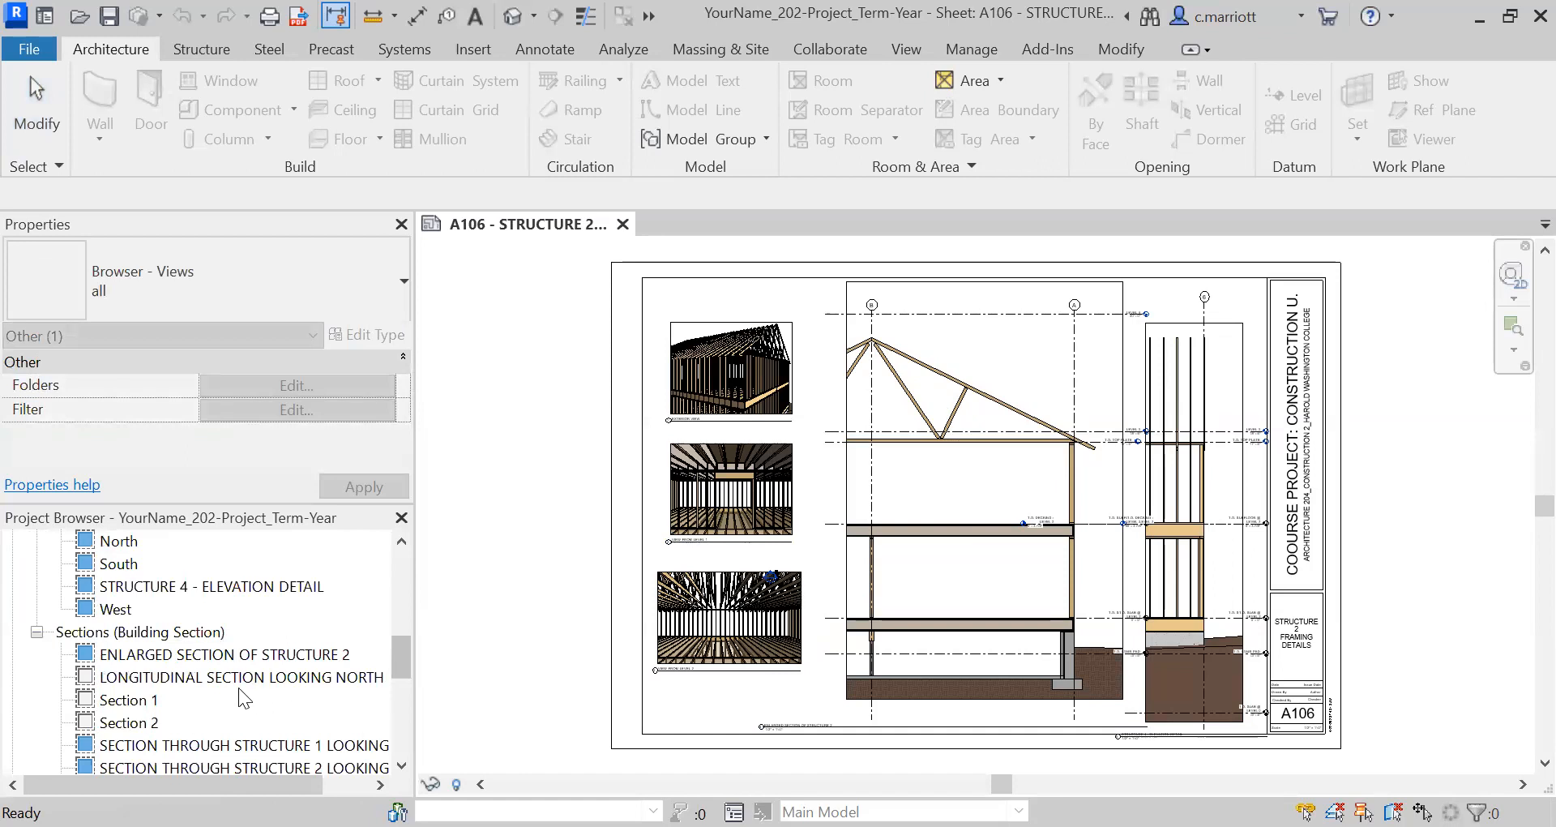
{"action": "double_click", "coordinate": [224, 654]}
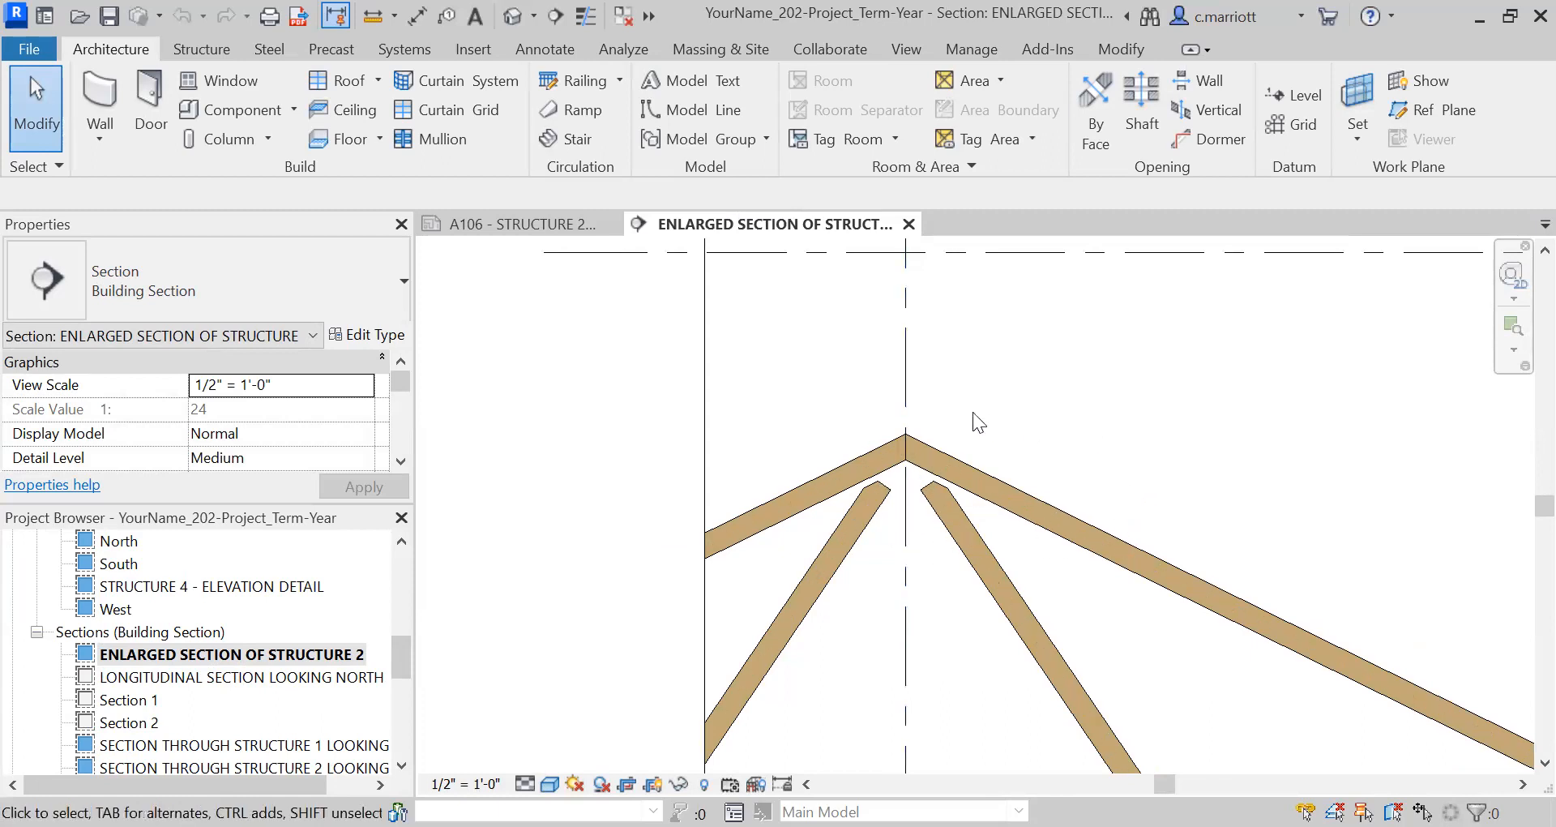
{"action": "mouse_move", "coordinate": [826, 300]}
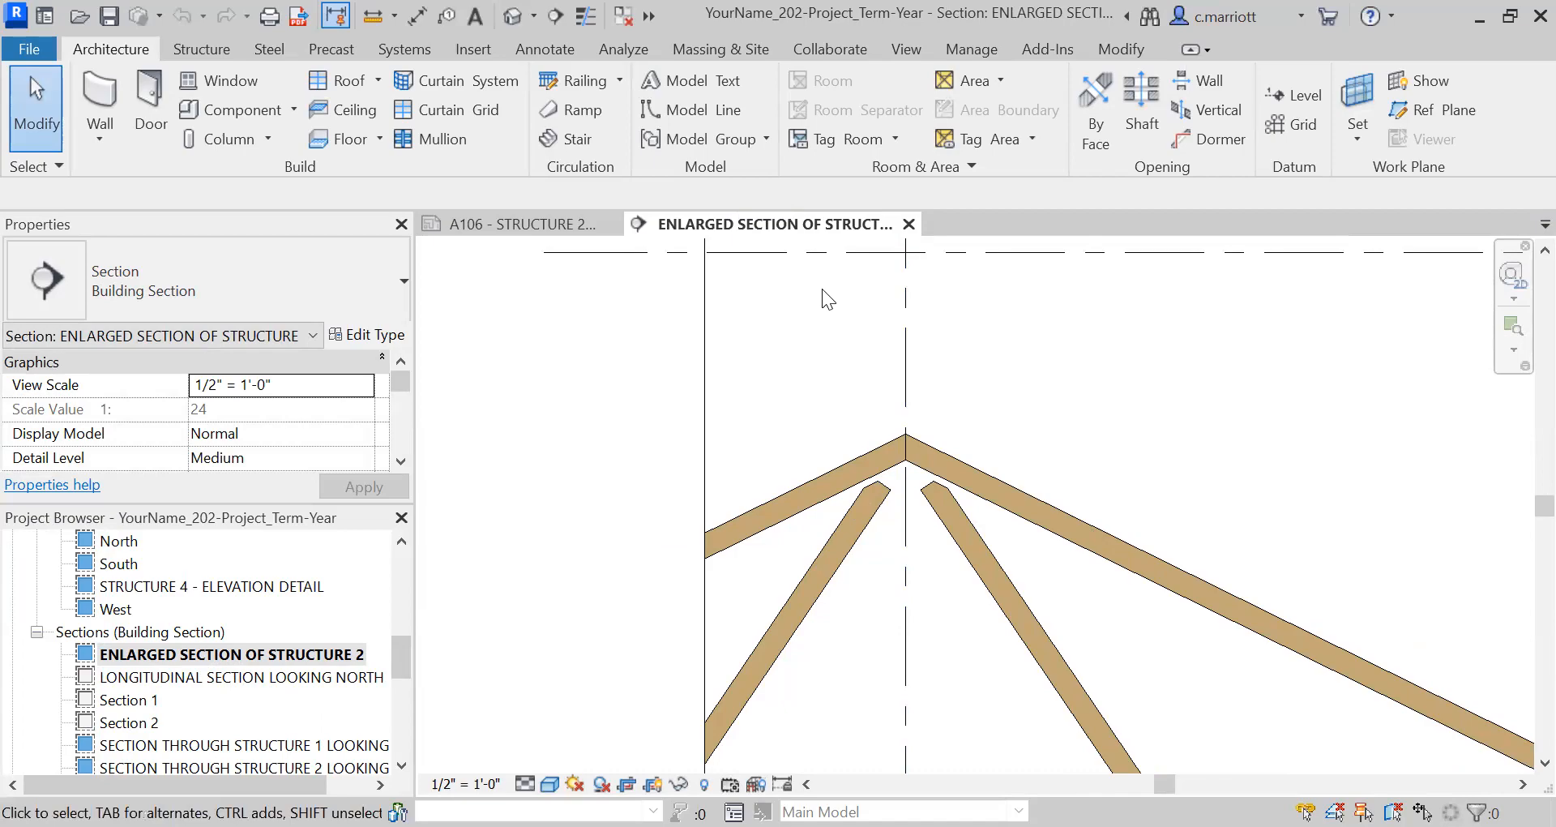
Start a filled region with Solid White fill and a Thin Lines boundary
{"action": "left_click", "coordinate": [544, 49]}
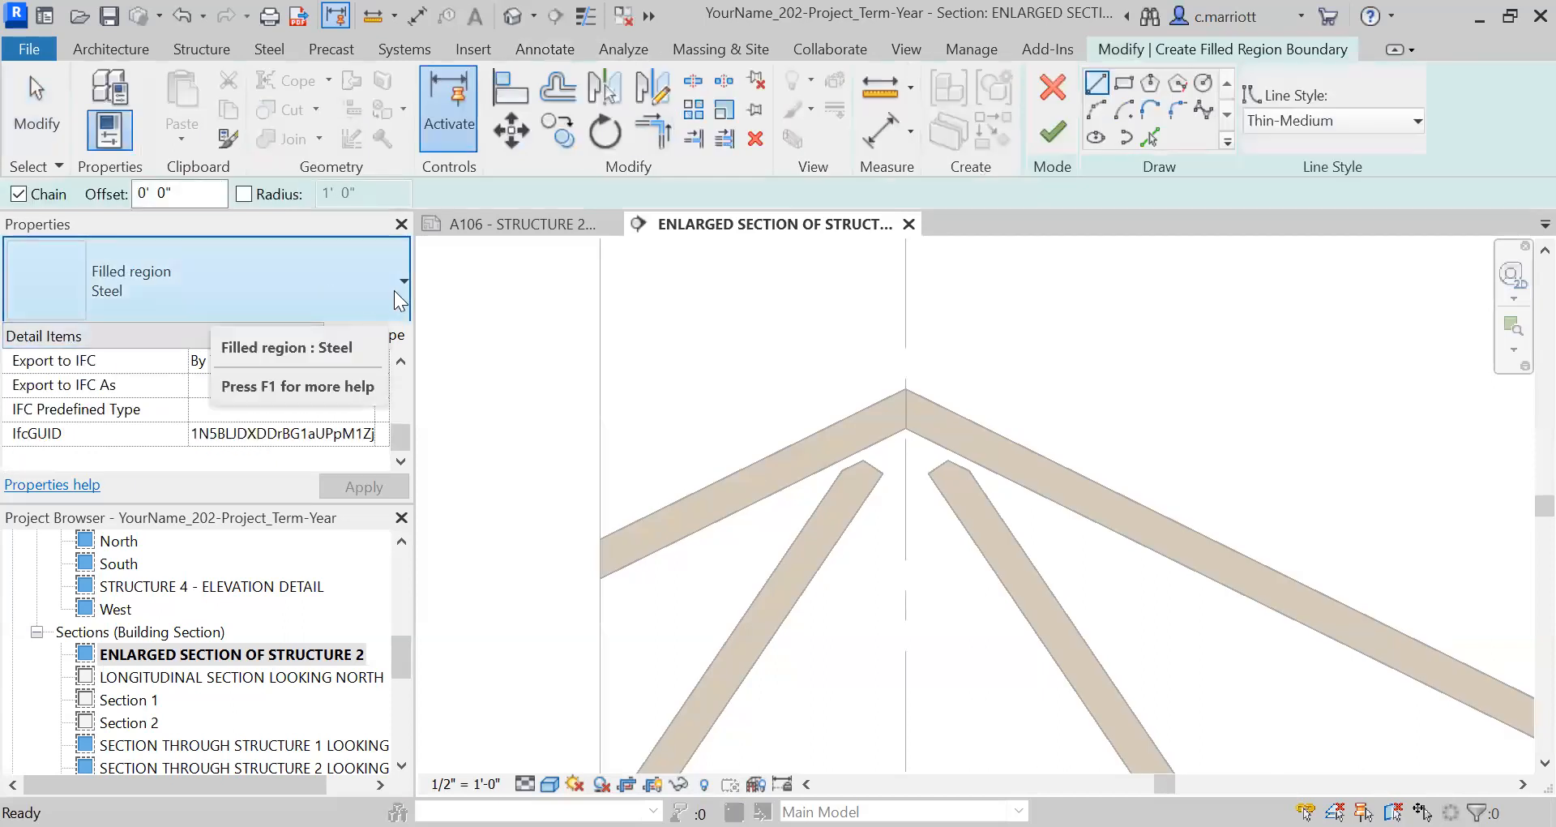
{"action": "left_click", "coordinate": [402, 278]}
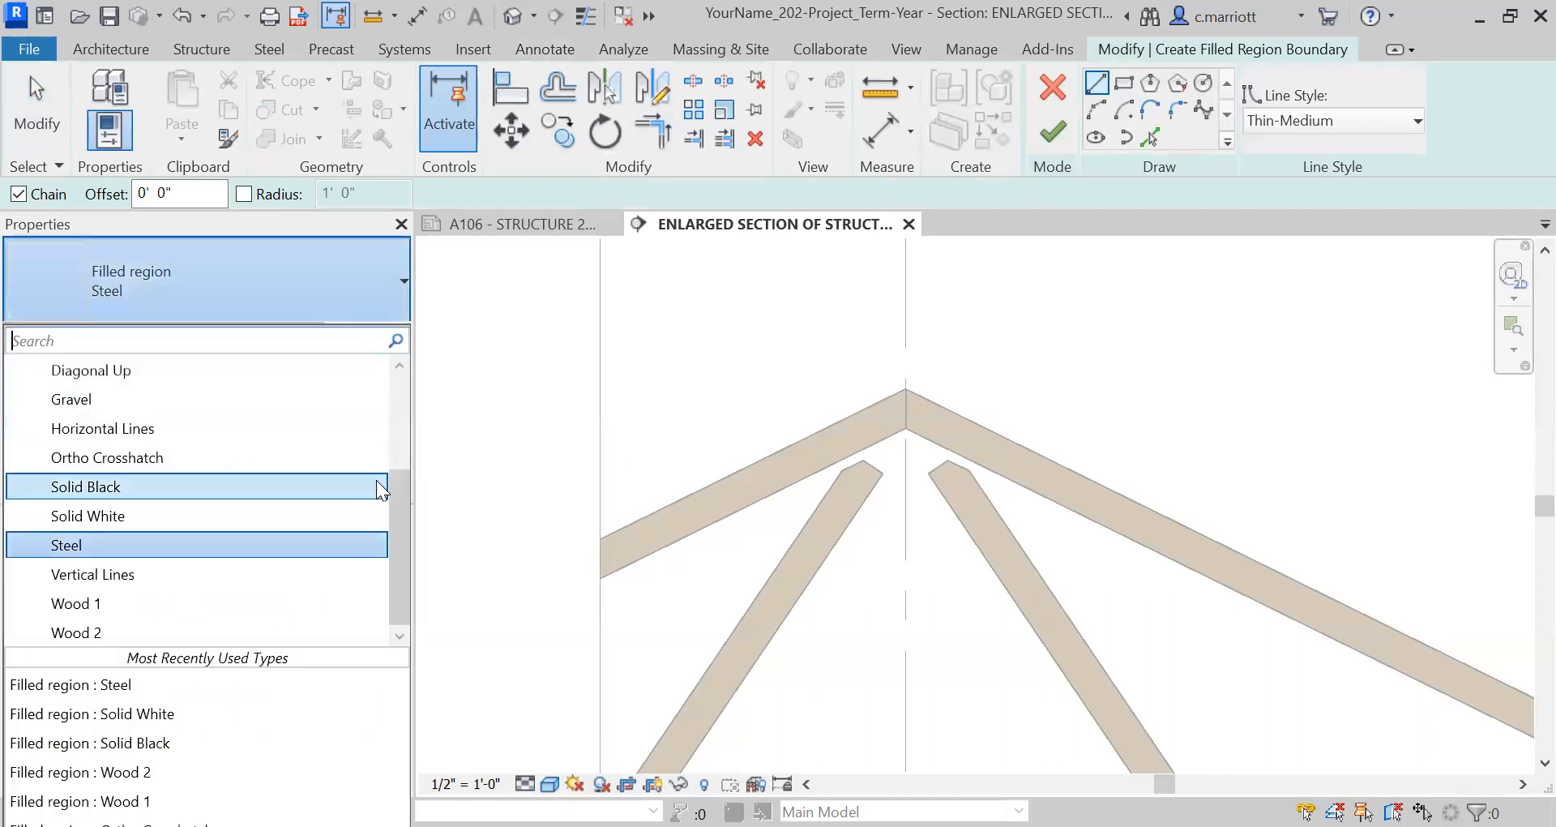
{"action": "mouse_move", "coordinate": [332, 544]}
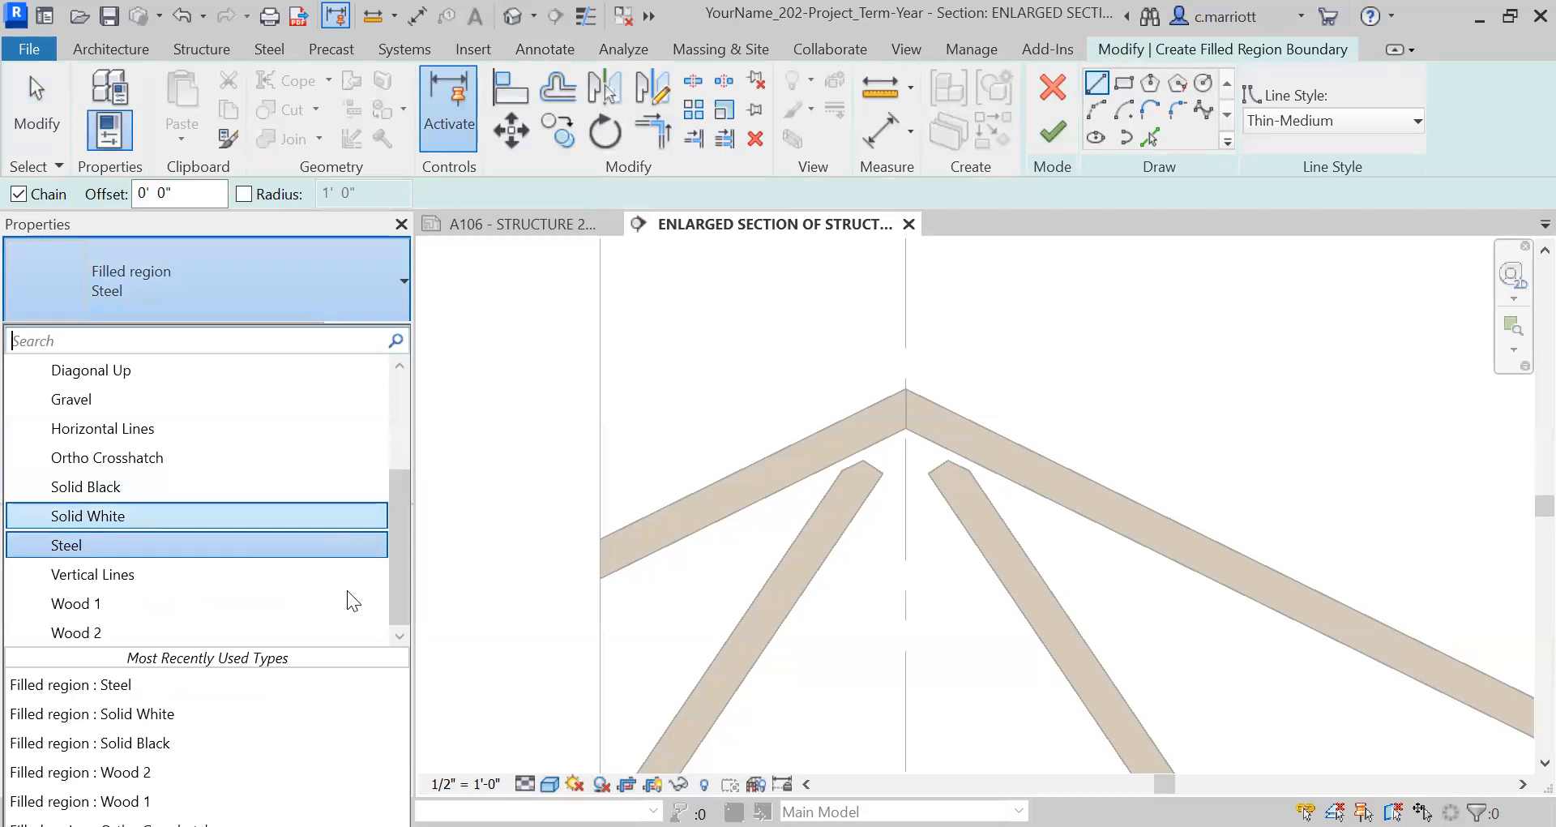
{"action": "left_click", "coordinate": [88, 516]}
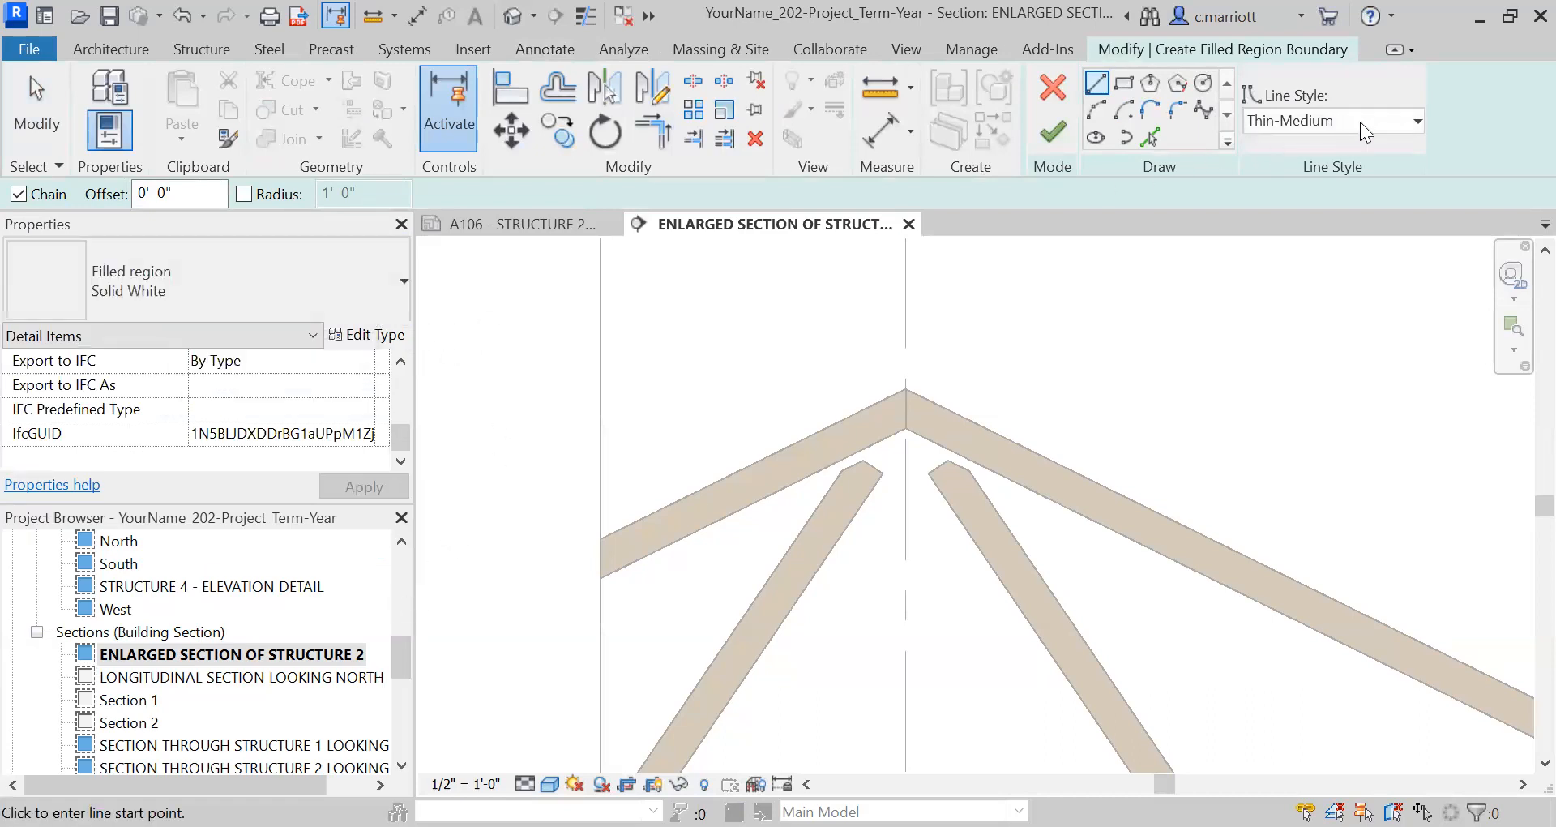
{"action": "left_click", "coordinate": [1418, 120]}
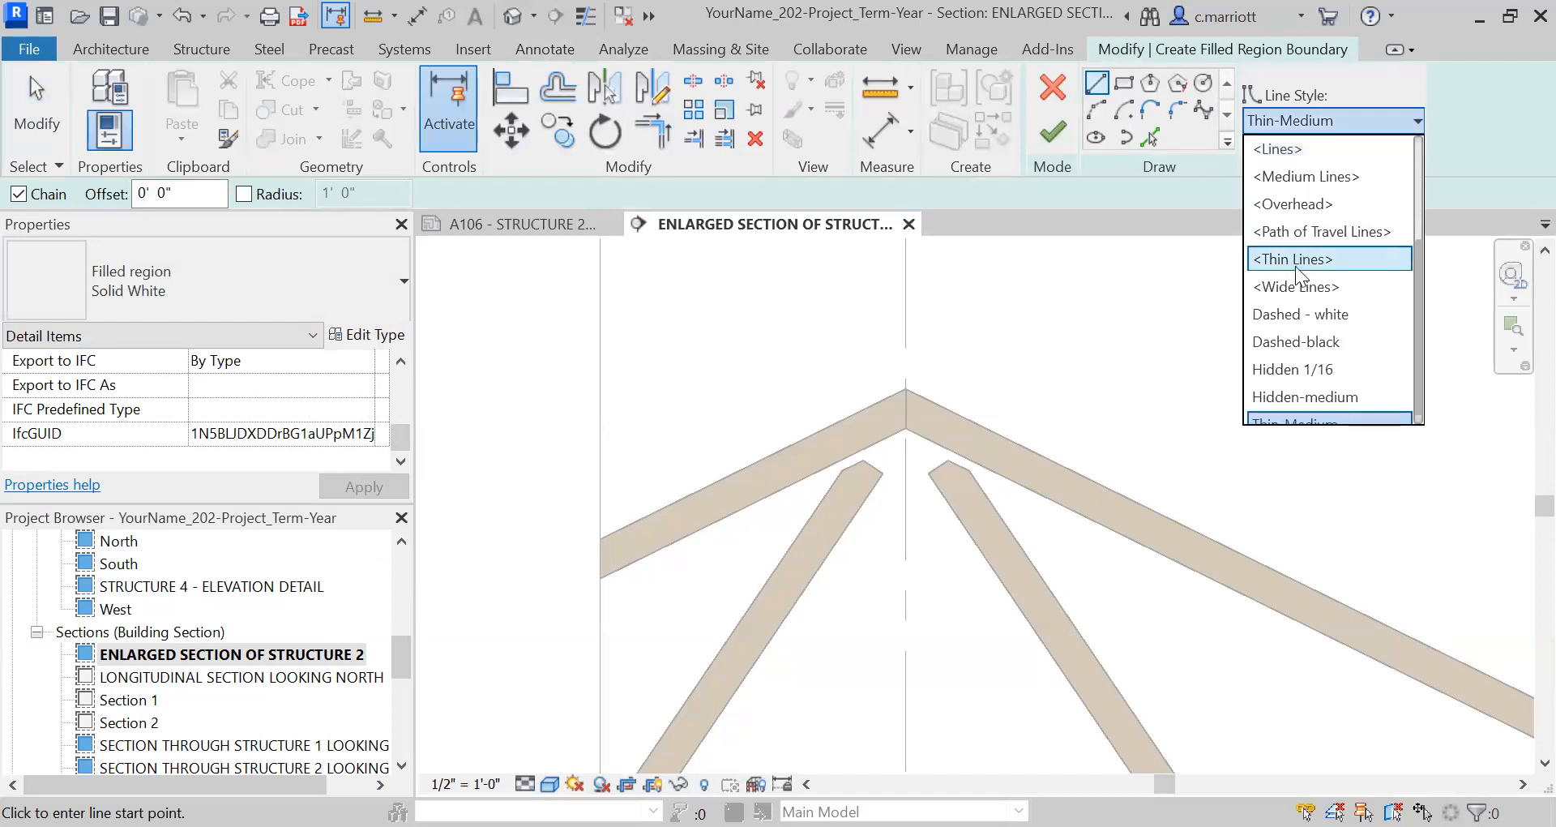
{"action": "left_click", "coordinate": [1291, 259]}
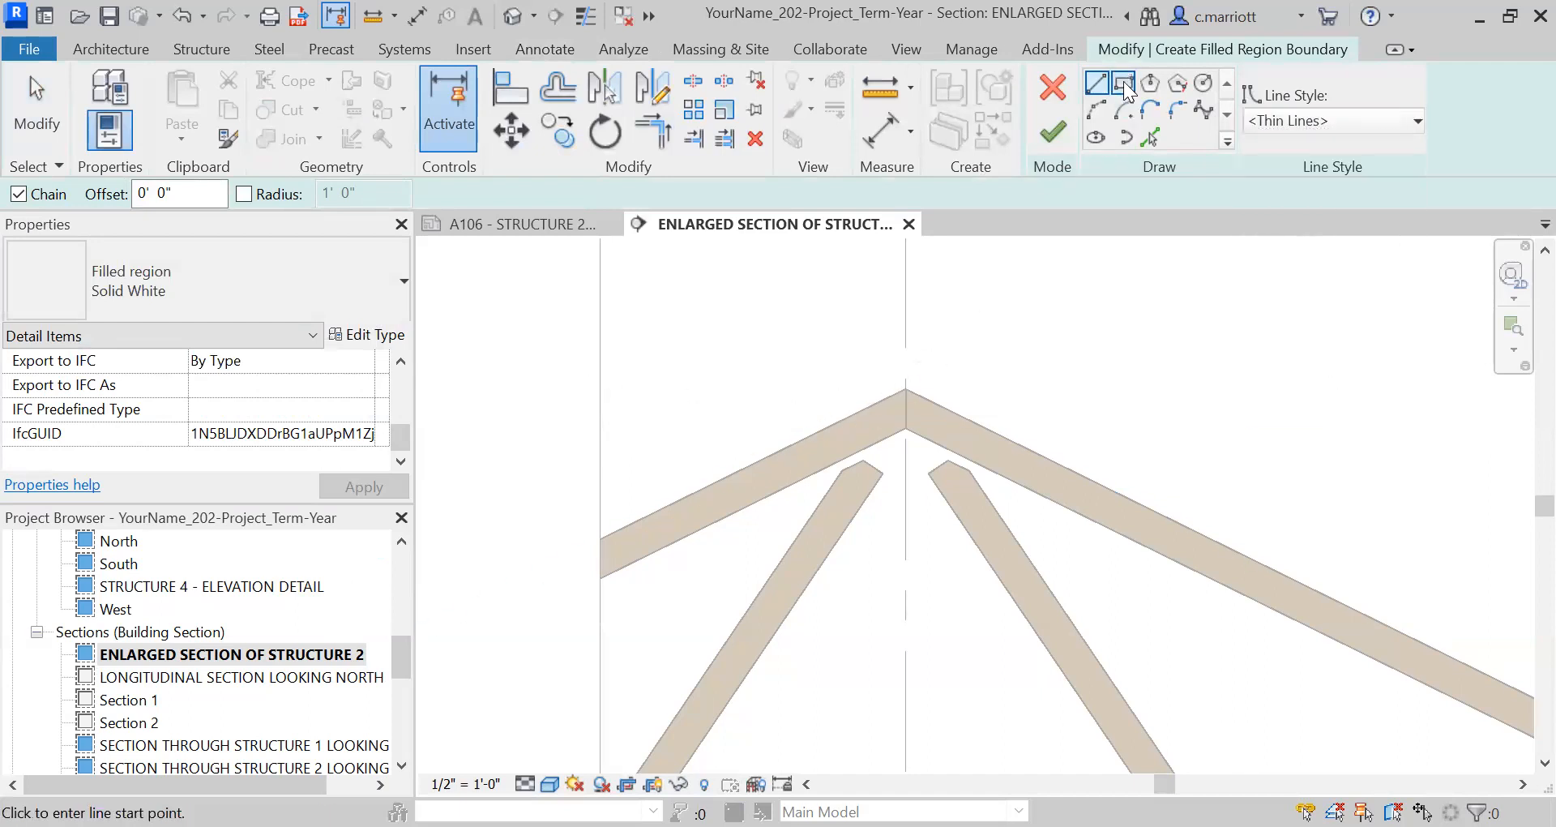
Sketch a rectangle around the rafter apex and finish the region
{"action": "left_click", "coordinate": [1121, 82]}
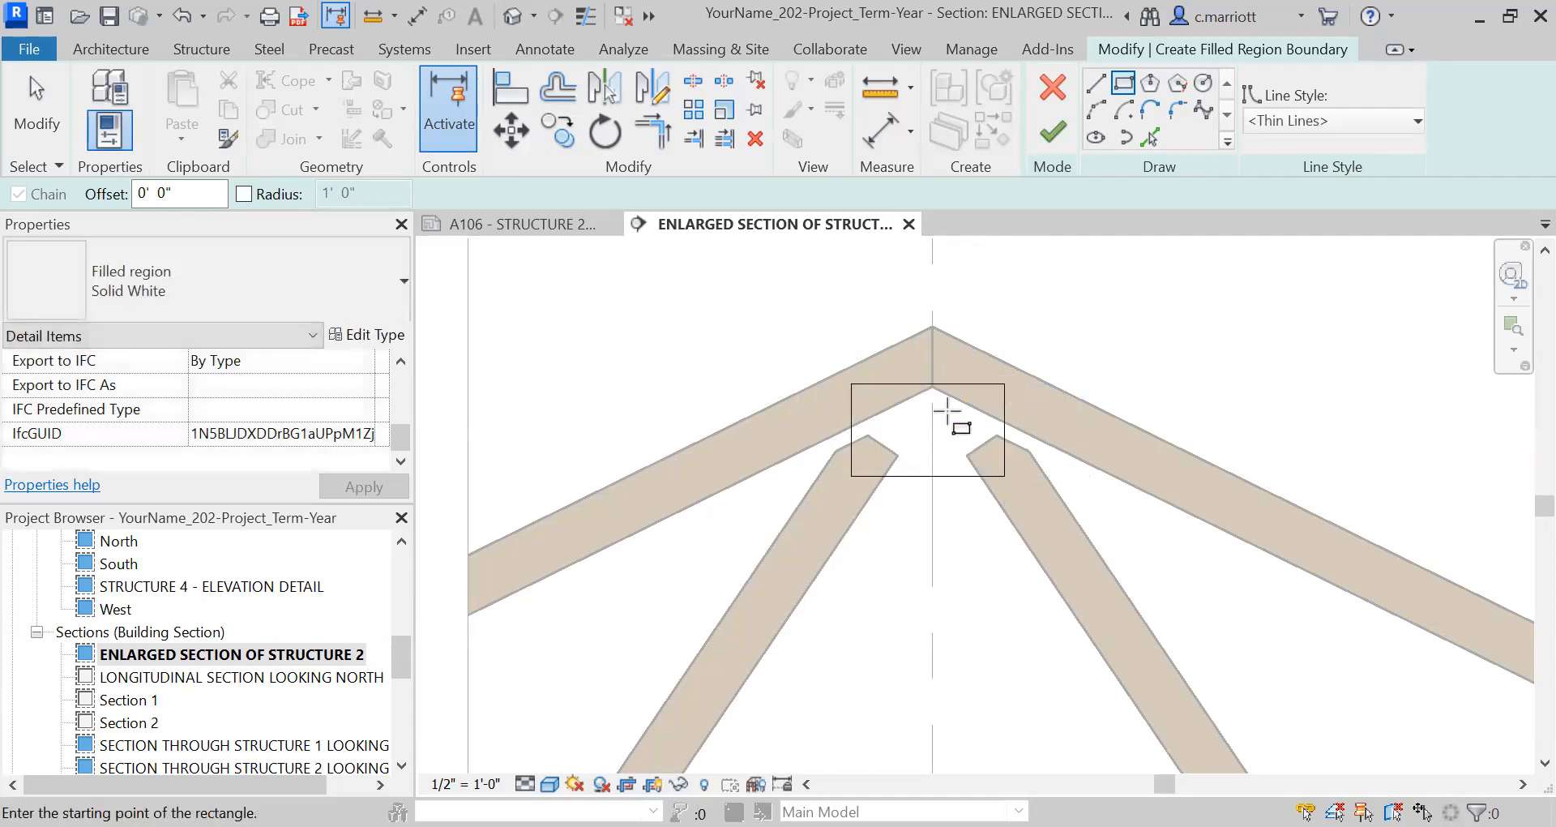
{"action": "left_click", "coordinate": [947, 390]}
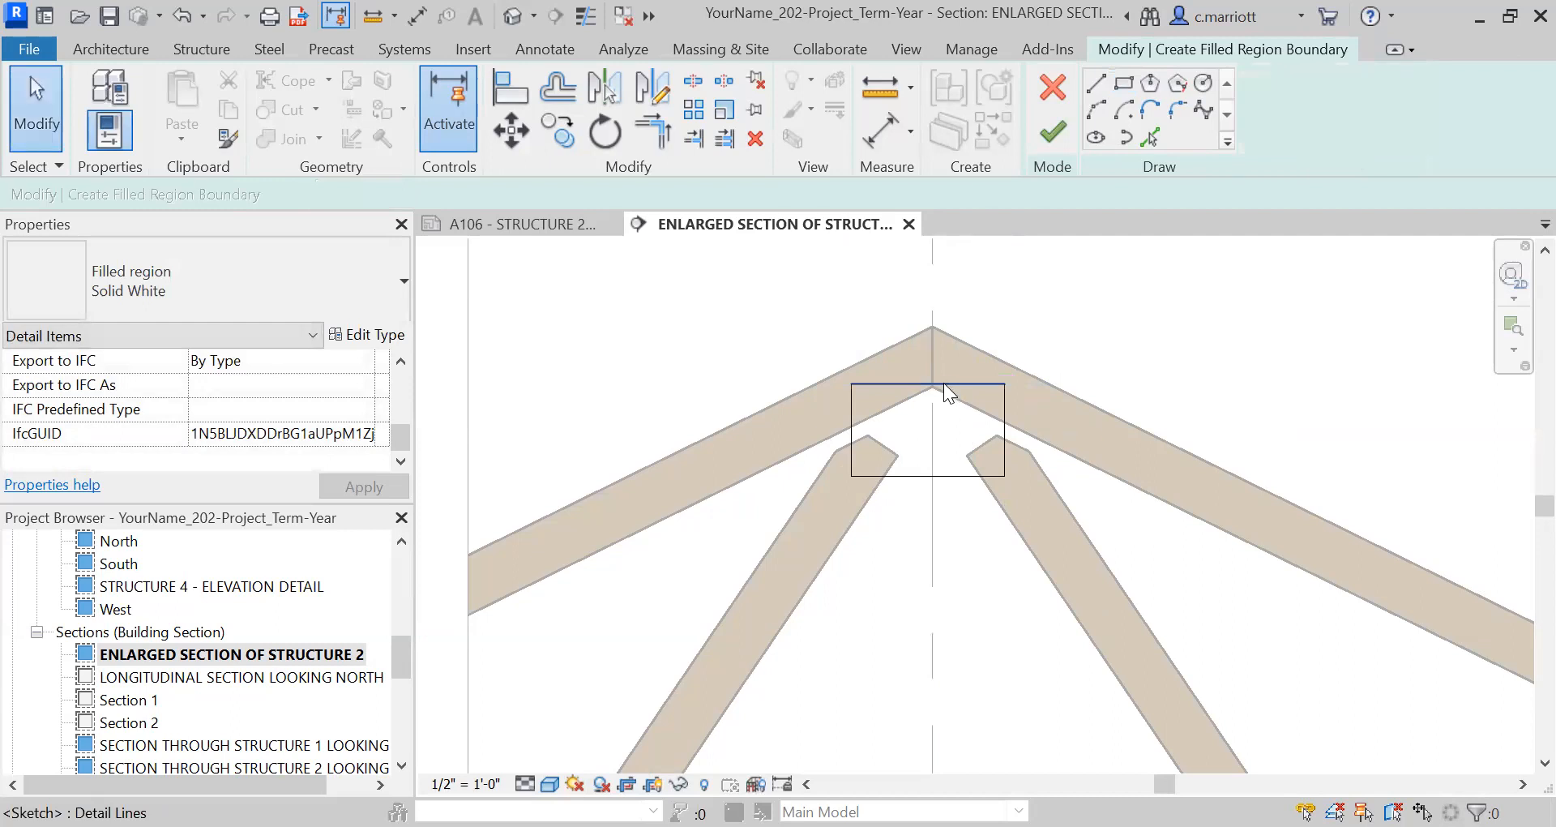
{"action": "left_click", "coordinate": [928, 376]}
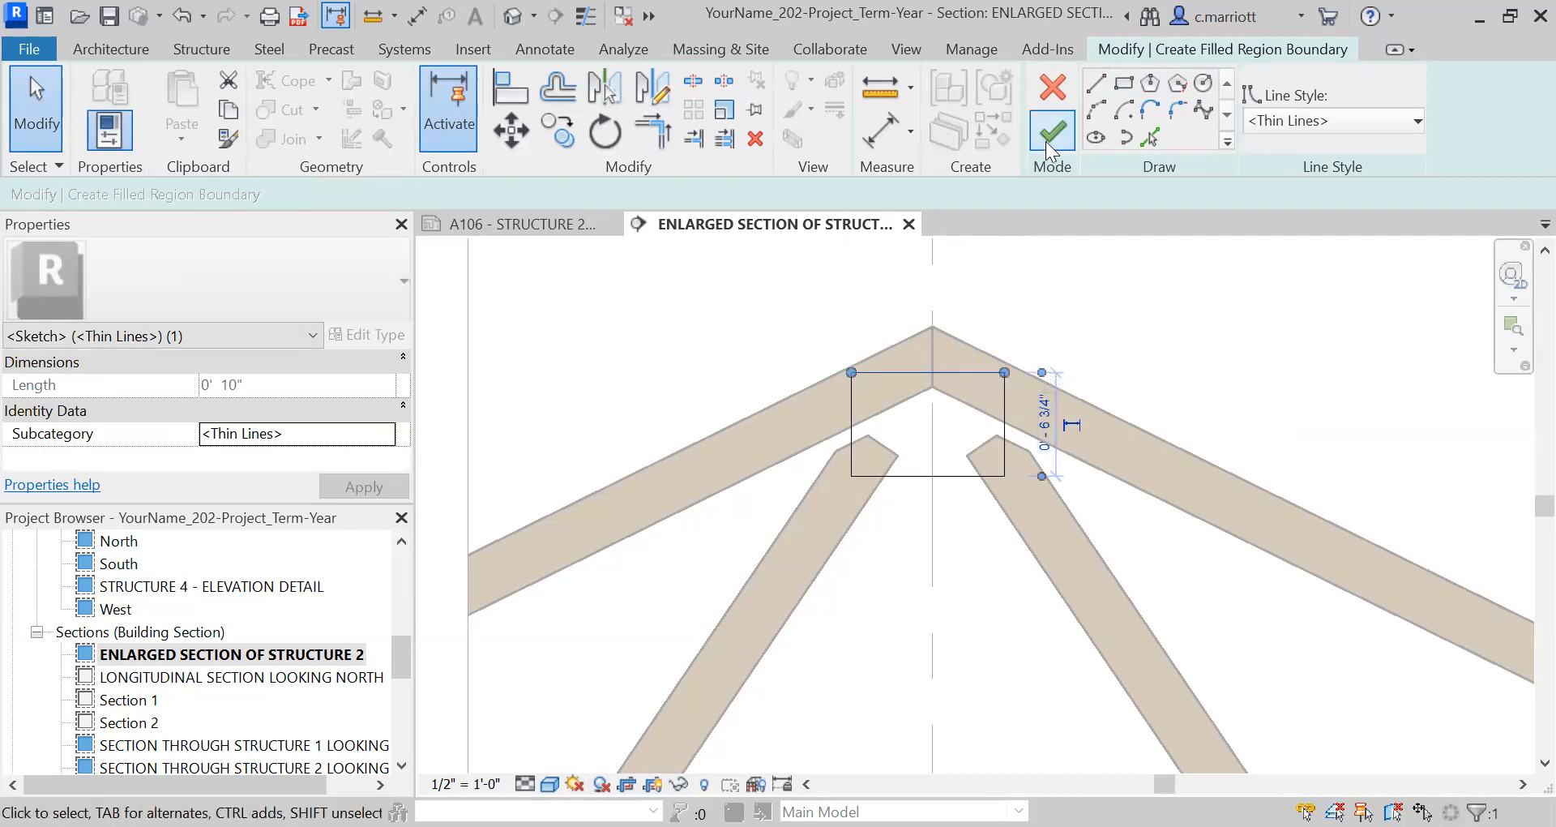
{"action": "left_click", "coordinate": [1051, 132]}
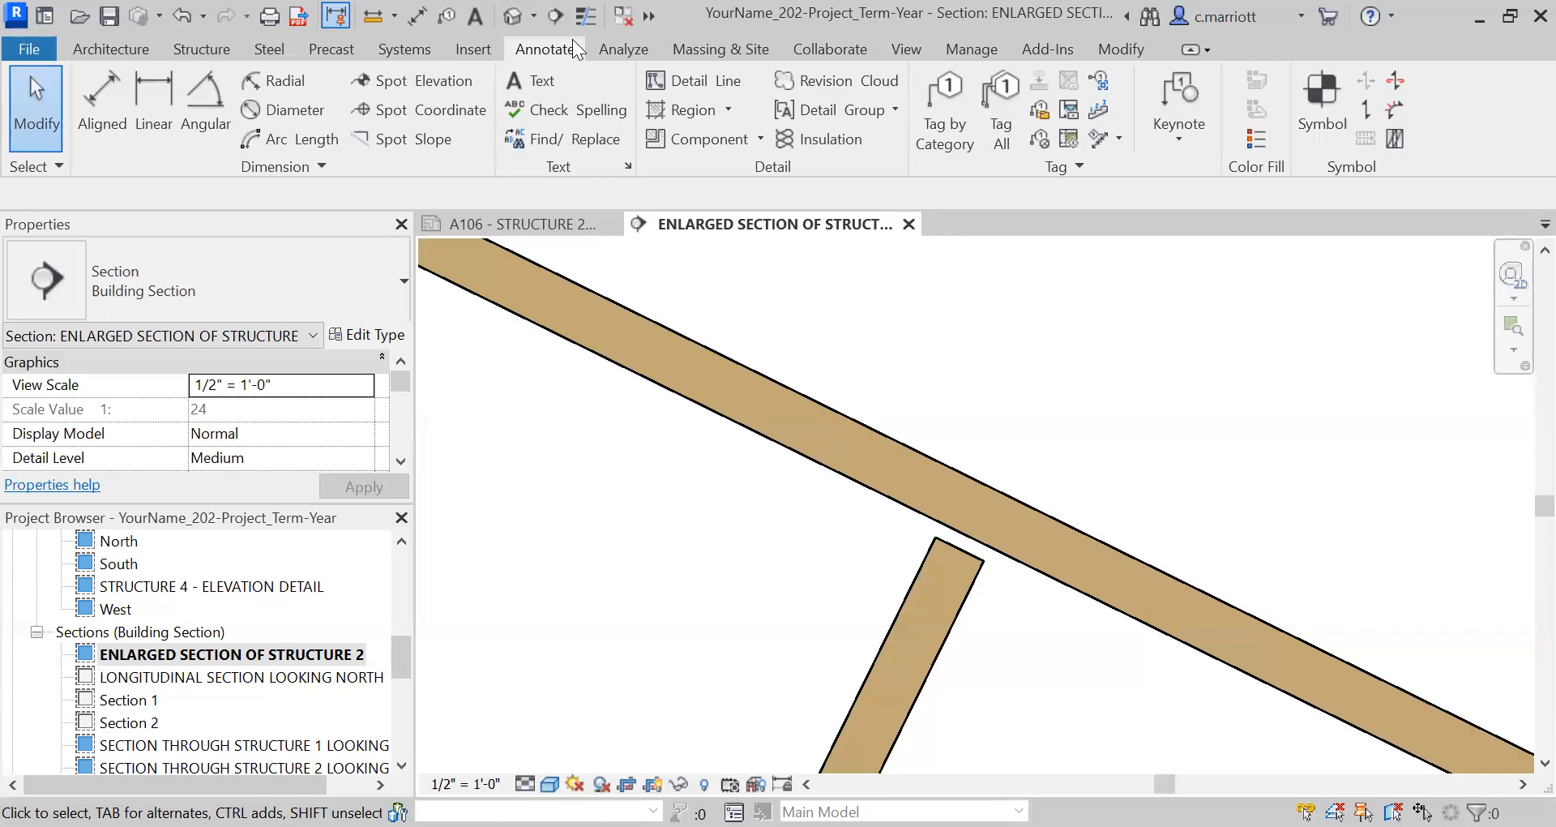
Draw Hidden 1/16 detail lines across the web-to-rafter joint, snapping perpendicular
{"action": "left_click", "coordinate": [682, 80]}
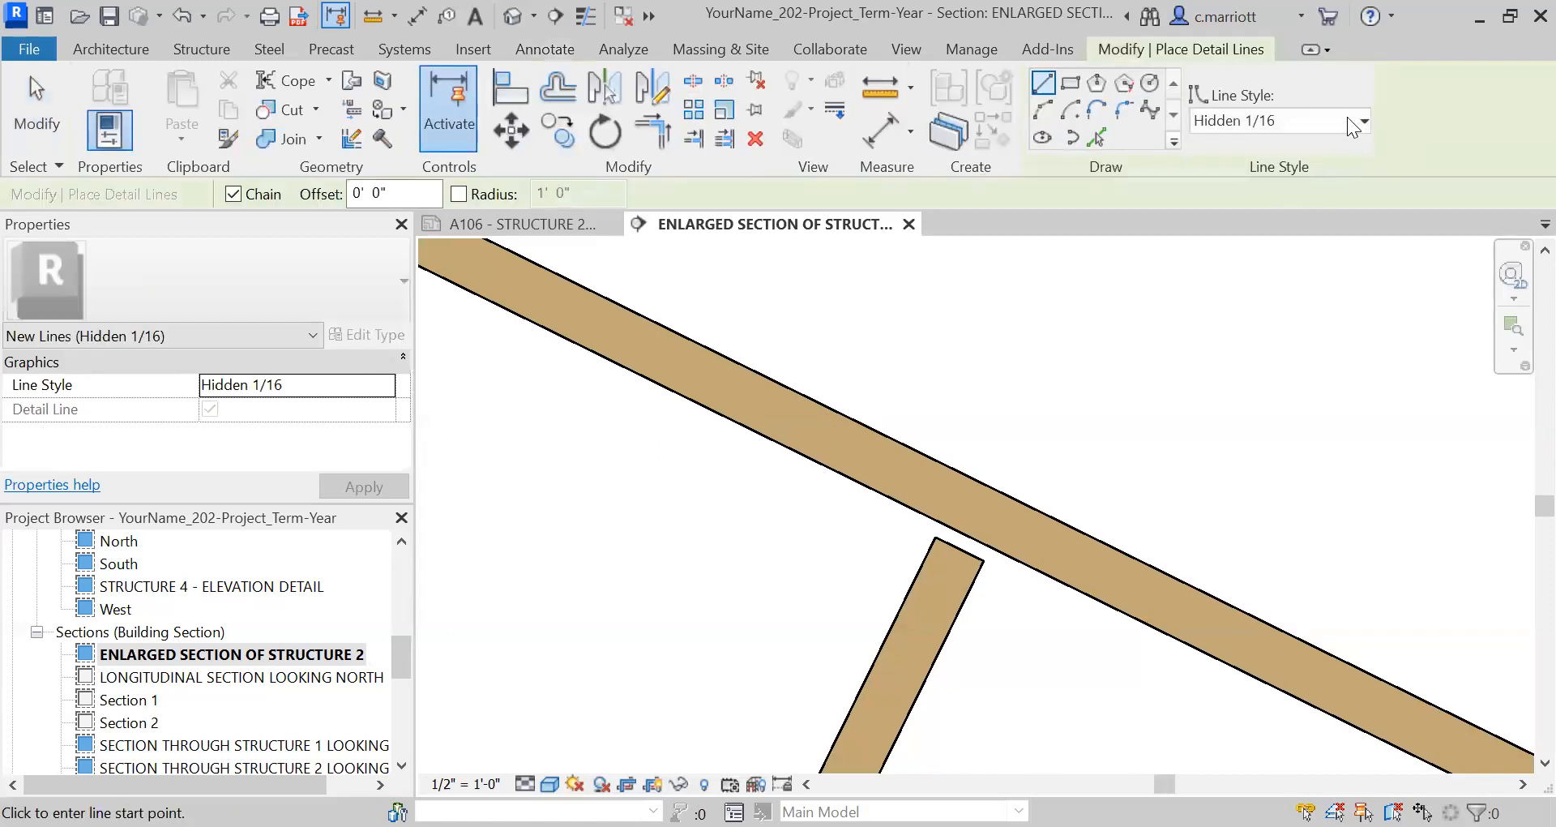
{"action": "left_click", "coordinate": [1361, 120]}
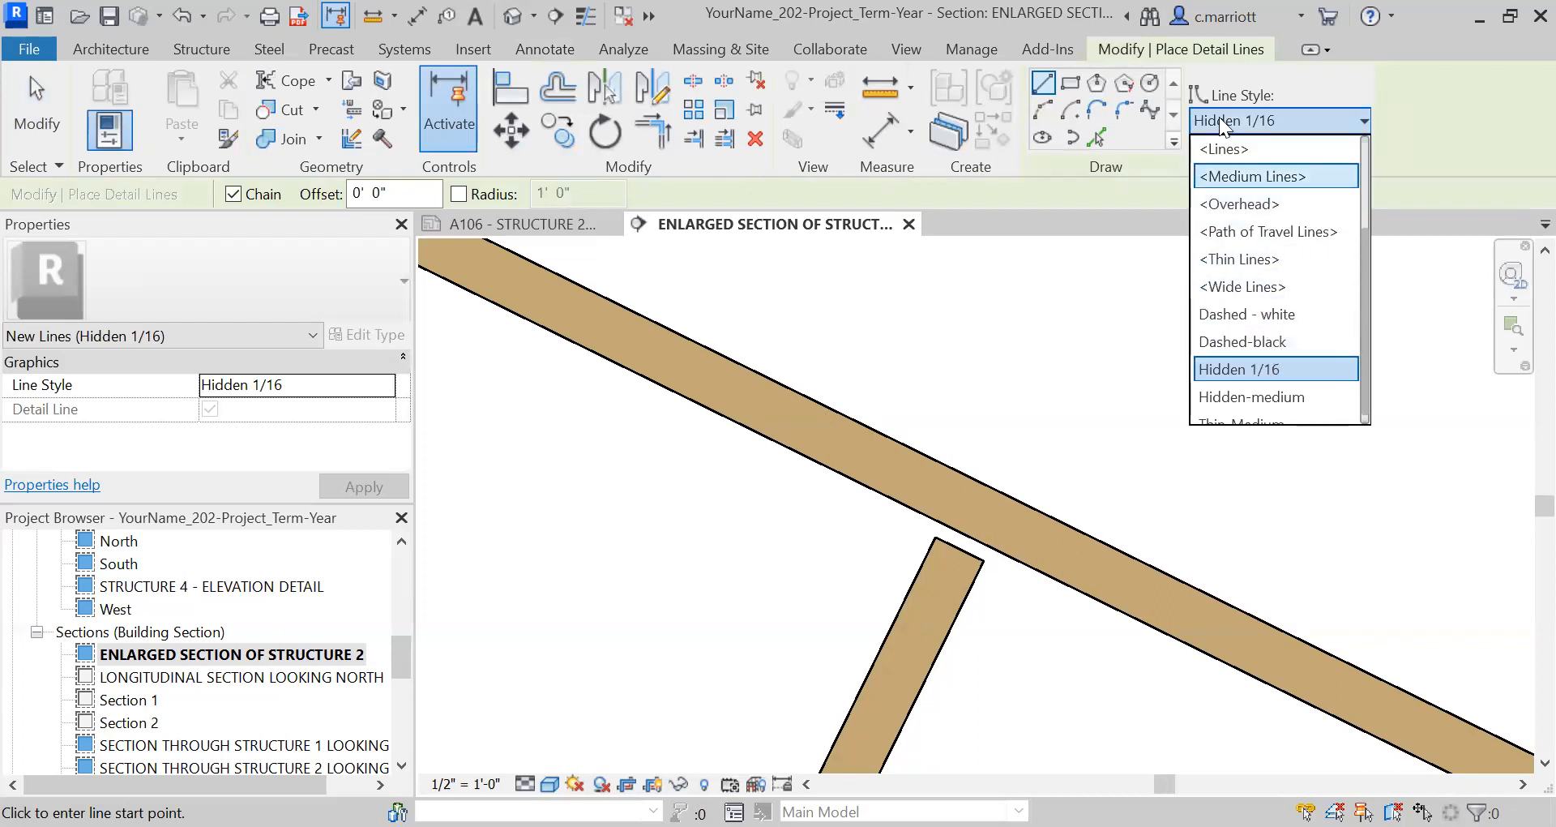
{"action": "left_click", "coordinate": [1238, 368]}
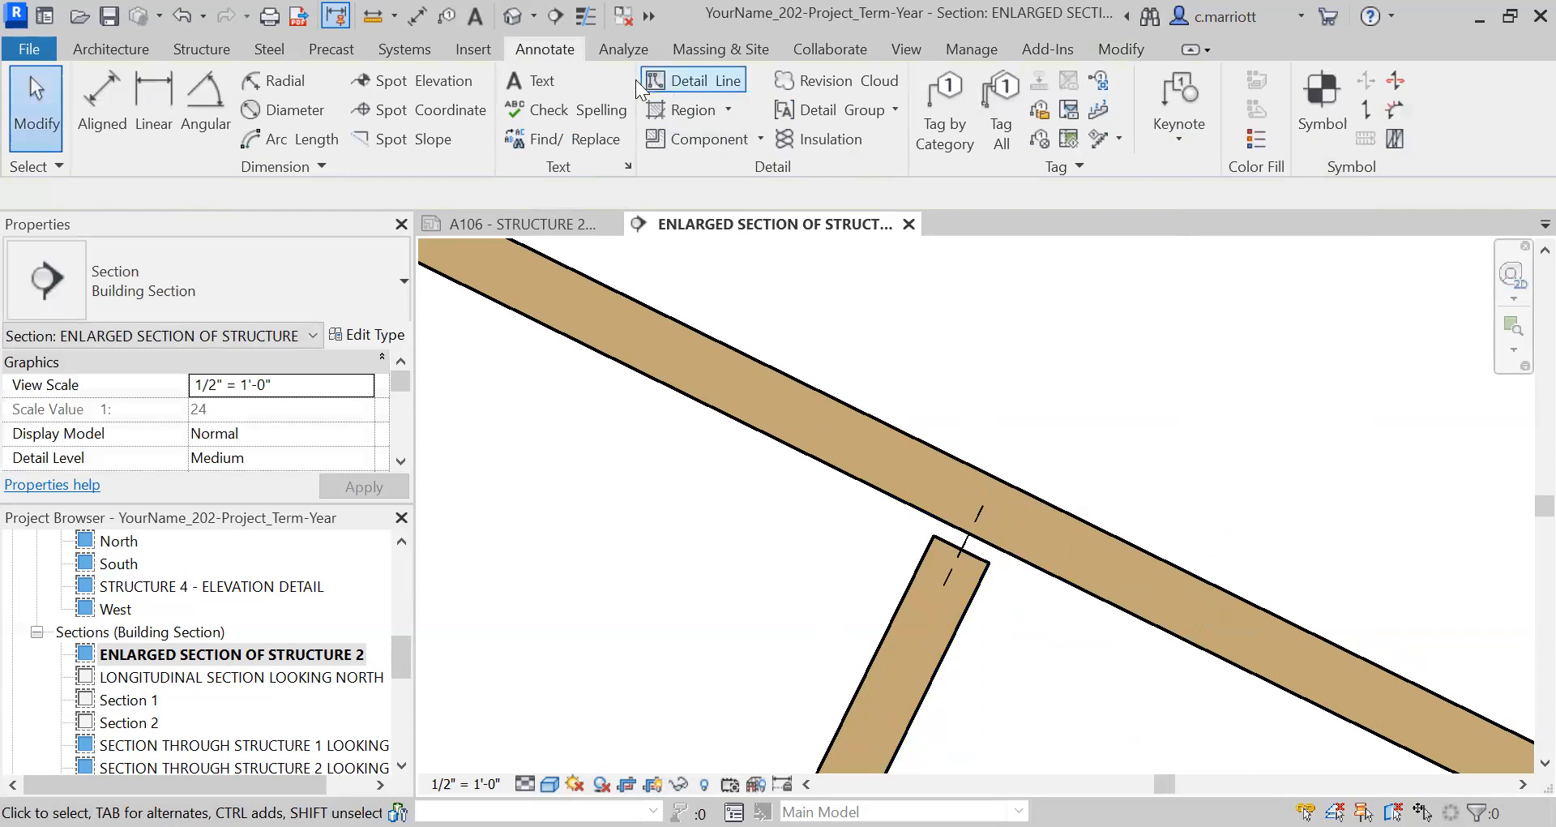
{"action": "left_click", "coordinate": [693, 81]}
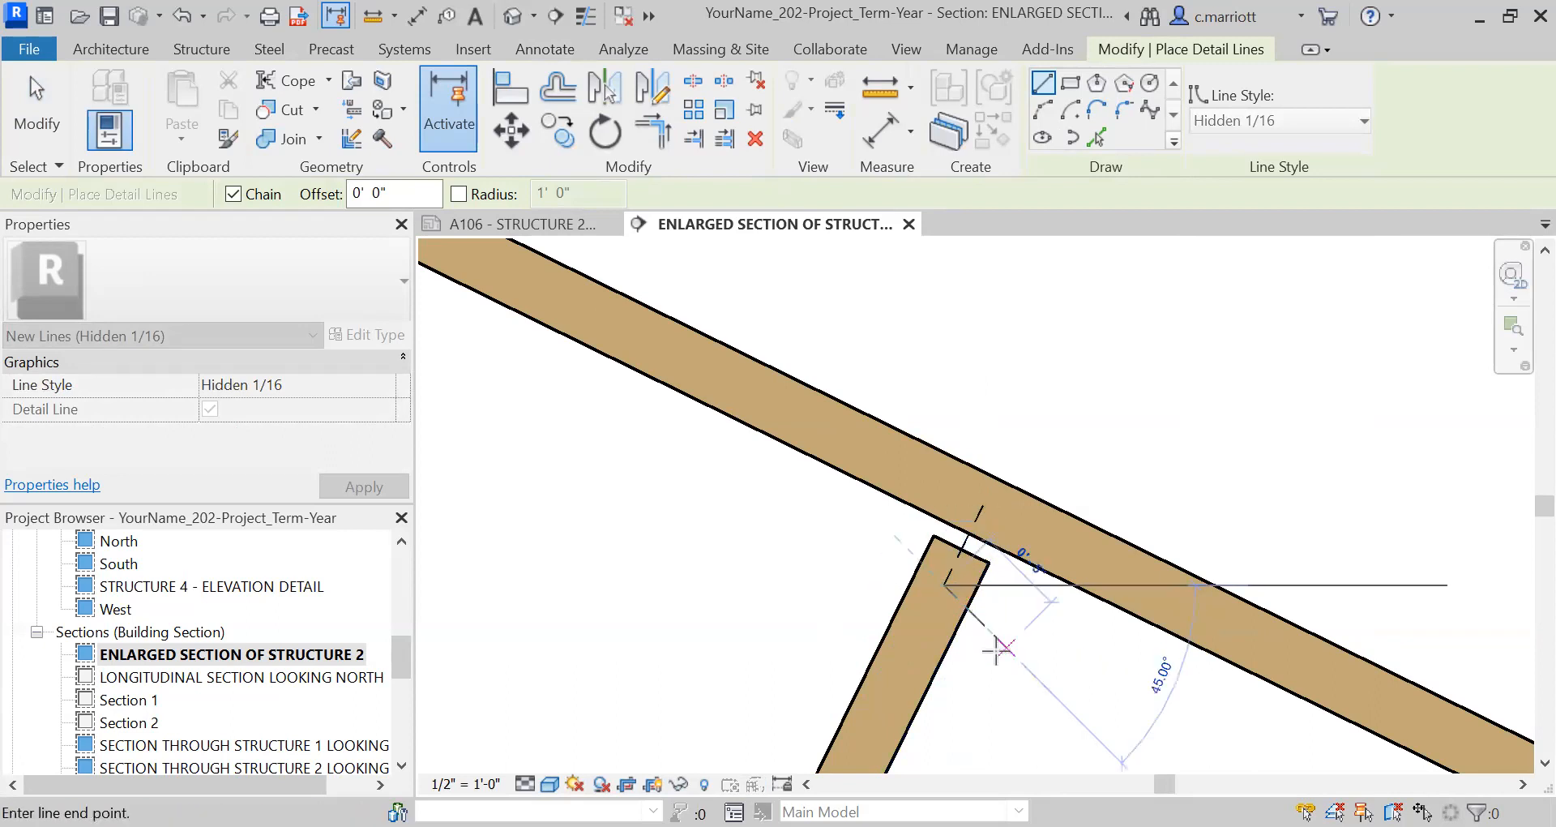
{"action": "right_click", "coordinate": [998, 650]}
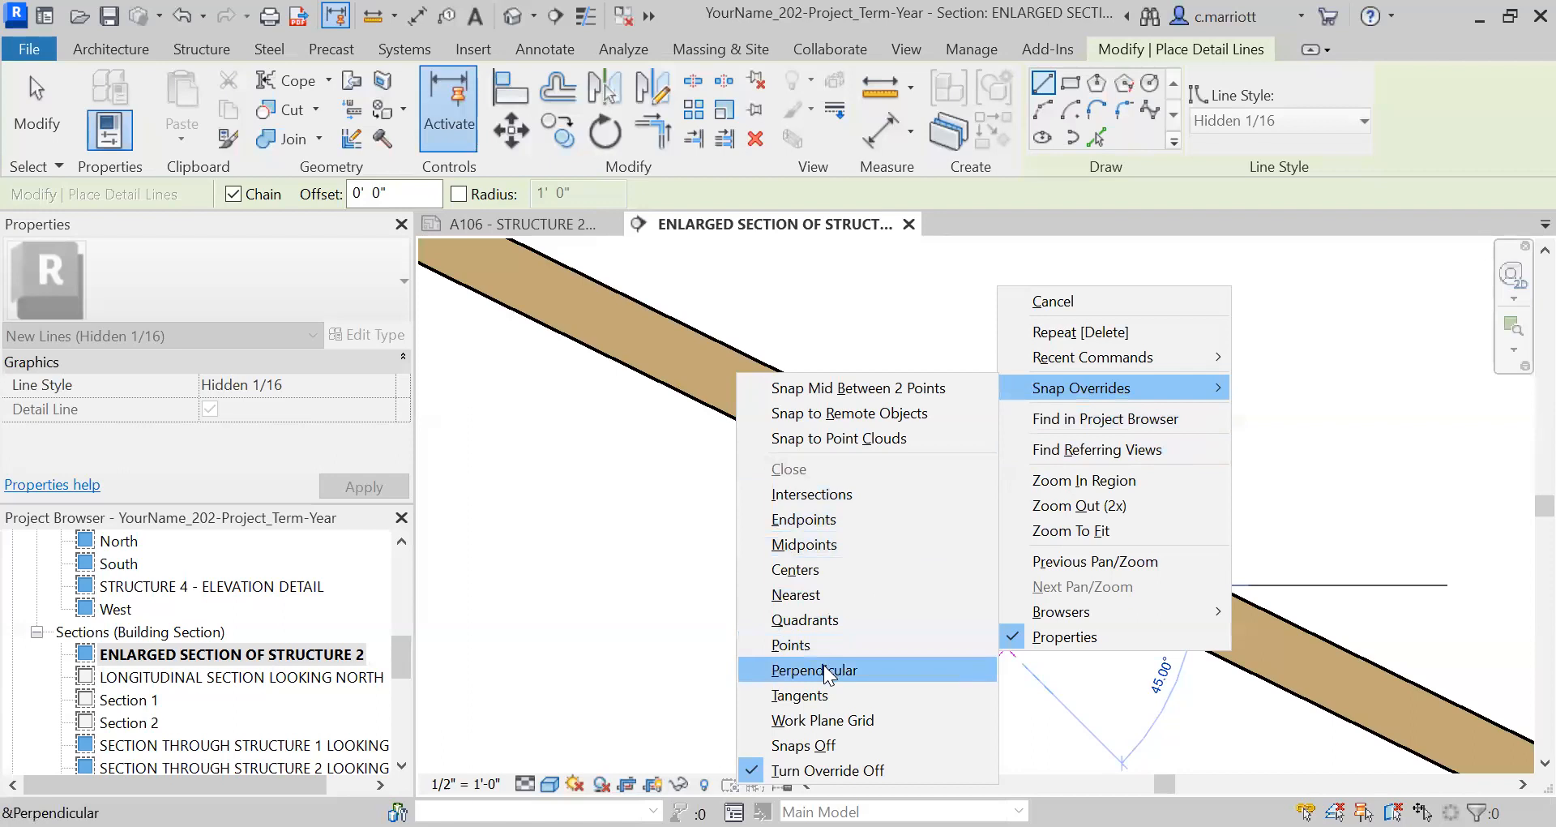
{"action": "left_click", "coordinate": [813, 669]}
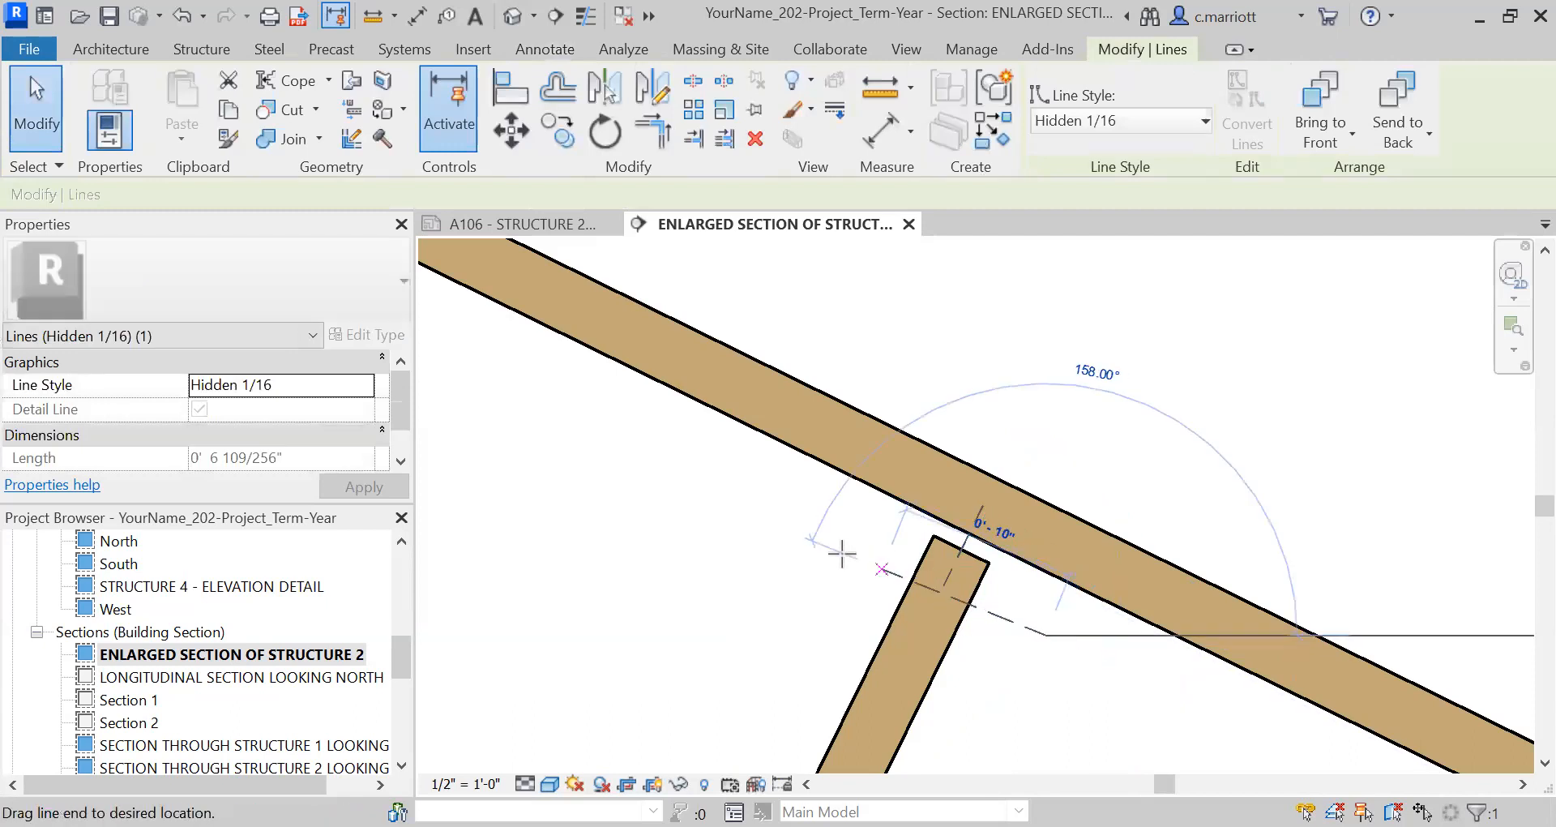
{"action": "left_click", "coordinate": [544, 49]}
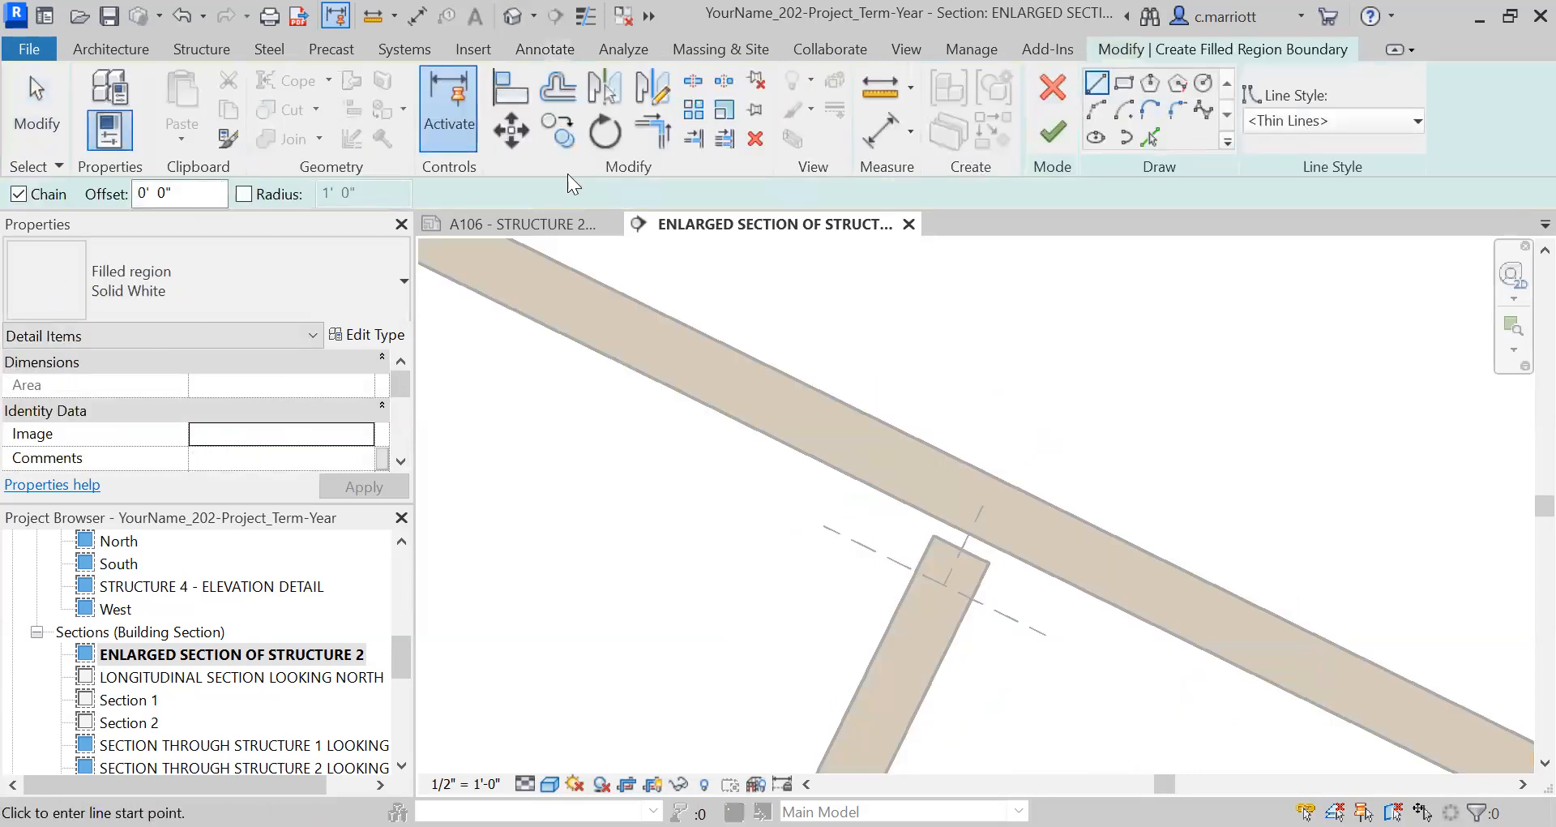
{"action": "mouse_move", "coordinate": [1111, 187]}
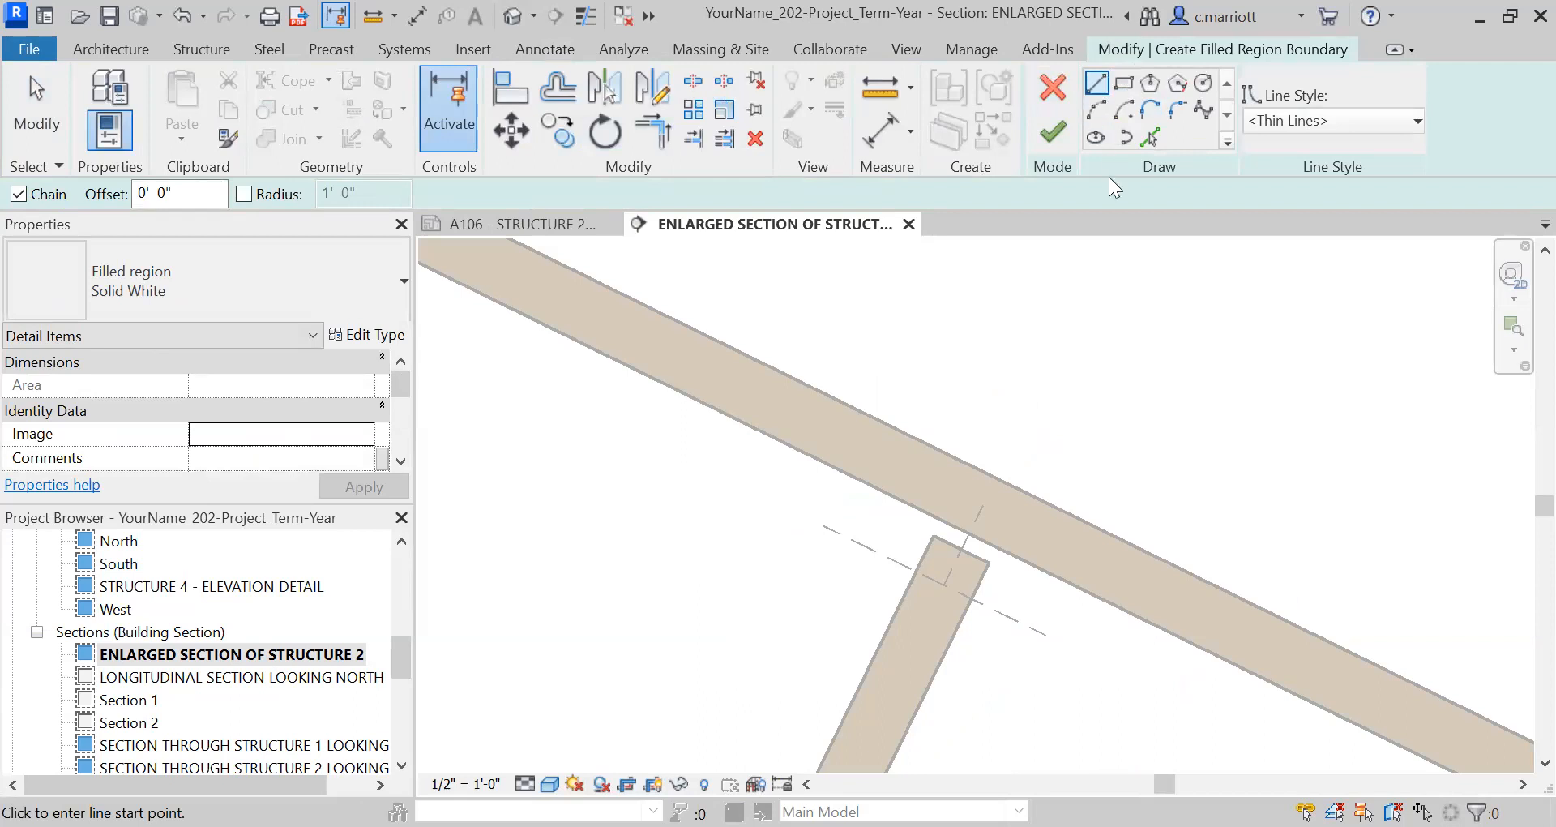
{"action": "mouse_move", "coordinate": [971, 598]}
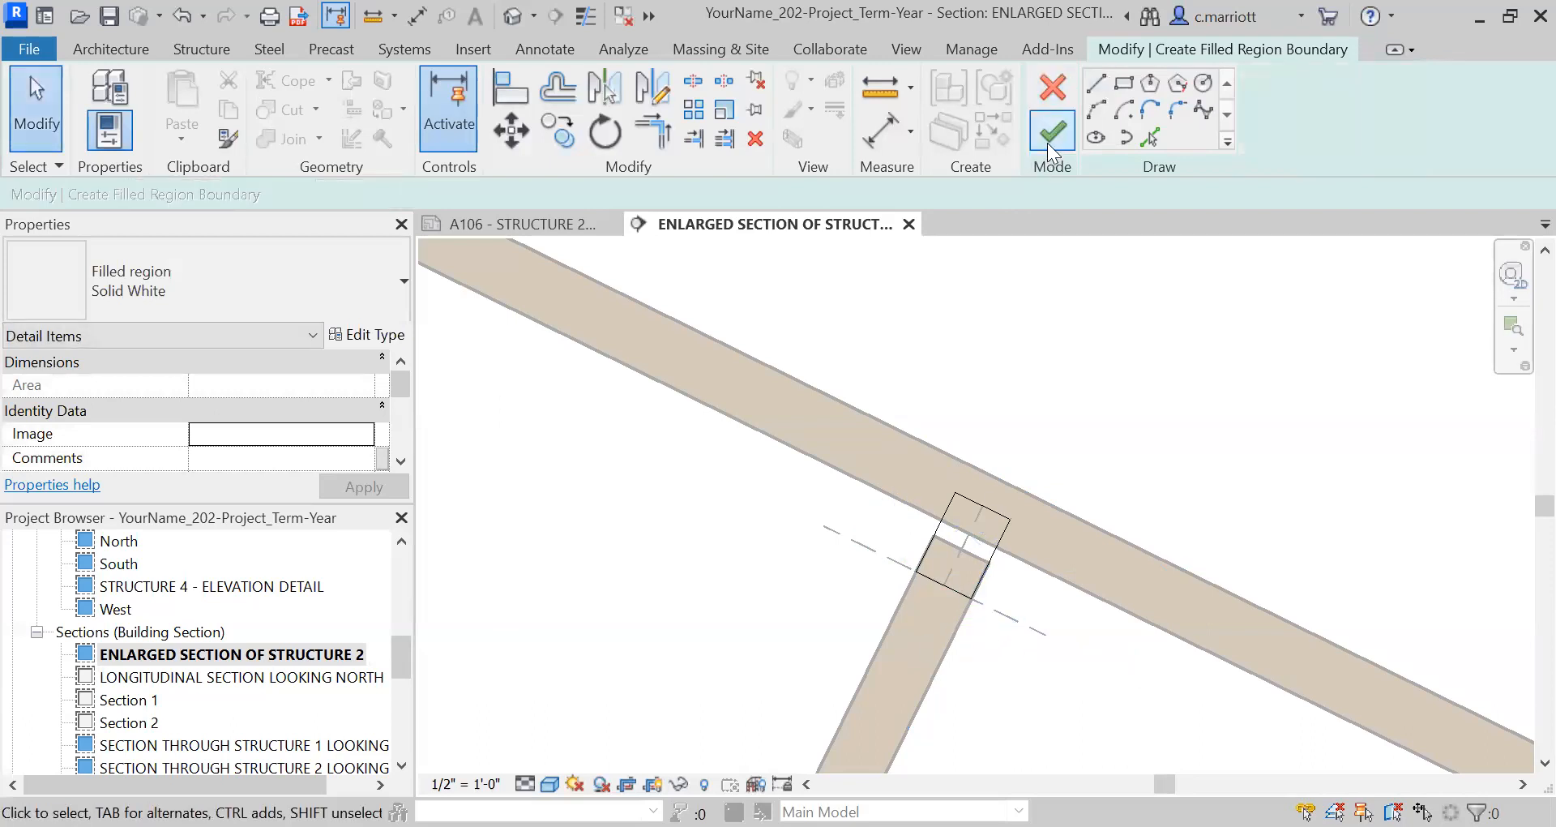
Finish the Solid White region over the upper web-to-chord joint and deselect it
{"action": "left_click", "coordinate": [1051, 130]}
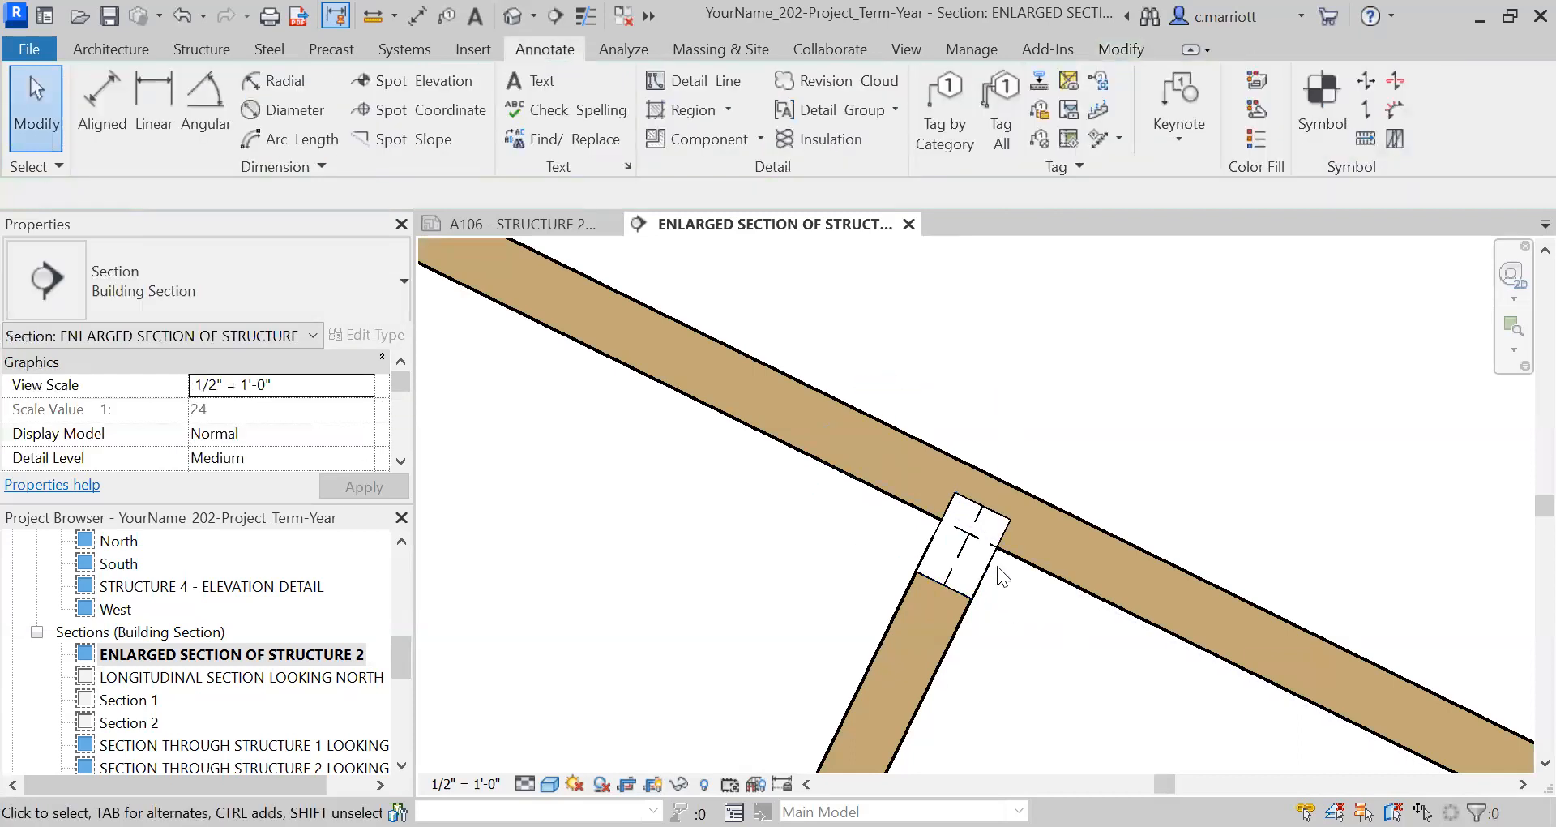
{"action": "left_click", "coordinate": [958, 551]}
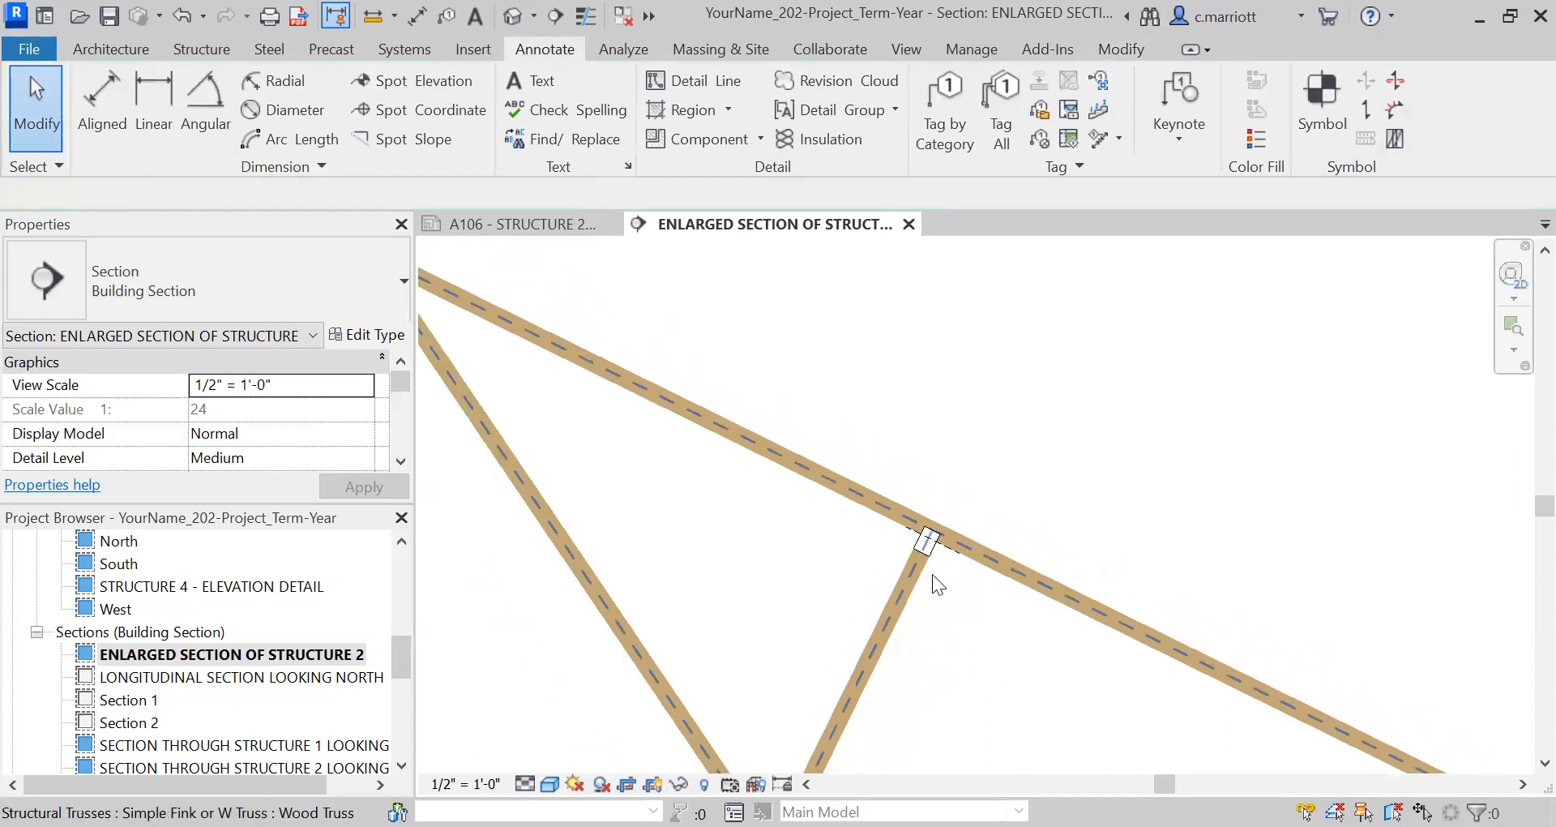
Cover the web ends at the bottom chord with a Solid White filled region
{"action": "scroll", "scroll_direction": "down", "scroll_amount": 3}
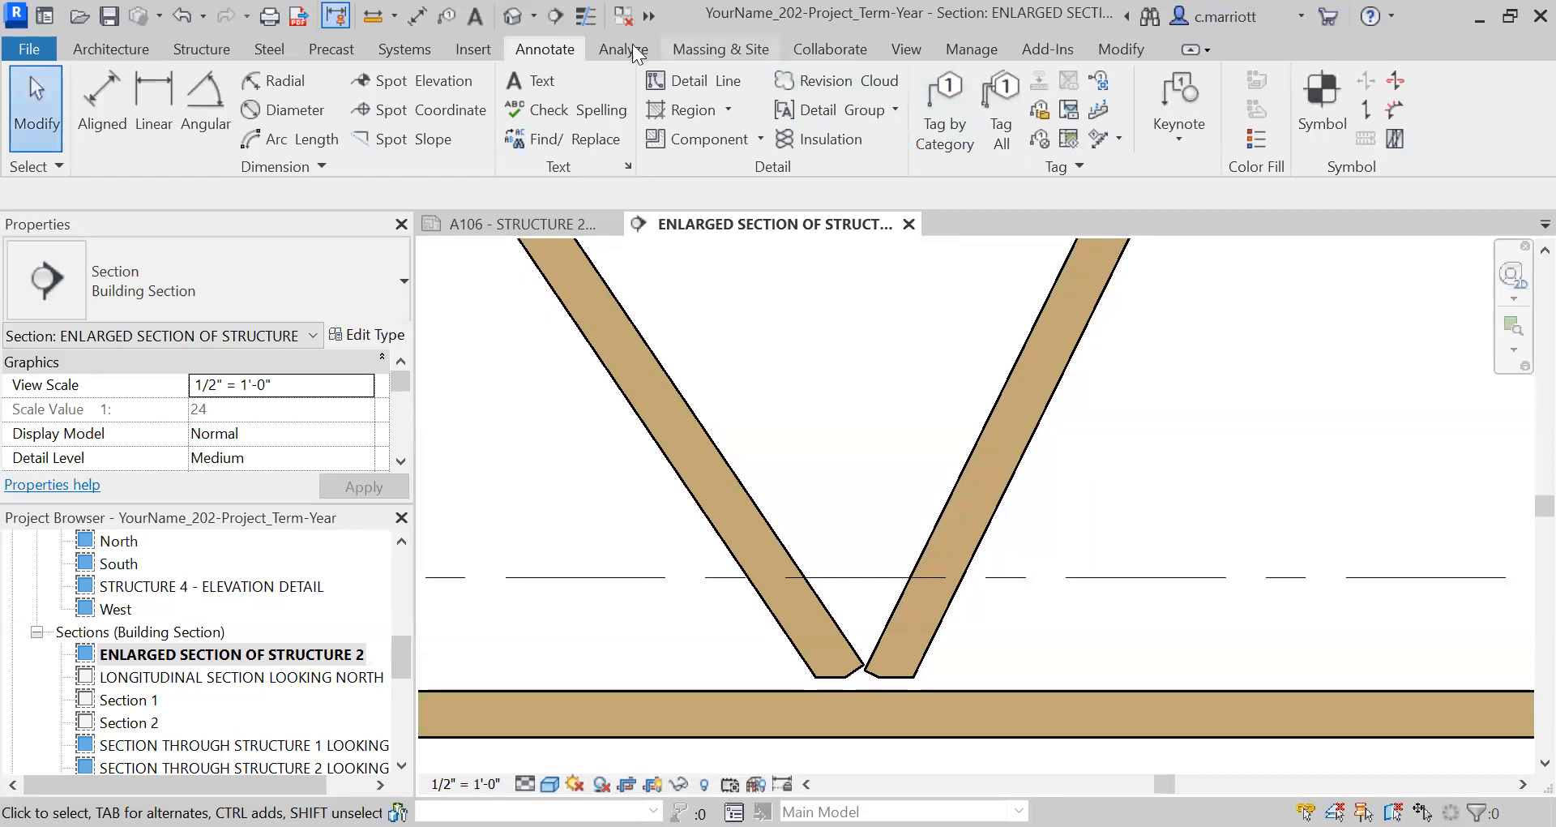
{"action": "left_click", "coordinate": [685, 80]}
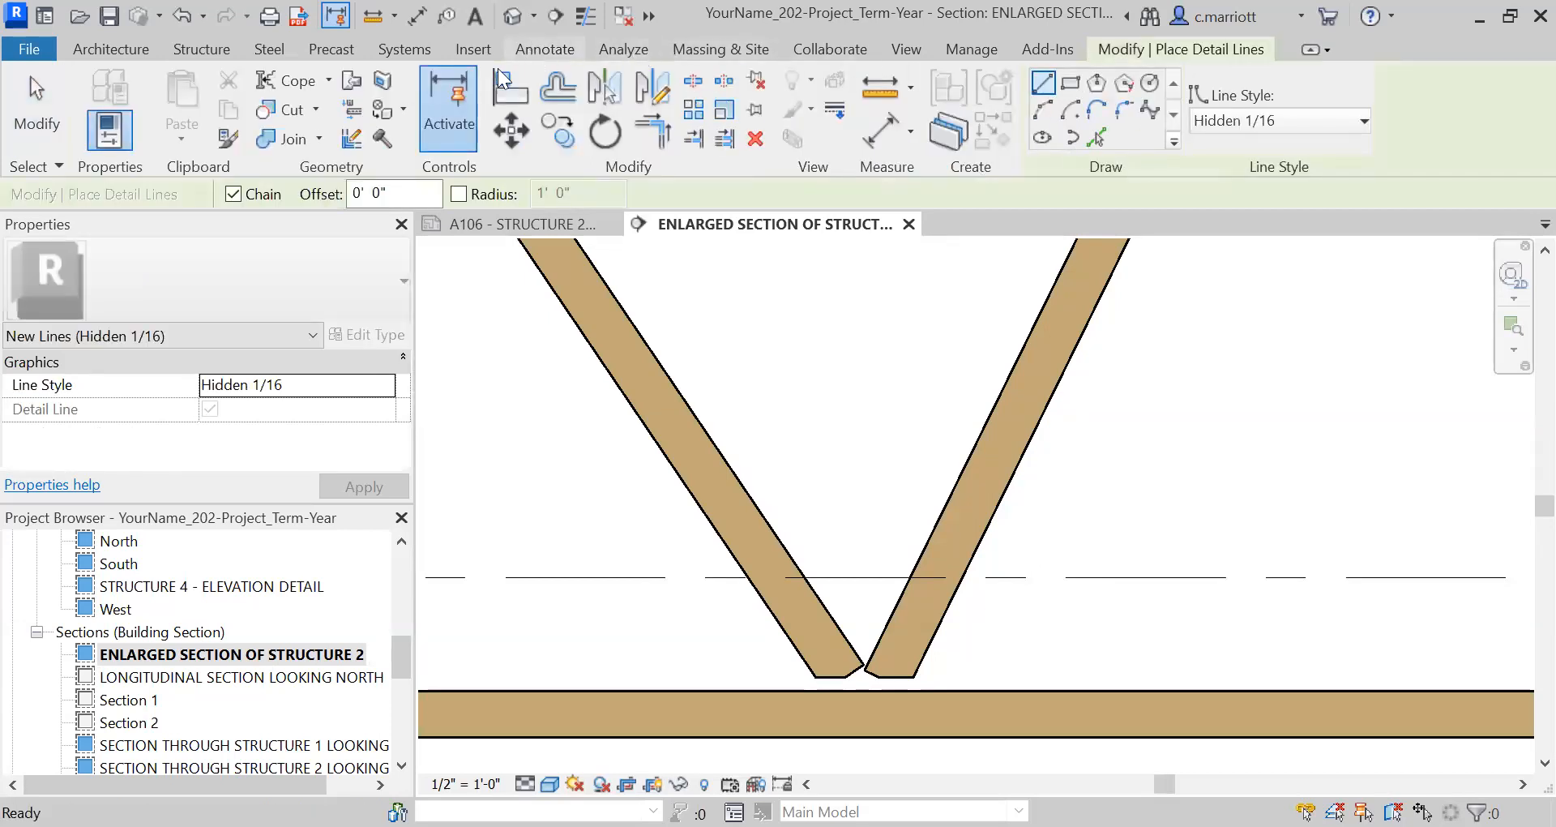
{"action": "left_click", "coordinate": [544, 49]}
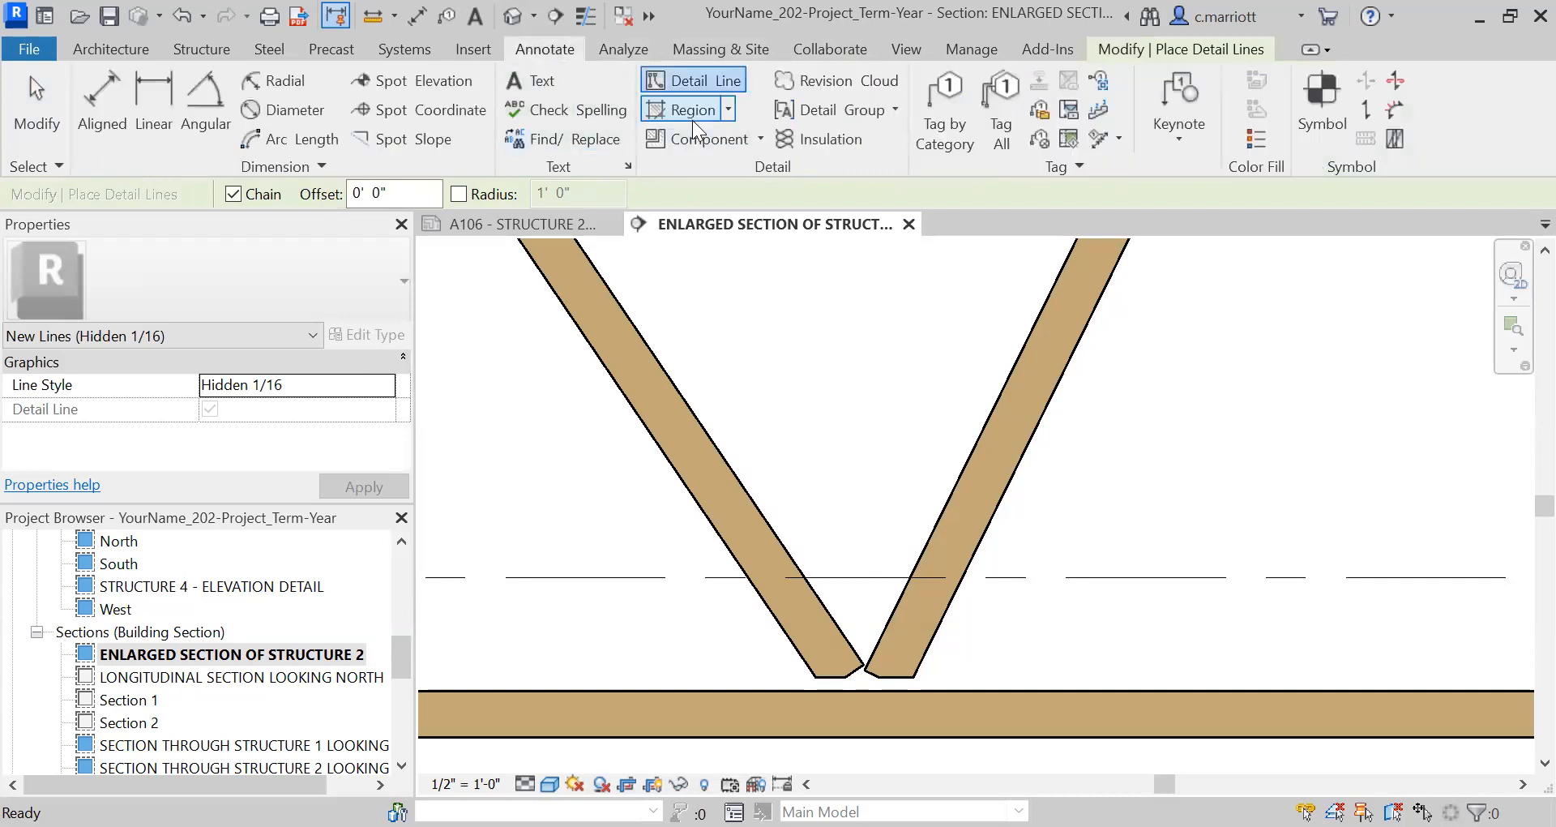
{"action": "mouse_move", "coordinate": [1101, 127]}
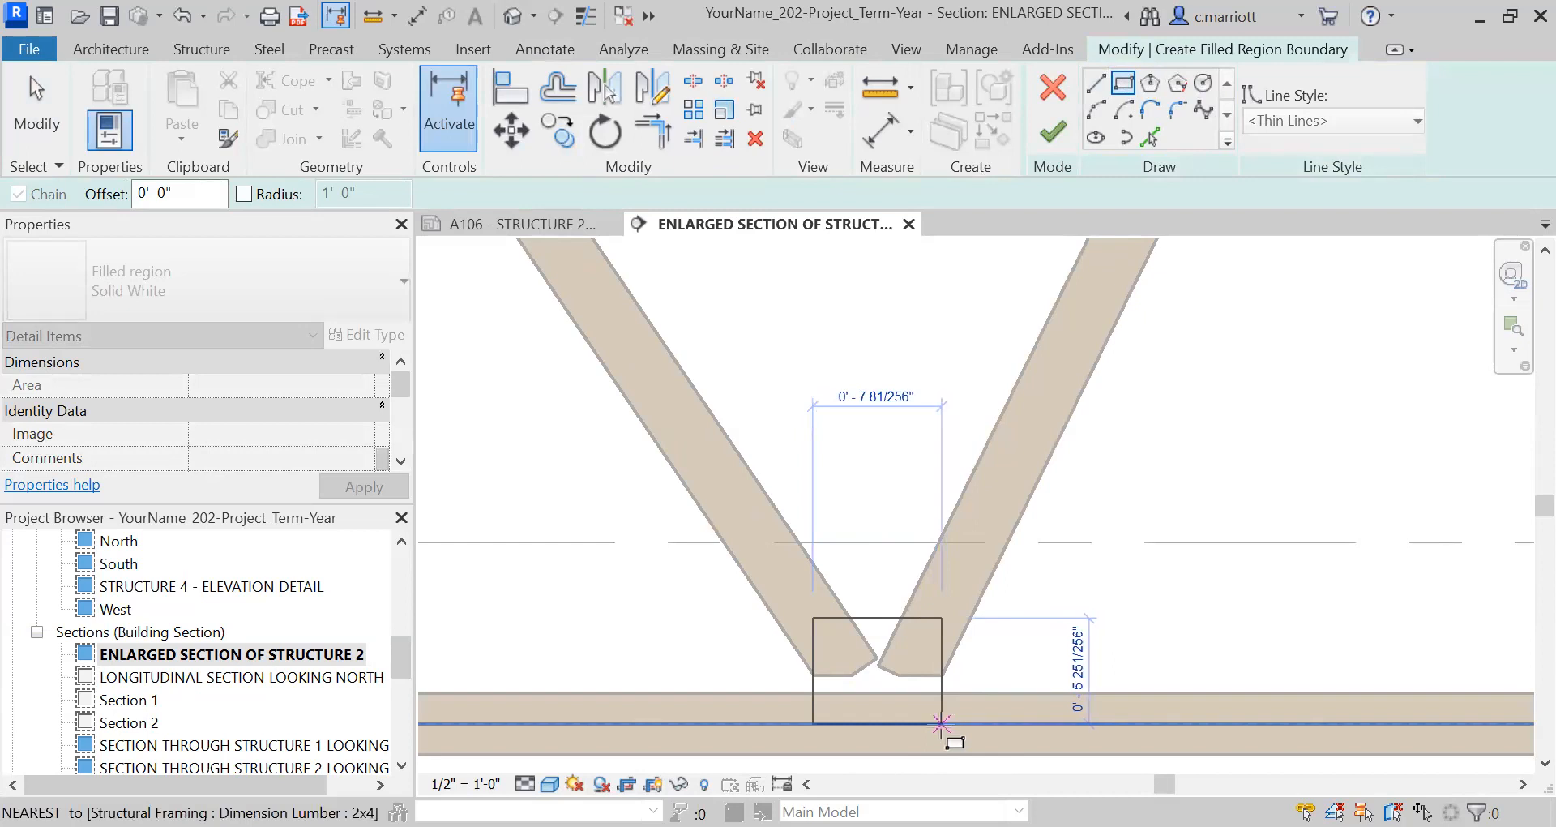
{"action": "left_click", "coordinate": [1052, 130]}
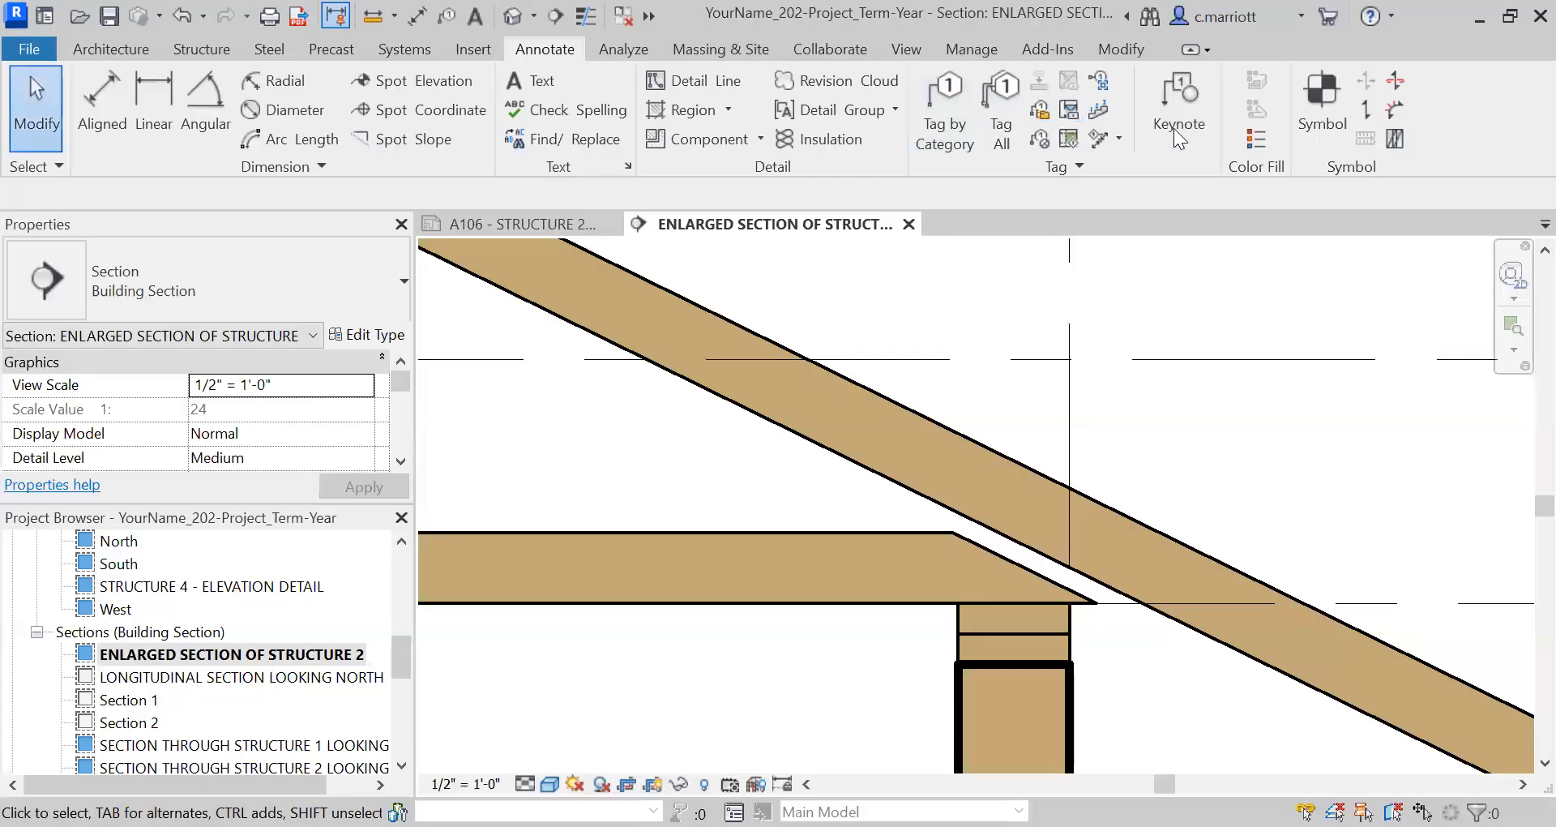
{"action": "mouse_move", "coordinate": [691, 109]}
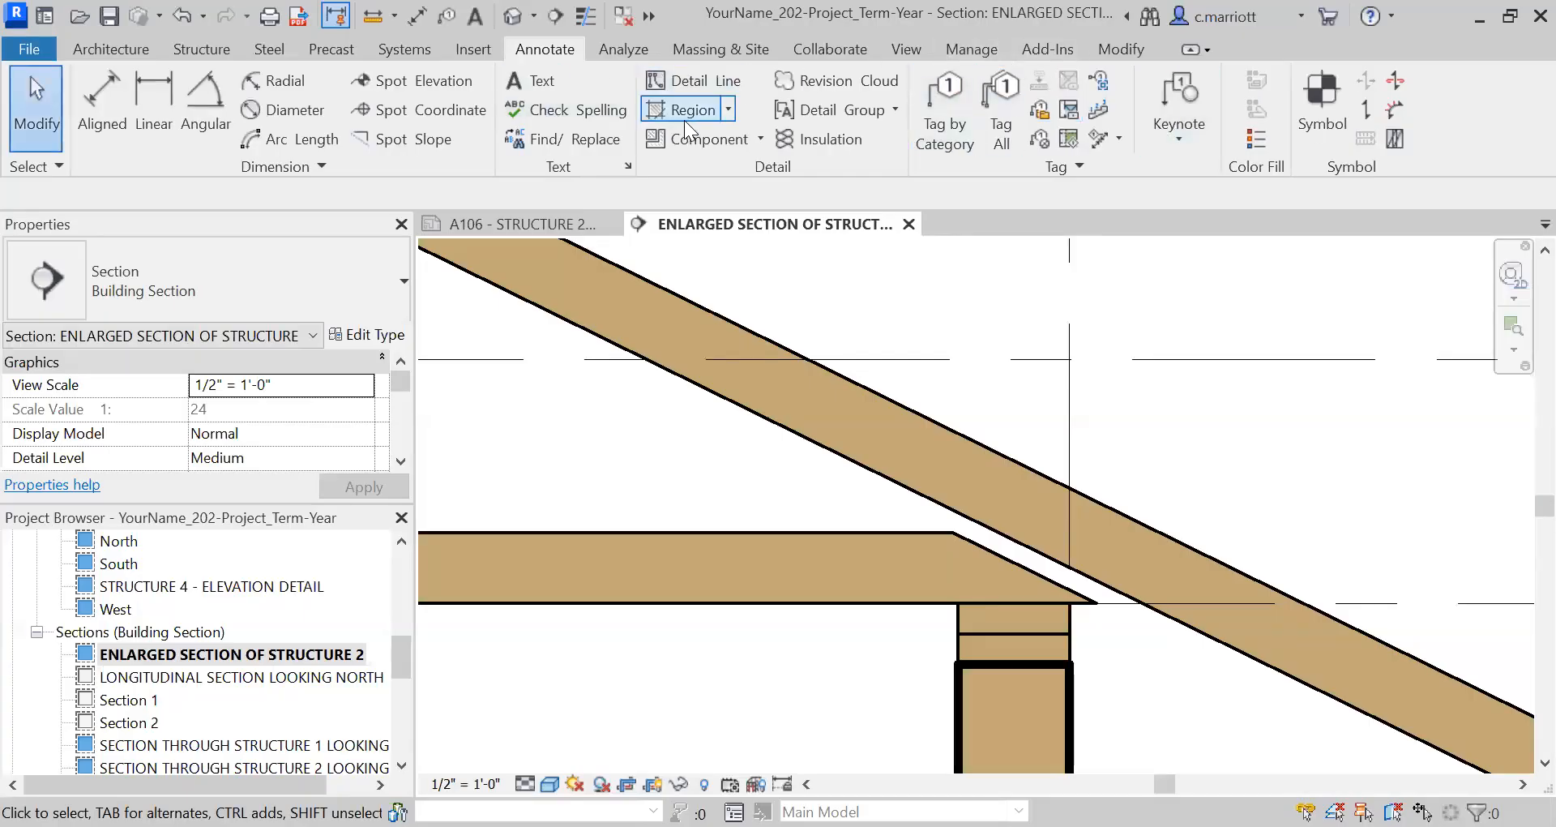
Draw a white filled region over the top chord and top plate overlap
{"action": "left_click", "coordinate": [693, 110]}
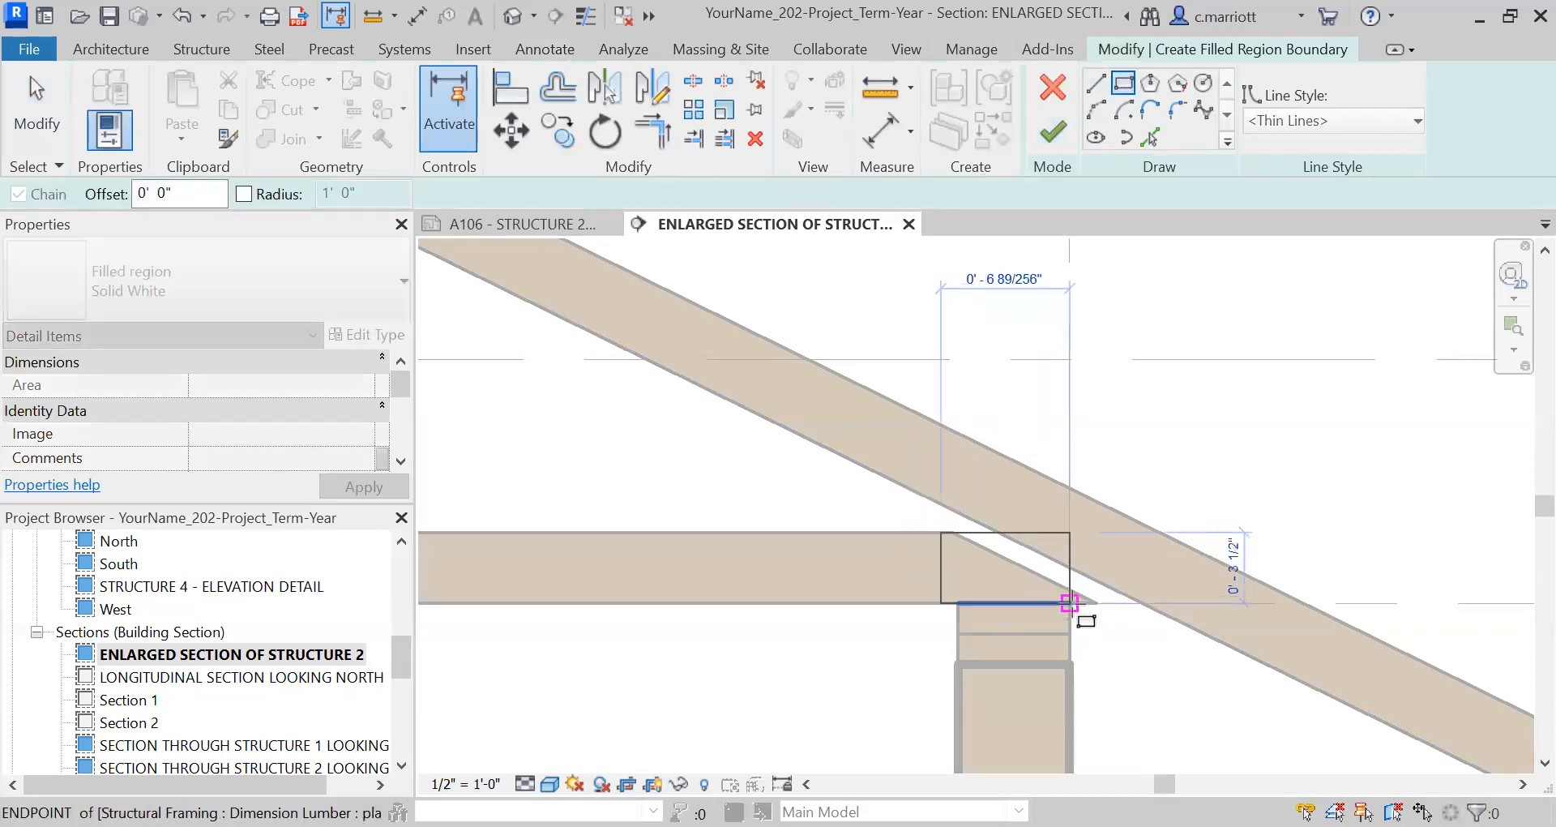
{"action": "left_click", "coordinate": [1051, 130]}
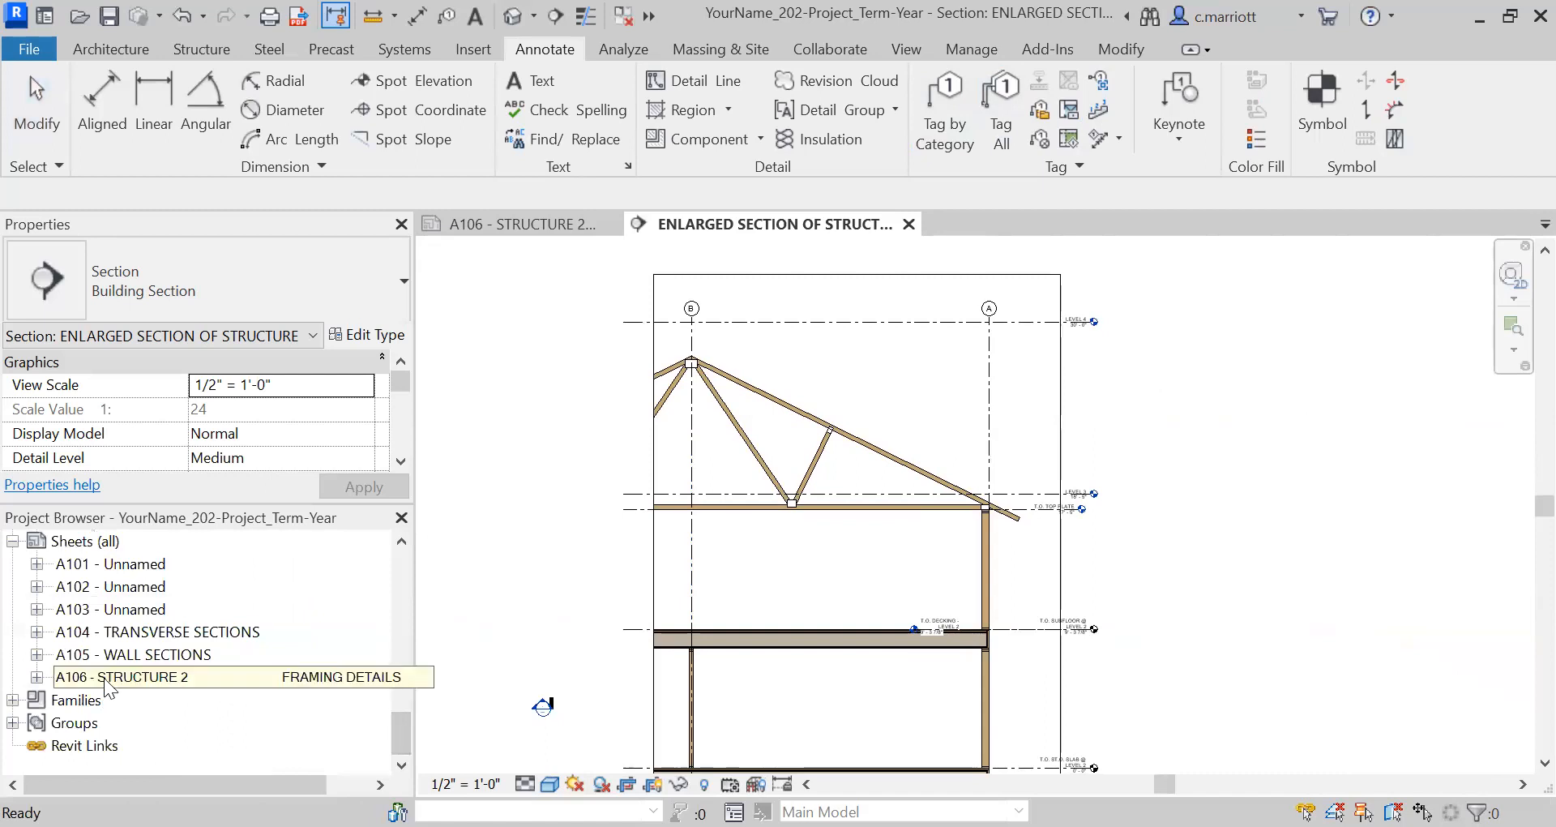
Open sheet A106 - Structure 2 Framing Details from the Project Browser
{"action": "double_click", "coordinate": [119, 676]}
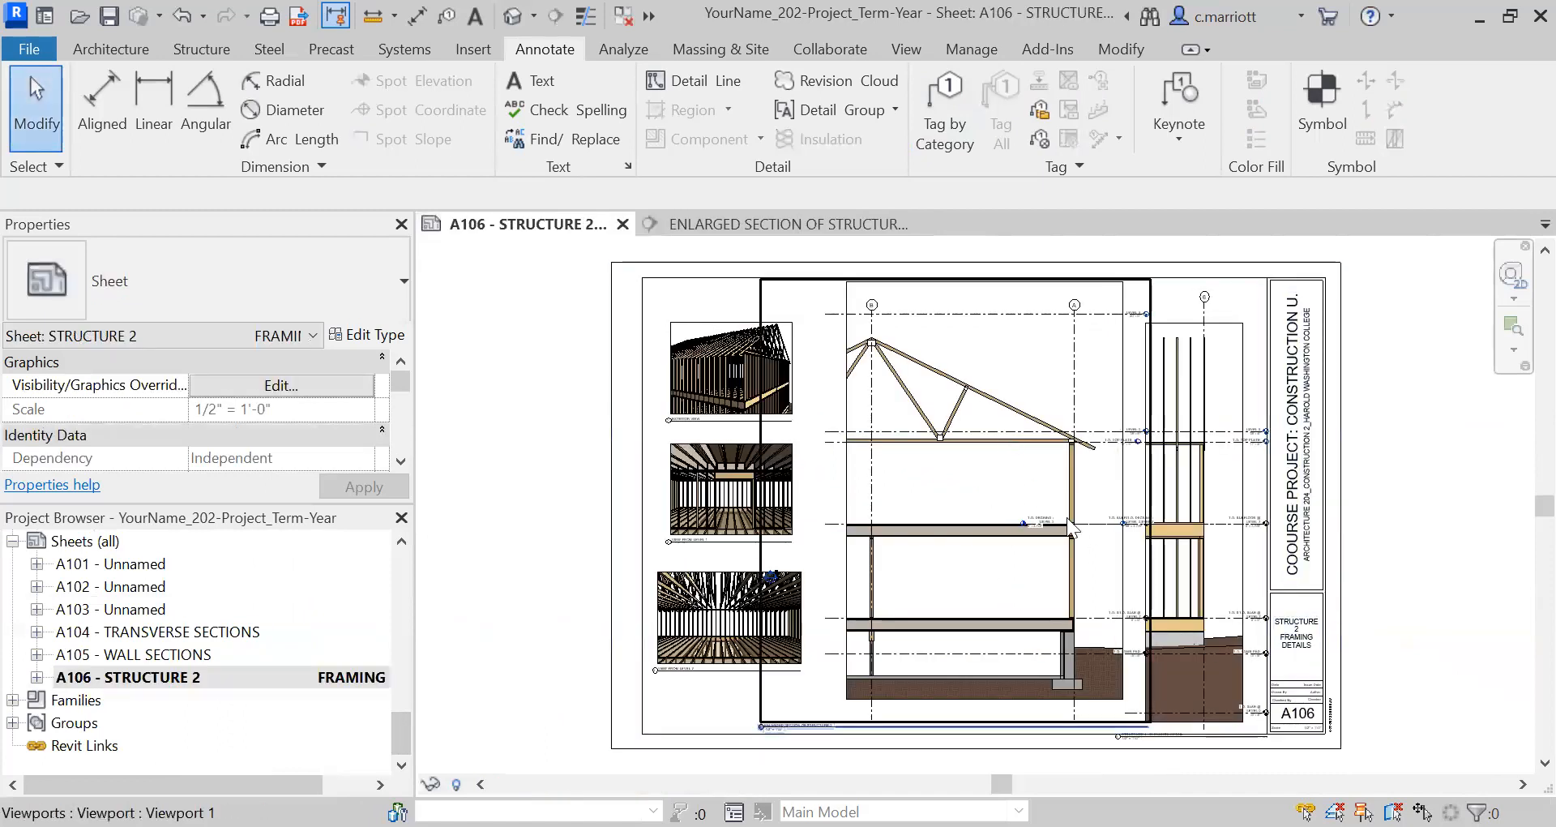
{"action": "mouse_move", "coordinate": [1031, 578]}
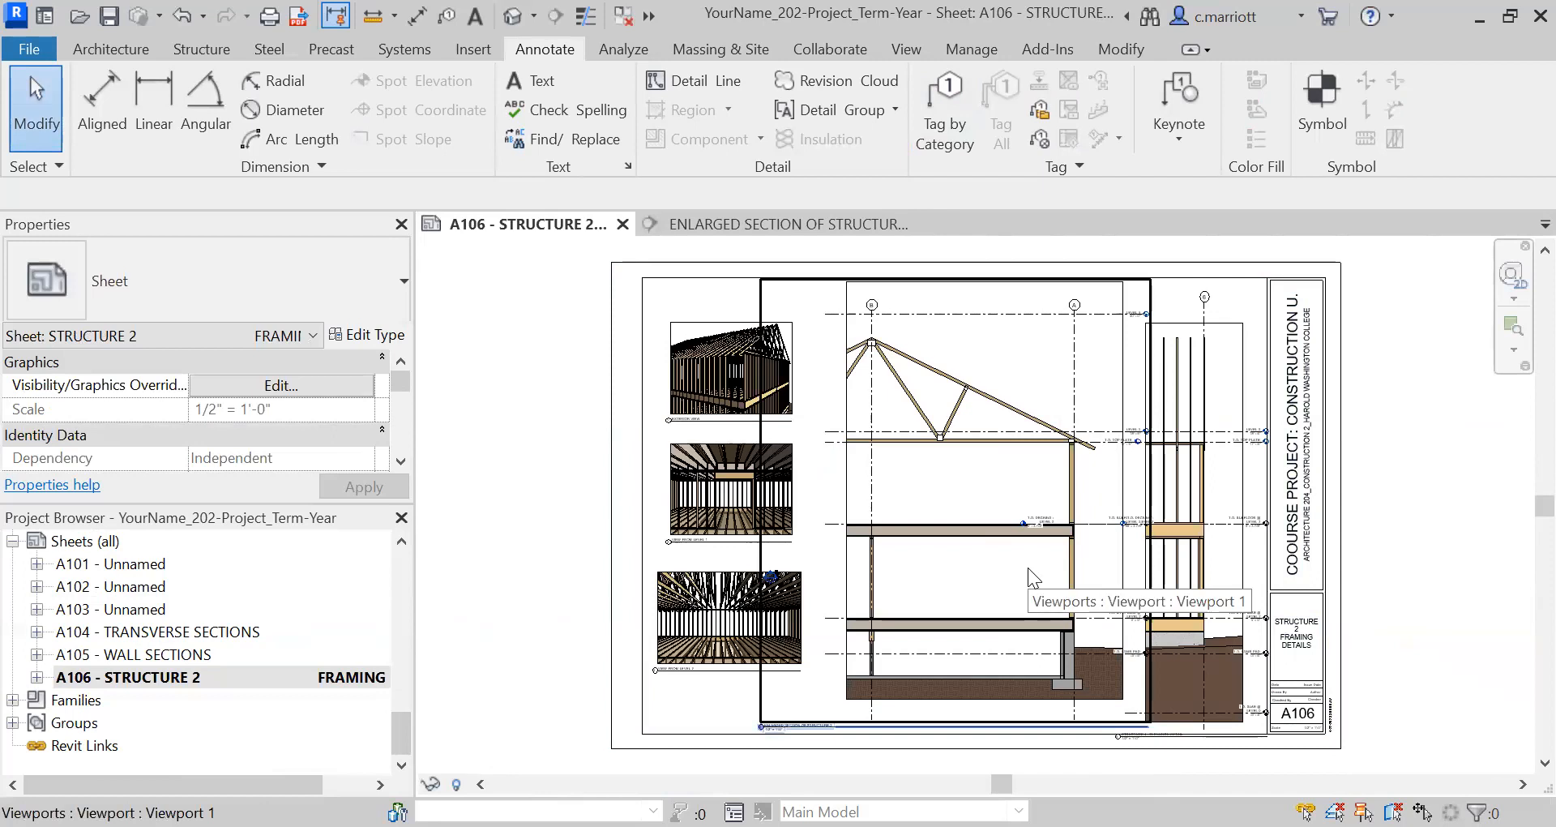
{"action": "mouse_move", "coordinate": [1008, 561]}
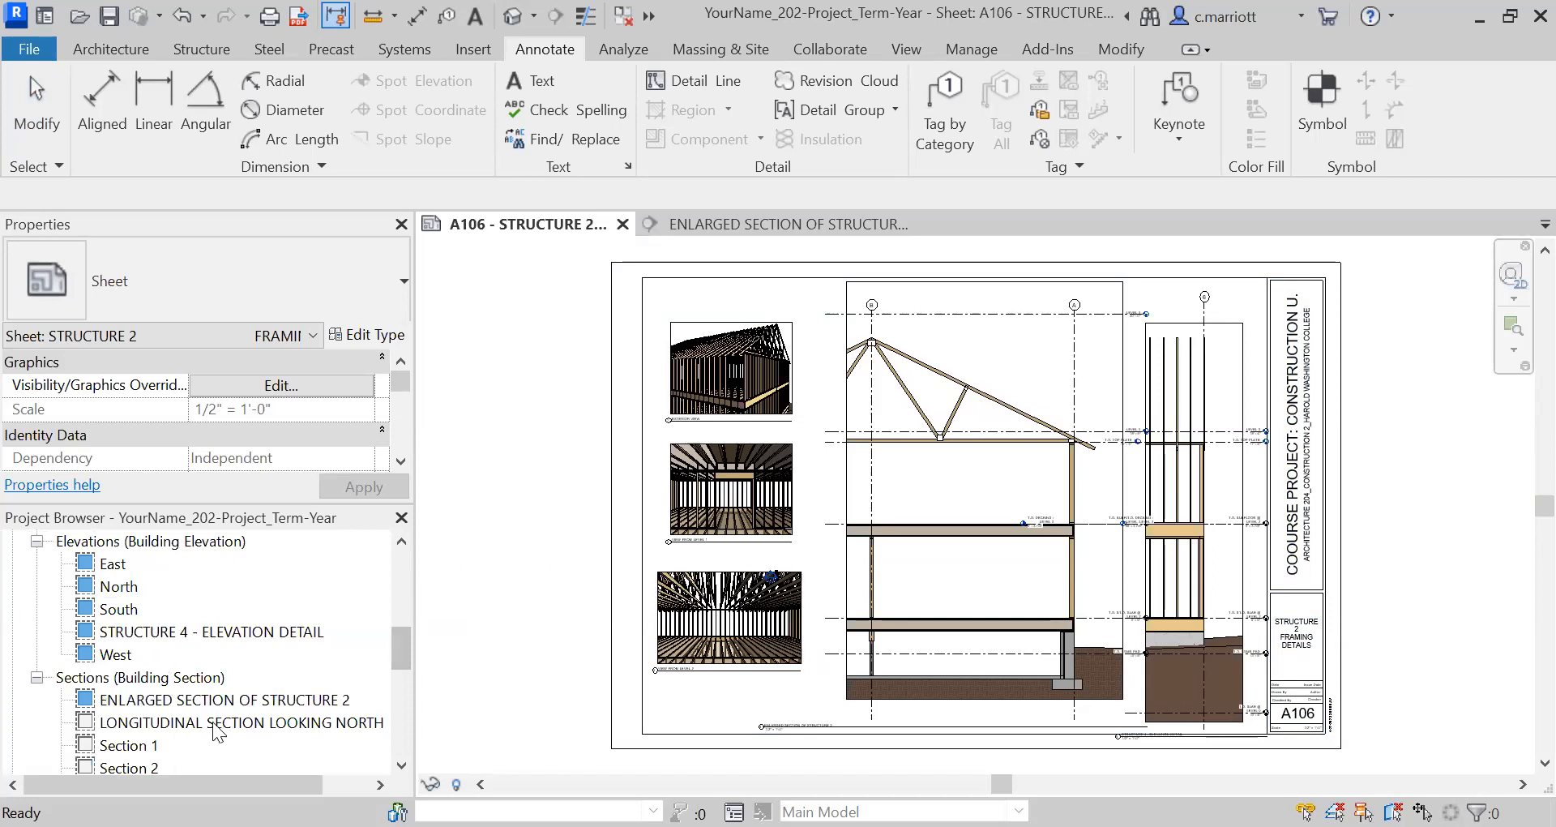
Reset LEVEL 3 to the crop and hide the 0'-0" level in this view
{"action": "double_click", "coordinate": [230, 699]}
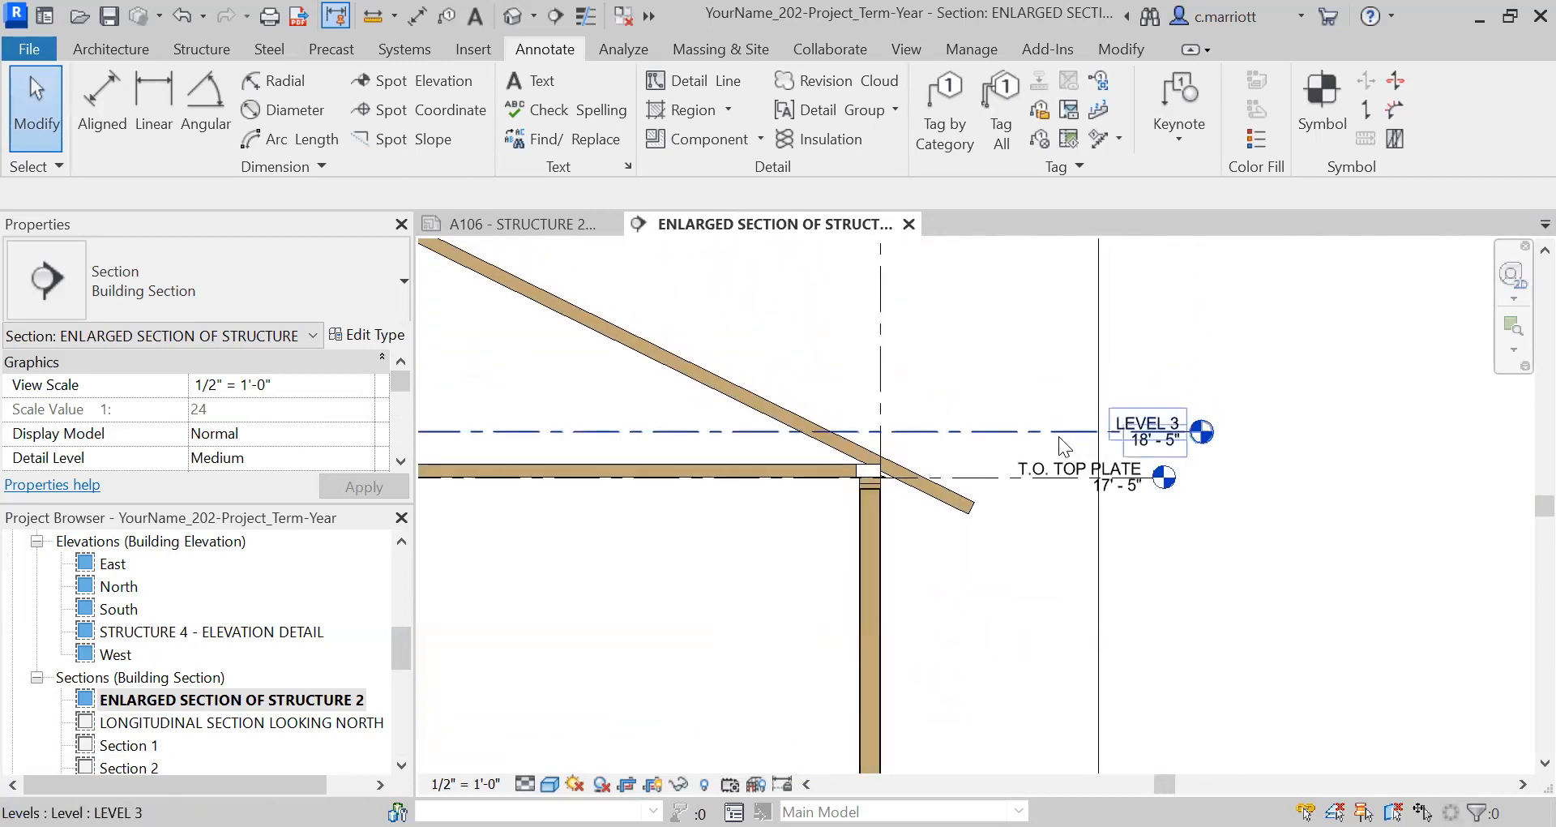
{"action": "right_click", "coordinate": [1141, 432]}
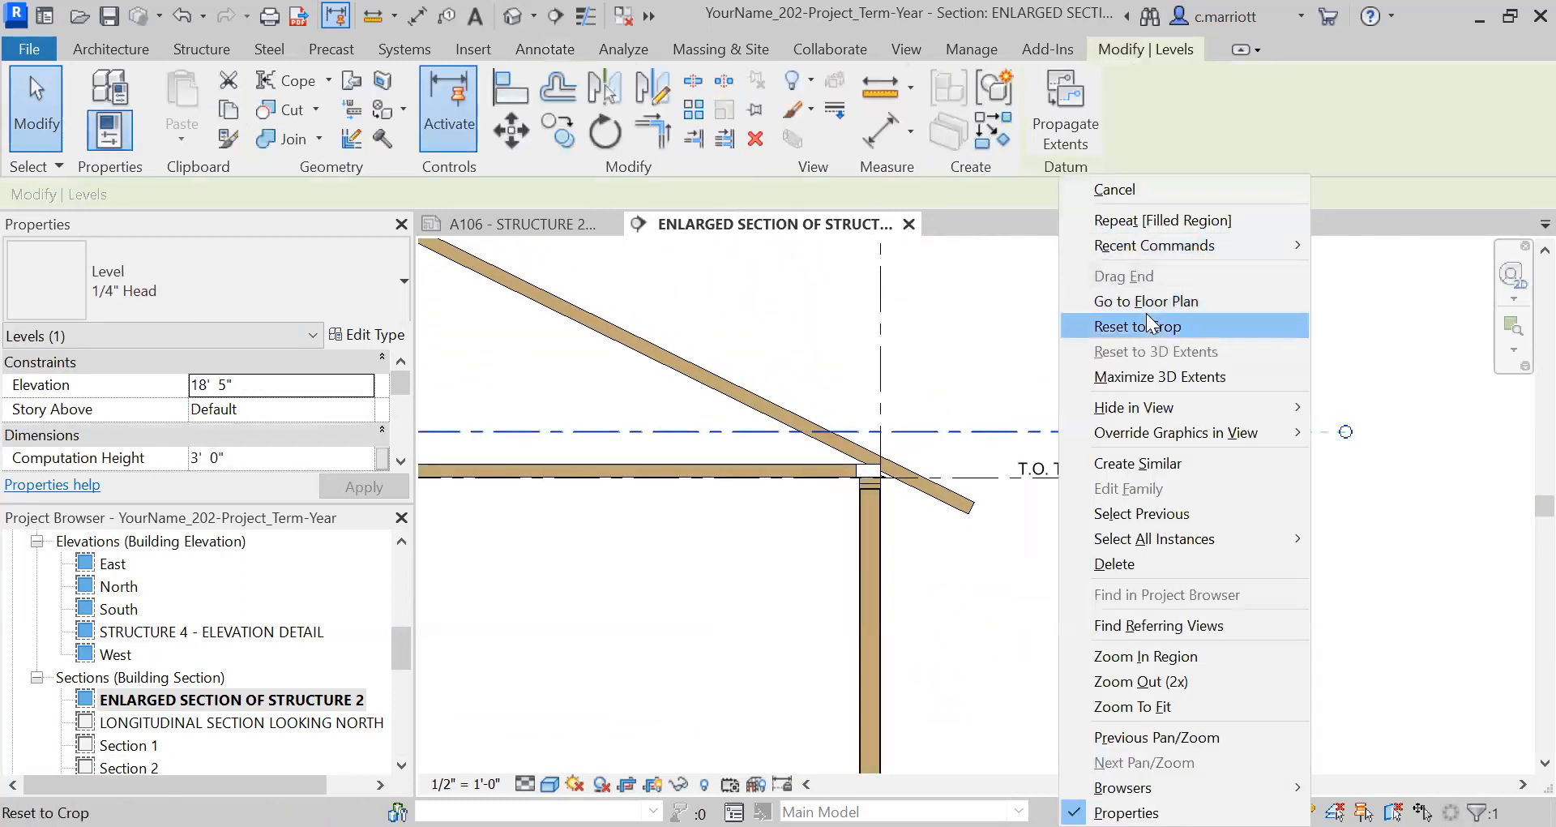
{"action": "mouse_move", "coordinate": [1127, 421]}
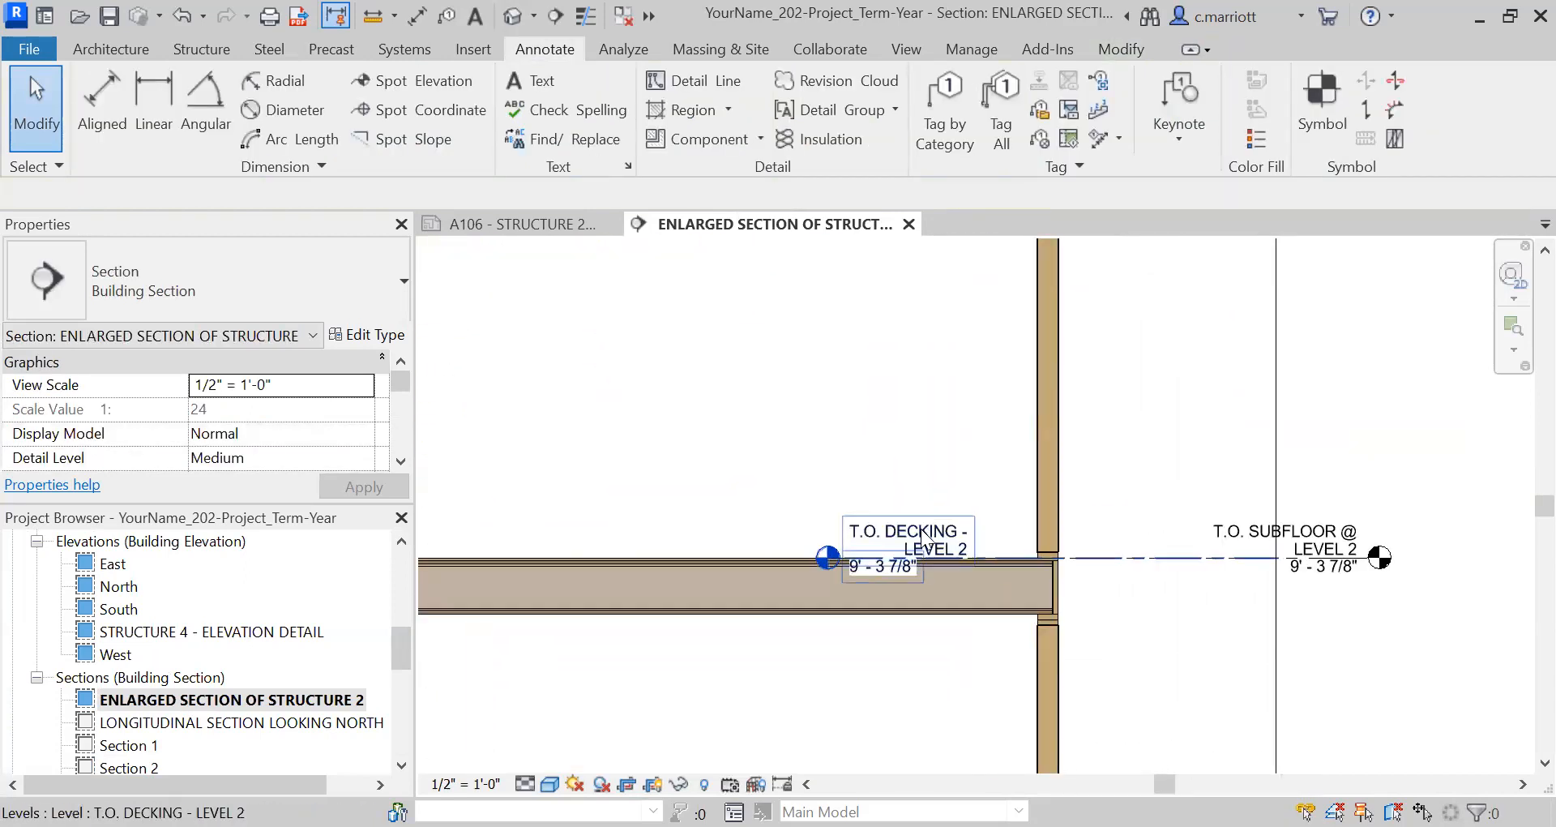
{"action": "right_click", "coordinate": [827, 557]}
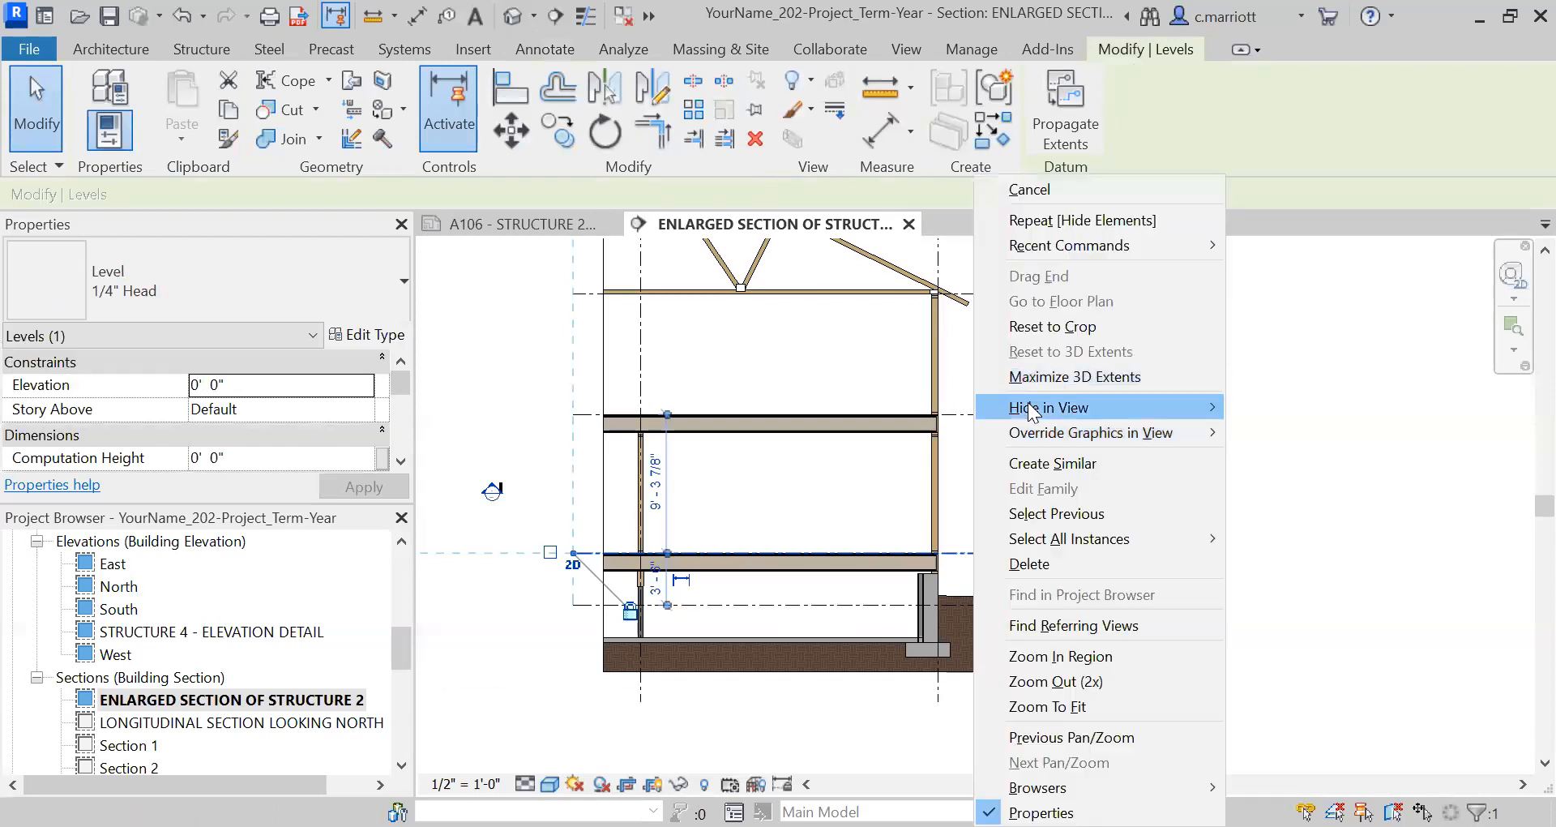
{"action": "mouse_move", "coordinate": [1048, 407]}
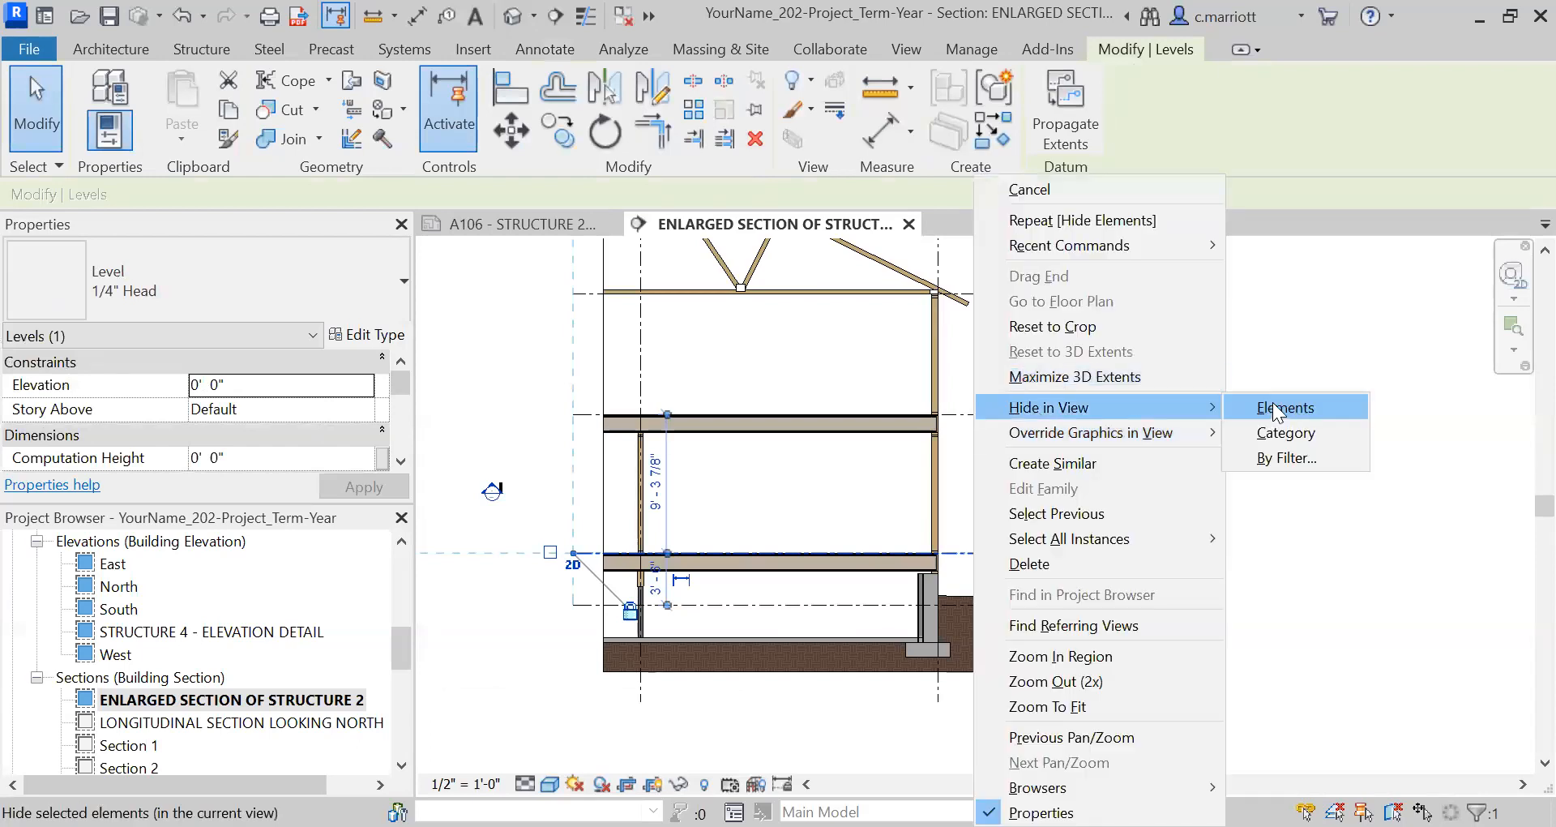
{"action": "left_click", "coordinate": [1283, 407]}
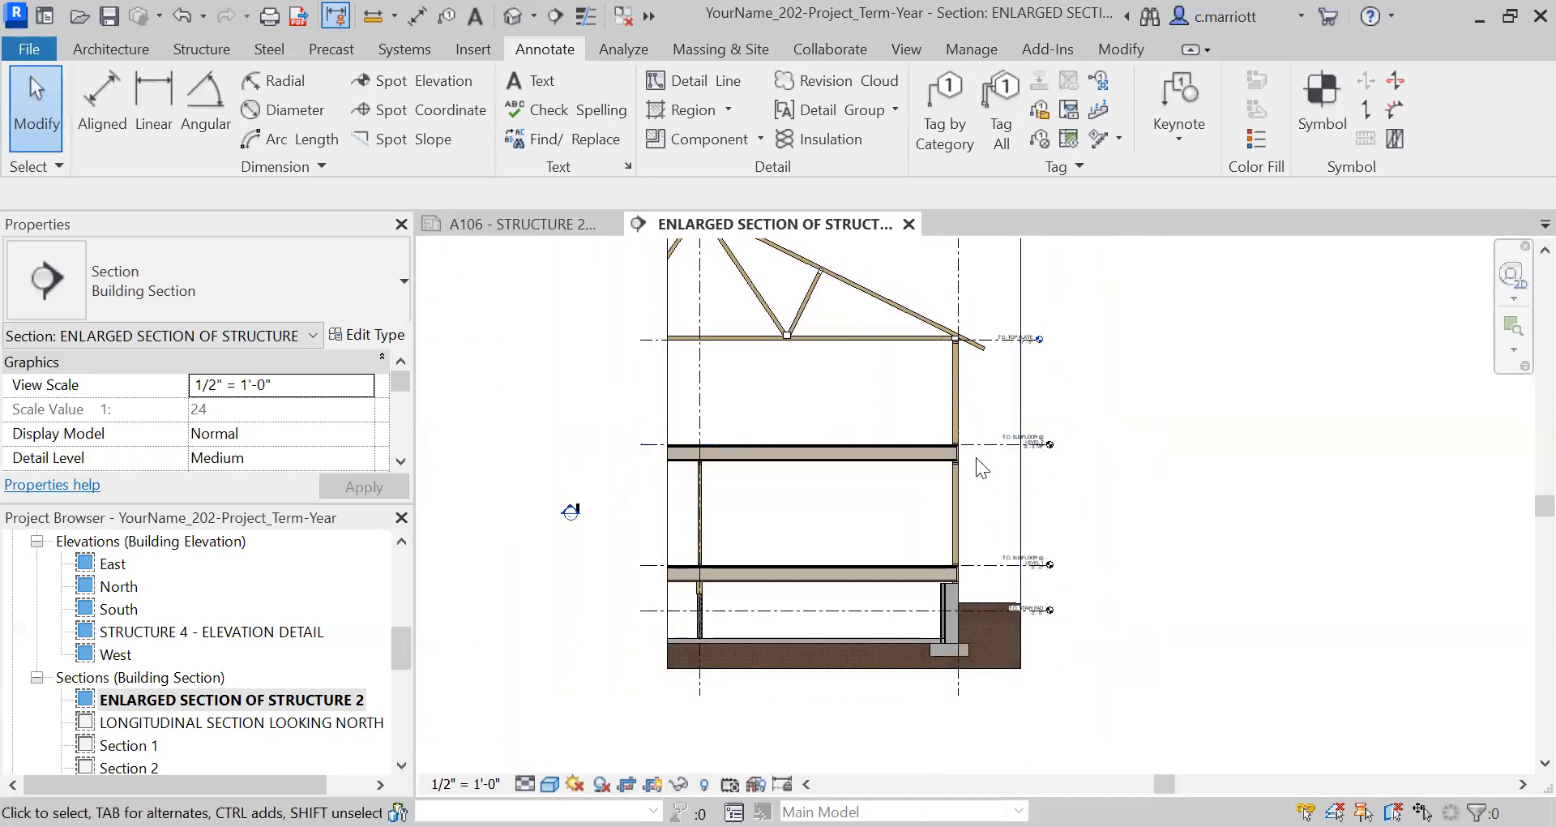
{"action": "left_click", "coordinate": [977, 467]}
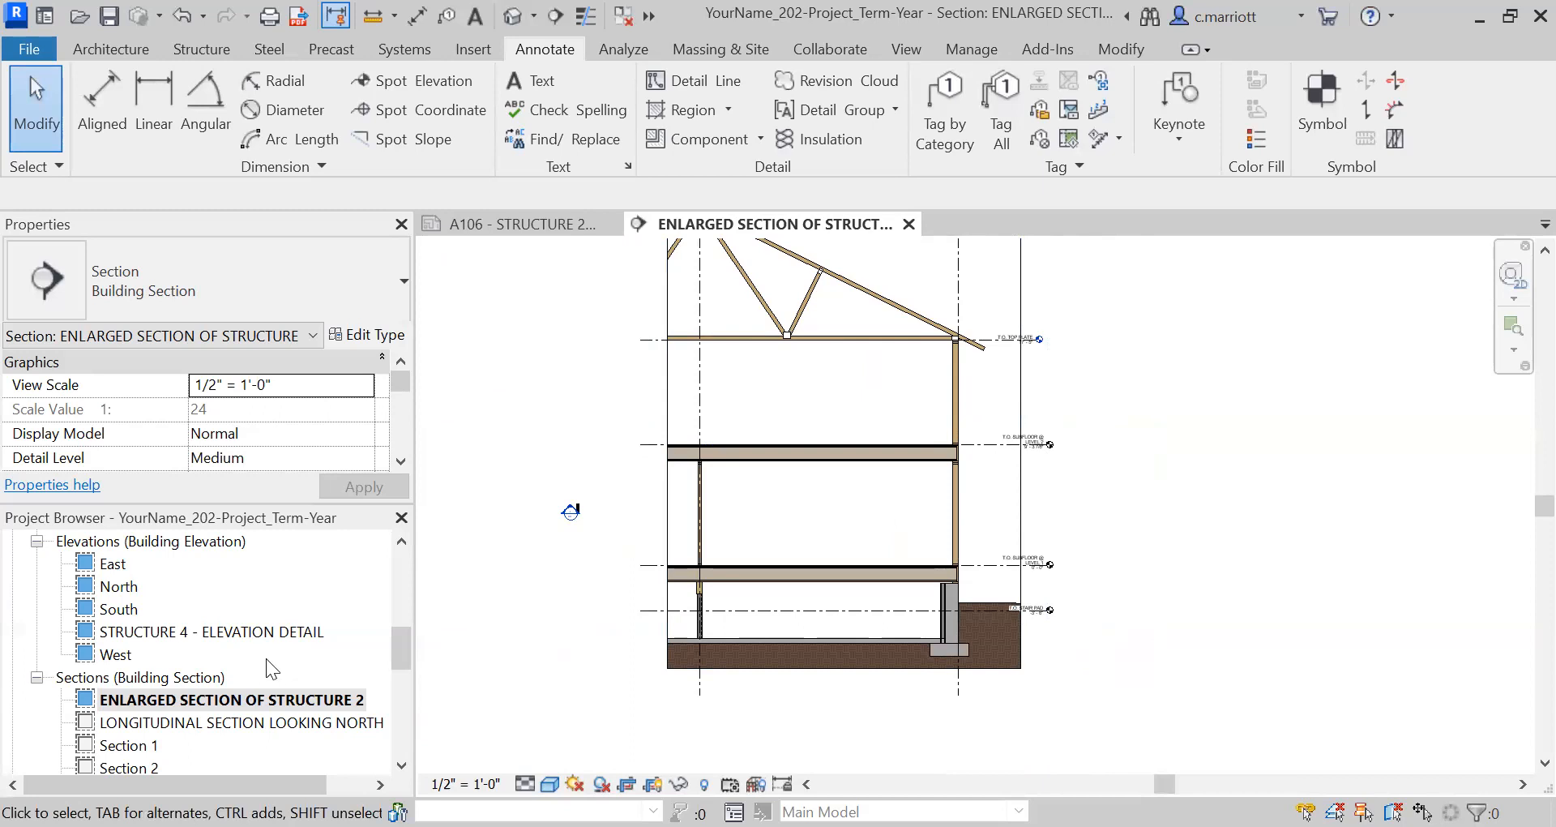
Open Structure 4 Elevation Detail for comparison, then return to the enlarged section
{"action": "double_click", "coordinate": [218, 631]}
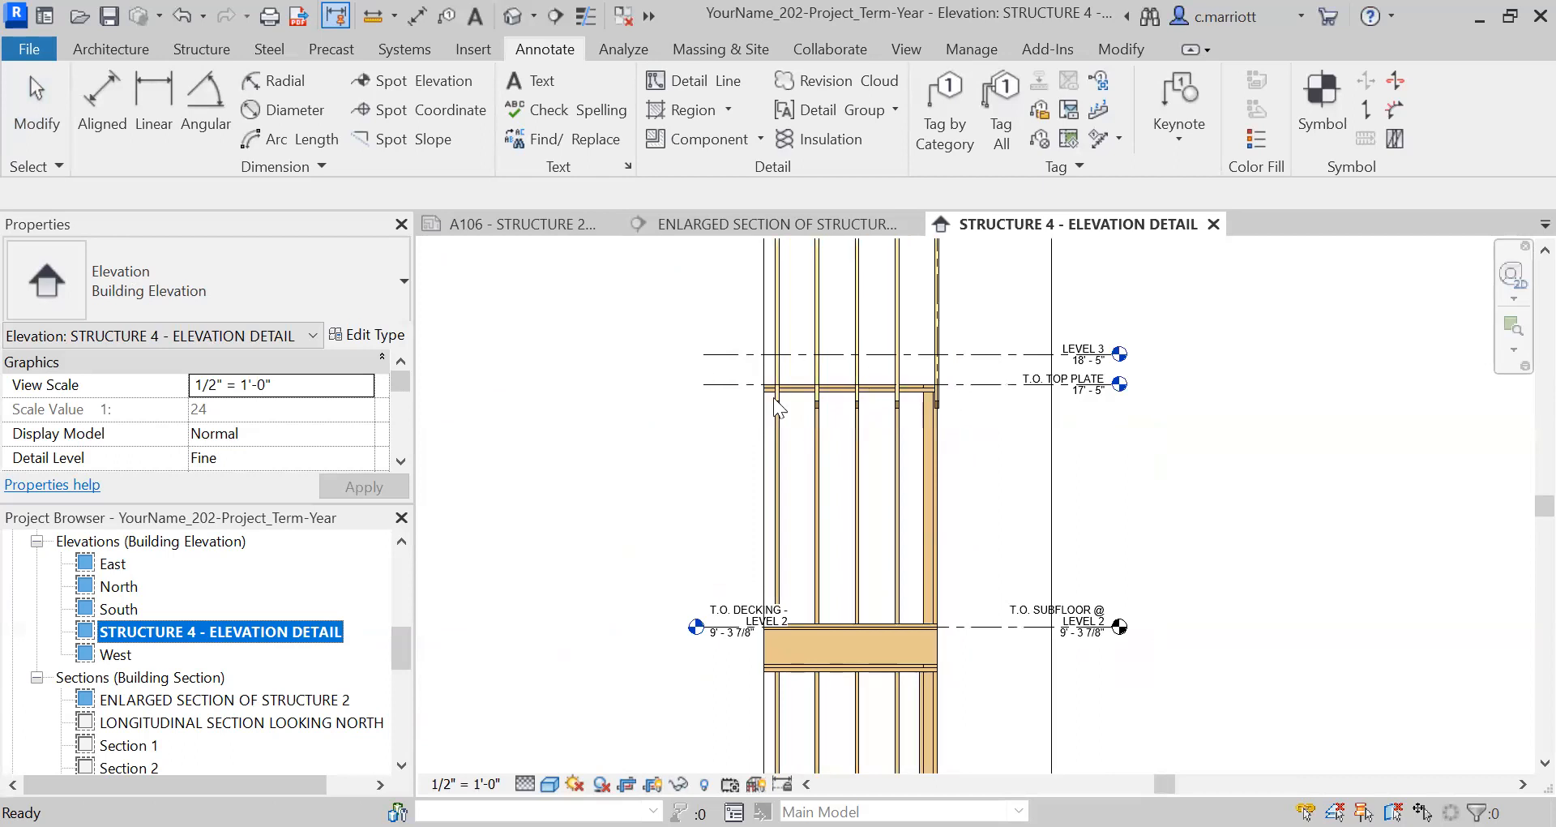
{"action": "mouse_move", "coordinate": [975, 390]}
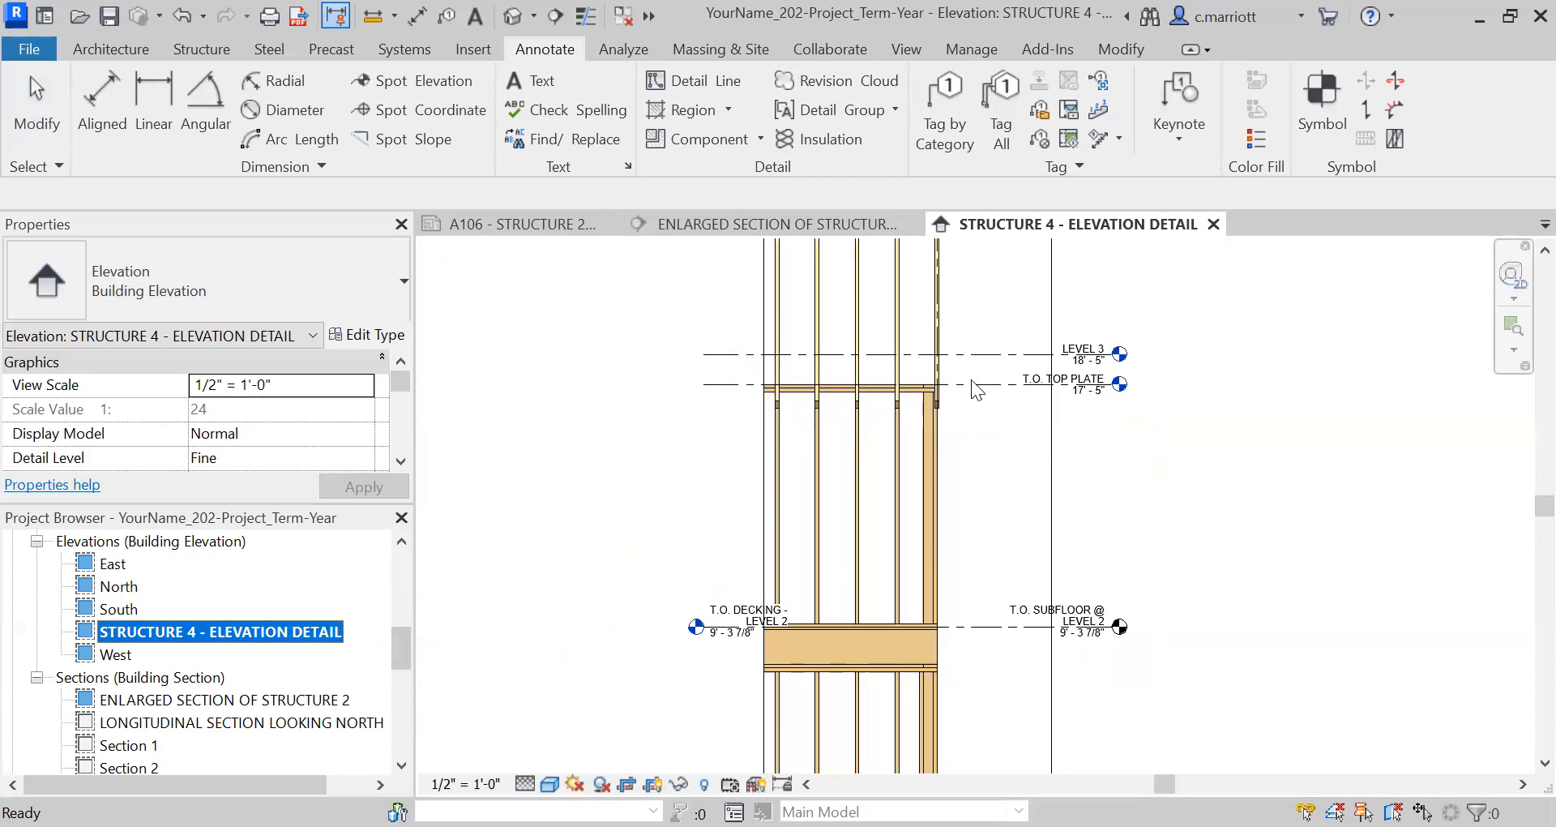
{"action": "mouse_move", "coordinate": [1089, 397]}
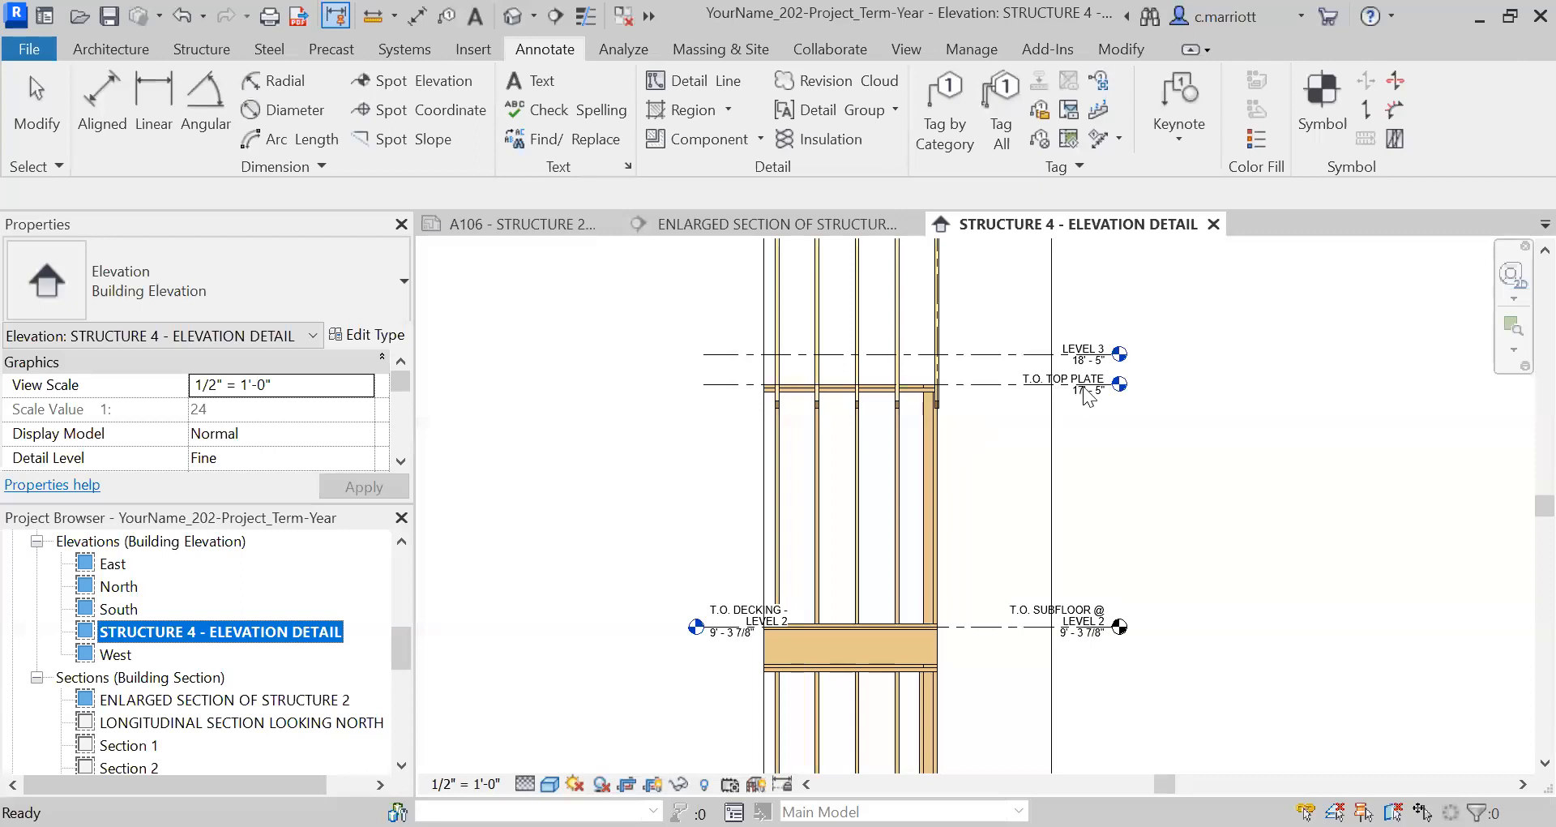
{"action": "mouse_move", "coordinate": [977, 501]}
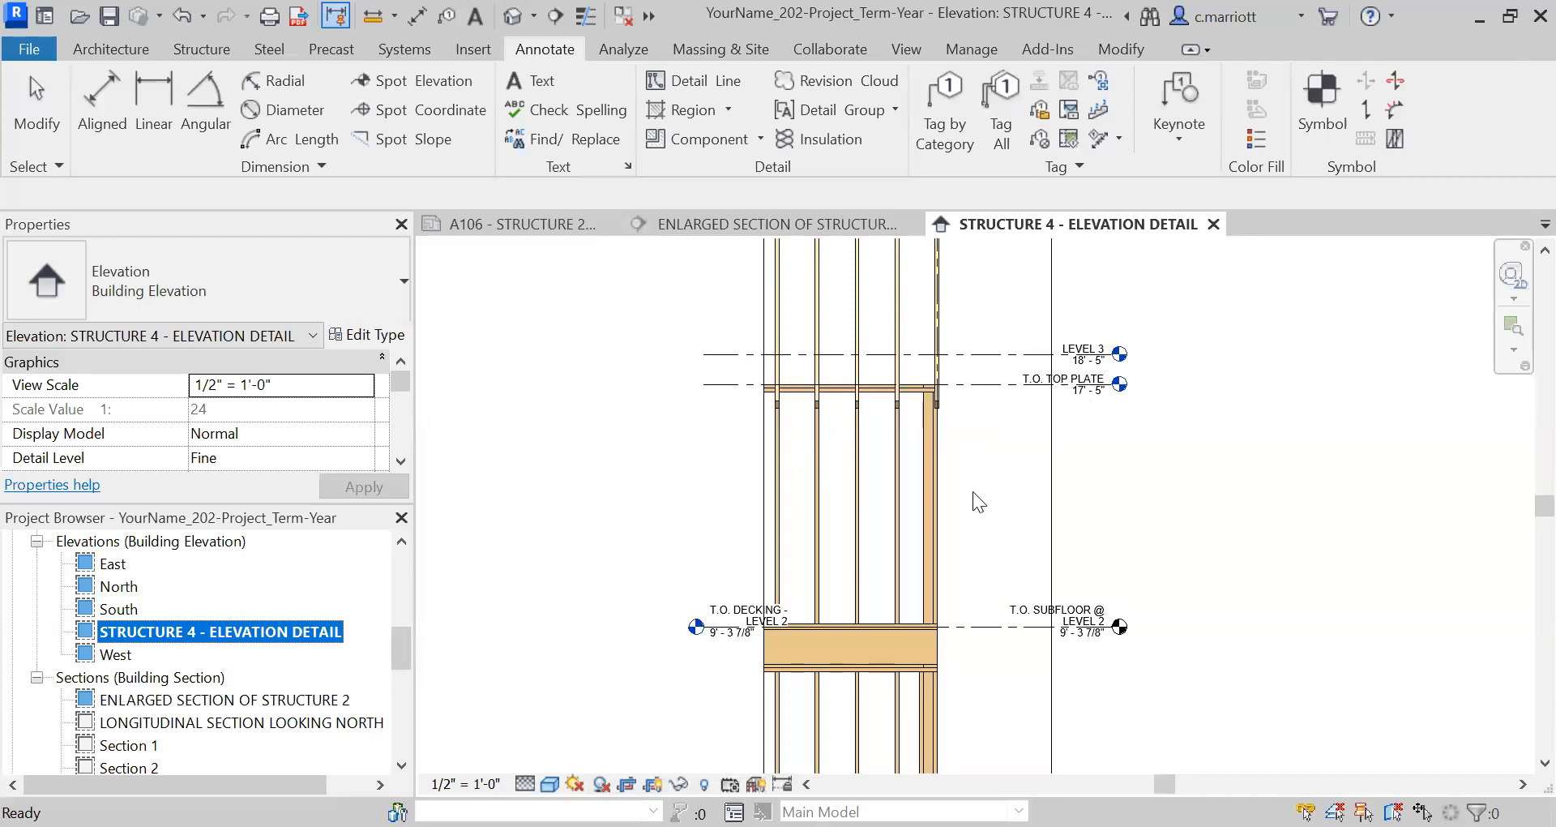
{"action": "double_click", "coordinate": [230, 700]}
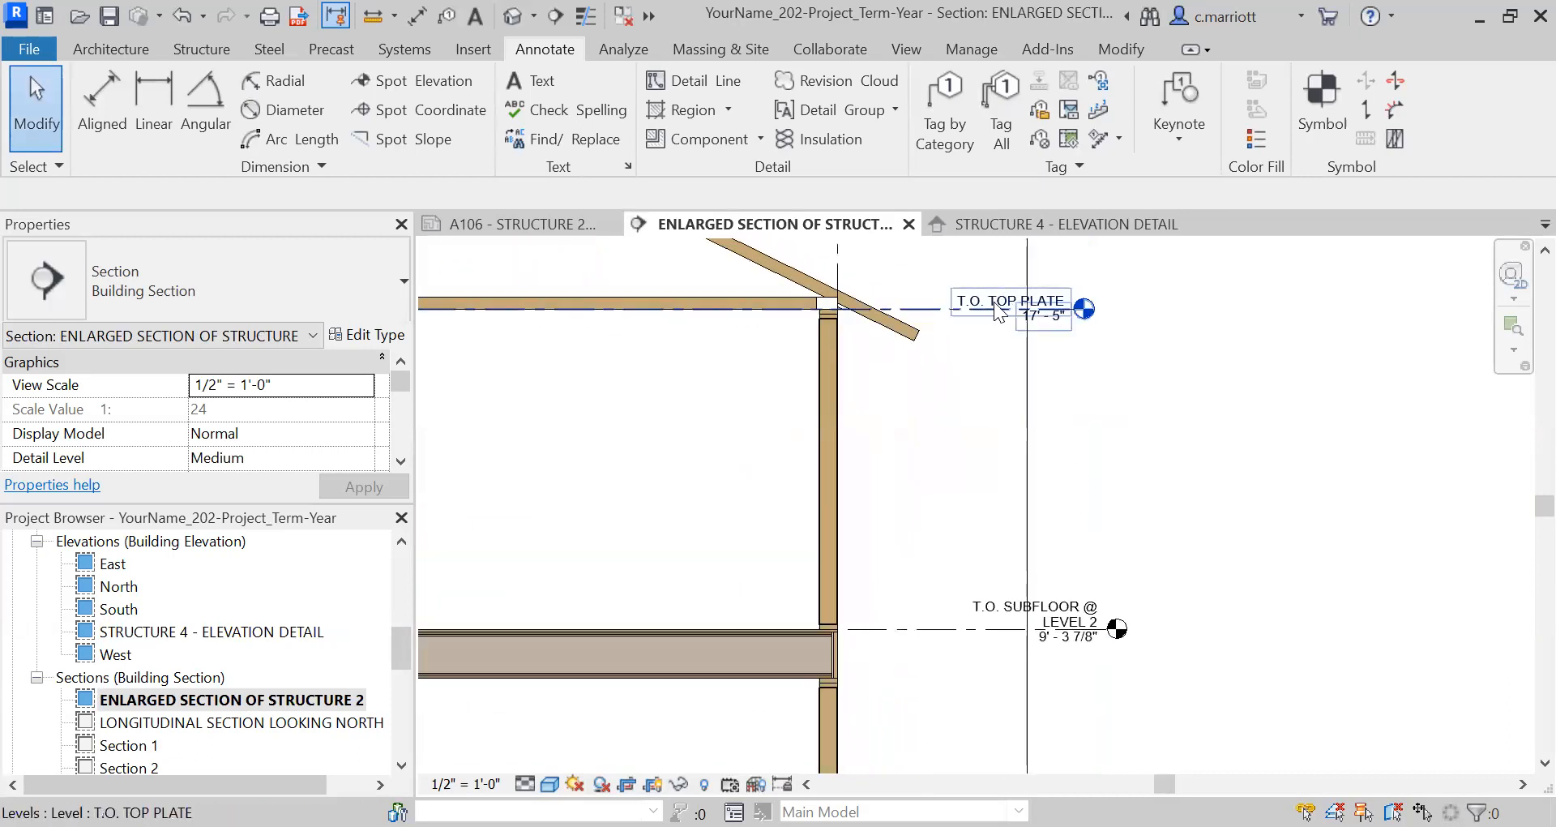
Select the T.O. Top Plate level, then the 12" concrete retaining wall
{"action": "left_click", "coordinate": [1008, 300]}
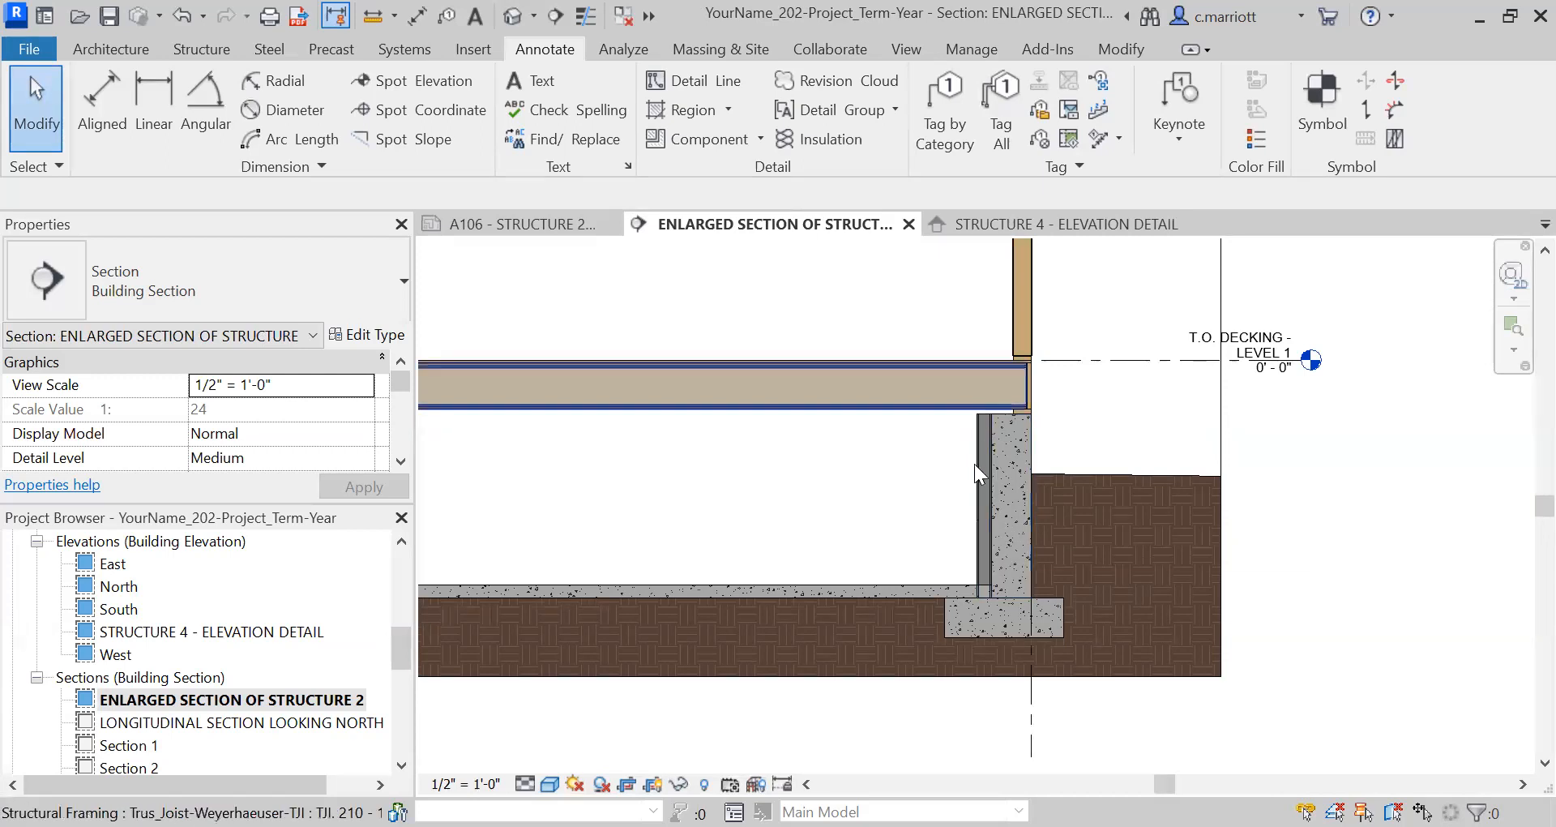
{"action": "left_click", "coordinate": [998, 496]}
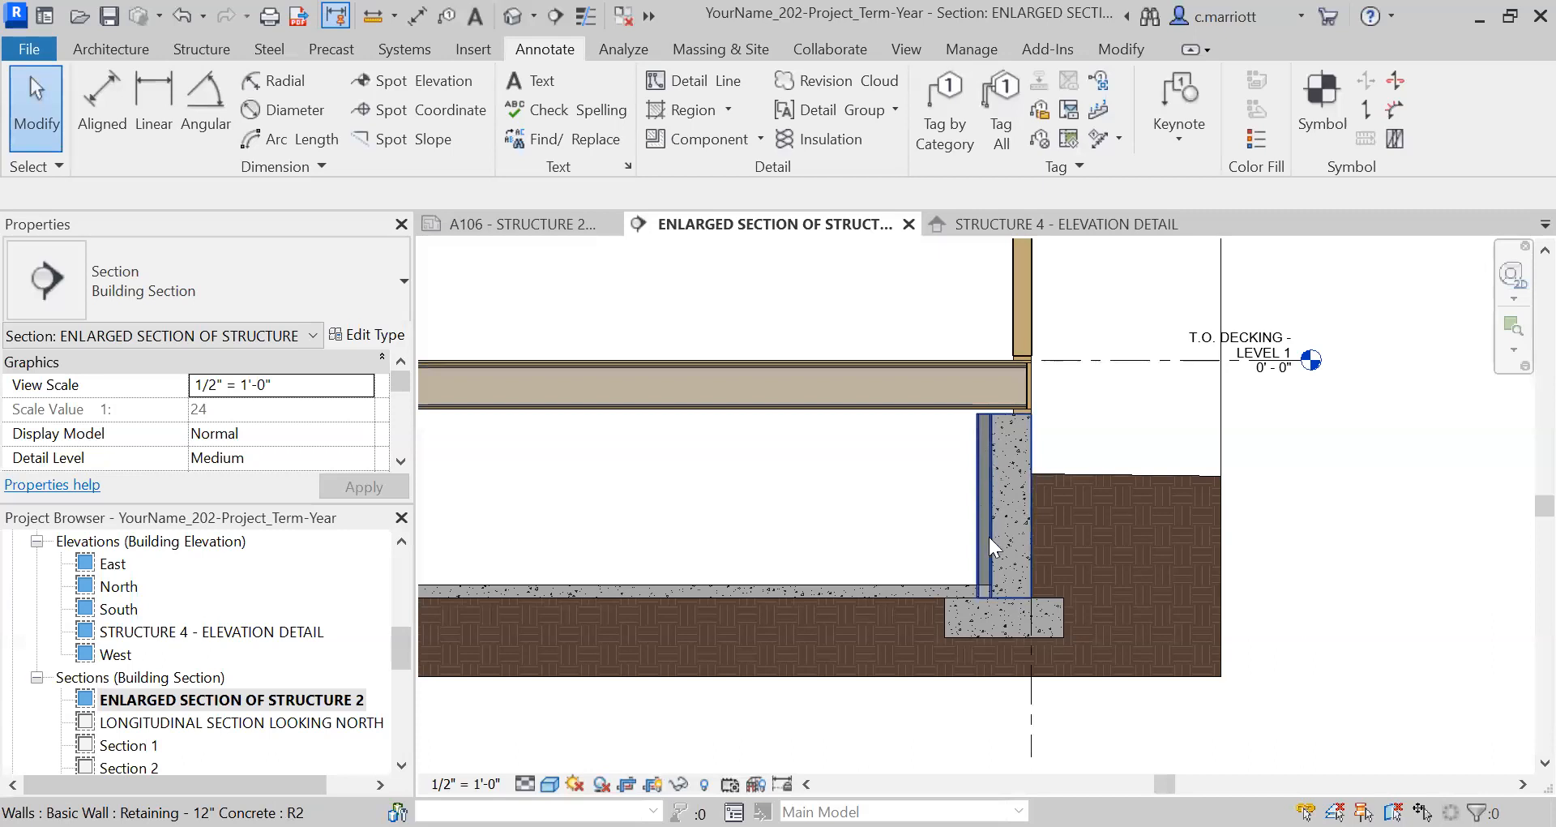
{"action": "mouse_move", "coordinate": [1029, 526]}
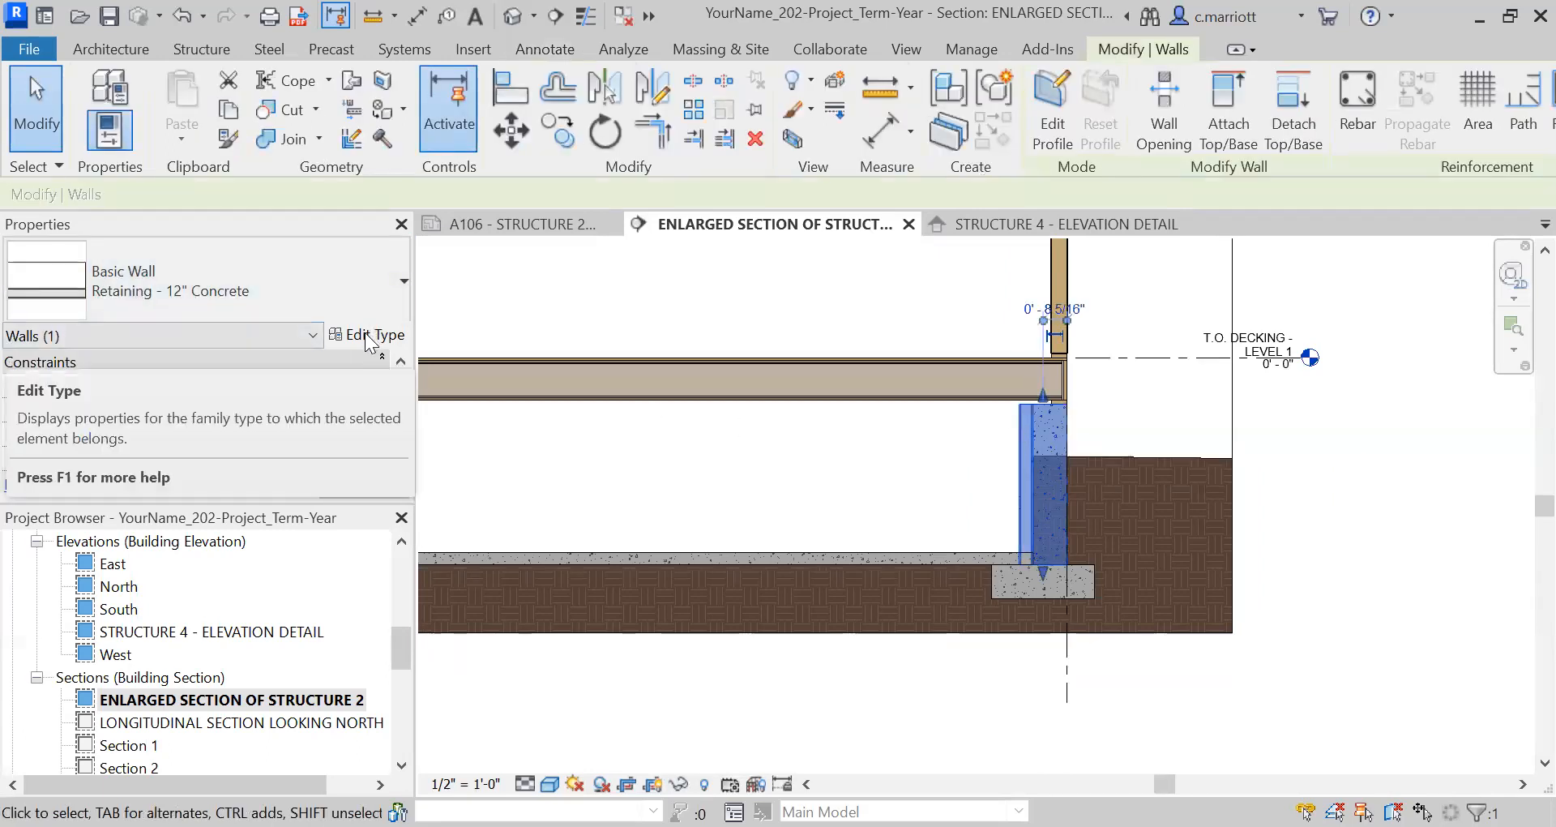
Rename the retaining wall type to 'Retaining - 12" Concrete -Furred Wall'
{"action": "left_click", "coordinate": [373, 335]}
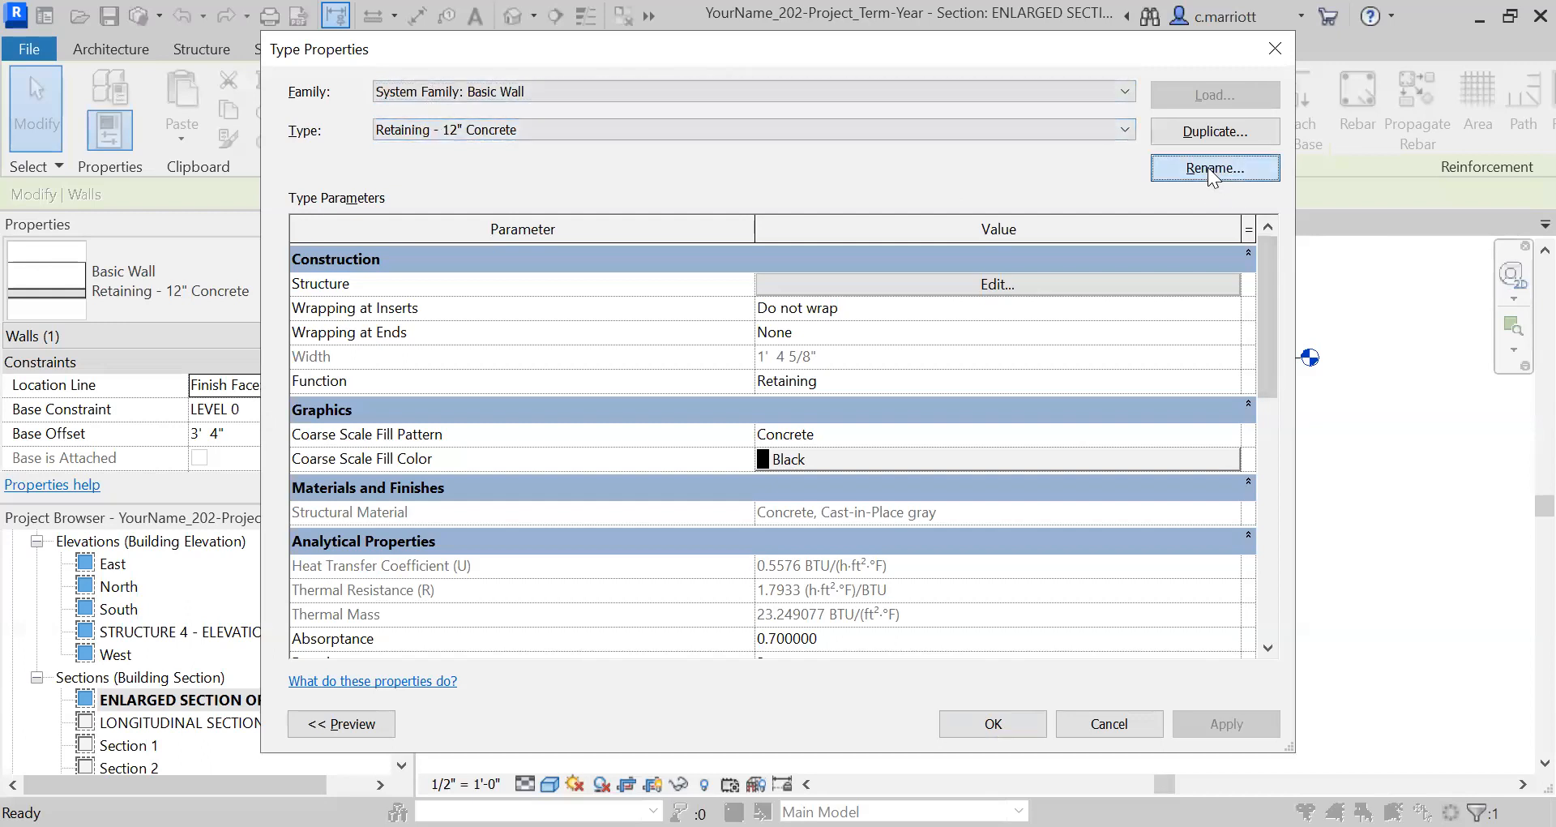
{"action": "left_click", "coordinate": [1215, 168]}
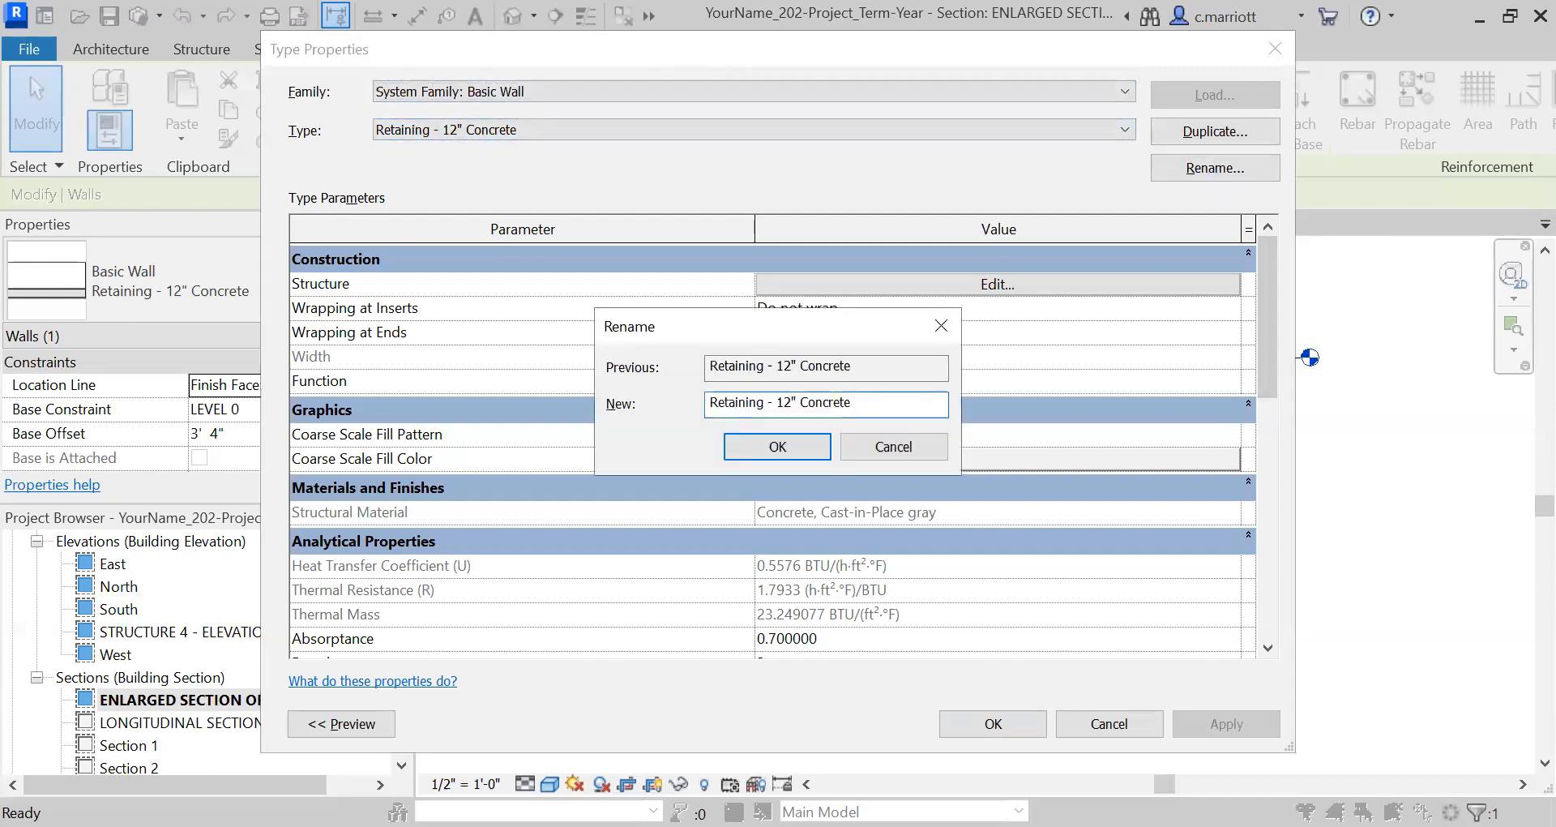
{"action": "type", "text": "wit"}
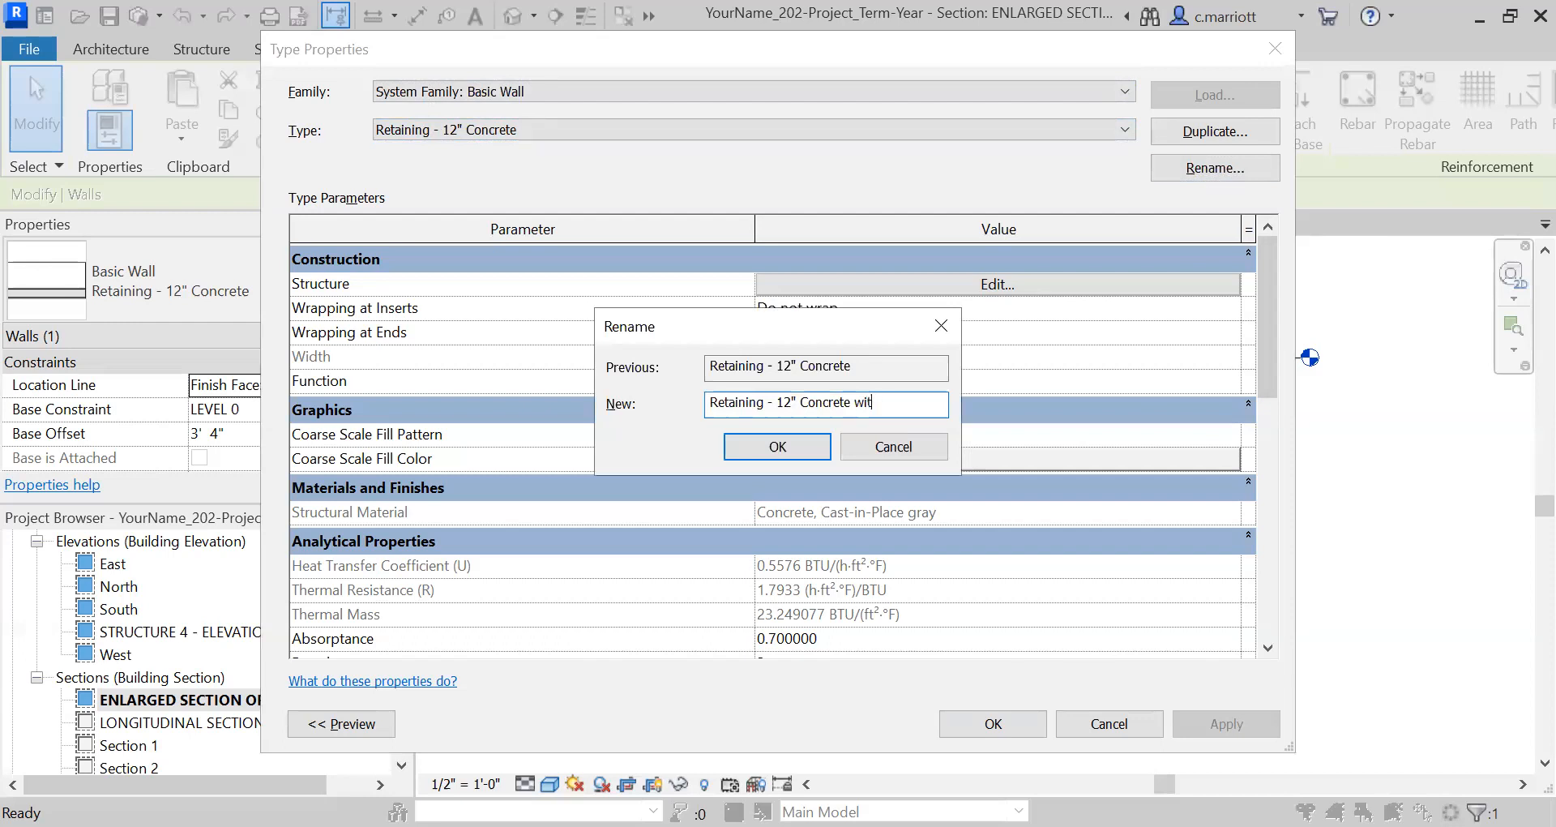
{"action": "type", "text": "-F"}
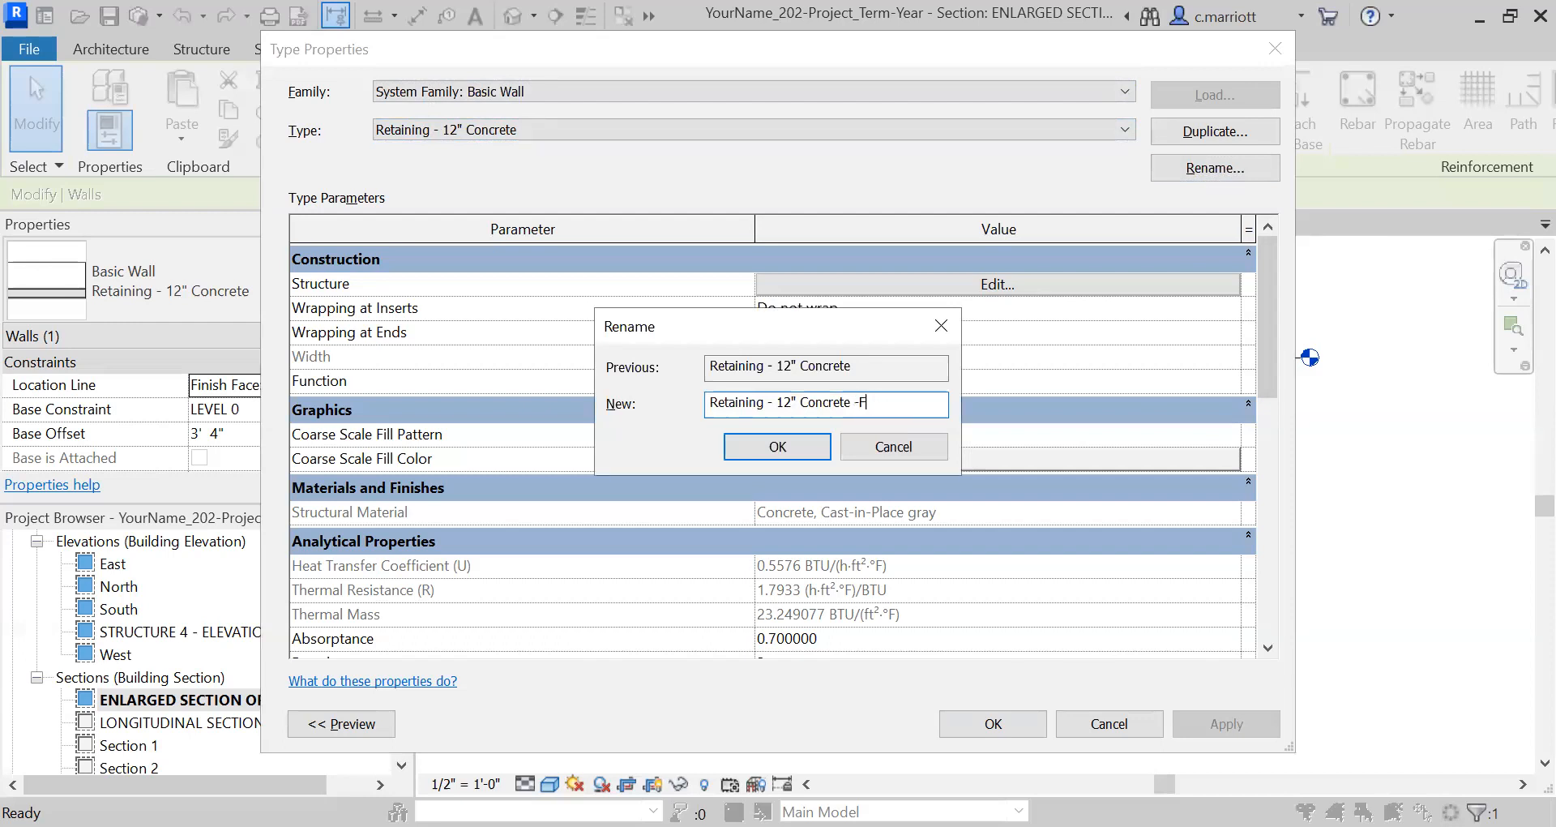
{"action": "type", "text": "urred Wall"}
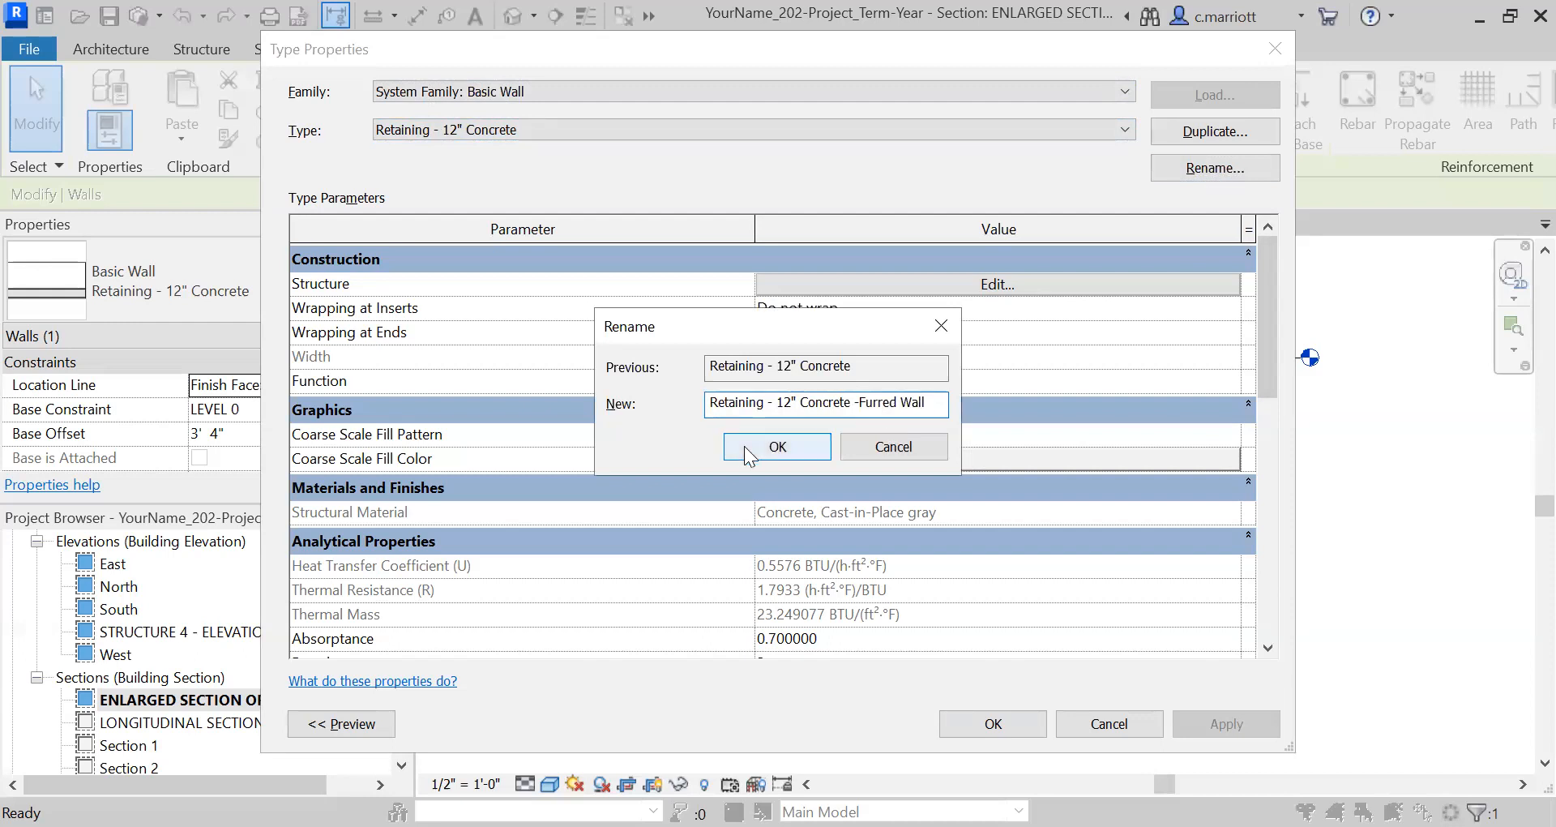
{"action": "left_click", "coordinate": [778, 446]}
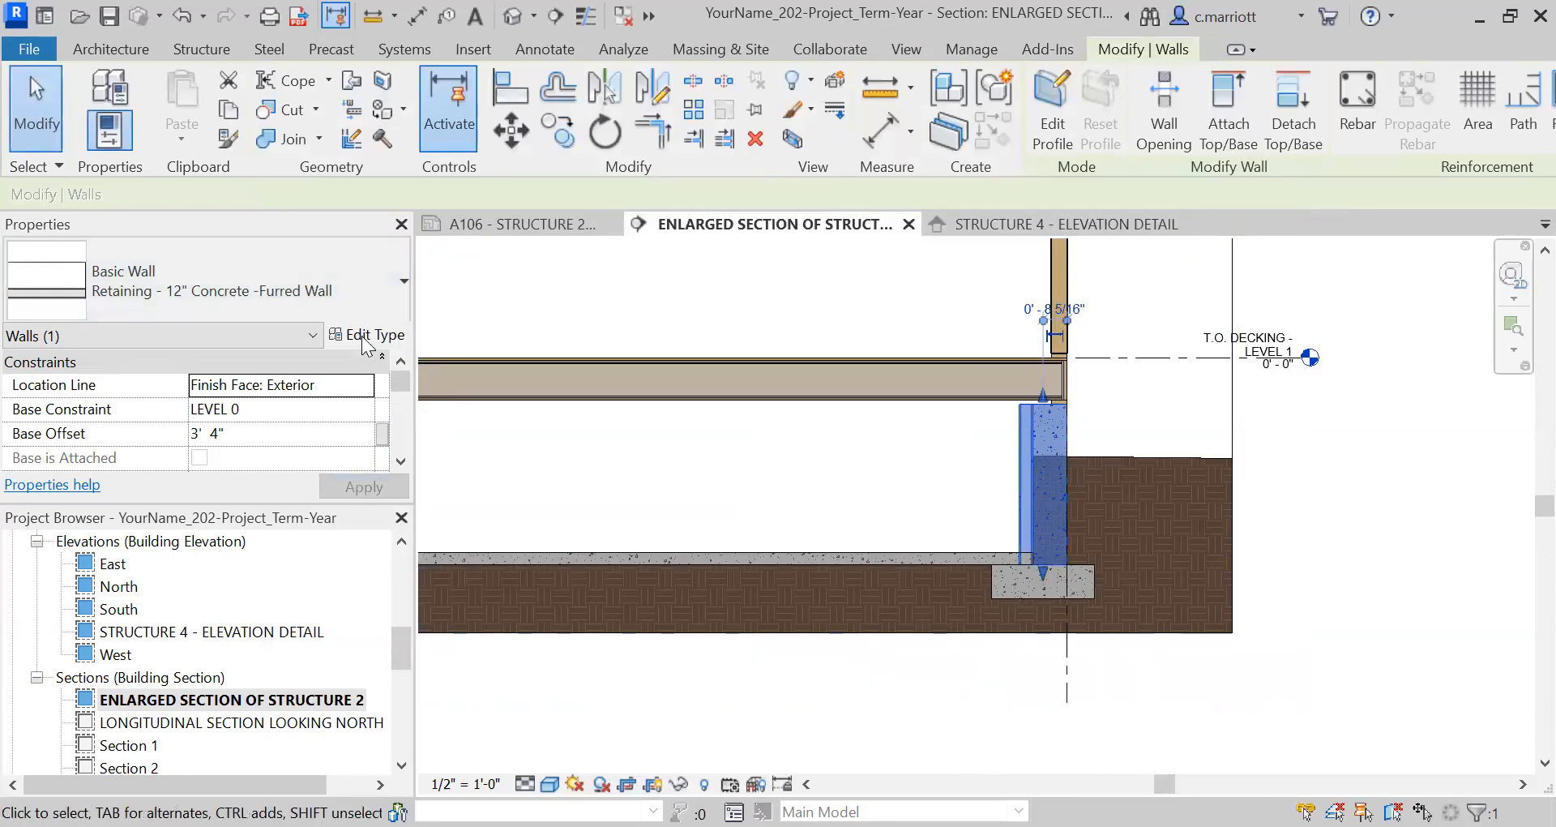
Duplicate the furred wall type as a new type named 'Retaining - 12" Concrete'
{"action": "left_click", "coordinate": [368, 335]}
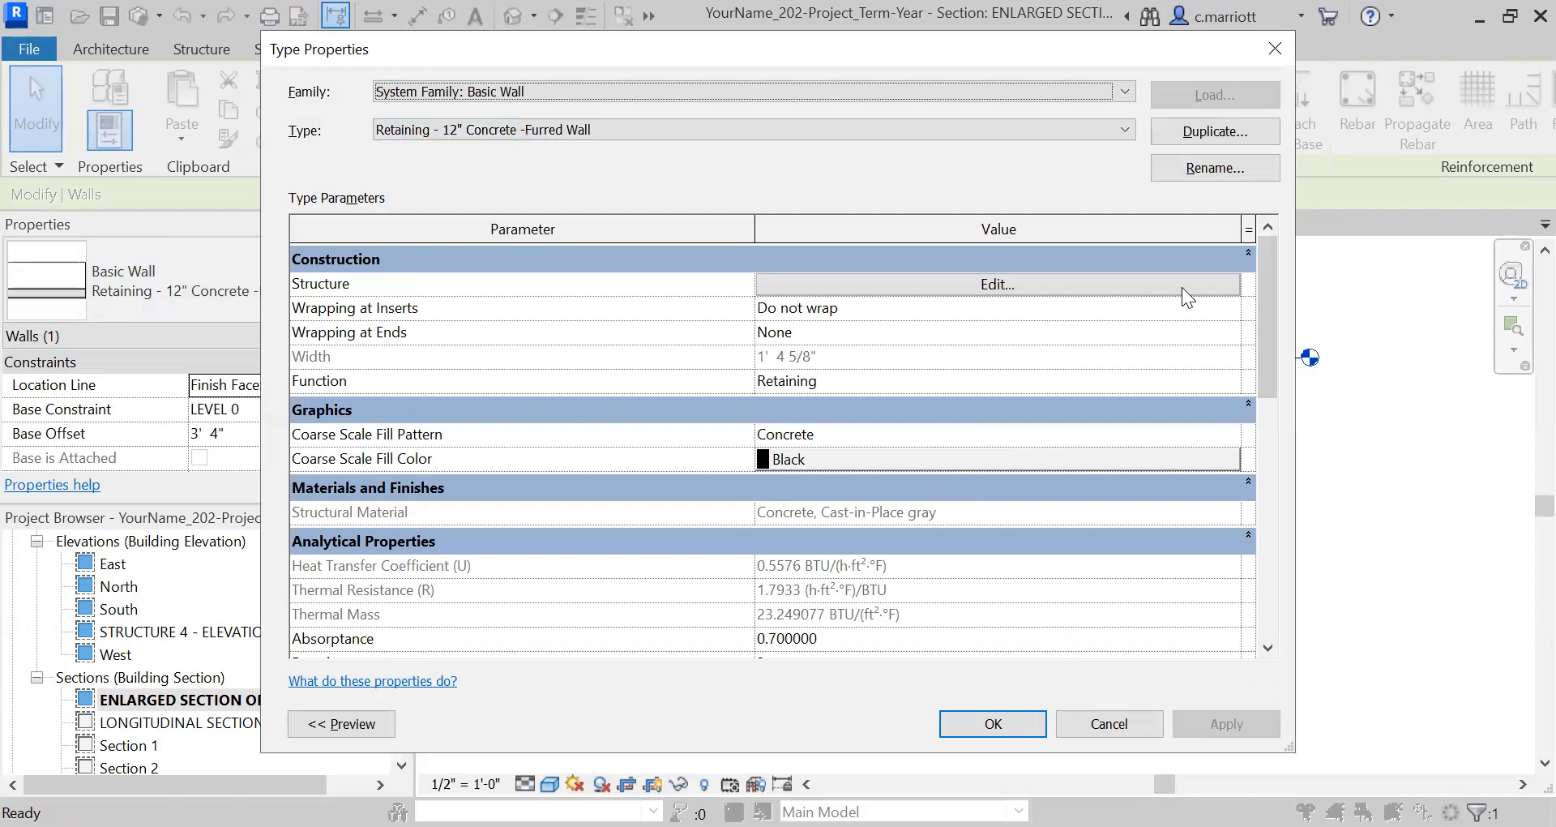
{"action": "left_click", "coordinate": [1214, 131]}
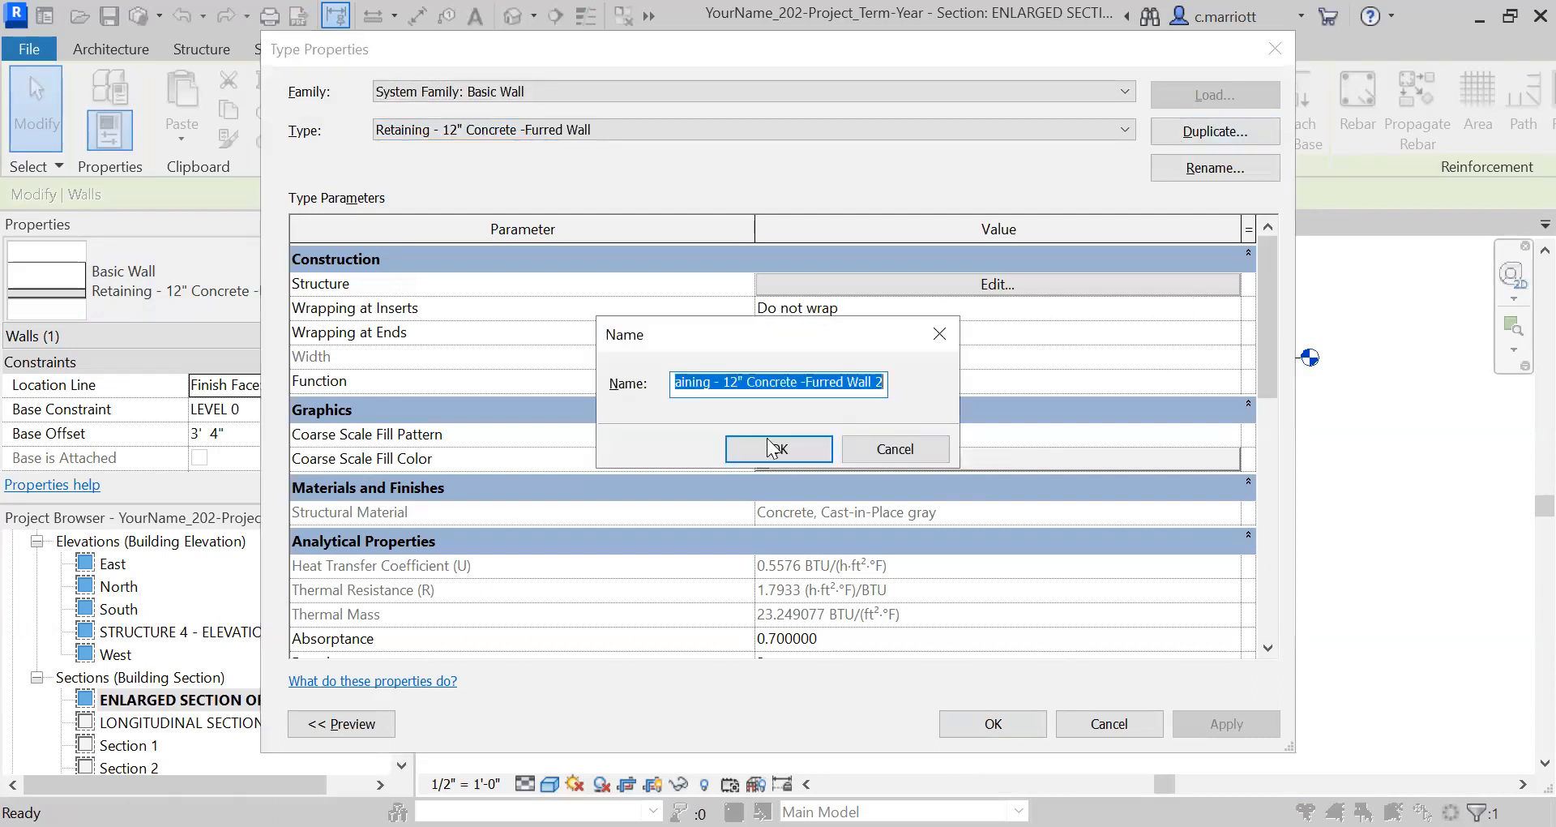
{"action": "left_click", "coordinate": [794, 381]}
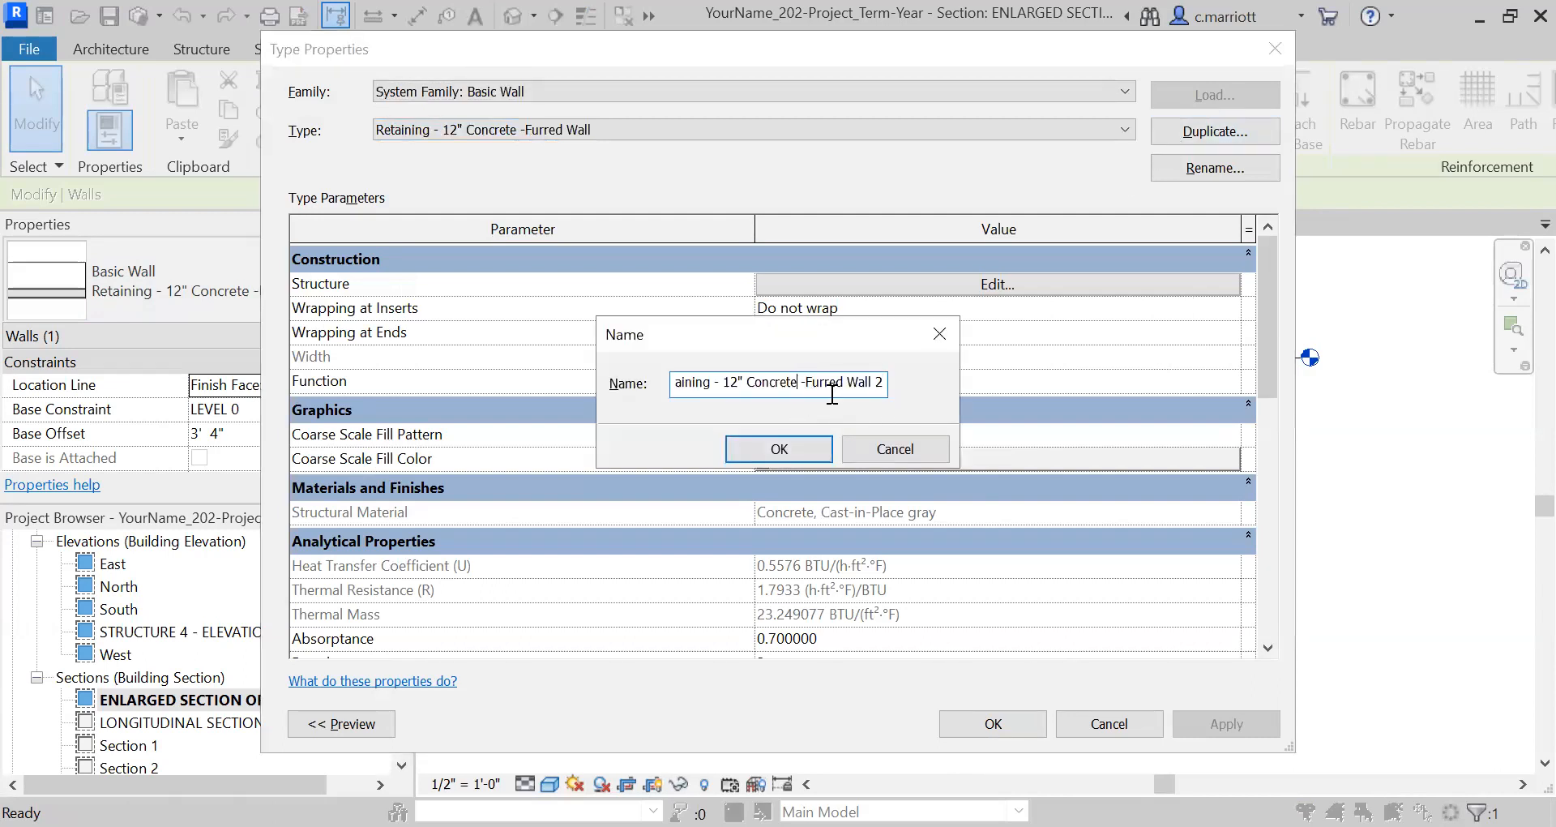
{"action": "type", "text": "Retaining - 12\" Concrete"}
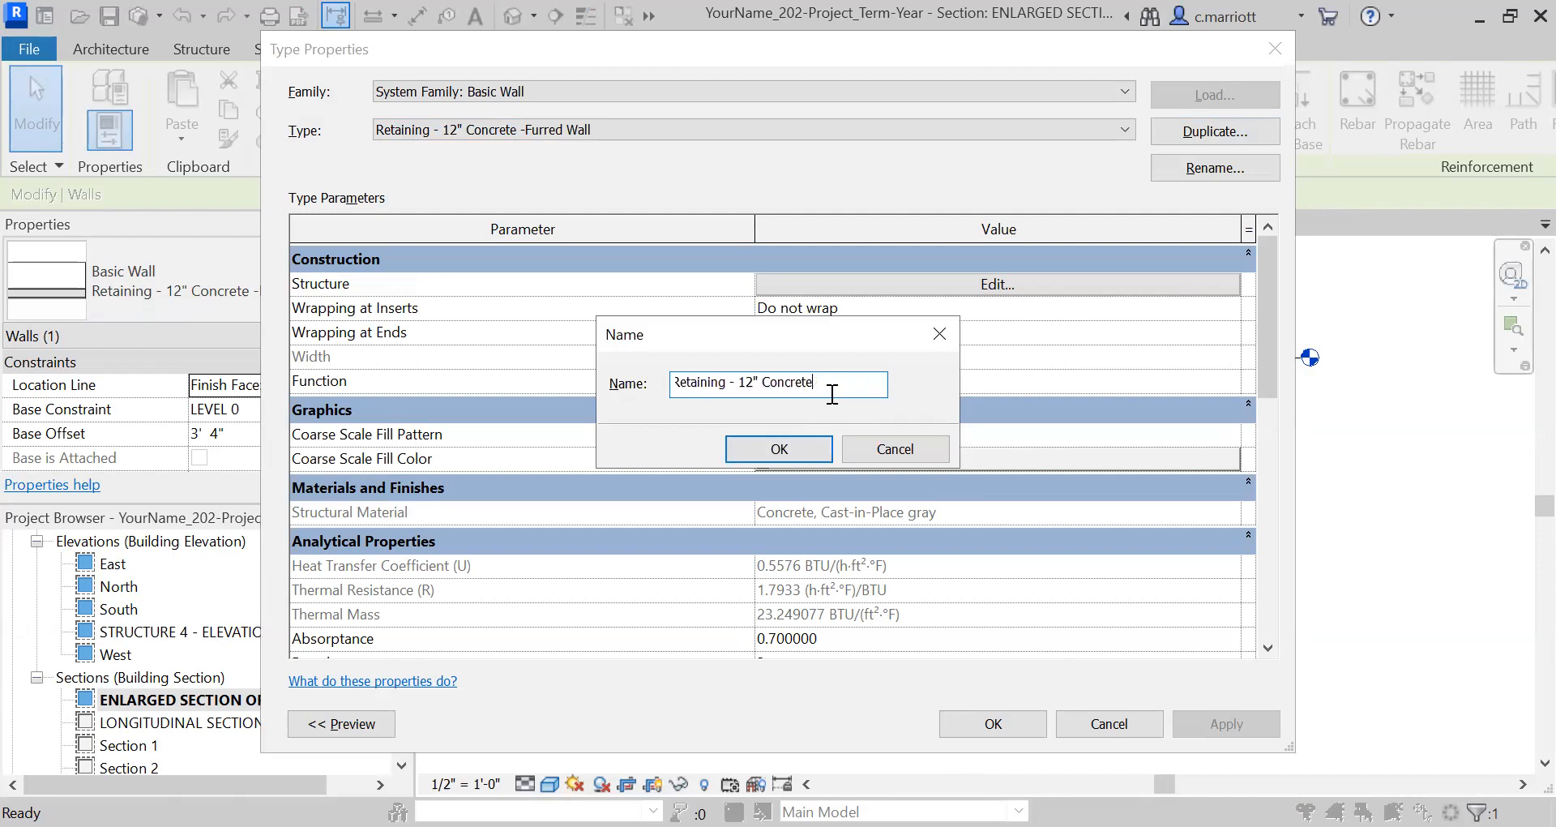
{"action": "left_click", "coordinate": [778, 448]}
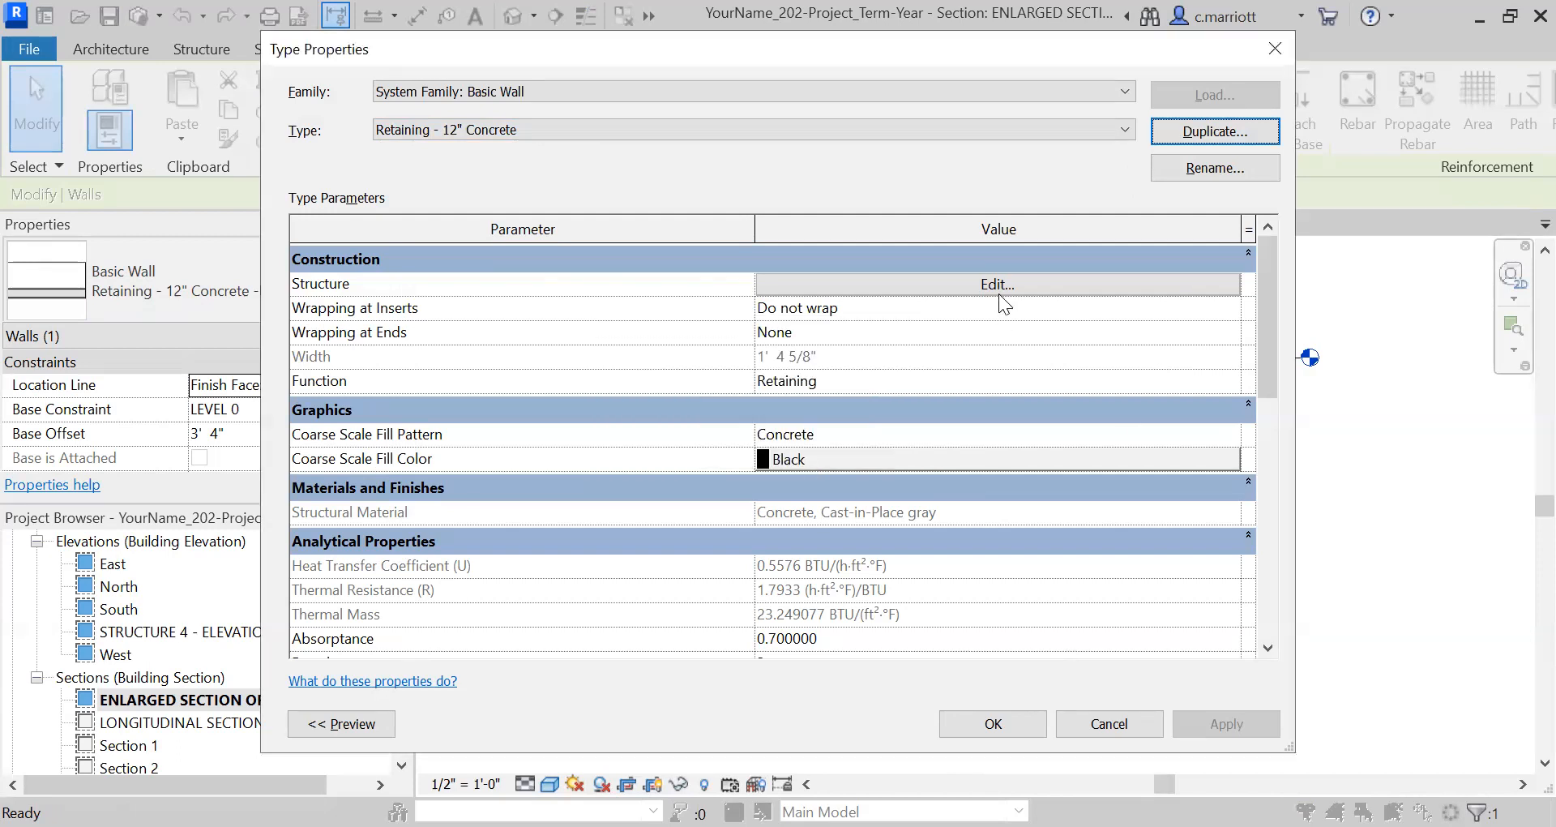
Delete the gypsum board, 3 1/2" and 1/2" layers, leaving only the 1'-0" concrete core
{"action": "left_click", "coordinate": [996, 284]}
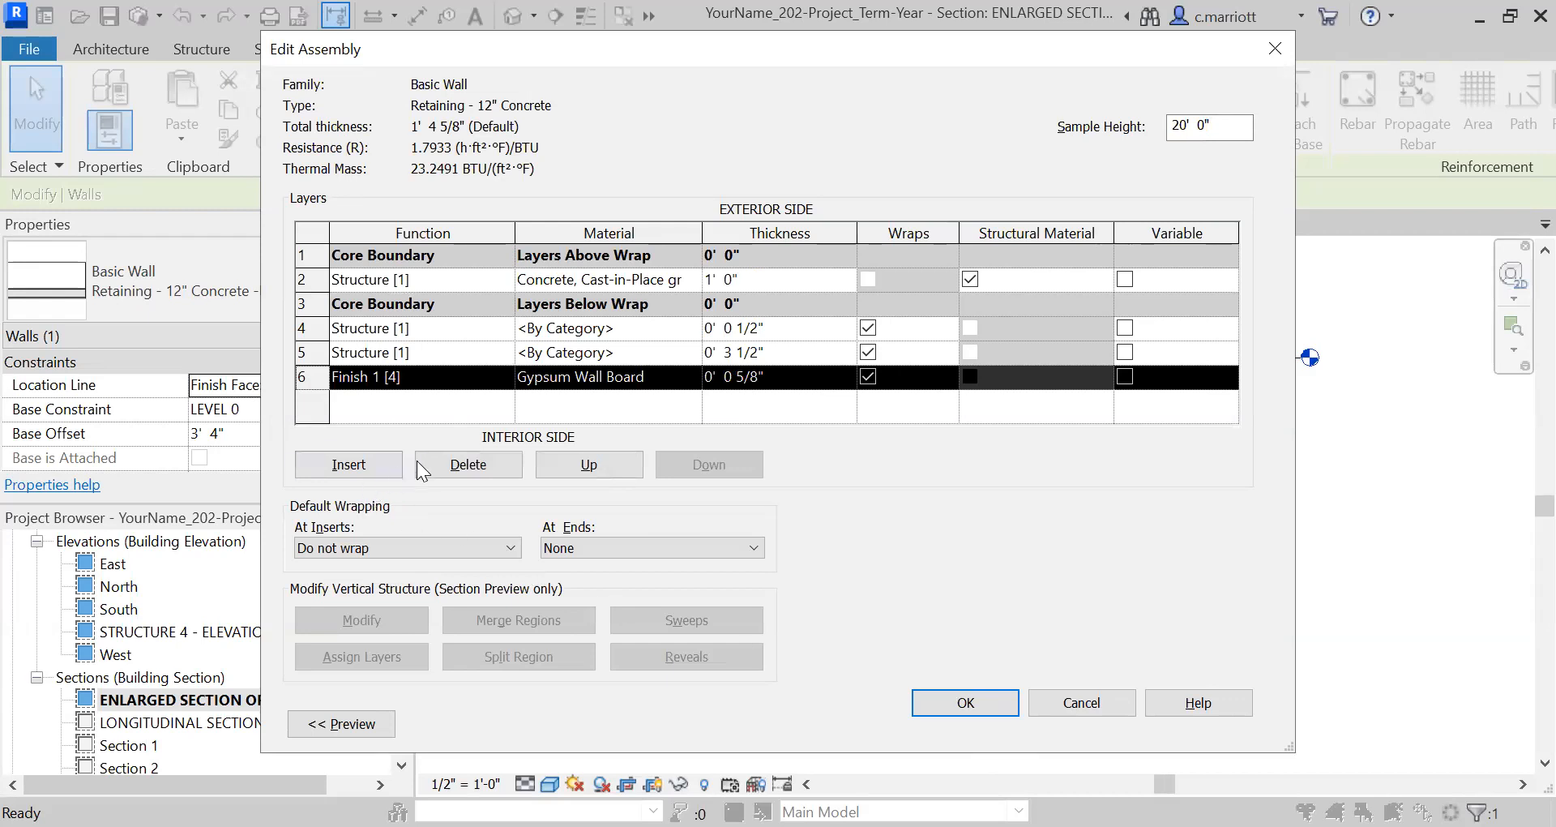
{"action": "mouse_move", "coordinate": [468, 464]}
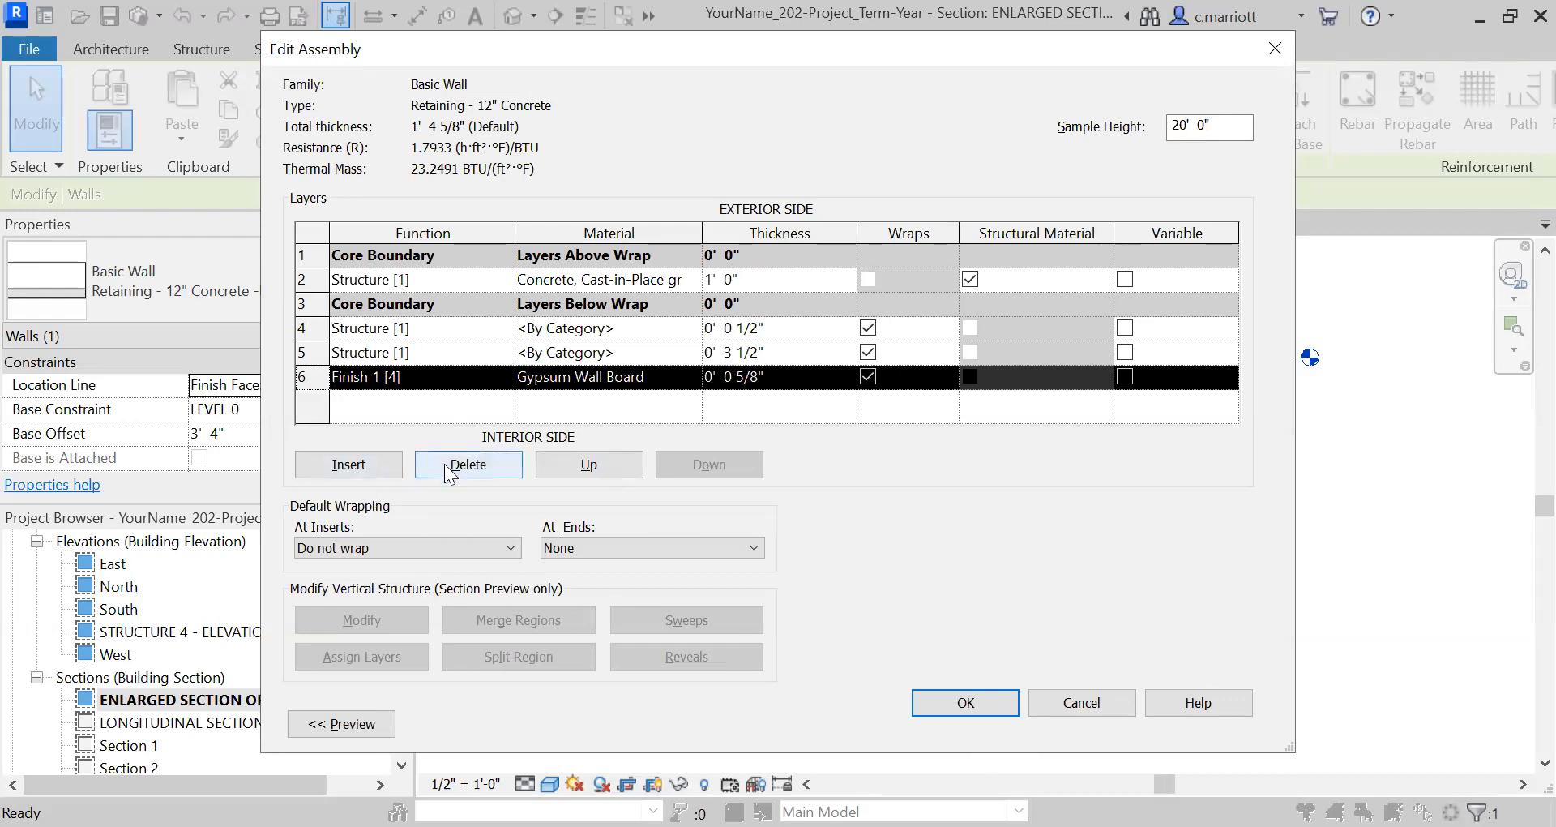
{"action": "left_click", "coordinate": [467, 464]}
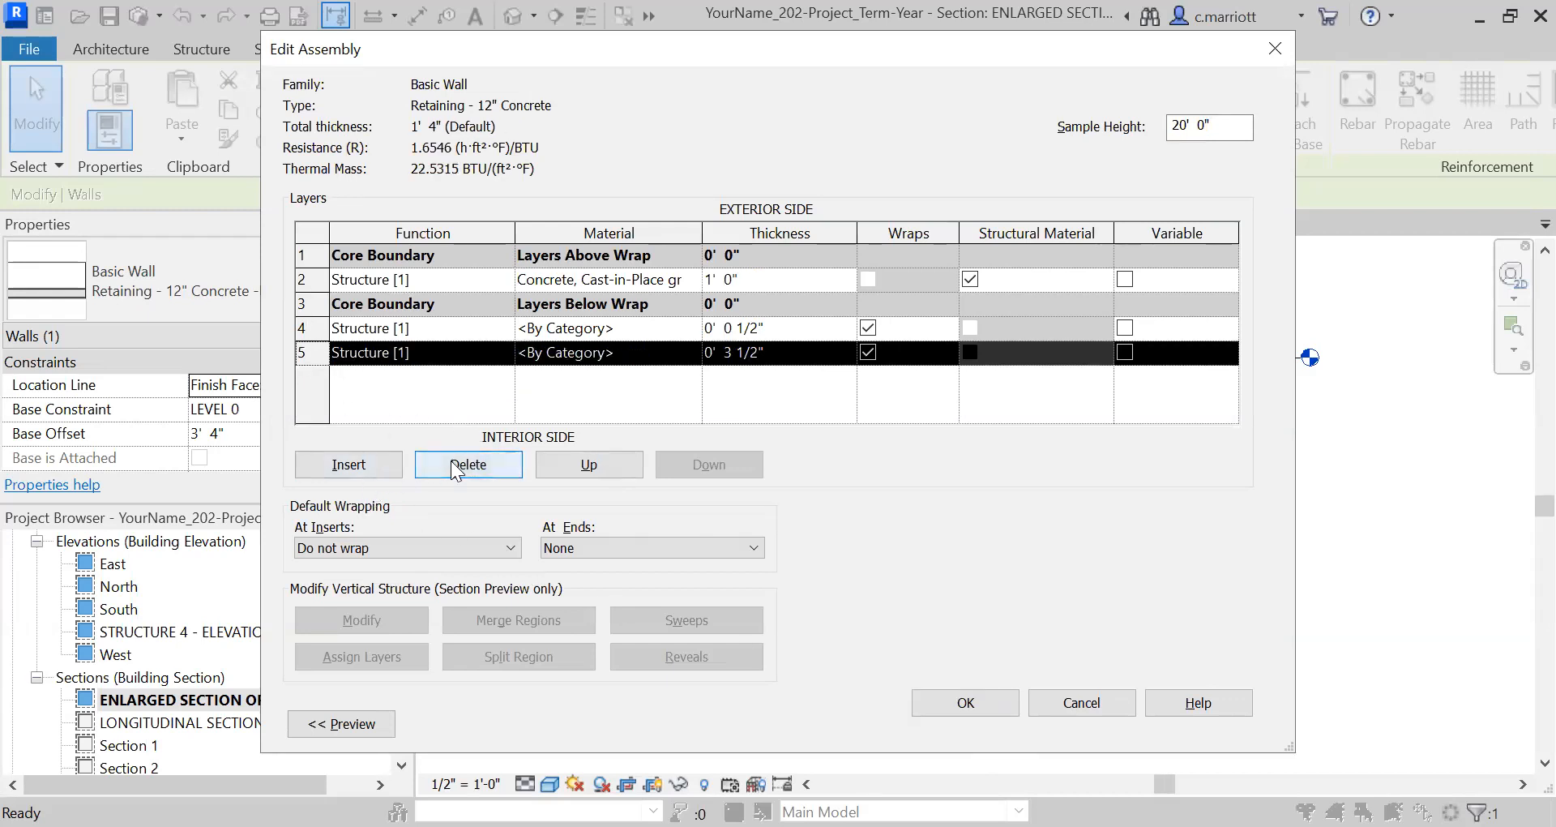
{"action": "left_click", "coordinate": [468, 463]}
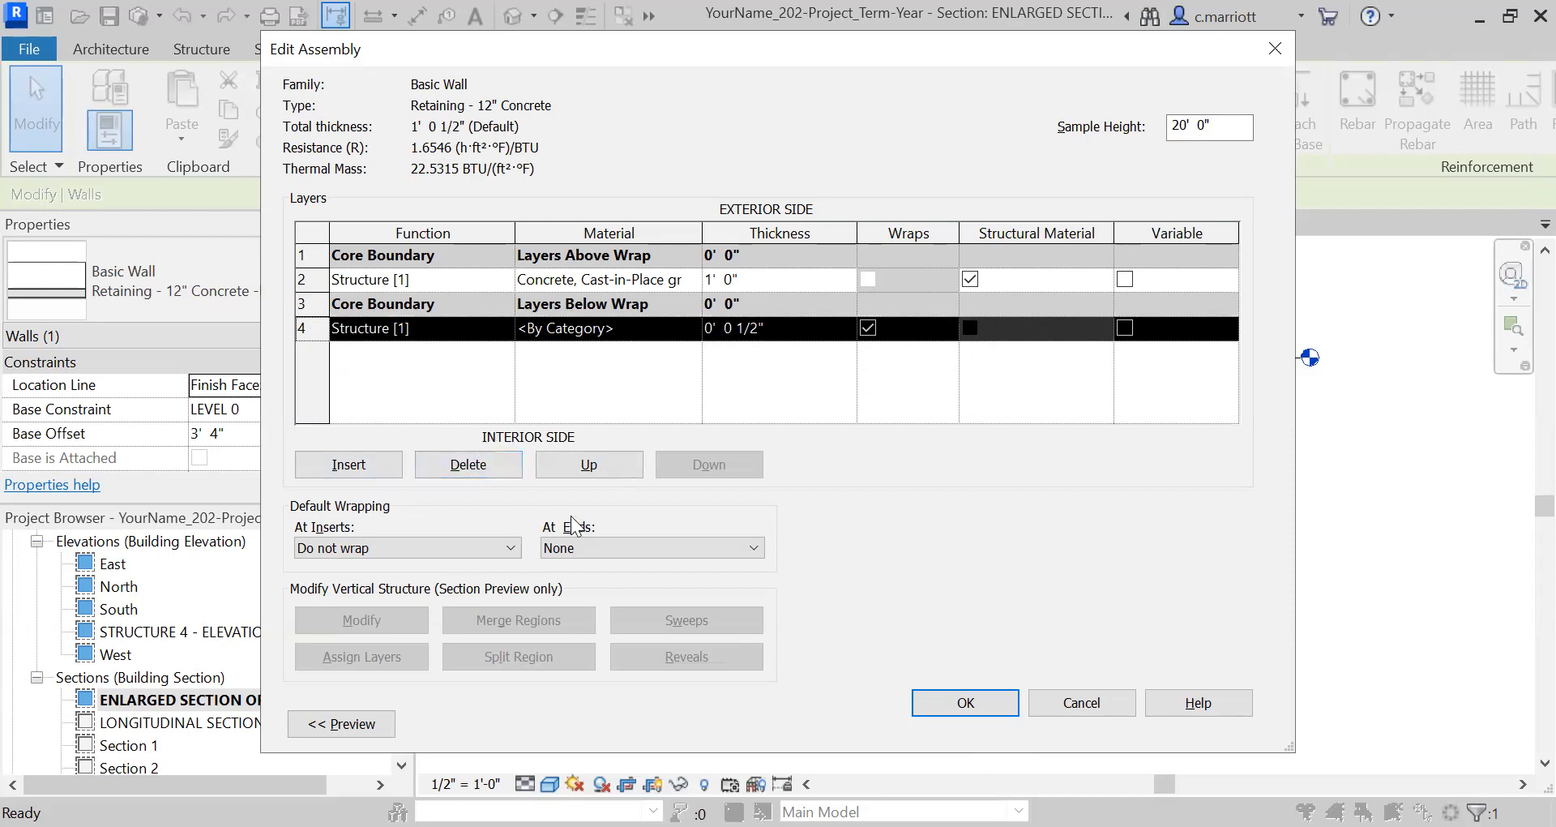
{"action": "left_click", "coordinate": [468, 464]}
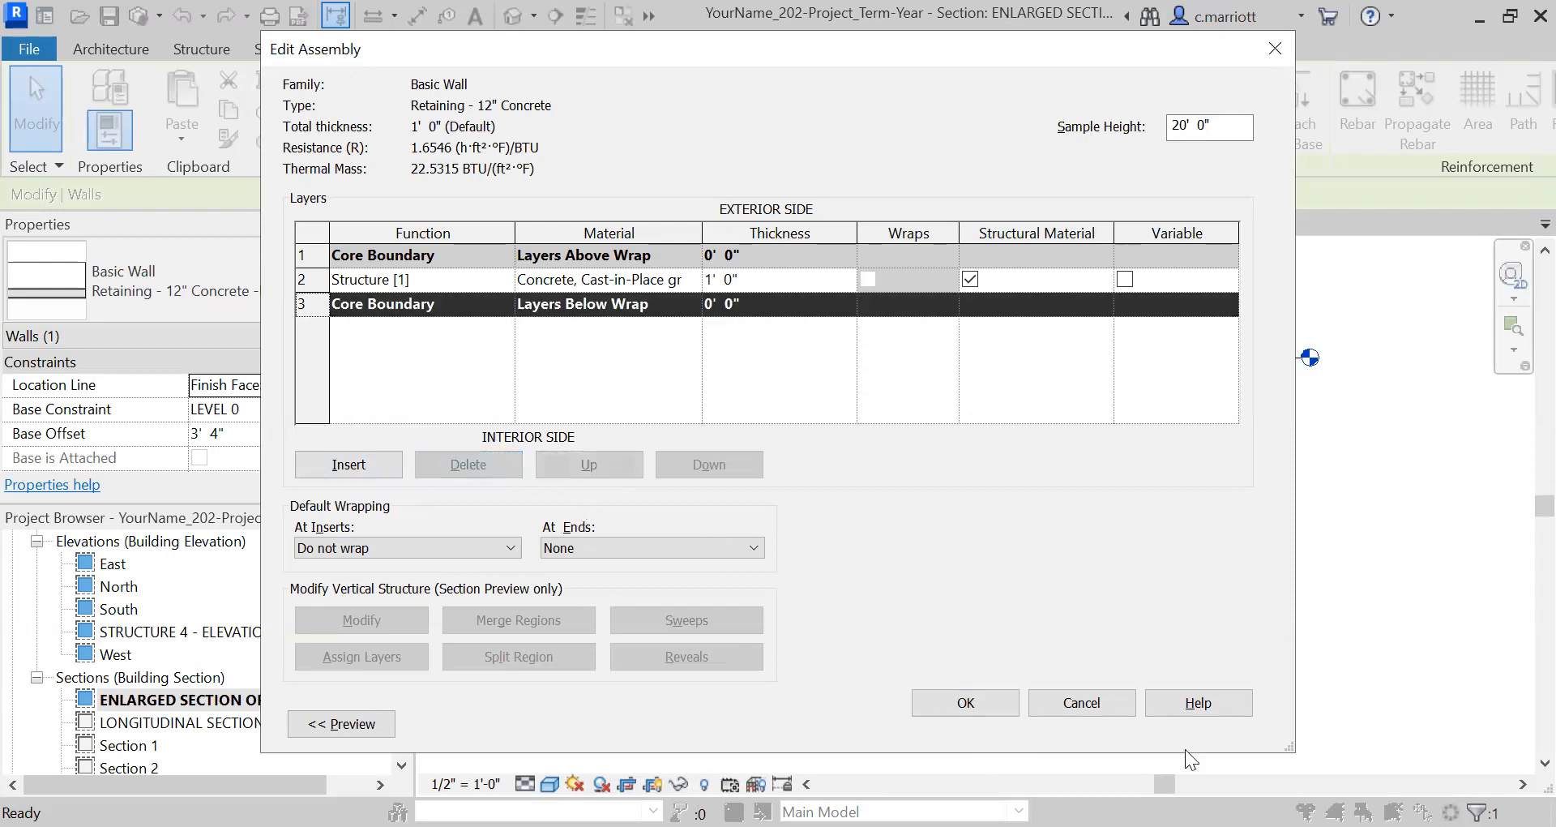
{"action": "left_click", "coordinate": [964, 703]}
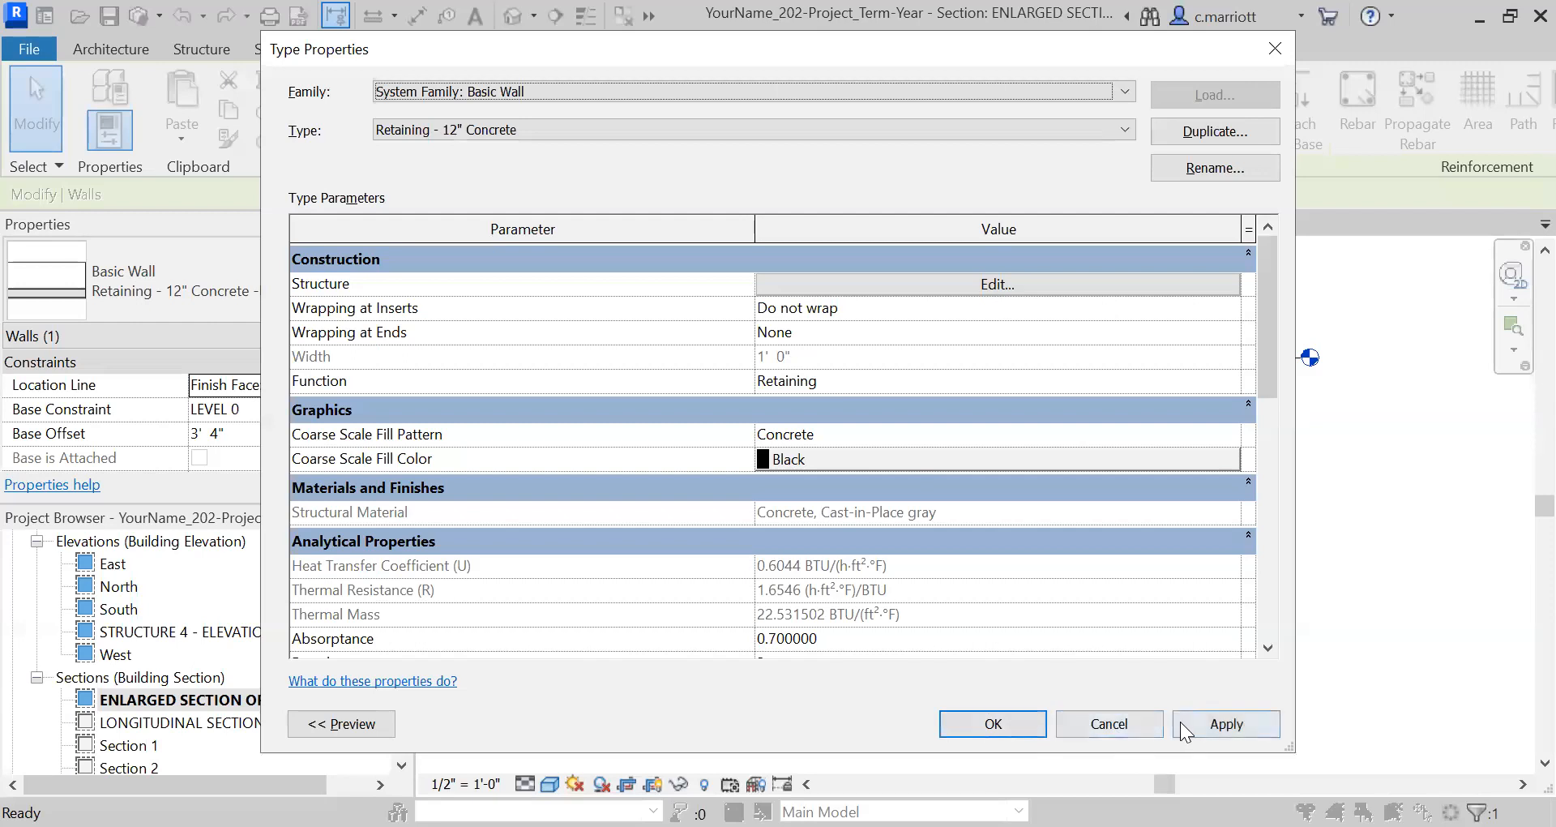
{"action": "left_click", "coordinate": [991, 722]}
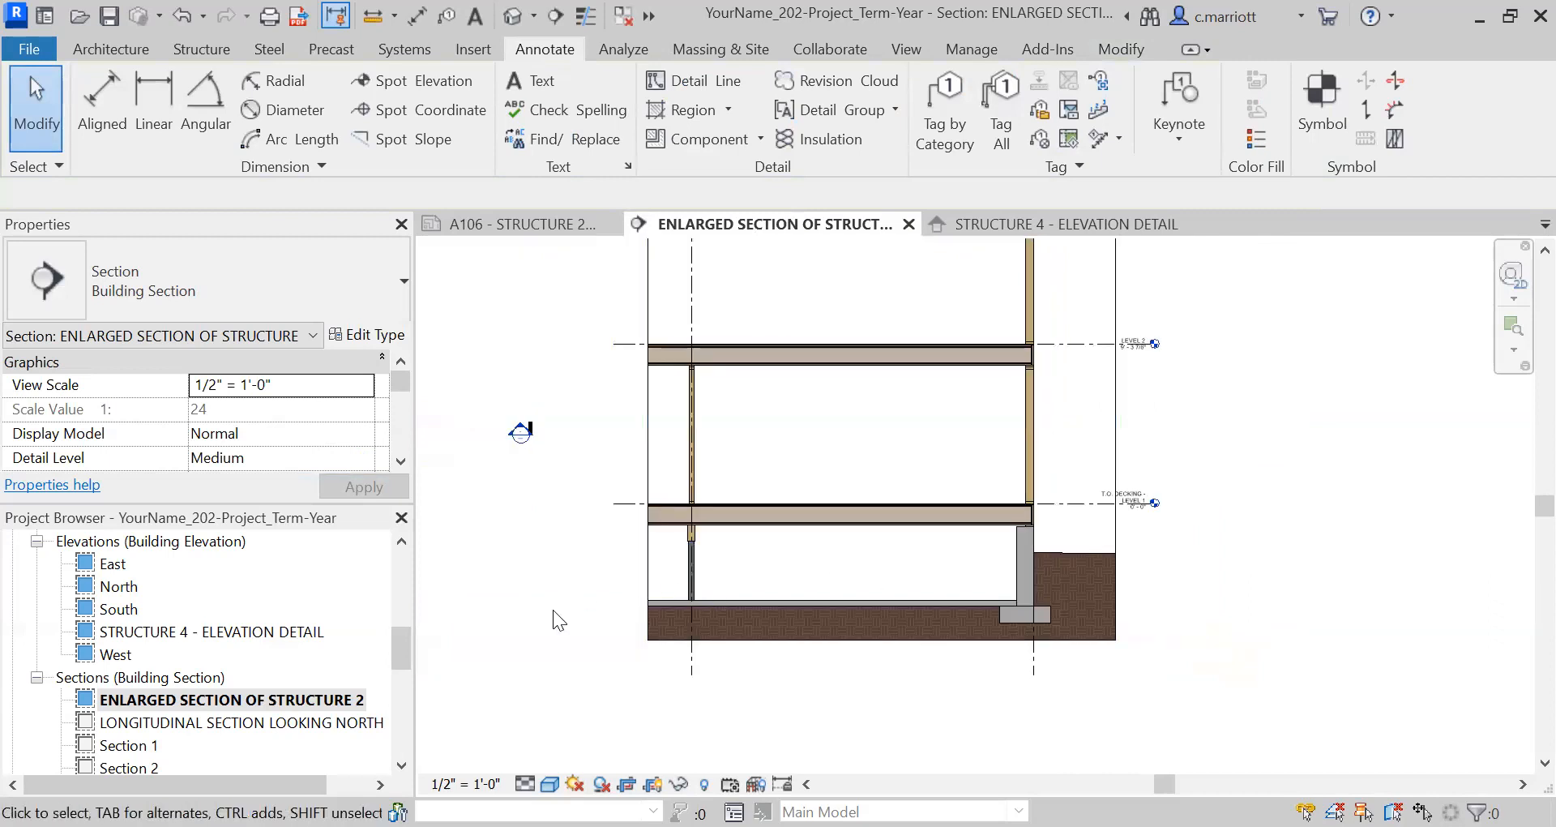
{"action": "mouse_move", "coordinate": [336, 685]}
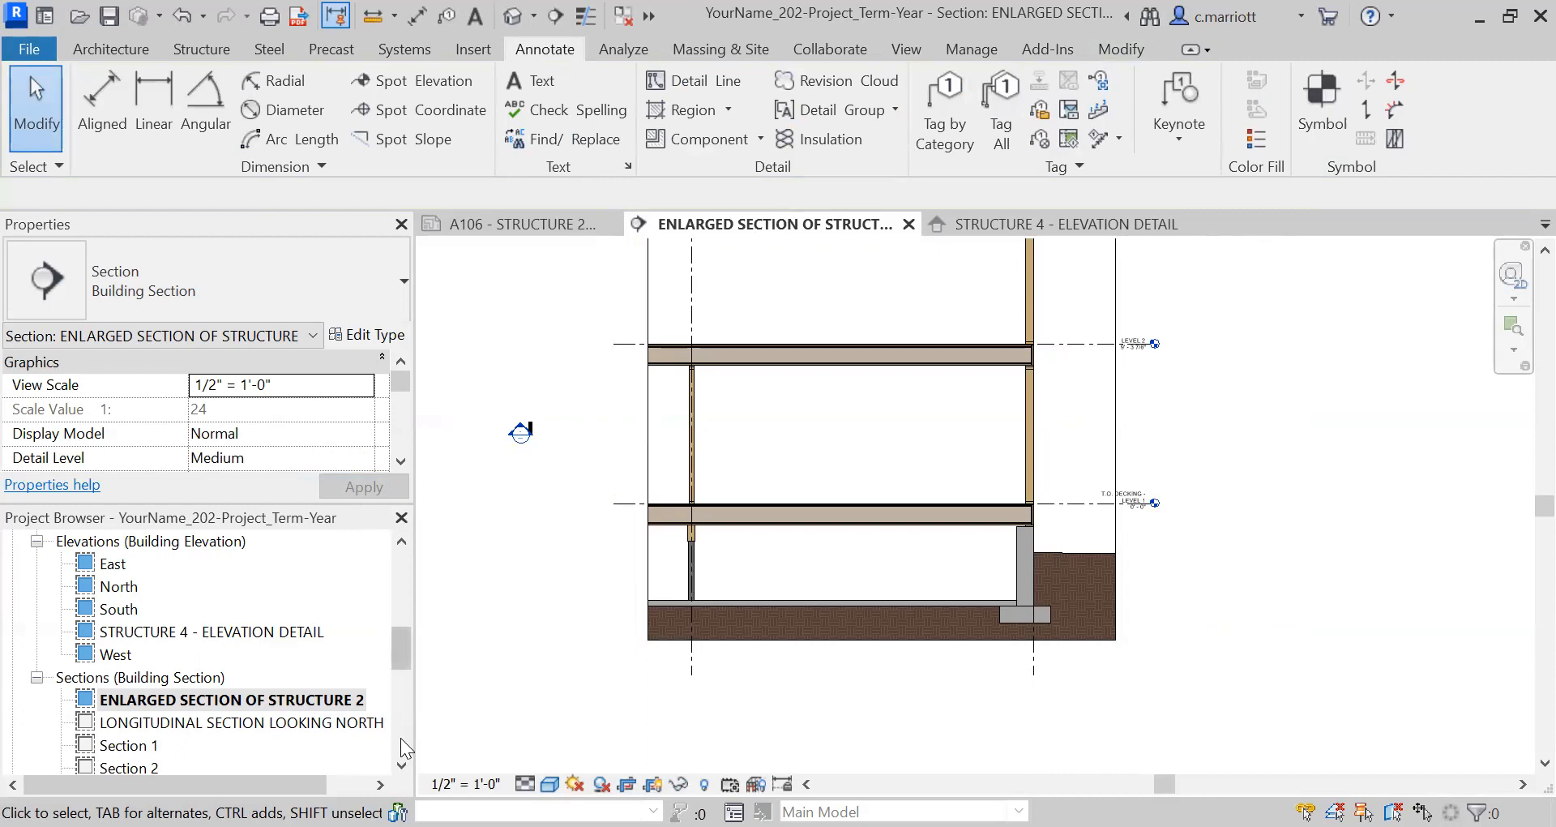
Open the section views through Structure 4 and Structure 2 from the Project Browser
{"action": "scroll", "scroll_direction": "down", "scroll_amount": 3}
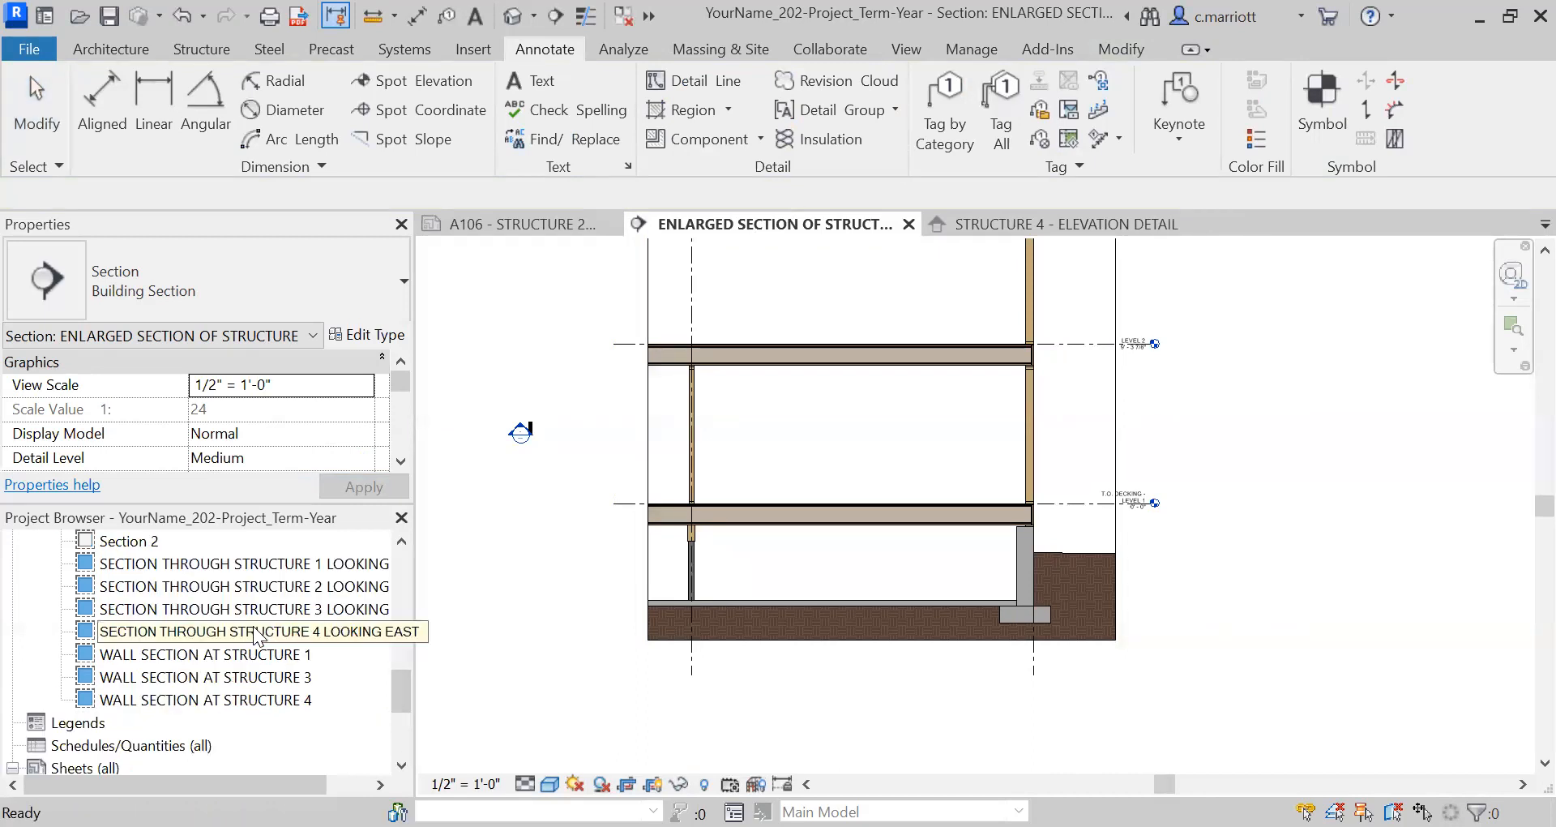
{"action": "double_click", "coordinate": [243, 631]}
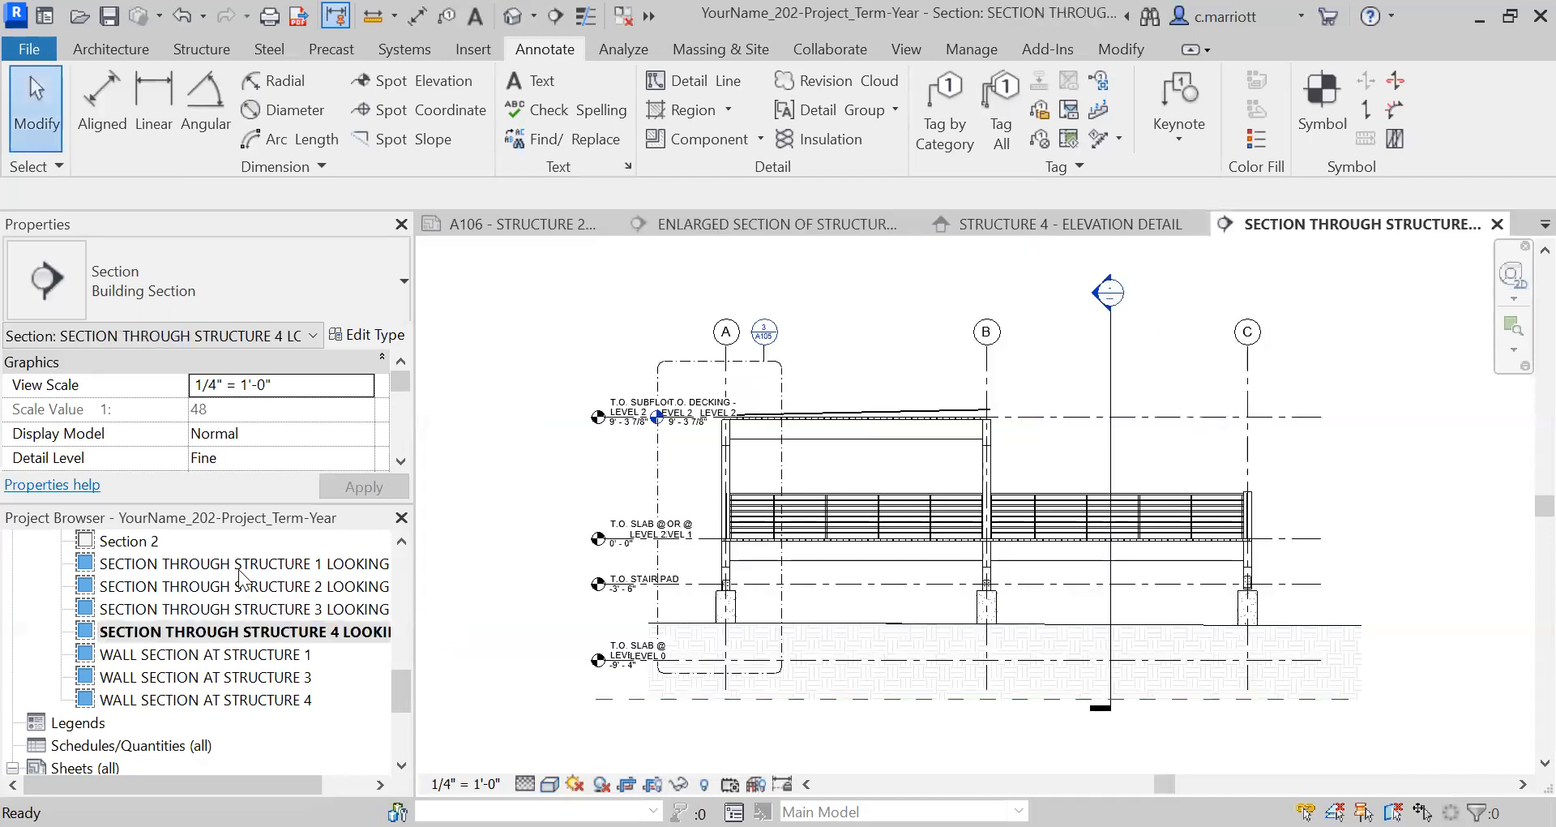
{"action": "double_click", "coordinate": [243, 585]}
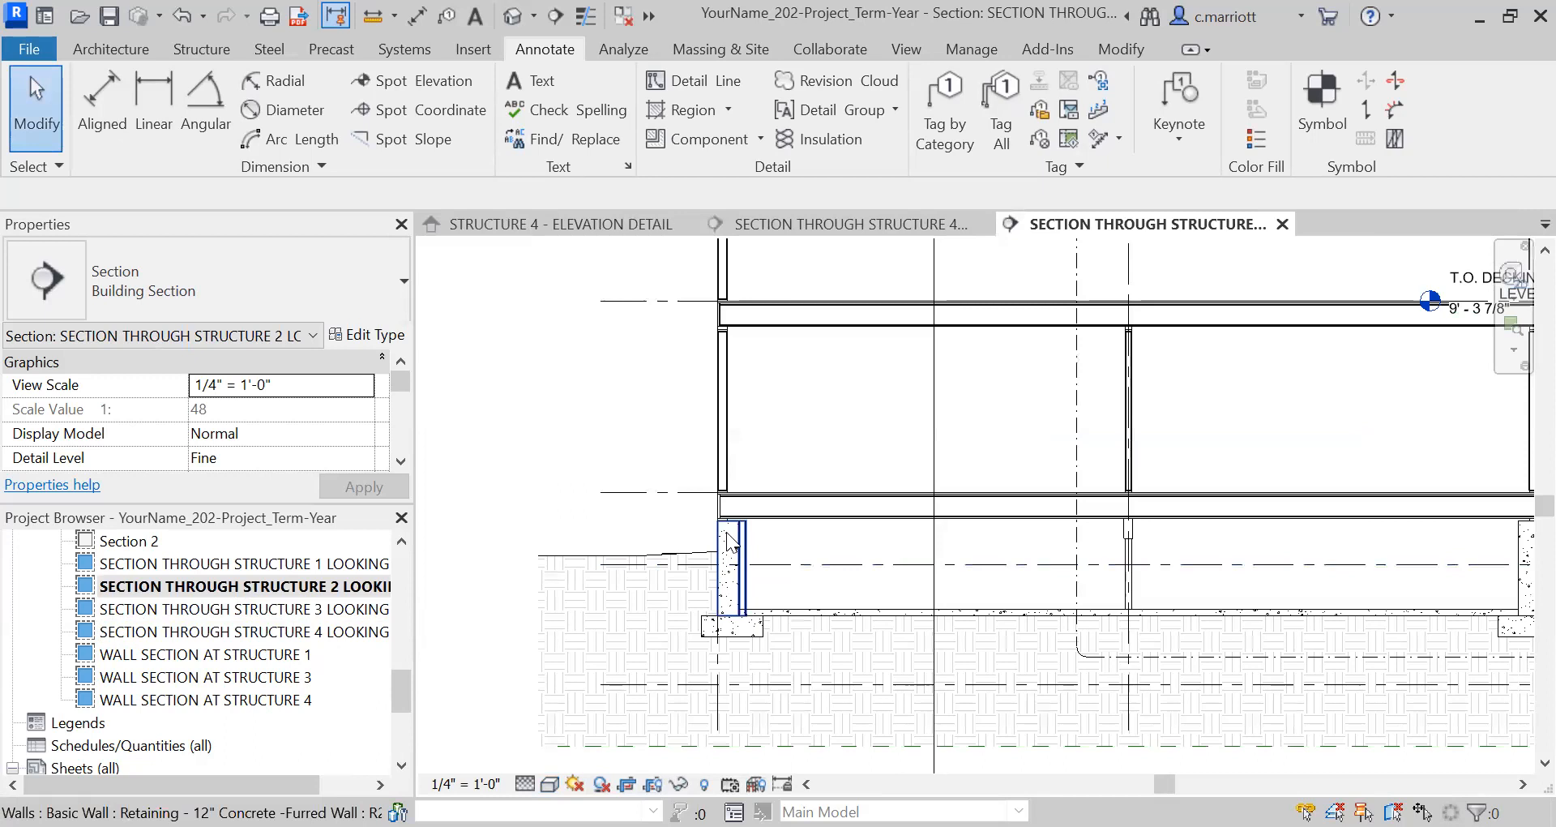
Select the retaining walls at the footing and under the building and check their wall types
{"action": "left_click", "coordinate": [733, 566]}
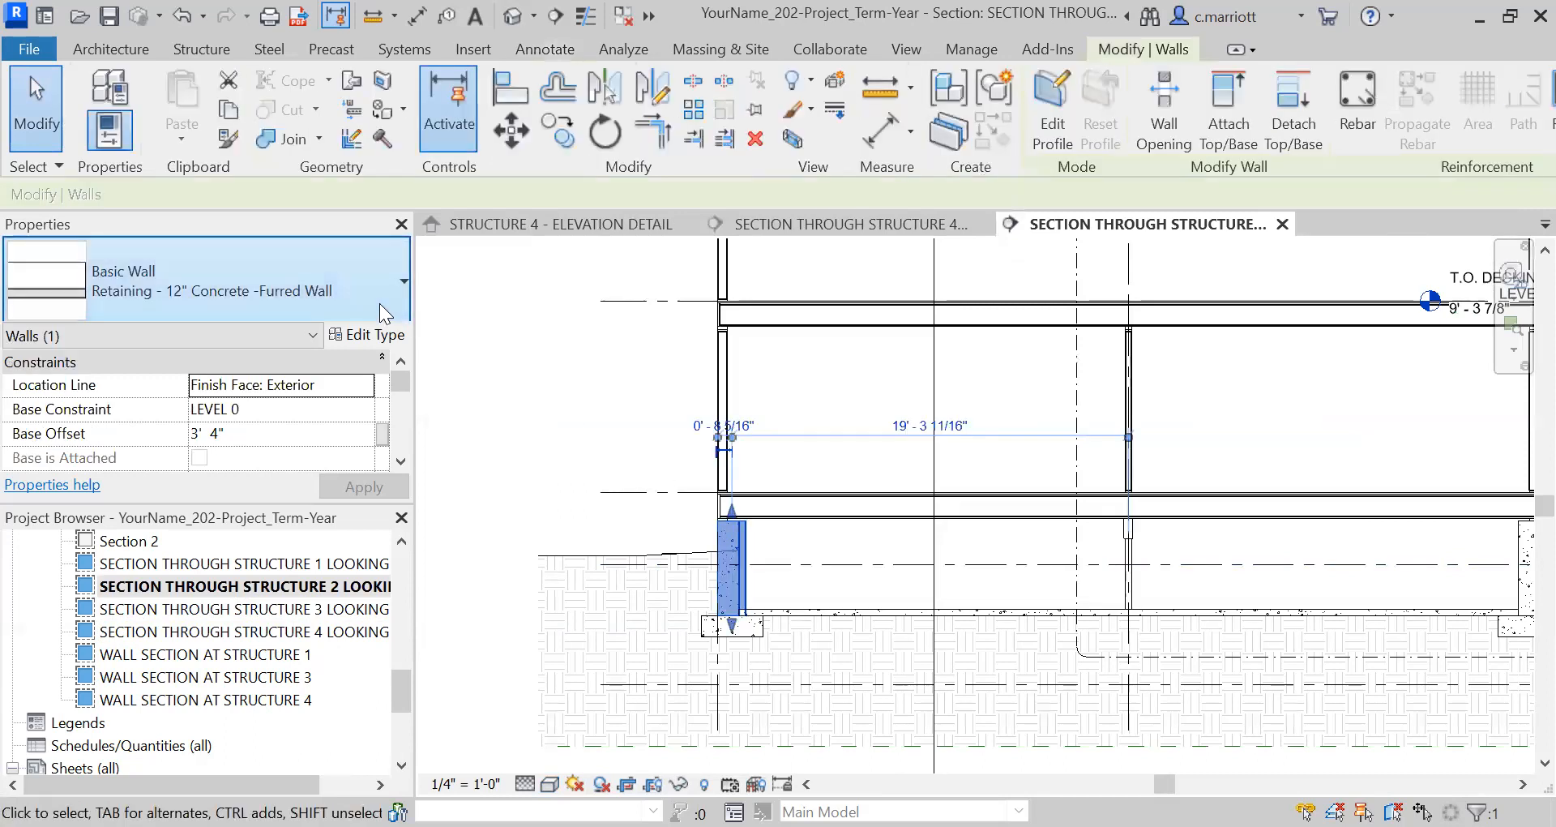
{"action": "left_click", "coordinate": [388, 279]}
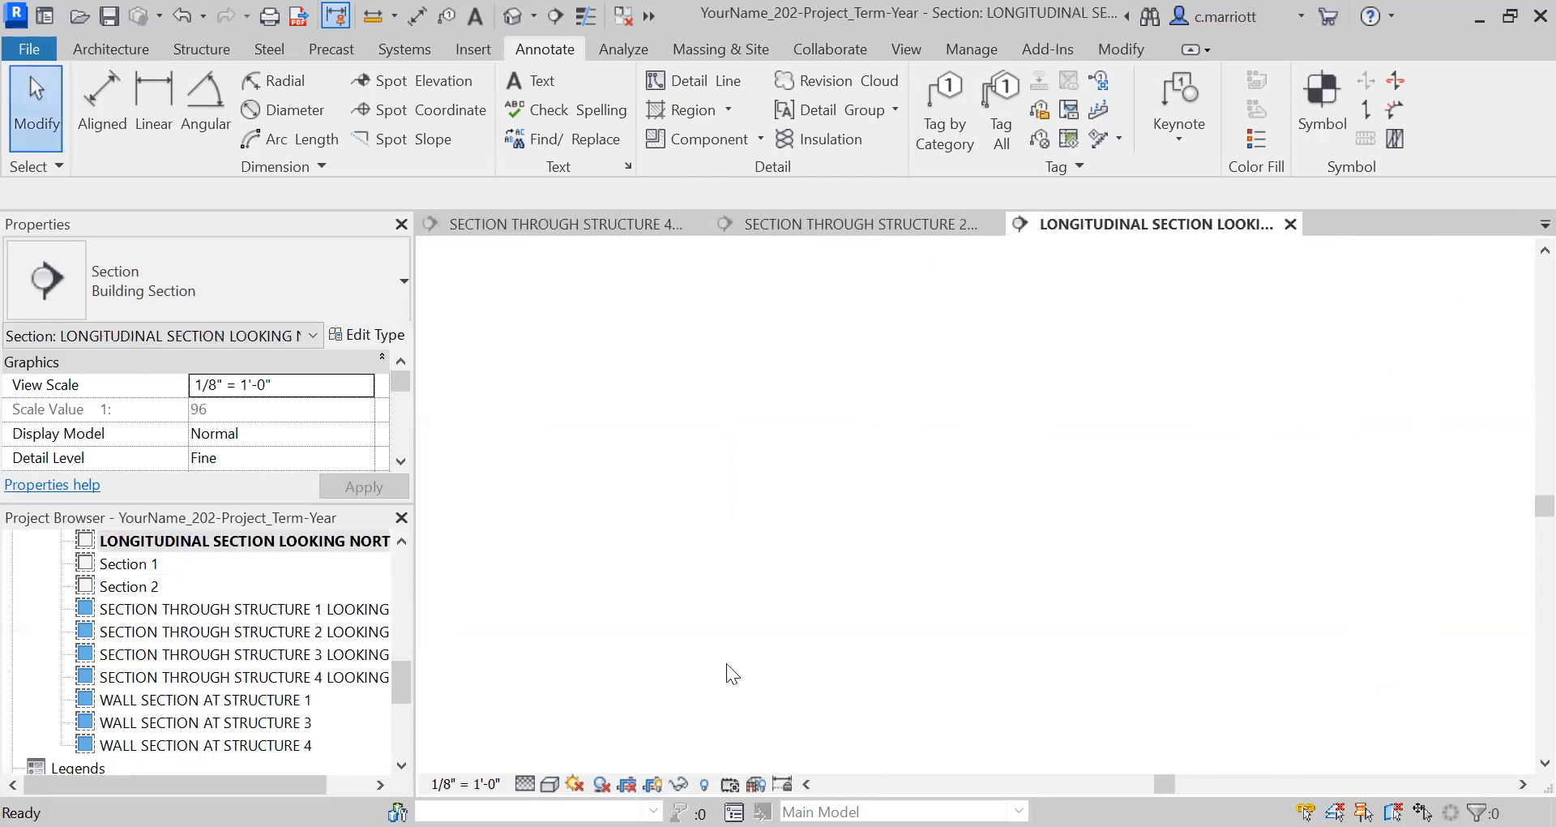
{"action": "left_click", "coordinate": [781, 543]}
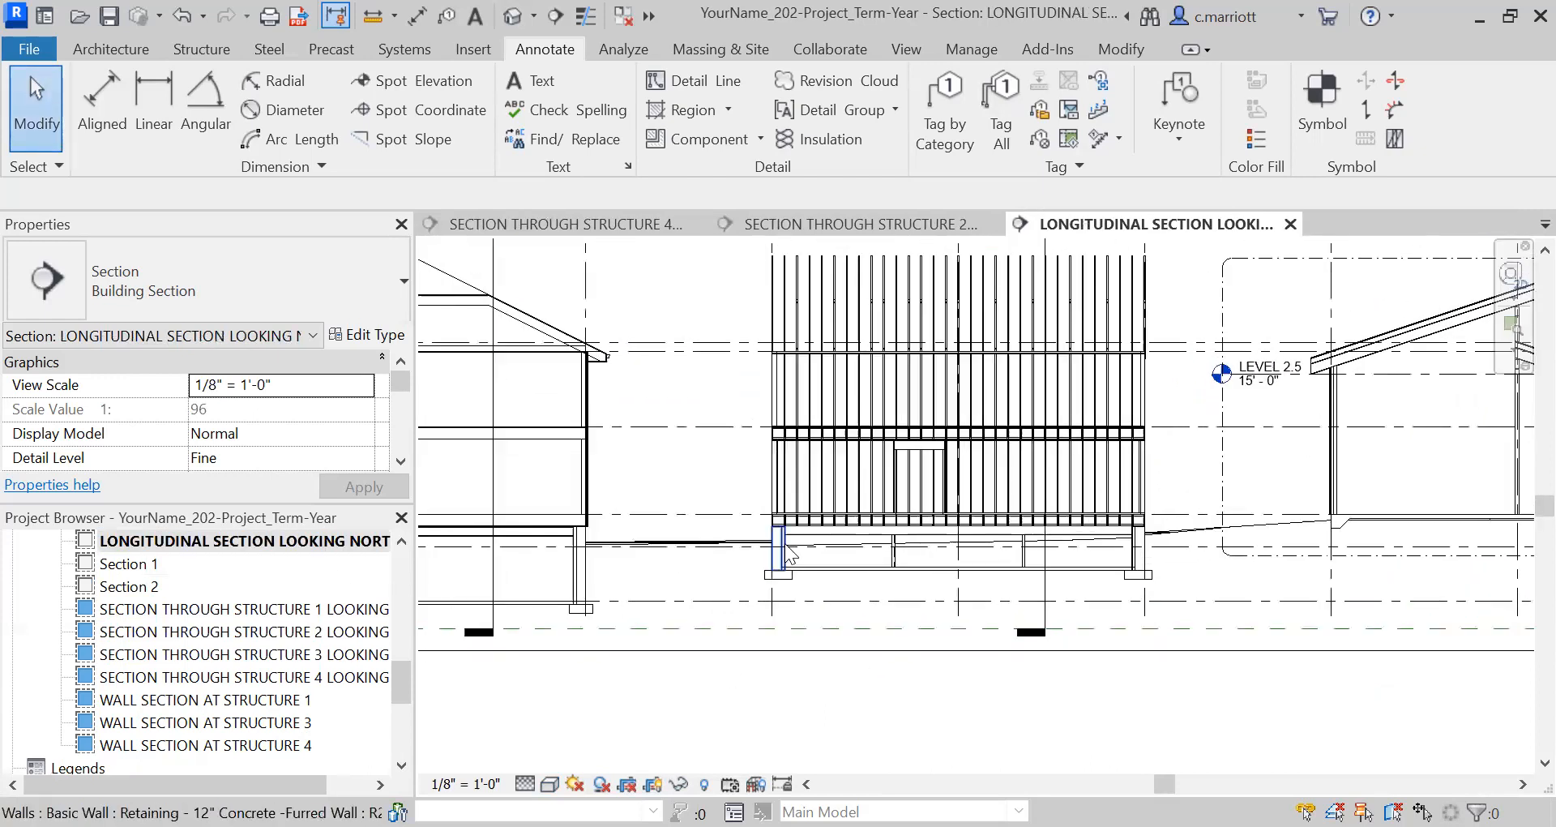
{"action": "left_click", "coordinate": [781, 546]}
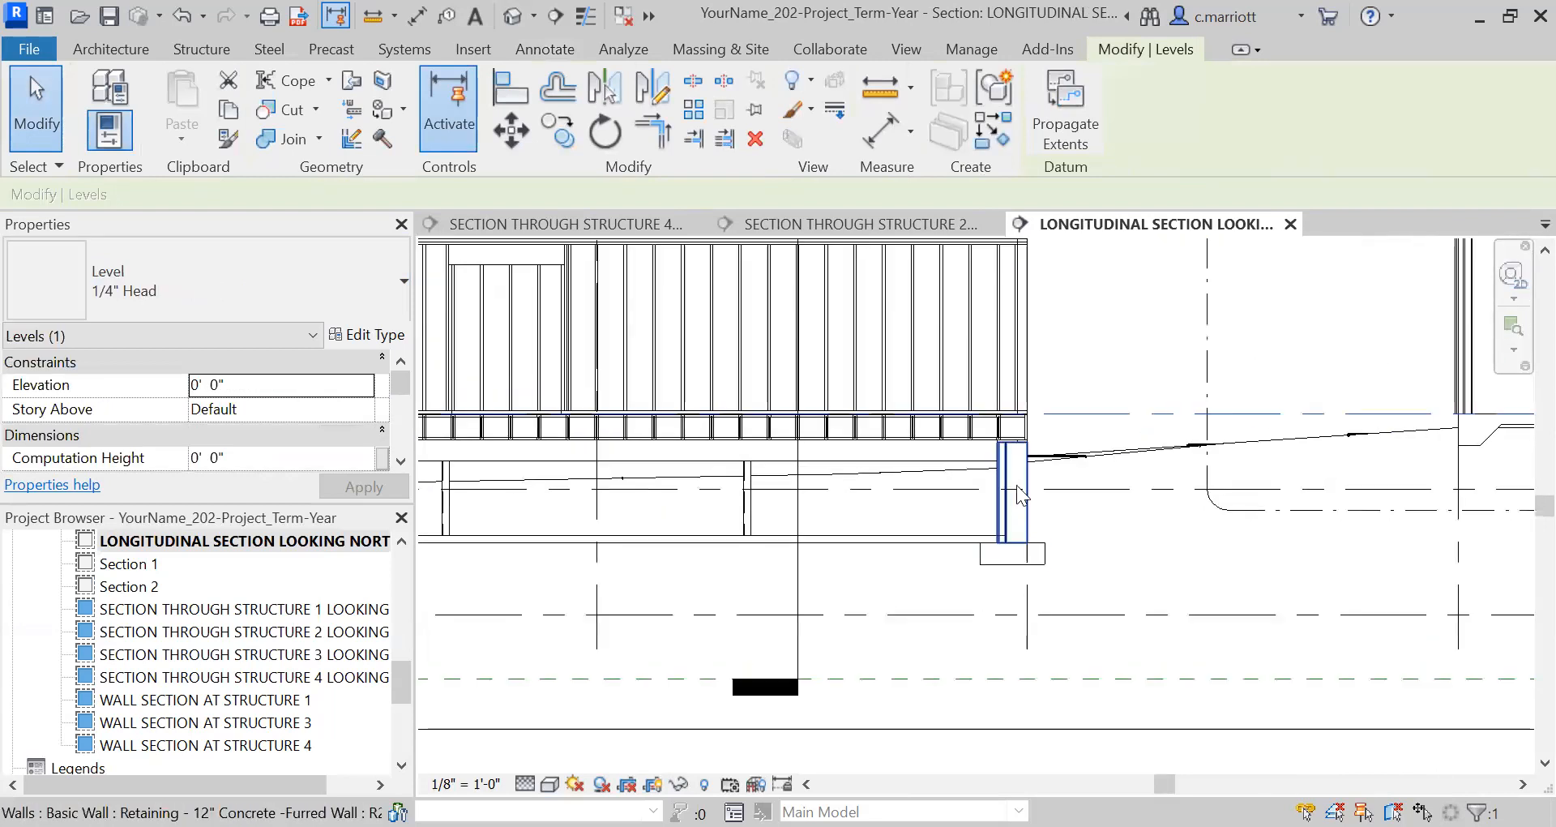
{"action": "left_click", "coordinate": [1016, 456]}
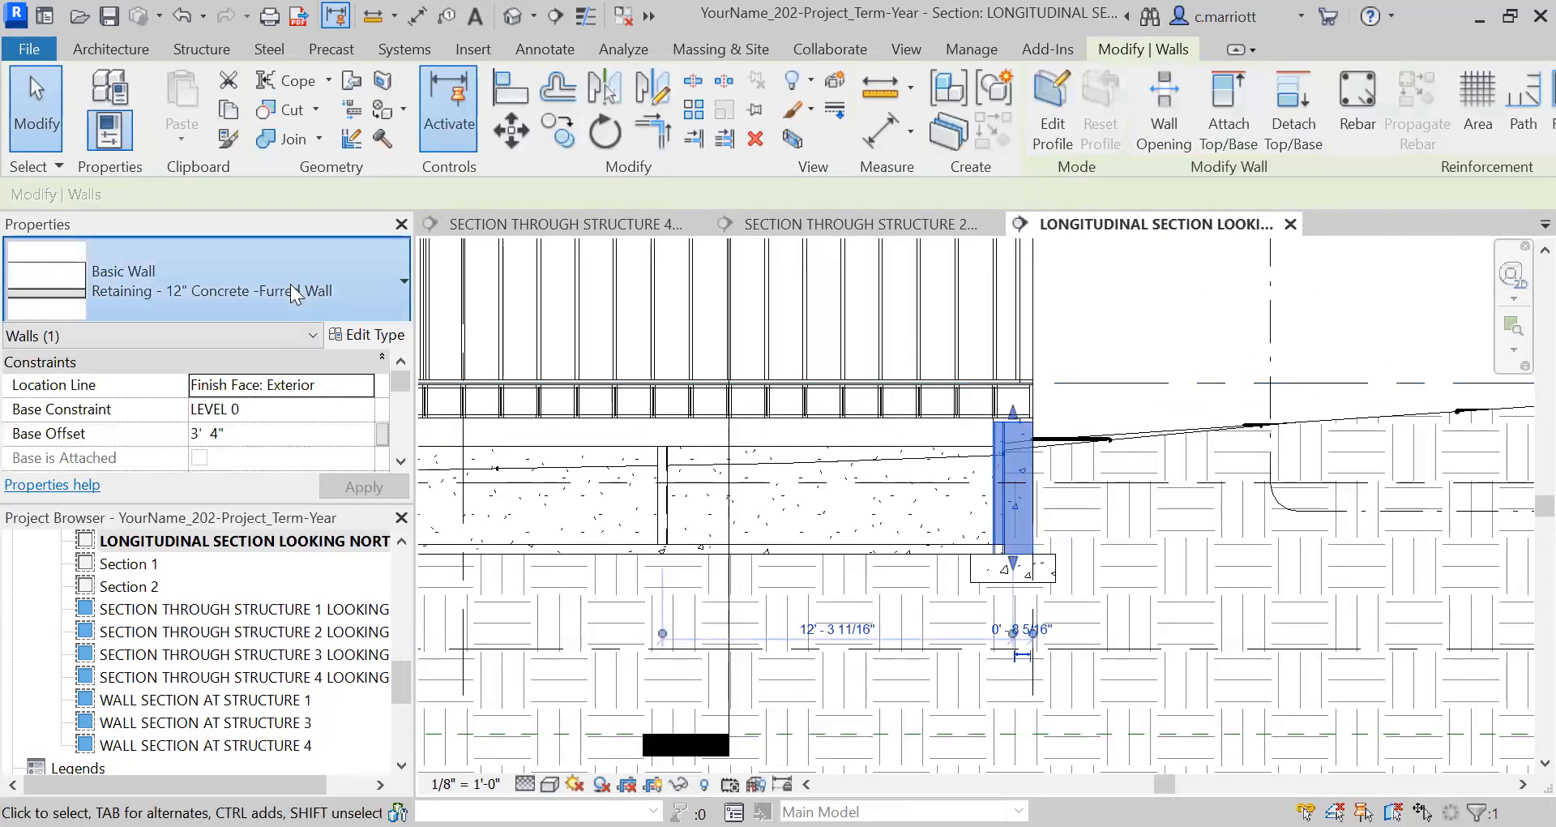
{"action": "left_click", "coordinate": [402, 279]}
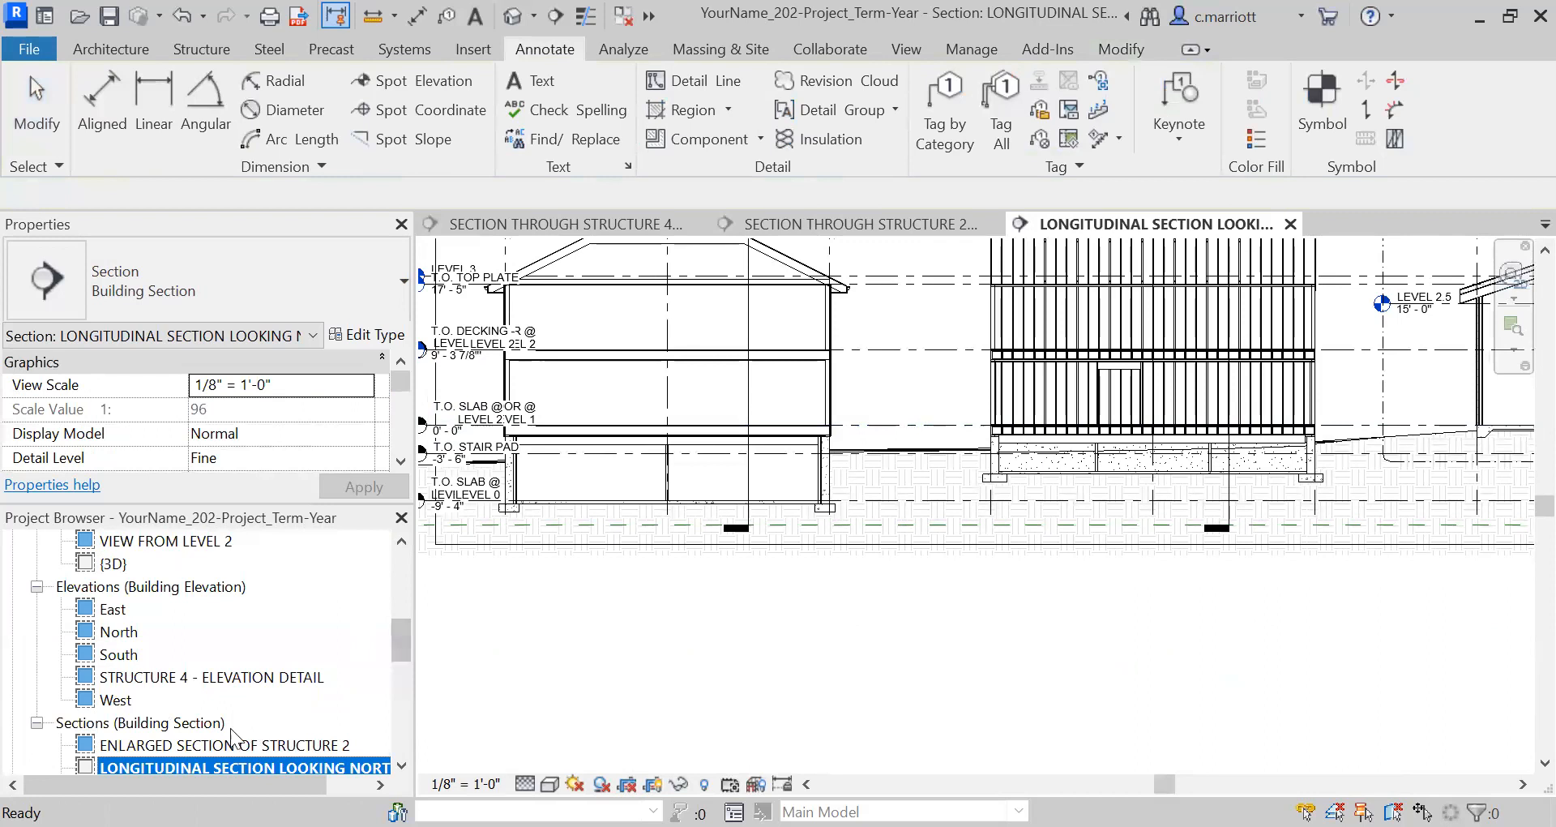
Reopen ENLARGED SECTION OF STRUCTURE 2 and select the LEVEL 2 level head
{"action": "double_click", "coordinate": [222, 744]}
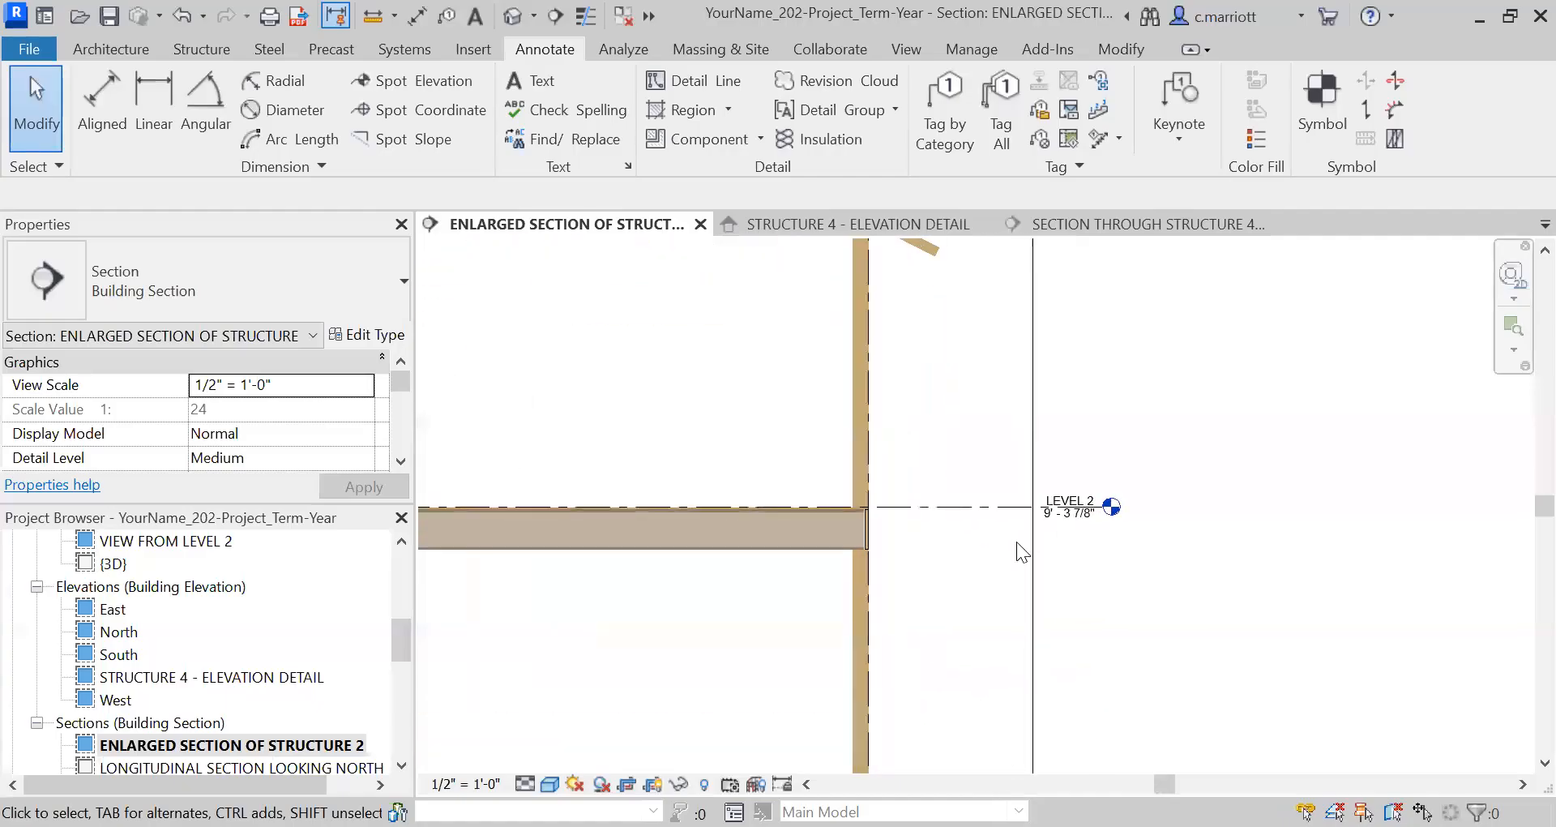
{"action": "left_click", "coordinate": [1111, 507]}
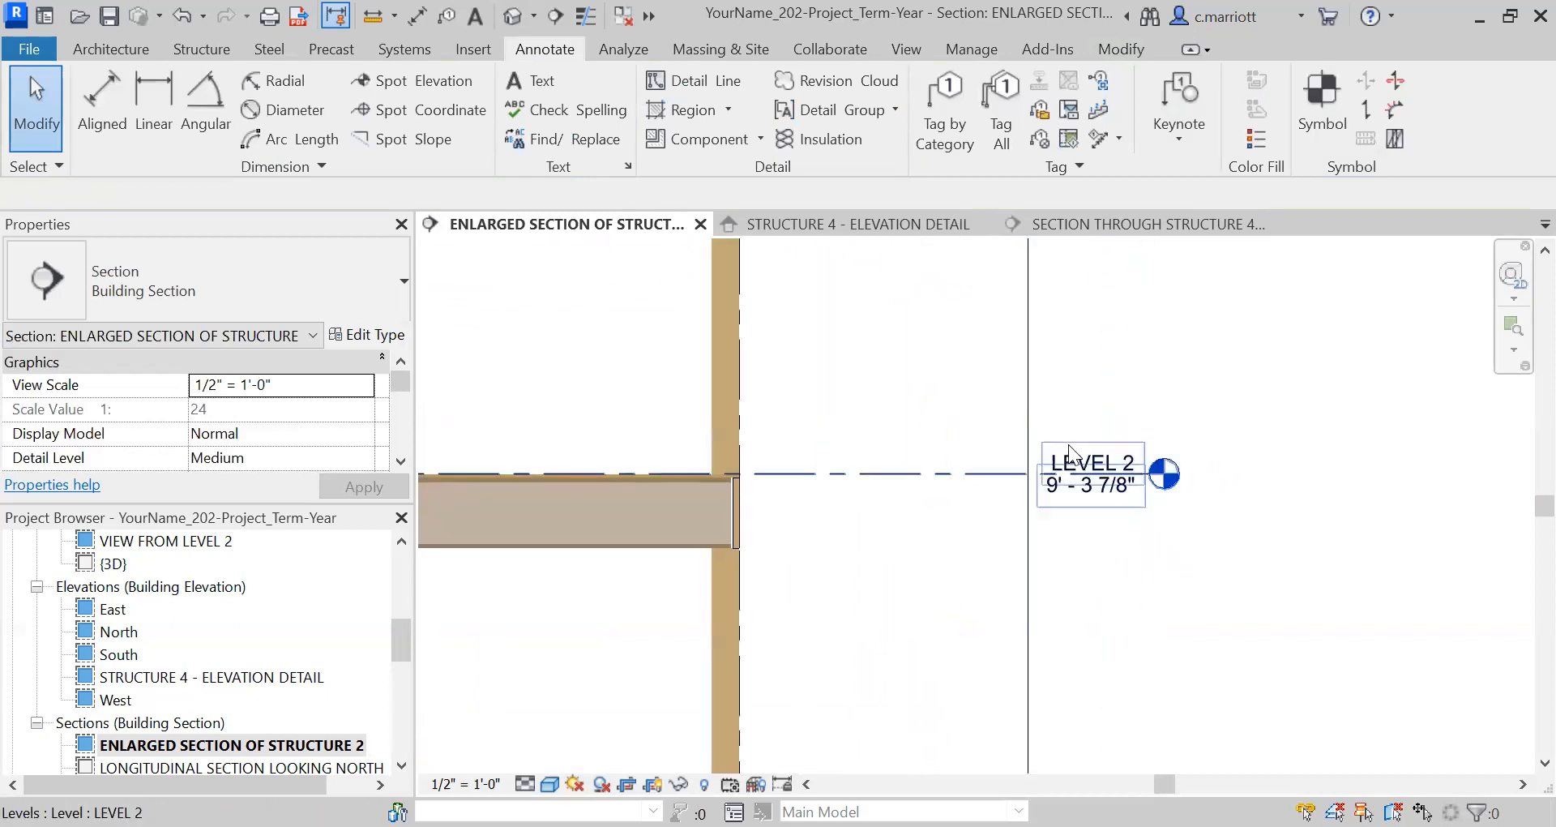
{"action": "left_click", "coordinate": [1092, 464]}
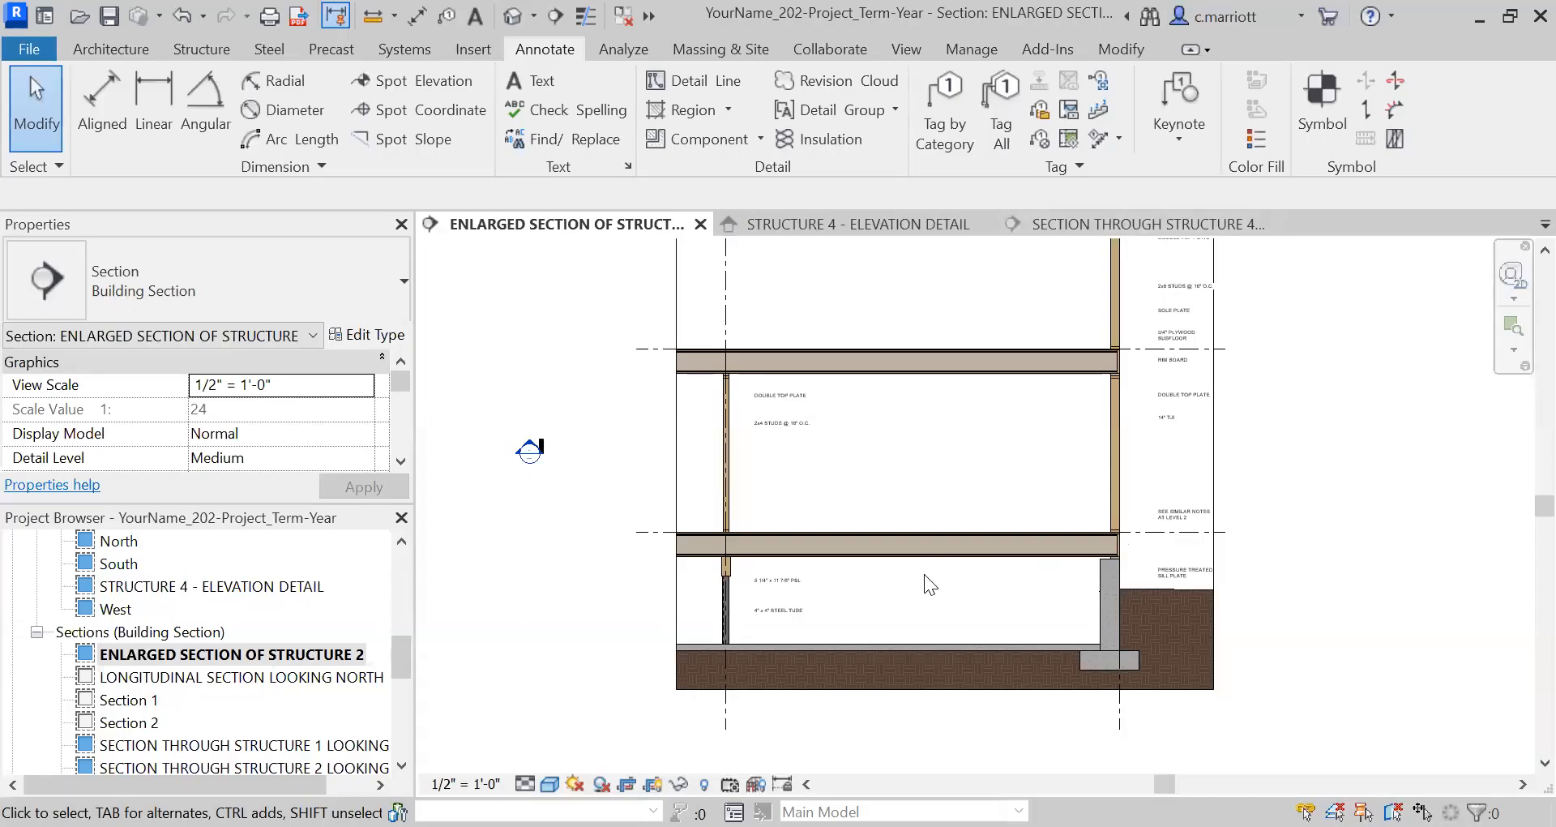
{"action": "mouse_move", "coordinate": [886, 680]}
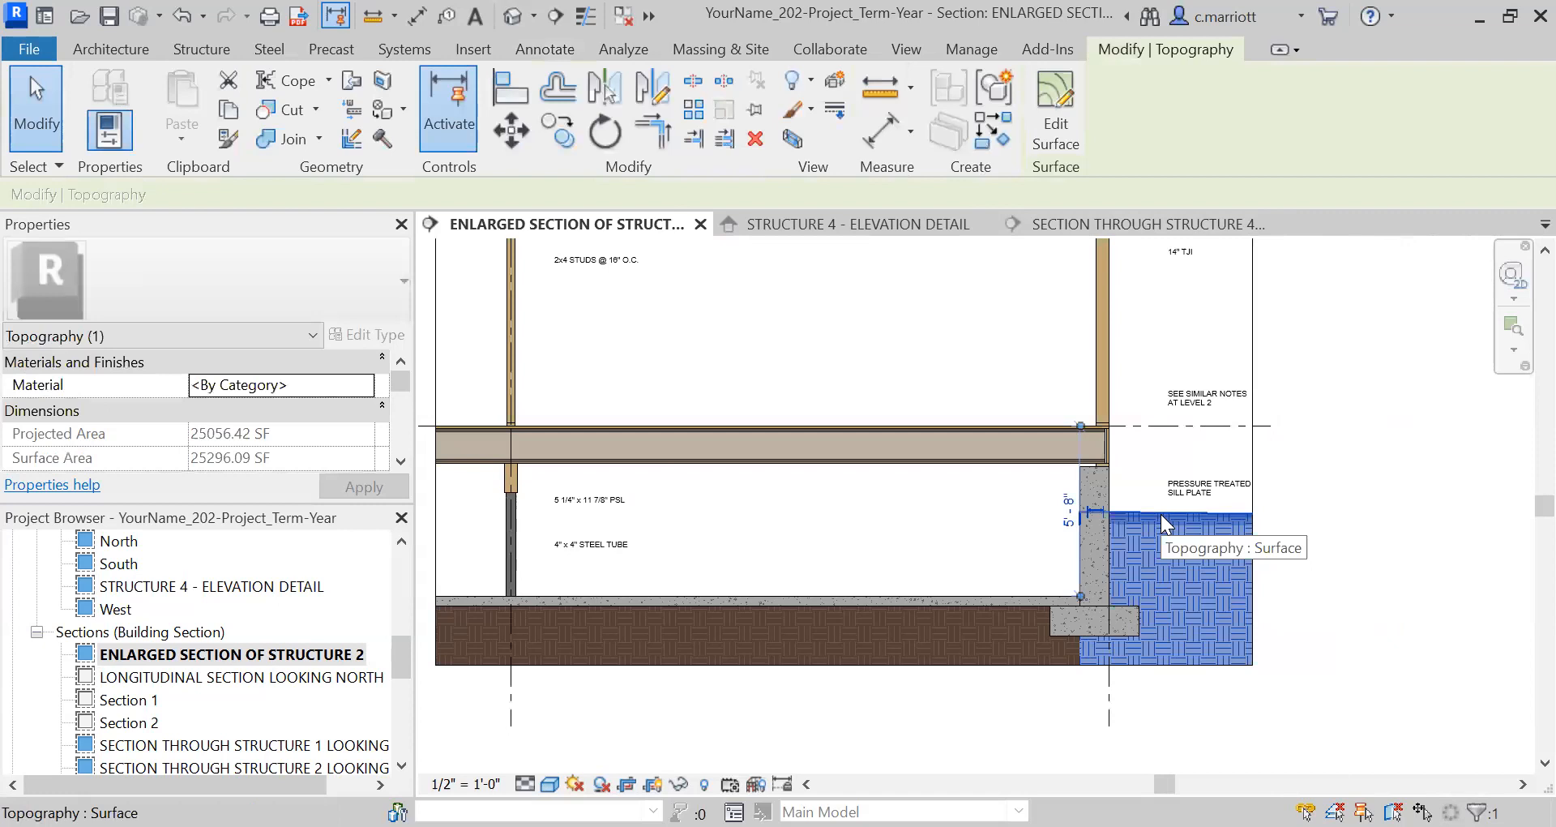
{"action": "mouse_move", "coordinate": [1191, 562]}
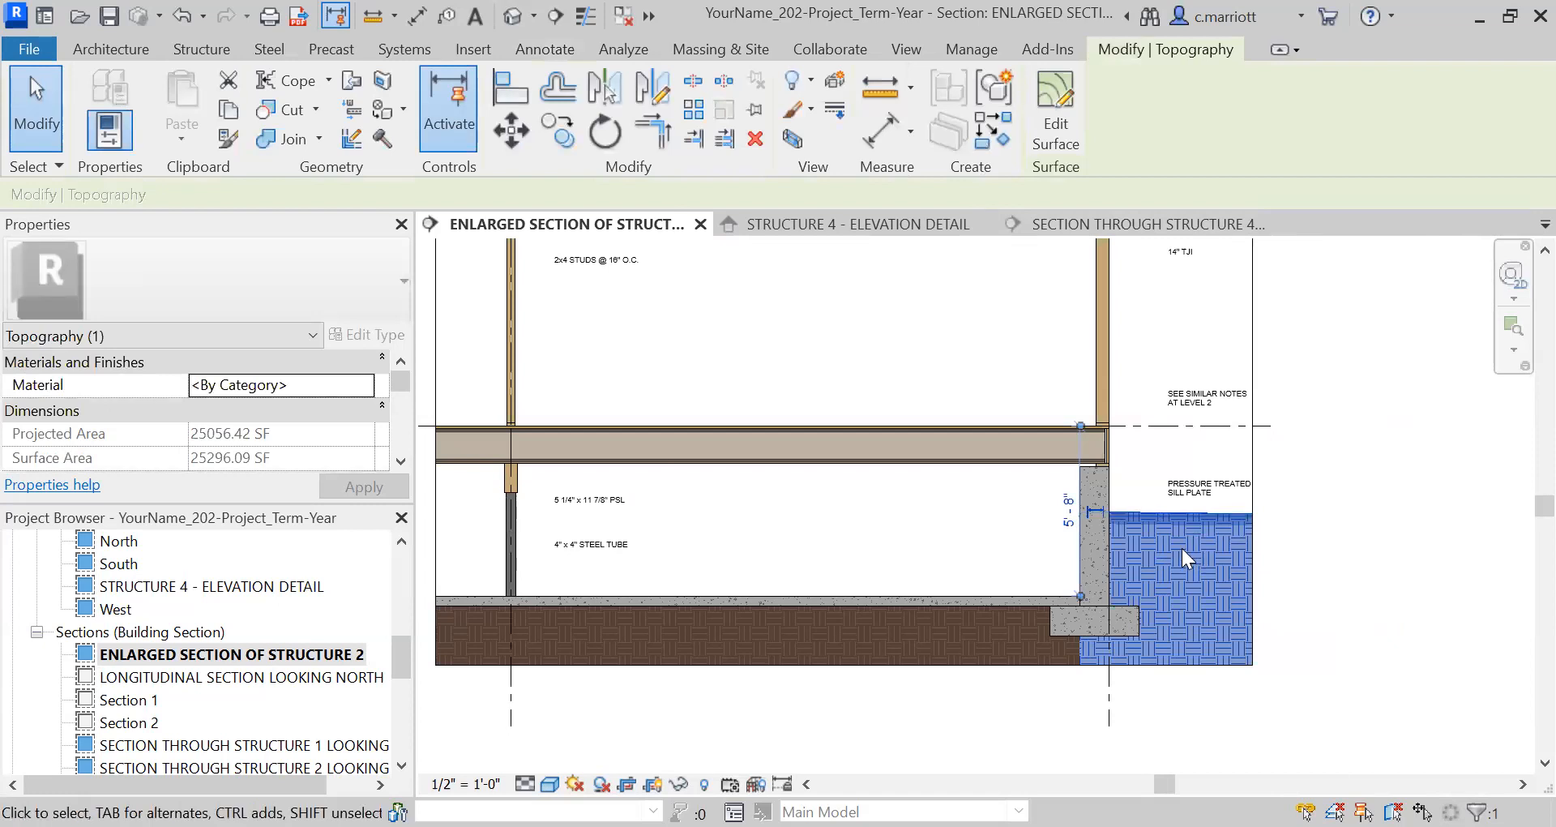
Override the topography's graphics in this view with 70% surface transparency
{"action": "right_click", "coordinate": [1187, 557]}
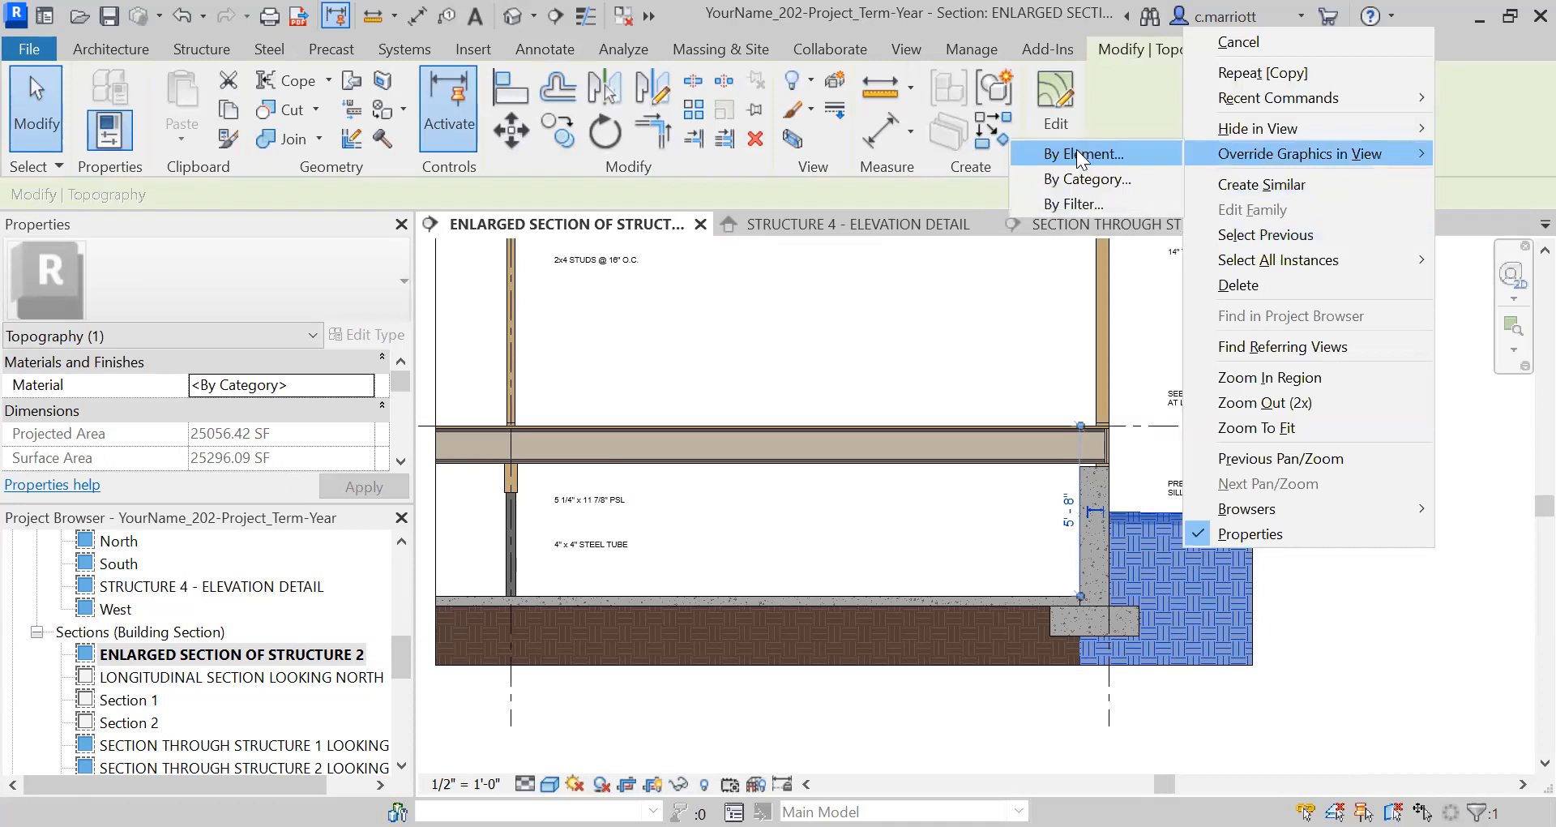
{"action": "left_click", "coordinate": [1079, 154]}
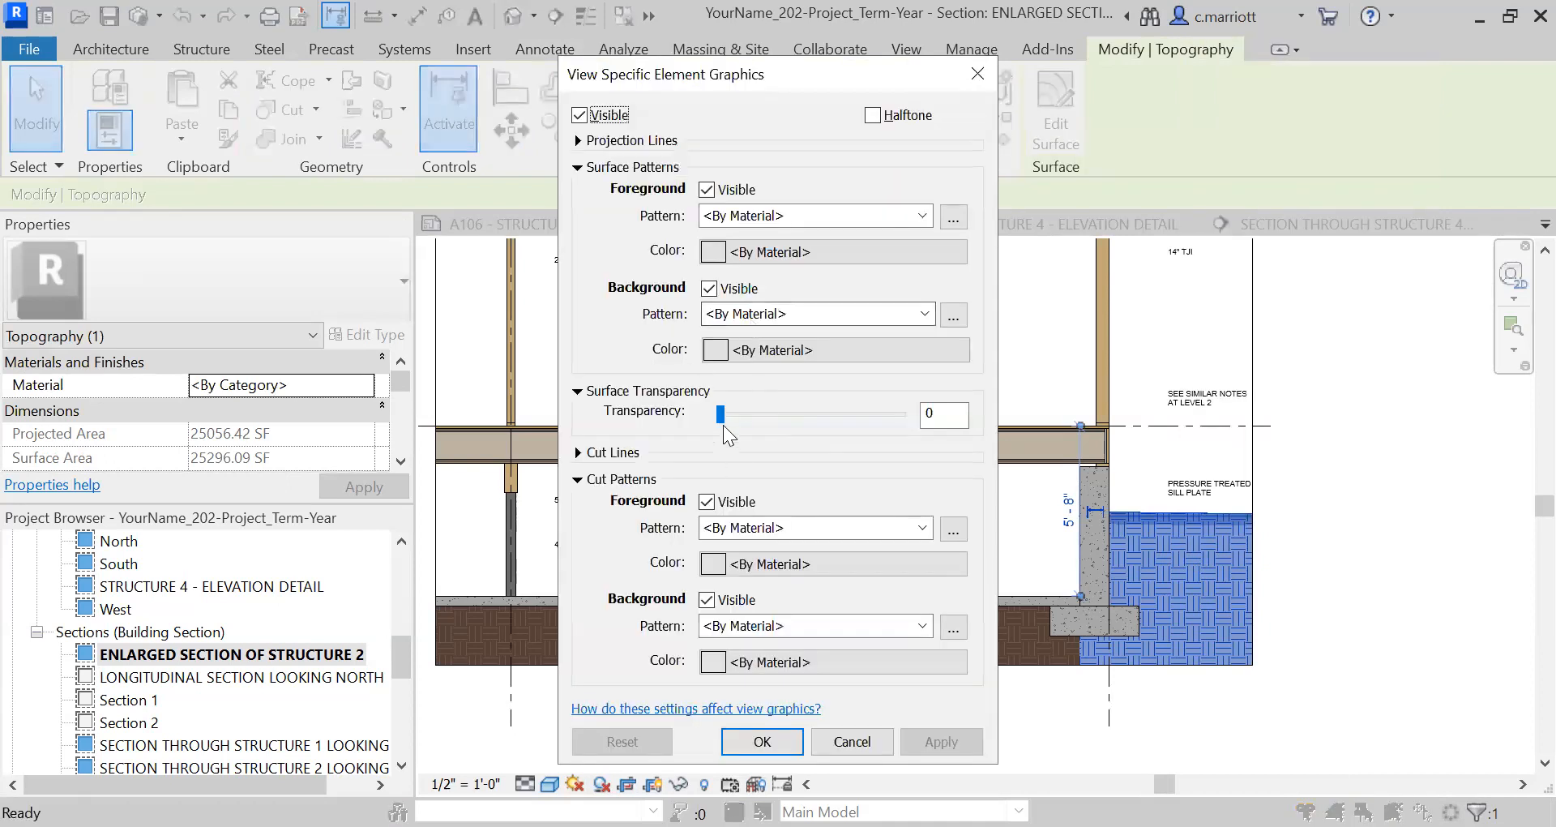
{"action": "left_click_drag", "start_coordinate": [721, 414], "coordinate": [837, 414]}
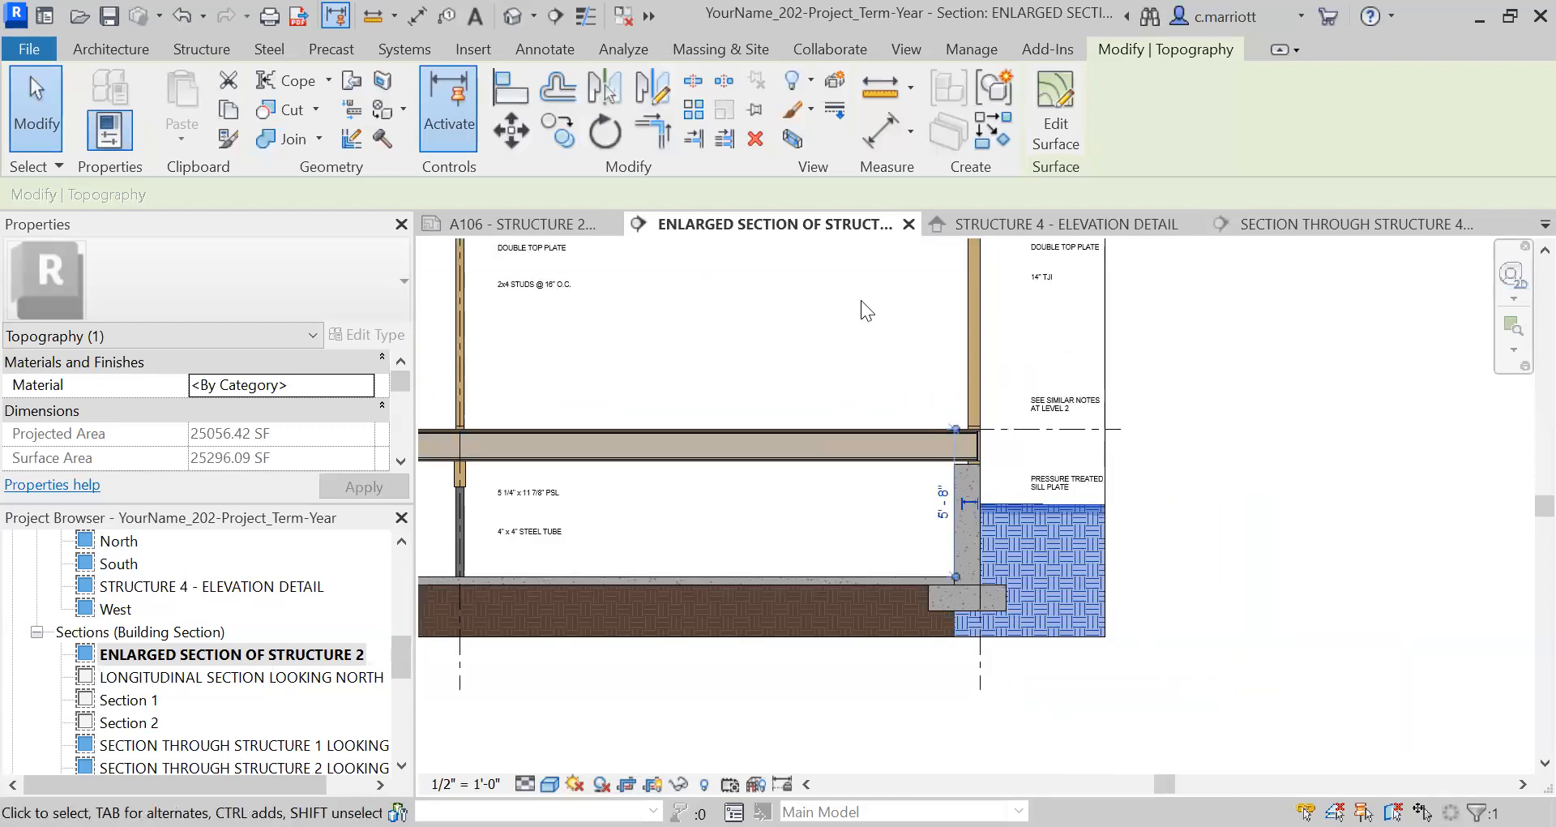
{"action": "mouse_move", "coordinate": [1084, 314]}
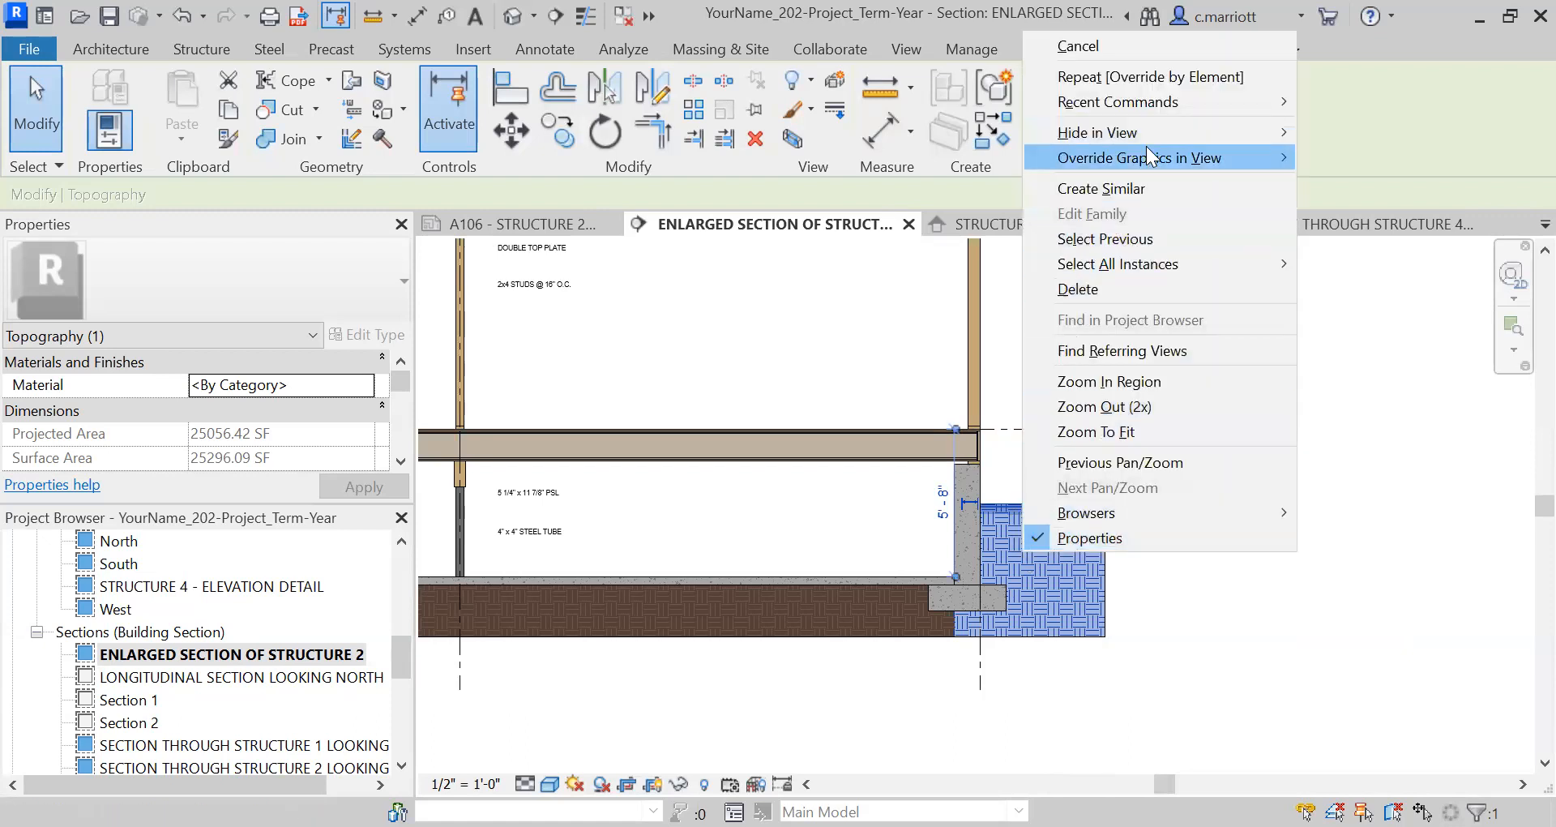
{"action": "mouse_move", "coordinate": [1141, 157]}
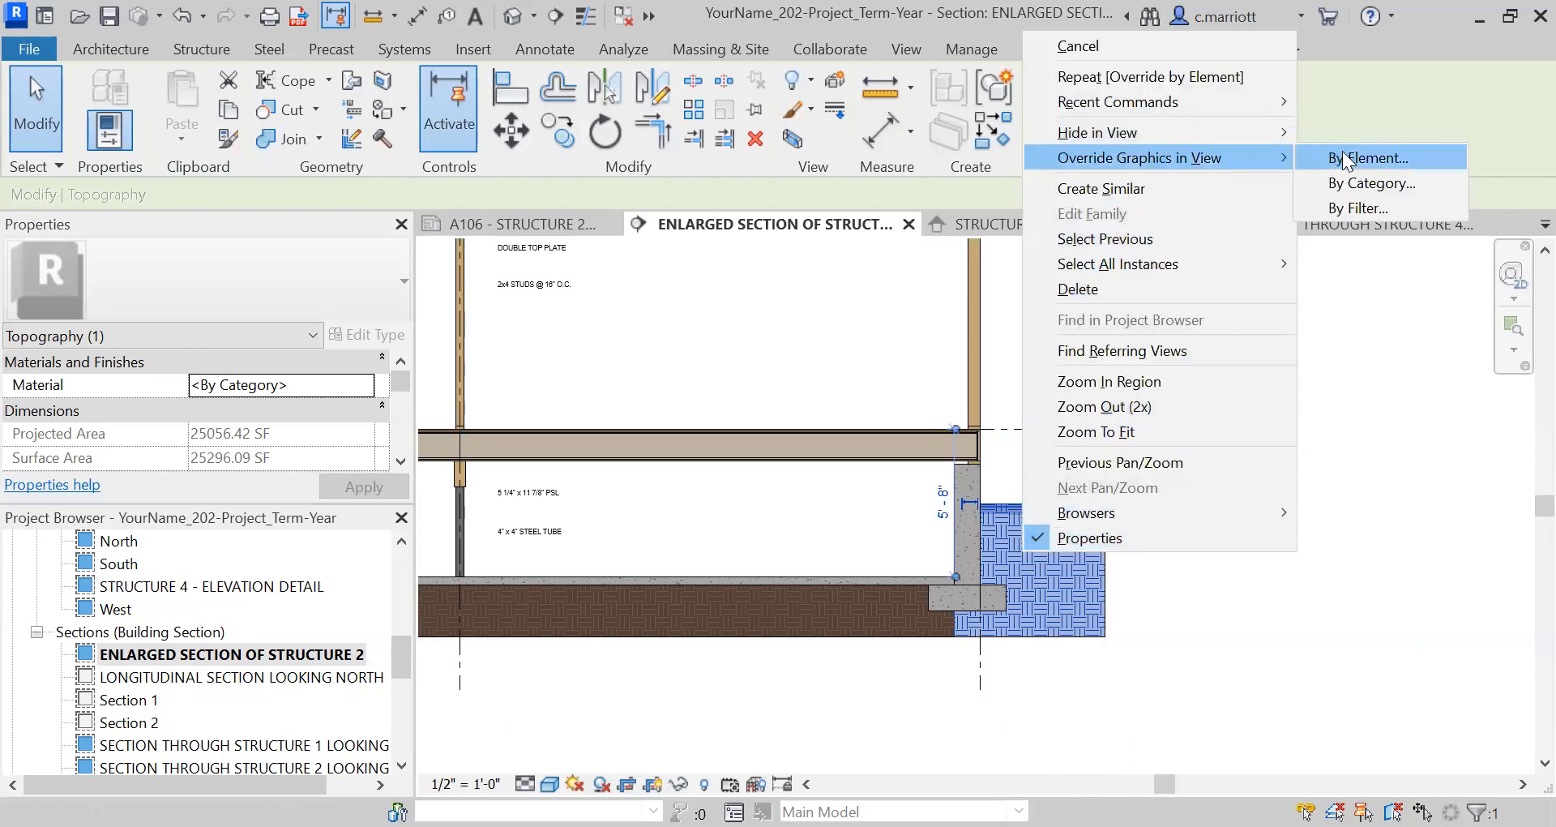
{"action": "left_click", "coordinate": [1369, 158]}
{"action": "type", "text": "70"}
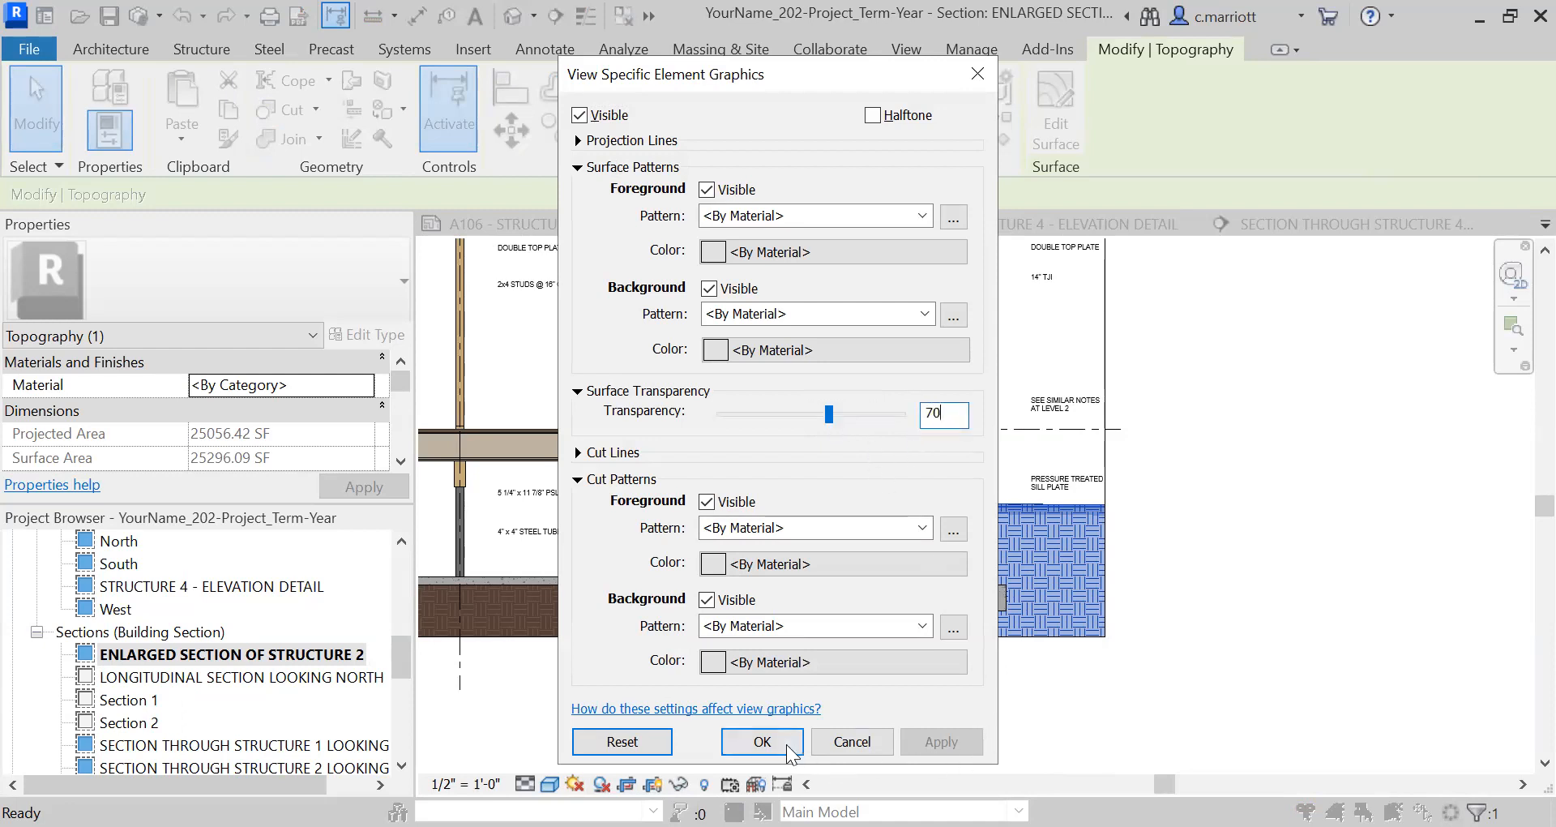
{"action": "left_click", "coordinate": [761, 742]}
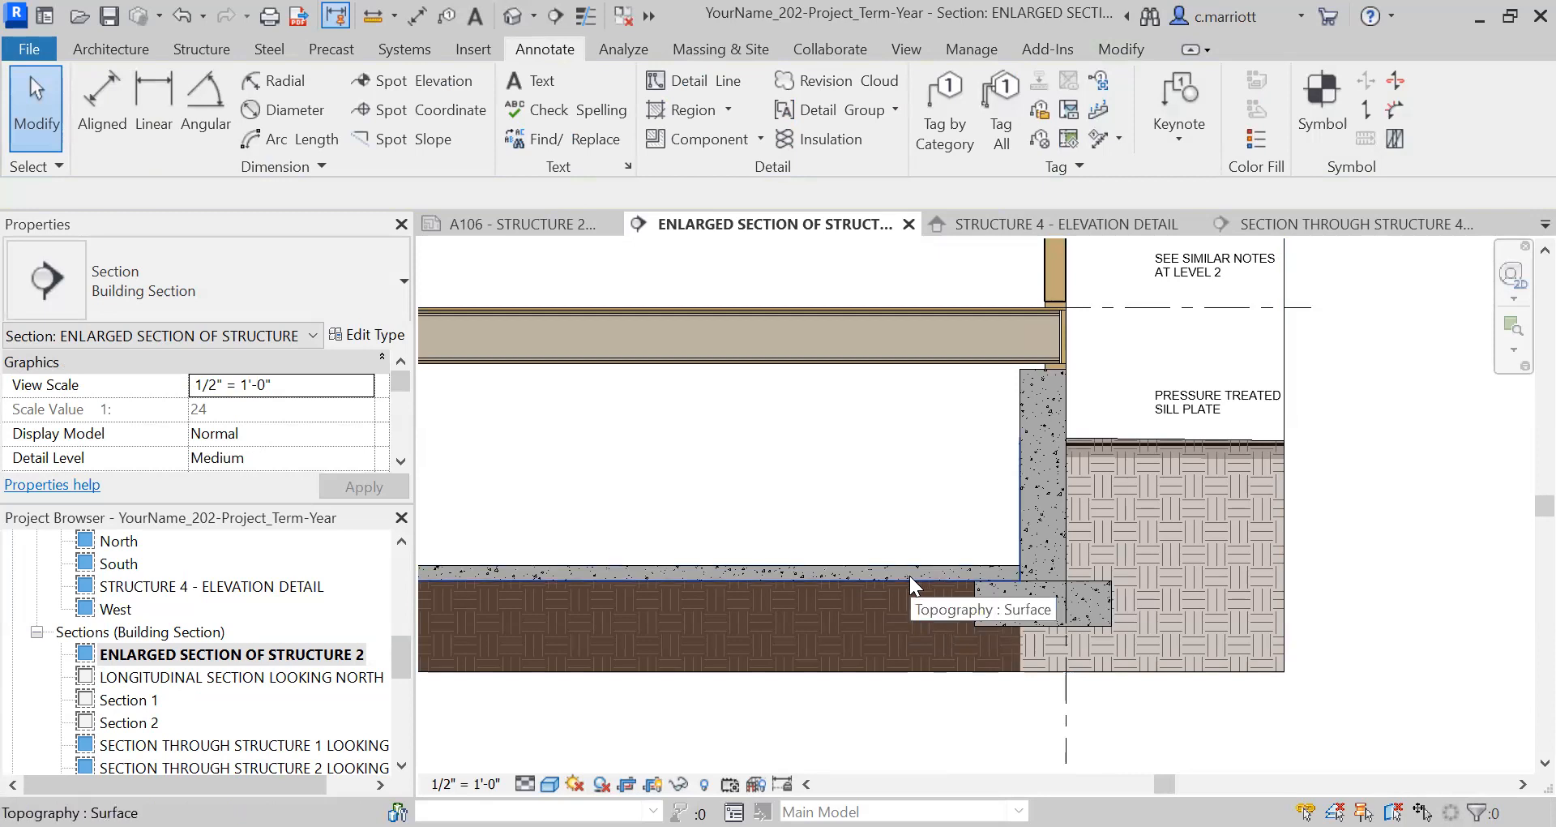
Give the left topography surface beneath the slab a 70% transparency override
{"action": "left_click", "coordinate": [715, 620]}
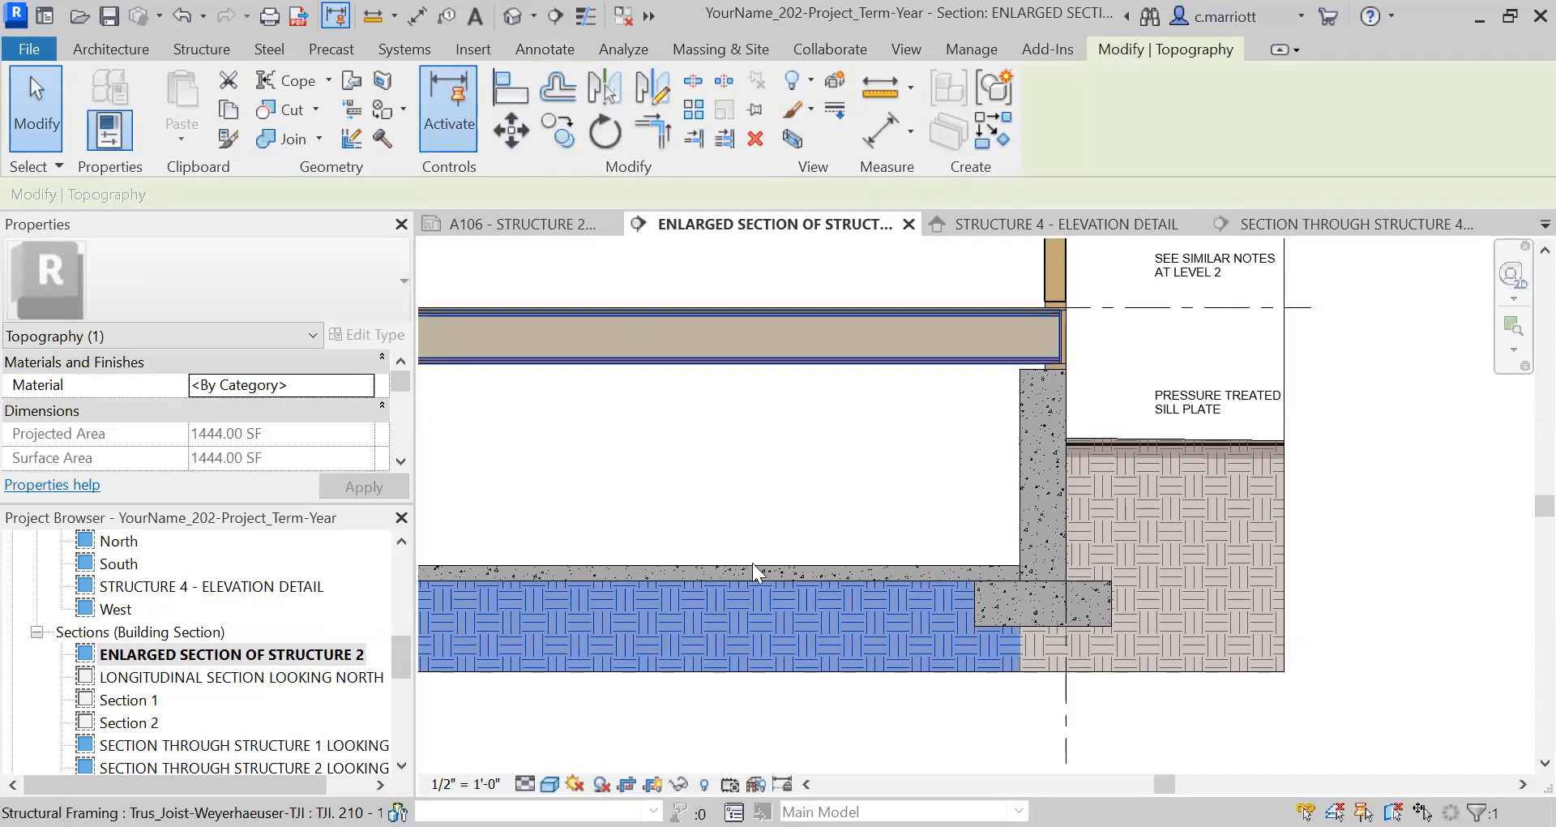
{"action": "right_click", "coordinate": [754, 573]}
{"action": "type", "text": "70"}
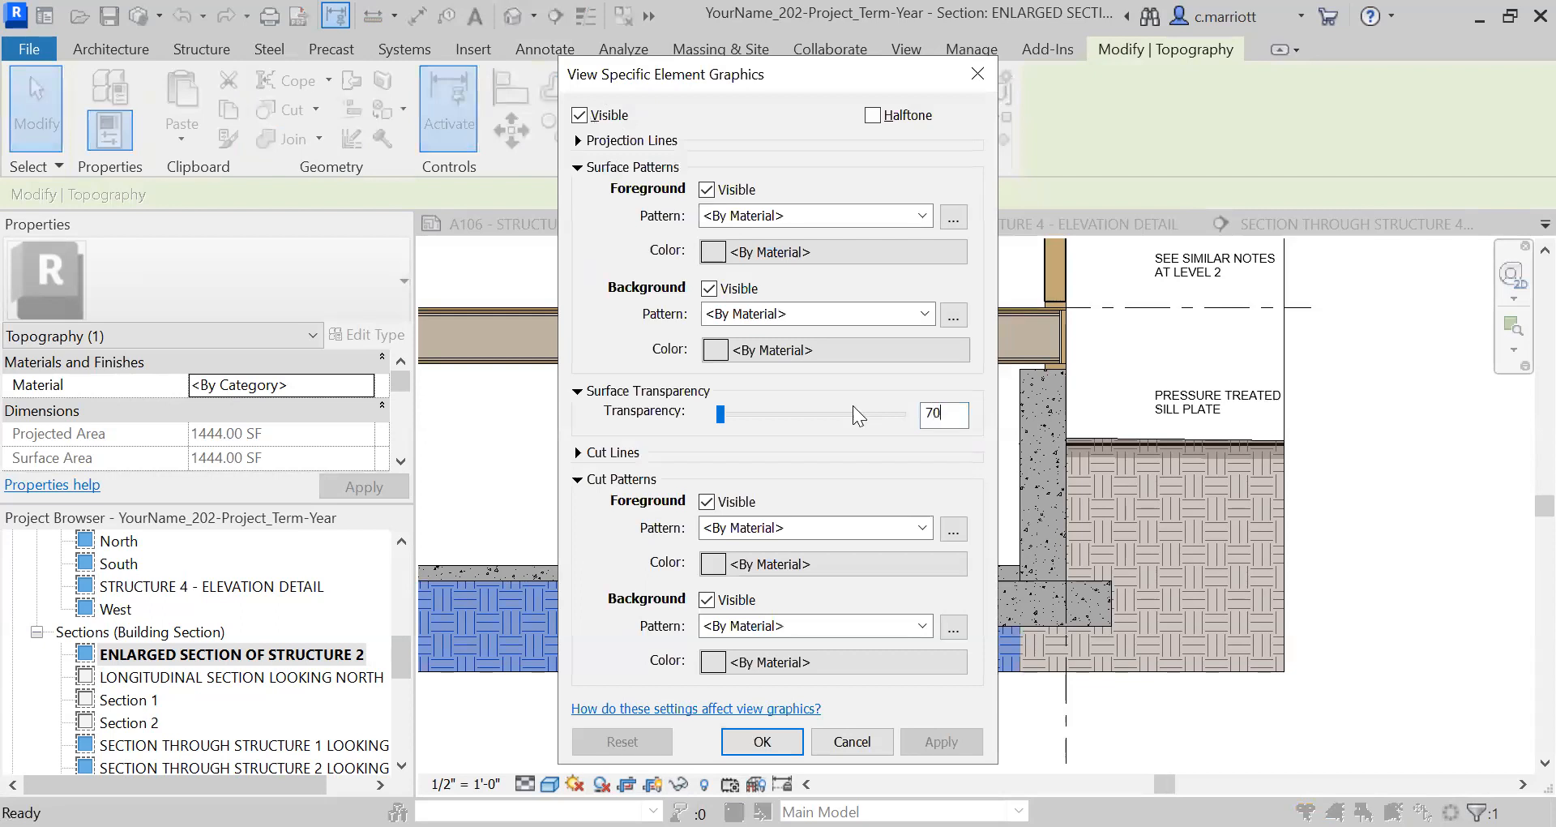
{"action": "left_click", "coordinate": [761, 741]}
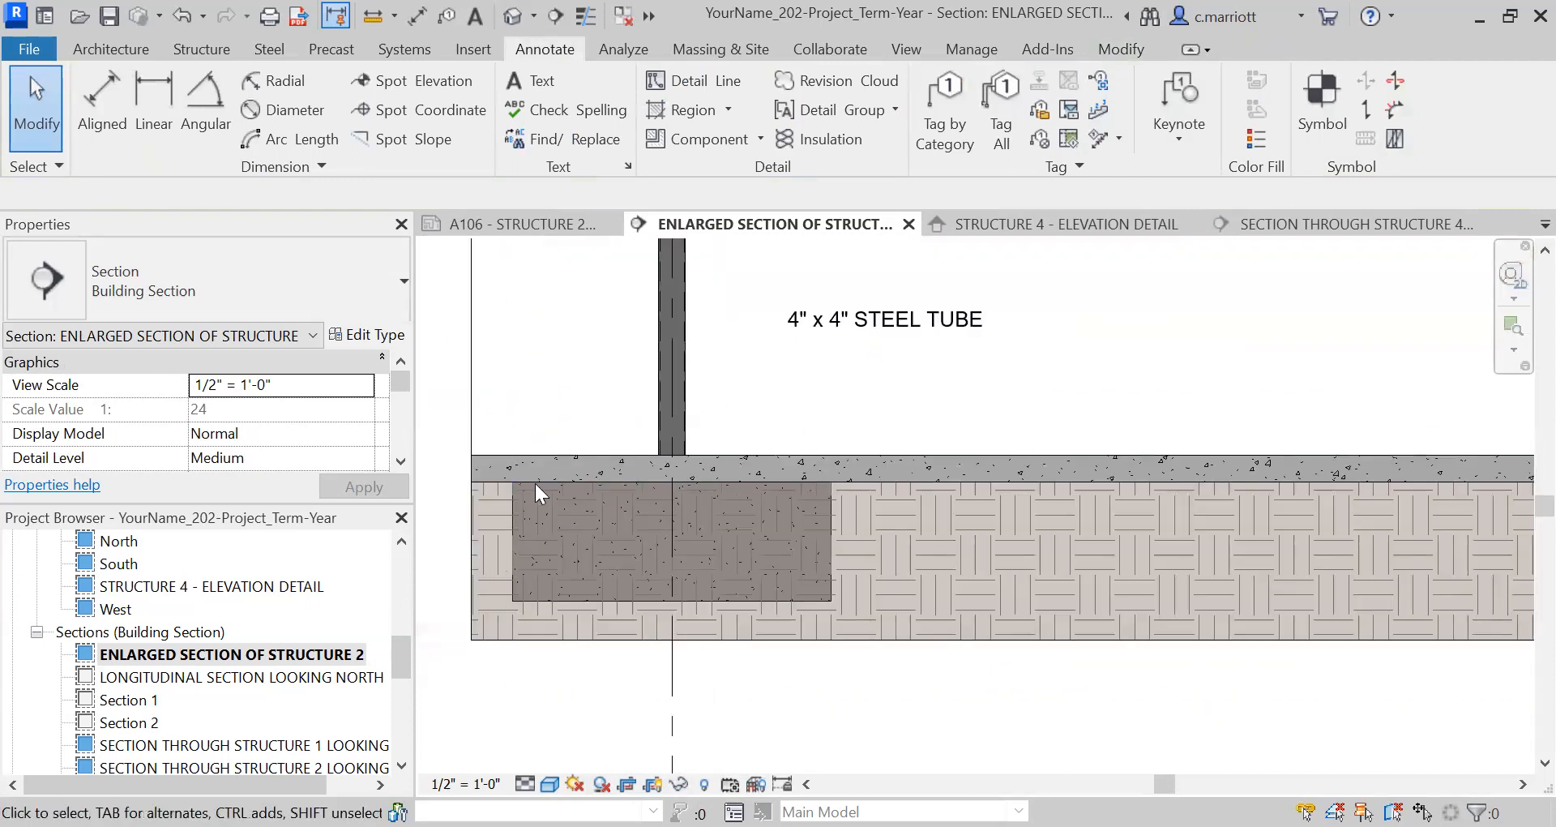
{"action": "mouse_move", "coordinate": [579, 585]}
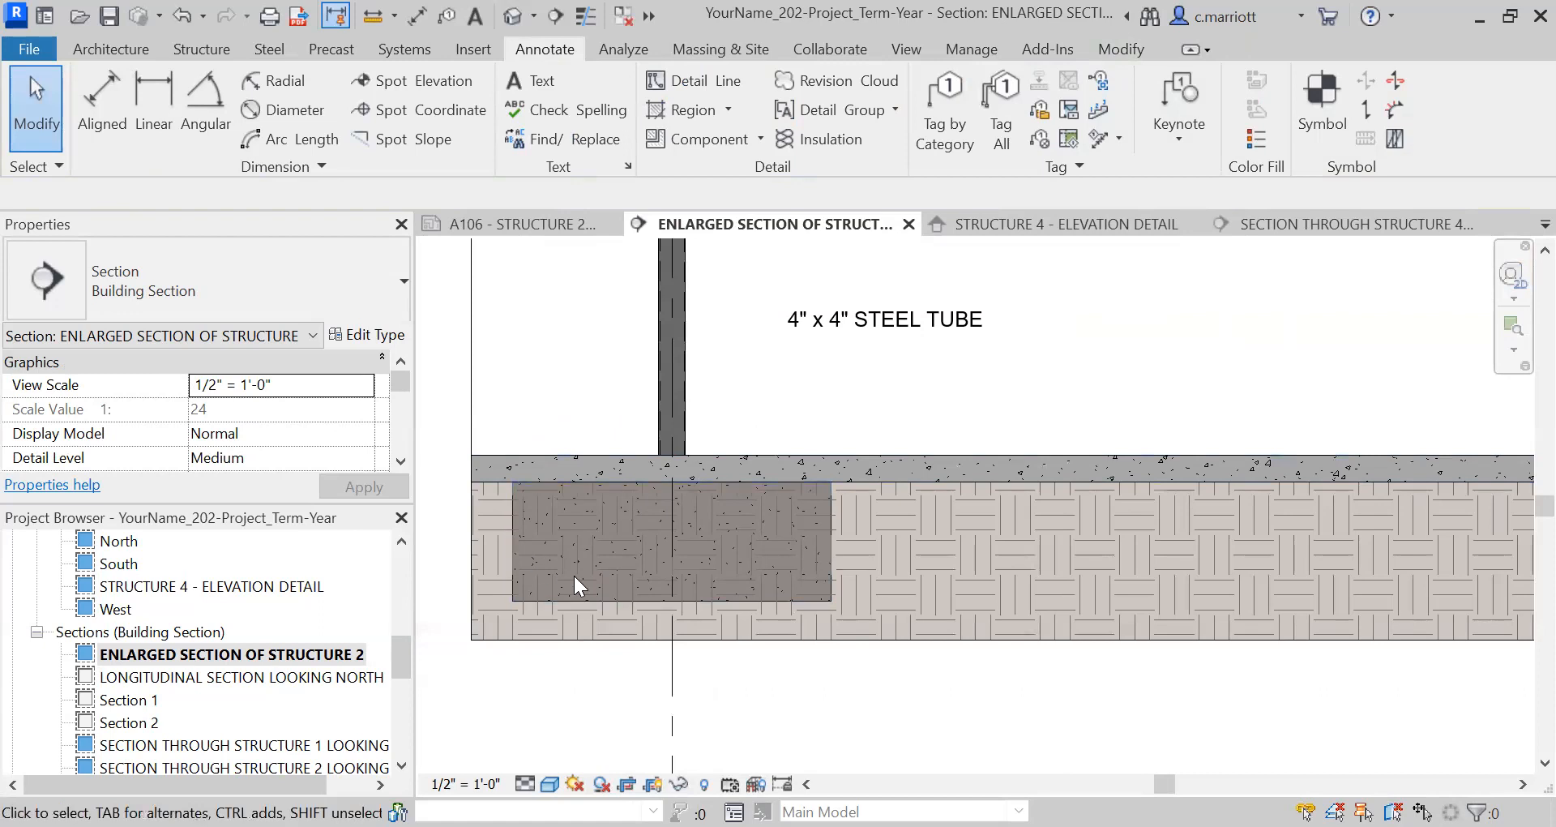
{"action": "mouse_move", "coordinate": [757, 628]}
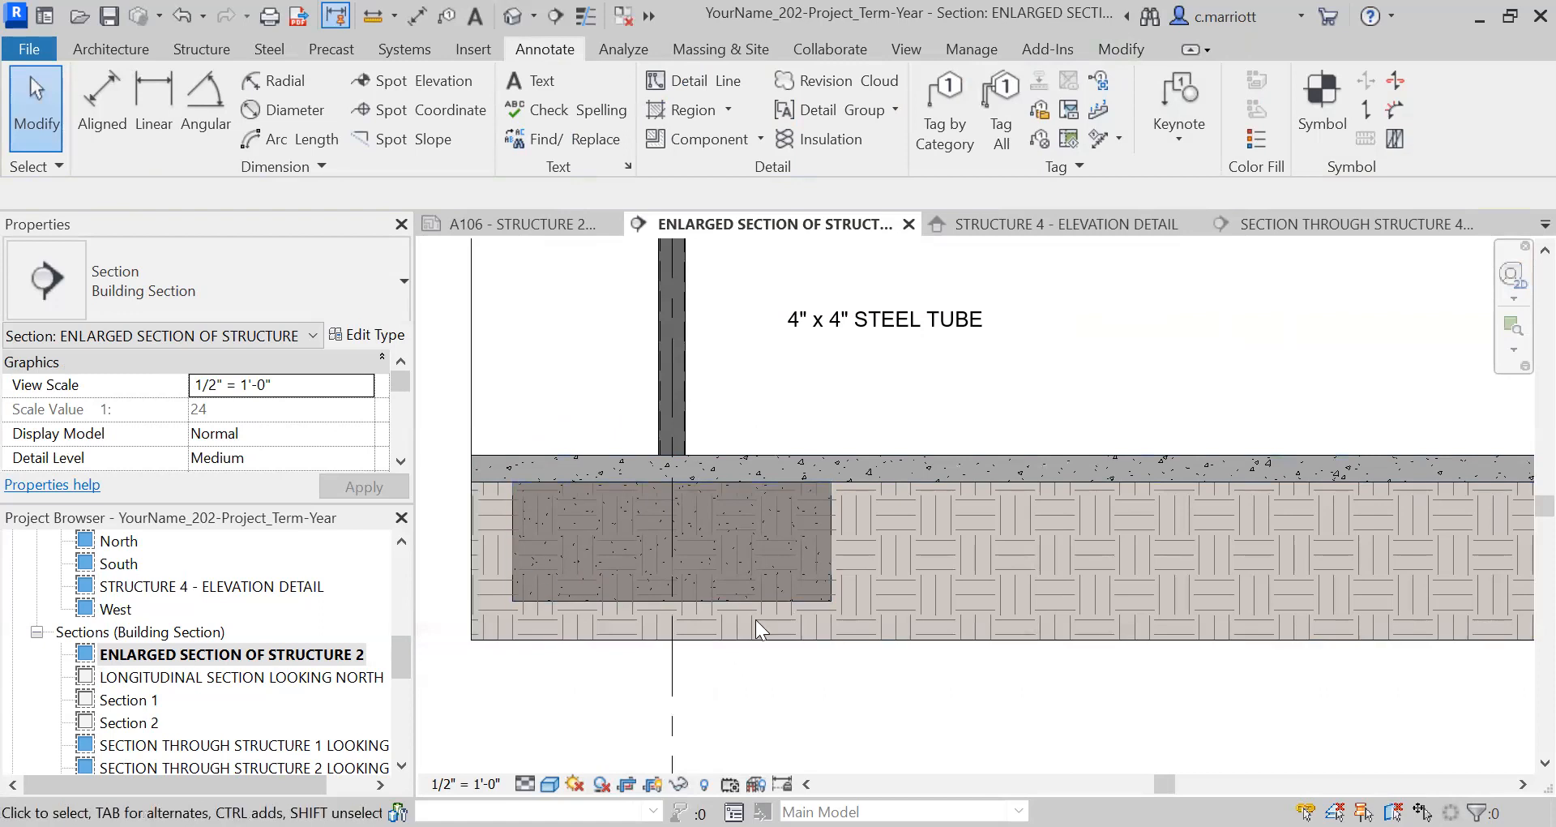
{"action": "mouse_move", "coordinate": [701, 583]}
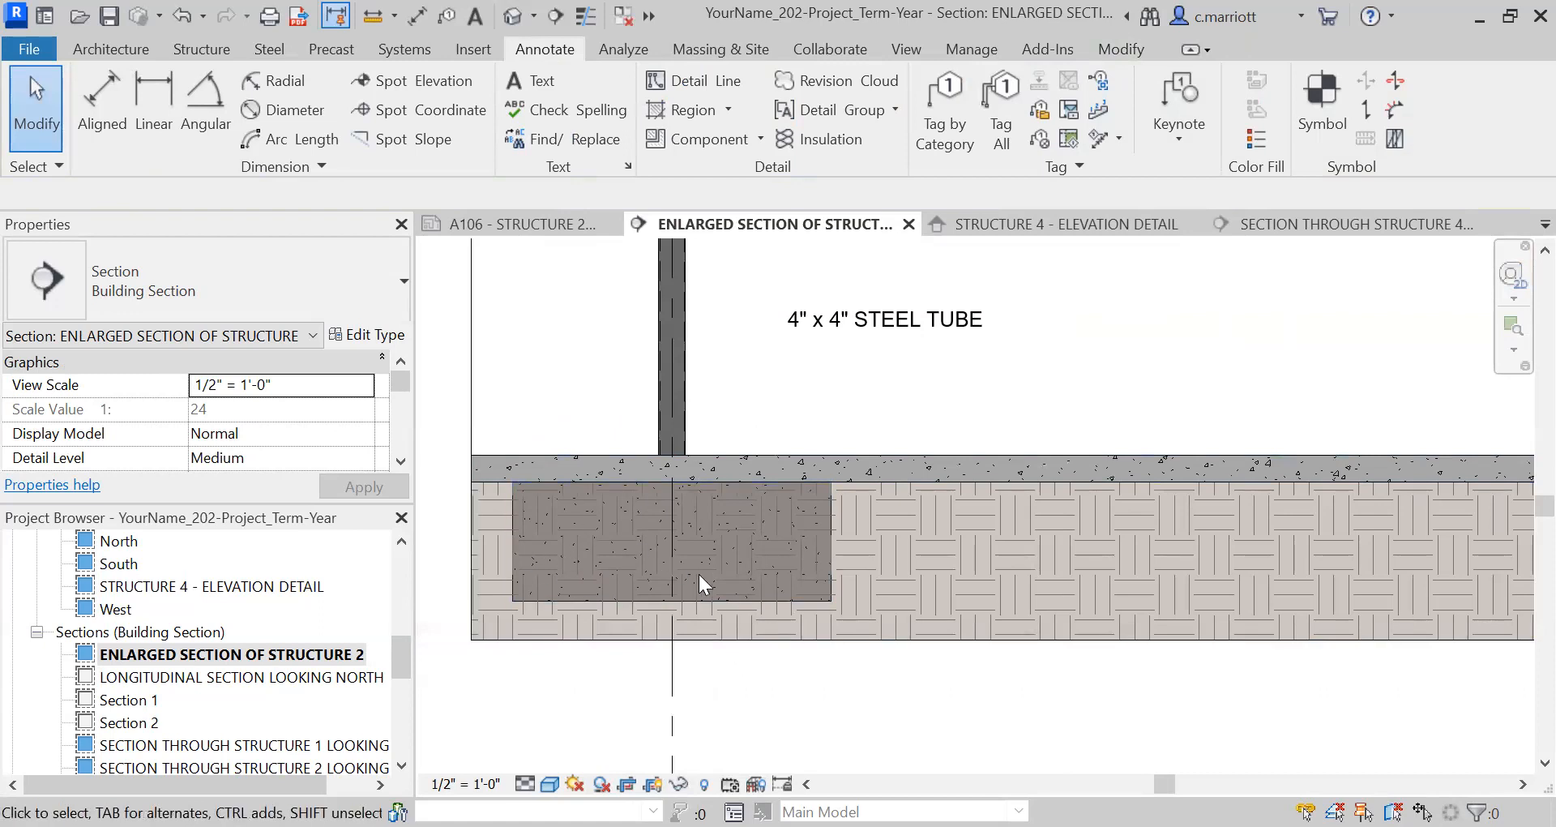
Override the rectangular footing under the steel tube with 90% surface transparency
{"action": "left_click", "coordinate": [699, 583]}
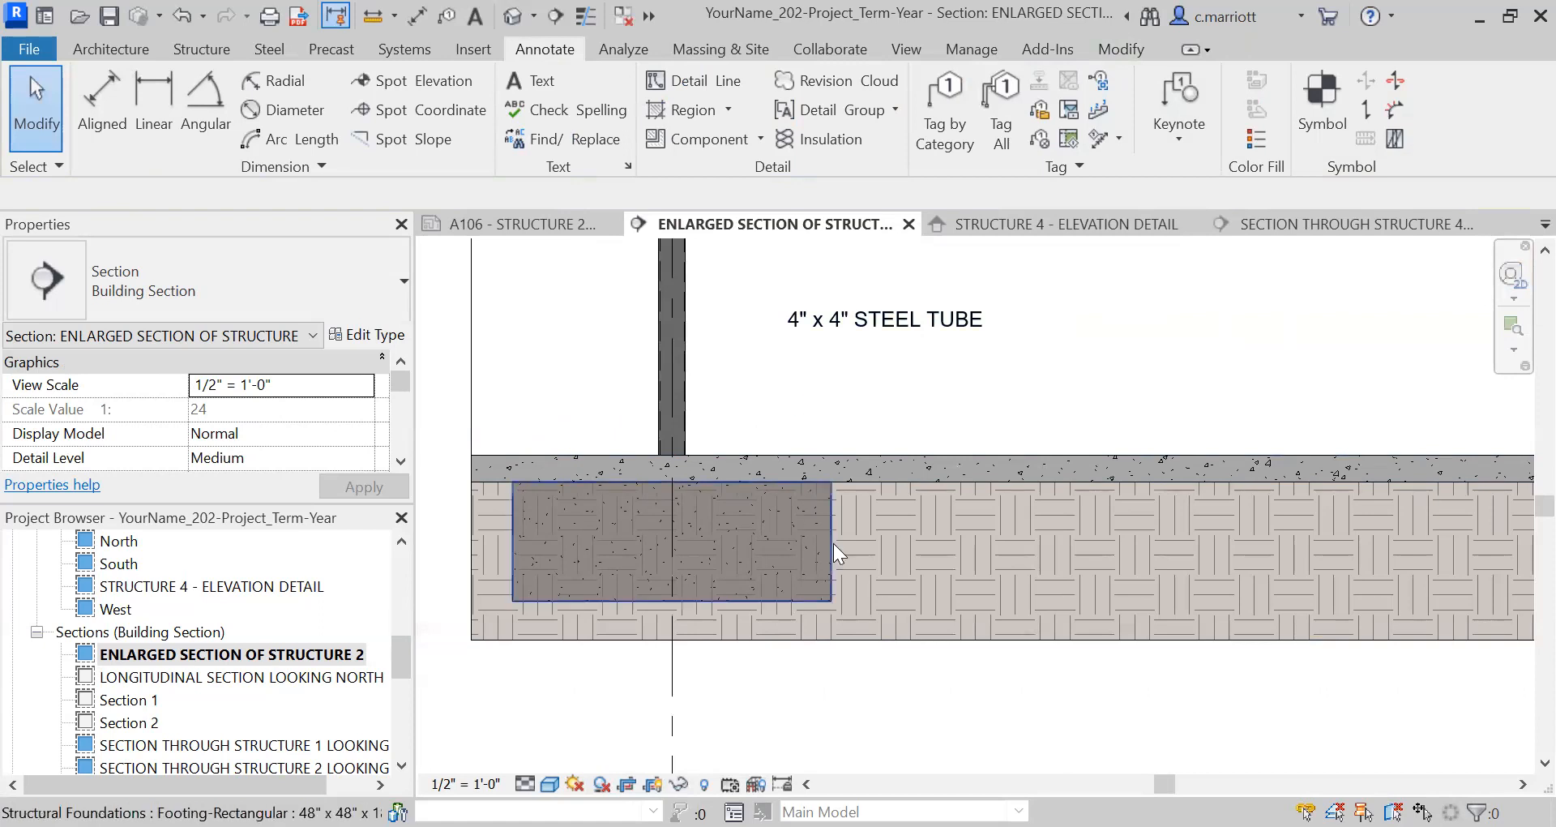
{"action": "left_click", "coordinate": [739, 546]}
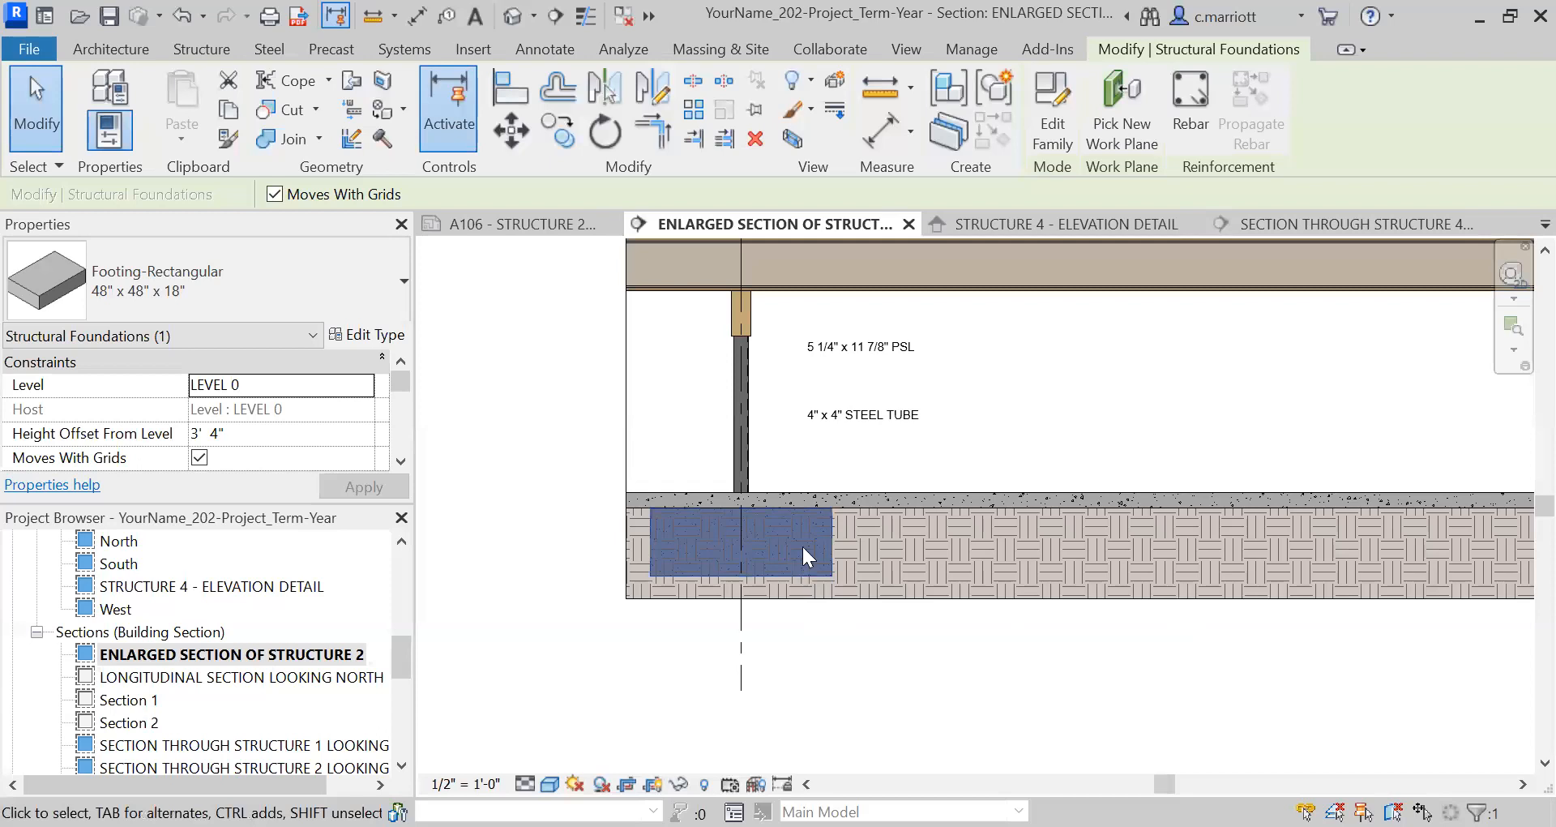
{"action": "mouse_move", "coordinate": [911, 574]}
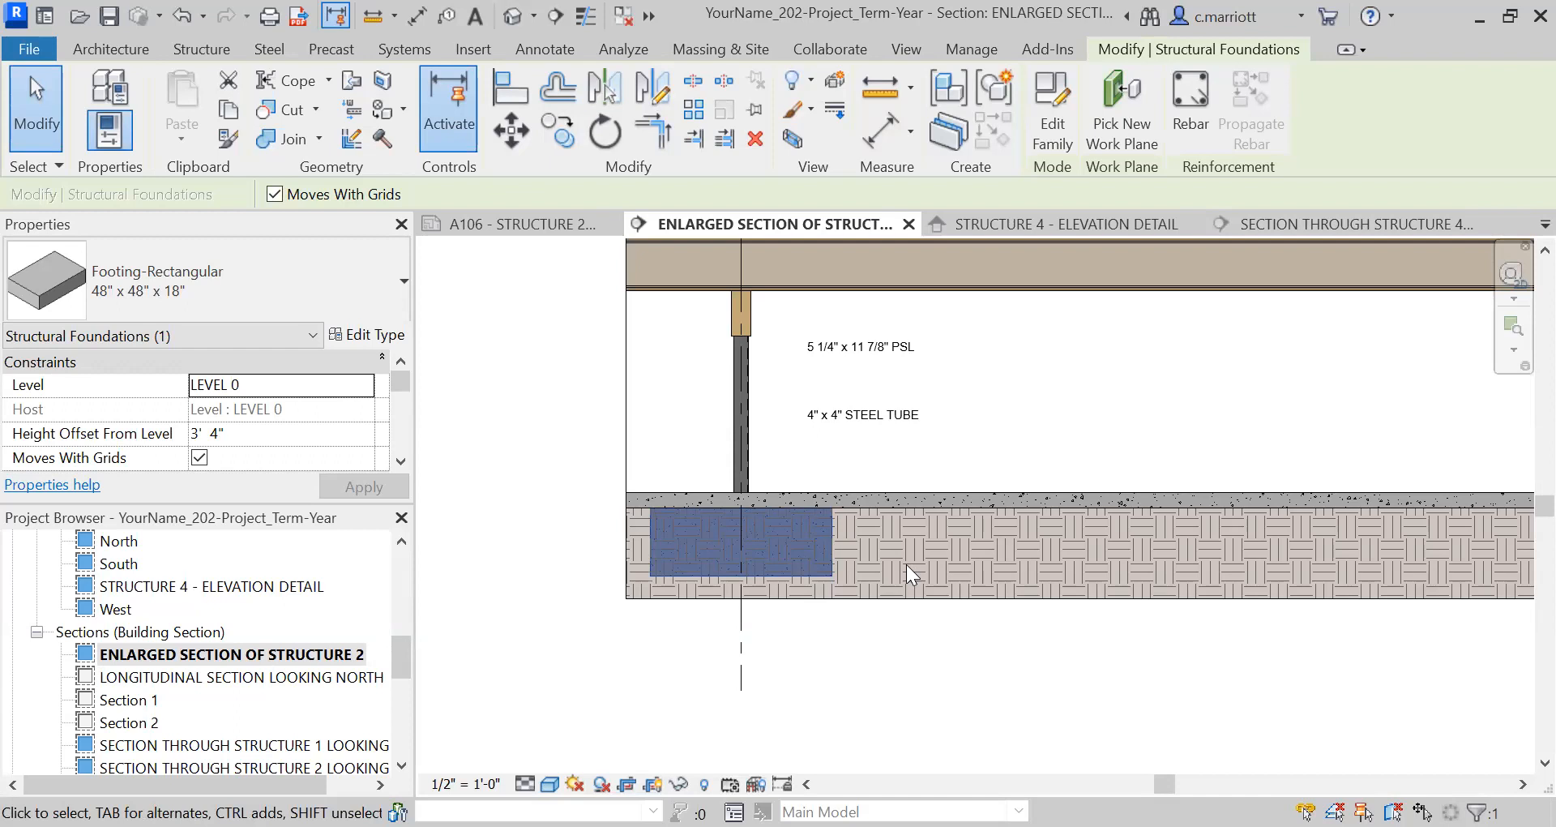
{"action": "mouse_move", "coordinate": [1003, 291]}
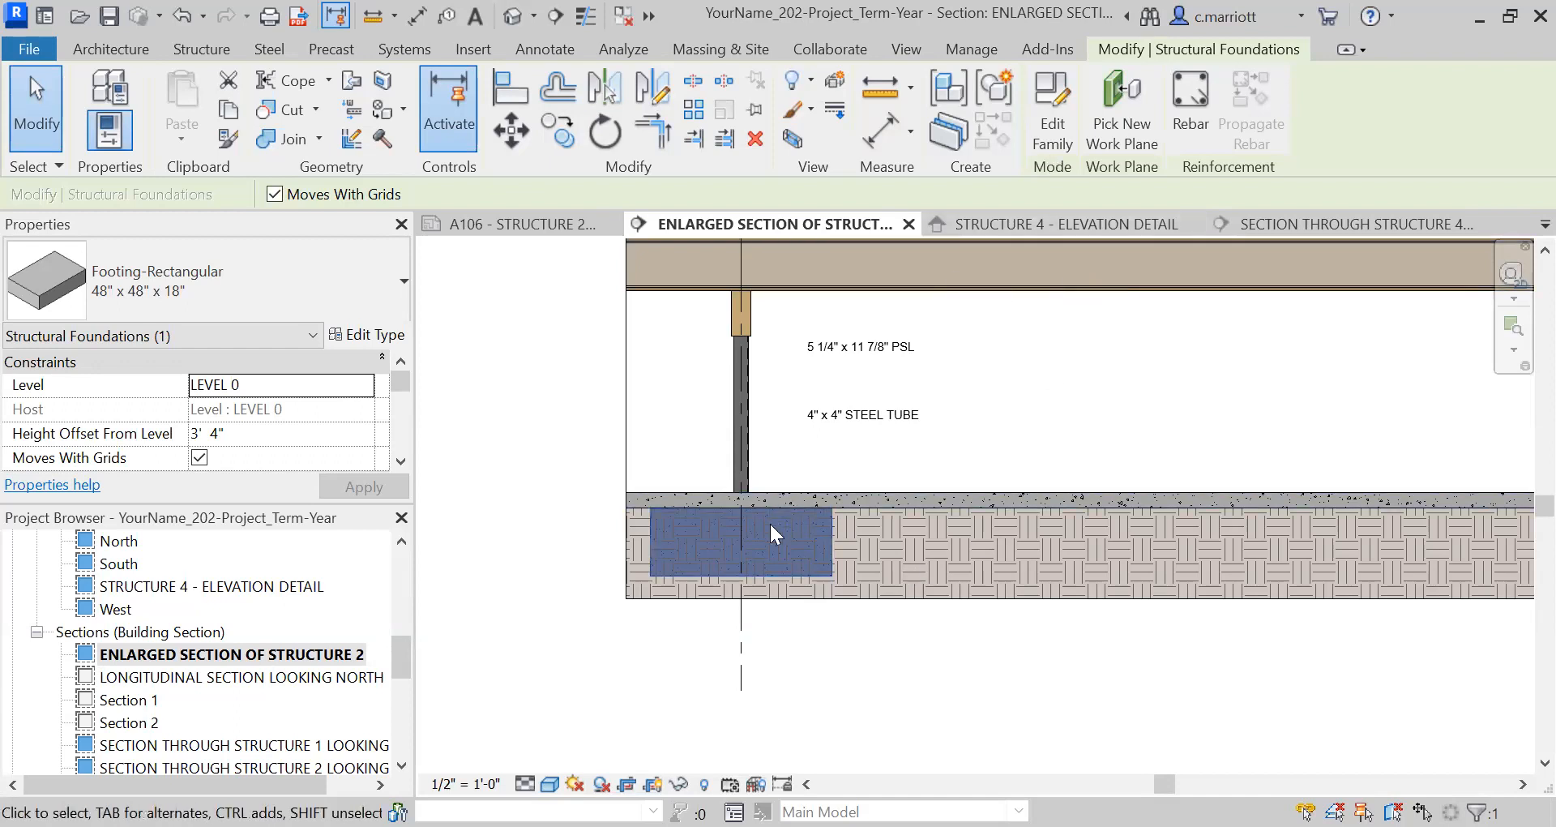
{"action": "left_click", "coordinate": [739, 387]}
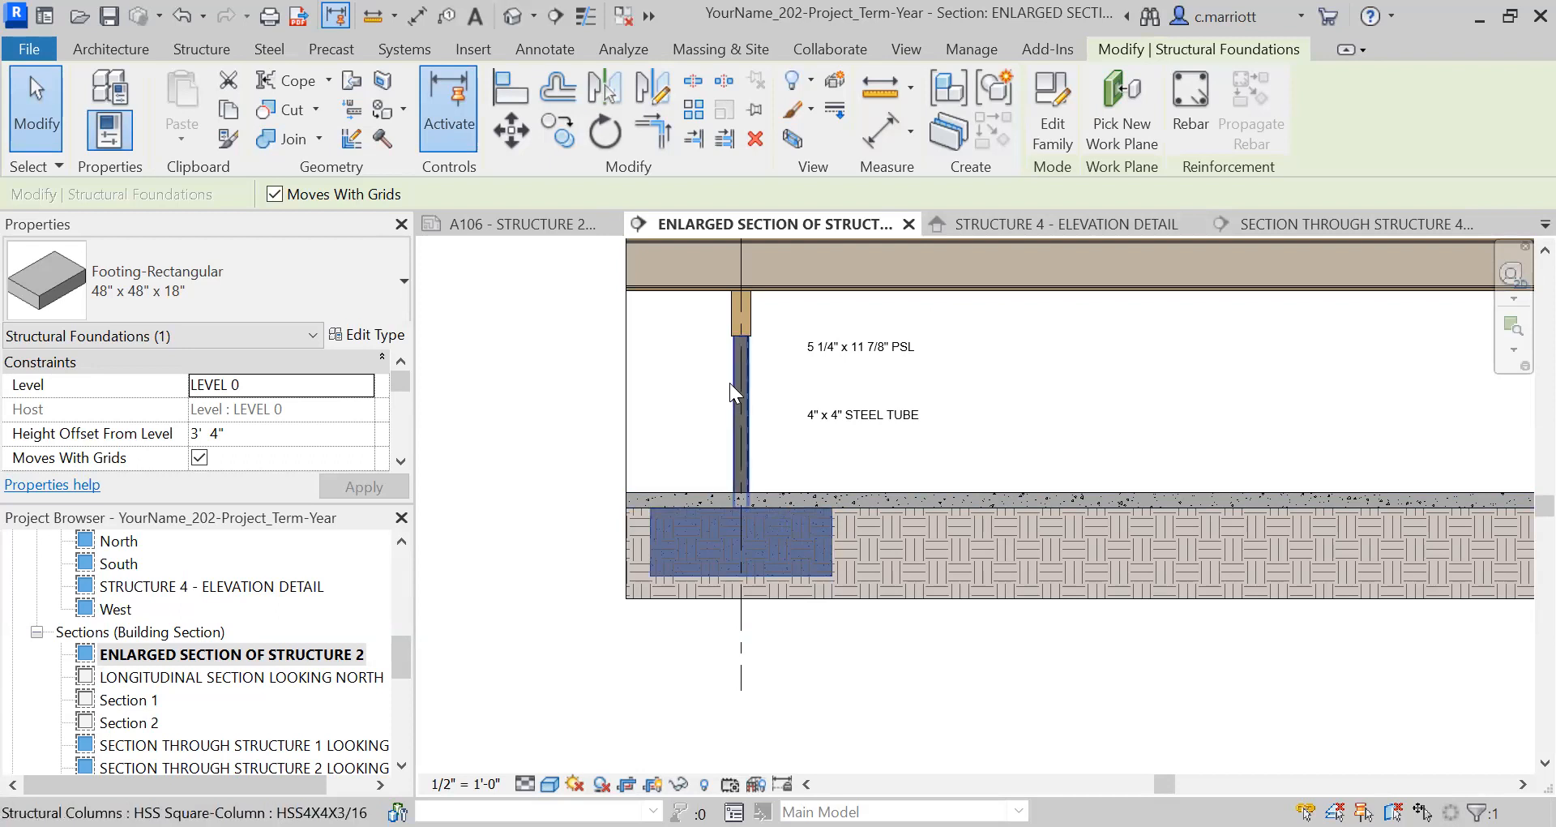
{"action": "right_click", "coordinate": [733, 392]}
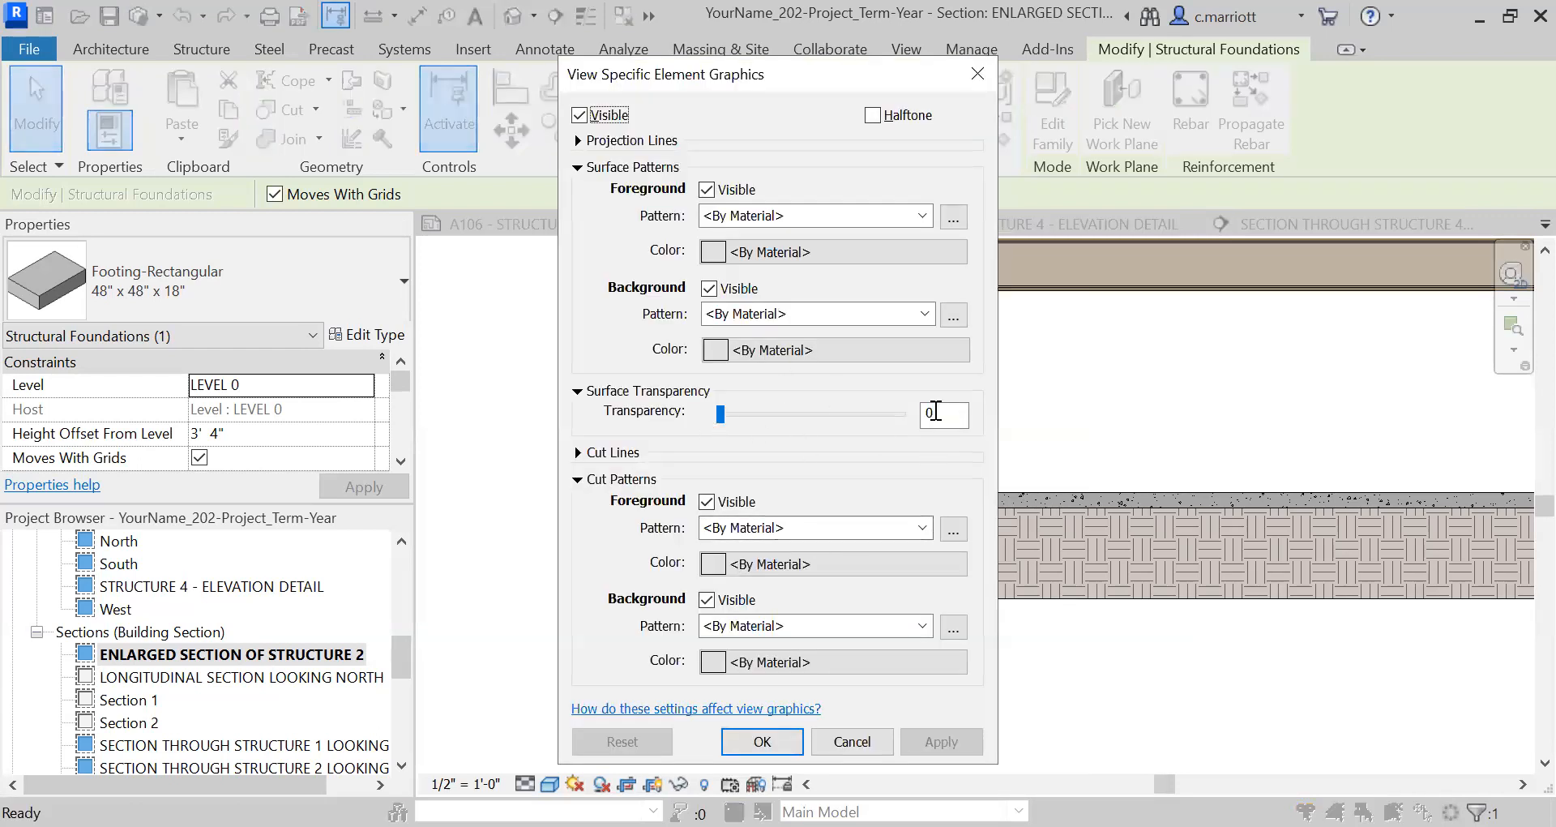
{"action": "type", "text": "70"}
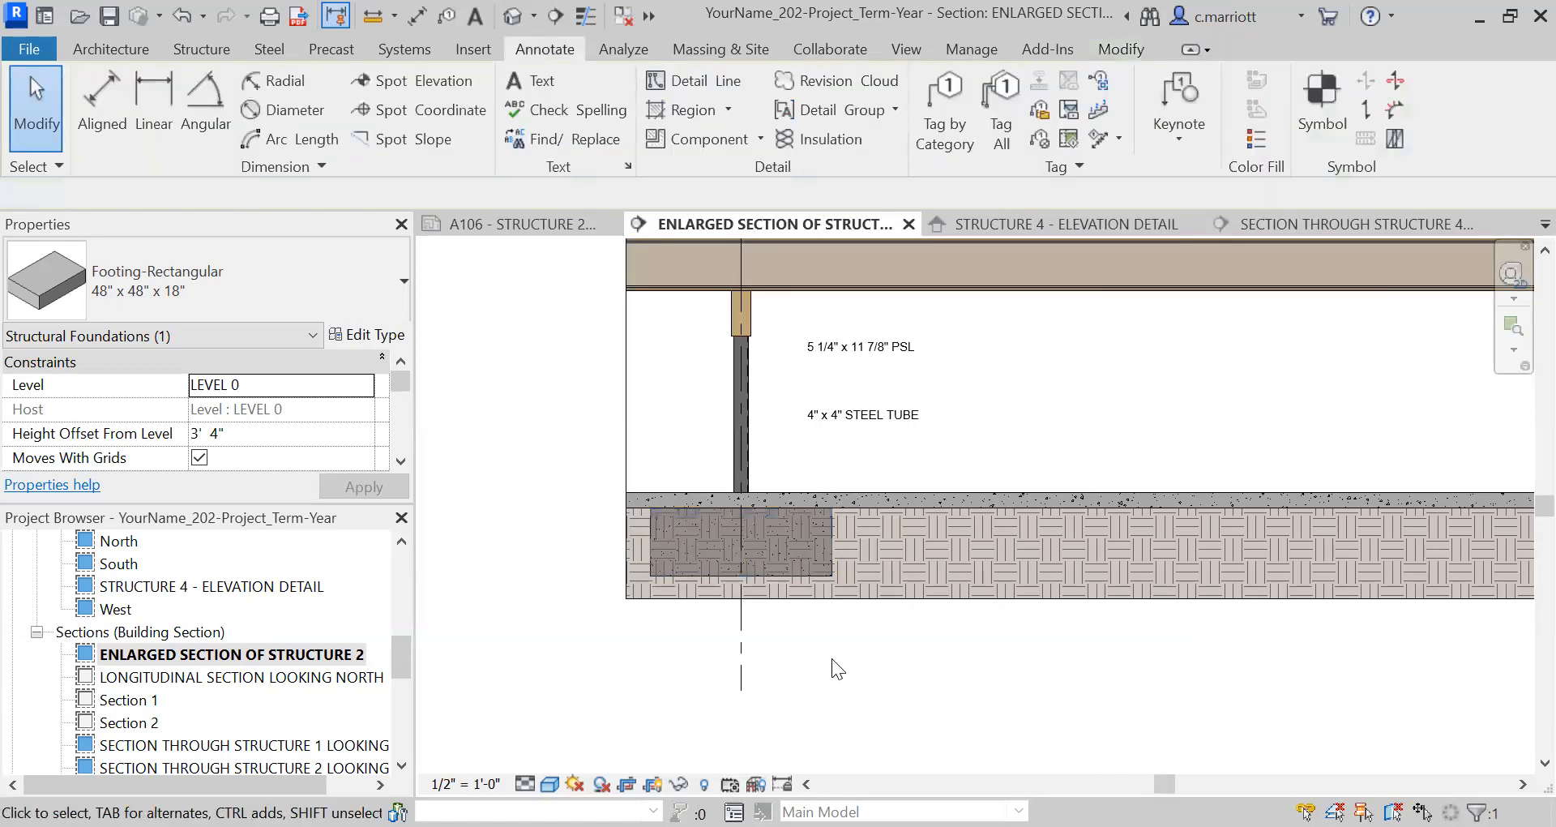
{"action": "left_click", "coordinate": [739, 543]}
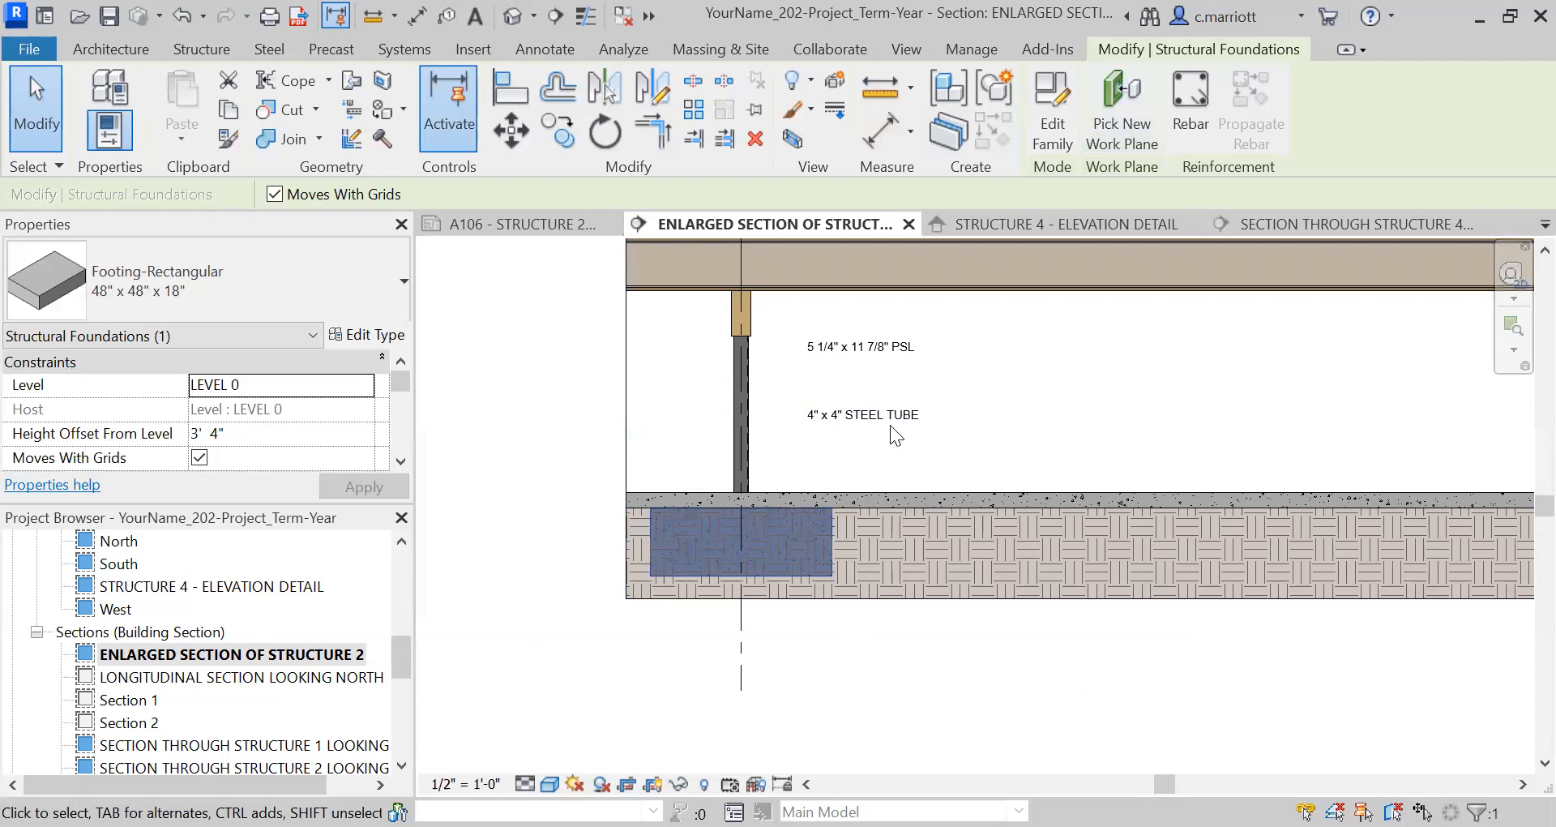
{"action": "mouse_move", "coordinate": [879, 513]}
{"action": "type", "text": "90"}
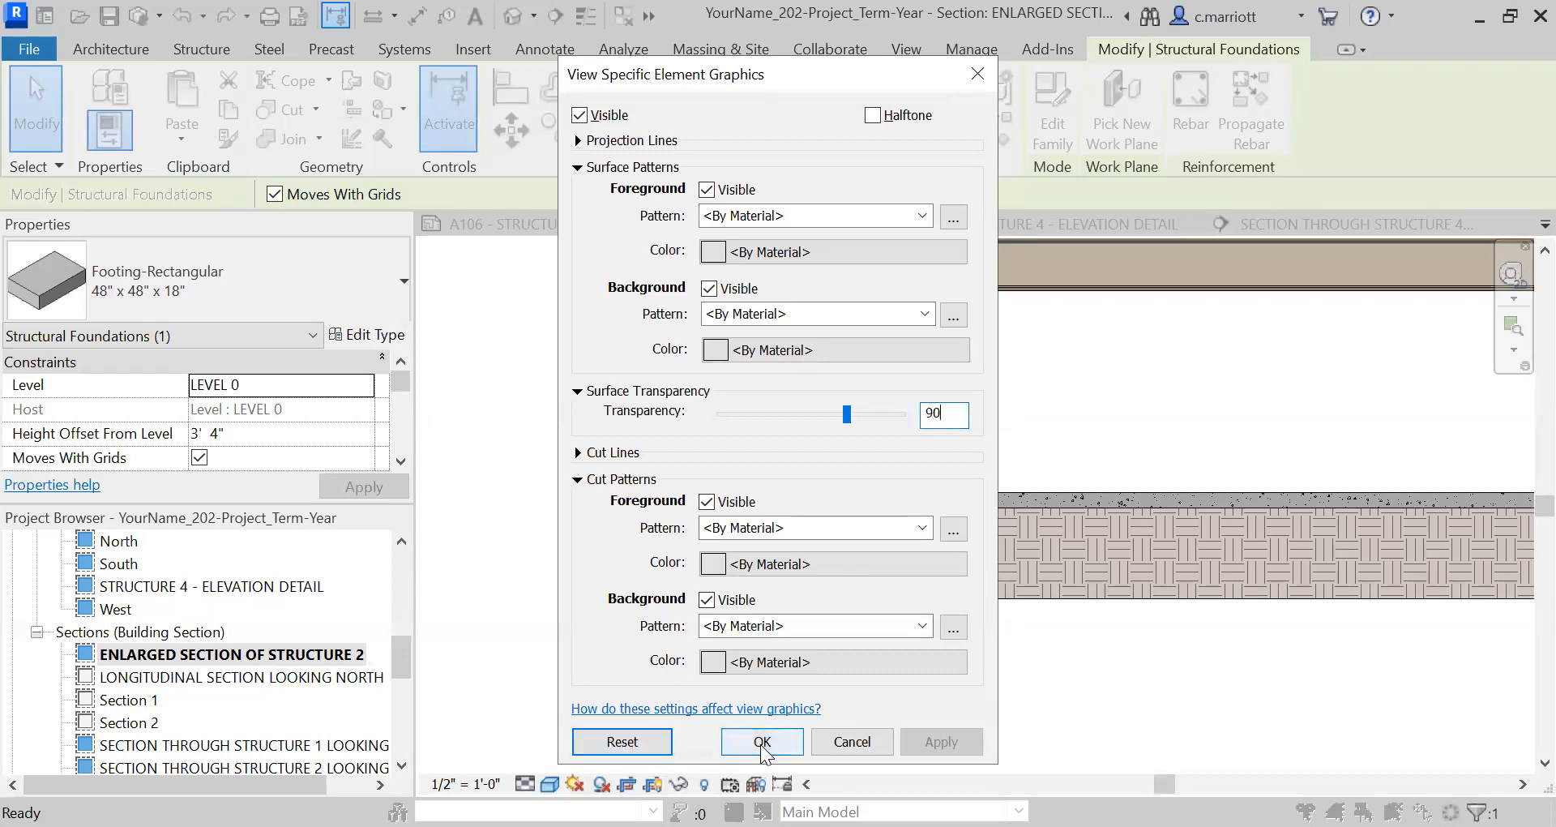
{"action": "left_click", "coordinate": [761, 741]}
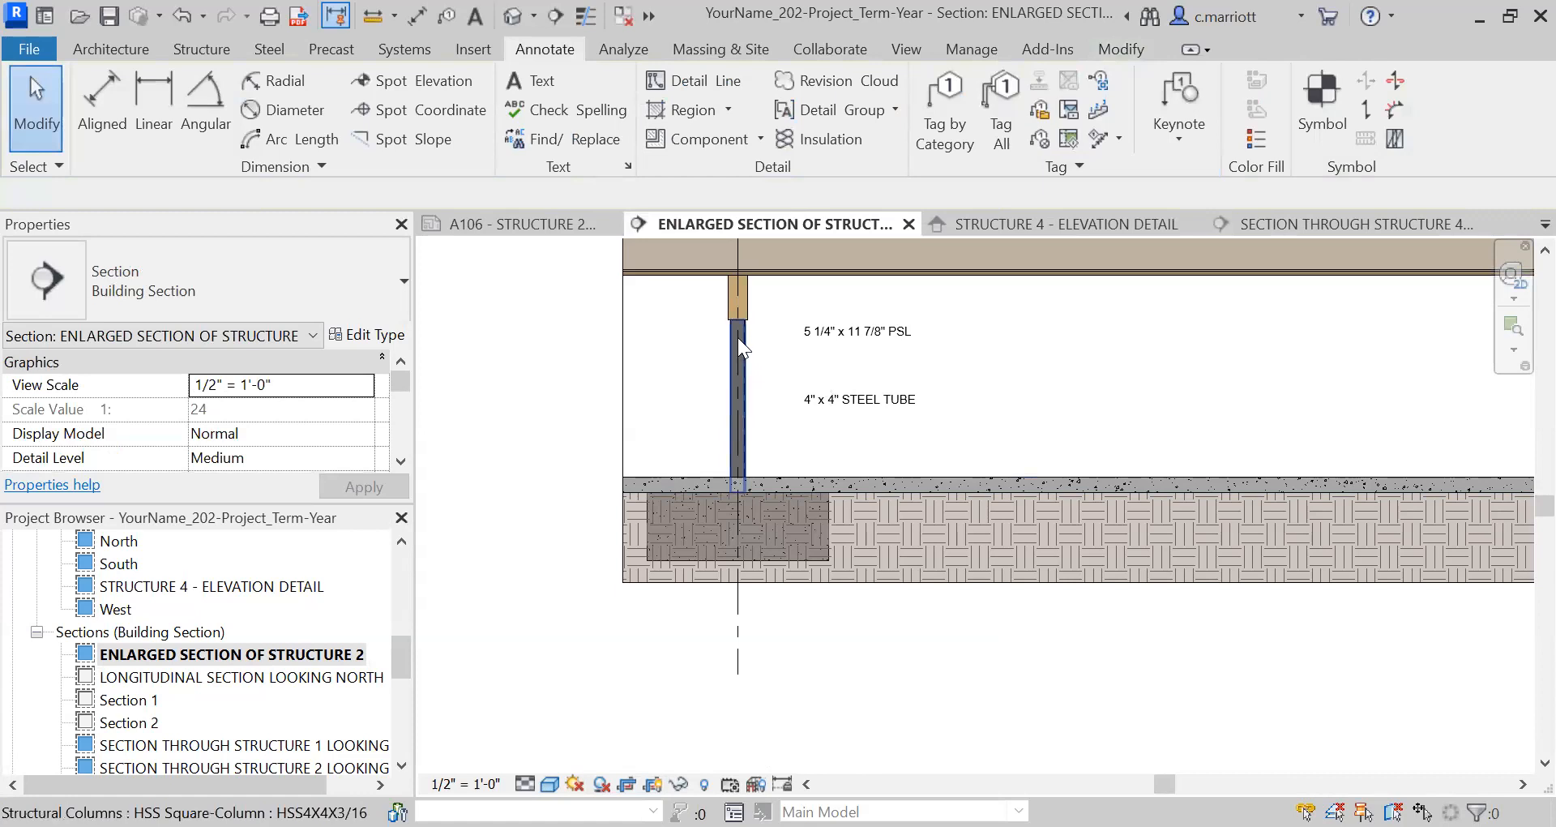
Hide the rectangular footing in this view
{"action": "left_click", "coordinate": [693, 80]}
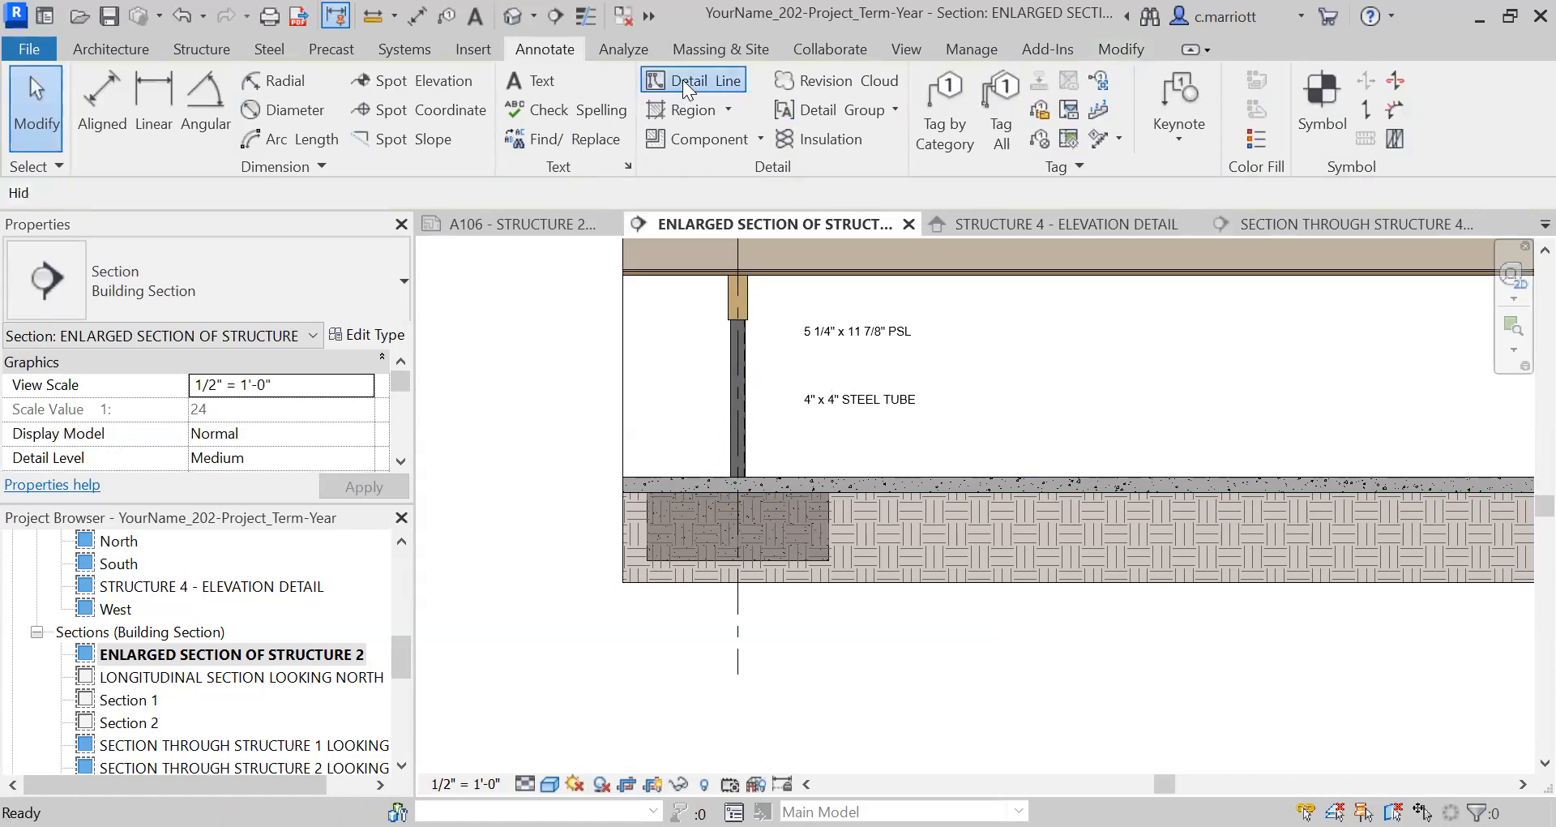
{"action": "left_click", "coordinate": [694, 80]}
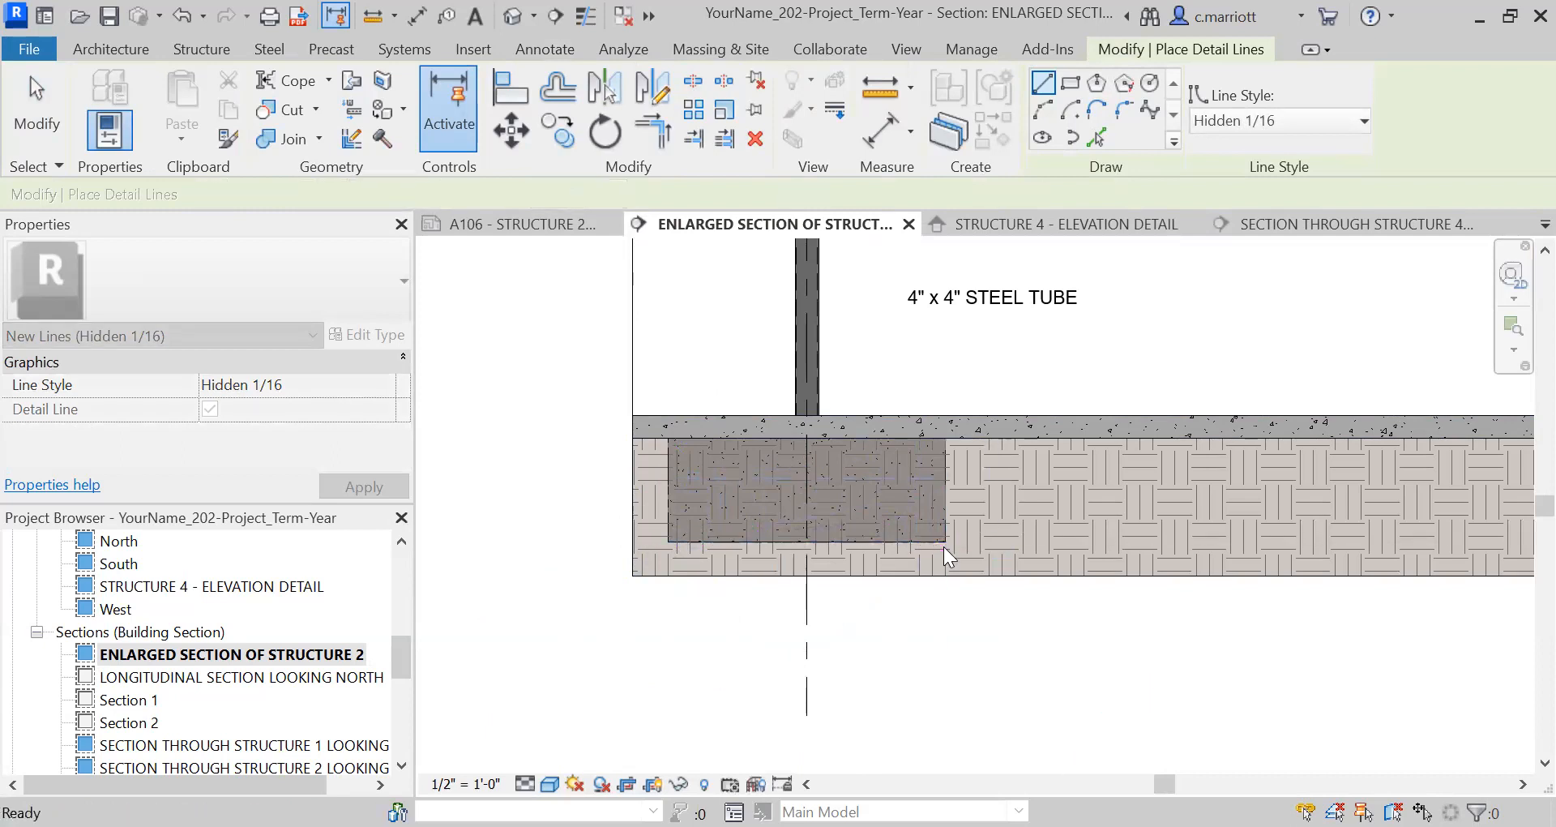
{"action": "left_click", "coordinate": [804, 493]}
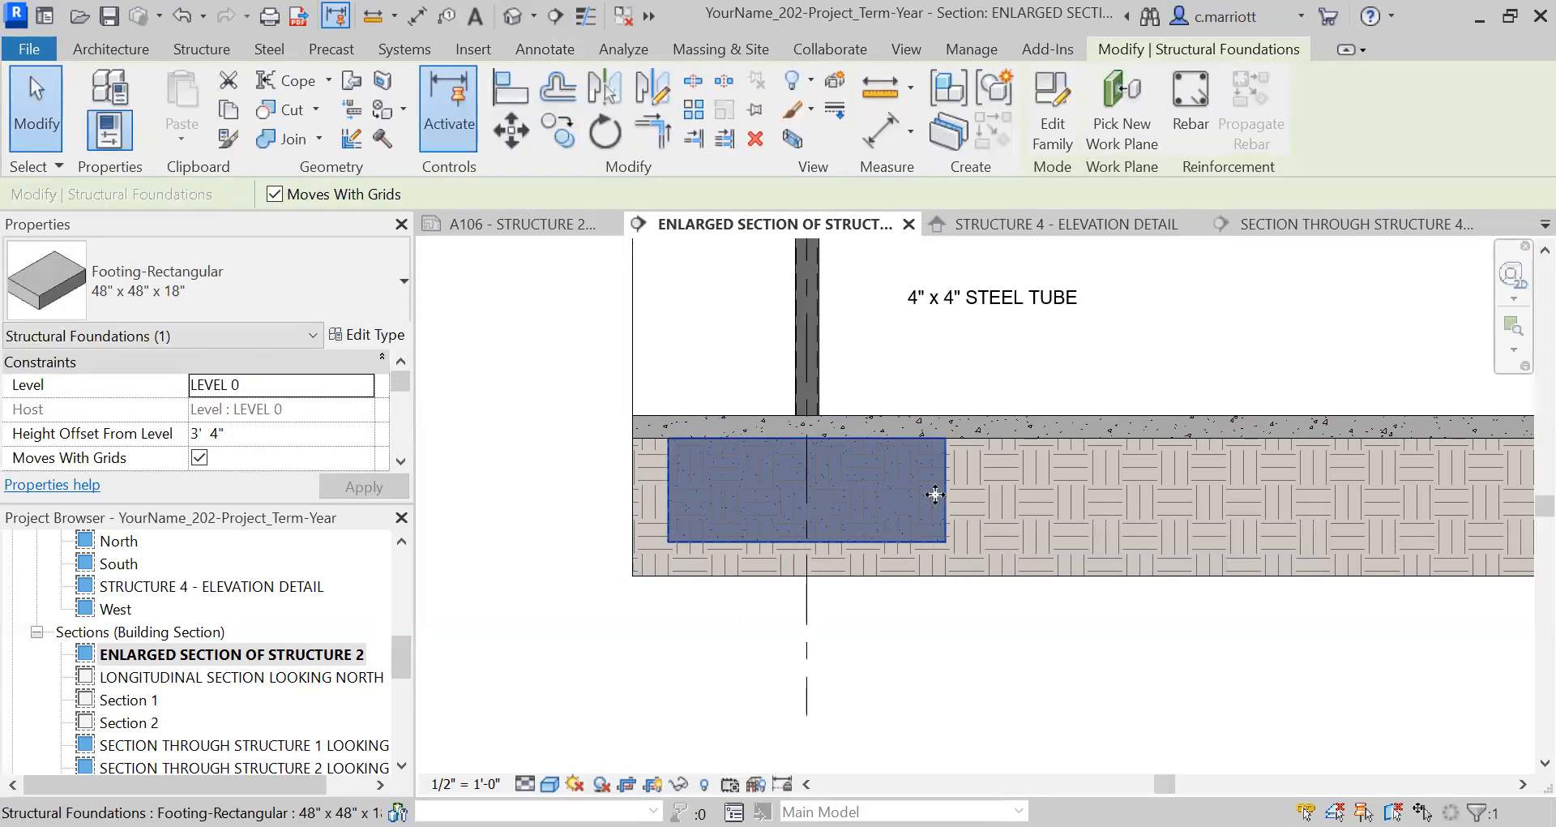
{"action": "right_click", "coordinate": [933, 494]}
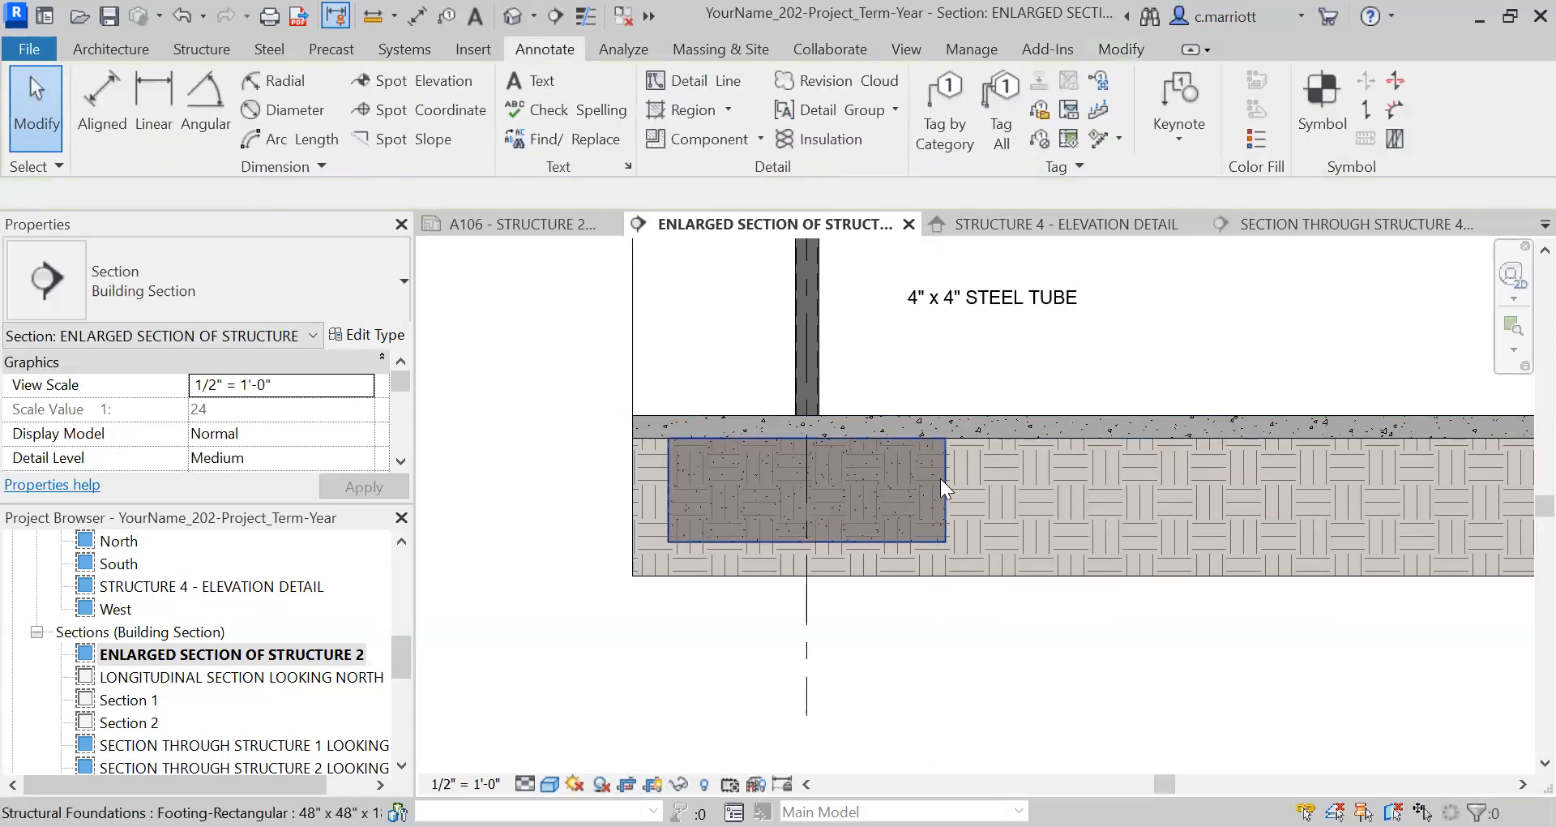
{"action": "right_click", "coordinate": [804, 491]}
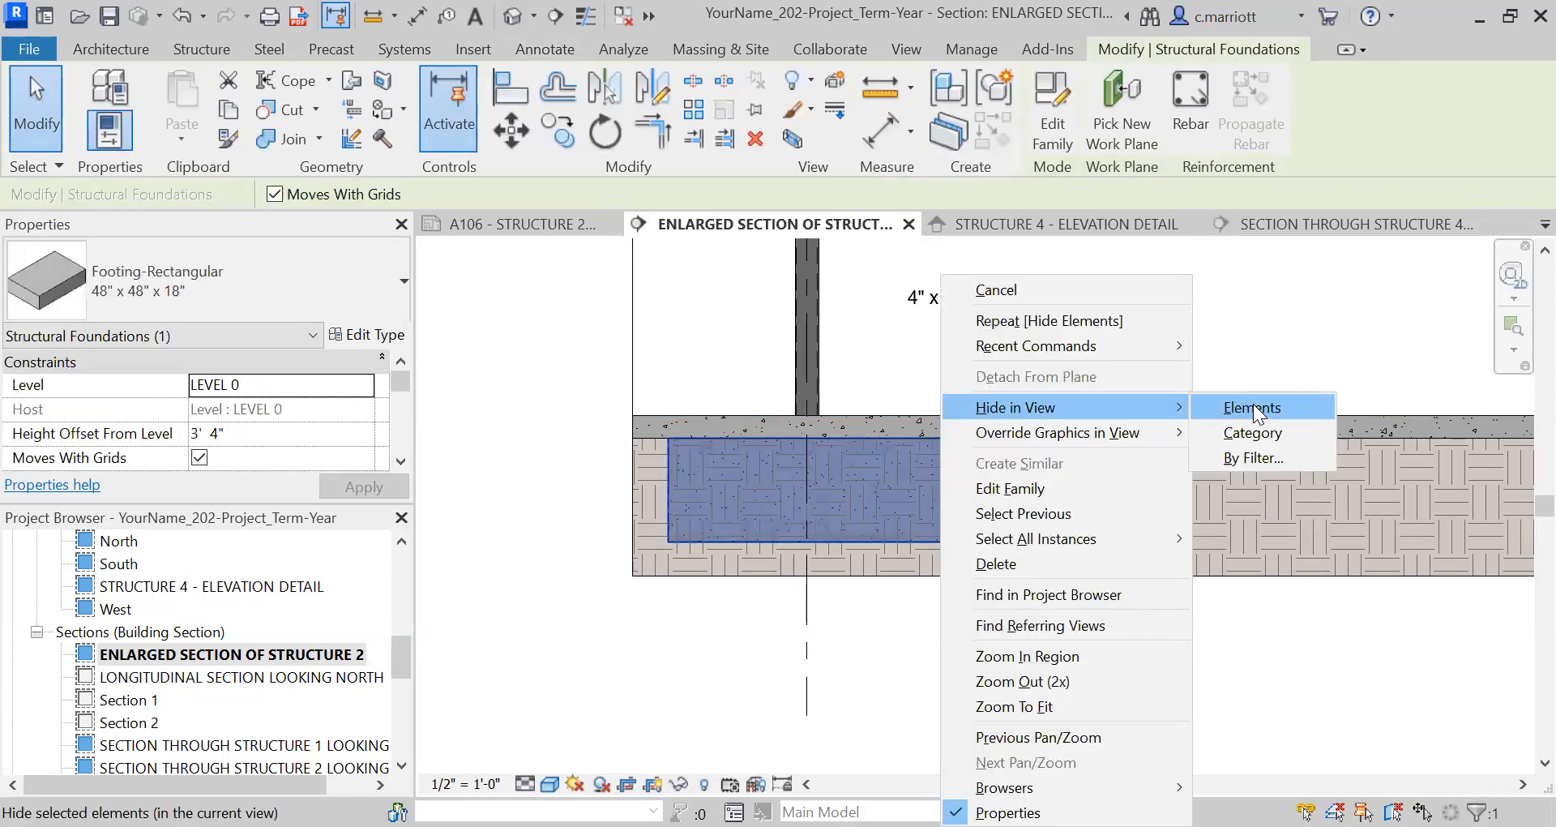
{"action": "left_click", "coordinate": [1251, 407]}
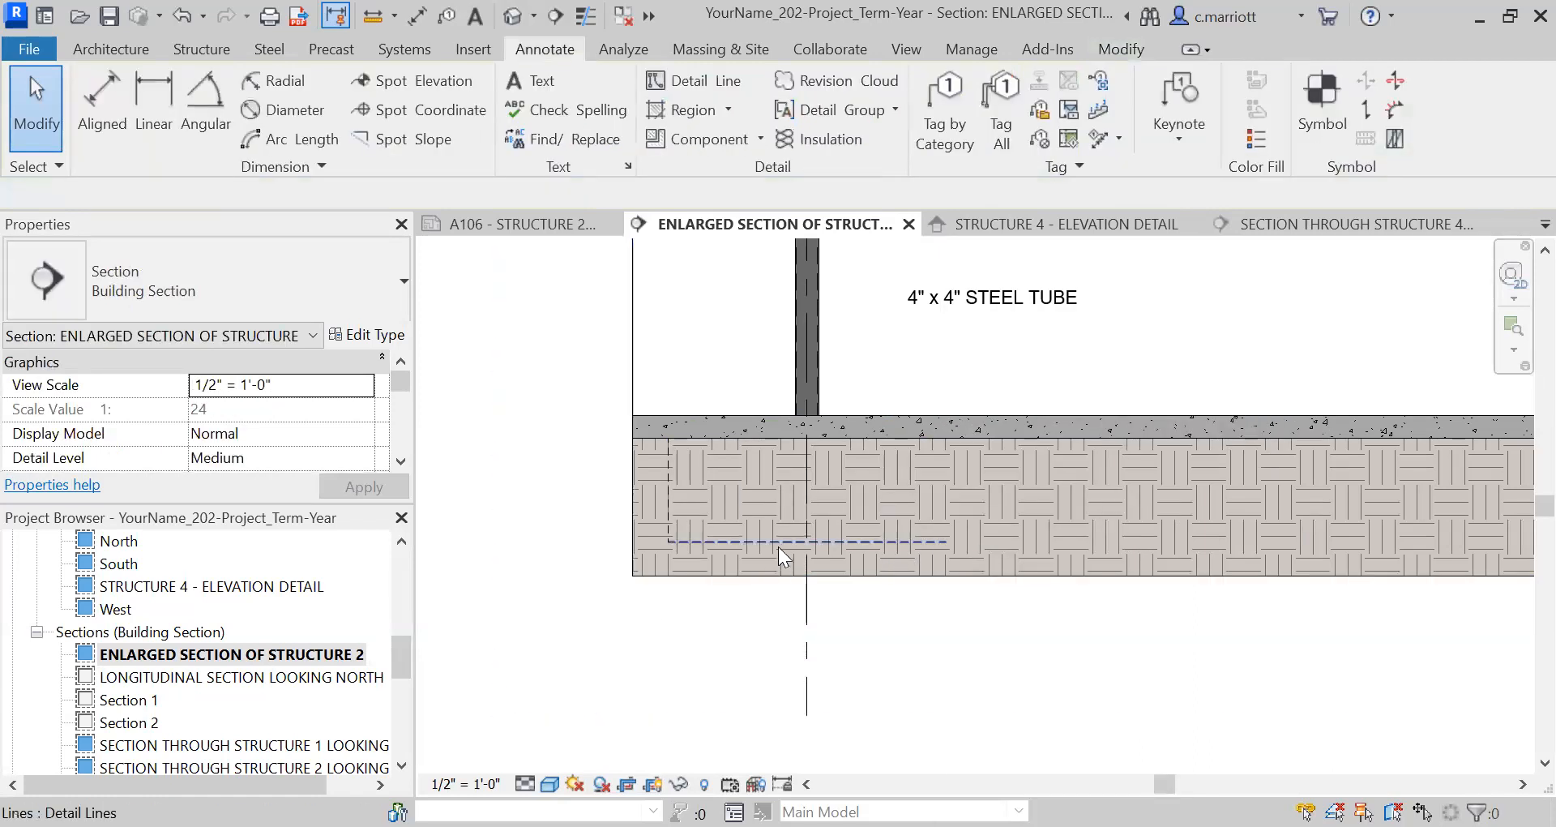
Change both dashed footing outline lines to the Hidden-medium line style
{"action": "left_click", "coordinate": [784, 542]}
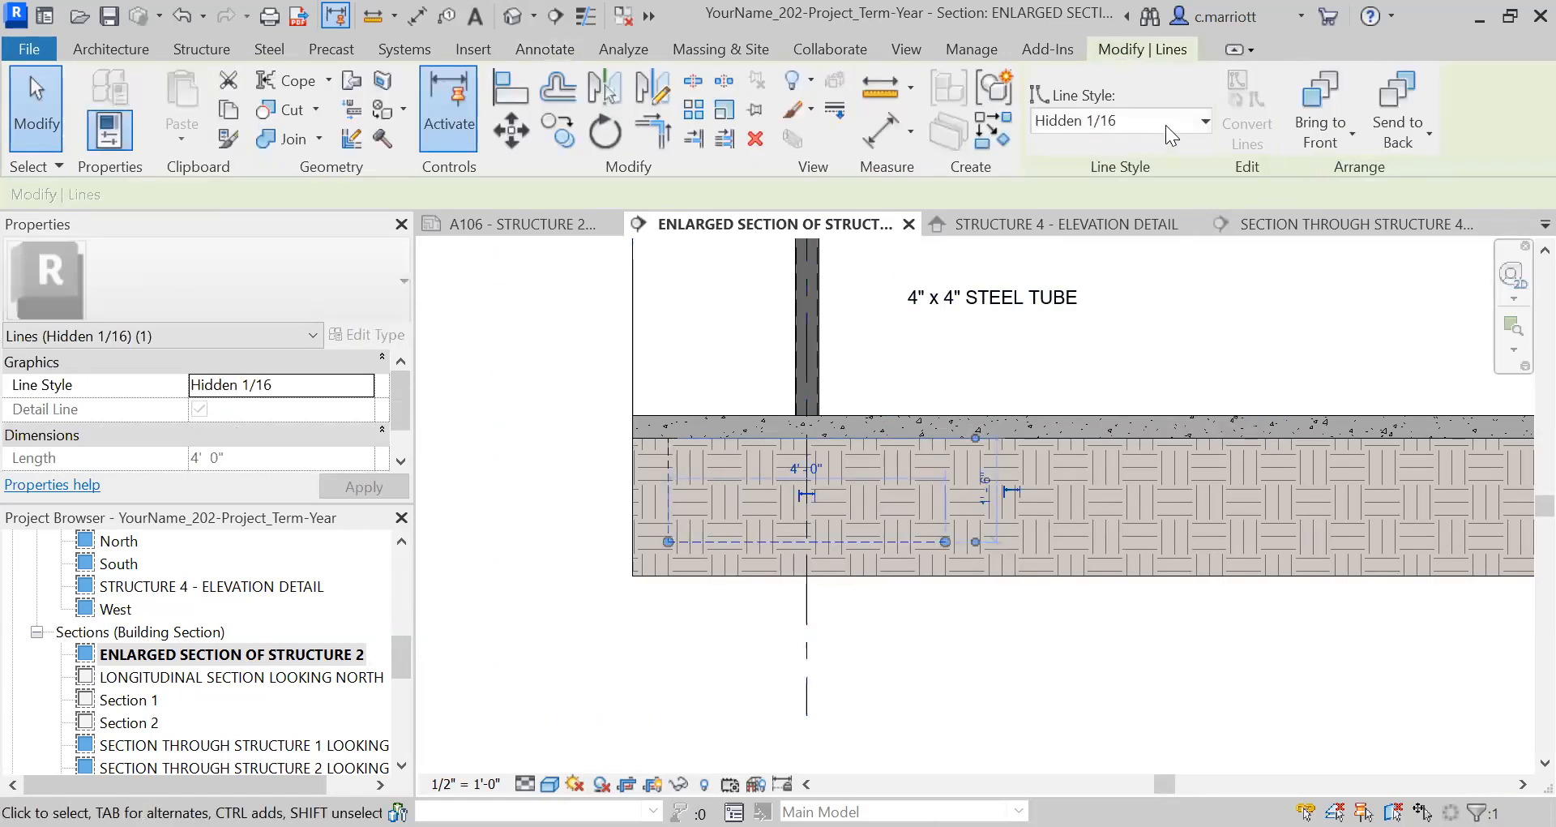
{"action": "left_click", "coordinate": [1207, 119]}
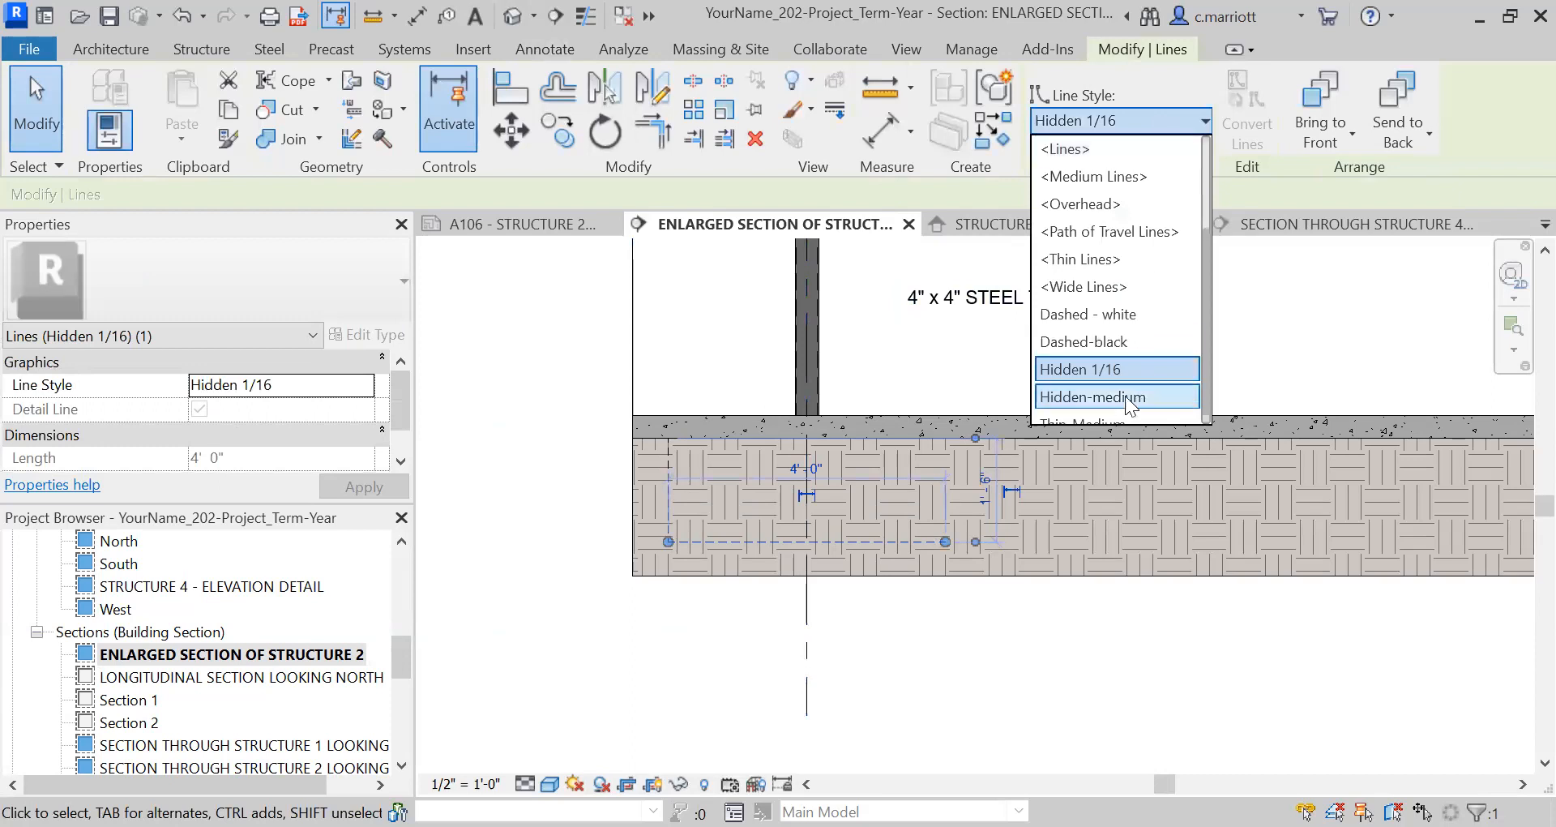
{"action": "left_click", "coordinate": [1091, 396]}
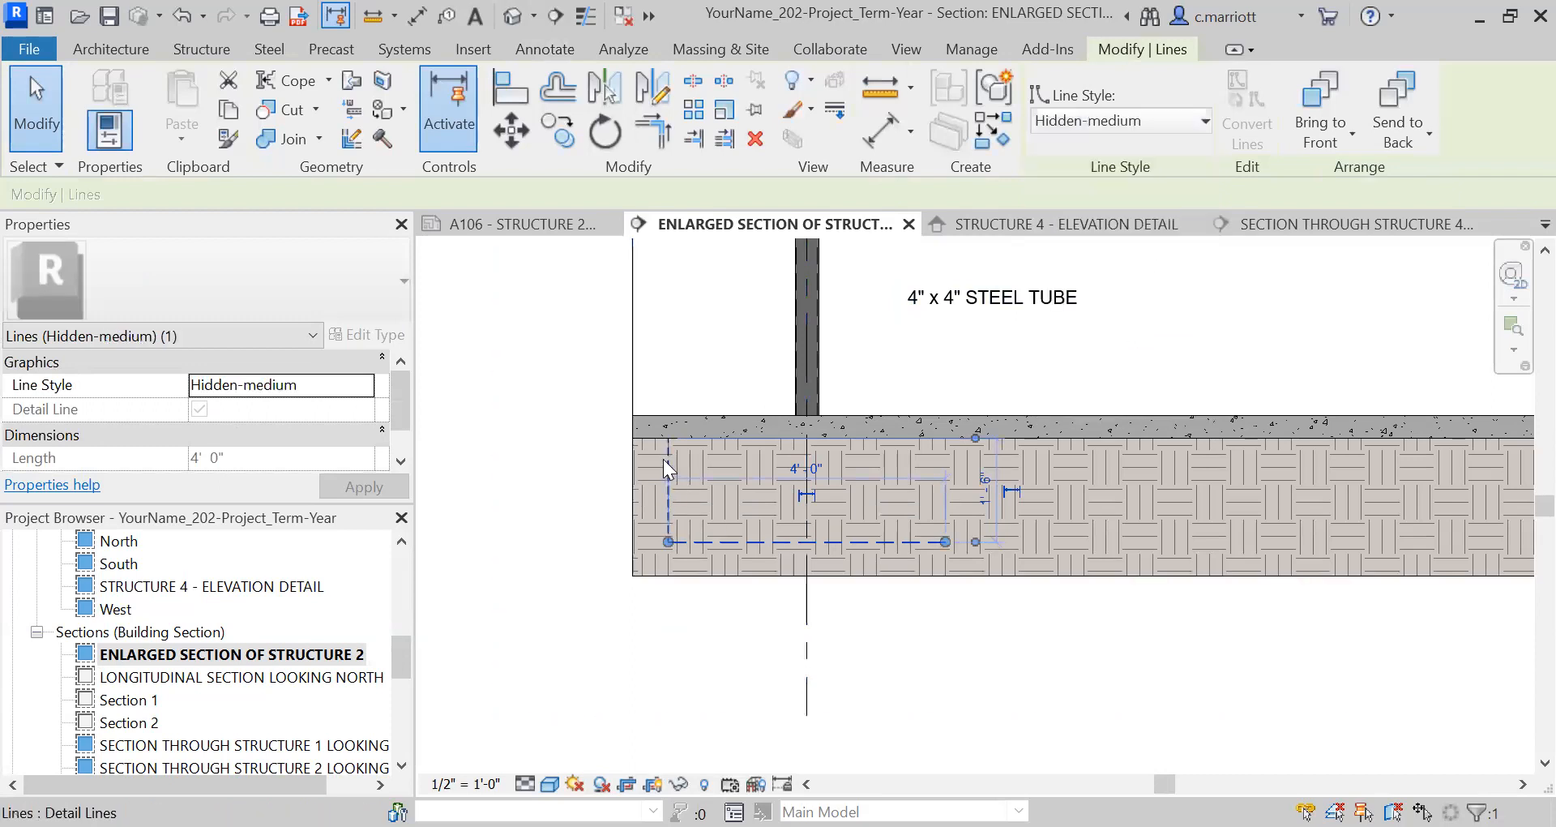
{"action": "left_click", "coordinate": [1080, 355]}
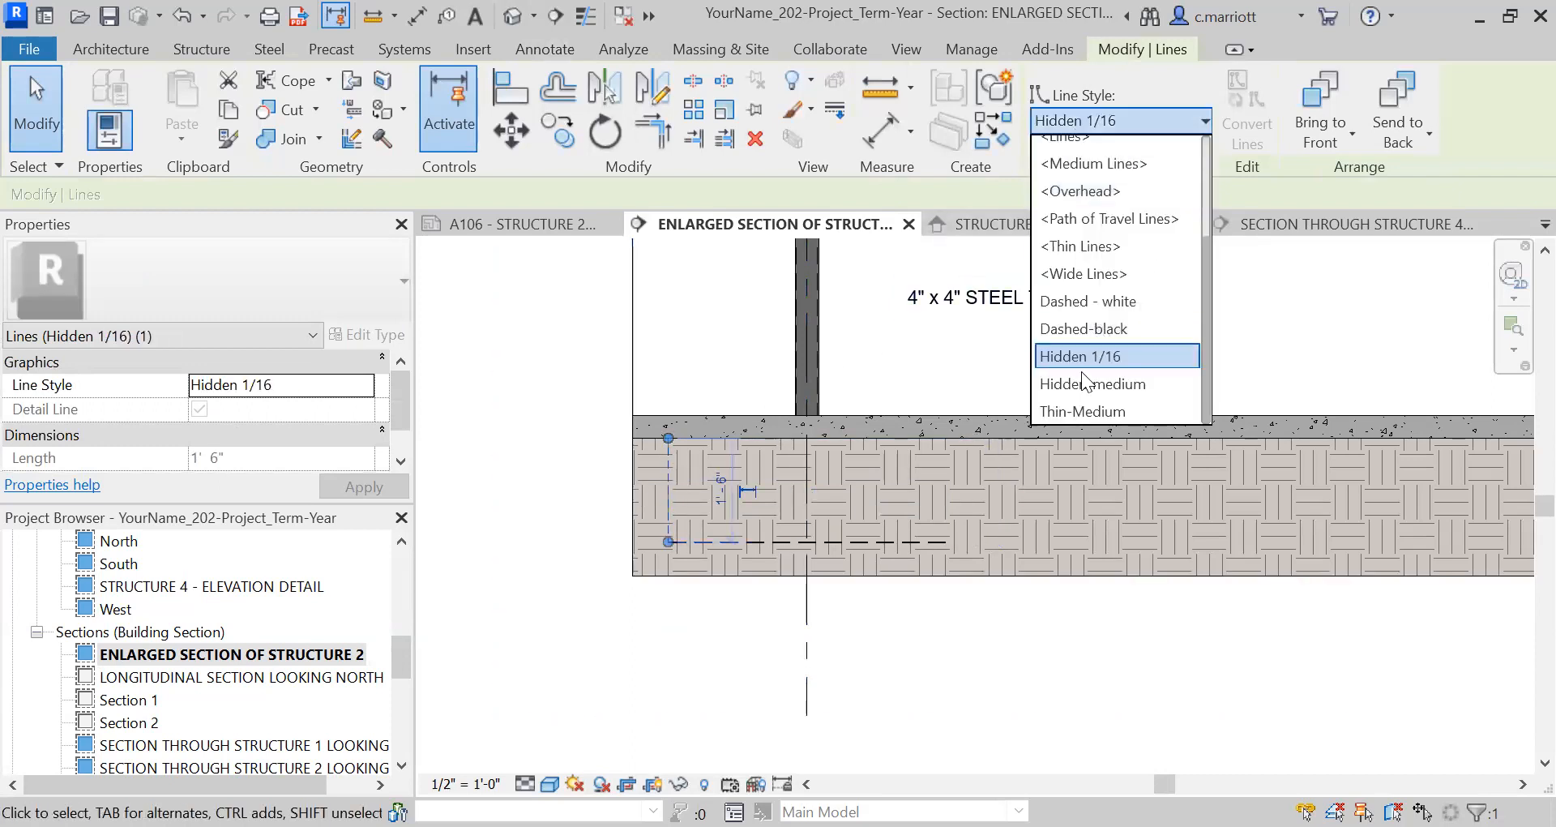
{"action": "left_click", "coordinate": [1092, 383]}
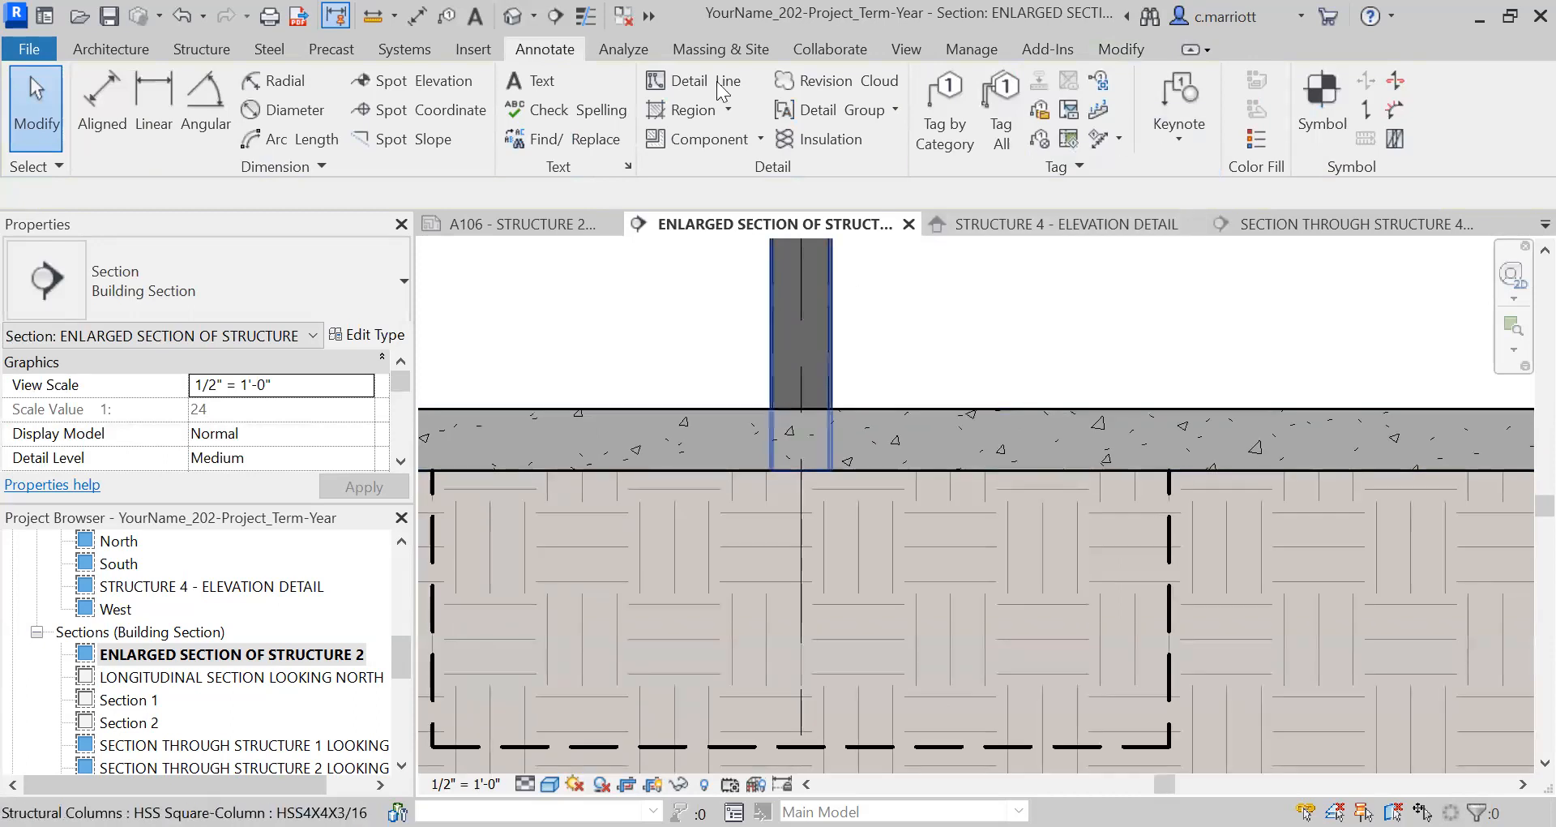
{"action": "left_click", "coordinate": [688, 80]}
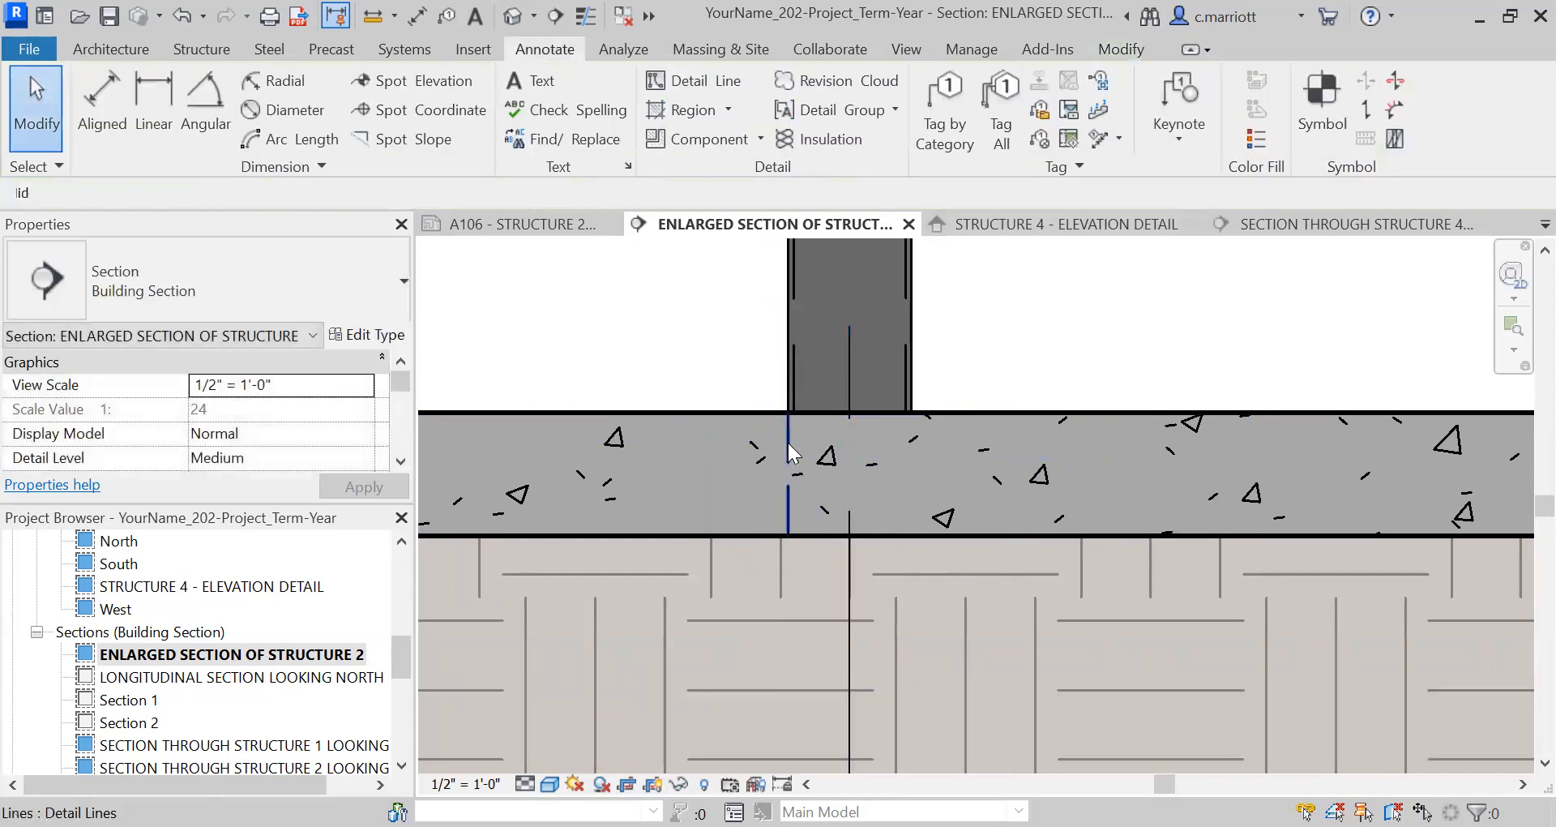
{"action": "left_click", "coordinate": [787, 473]}
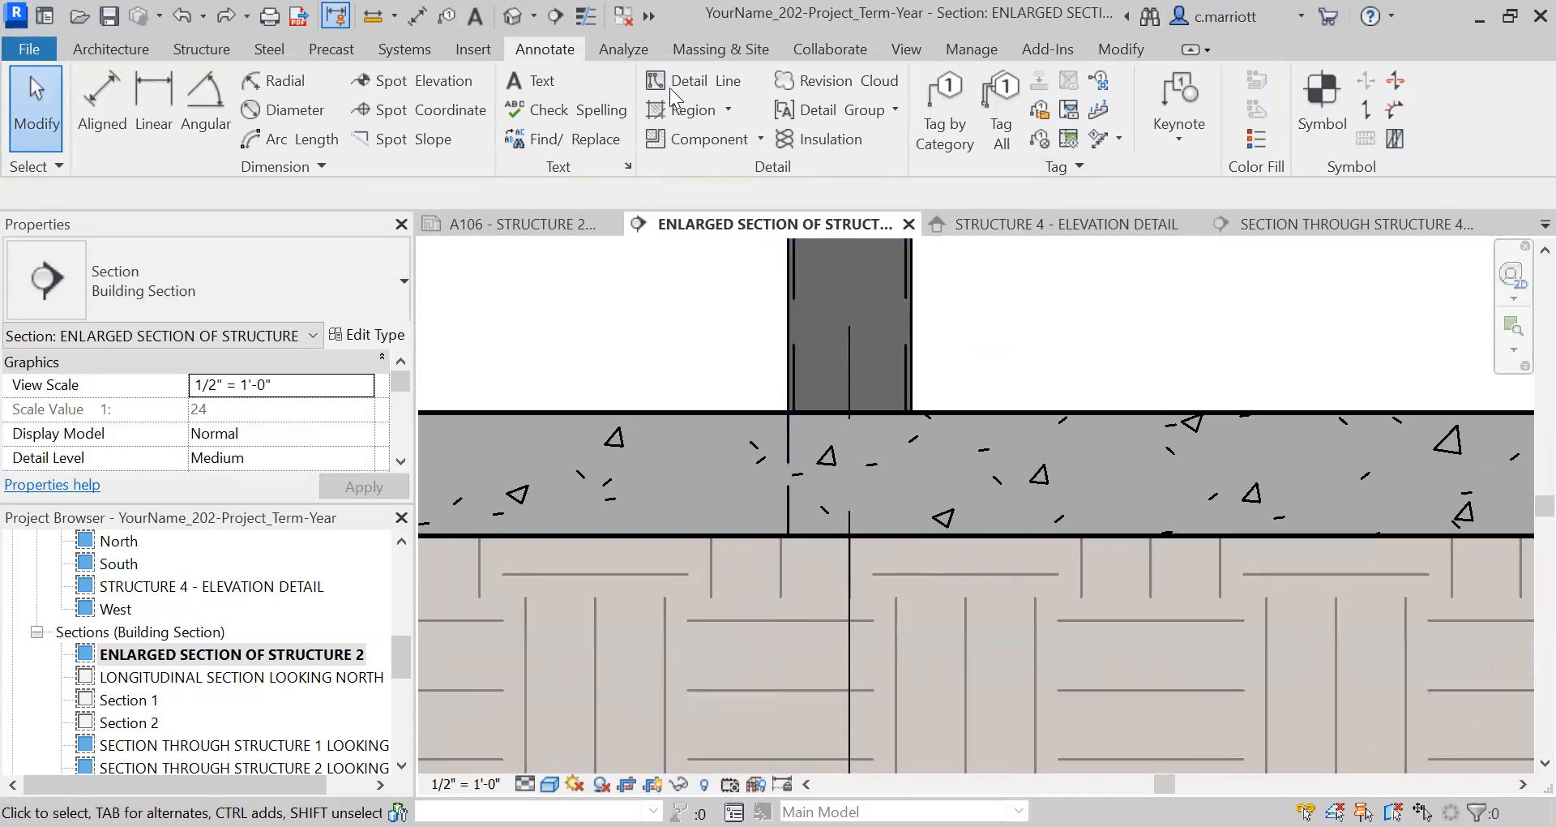
{"action": "left_click", "coordinate": [688, 80]}
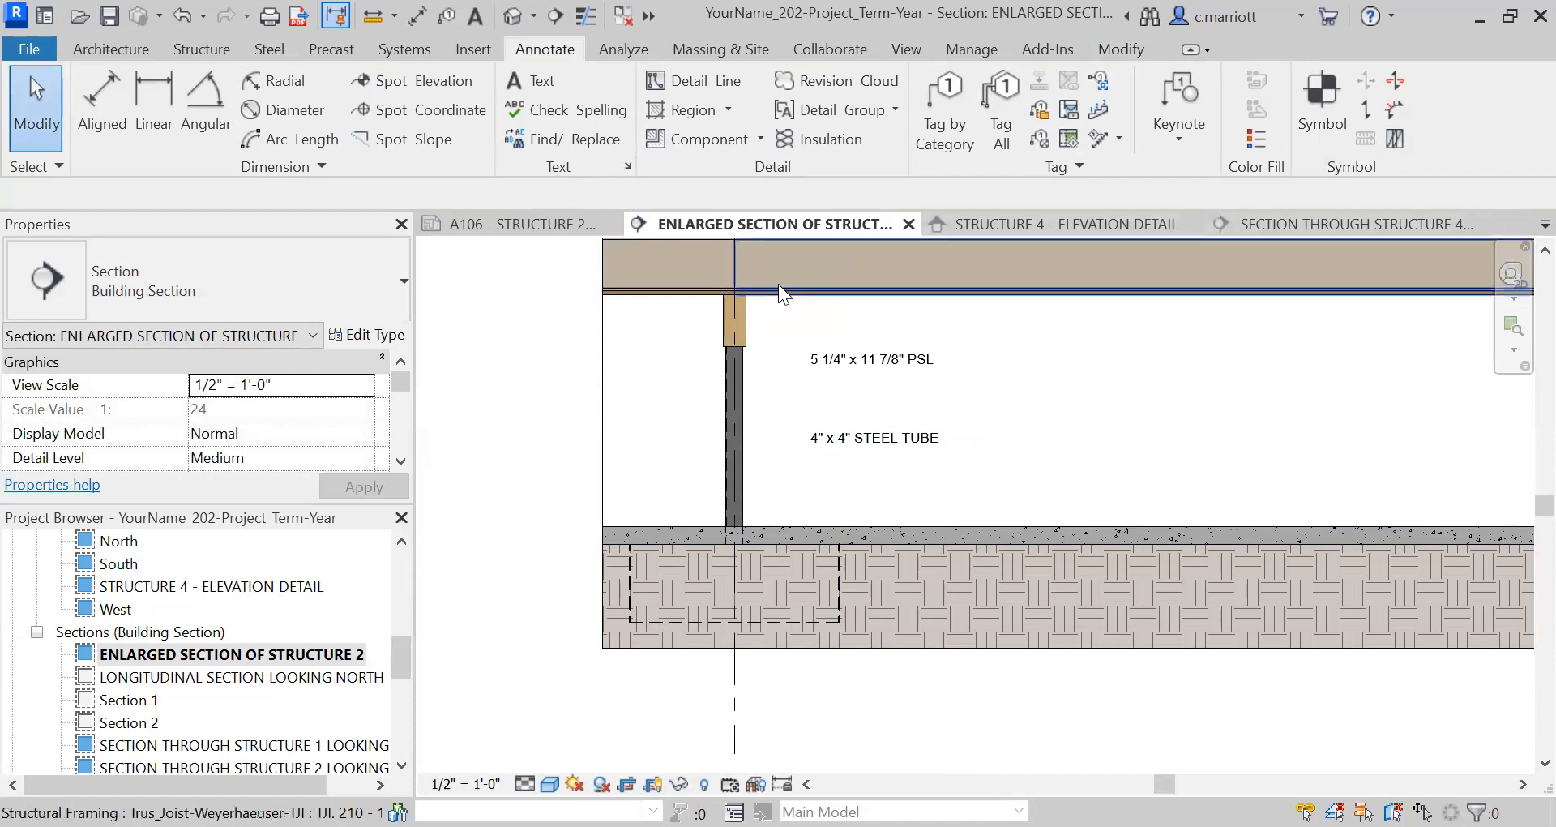
Switch to the Manage tab to reach the Object Styles settings
{"action": "left_click", "coordinate": [970, 49]}
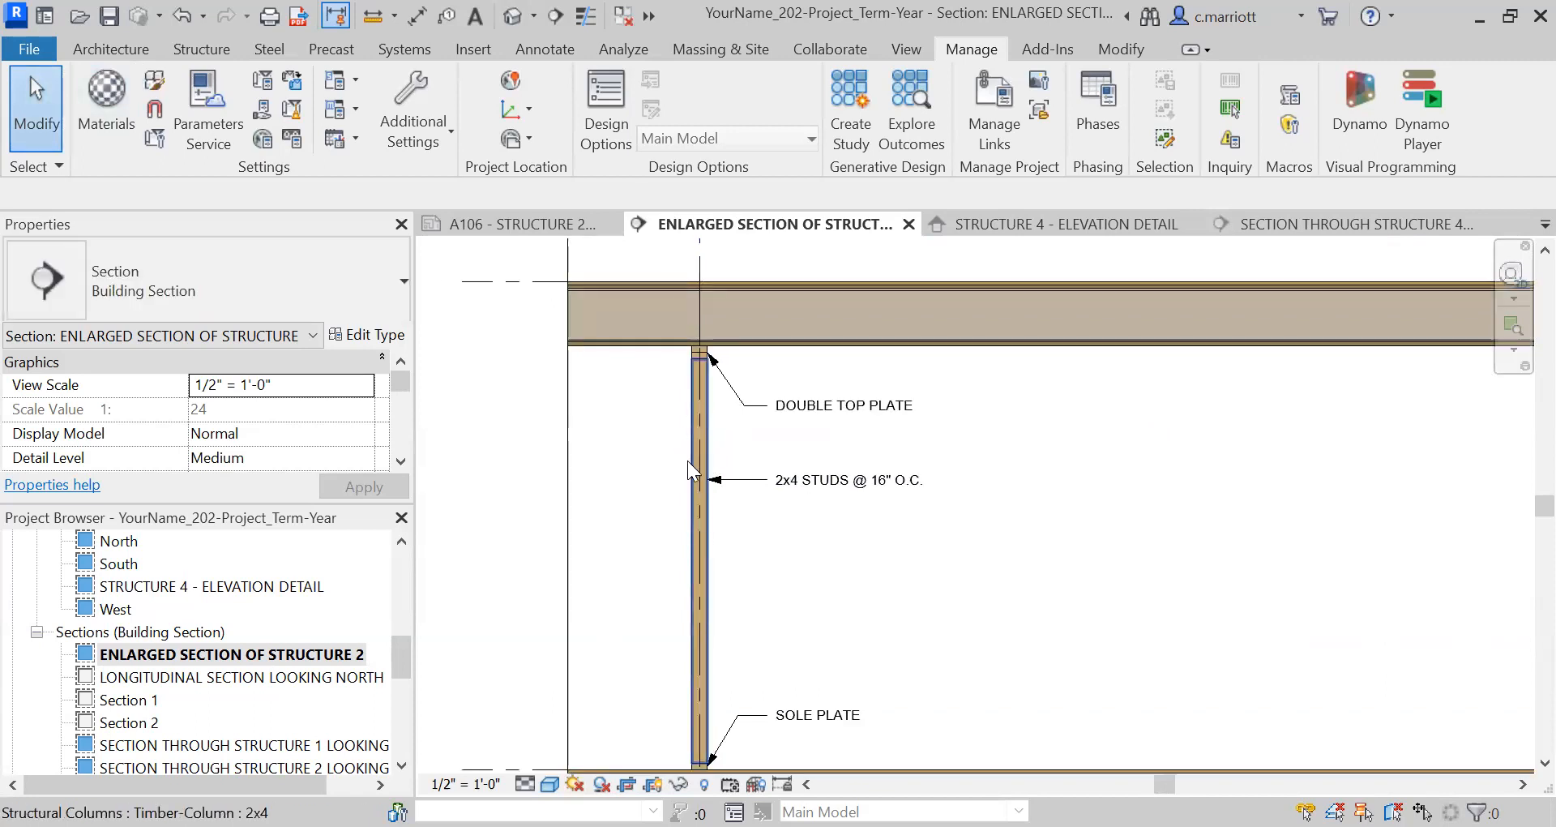
{"action": "mouse_move", "coordinate": [691, 469]}
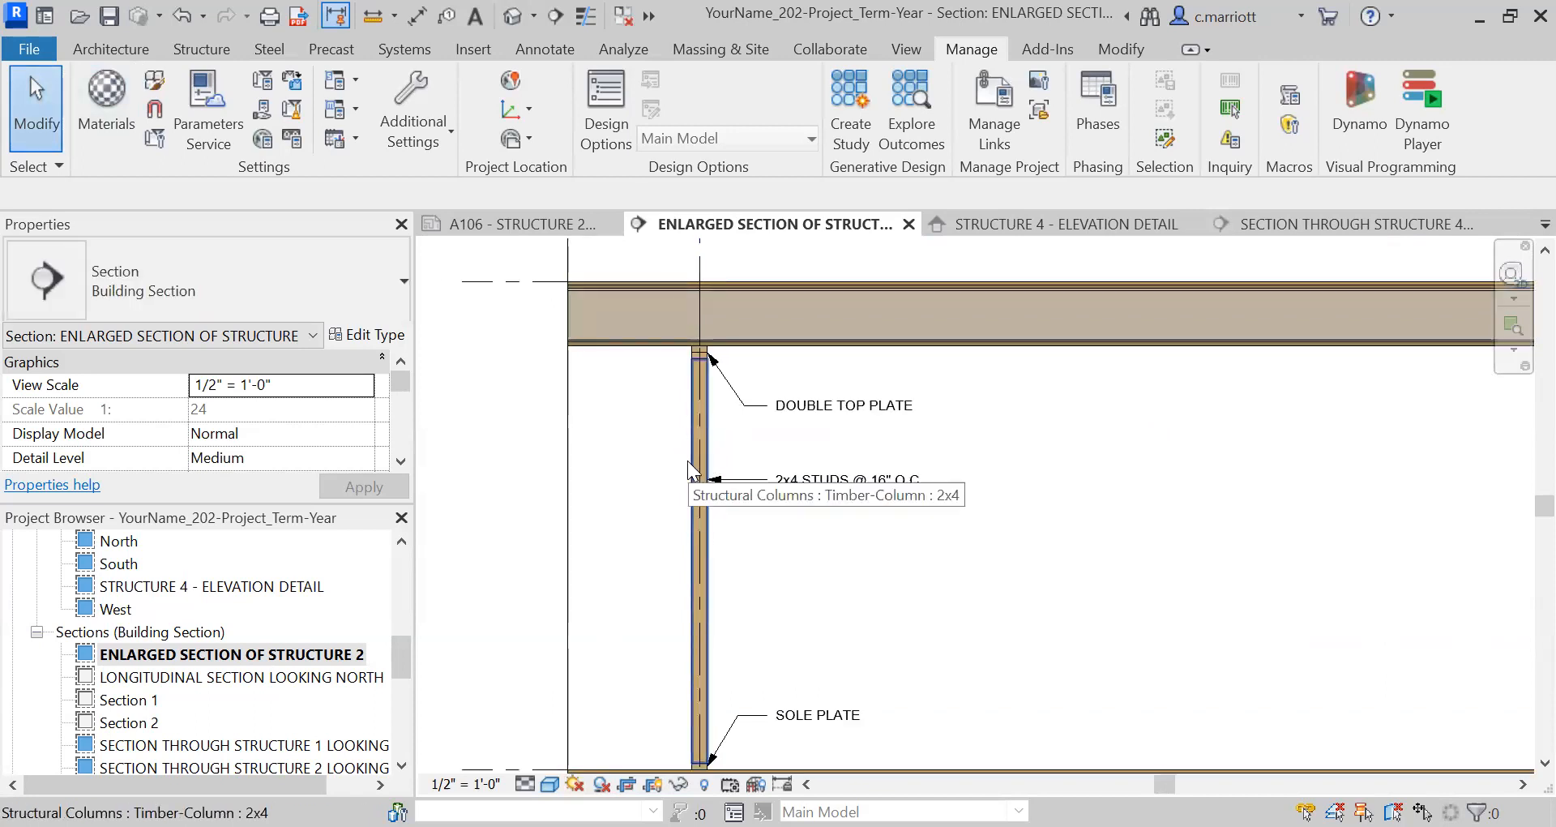
{"action": "mouse_move", "coordinate": [544, 321]}
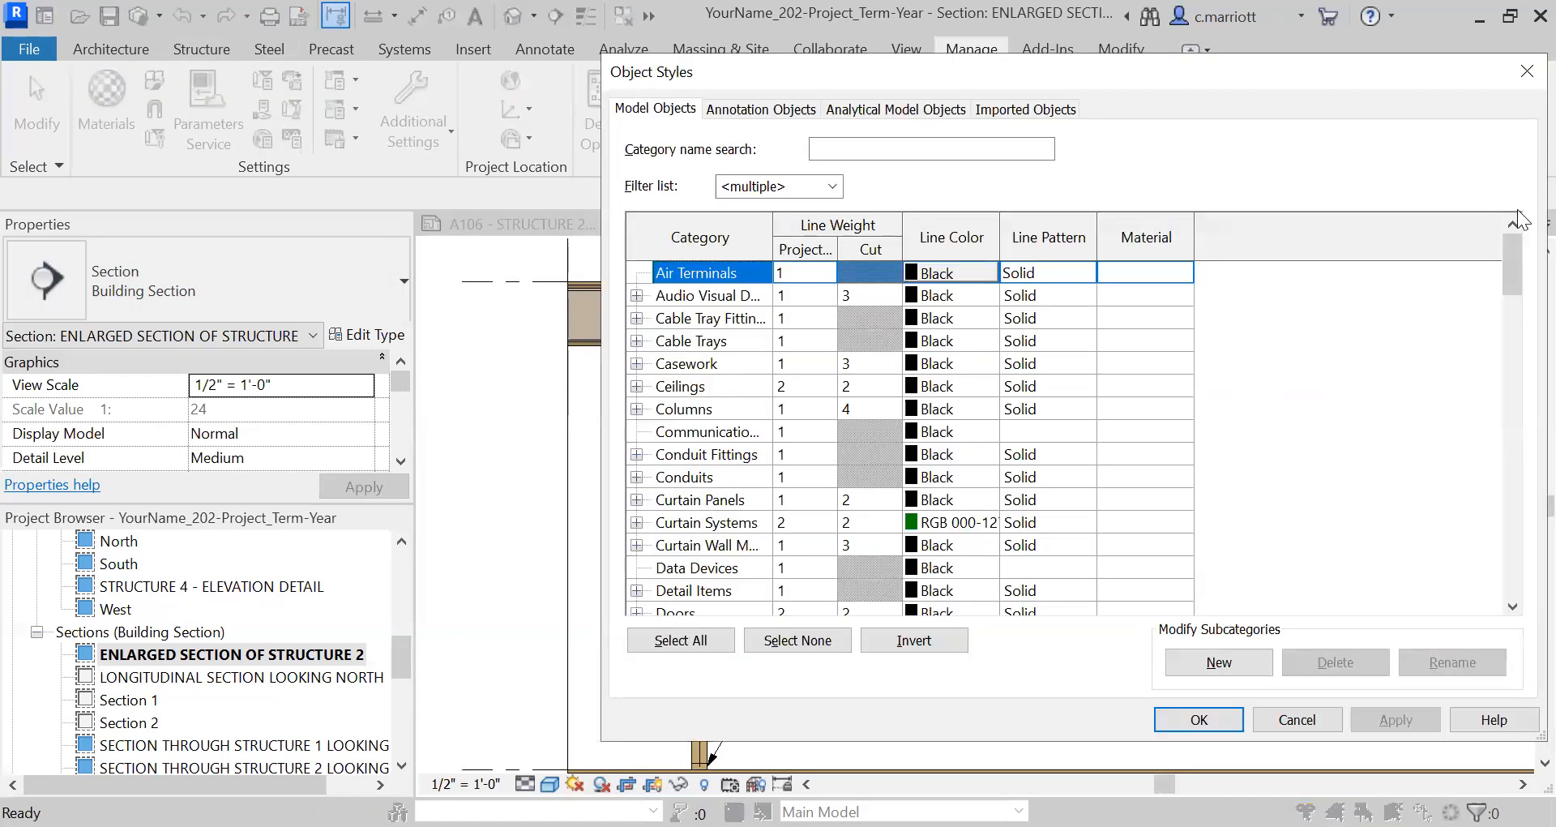
Set the Structural Columns cut line weight to 2, then apply and close Object Styles
{"action": "scroll", "scroll_direction": "down", "scroll_amount": 3}
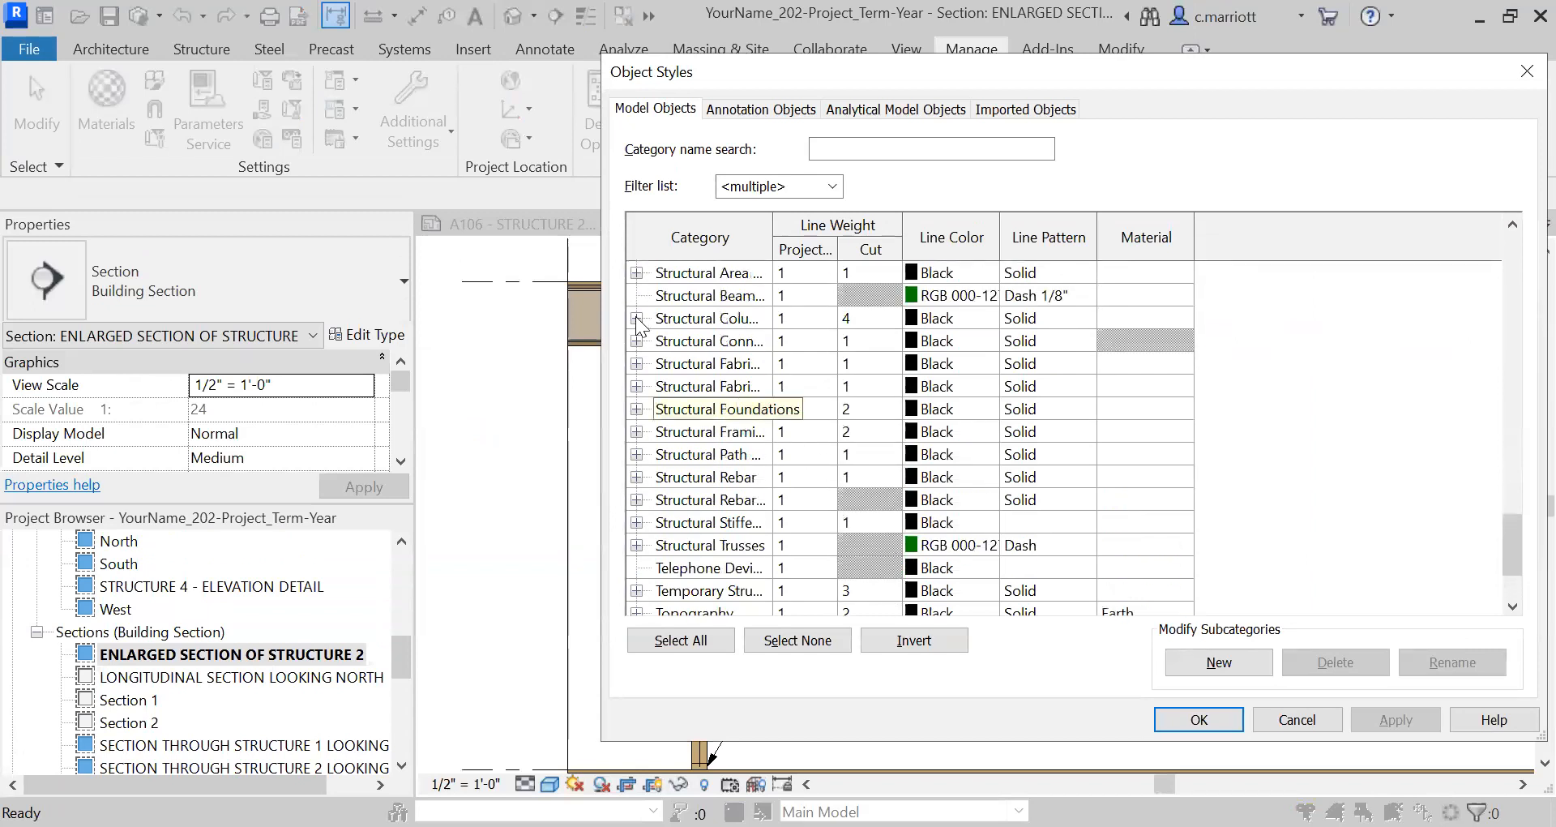
{"action": "left_click", "coordinate": [638, 318]}
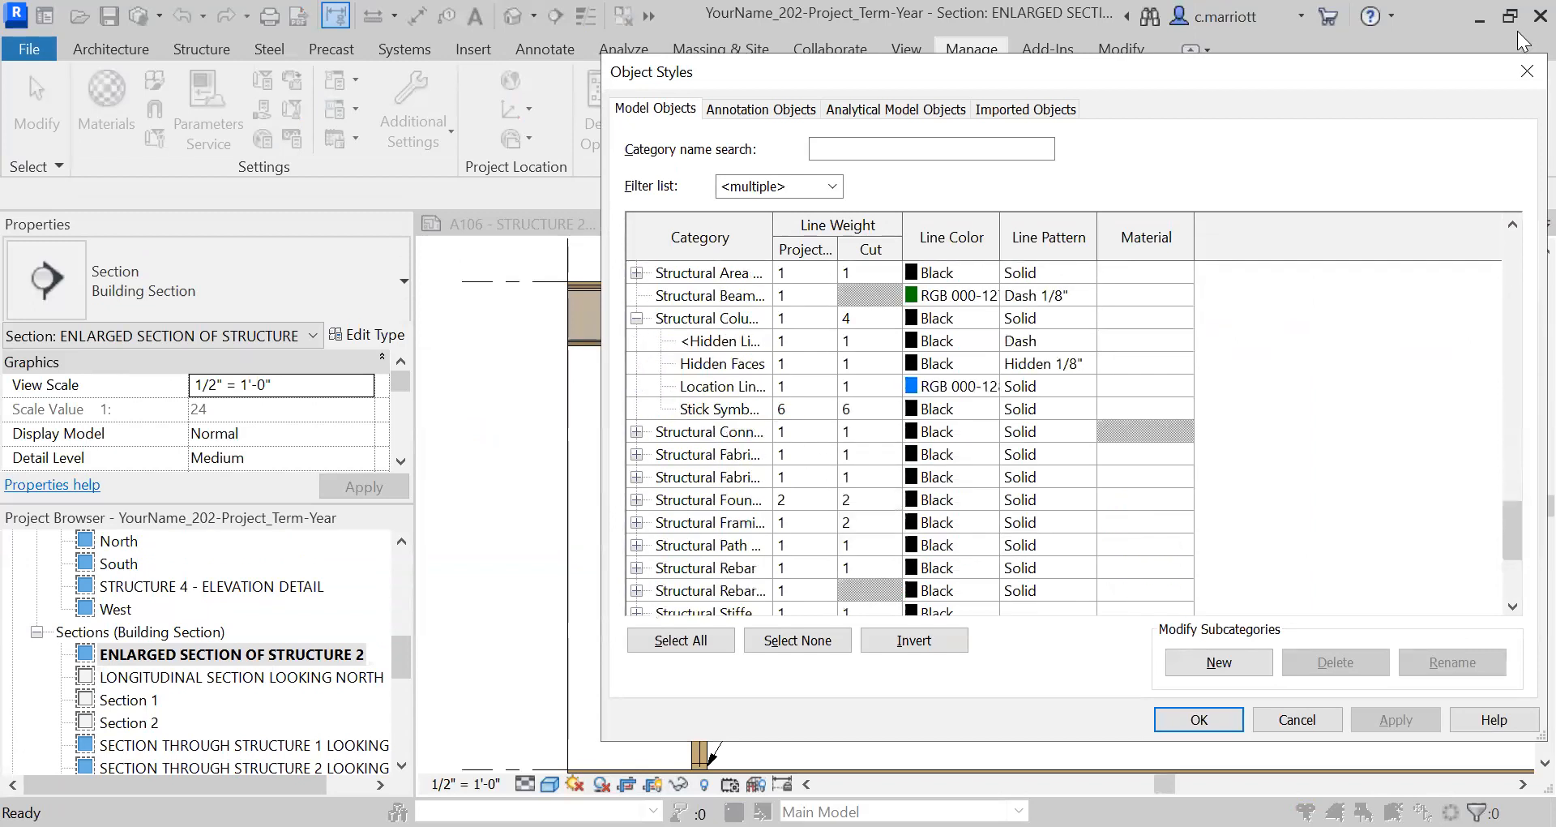
{"action": "mouse_move", "coordinate": [1362, 59]}
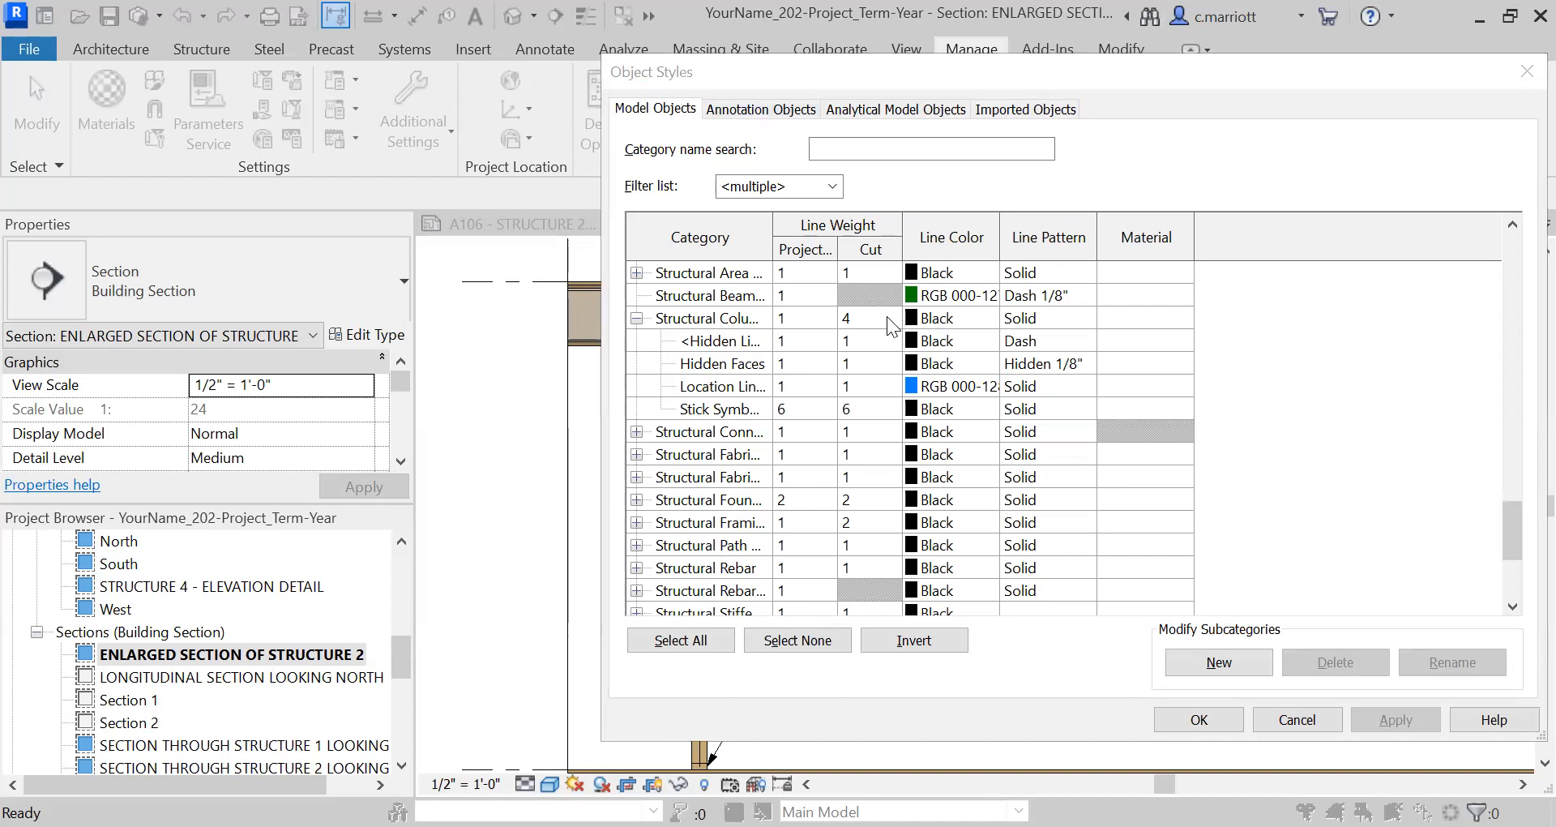
{"action": "left_click", "coordinate": [707, 318]}
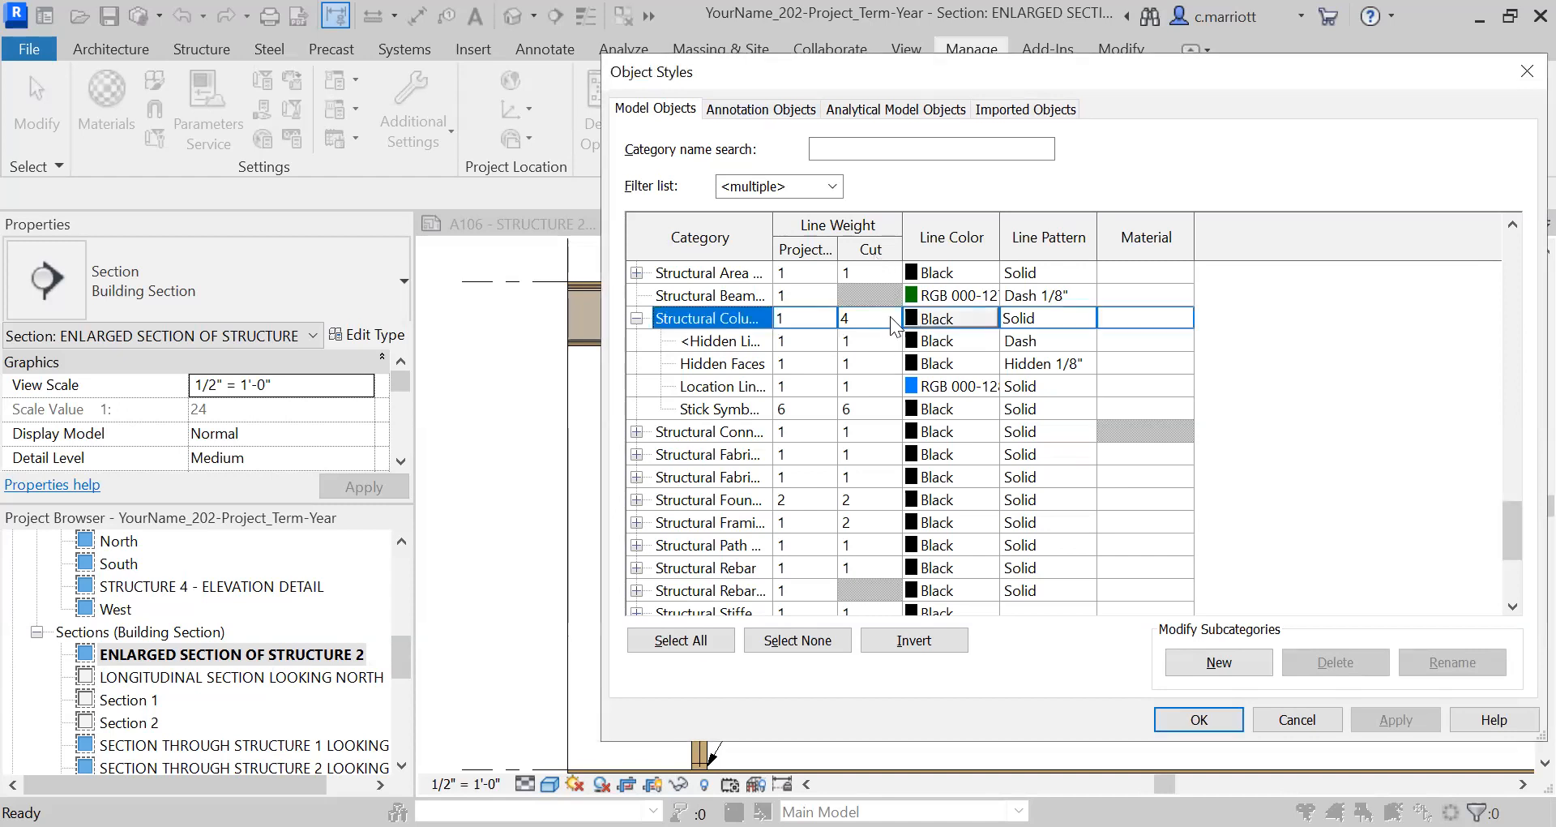
{"action": "left_click", "coordinate": [889, 317]}
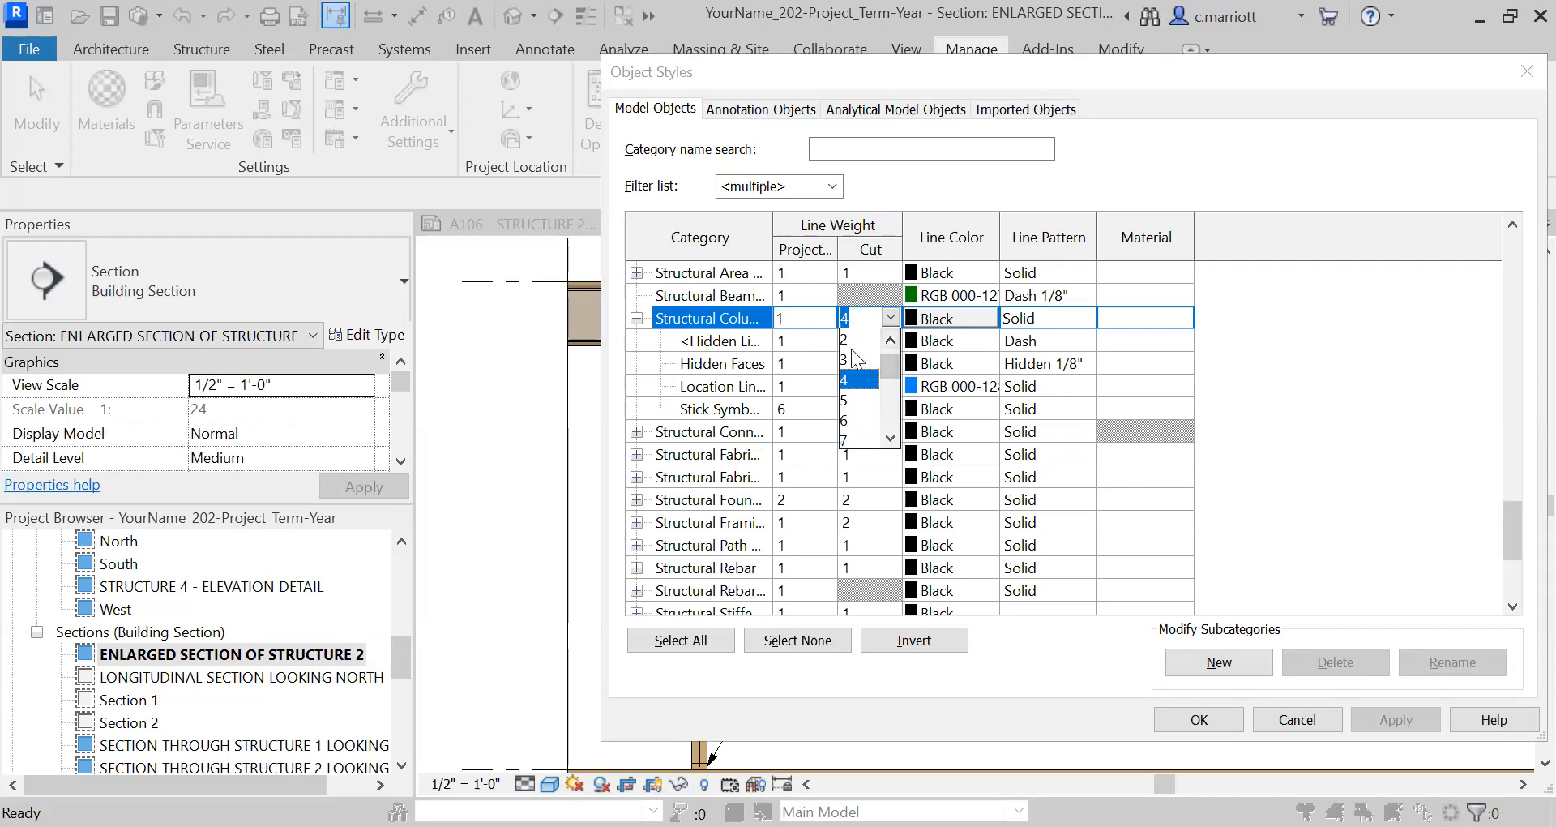
{"action": "left_click", "coordinate": [841, 341]}
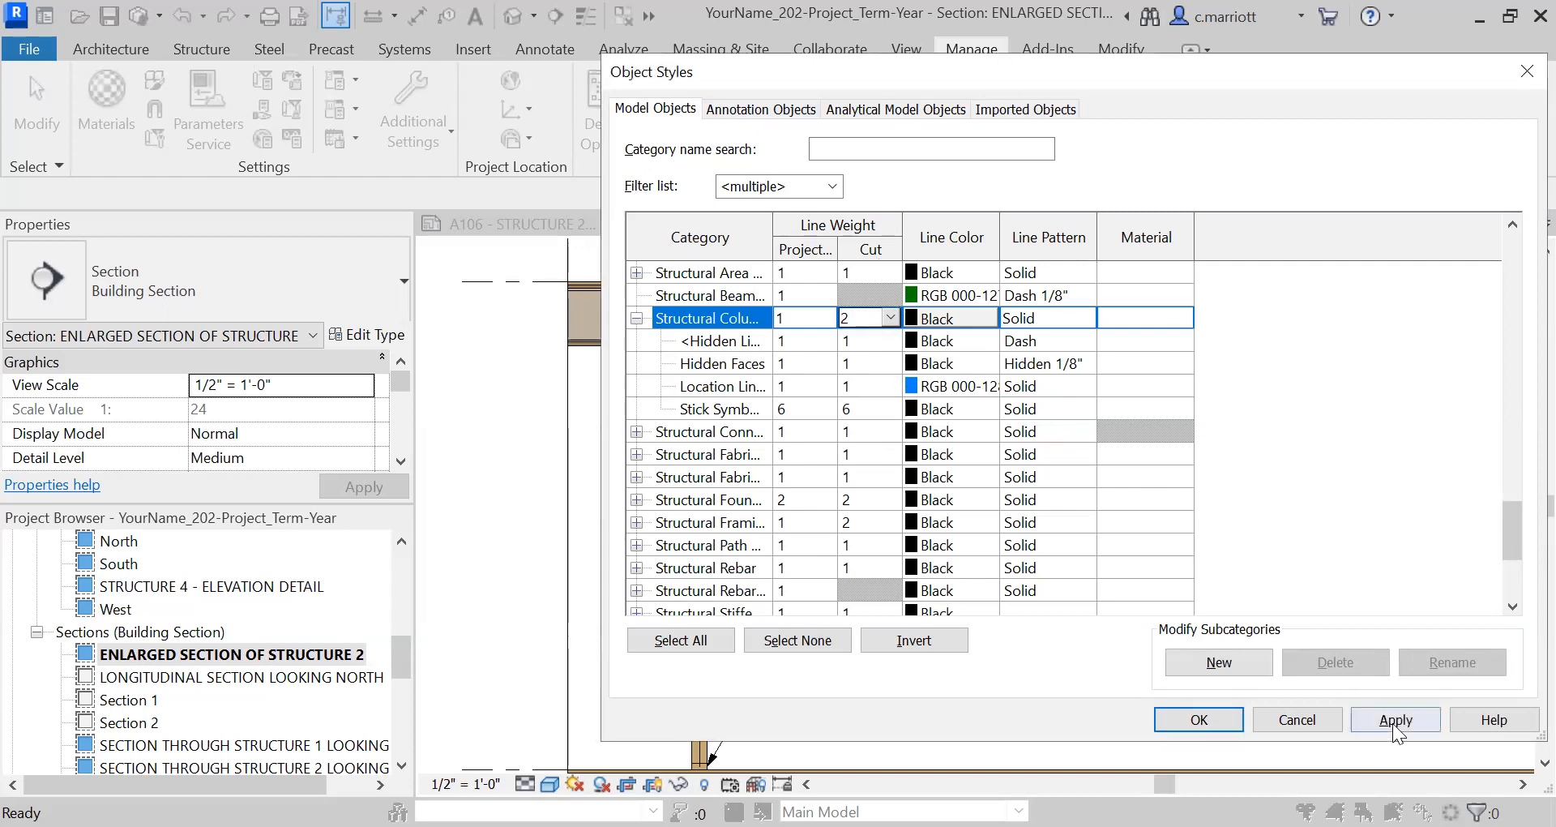
{"action": "left_click", "coordinate": [1396, 719]}
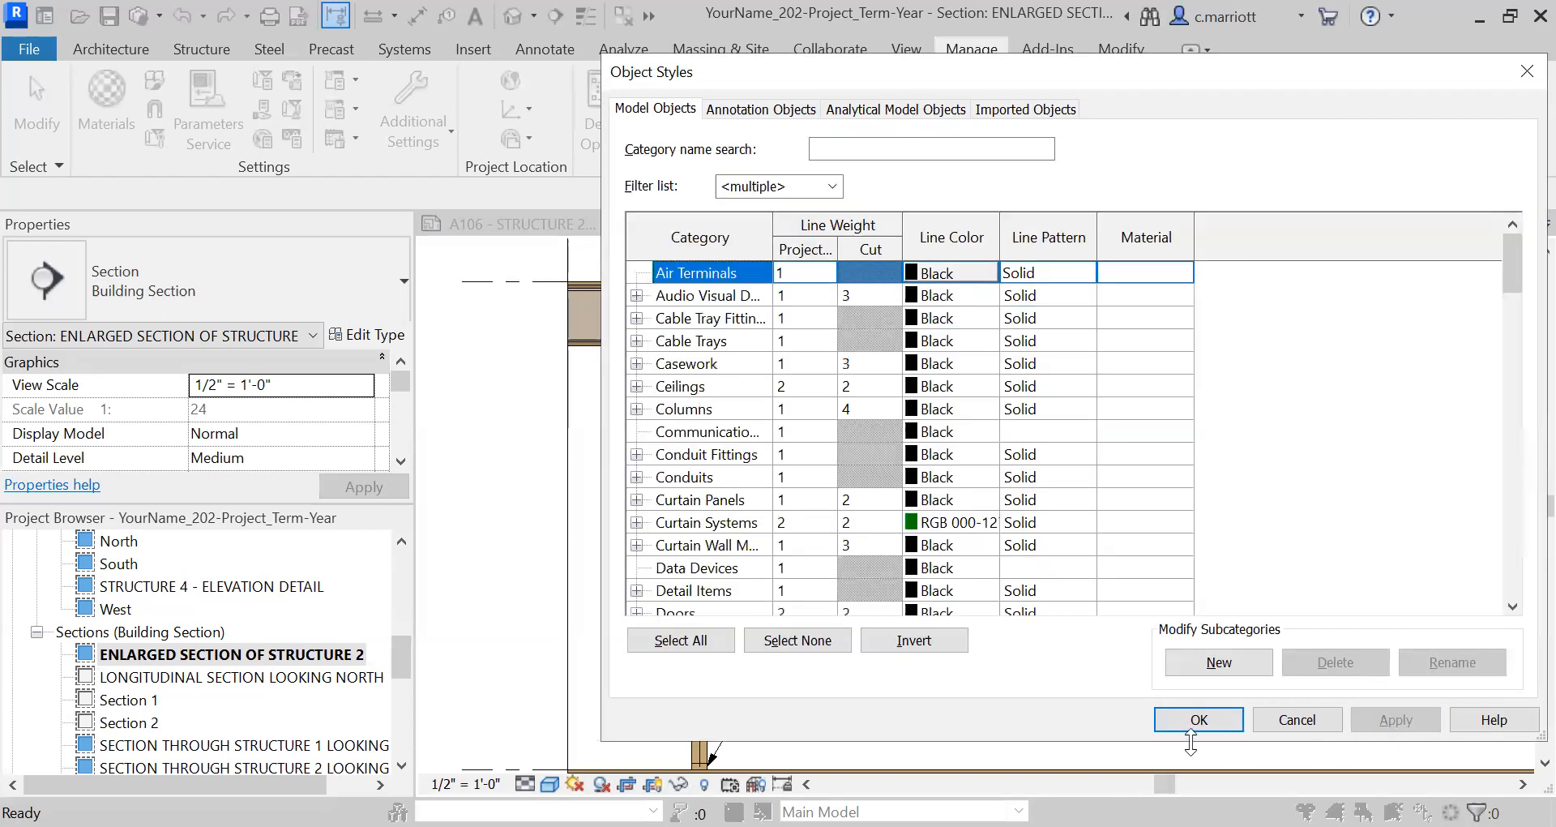
{"action": "left_click", "coordinate": [1198, 719]}
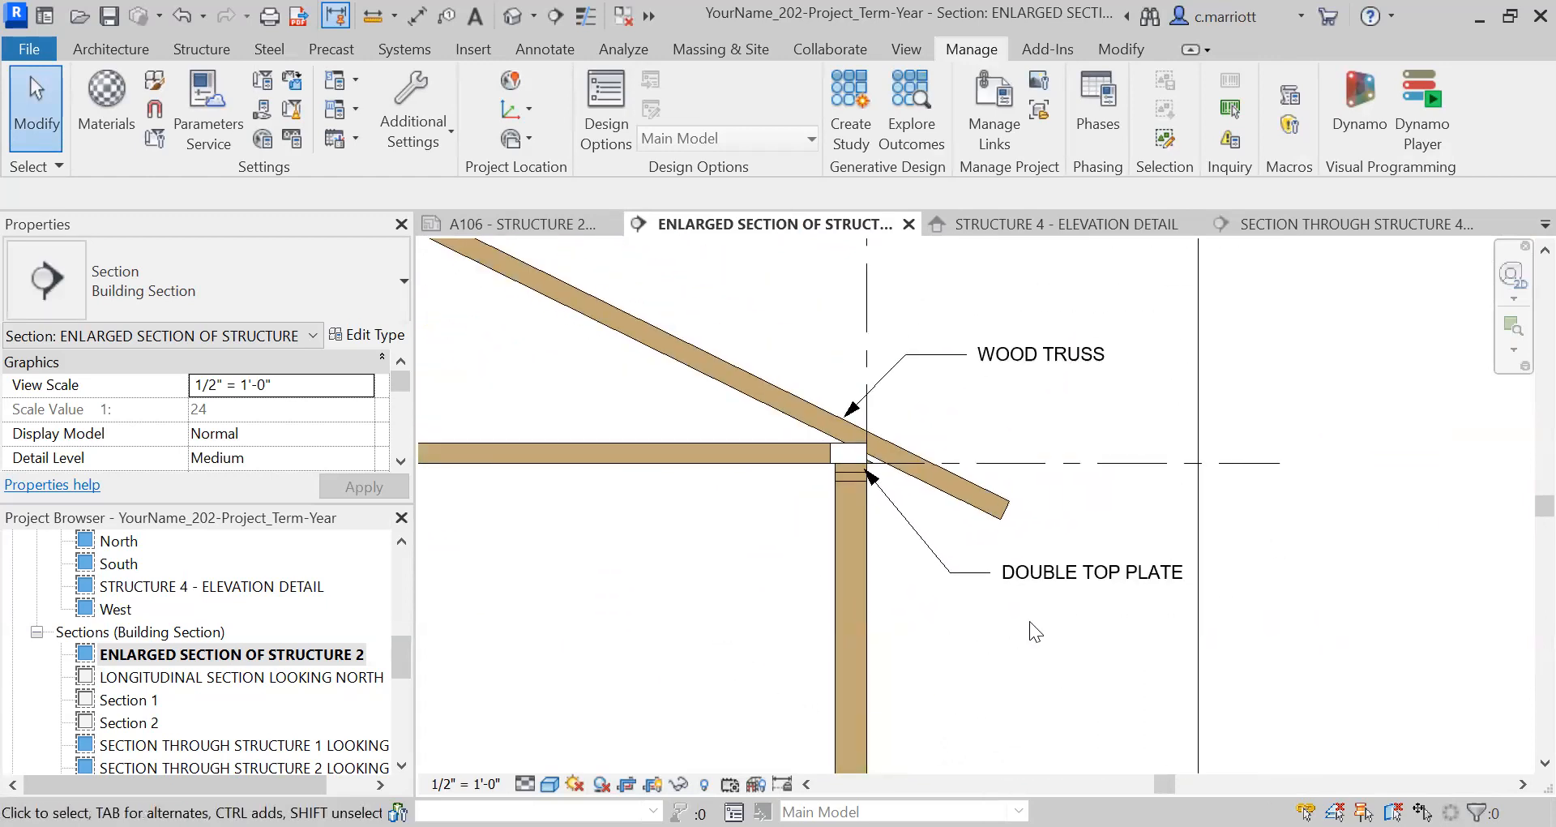
{"action": "scroll", "scroll_direction": "down", "scroll_amount": 3}
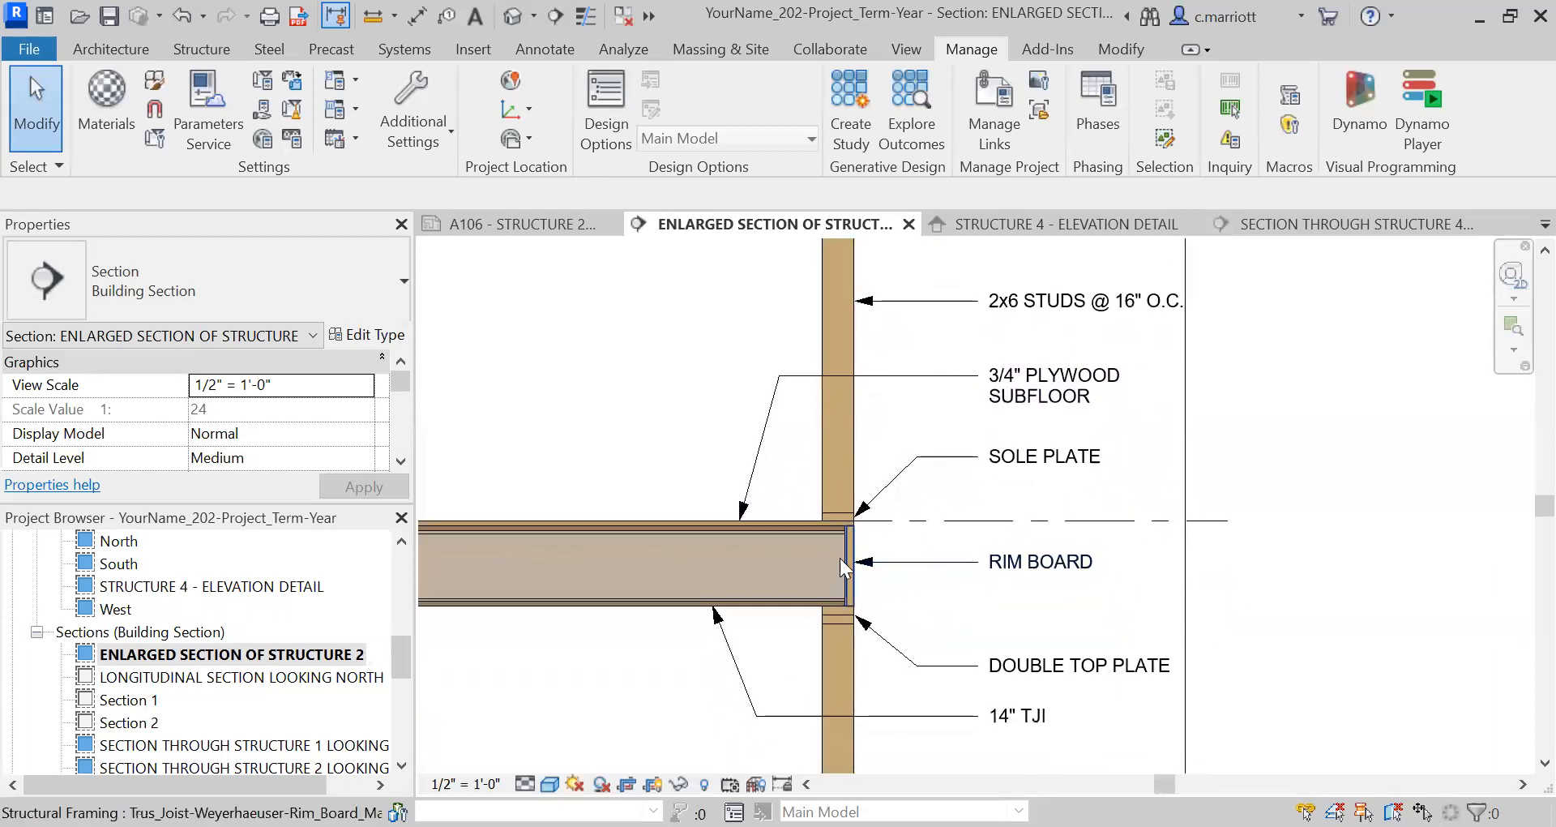
{"action": "mouse_move", "coordinate": [726, 539]}
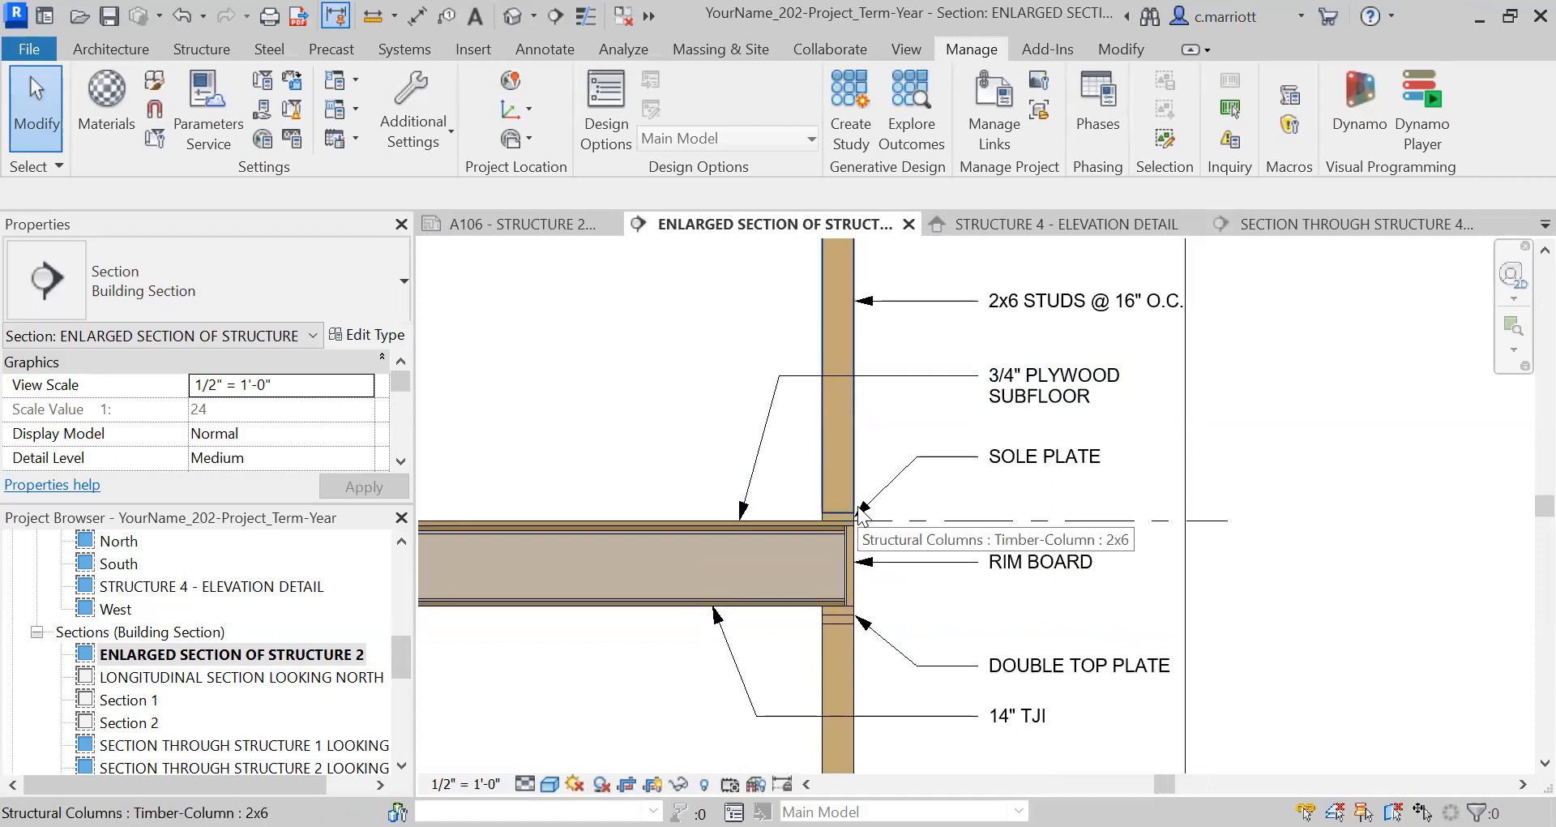
{"action": "mouse_move", "coordinate": [896, 623]}
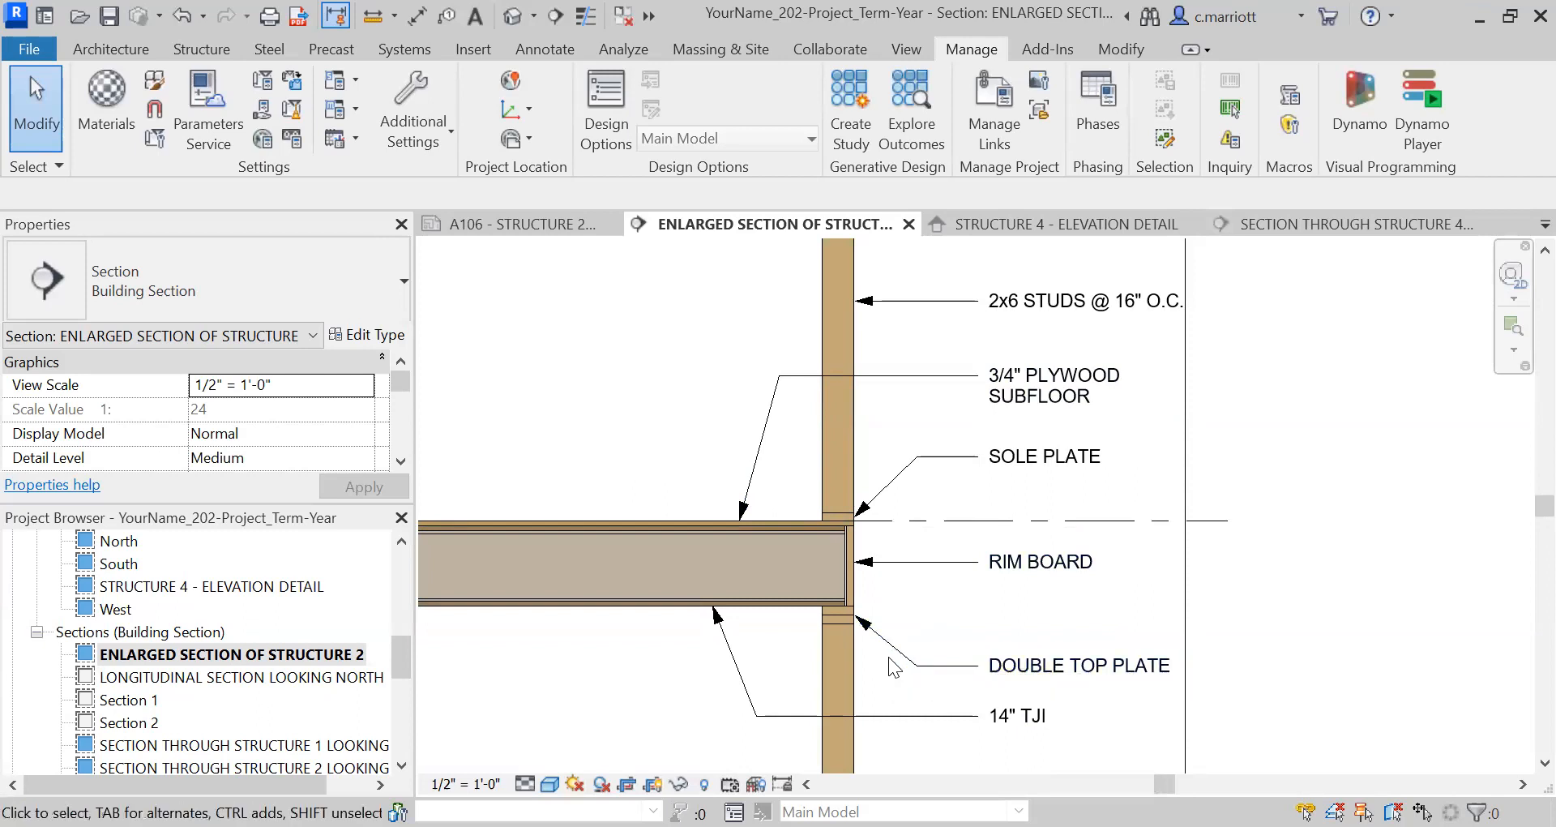
{"action": "mouse_move", "coordinate": [895, 697]}
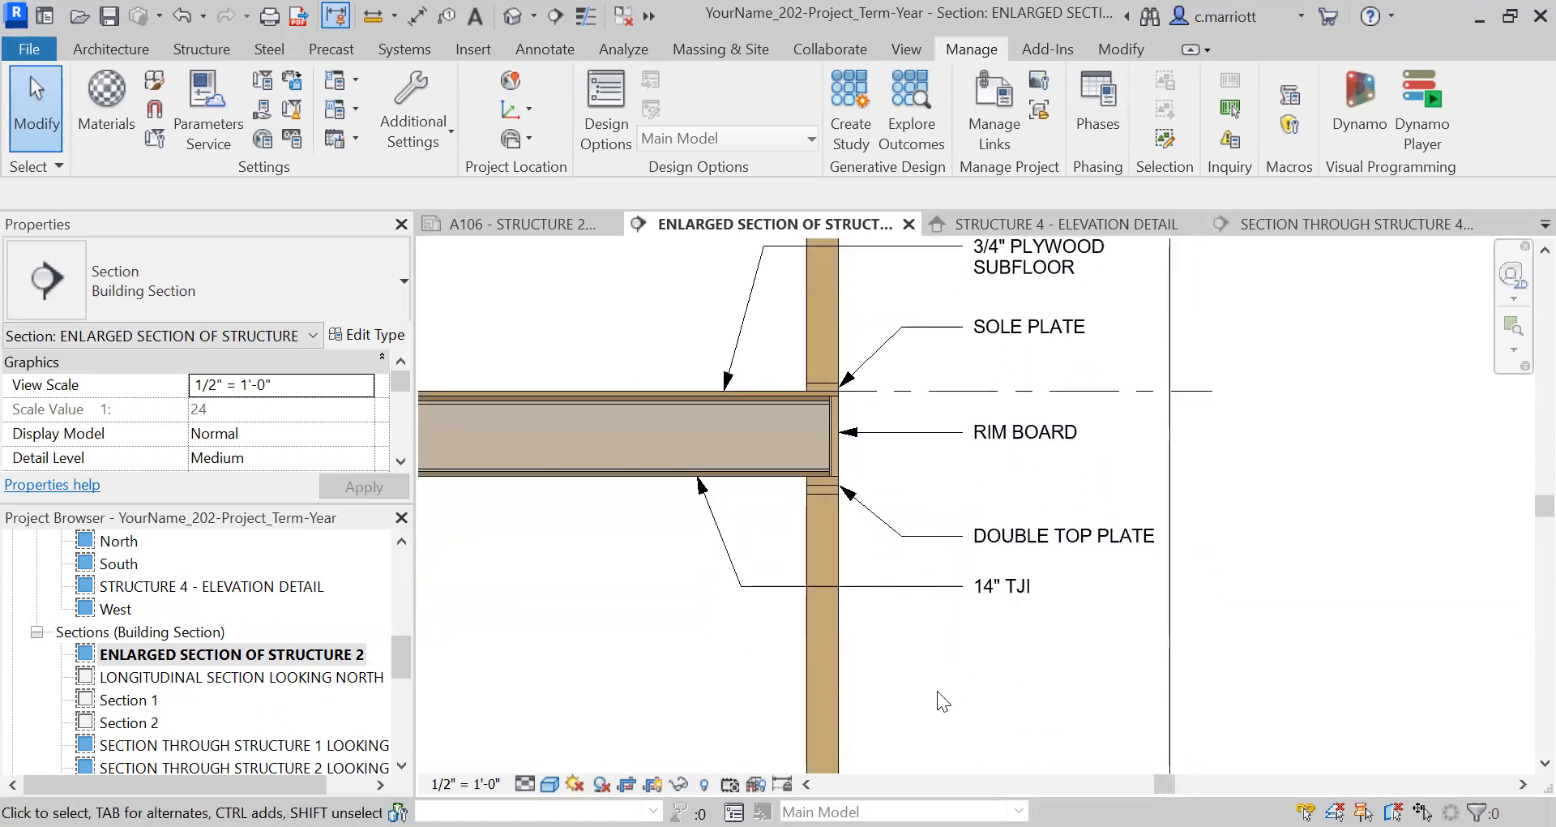
{"action": "left_click", "coordinate": [1062, 535]}
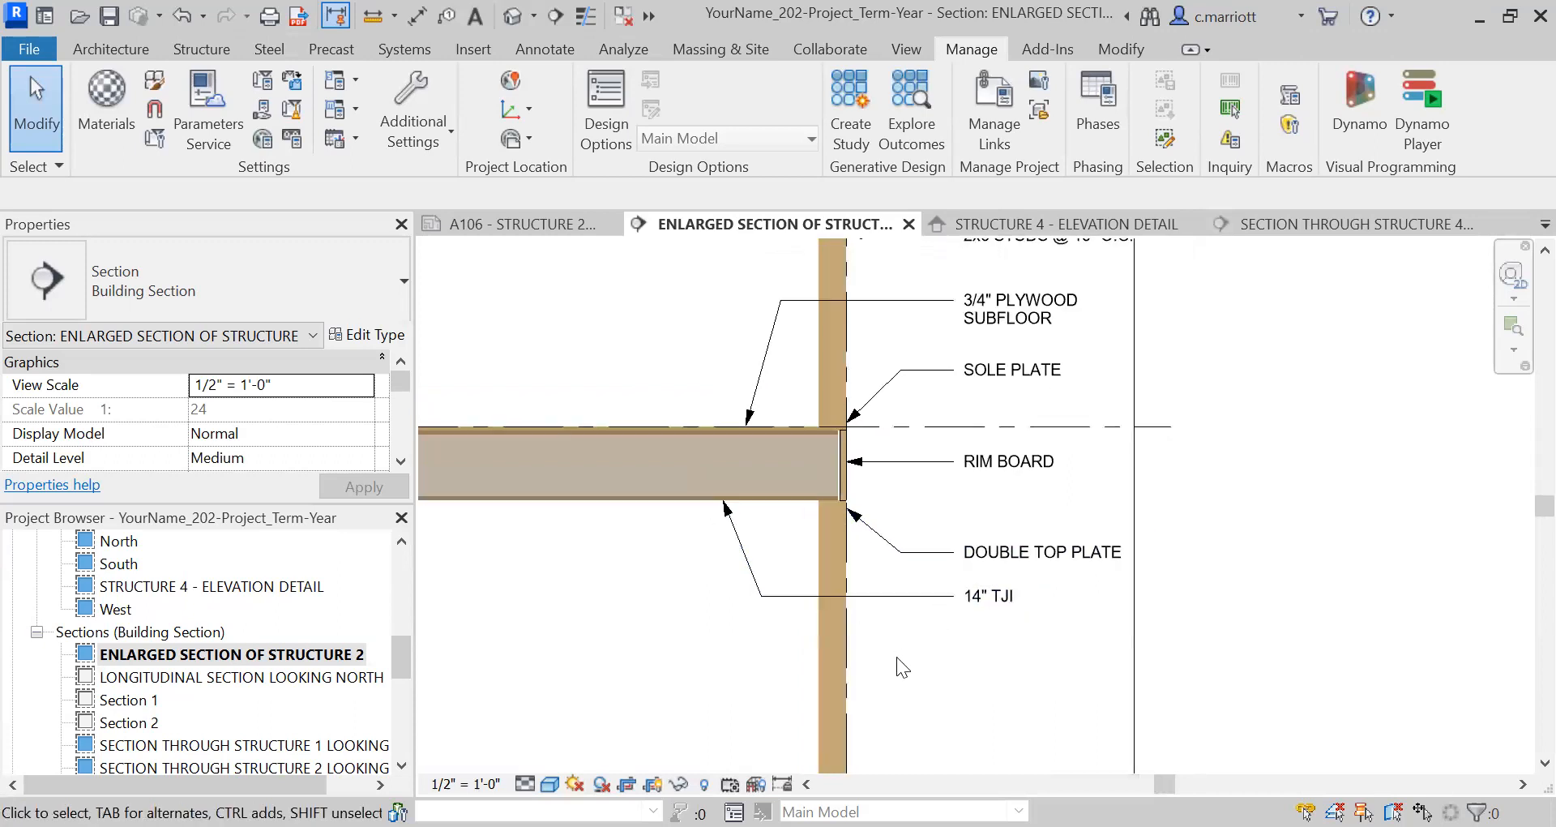
{"action": "scroll", "scroll_direction": "down", "scroll_amount": 3}
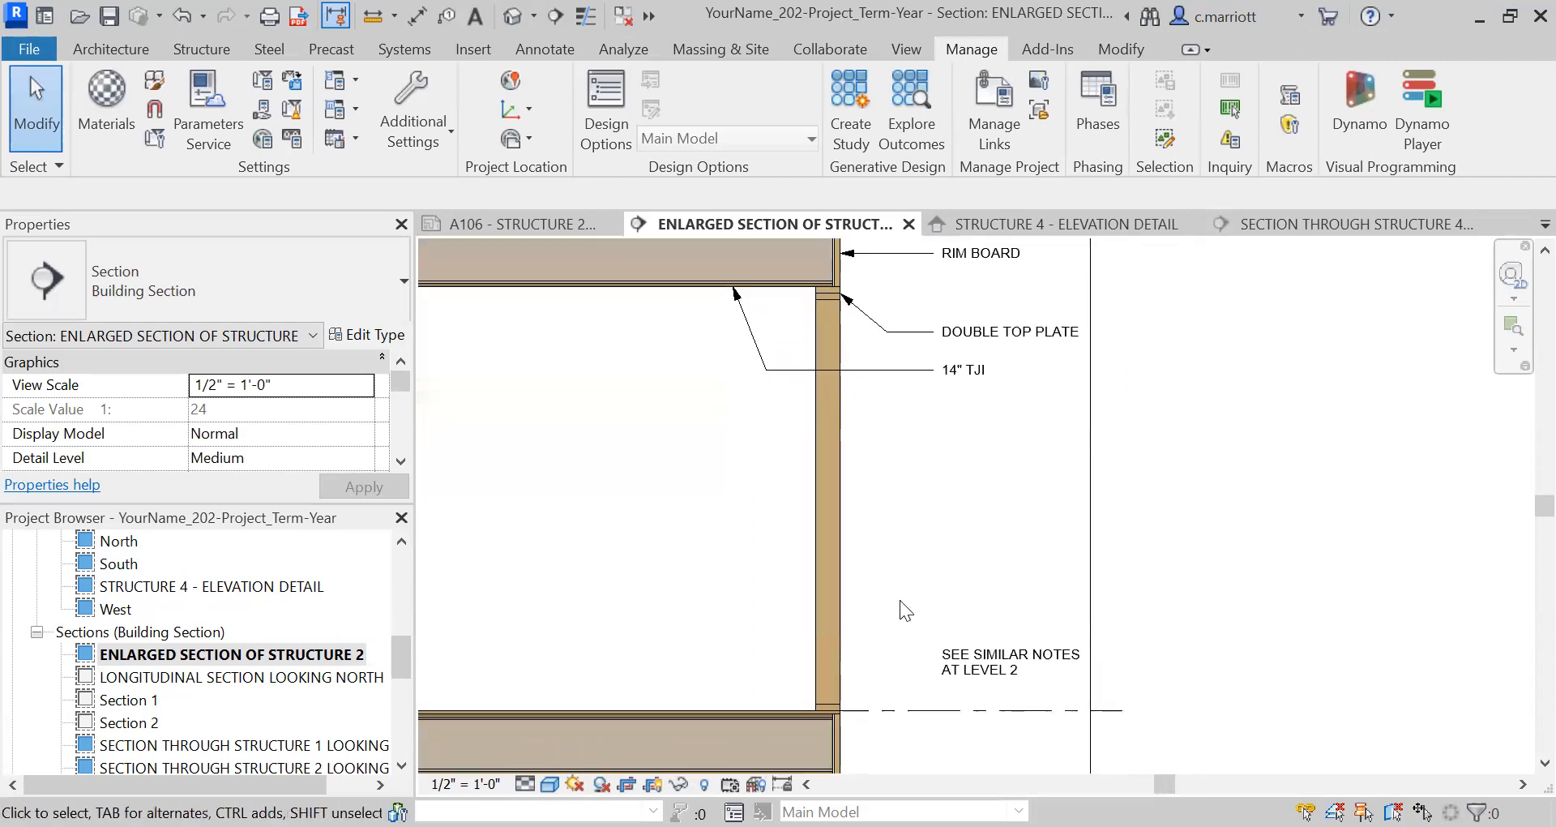
{"action": "scroll", "scroll_direction": "down", "scroll_amount": 3}
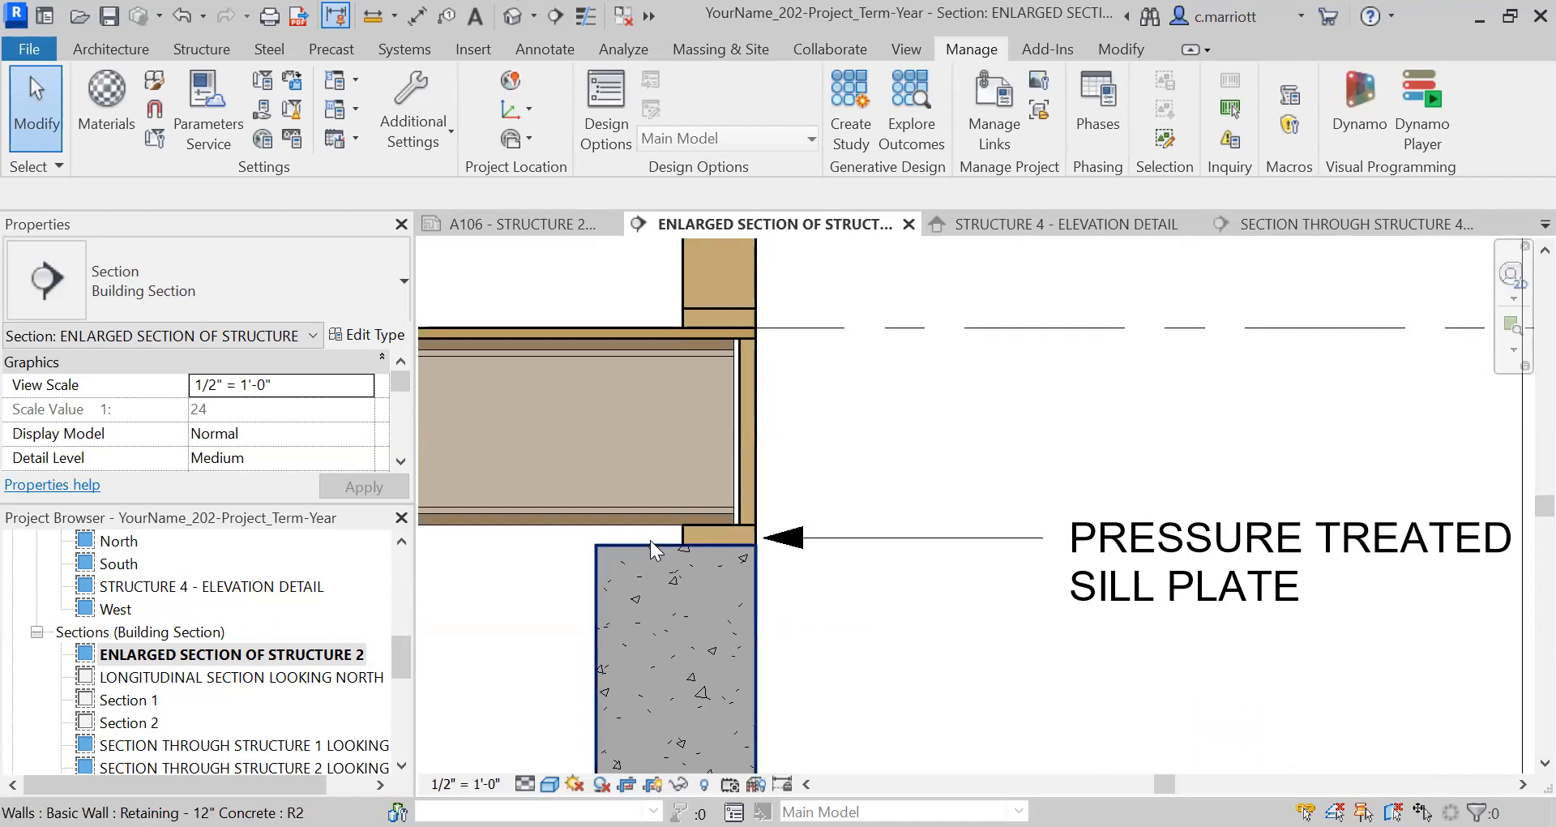
{"action": "mouse_move", "coordinate": [659, 552]}
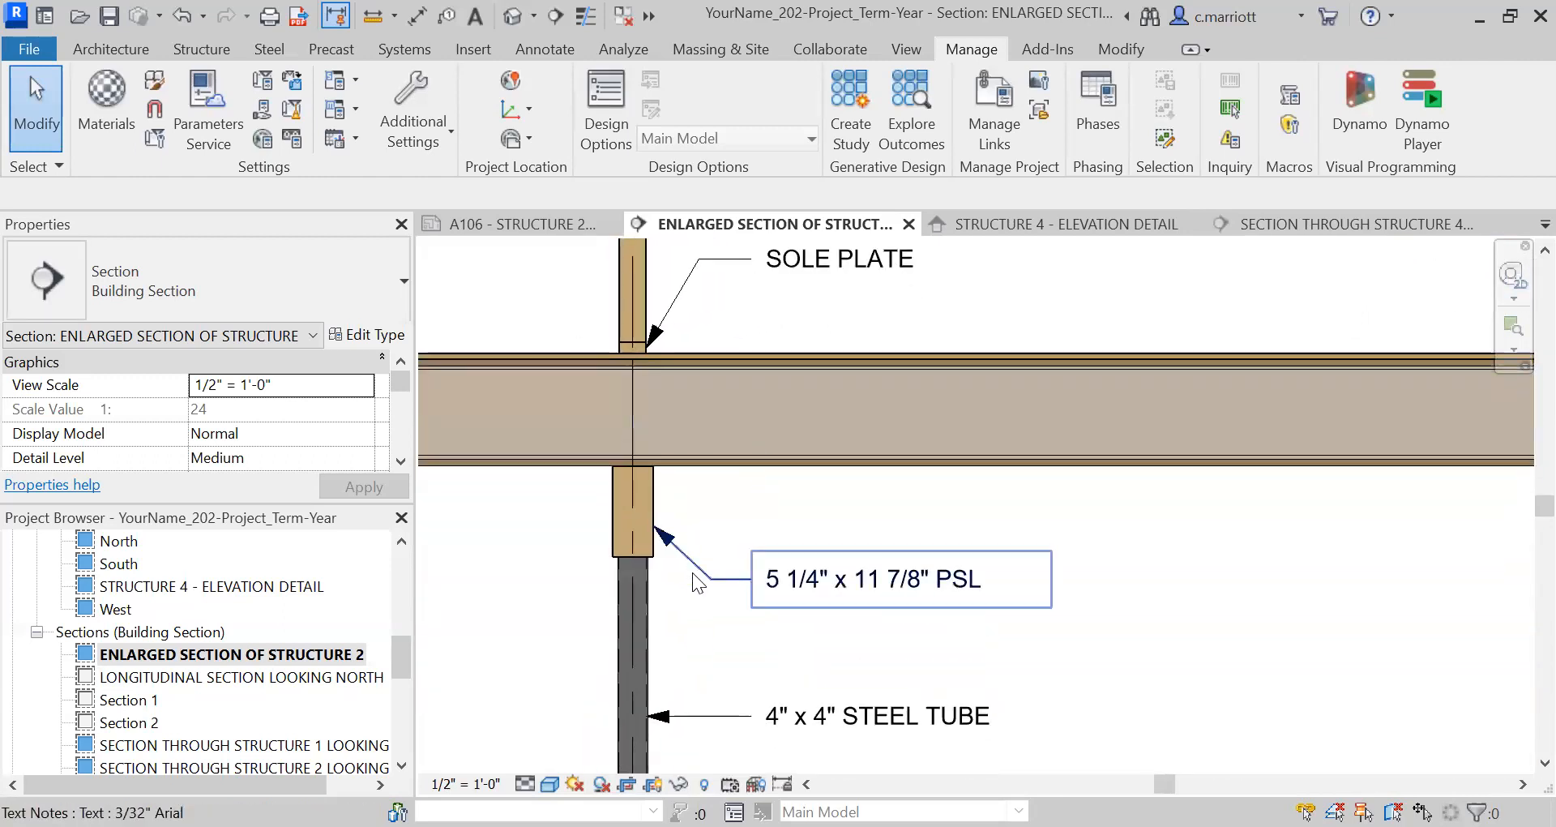
{"action": "mouse_move", "coordinate": [947, 580]}
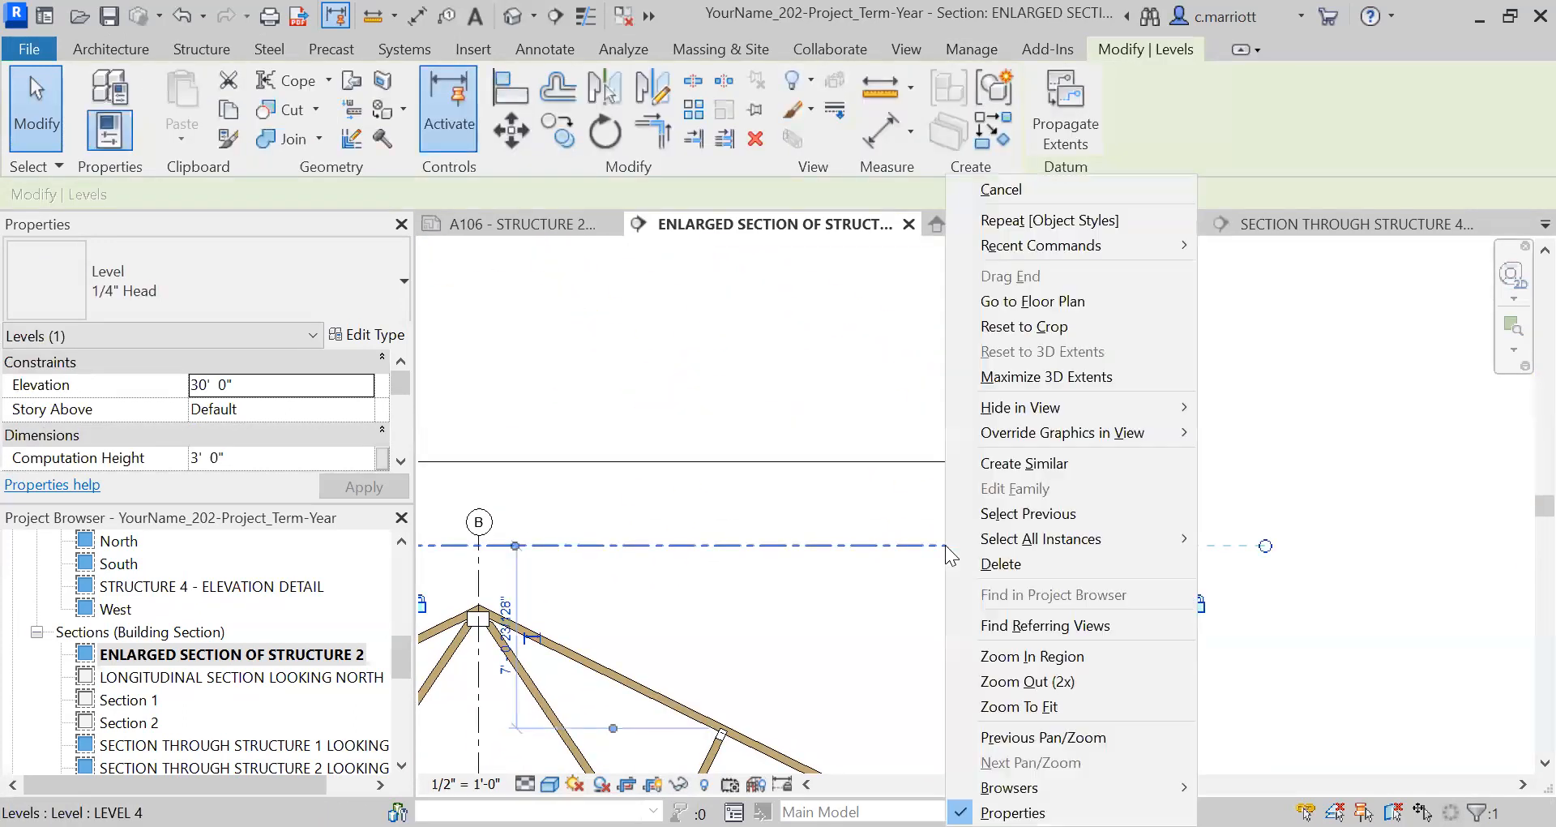
{"action": "mouse_move", "coordinate": [1019, 407]}
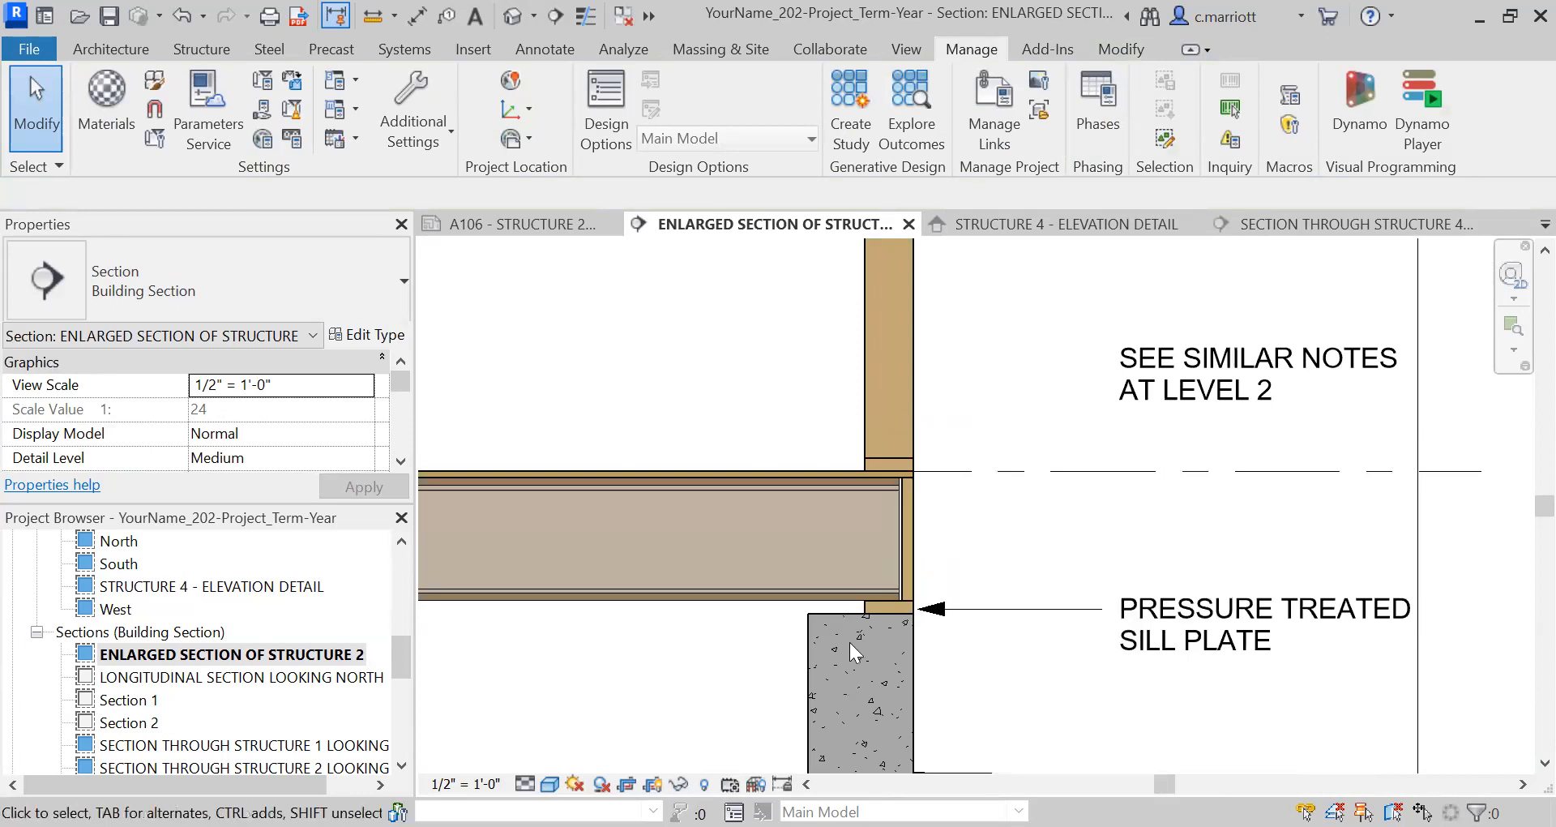
{"action": "mouse_move", "coordinate": [737, 194]}
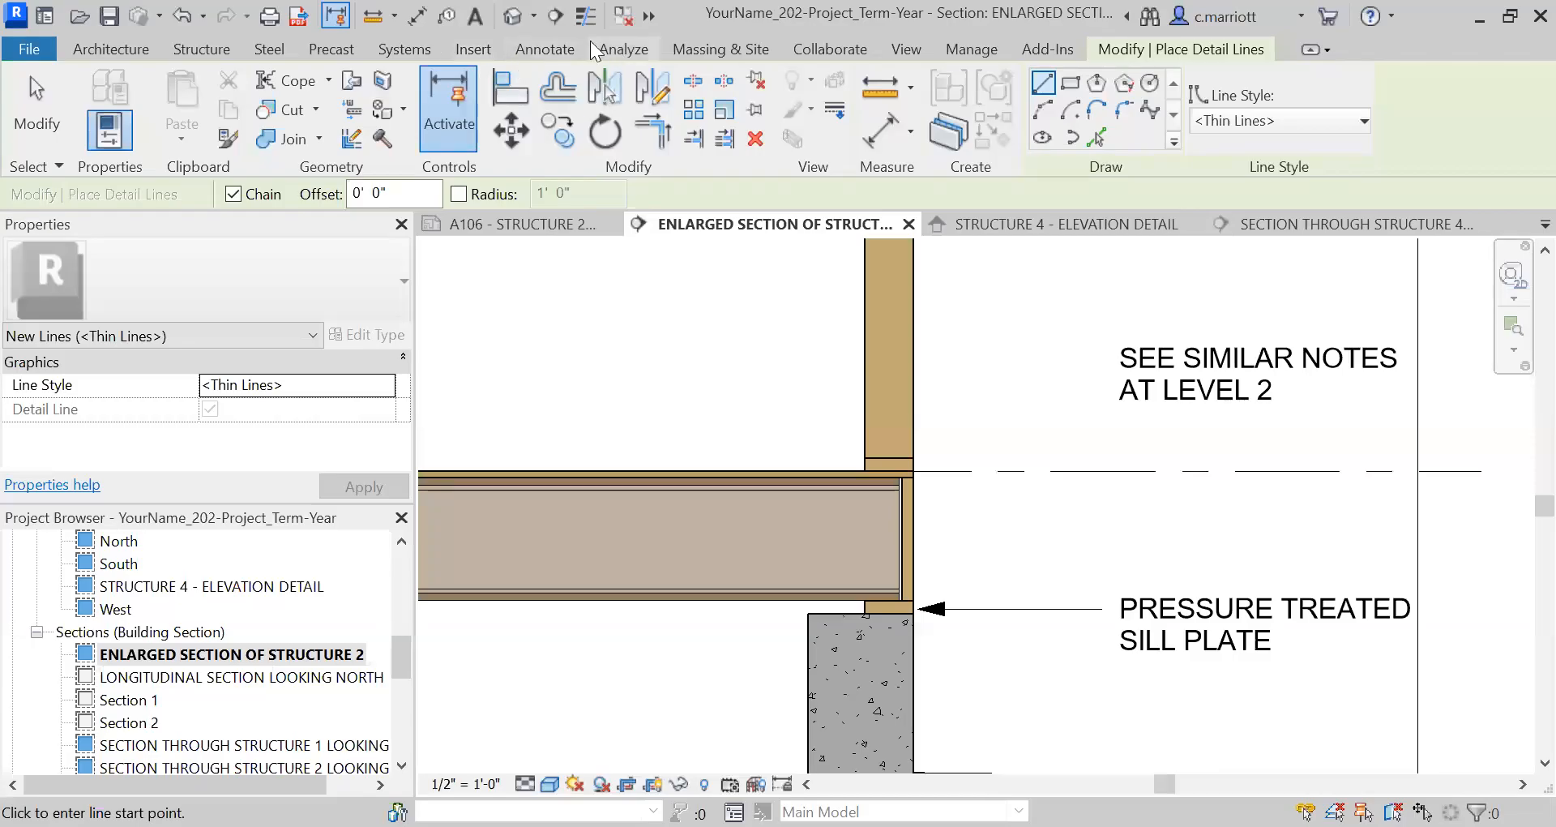
Draw an X of two detail lines across the pressure treated sill plate in the enlarged section
{"action": "left_click", "coordinate": [544, 49]}
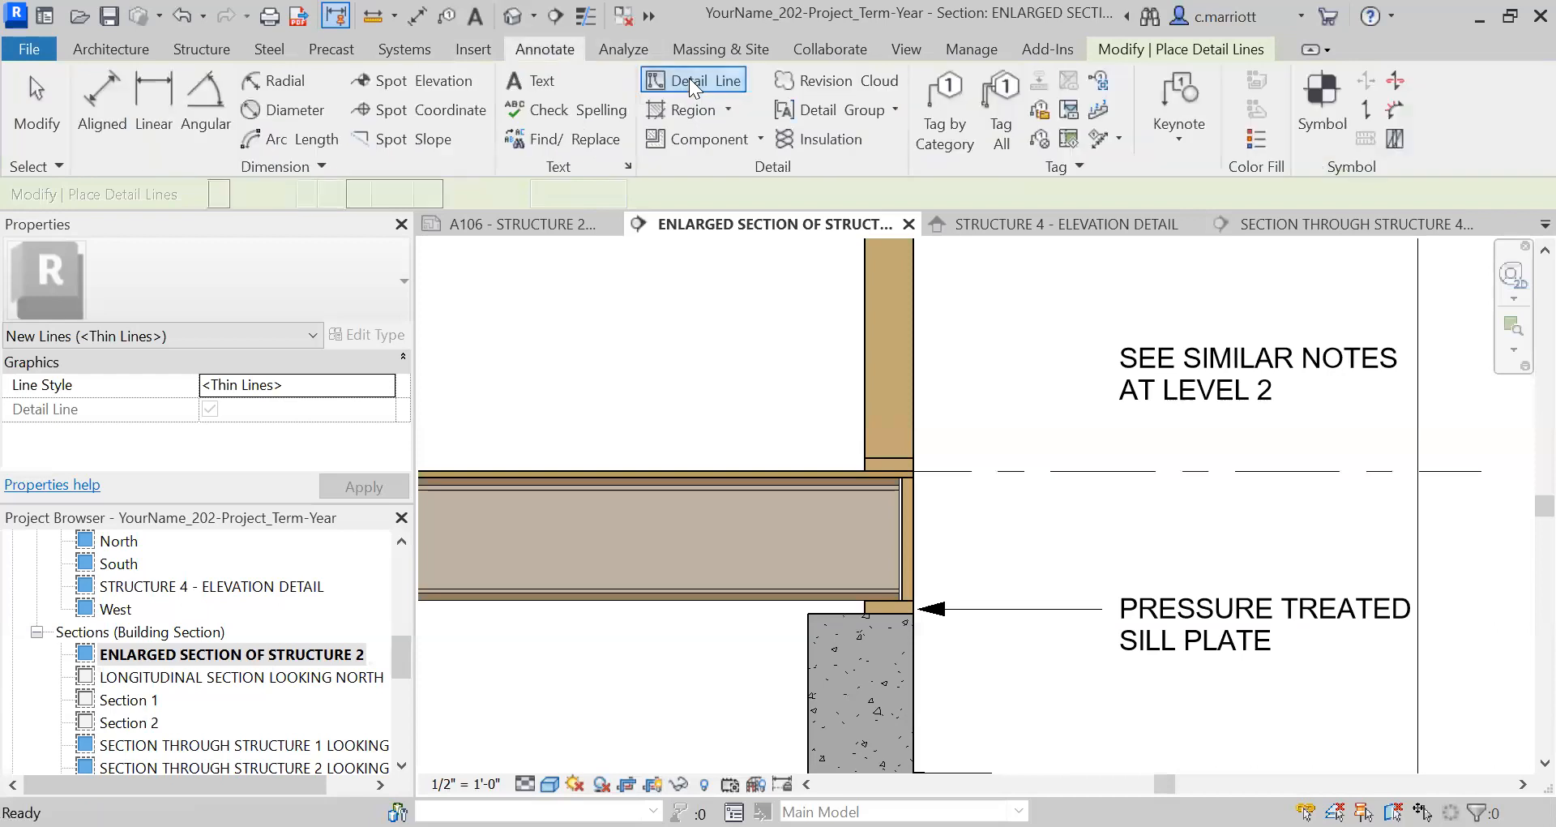
{"action": "left_click", "coordinate": [691, 80]}
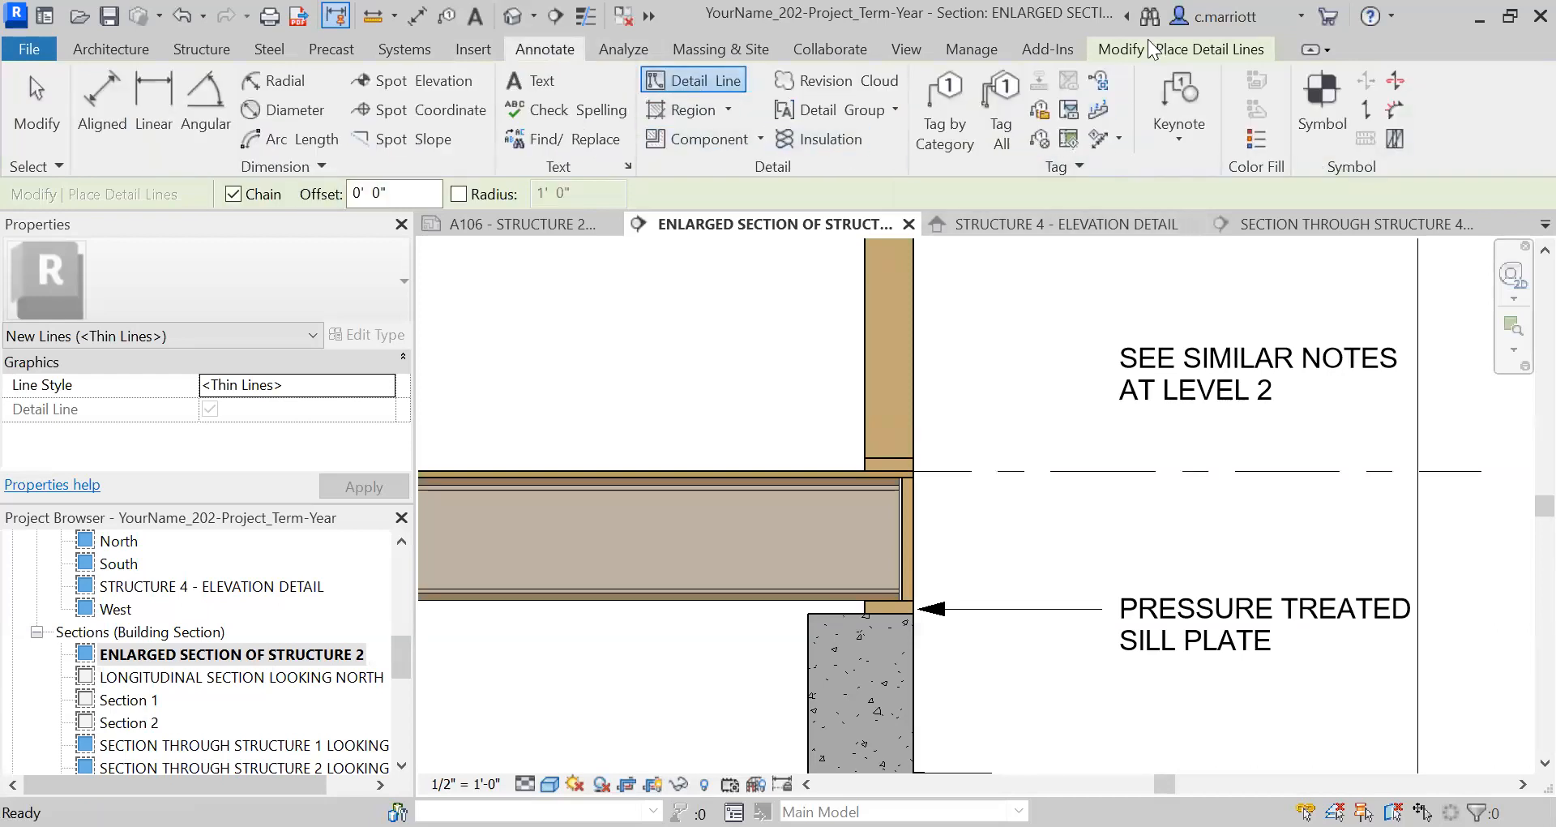
{"action": "left_click", "coordinate": [674, 80]}
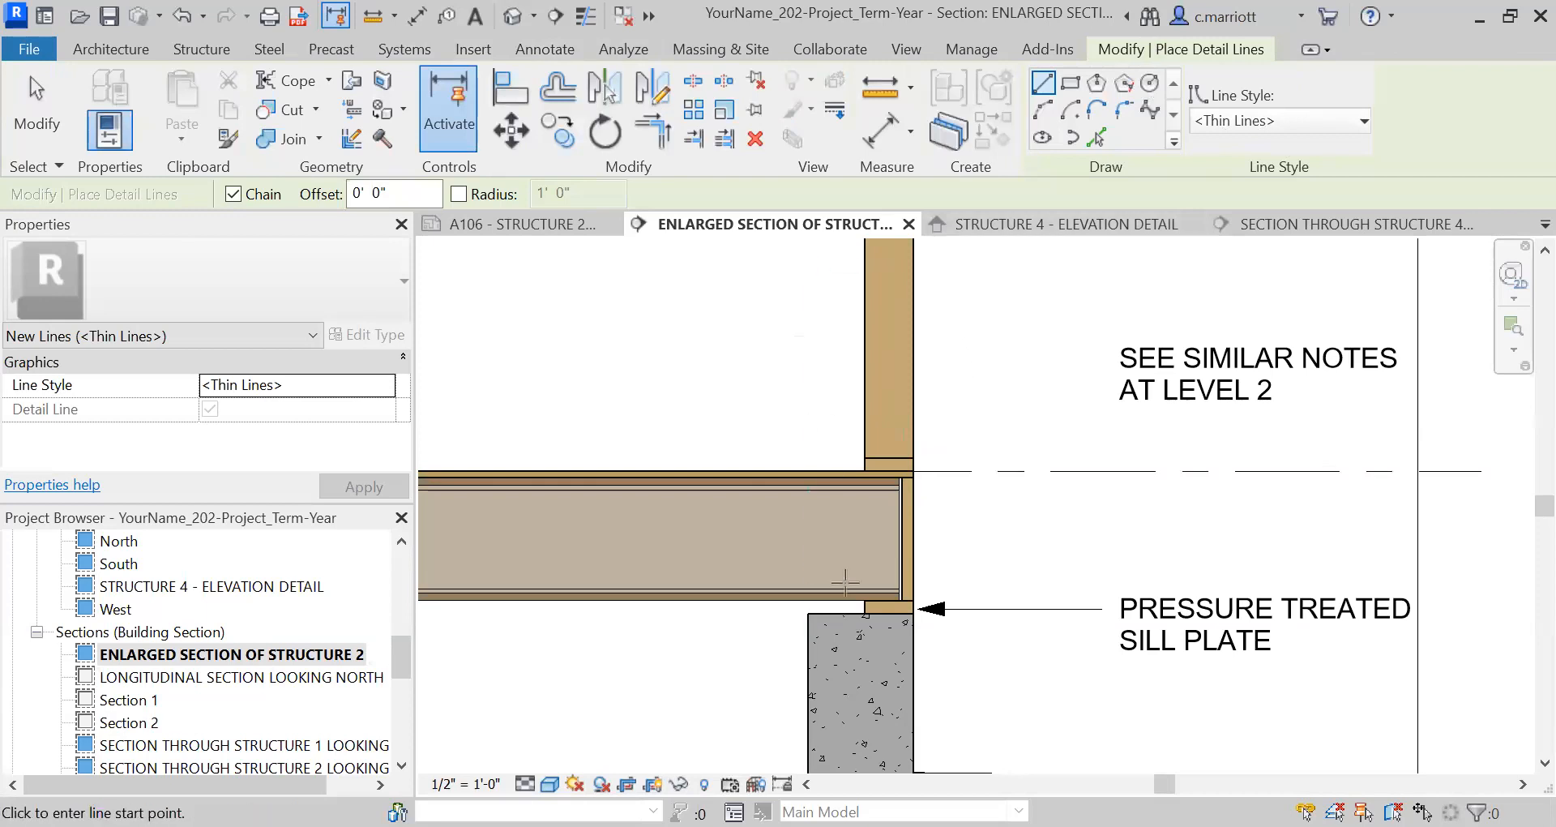
{"action": "mouse_move", "coordinate": [747, 260]}
{"action": "type", "text": ":TI"}
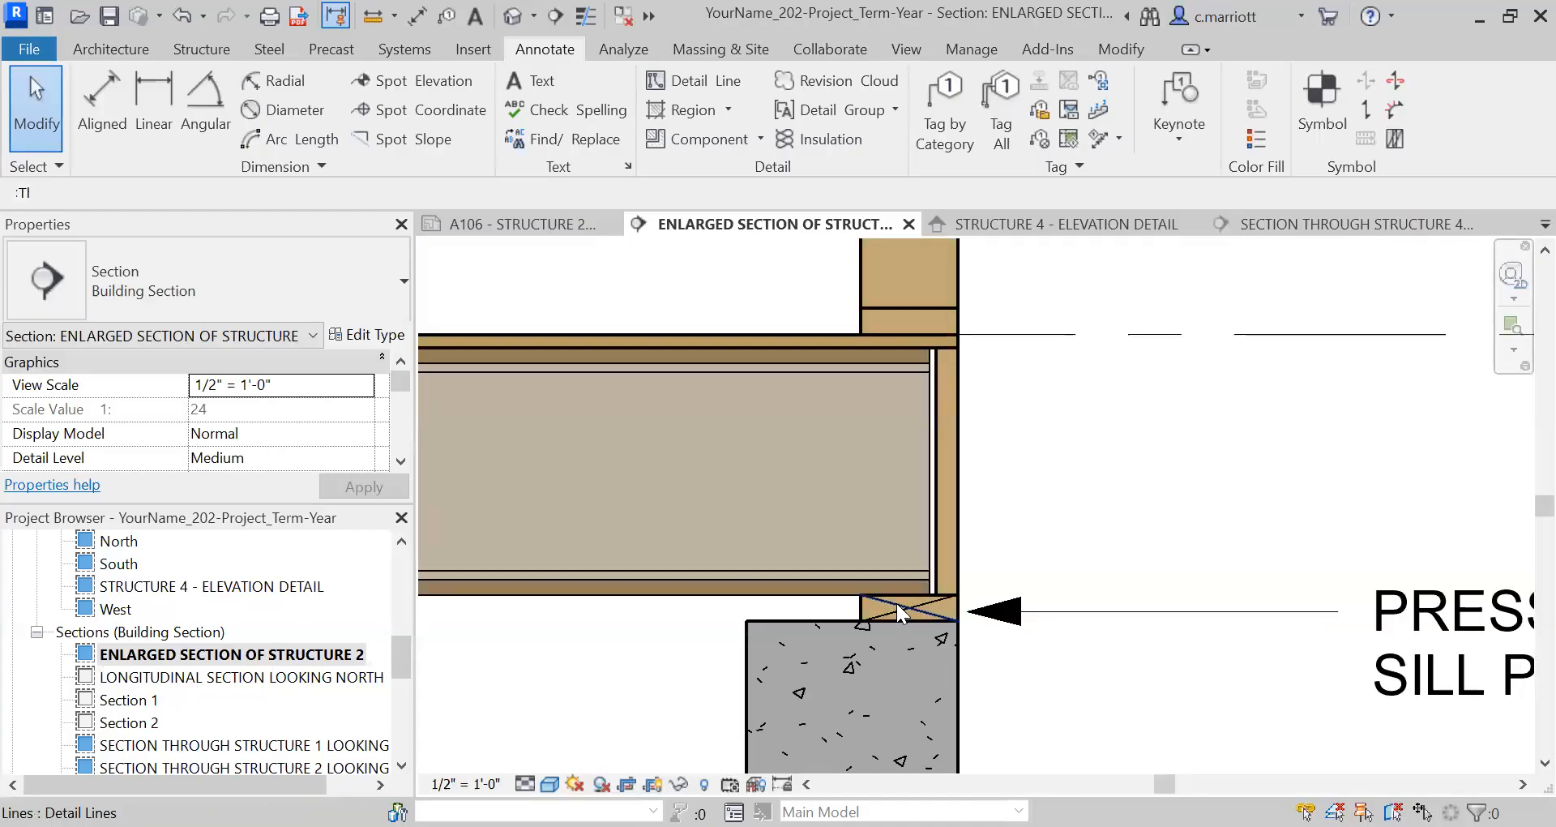
{"action": "left_click", "coordinate": [903, 610]}
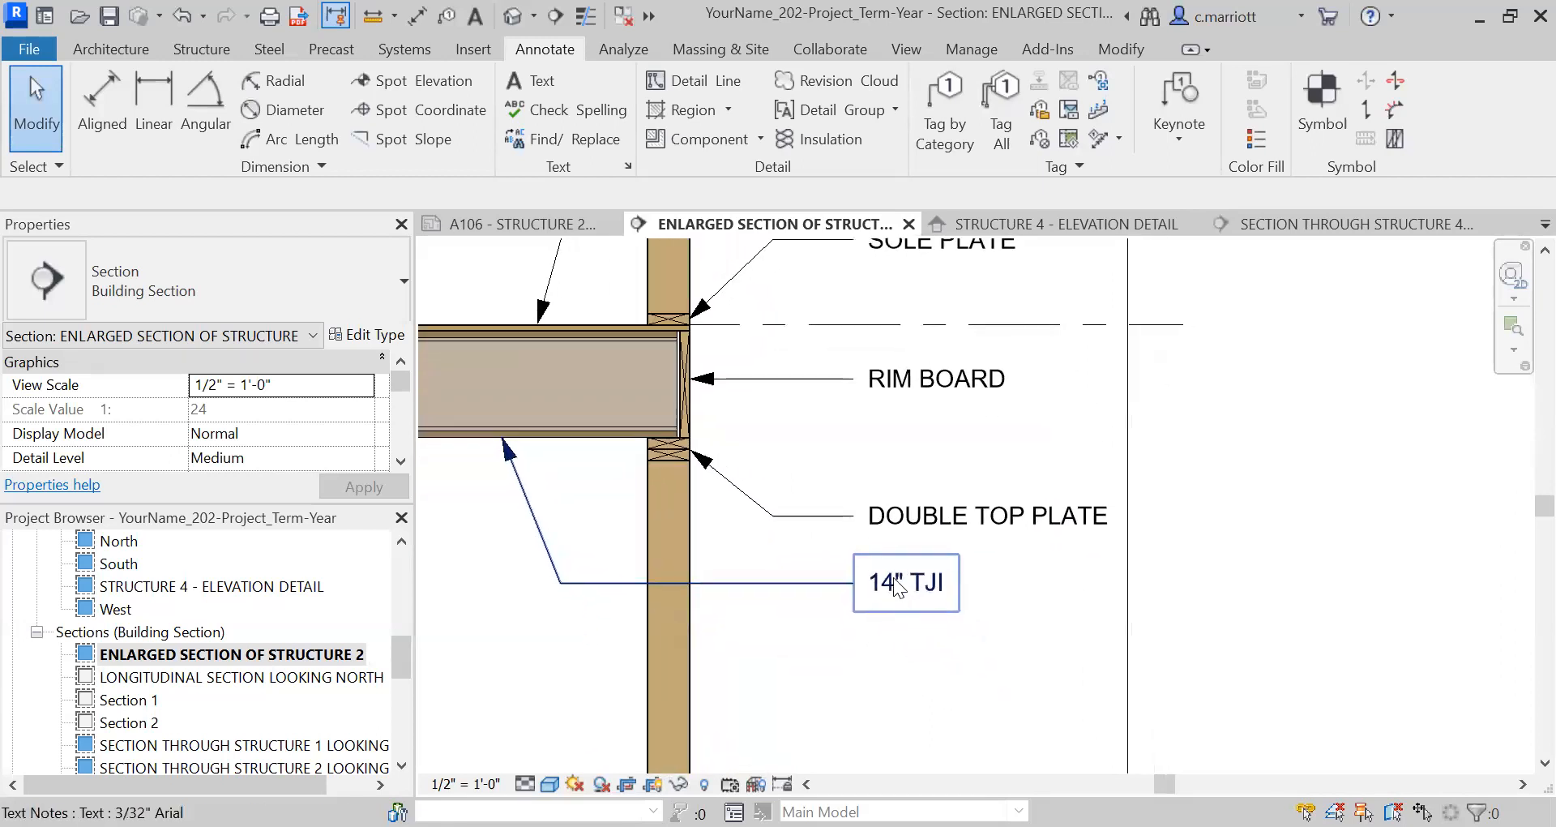
Append '. BRIDGING AS REQUIRED.' to the 14" TJI joist note
{"action": "double_click", "coordinate": [905, 583]}
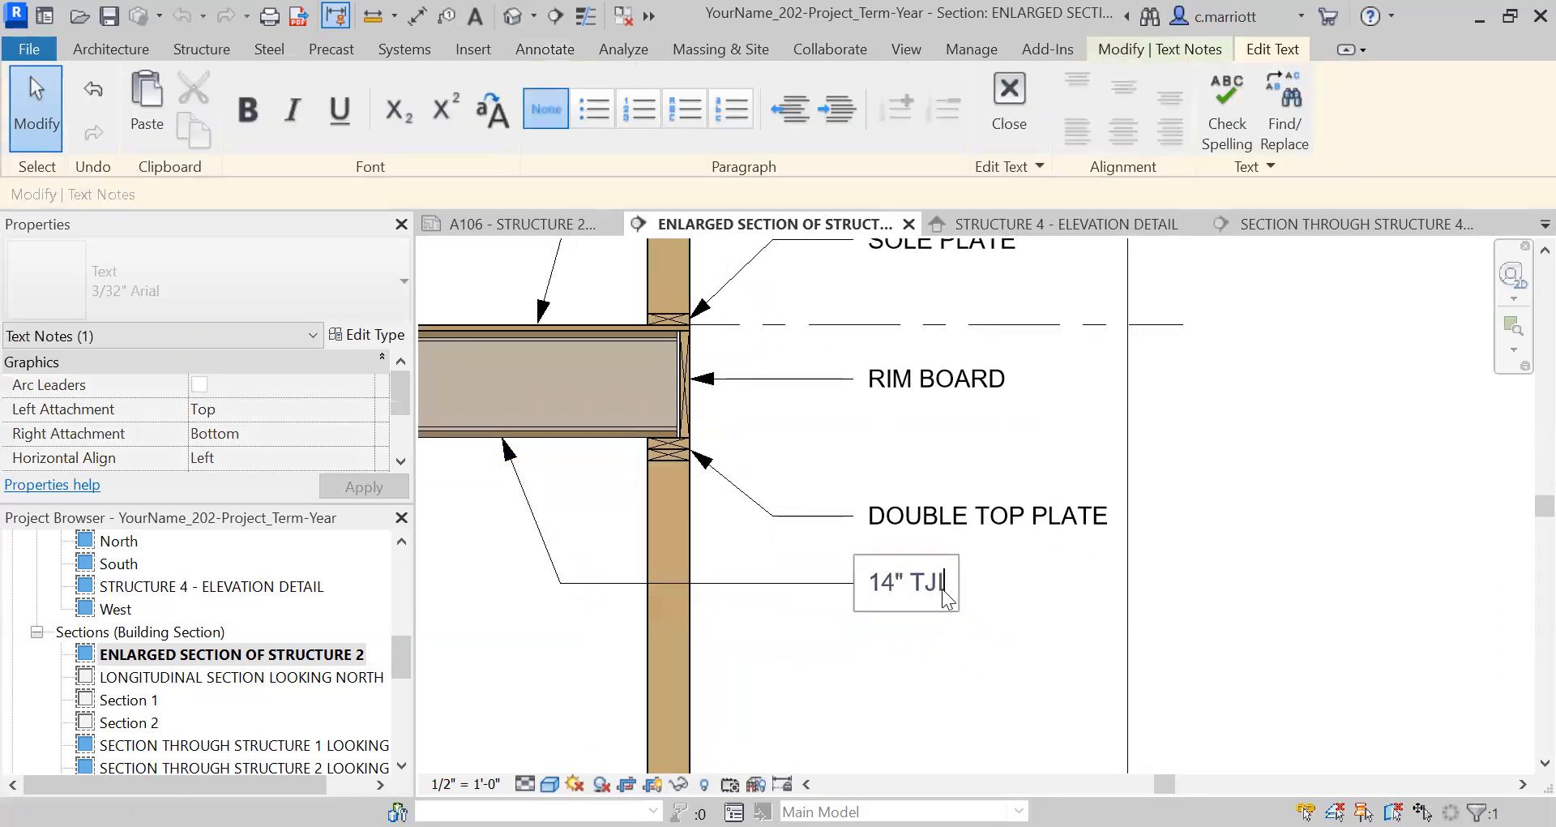
{"action": "type", "text": "."}
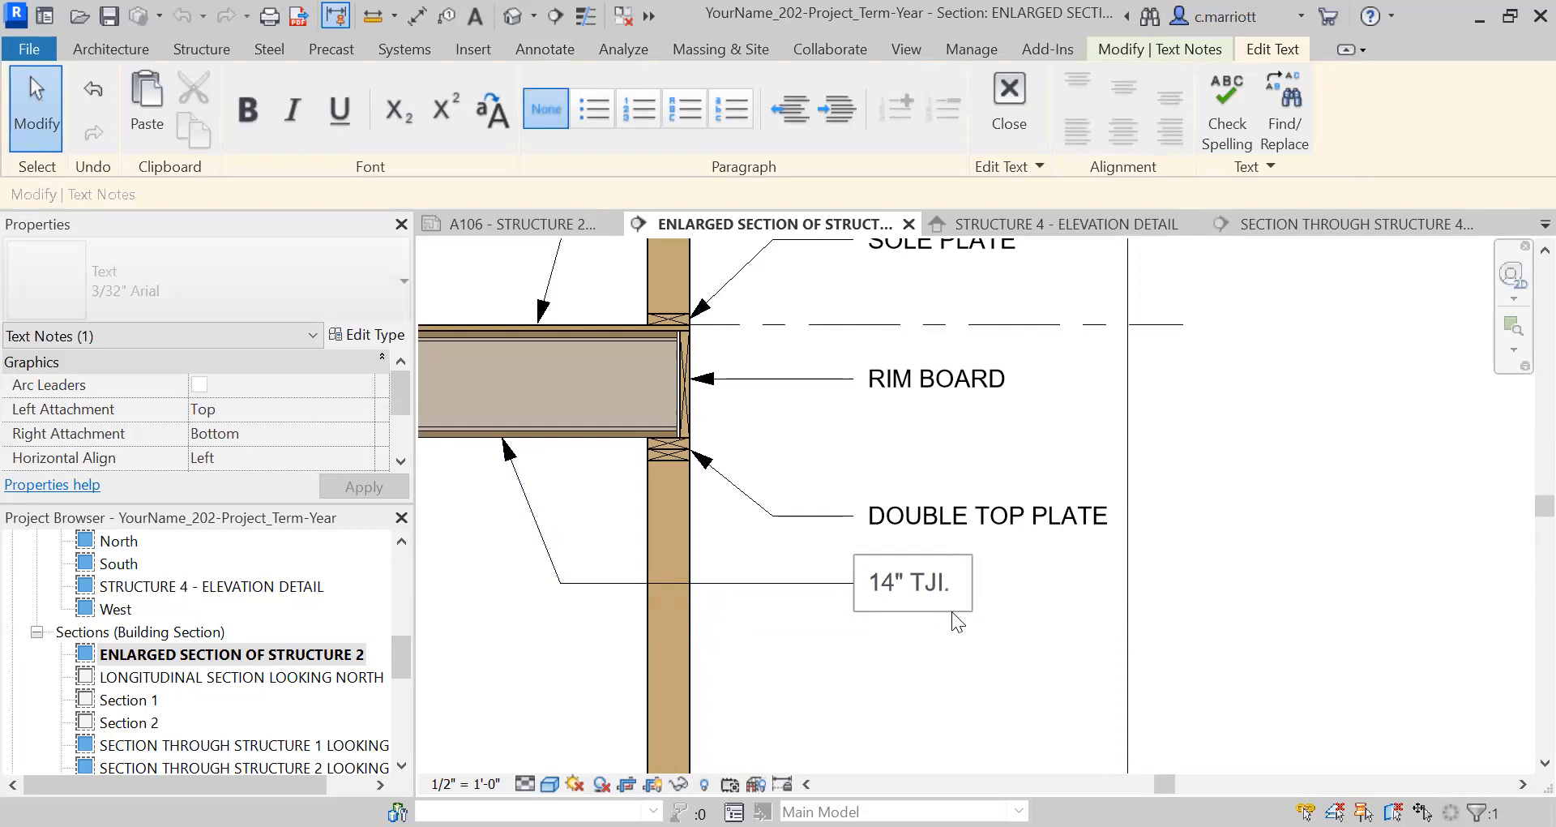
{"action": "type", "text": "BRIDG"}
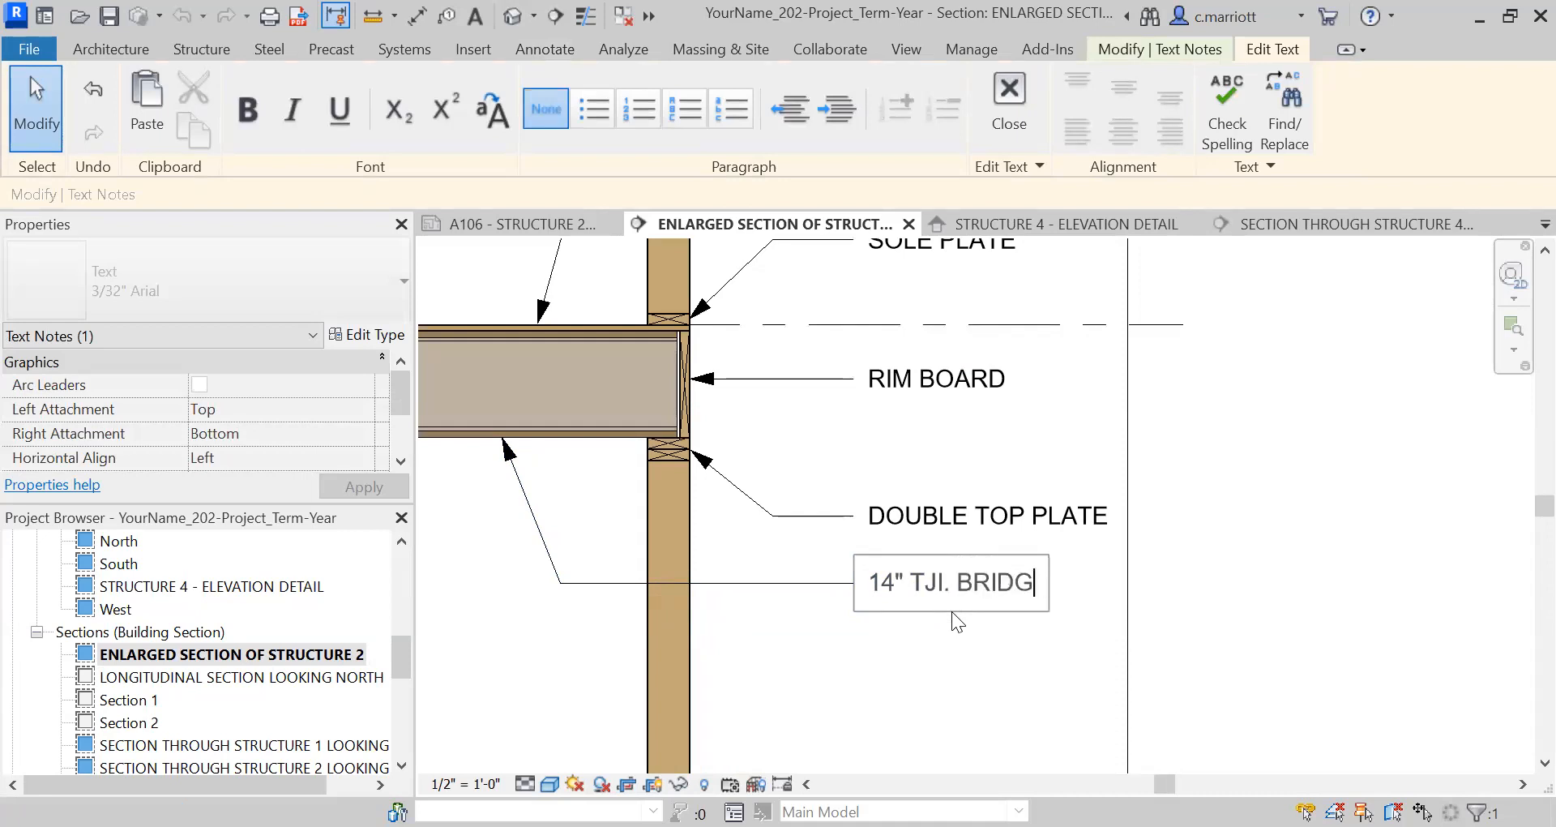
{"action": "type", "text": "ING AS REQUIRED."}
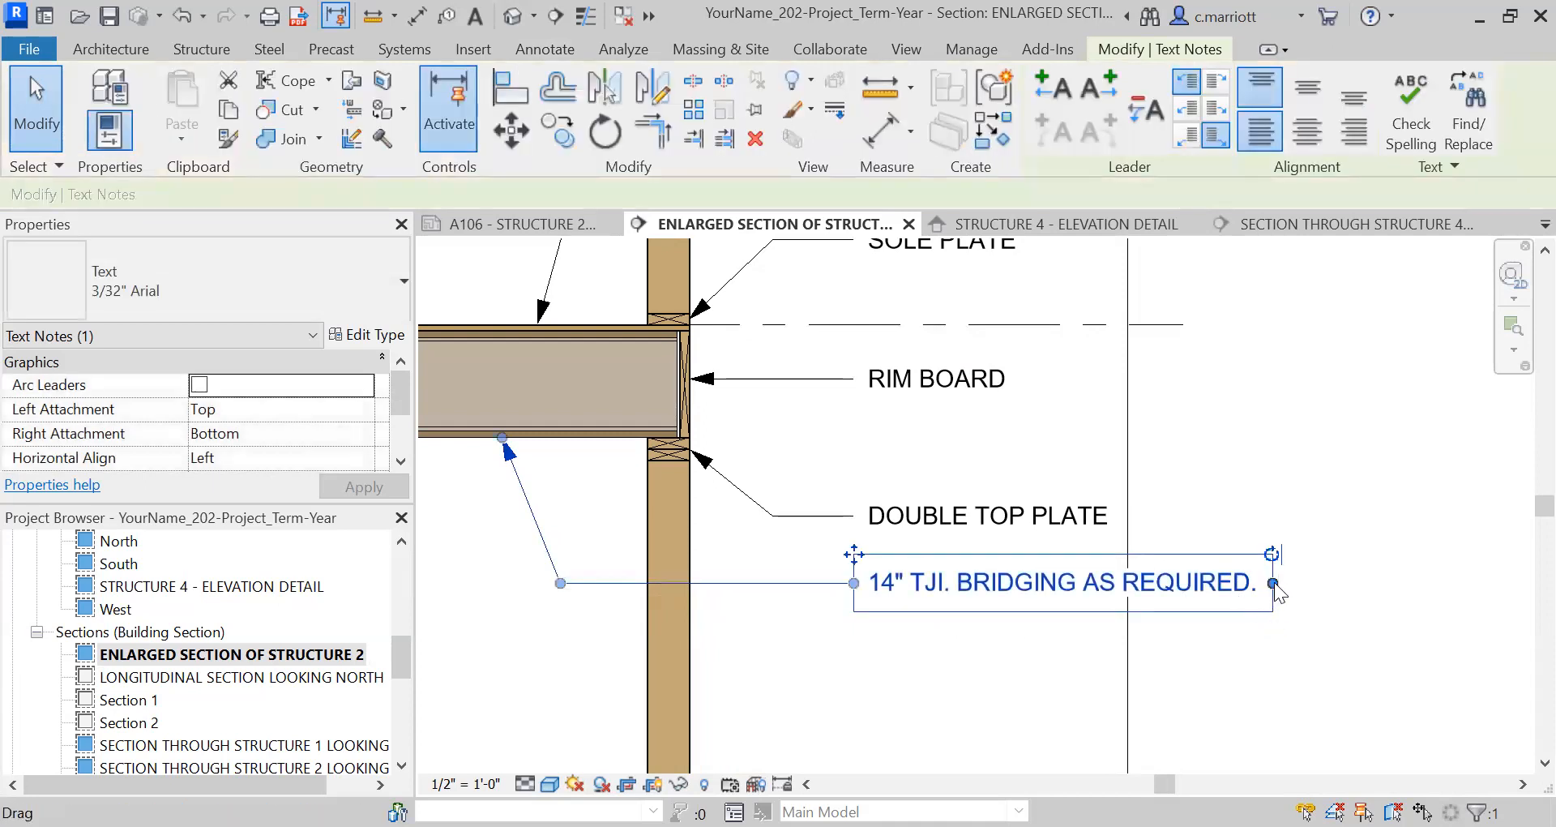
{"action": "left_click", "coordinate": [774, 544]}
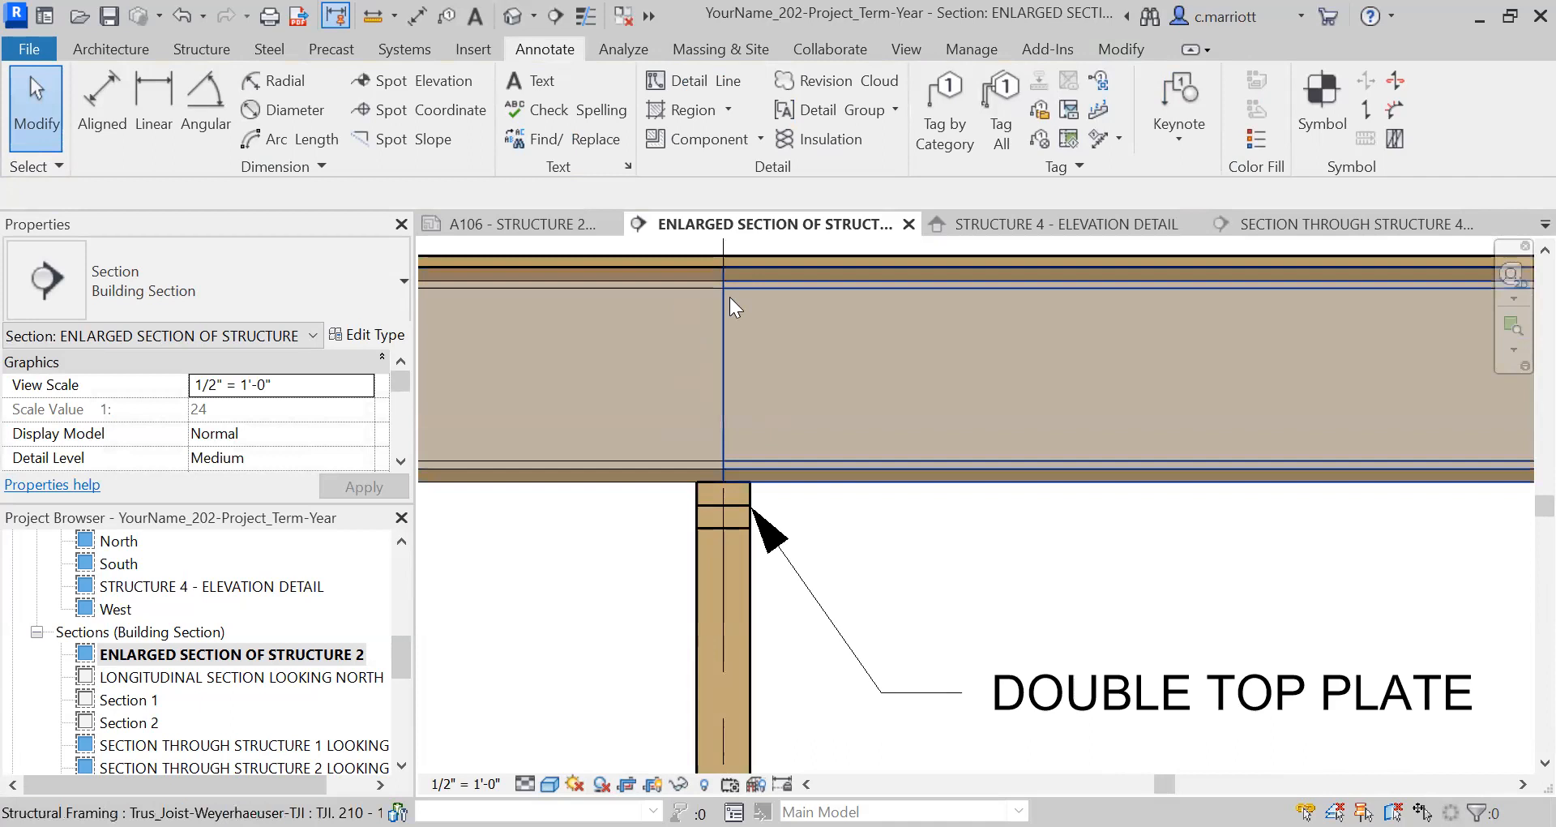
Draw crossing detail lines over the top plates beside the rim board
{"action": "left_click", "coordinate": [678, 81]}
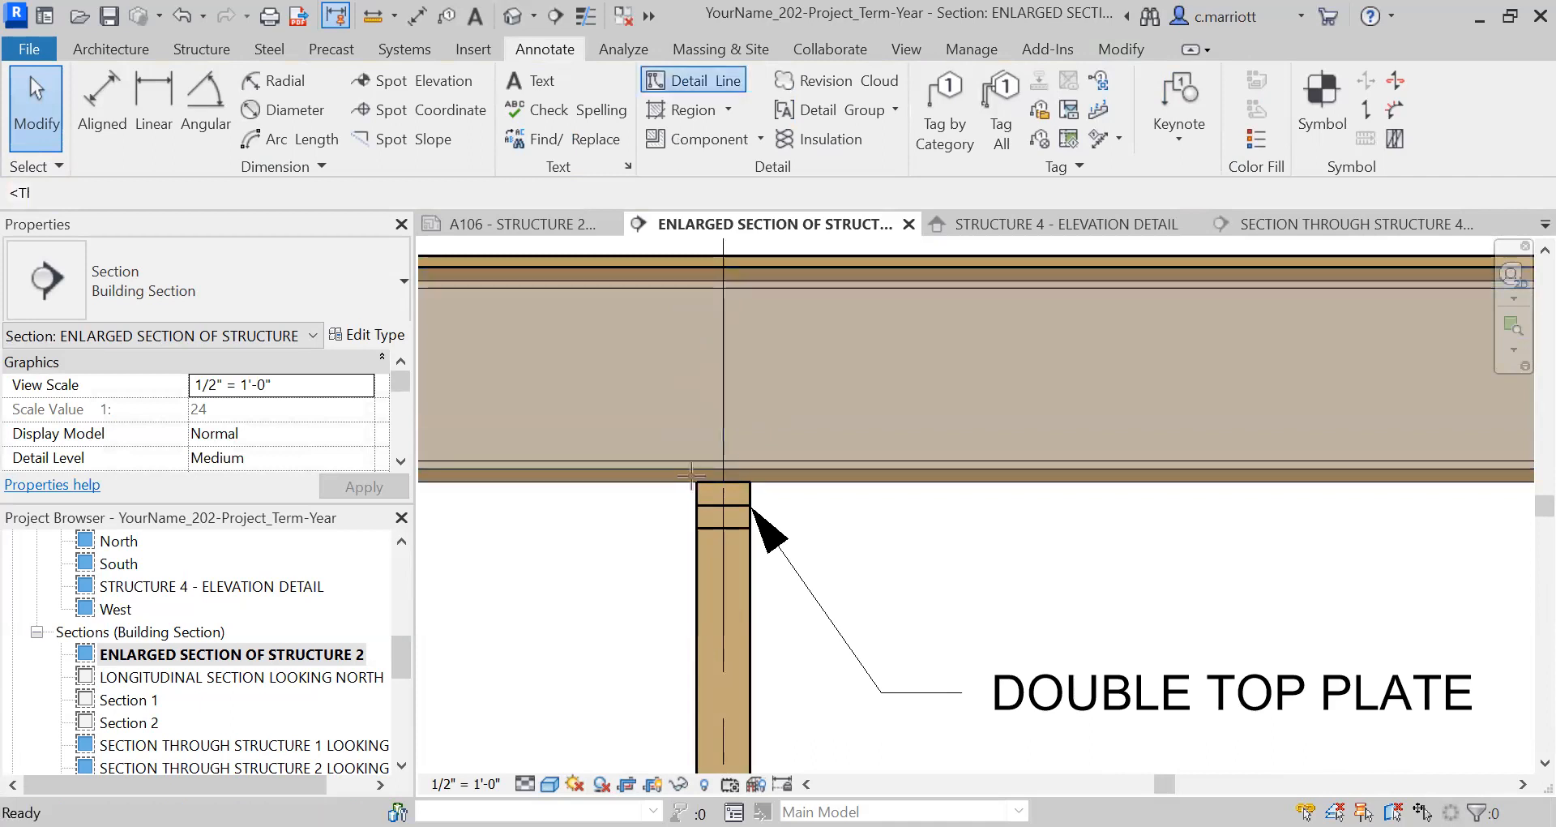
{"action": "left_click", "coordinate": [676, 80]}
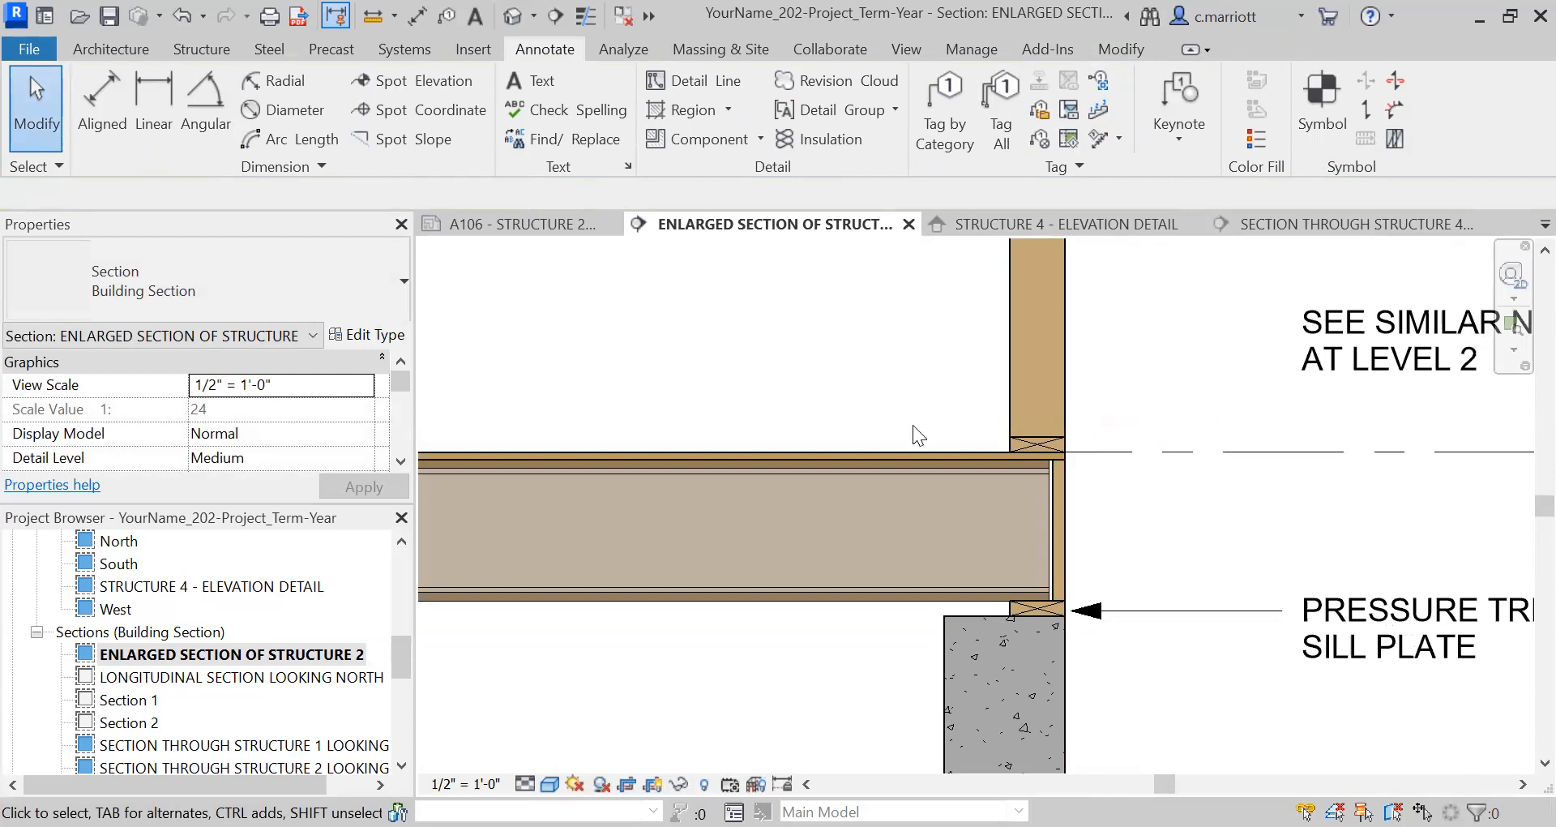
{"action": "left_click", "coordinate": [686, 80]}
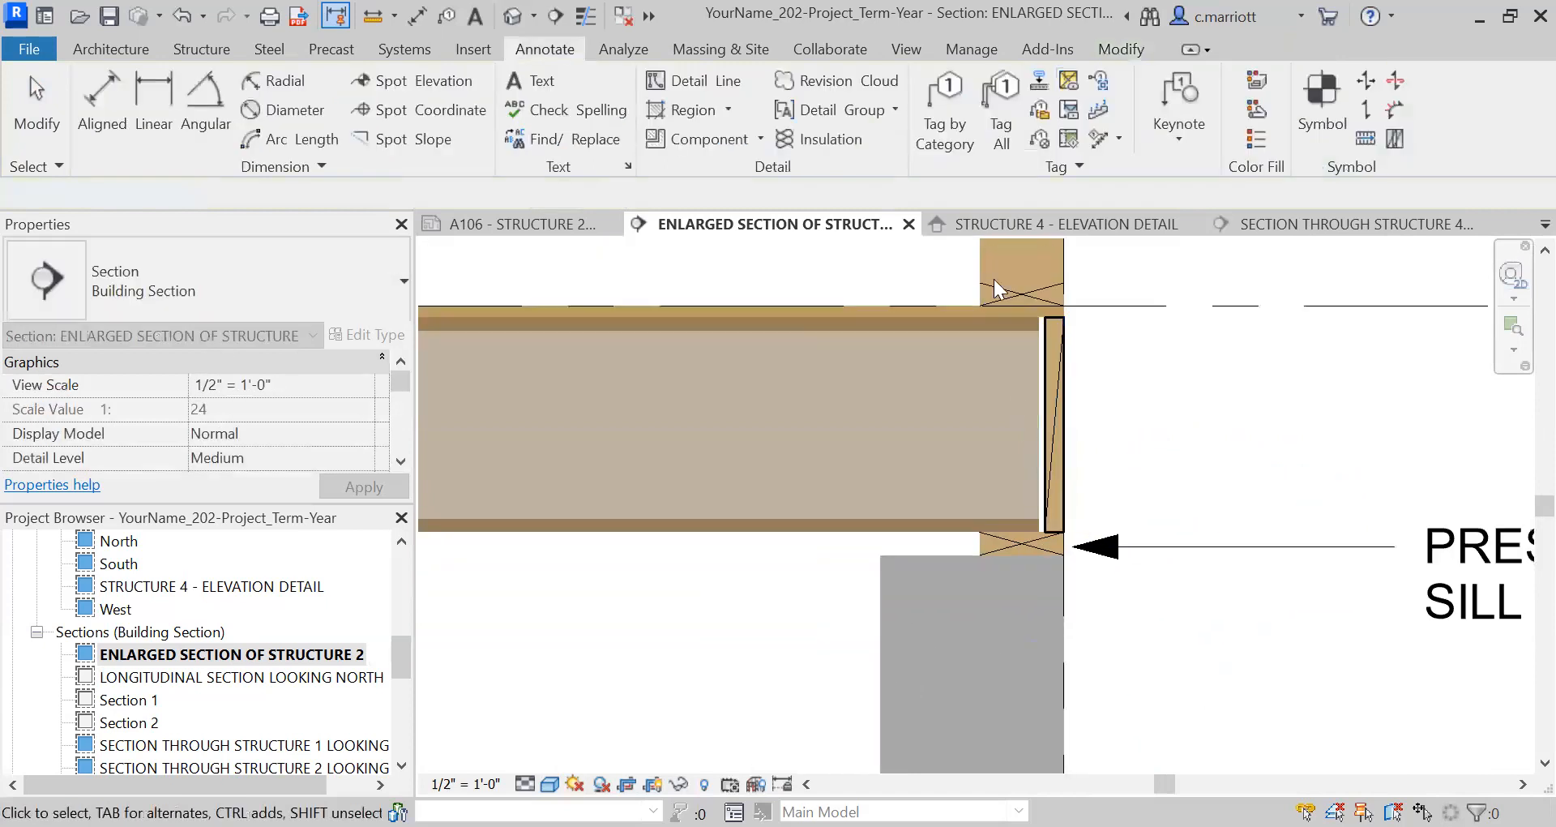
{"action": "left_click", "coordinate": [691, 80]}
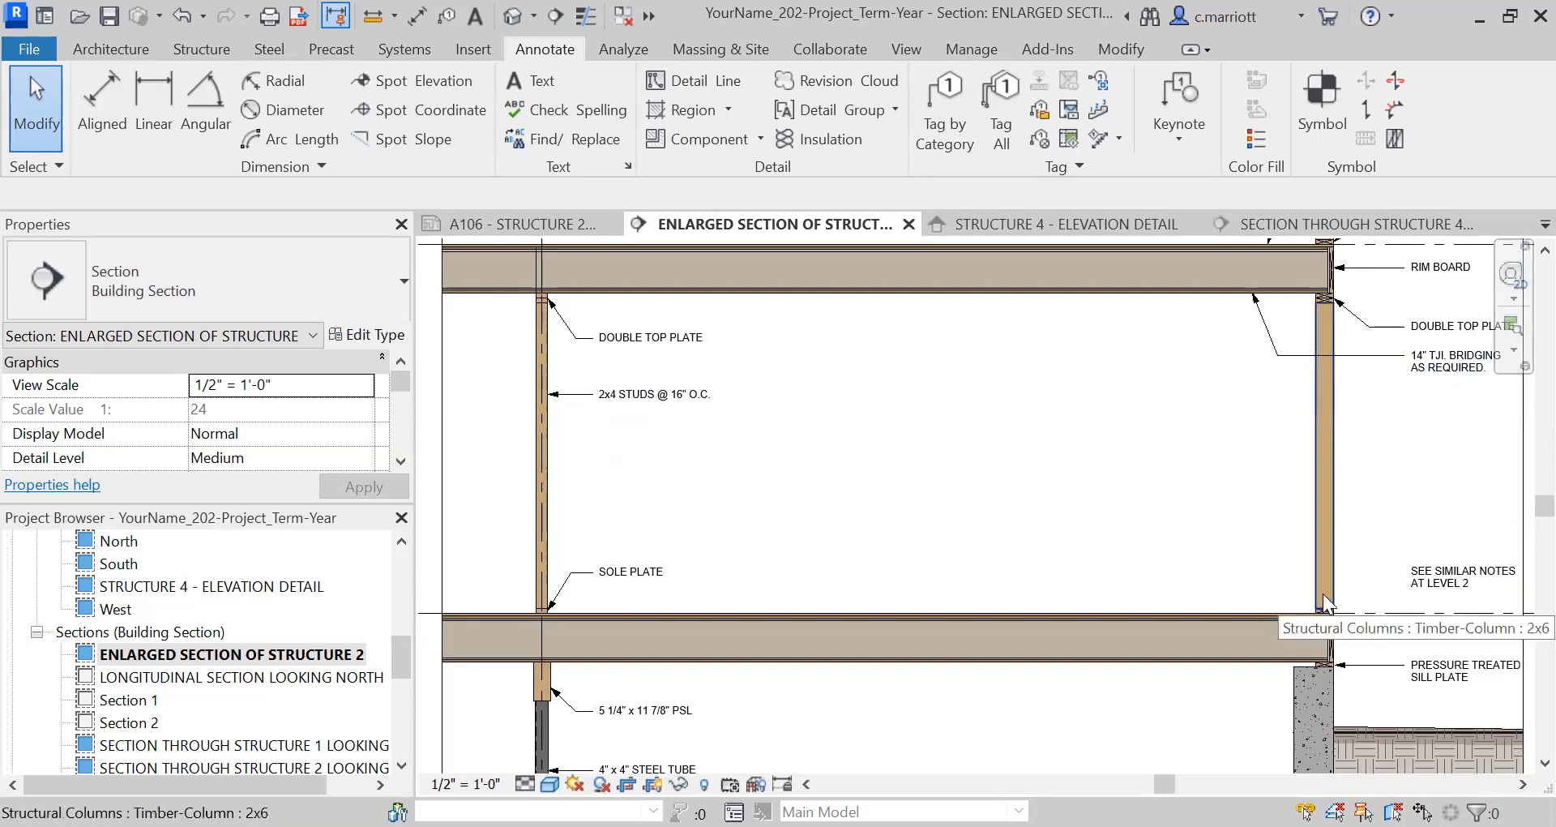
{"action": "mouse_move", "coordinate": [931, 471]}
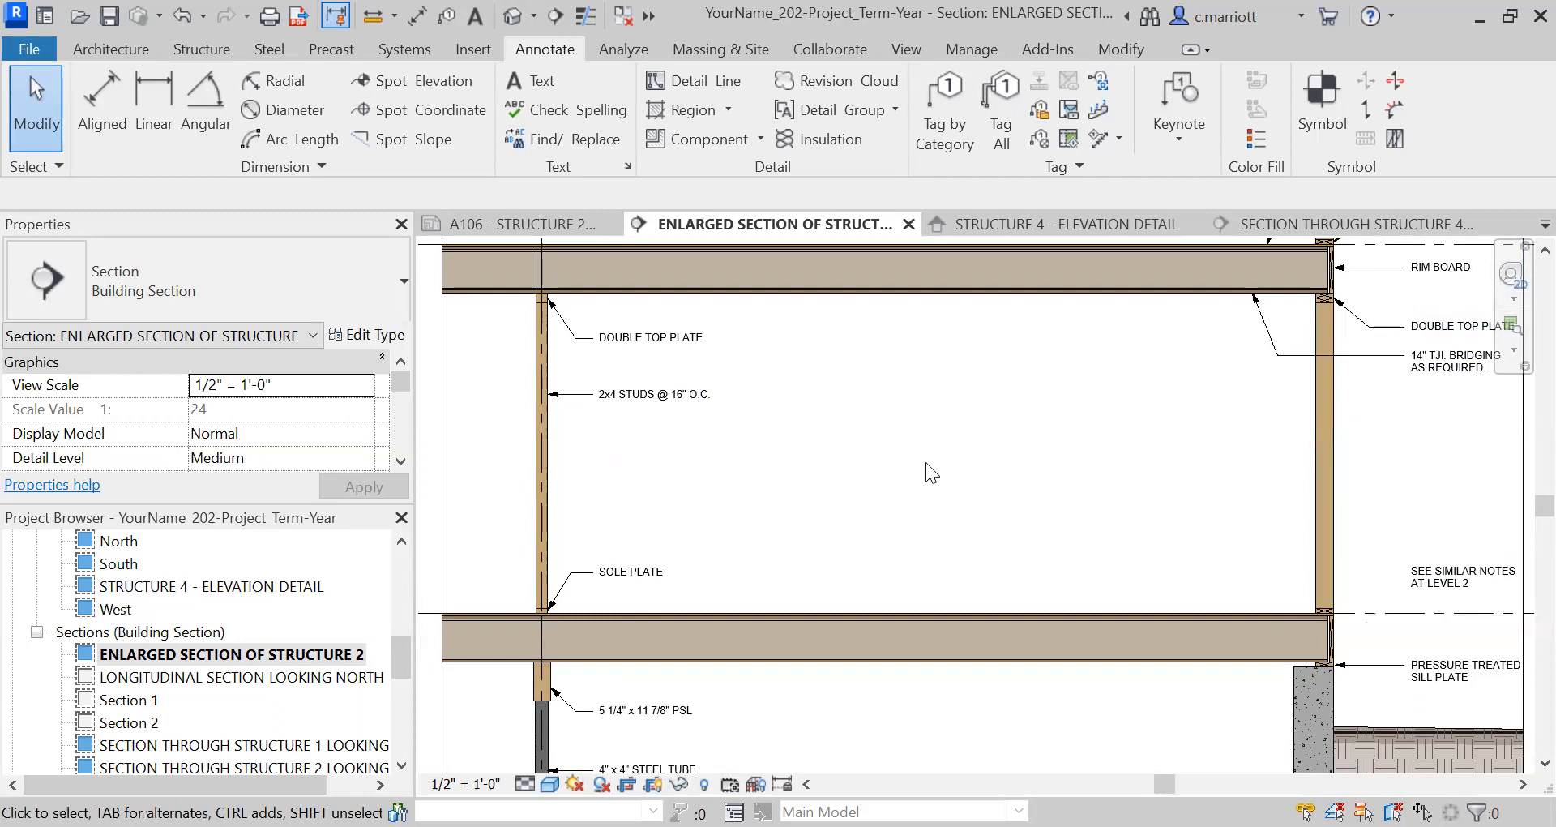
{"action": "mouse_move", "coordinate": [1320, 556]}
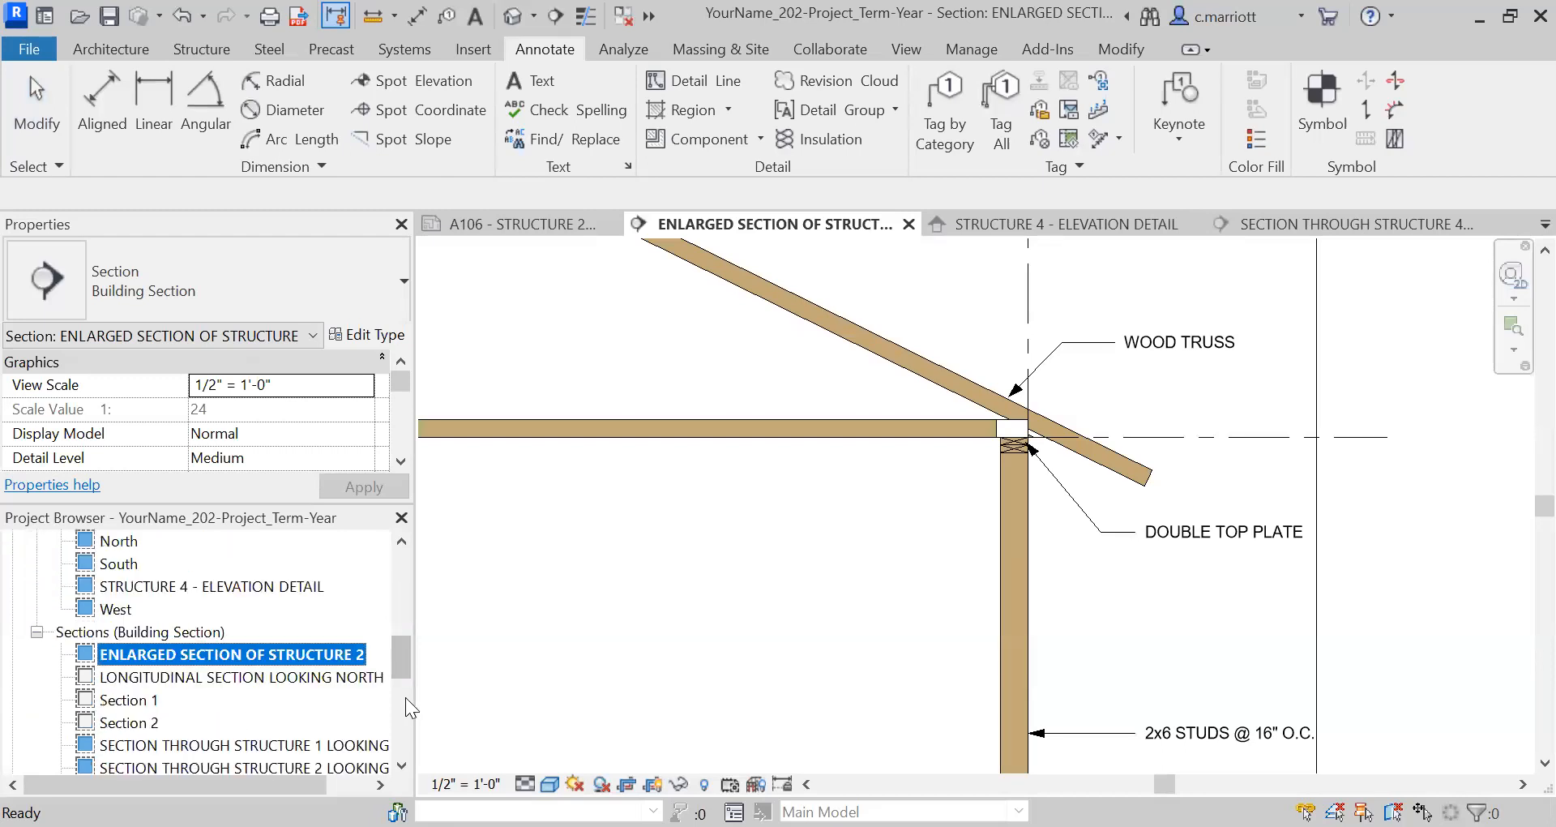
{"action": "mouse_move", "coordinate": [230, 597]}
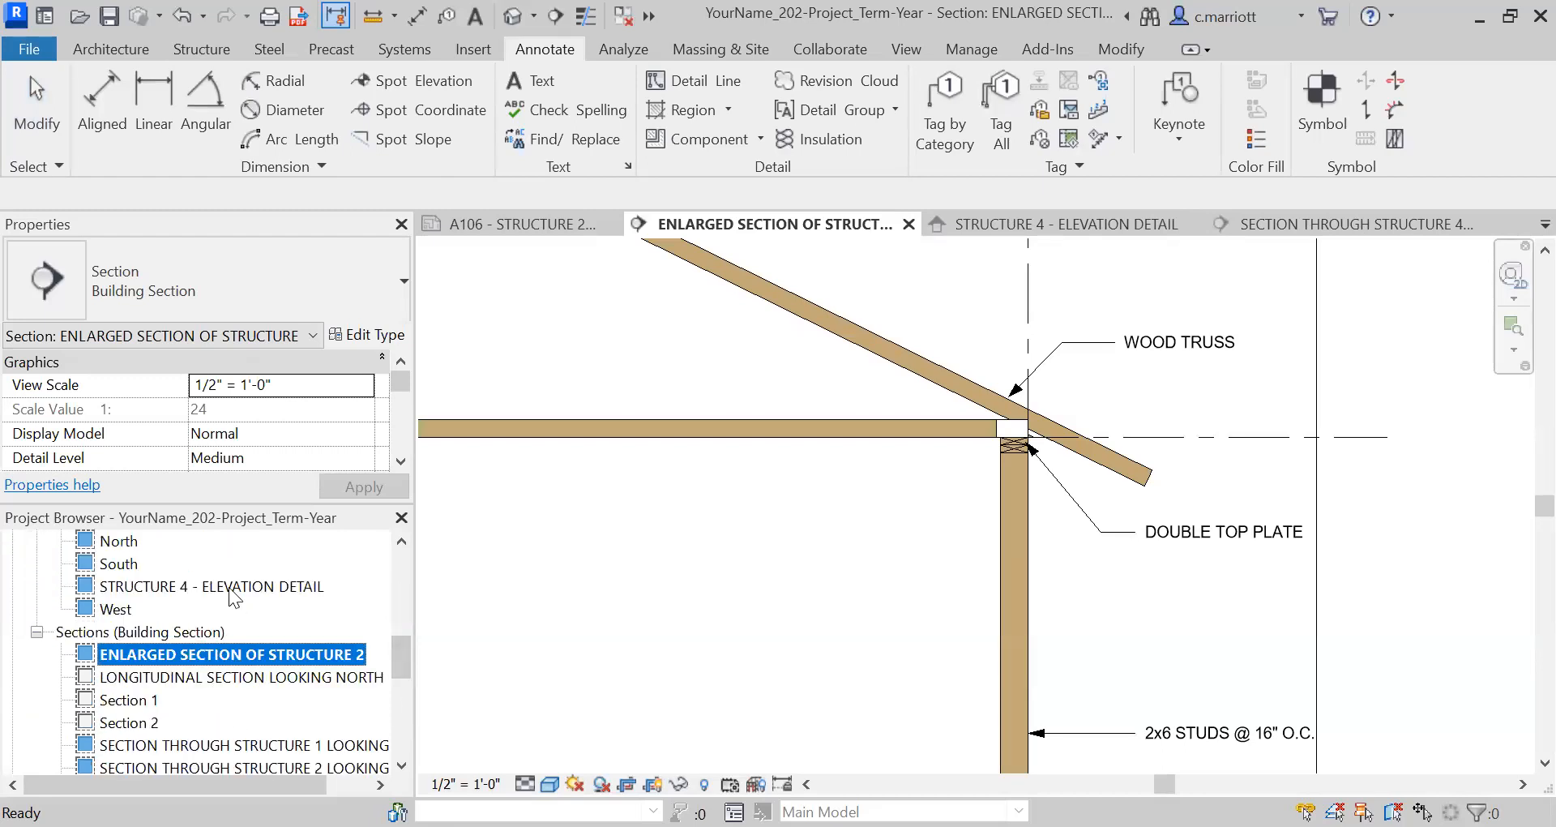
Open STRUCTURE 4 - ELEVATION DETAIL from the Project Browser and dismiss the paste error
{"action": "double_click", "coordinate": [209, 585]}
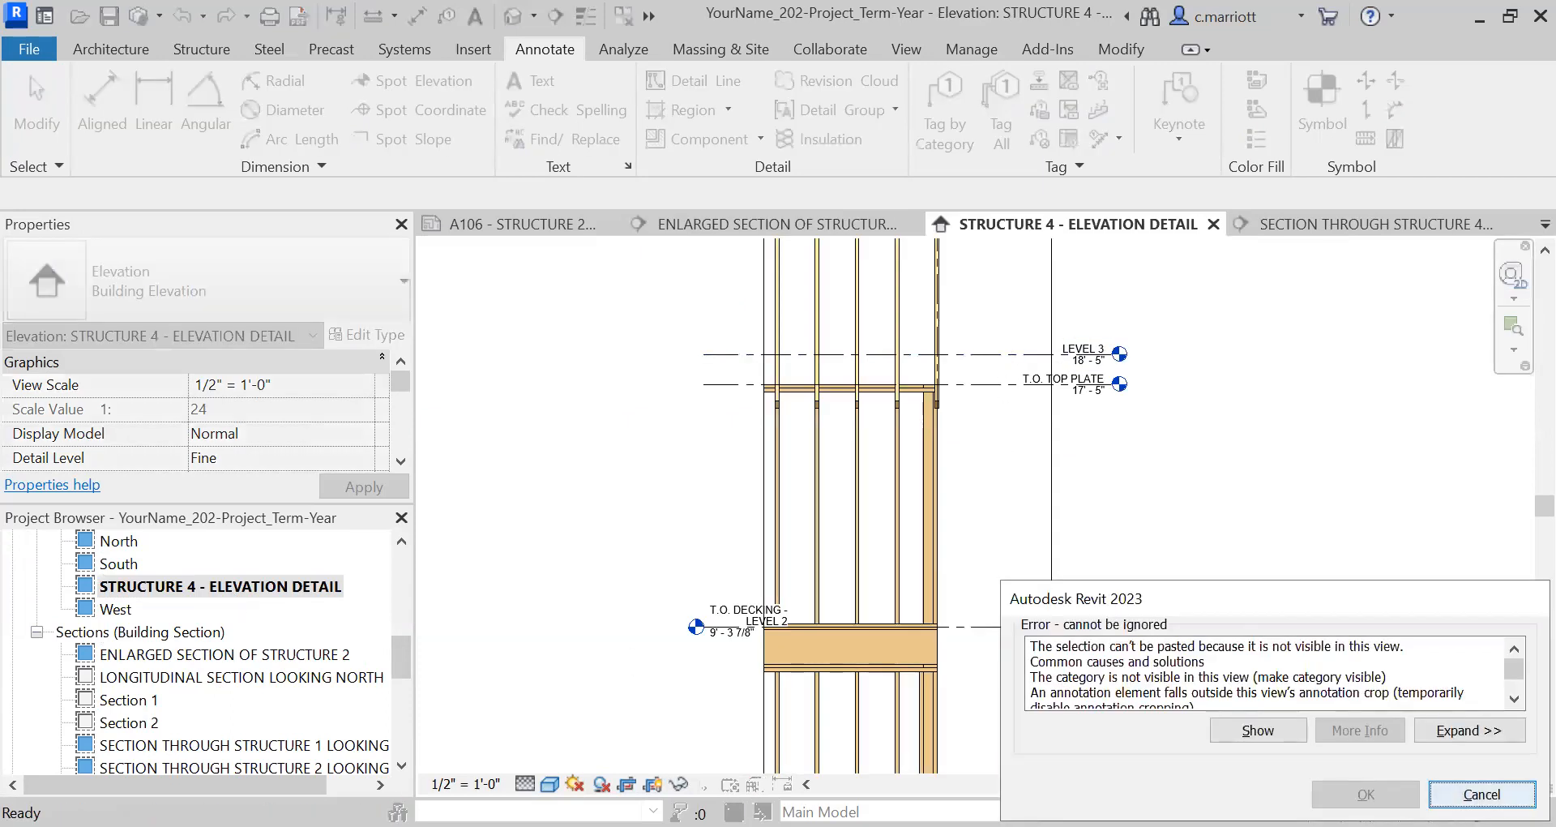
{"action": "left_click", "coordinate": [1480, 792]}
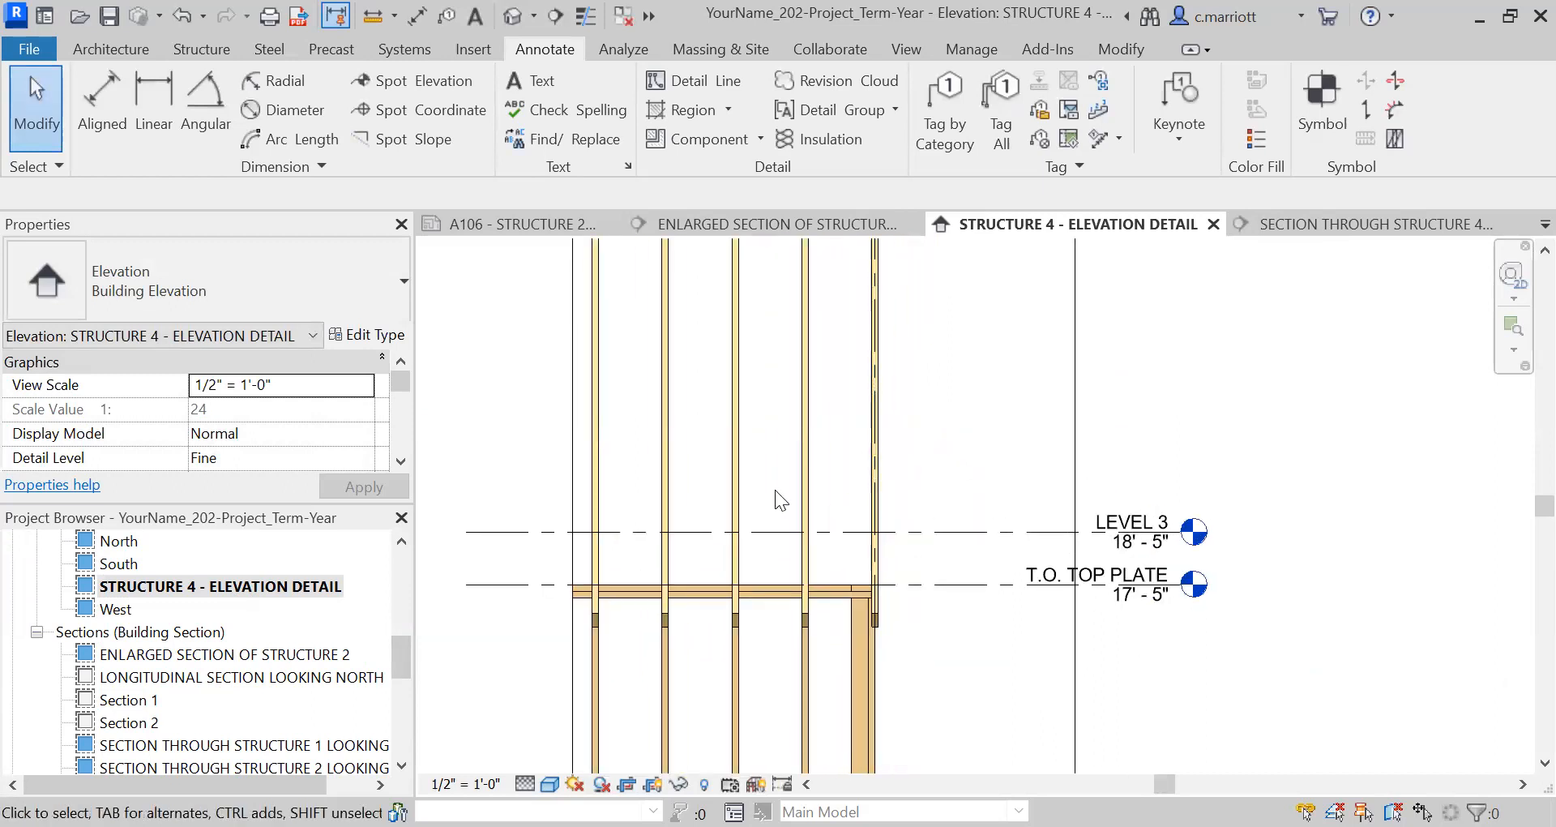
{"action": "left_click", "coordinate": [856, 622]}
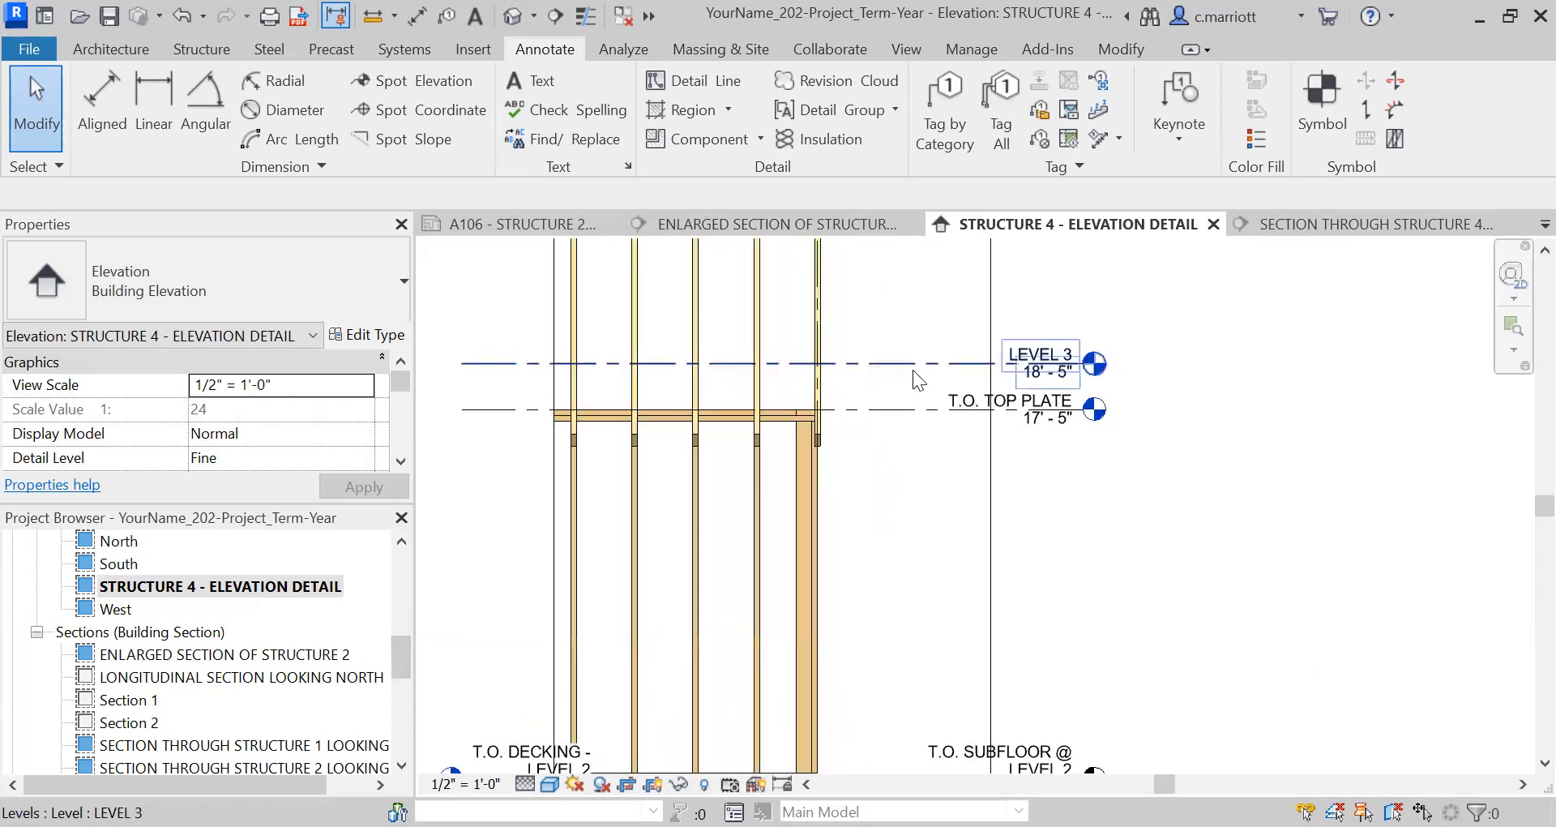
Hide the Level 3 marker in view and relabel the 0'-0" level T.O. SUBFLOOR @ LEVEL 1
{"action": "left_click", "coordinate": [1039, 364]}
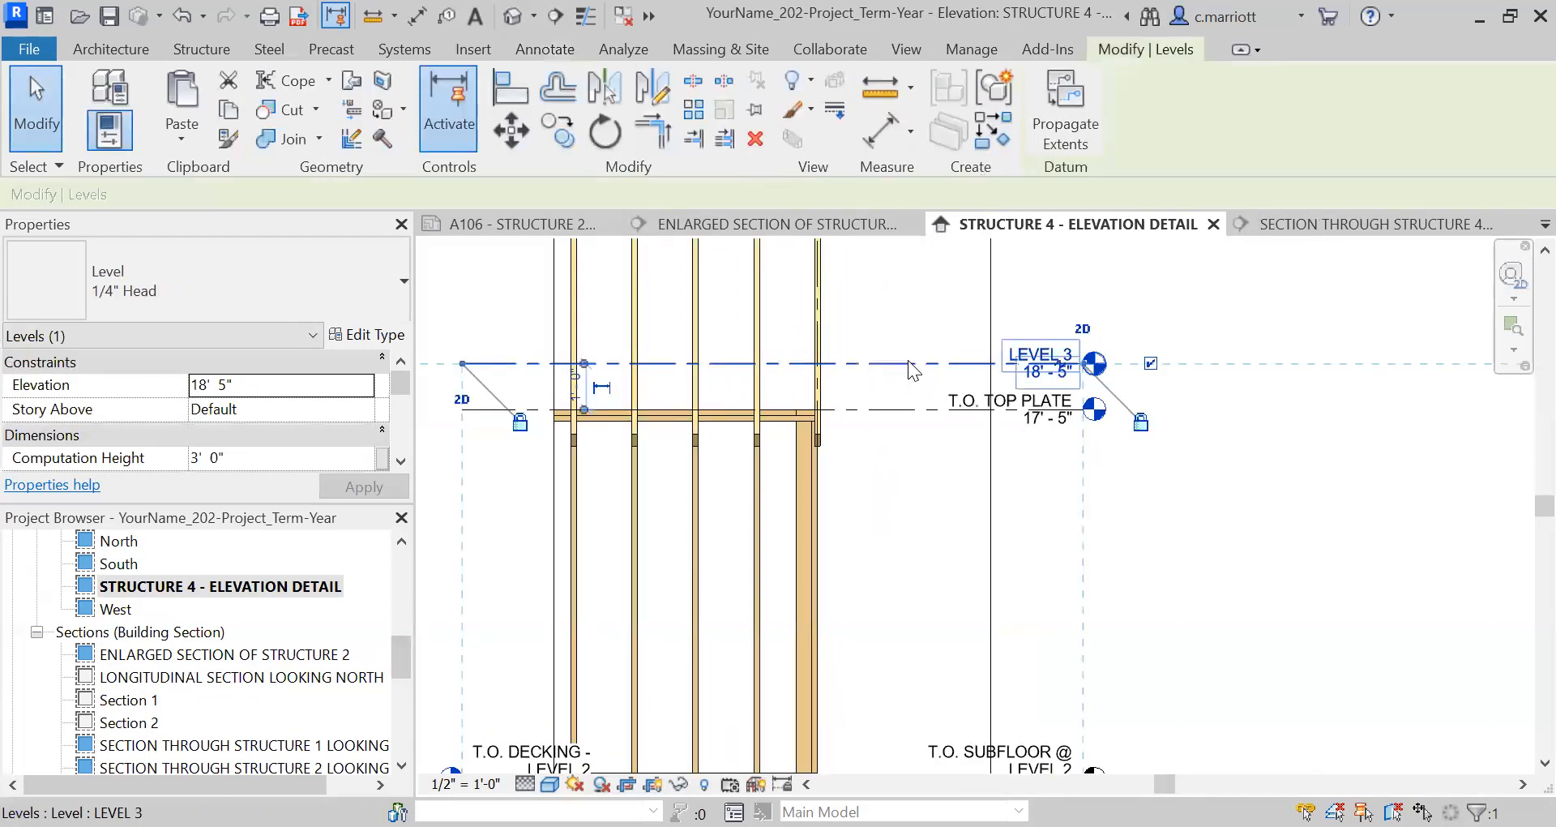
{"action": "right_click", "coordinate": [911, 369]}
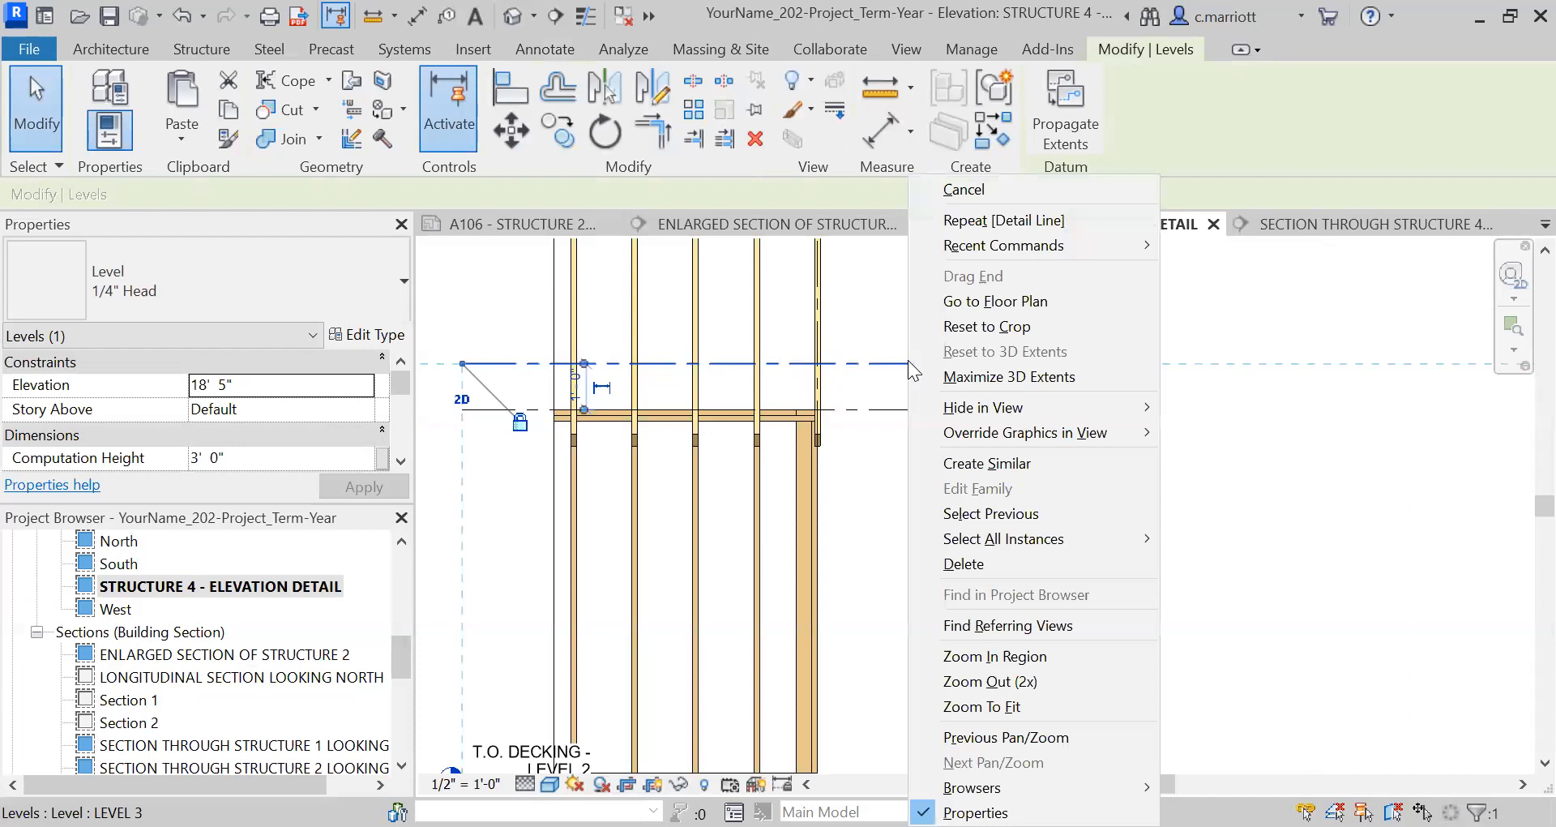
{"action": "mouse_move", "coordinate": [982, 406]}
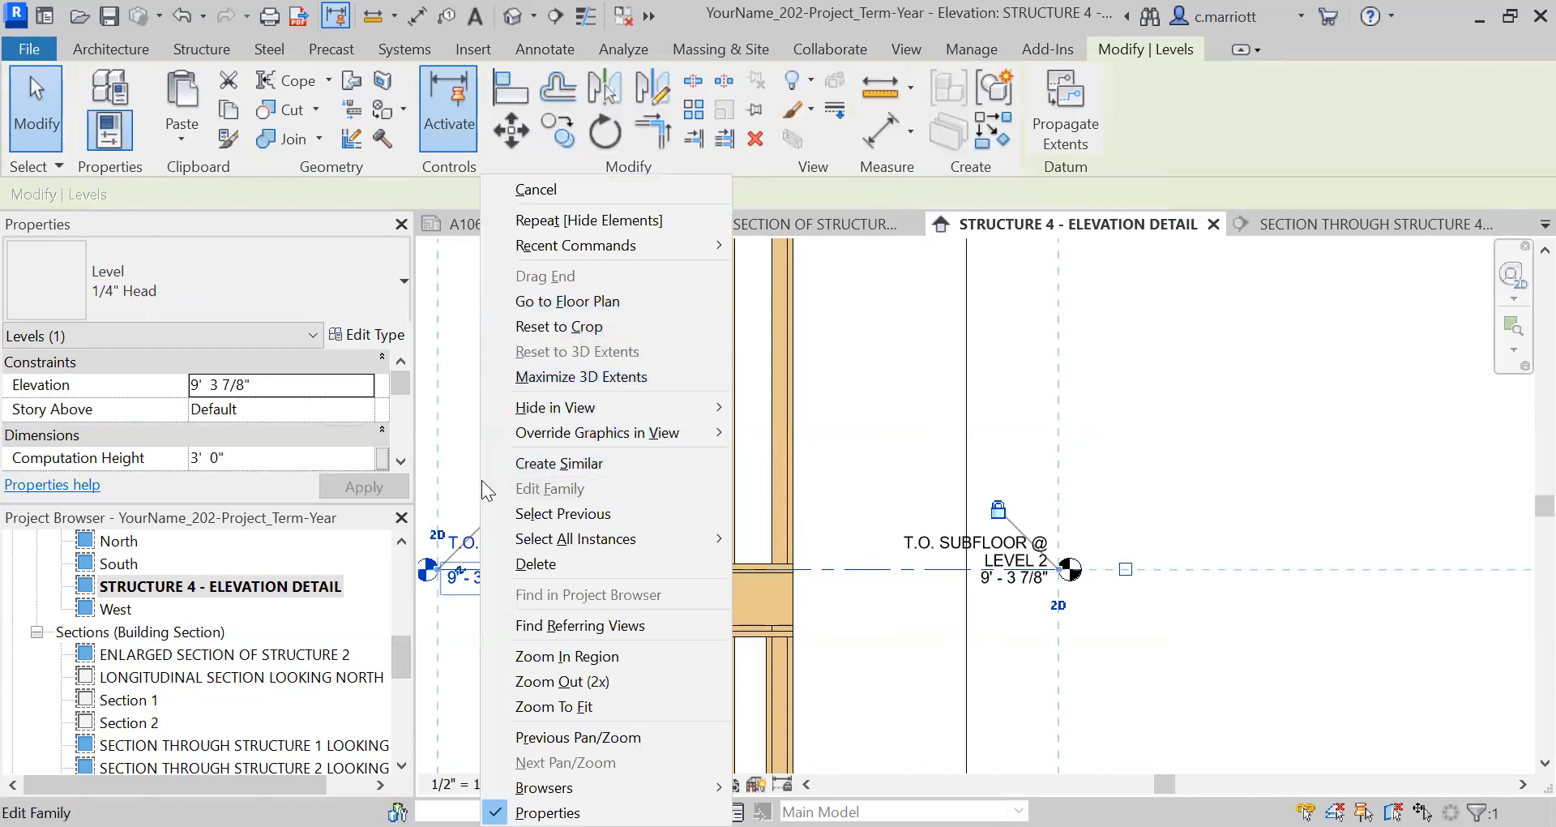
{"action": "mouse_move", "coordinate": [556, 406]}
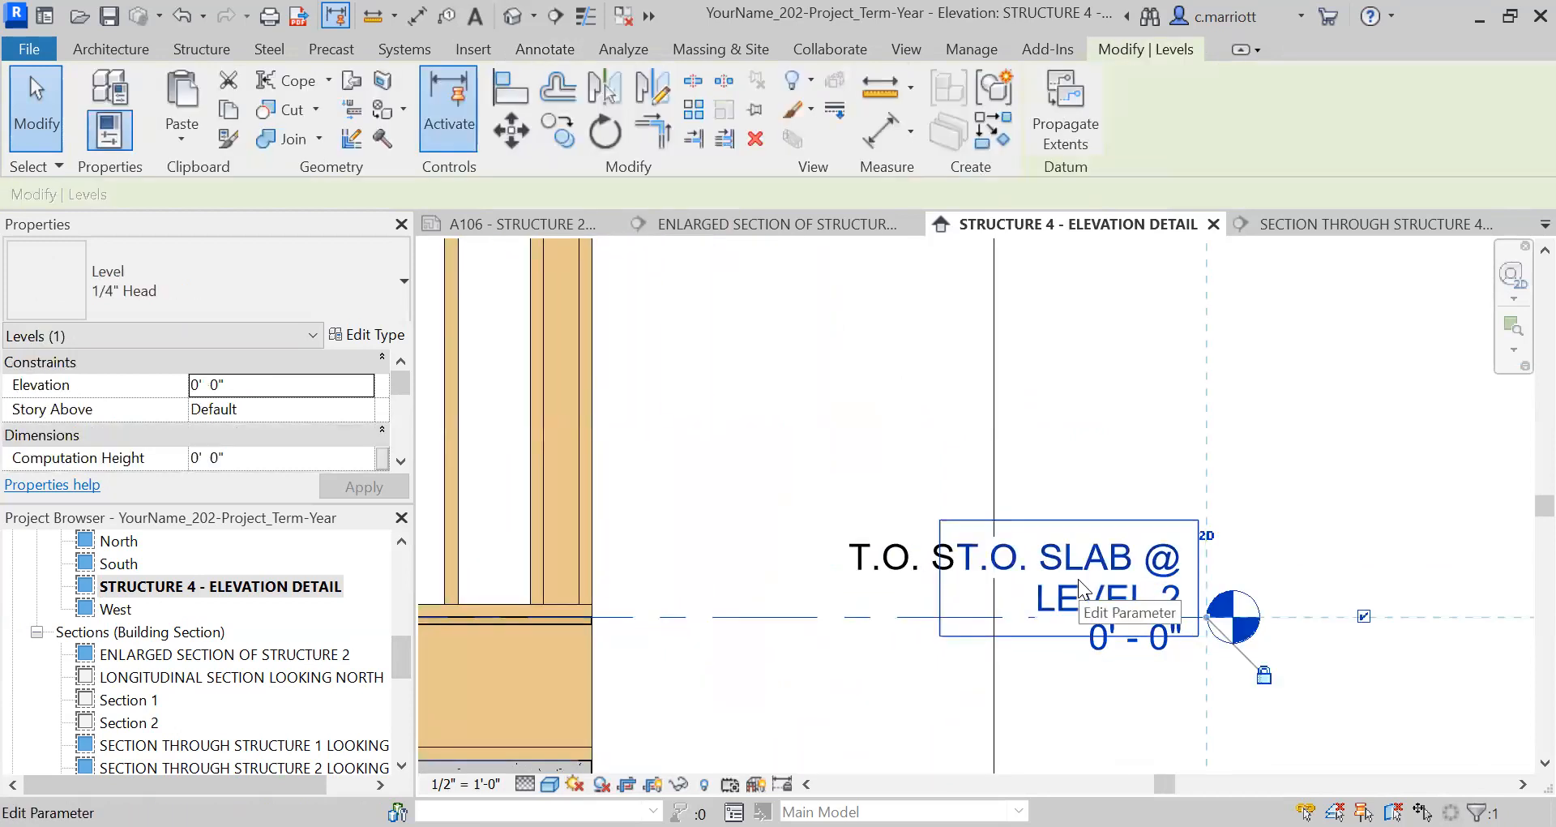
{"action": "right_click", "coordinate": [1082, 585]}
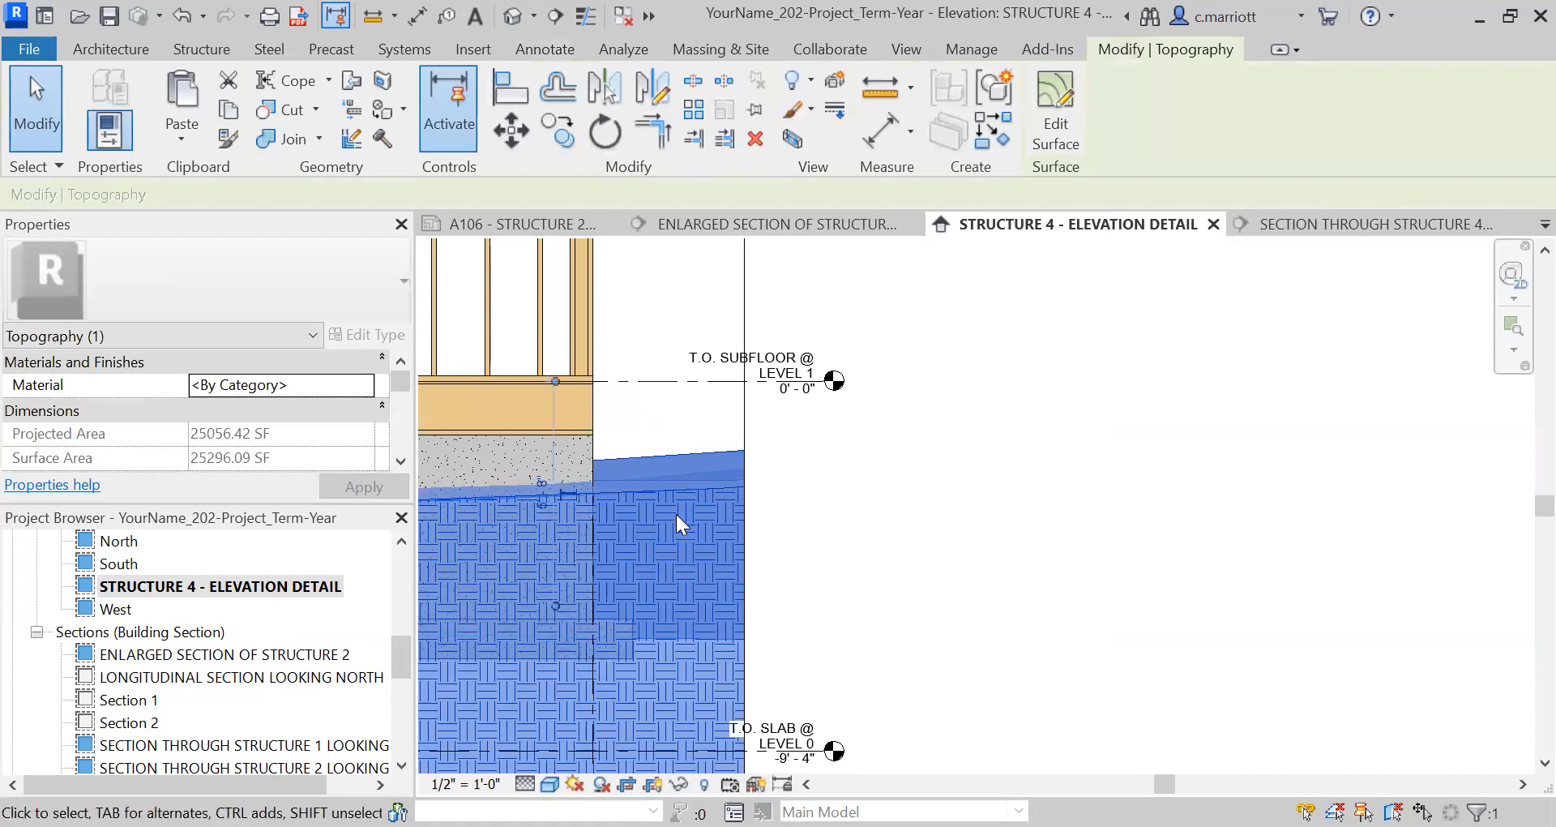
Override the topography's surface transparency to 70 for this view
{"action": "right_click", "coordinate": [680, 524]}
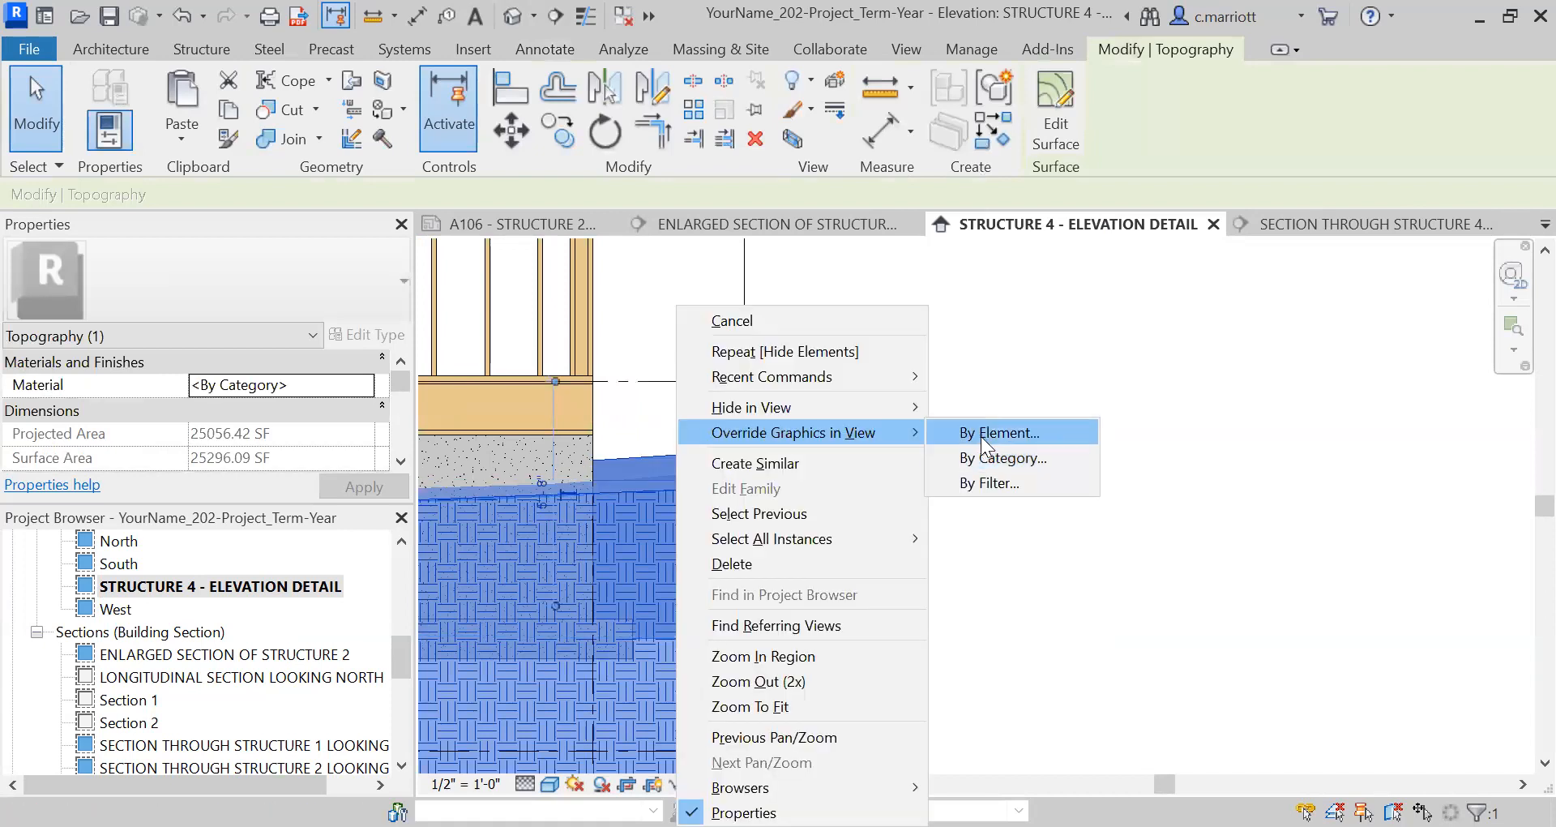
{"action": "left_click", "coordinate": [998, 431]}
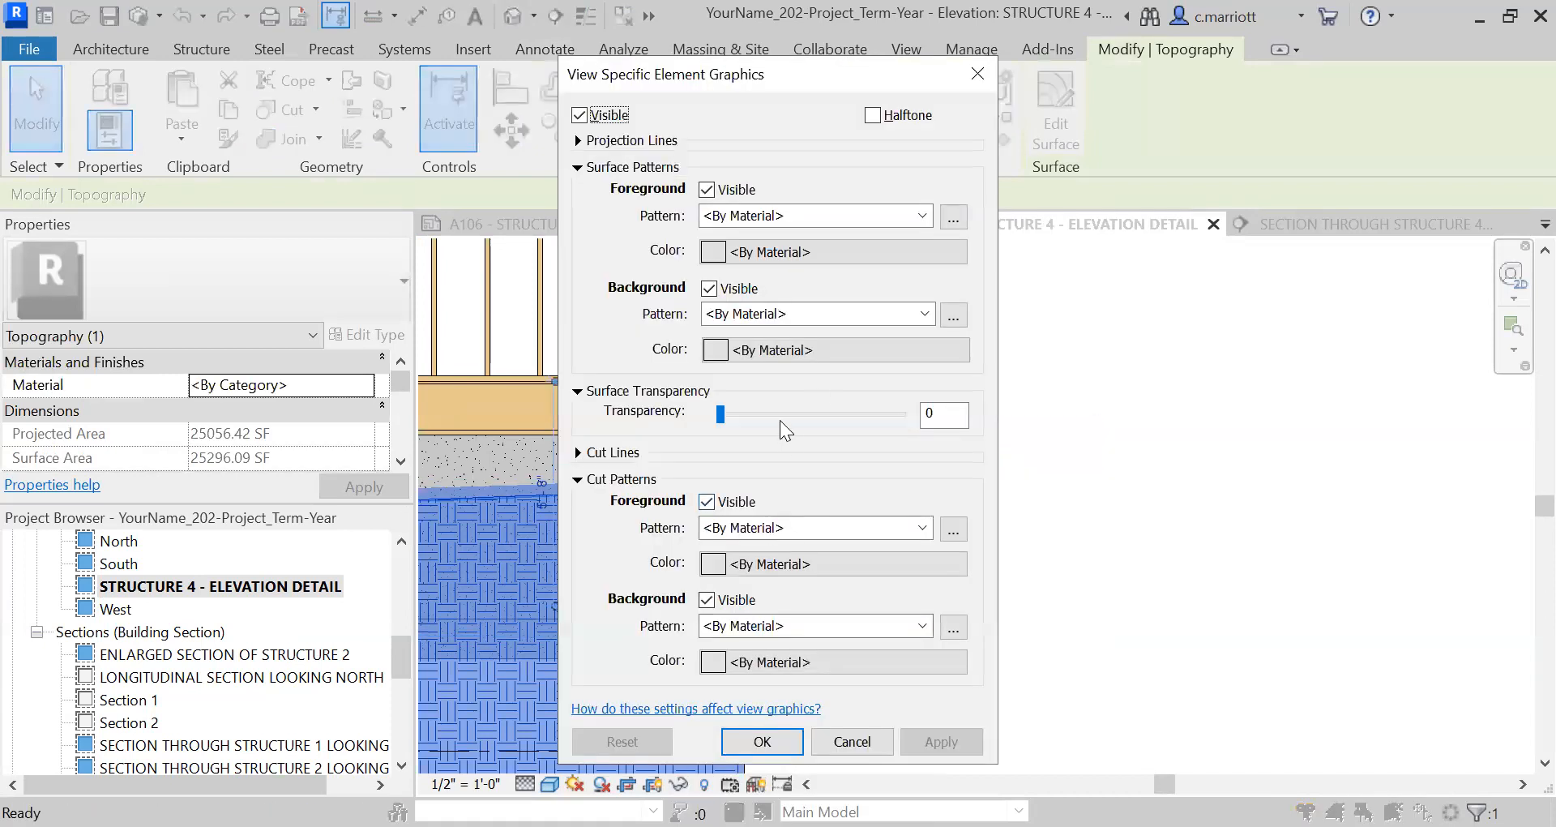
{"action": "type", "text": "70"}
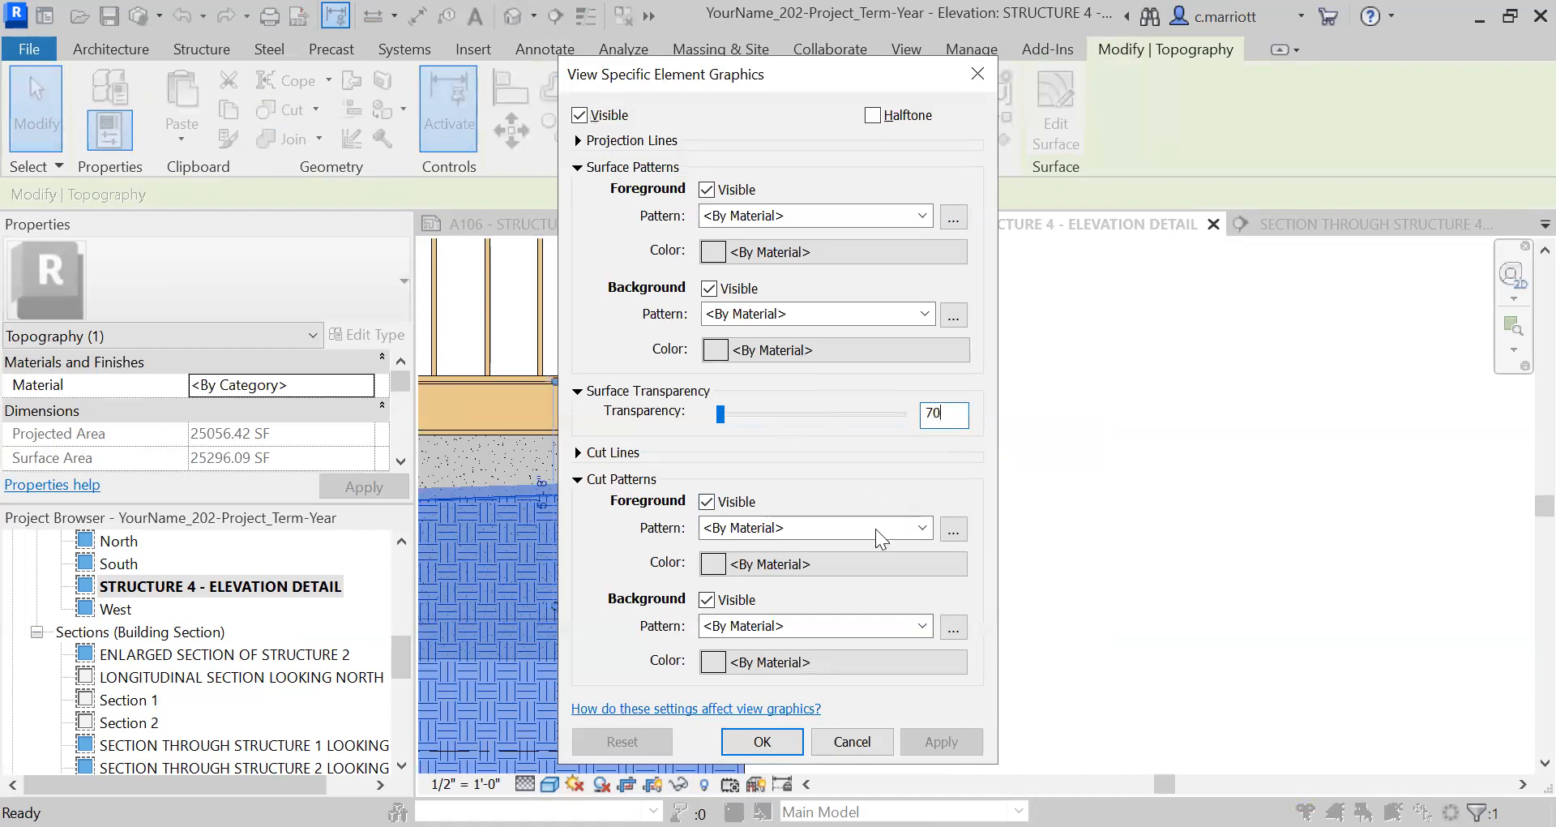
{"action": "left_click", "coordinate": [761, 742]}
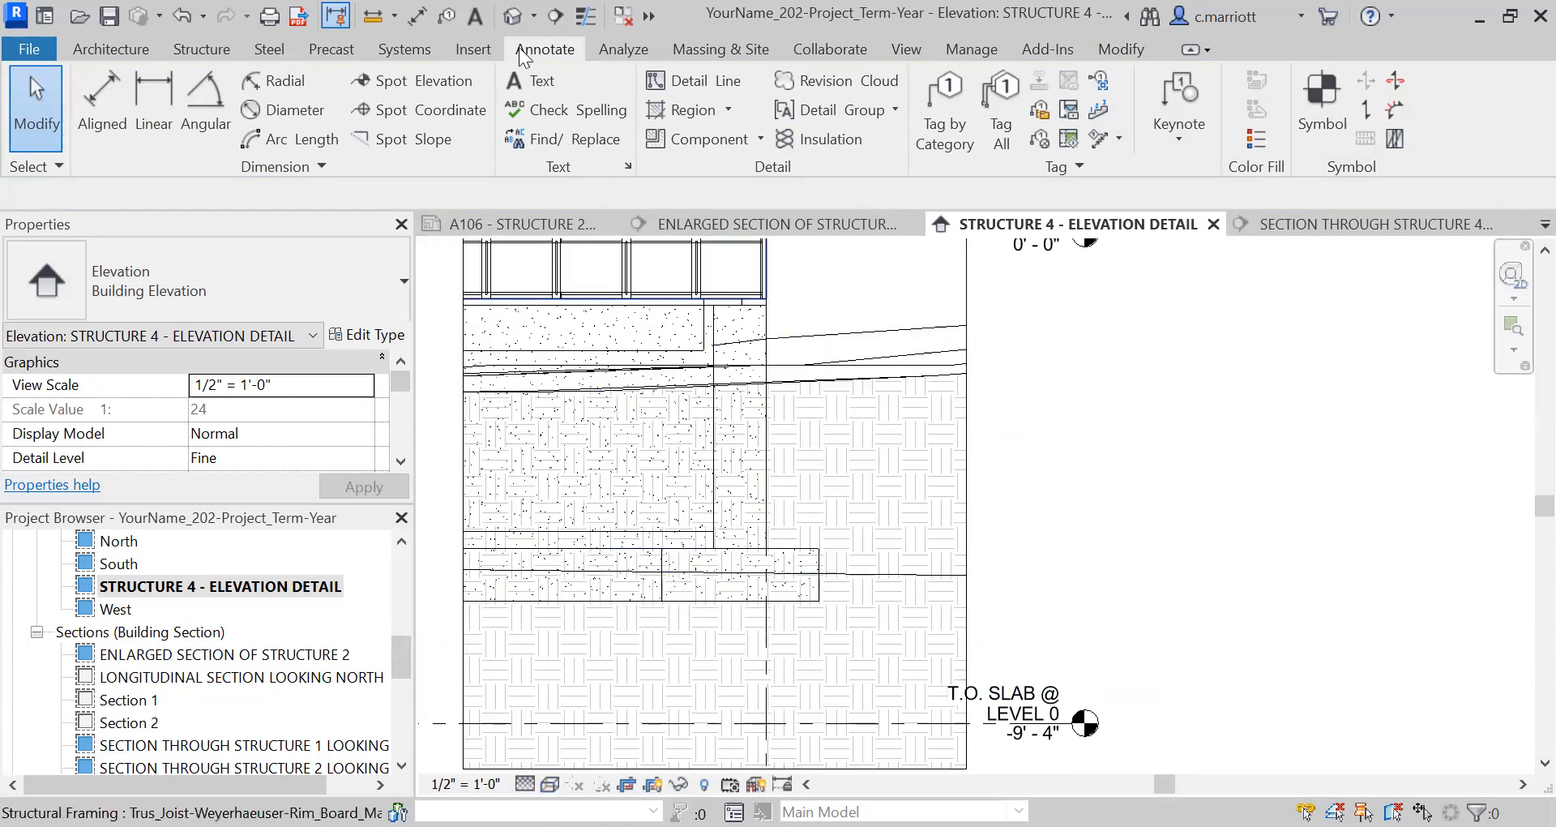
Change the elevation detail's visual style from hidden line to Shaded
{"action": "left_click", "coordinate": [904, 49]}
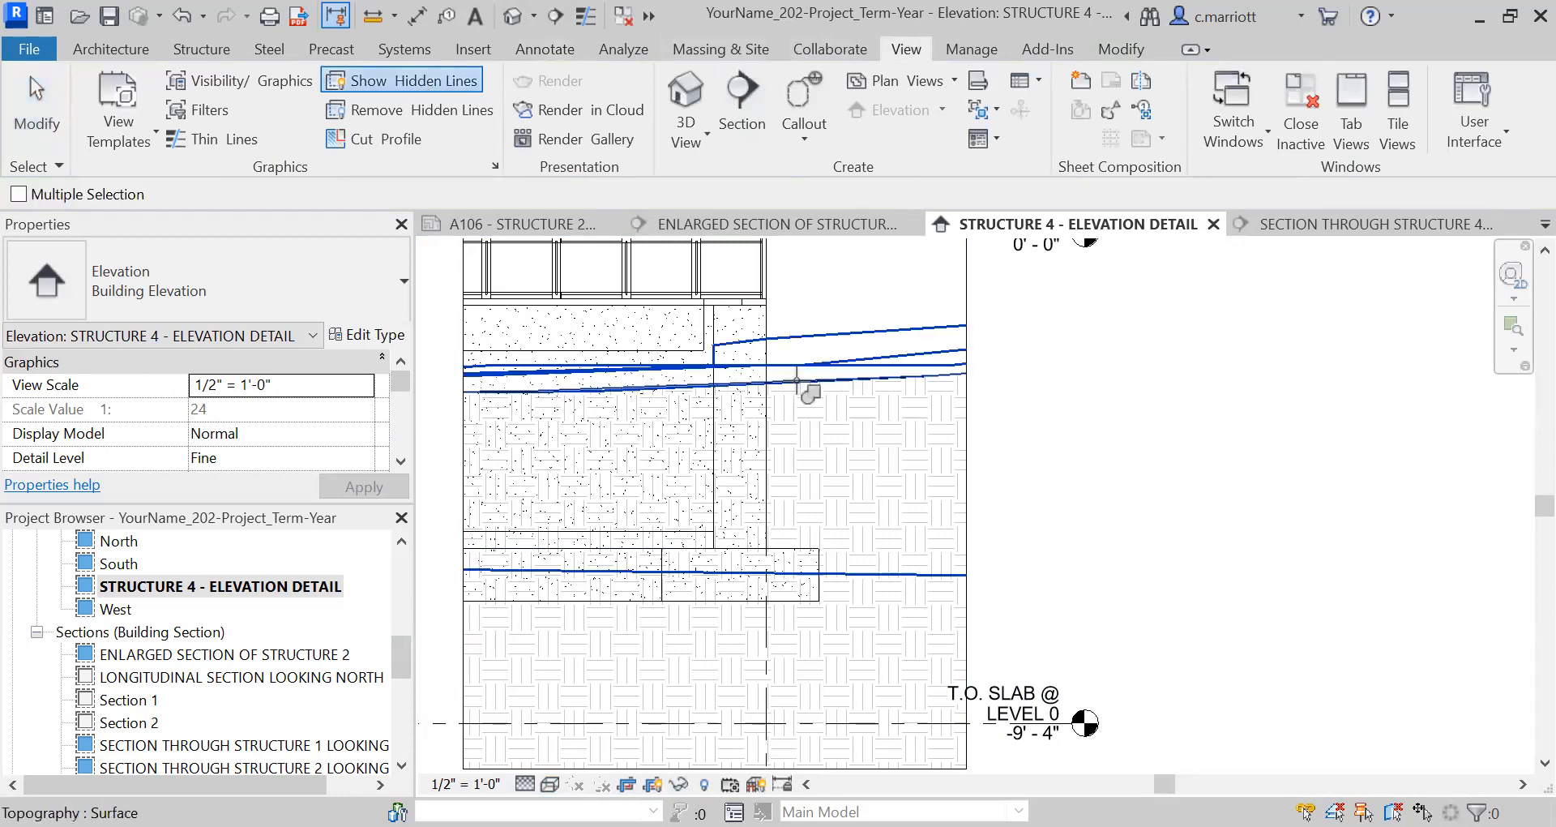
{"action": "left_click", "coordinate": [808, 397]}
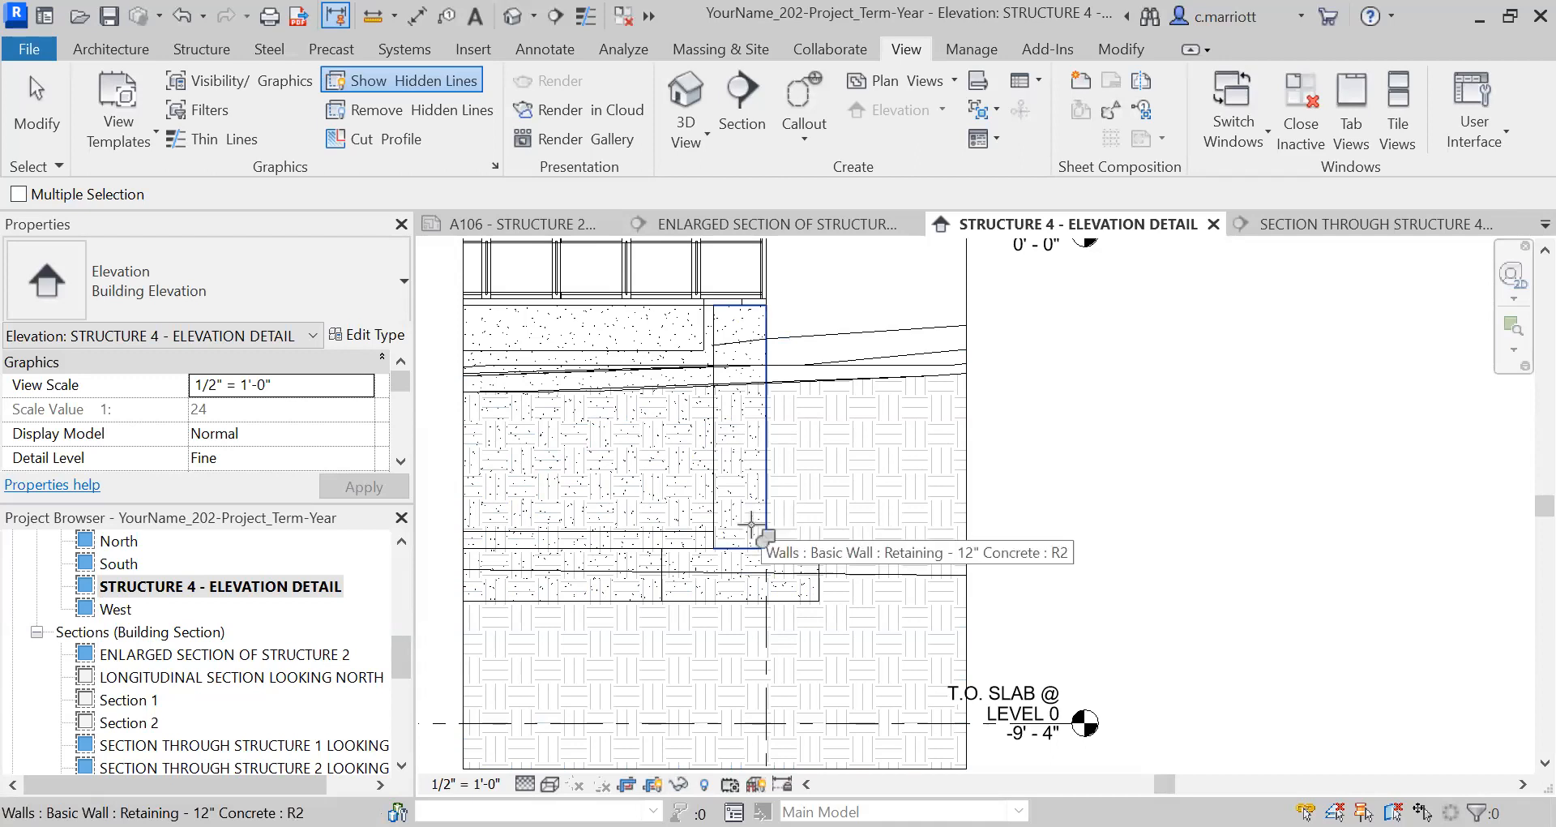
{"action": "left_click", "coordinate": [550, 784]}
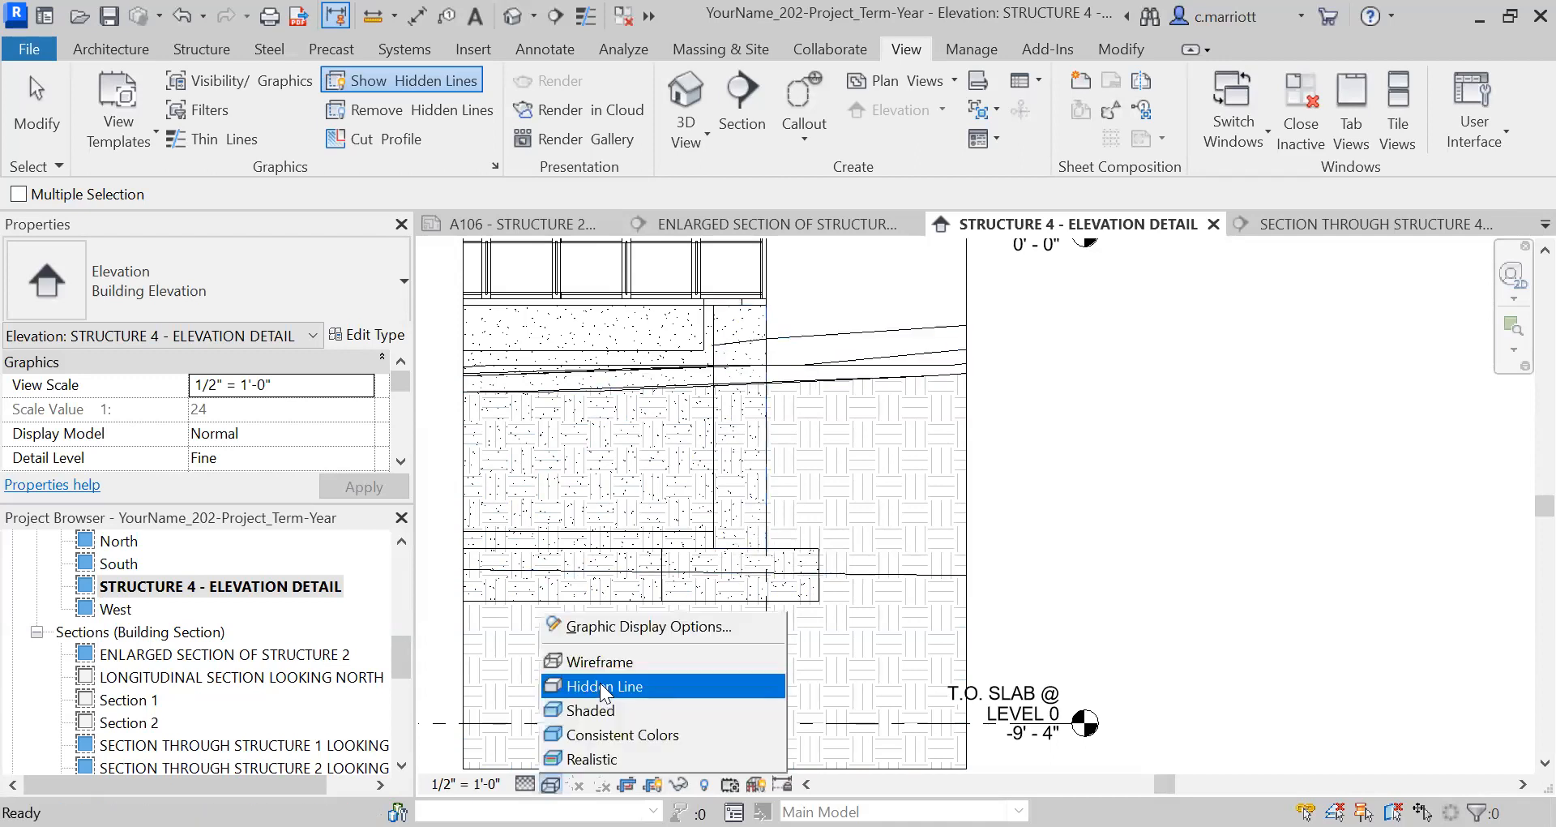
{"action": "left_click", "coordinate": [602, 686]}
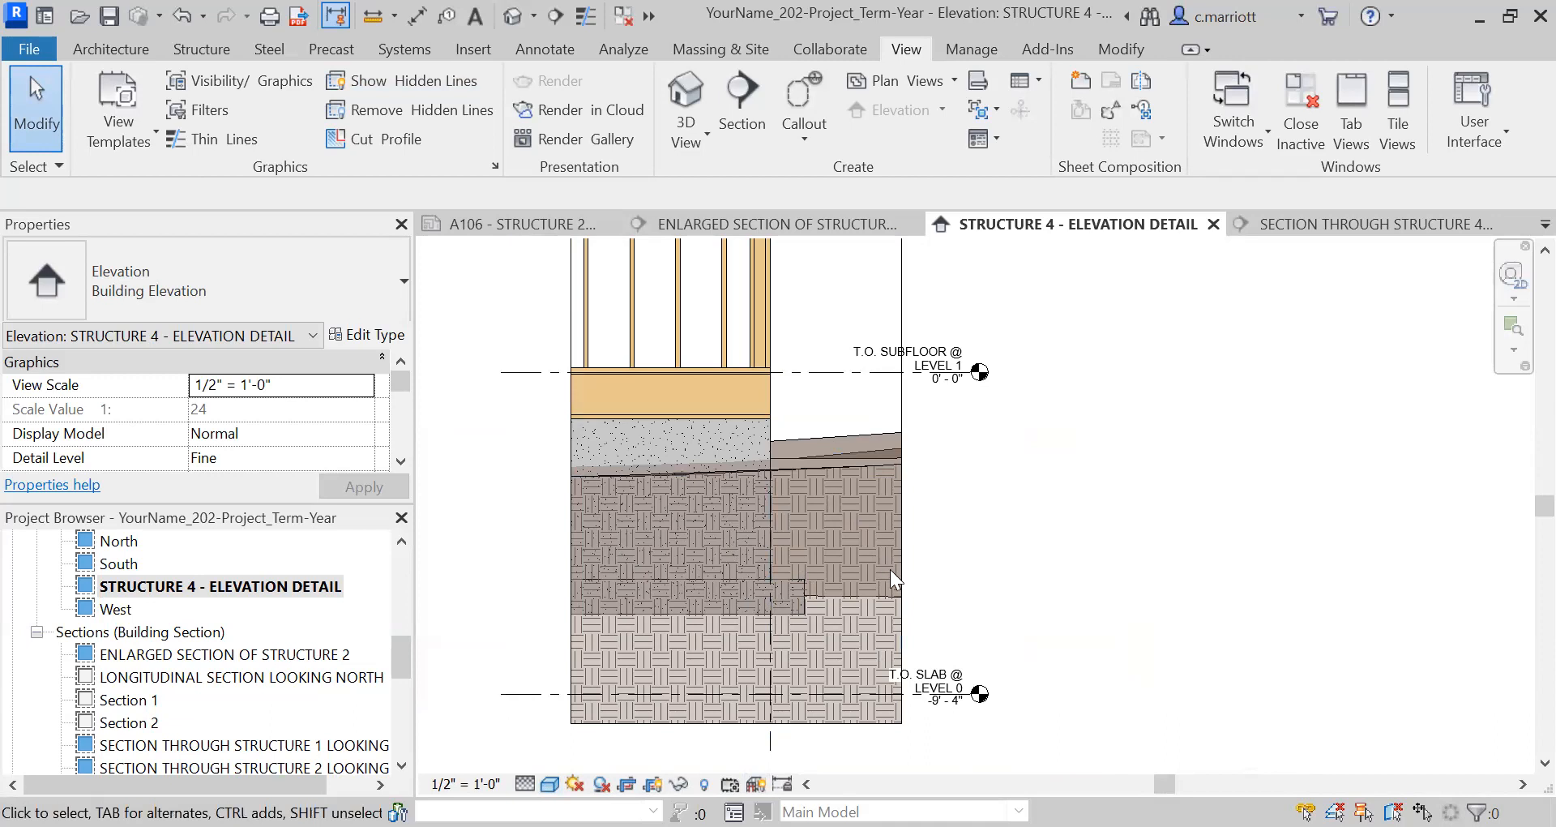
{"action": "mouse_move", "coordinate": [853, 680]}
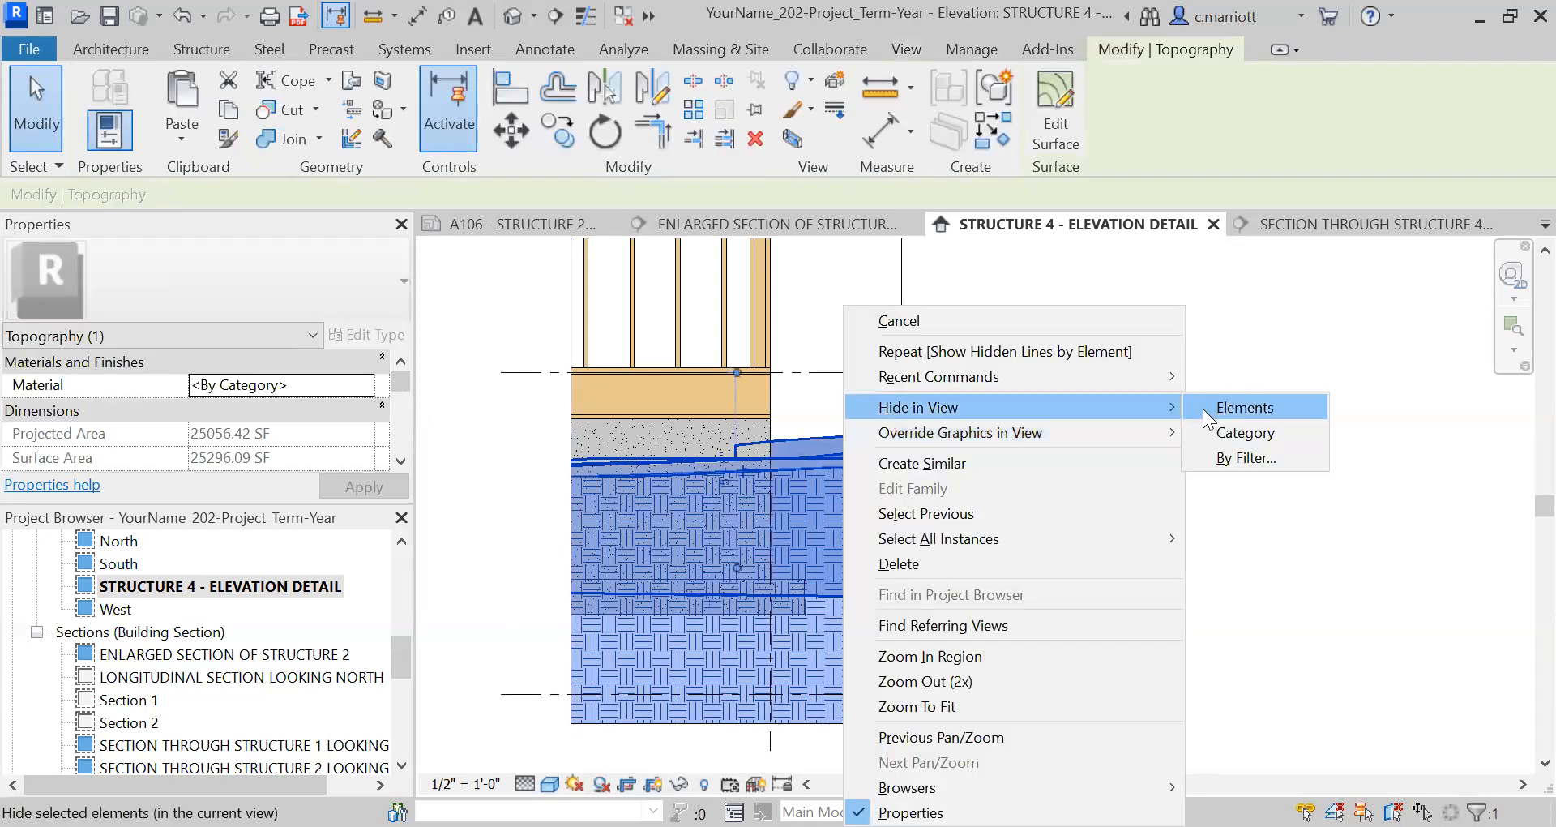
Hide the selected topography in the Structure 4 elevation view
{"action": "left_click", "coordinate": [1244, 407]}
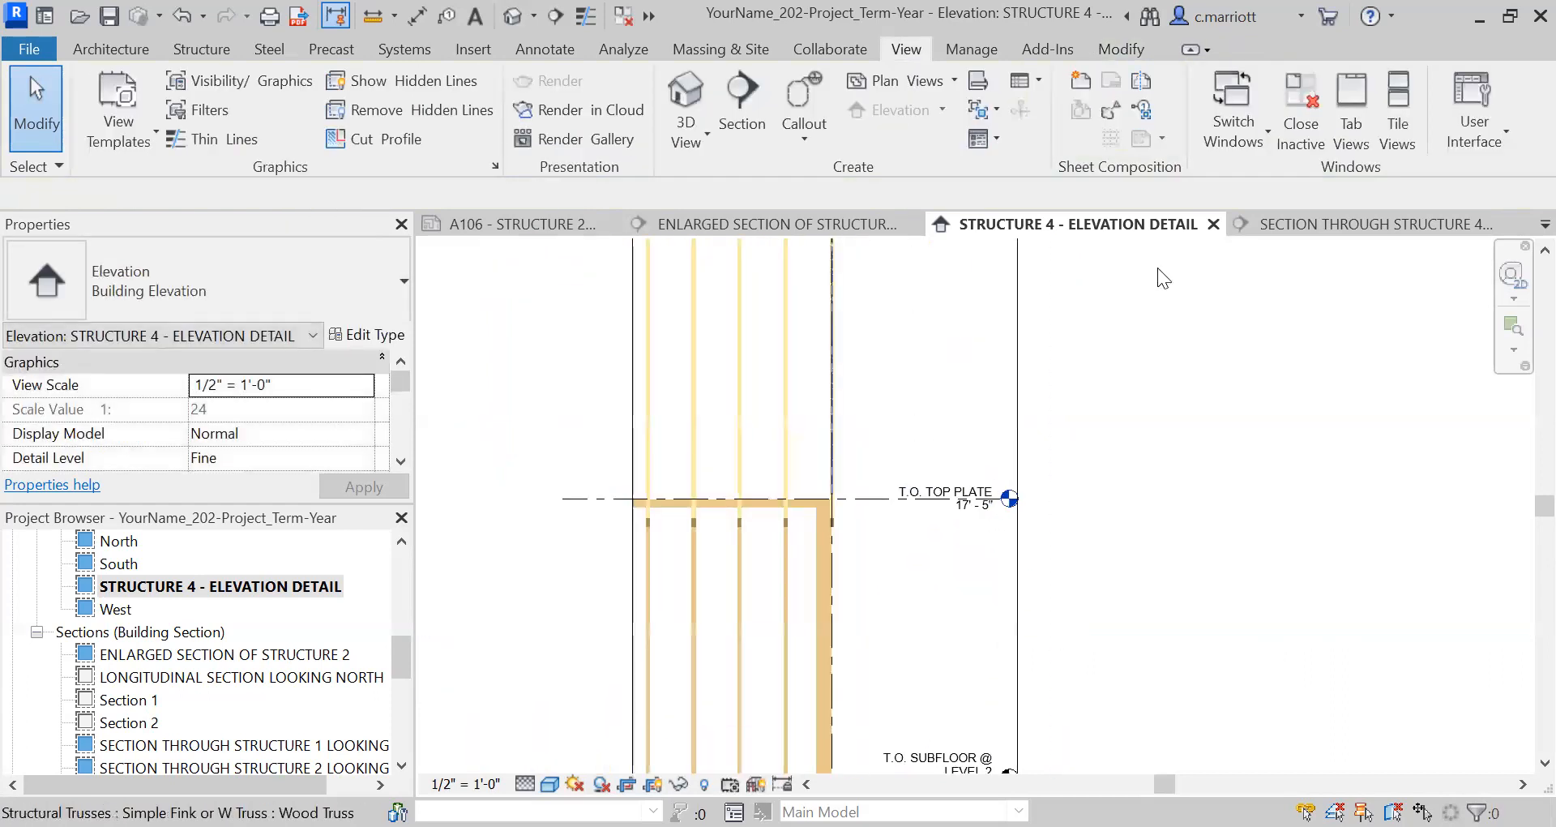
Zoom along the wall to review notes from double top plate to rim board
{"action": "left_click", "coordinate": [543, 48]}
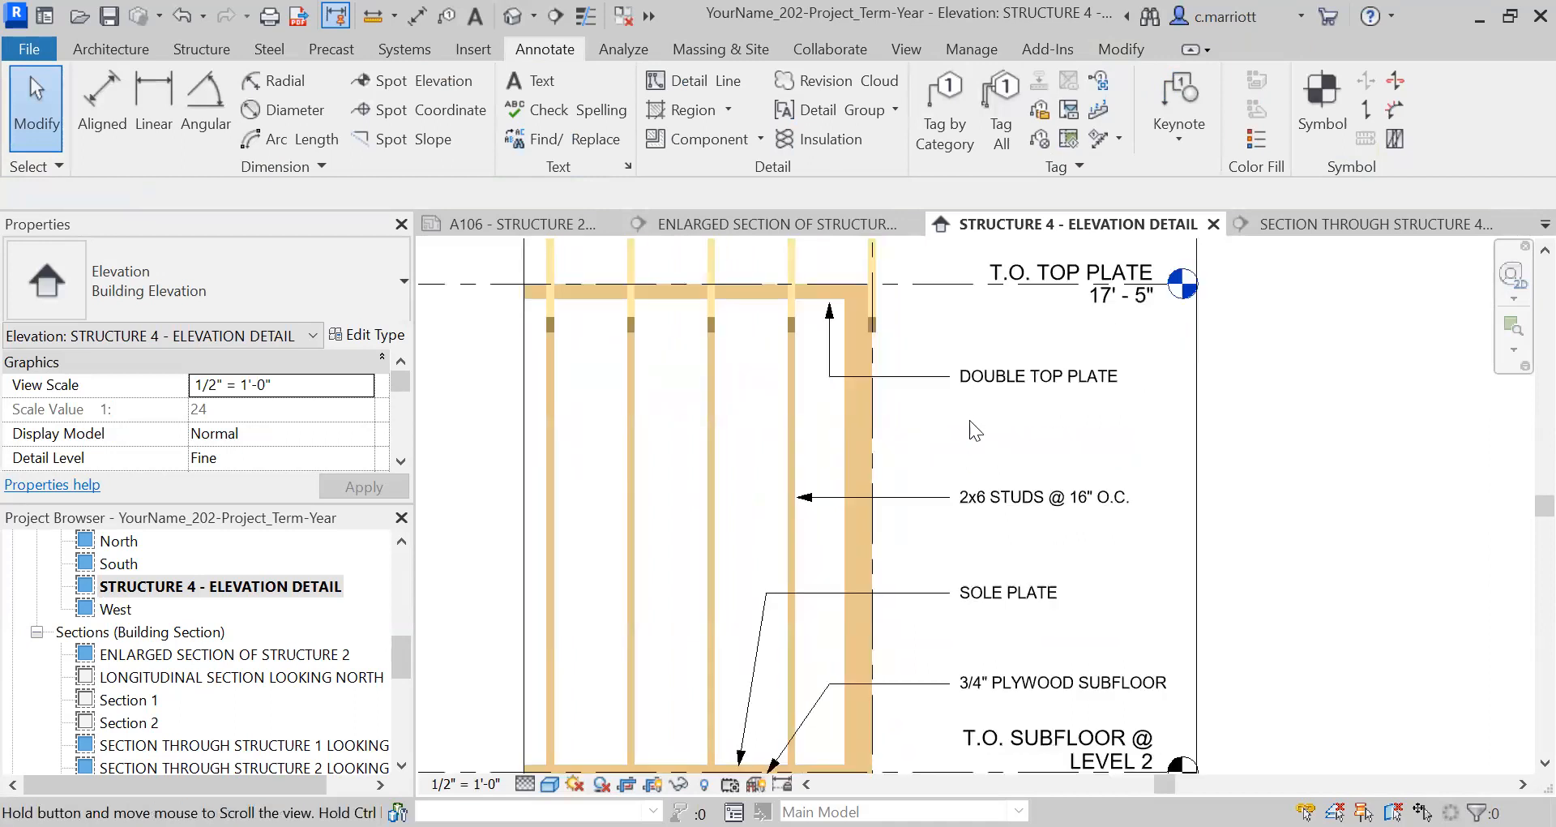
{"action": "scroll", "scroll_direction": "down", "scroll_amount": 3}
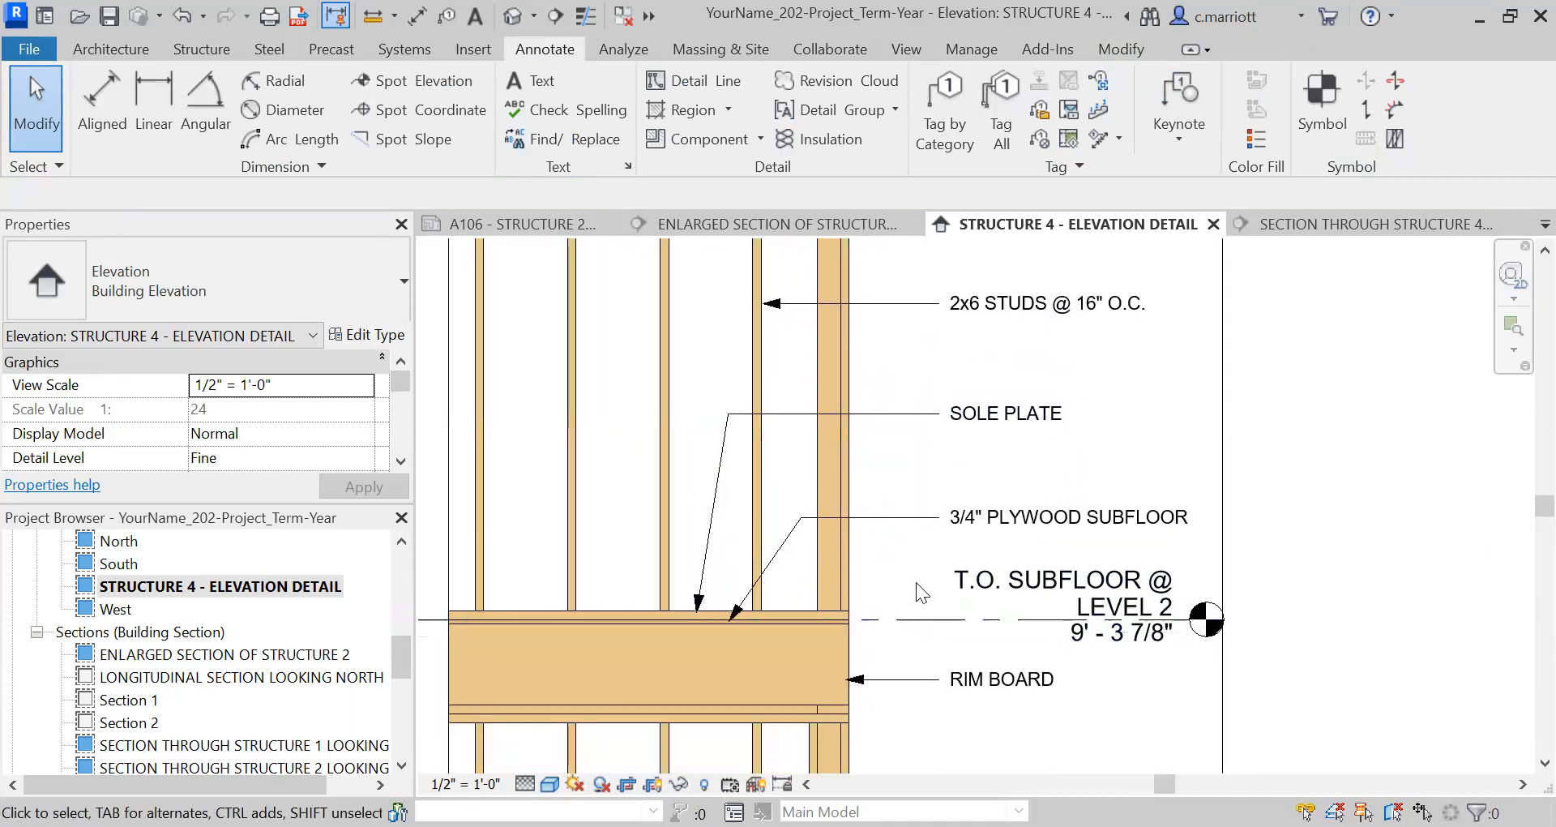
{"action": "left_click", "coordinate": [1068, 516]}
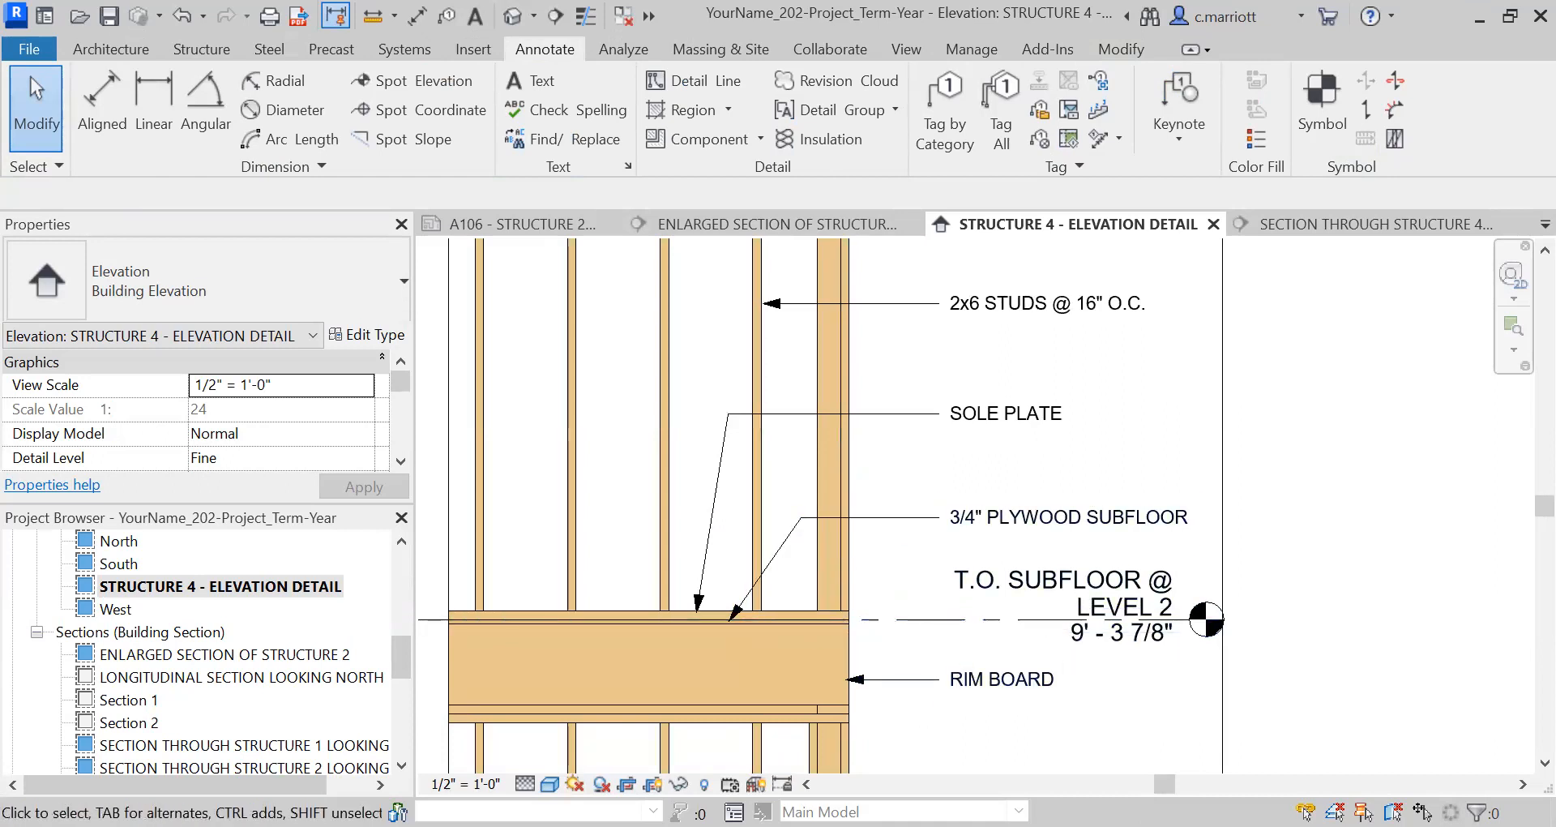
{"action": "scroll", "scroll_direction": "down", "scroll_amount": 3}
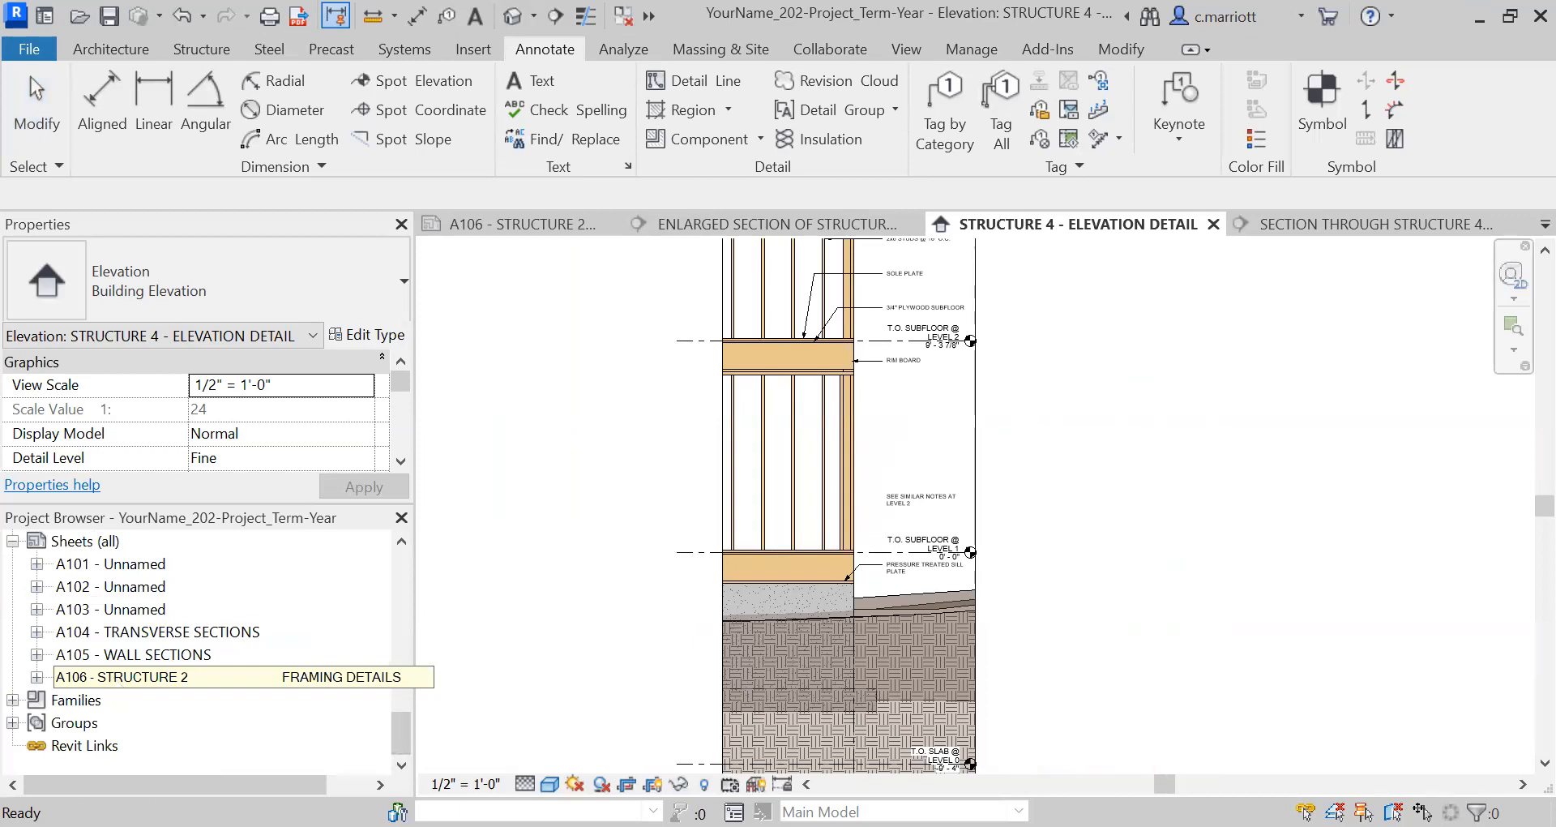
Open sheet A106 Structure 2 Framing Details and pick the Structure 4 elevation viewport
{"action": "double_click", "coordinate": [105, 676]}
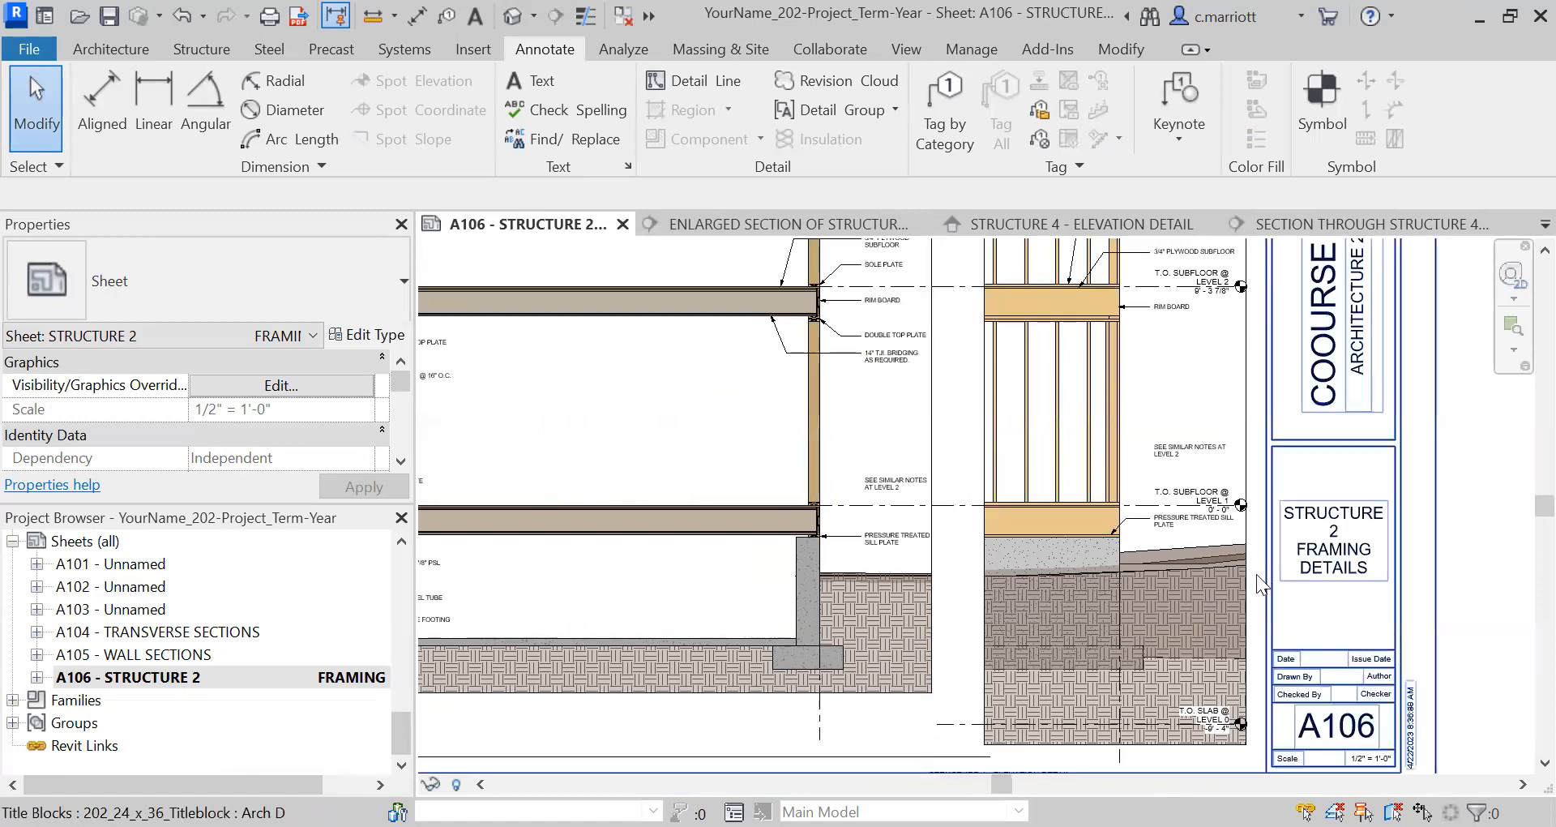
{"action": "left_click", "coordinate": [1190, 580]}
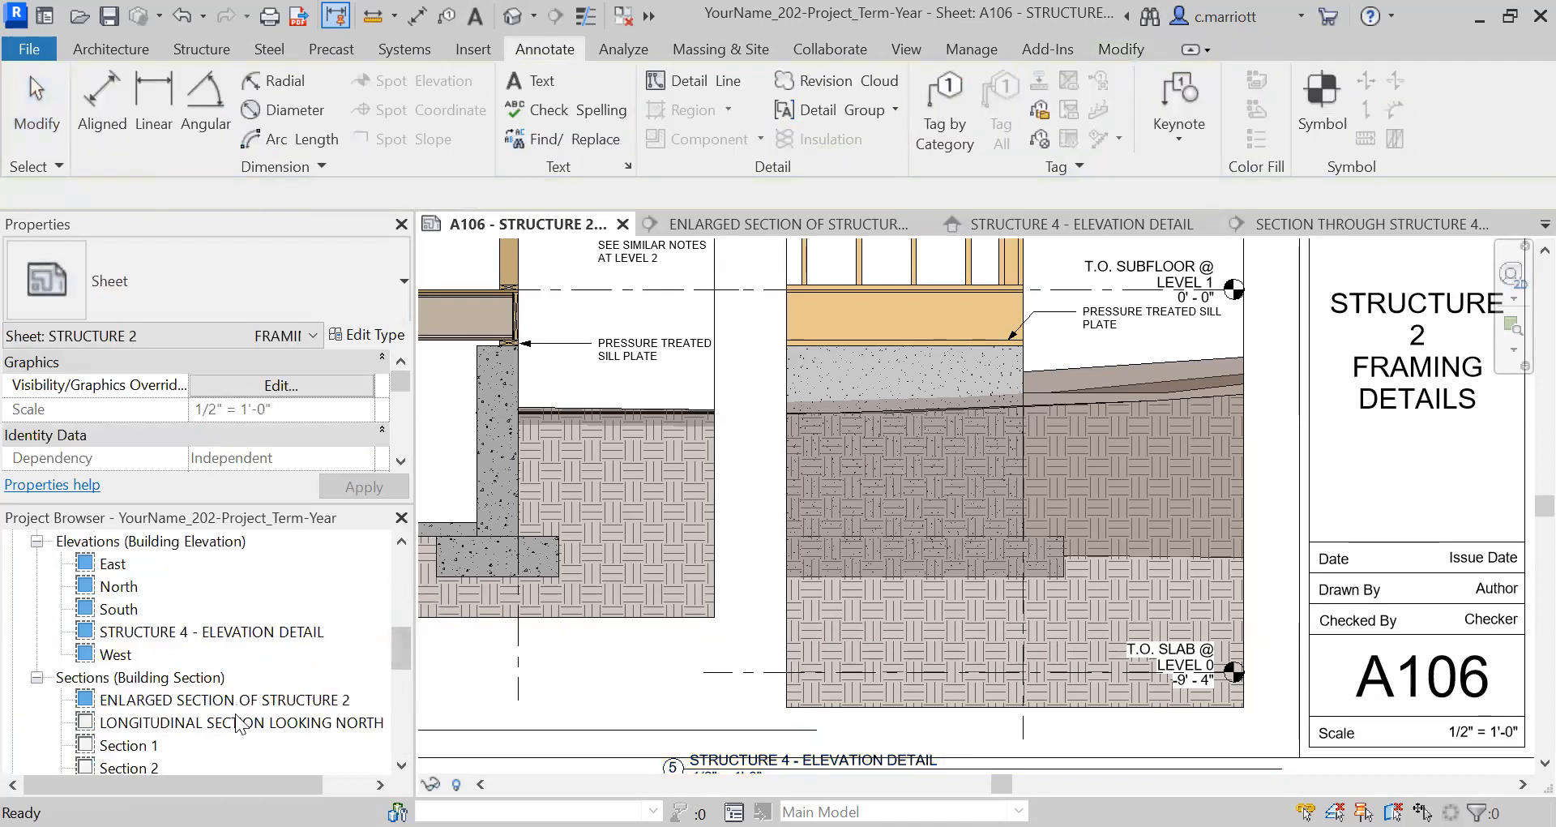
Reopen the Structure 4 elevation detail and right-click its crop boundary
{"action": "double_click", "coordinate": [221, 631]}
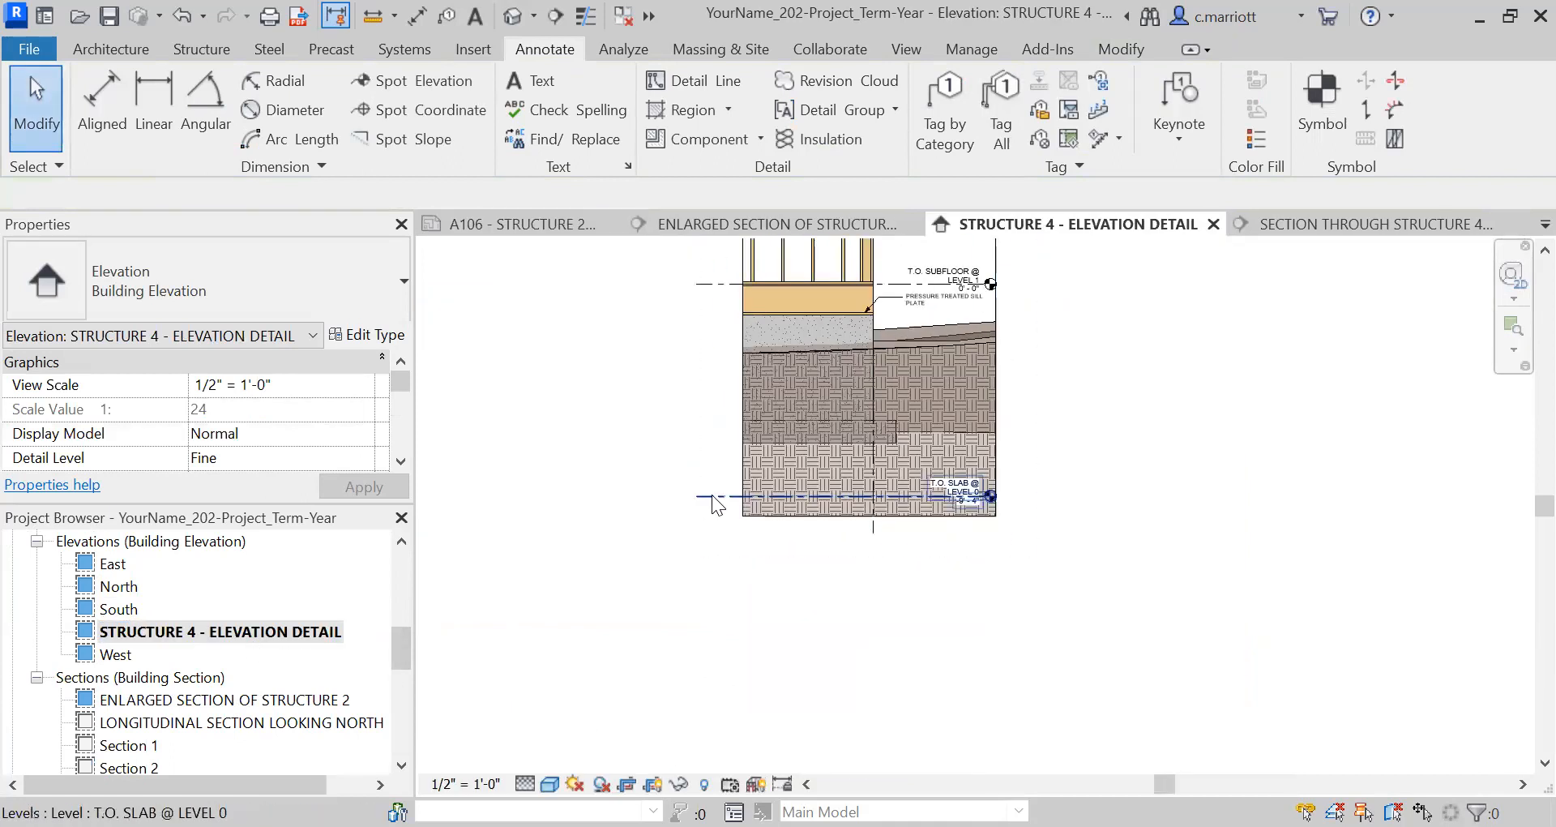
{"action": "left_click", "coordinate": [863, 496]}
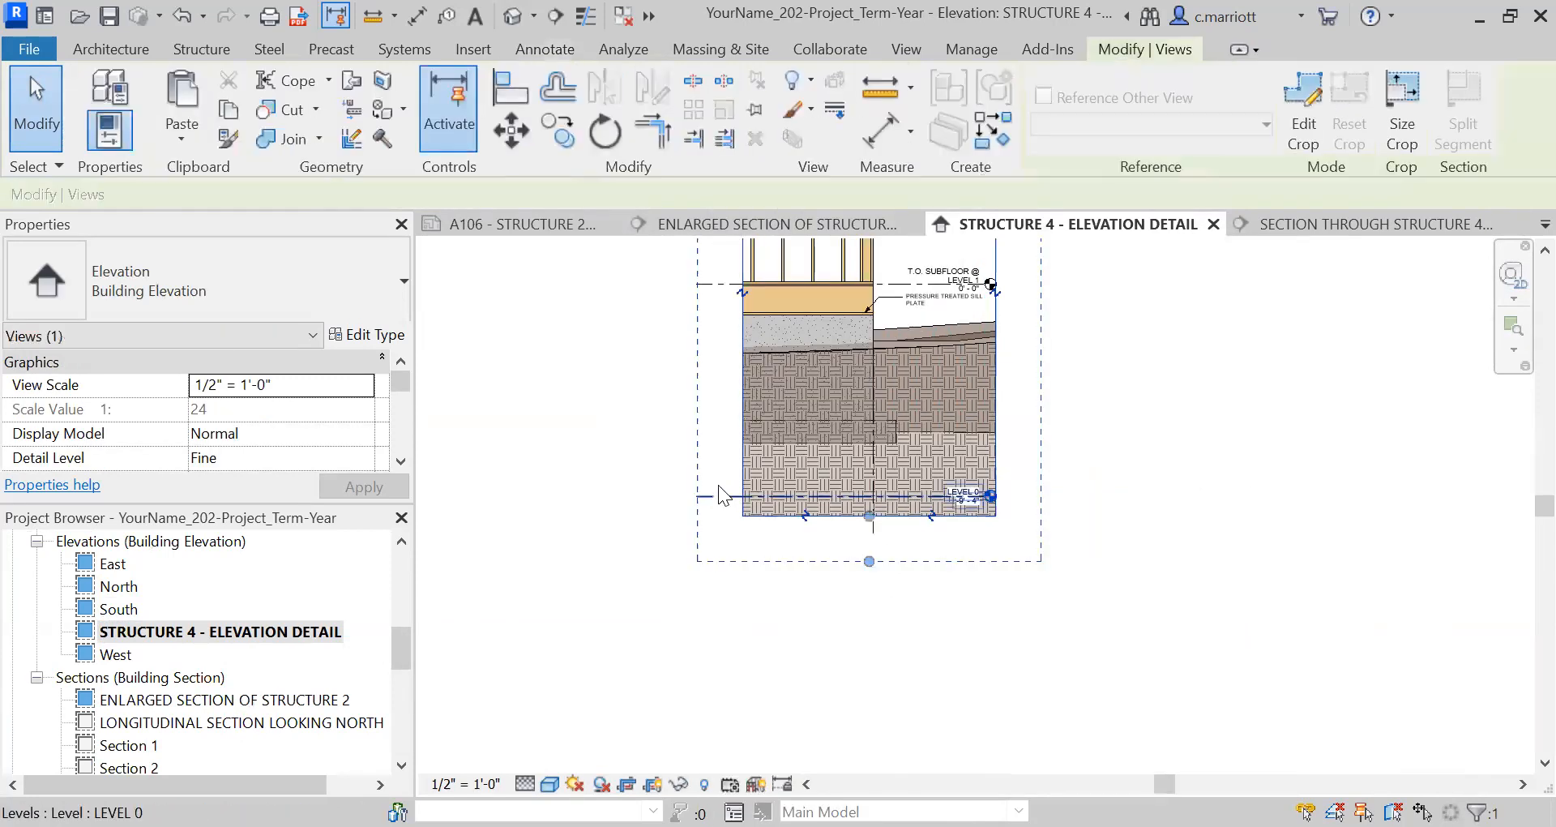
{"action": "right_click", "coordinate": [868, 496]}
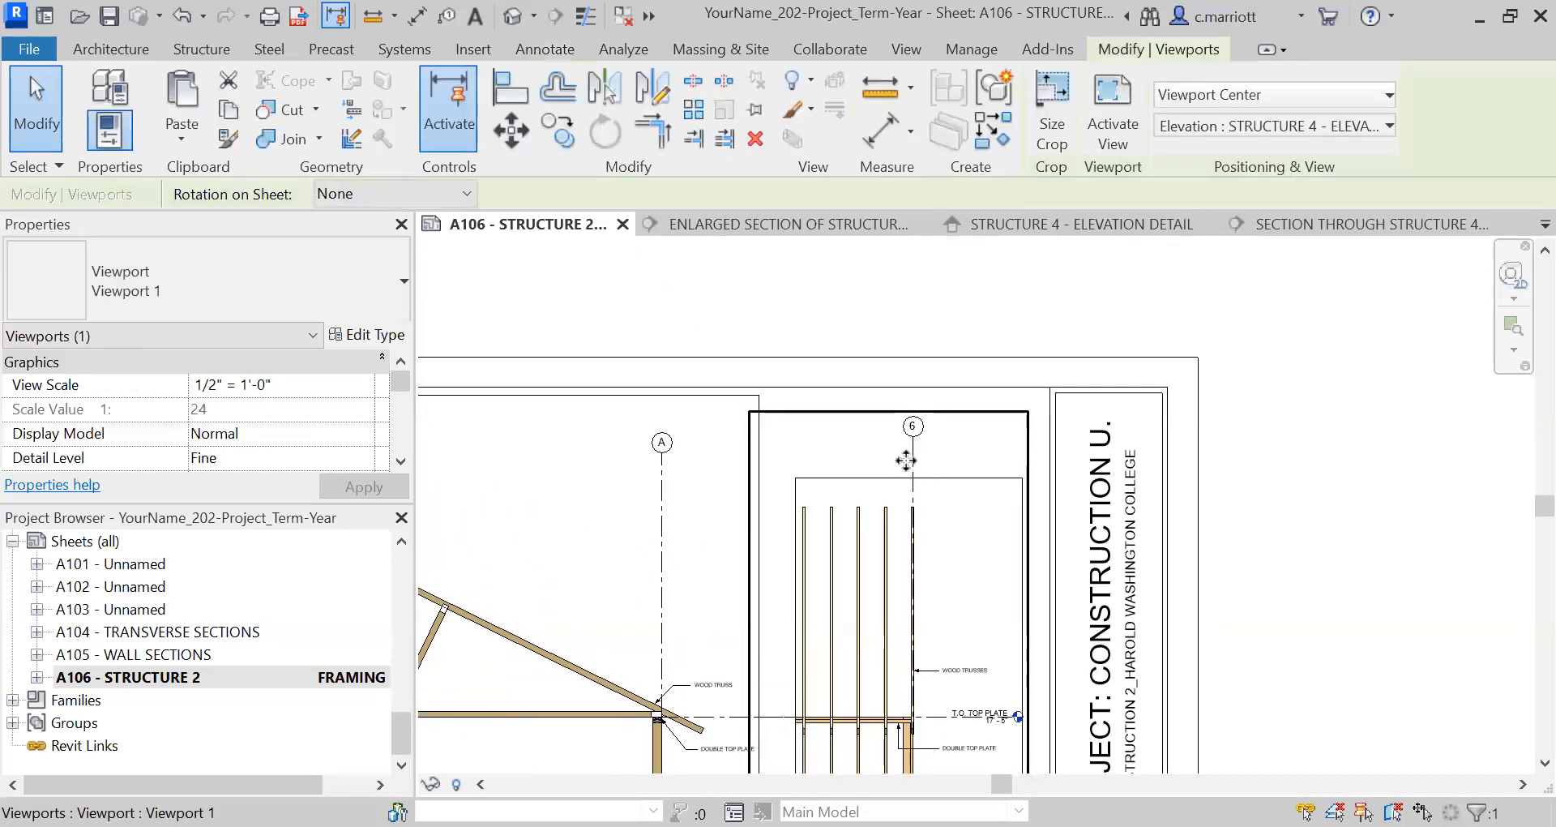
Select the Structure 4 elevation viewport on sheet A106
{"action": "left_click", "coordinate": [911, 446]}
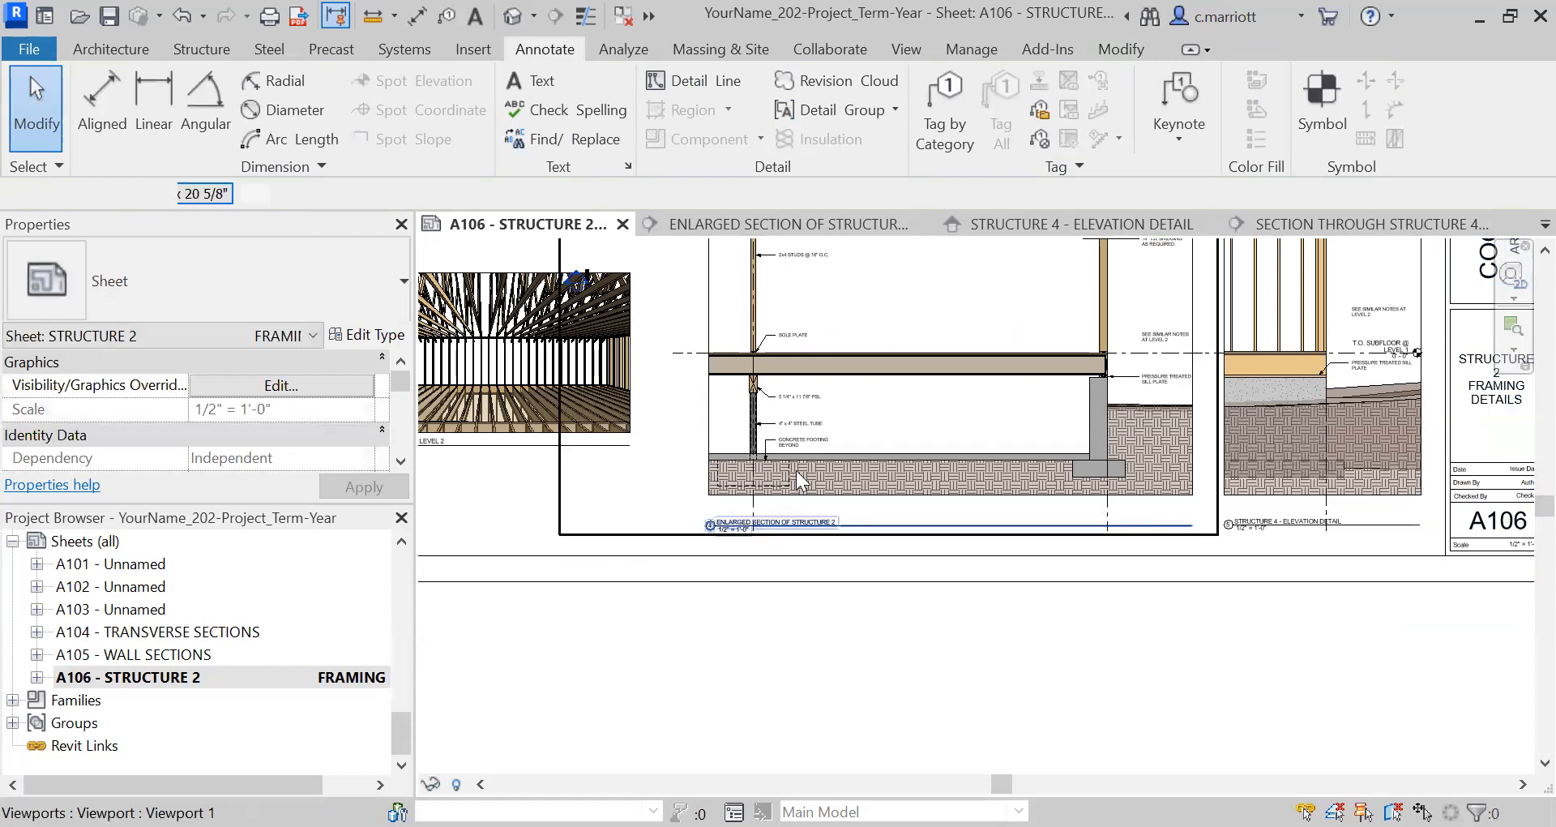
Deselect the viewport and go to the Structure 4 elevation detail, clearing the grid selection
{"action": "left_click", "coordinate": [773, 523]}
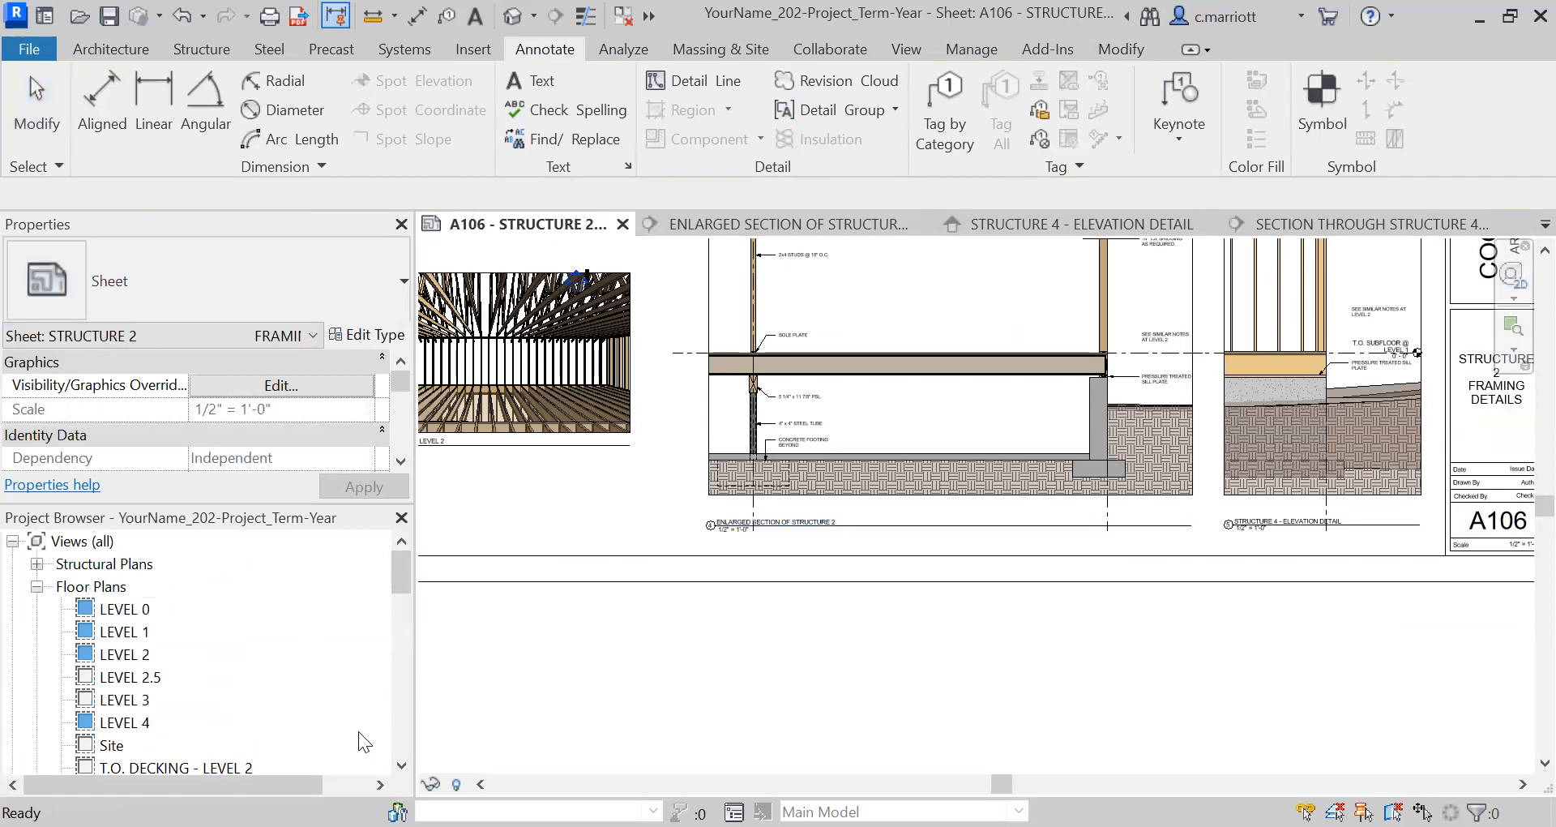
{"action": "scroll", "scroll_direction": "down", "scroll_amount": 3}
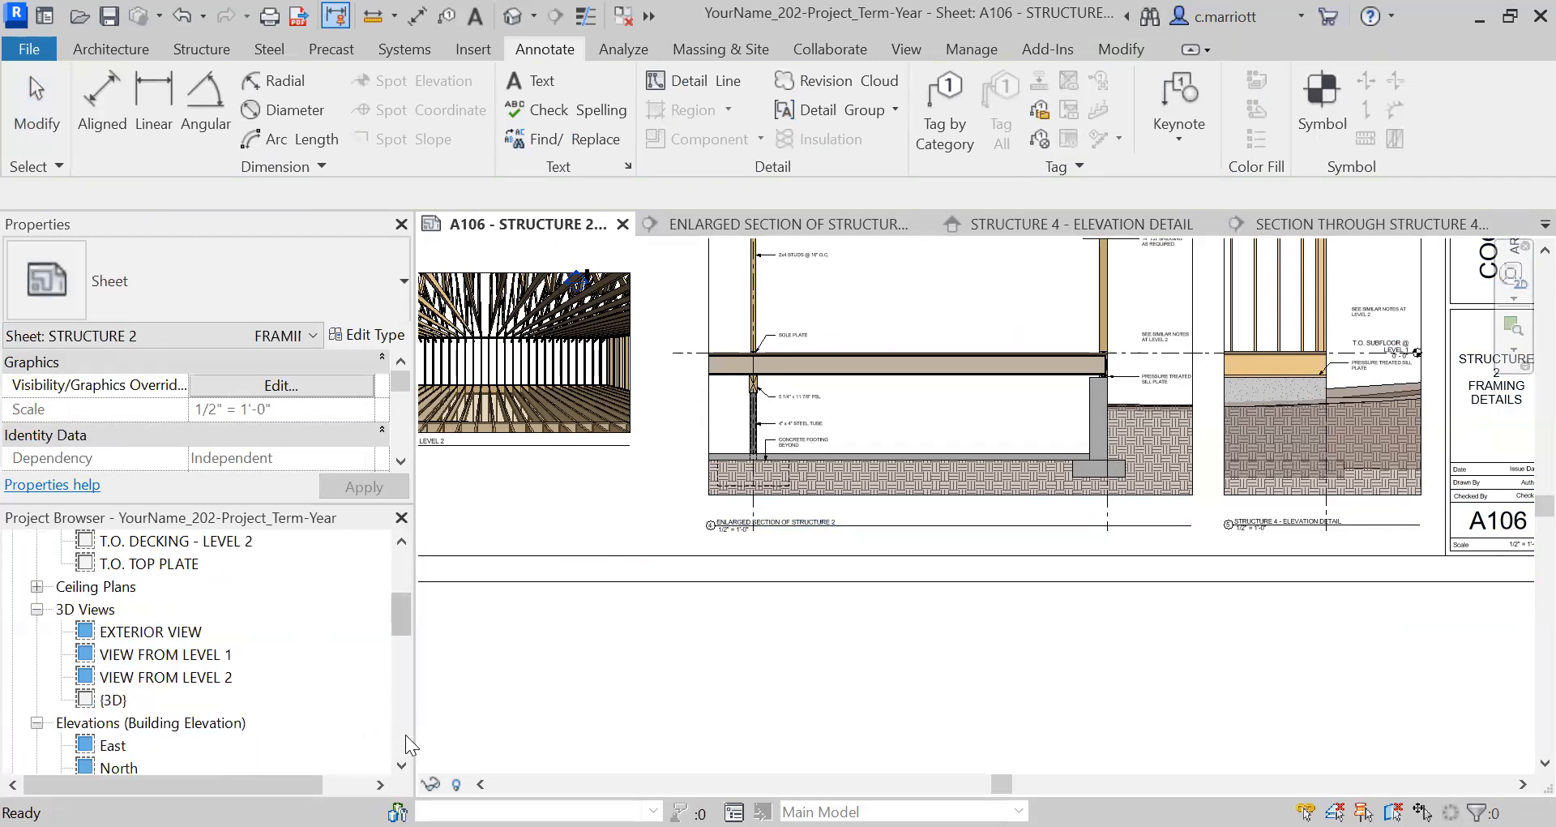
{"action": "left_click", "coordinate": [1077, 223]}
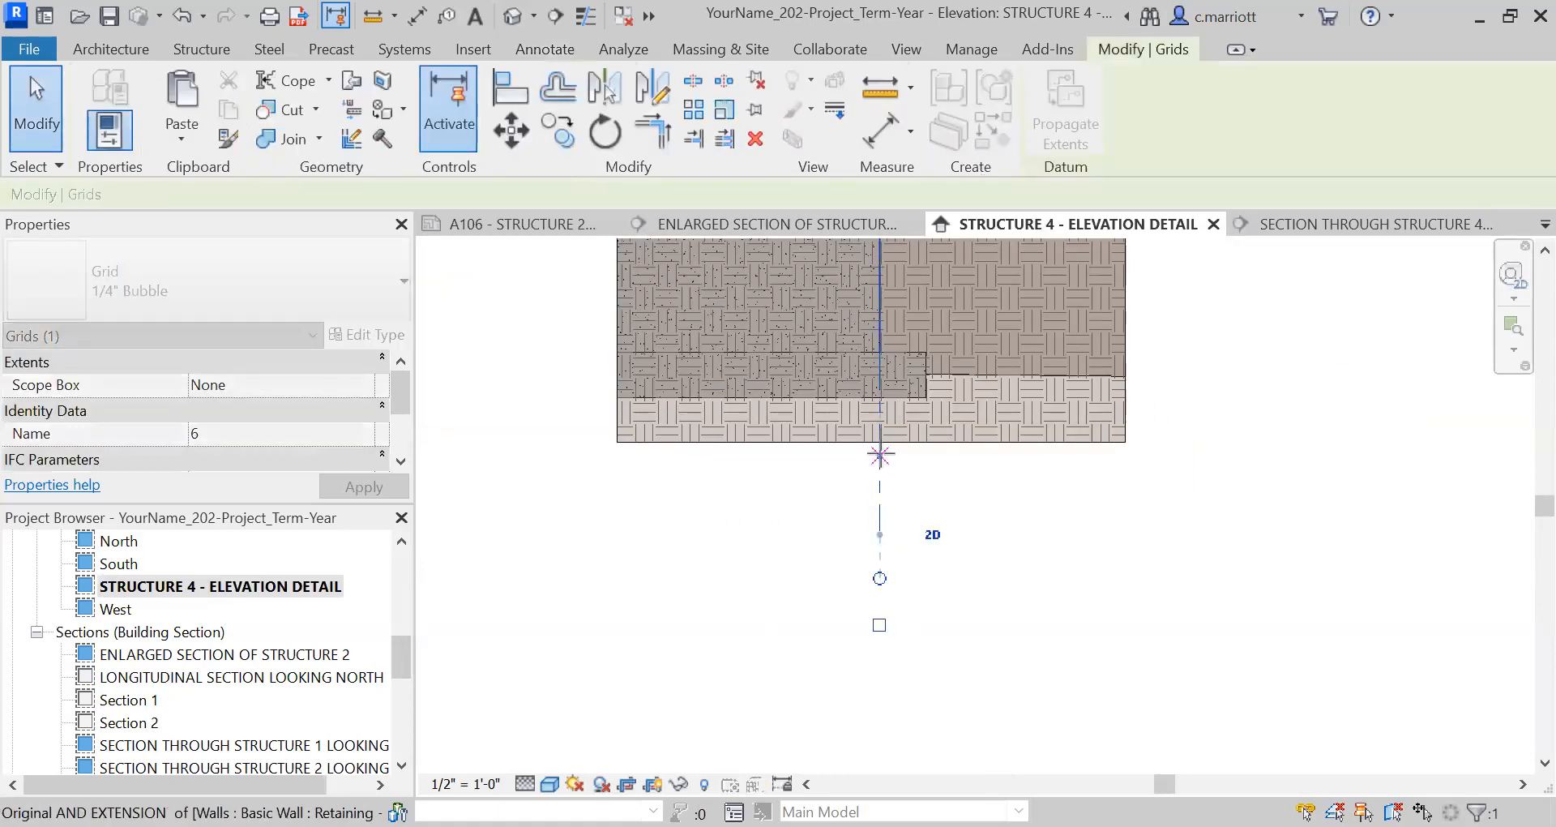
{"action": "left_click", "coordinate": [544, 49]}
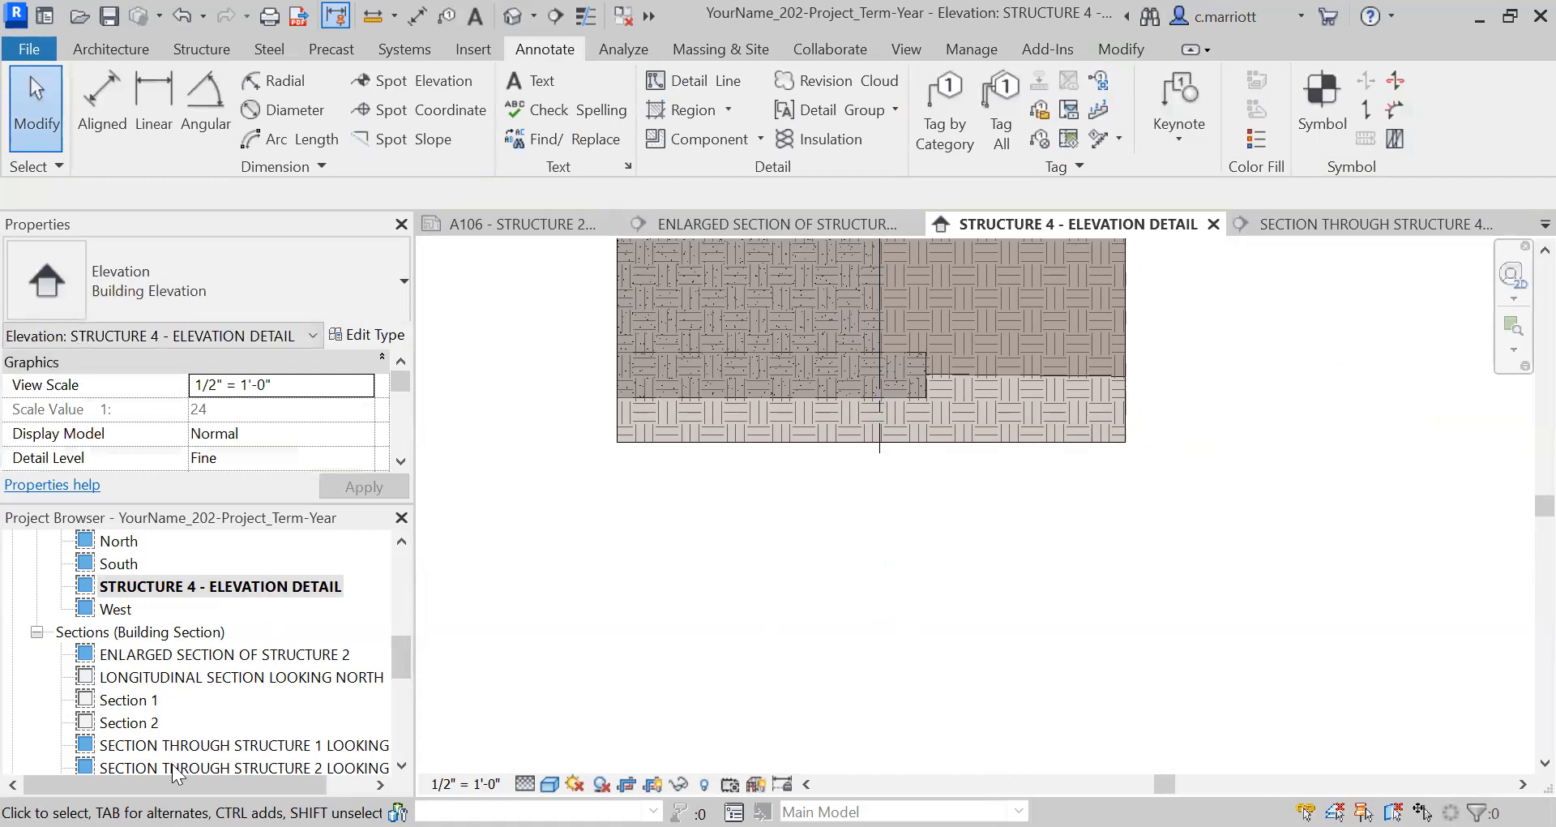
Open the Structure 4 elevation detail view from the Project Browser, then return to sheet A106
{"action": "left_click", "coordinate": [241, 676]}
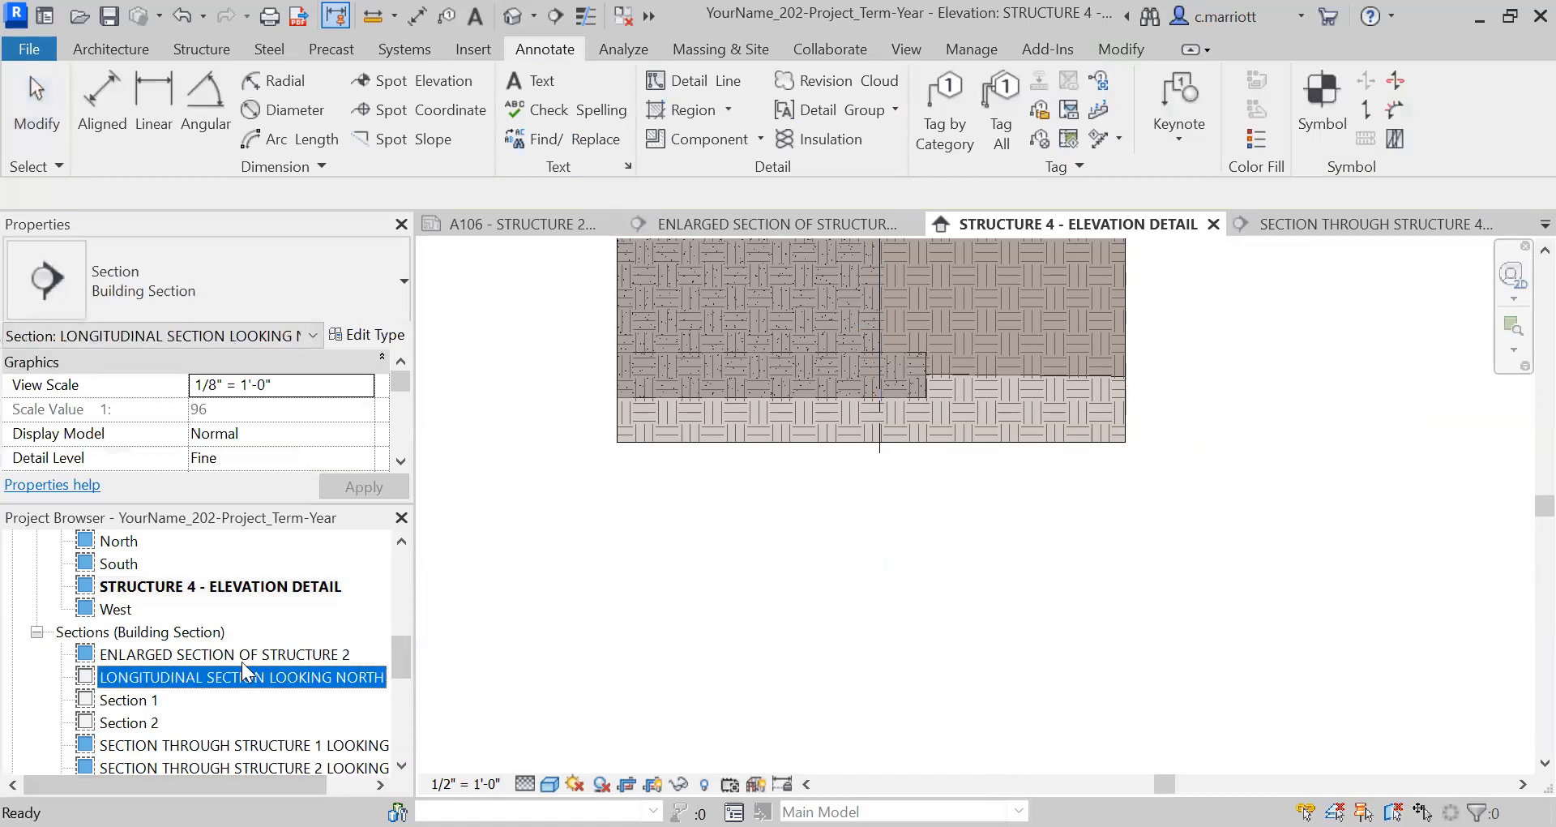
{"action": "double_click", "coordinate": [224, 654]}
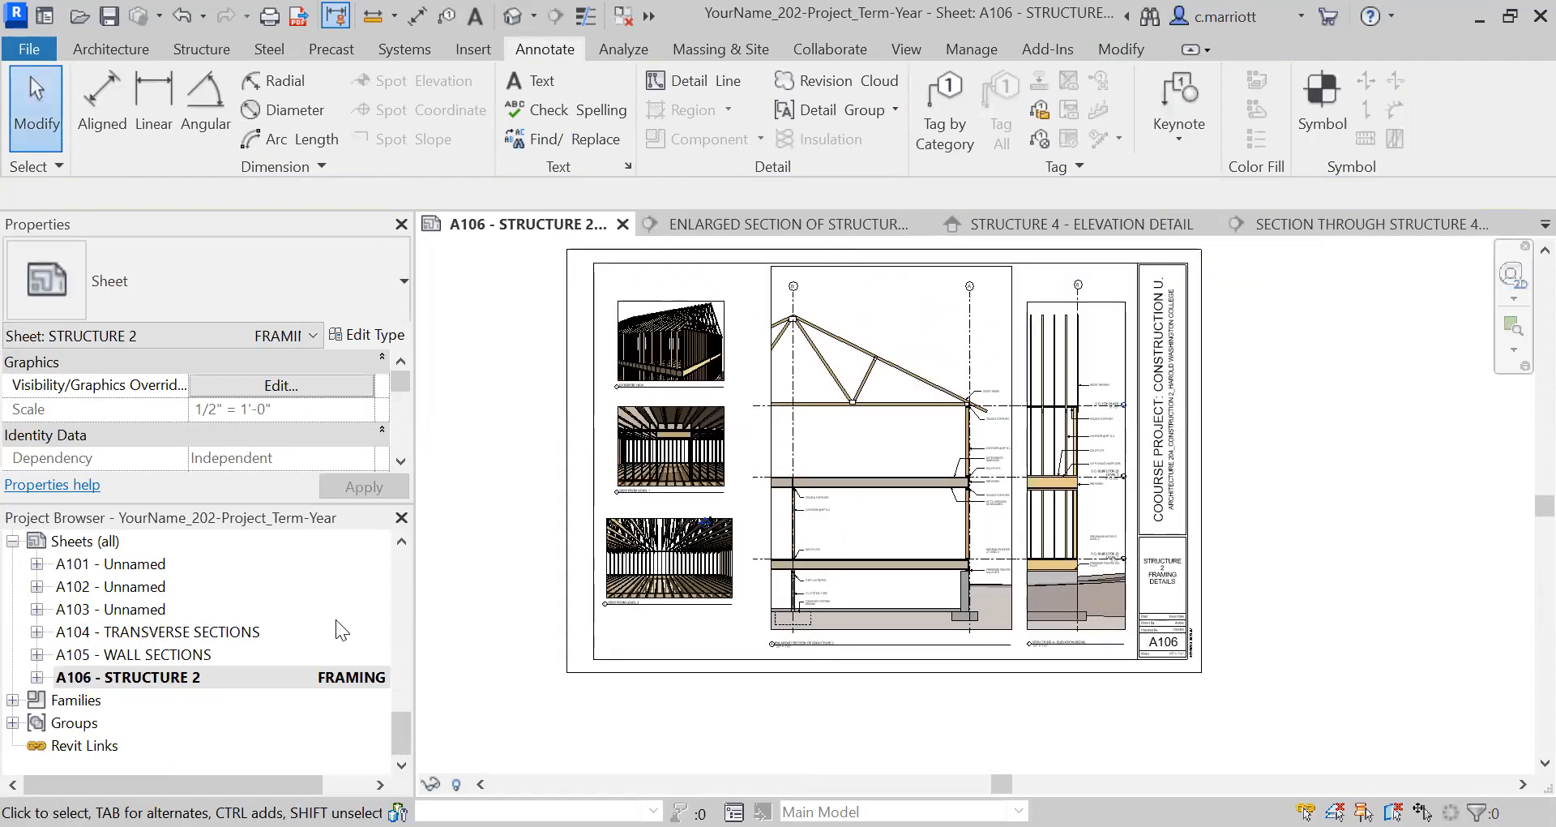
{"action": "scroll", "scroll_direction": "down", "scroll_amount": 3}
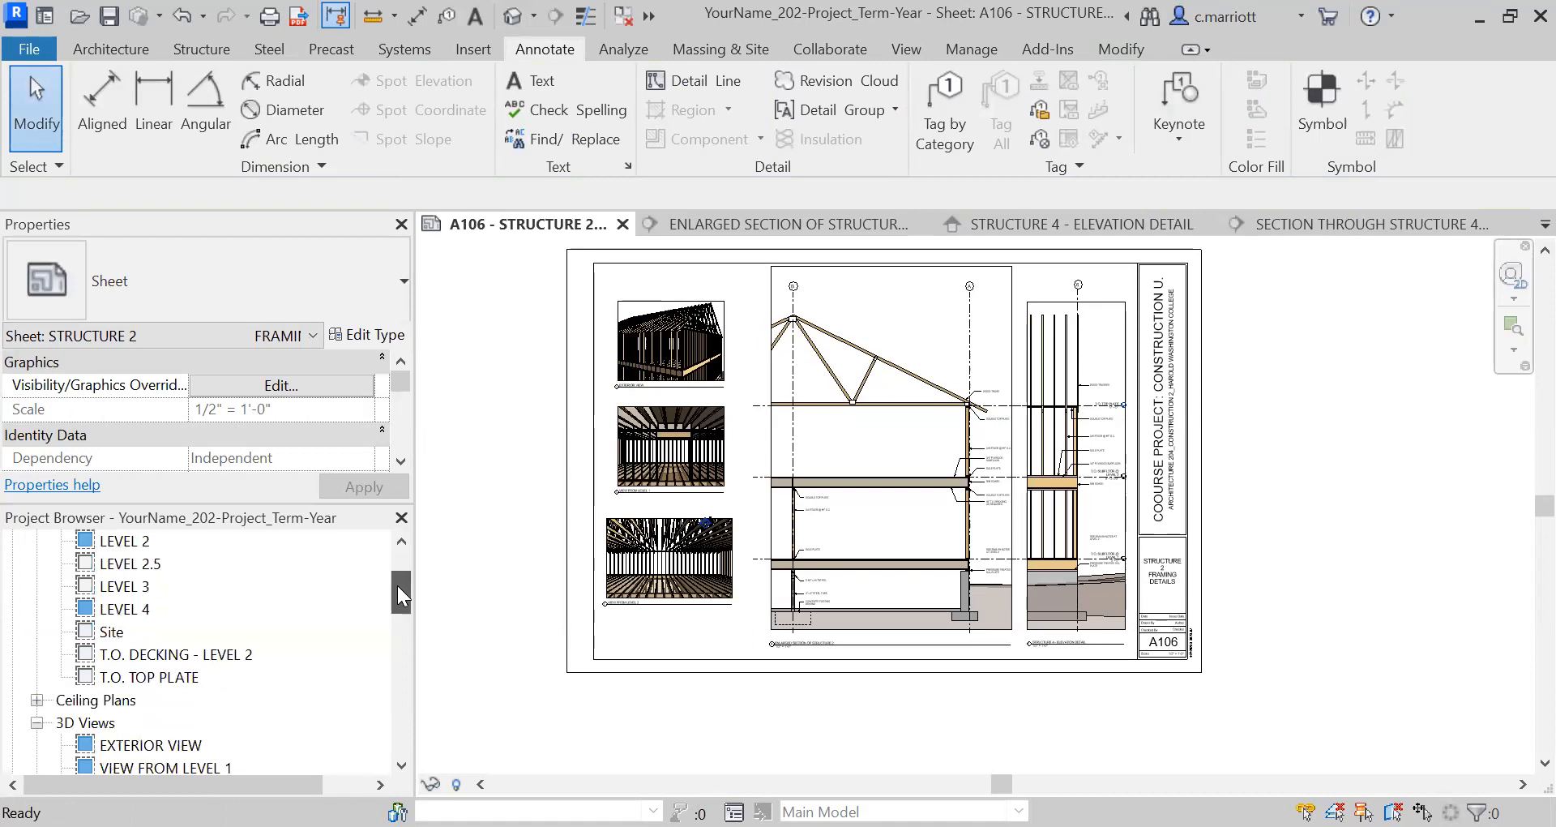
{"action": "scroll", "scroll_direction": "down", "scroll_amount": 3}
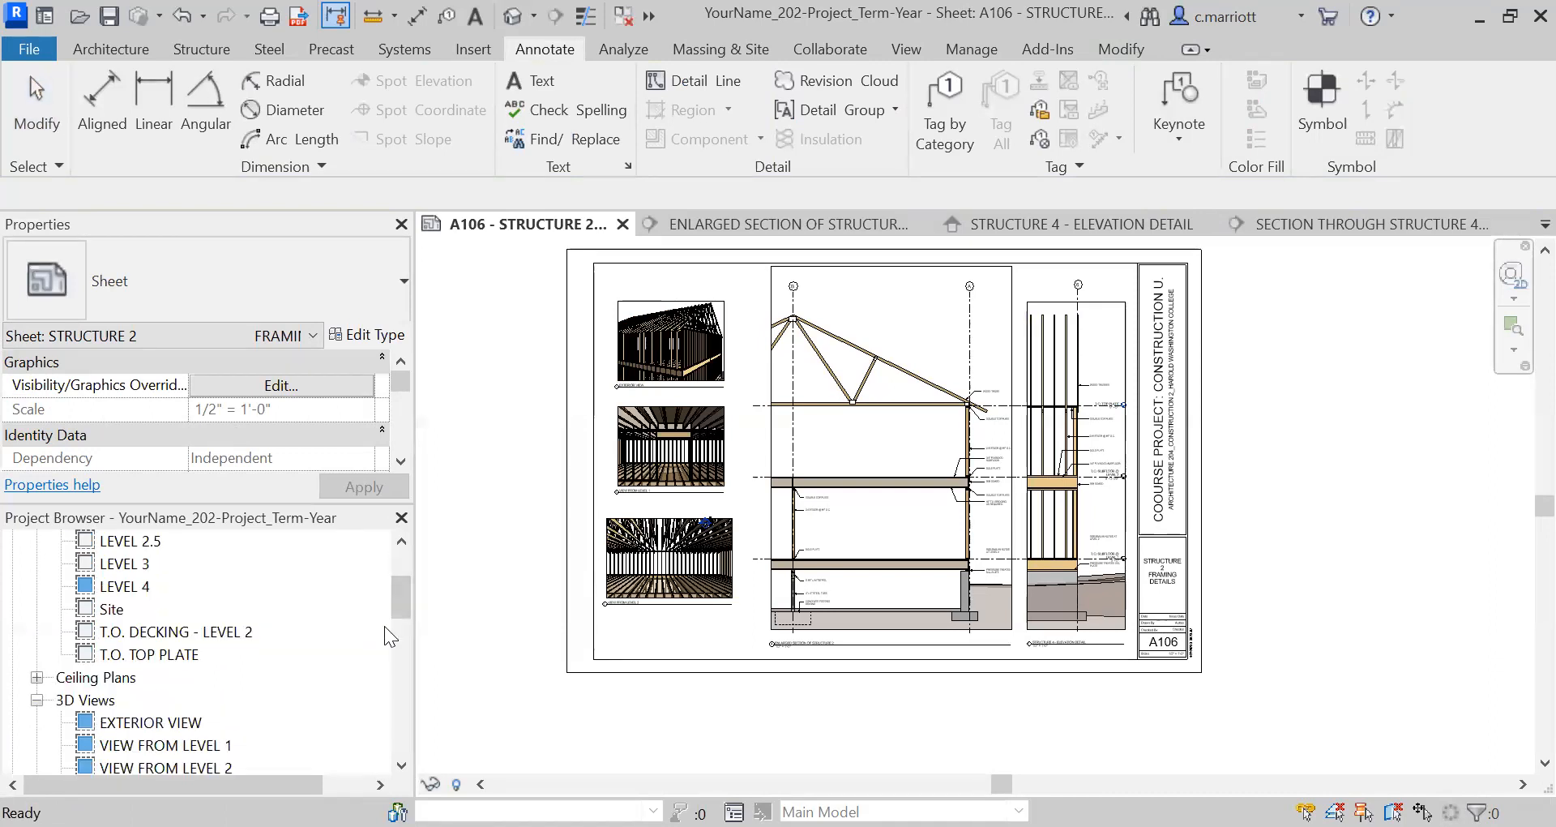
{"action": "scroll", "scroll_direction": "down", "scroll_amount": 3}
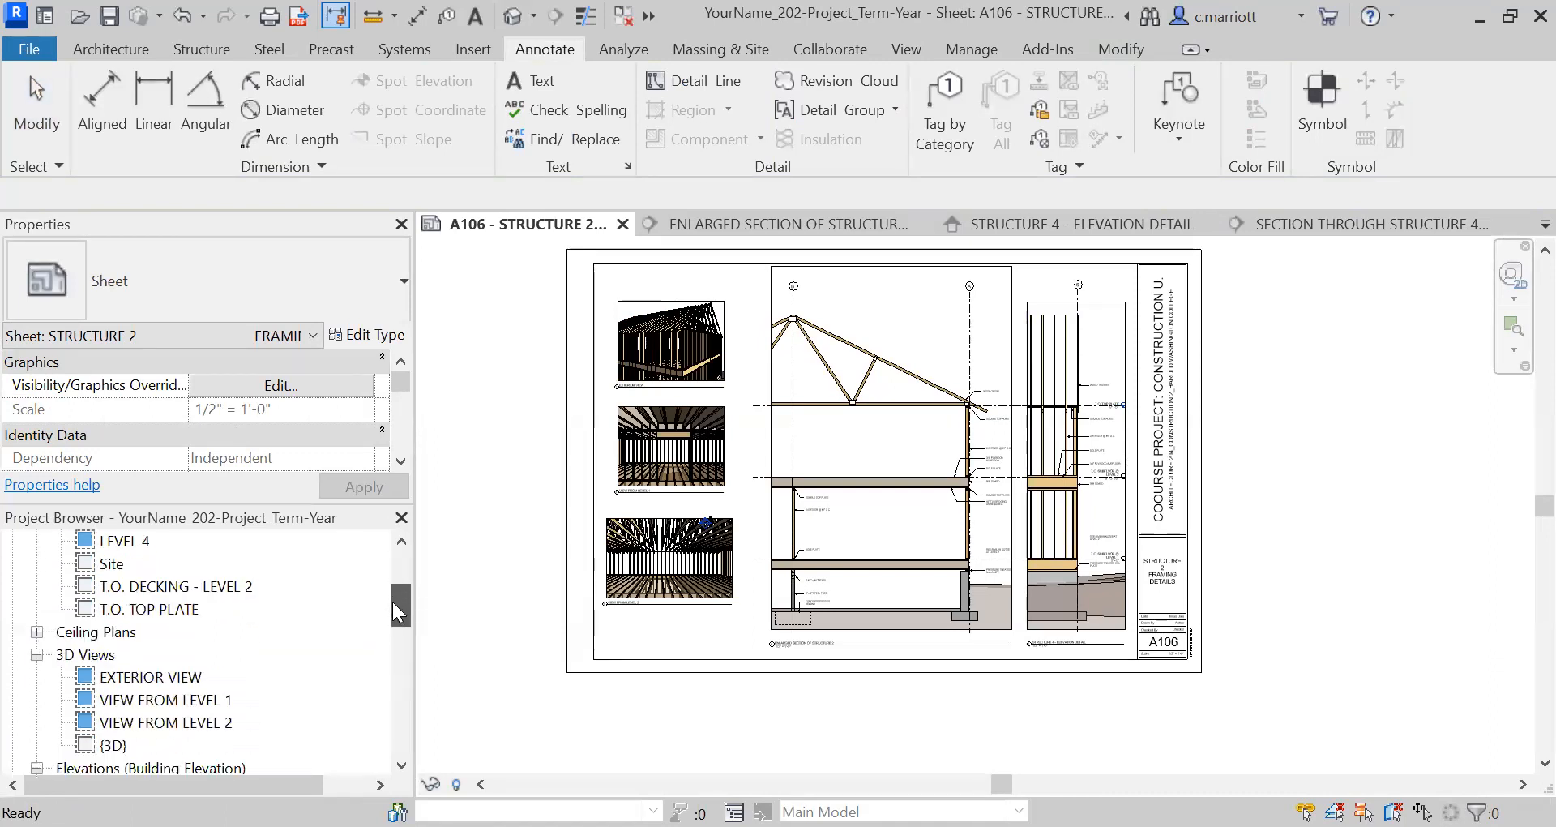
{"action": "left_click", "coordinate": [210, 609]}
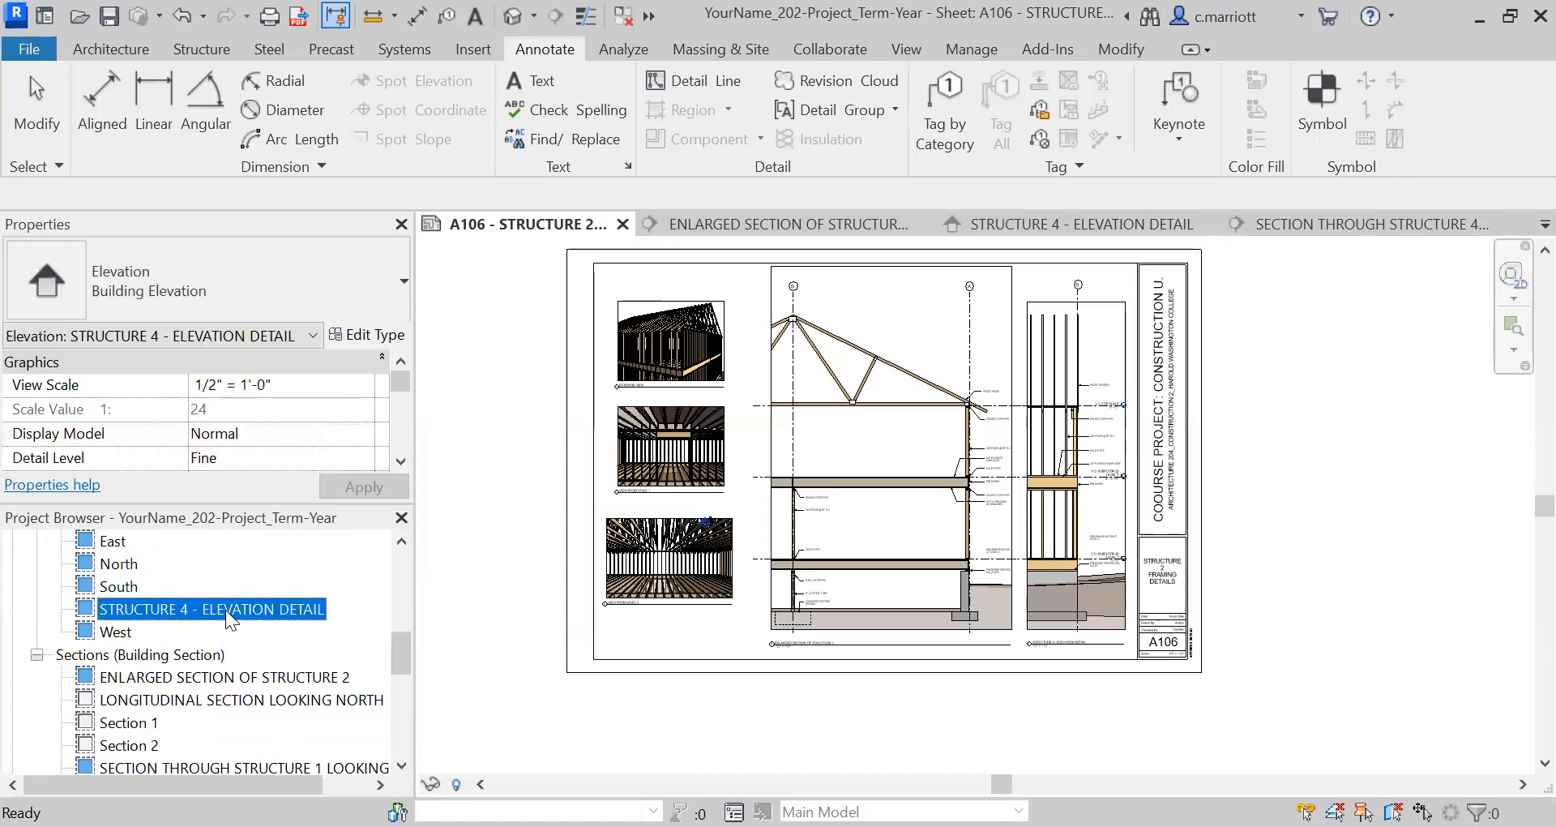
{"action": "double_click", "coordinate": [211, 609]}
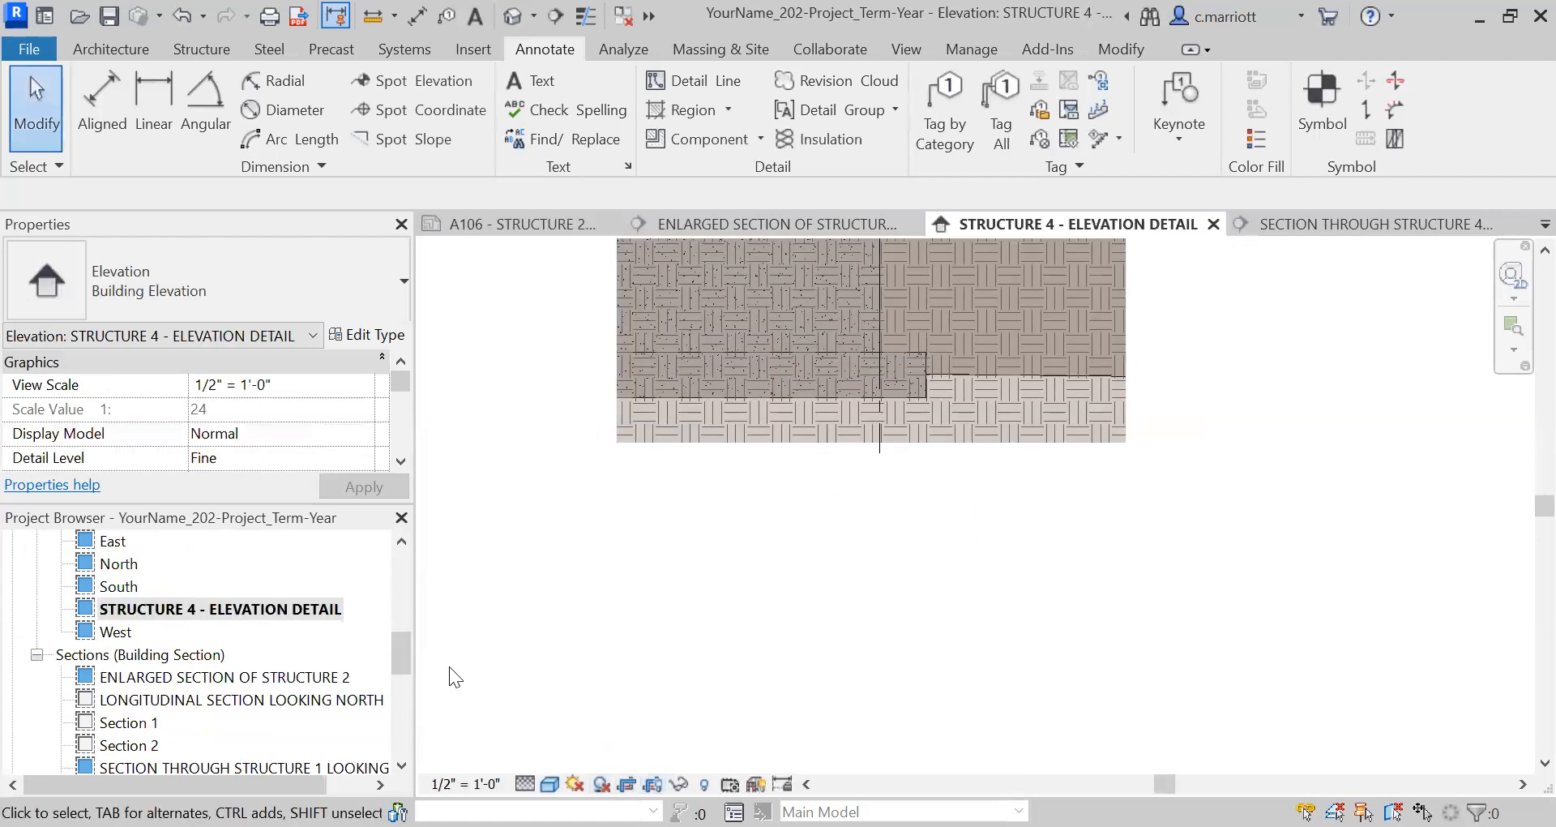
{"action": "double_click", "coordinate": [231, 675]}
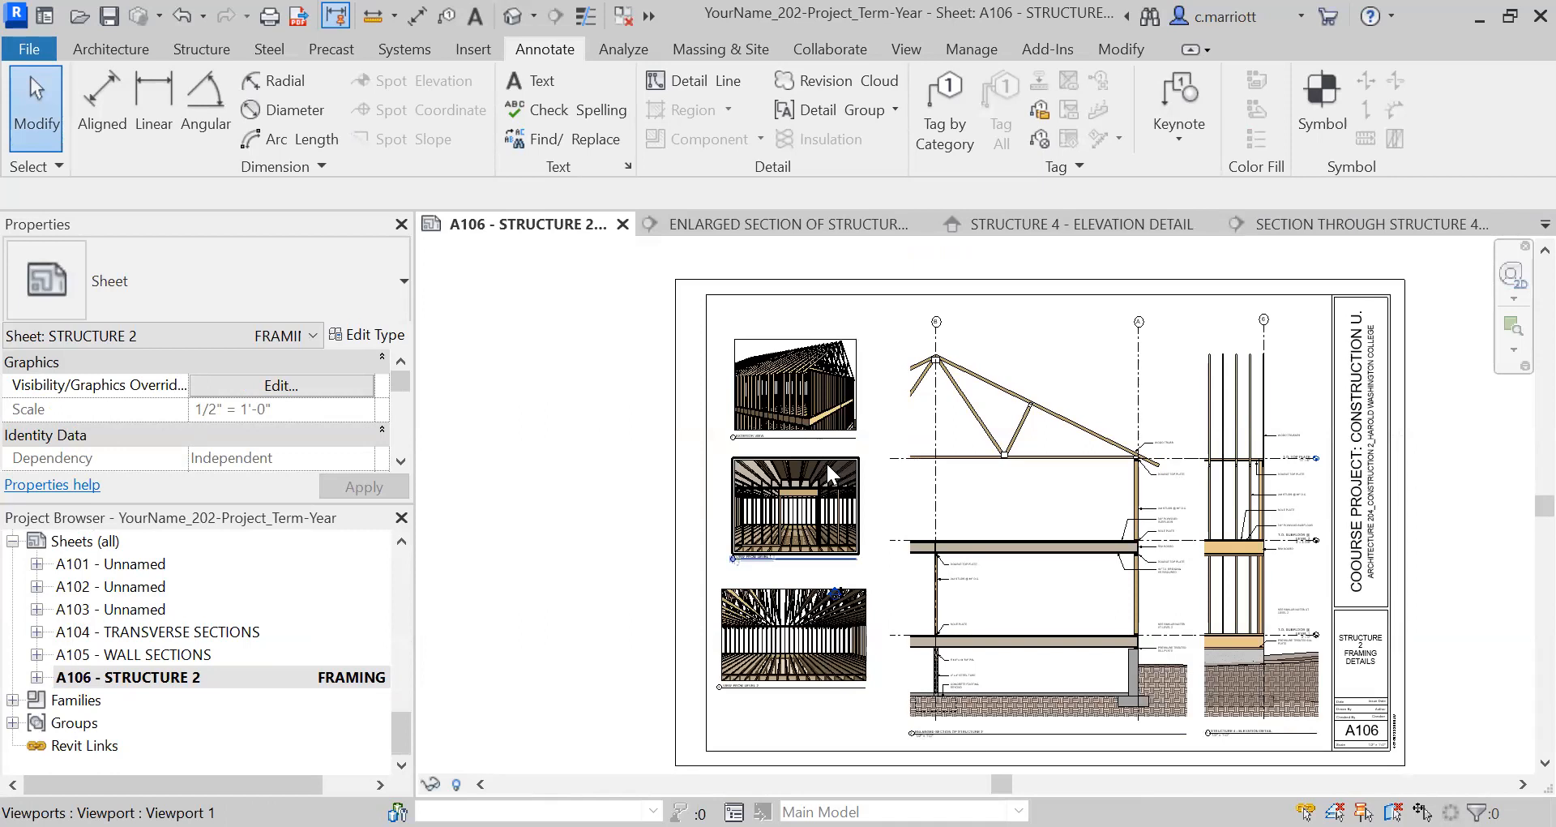
Resize the exterior 3D view crop to 8" wide with locked proportions
{"action": "left_click", "coordinate": [794, 387]}
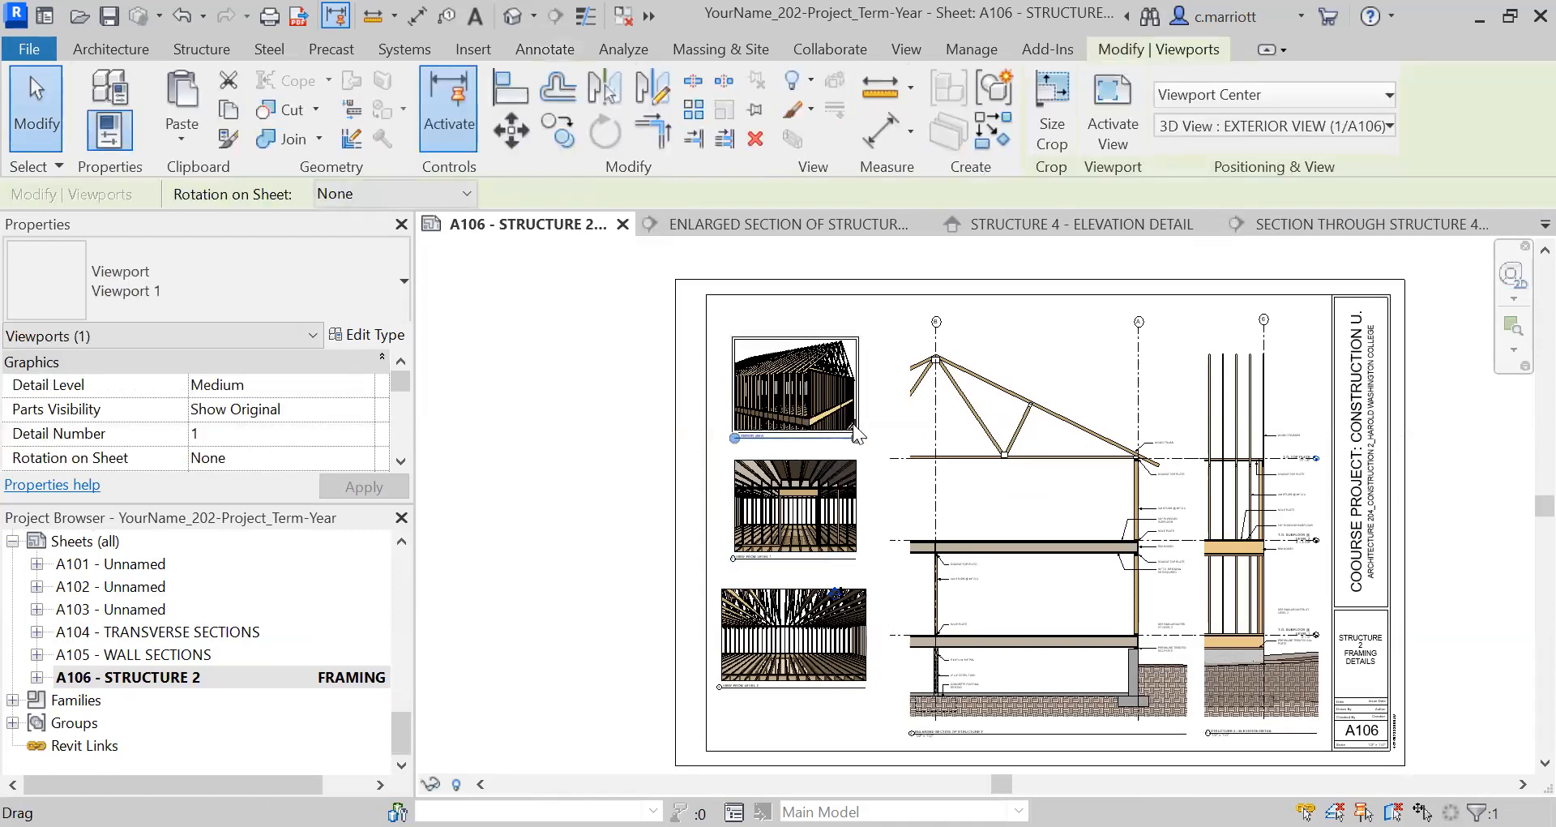
{"action": "left_click", "coordinate": [794, 388]}
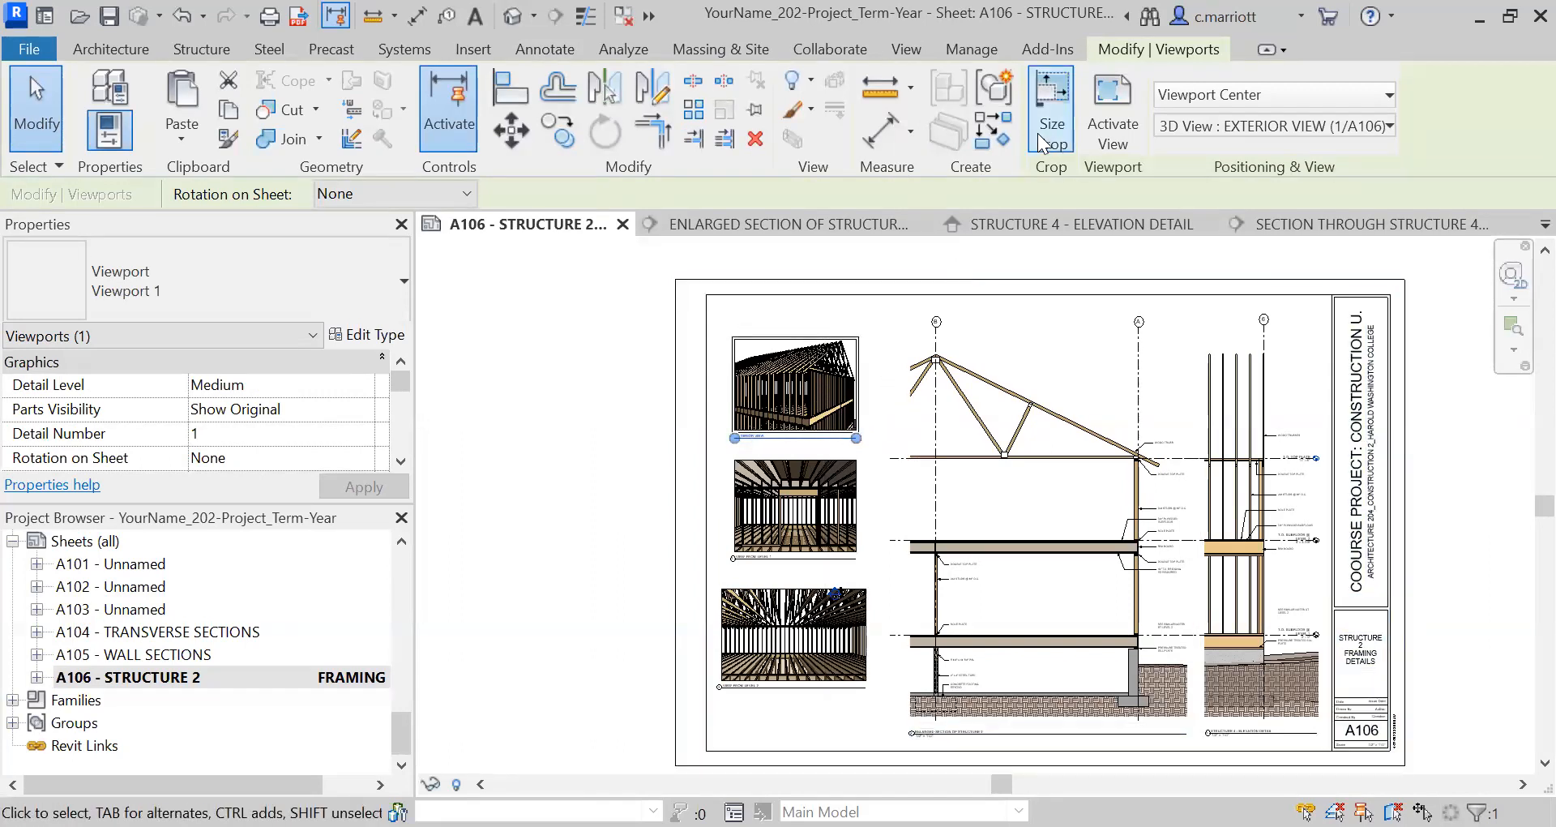
{"action": "left_click", "coordinate": [1050, 109]}
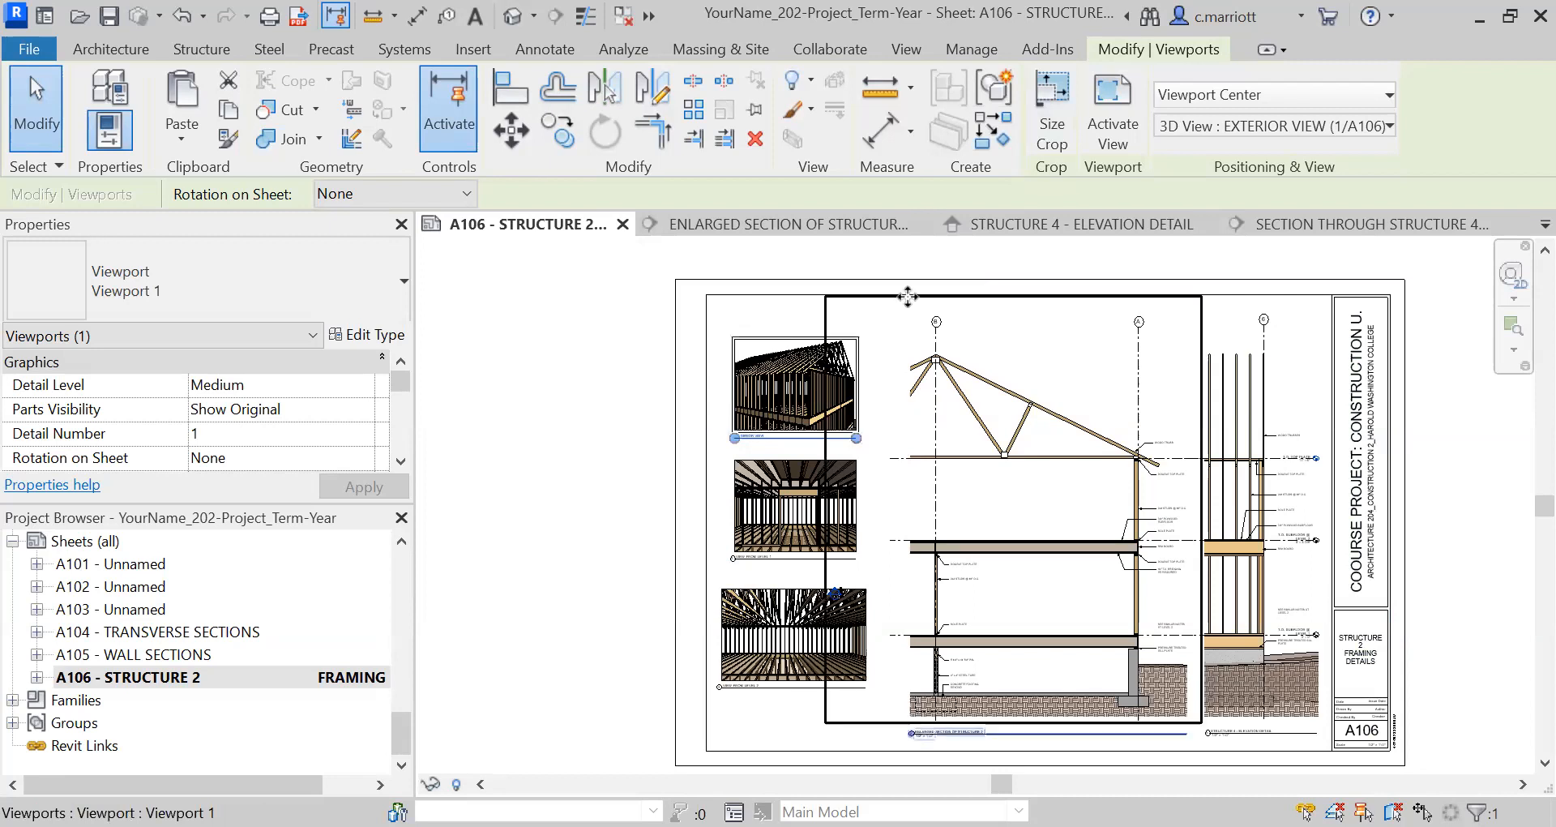
{"action": "left_click", "coordinate": [1051, 109]}
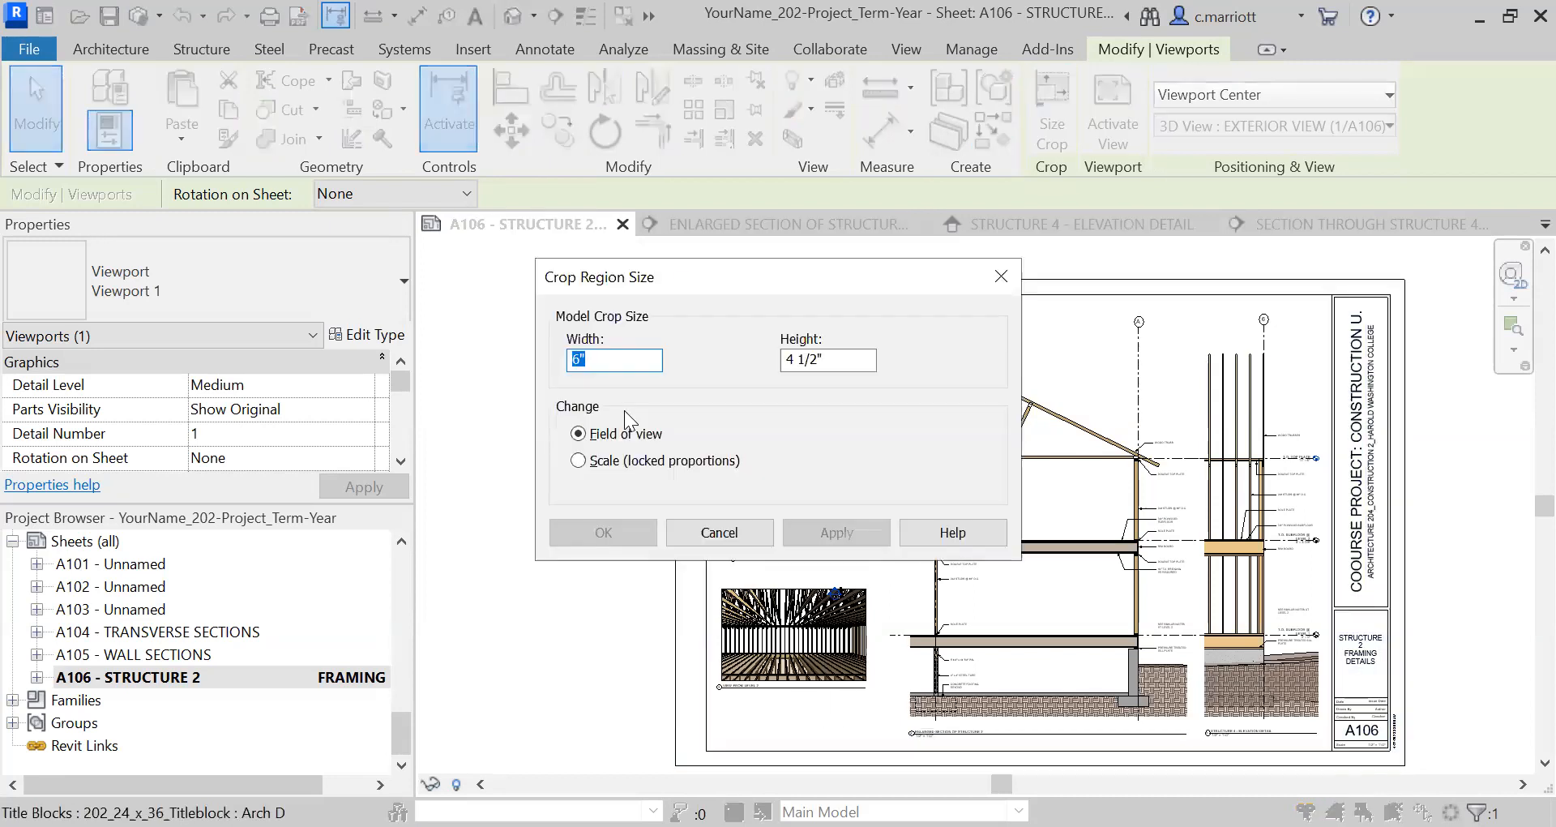
{"action": "left_click", "coordinate": [578, 459]}
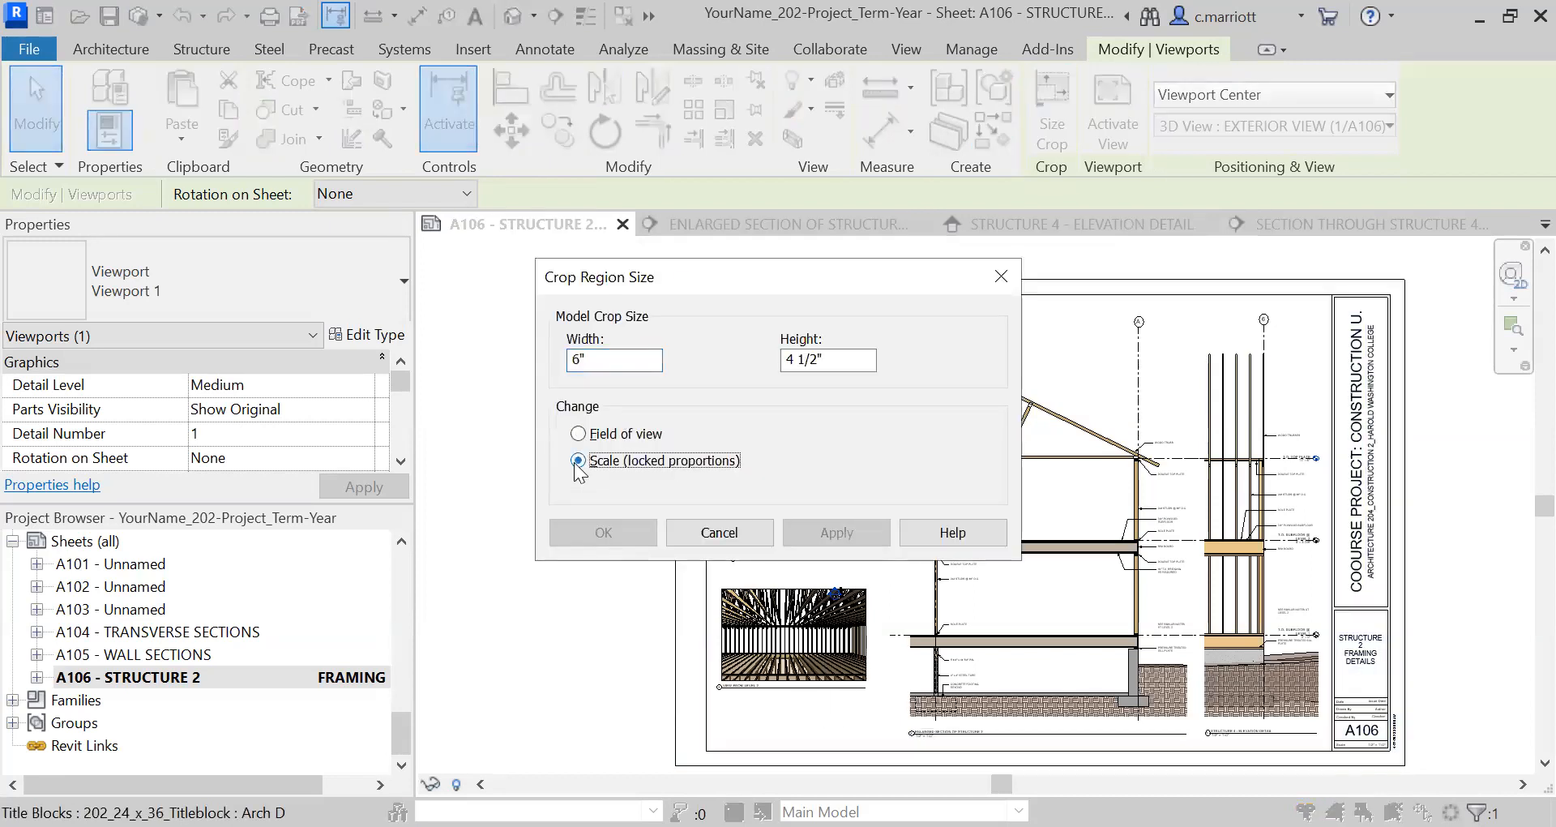
{"action": "type", "text": "8"}
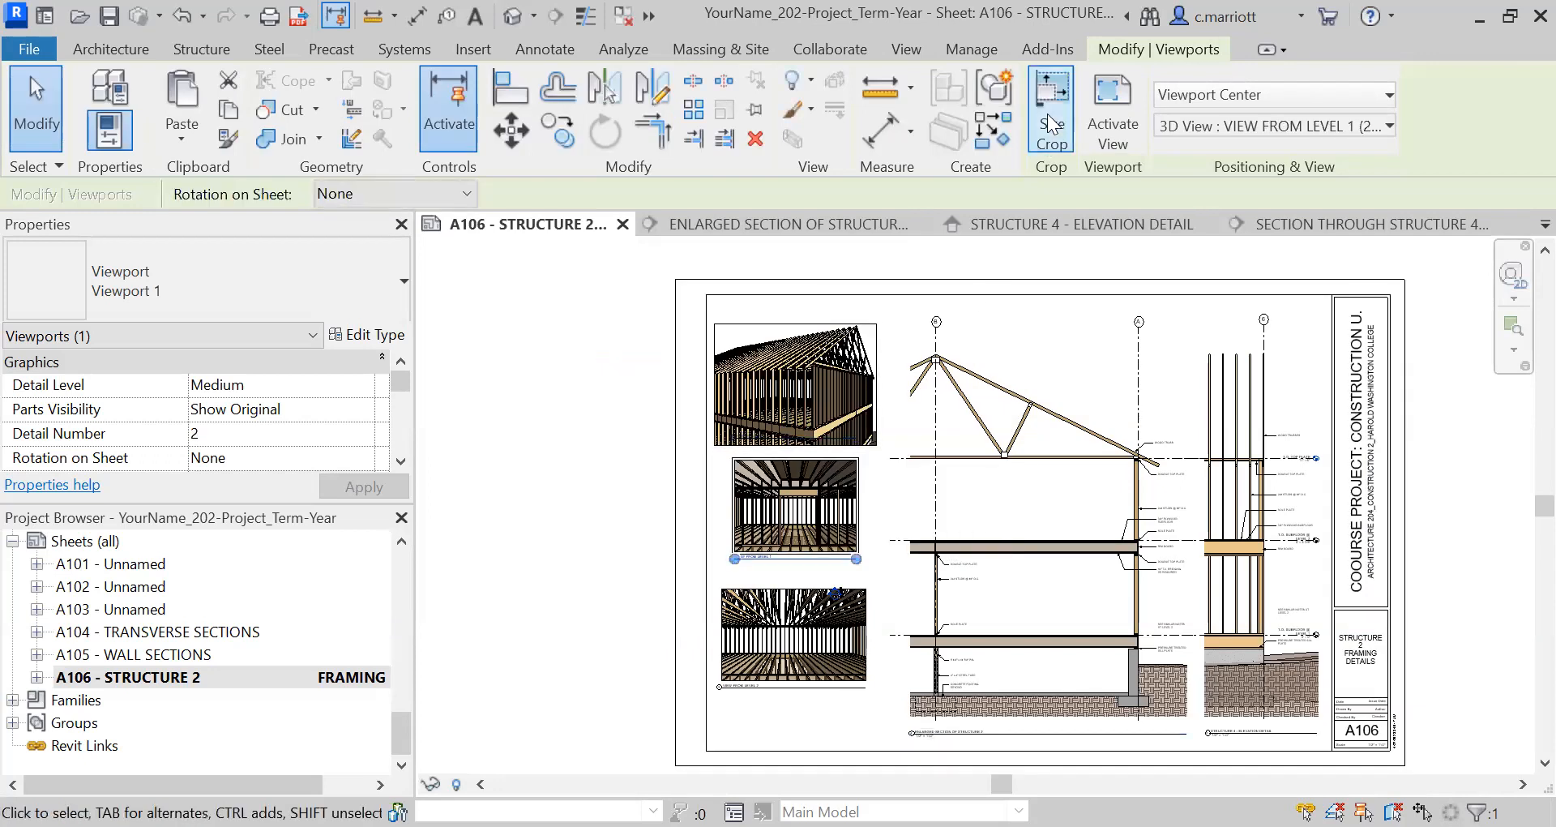
Rescale the View from Level 1 crop with locked proportions to 8" by 6"
{"action": "left_click", "coordinate": [1049, 109]}
{"action": "type", "text": "8\""}
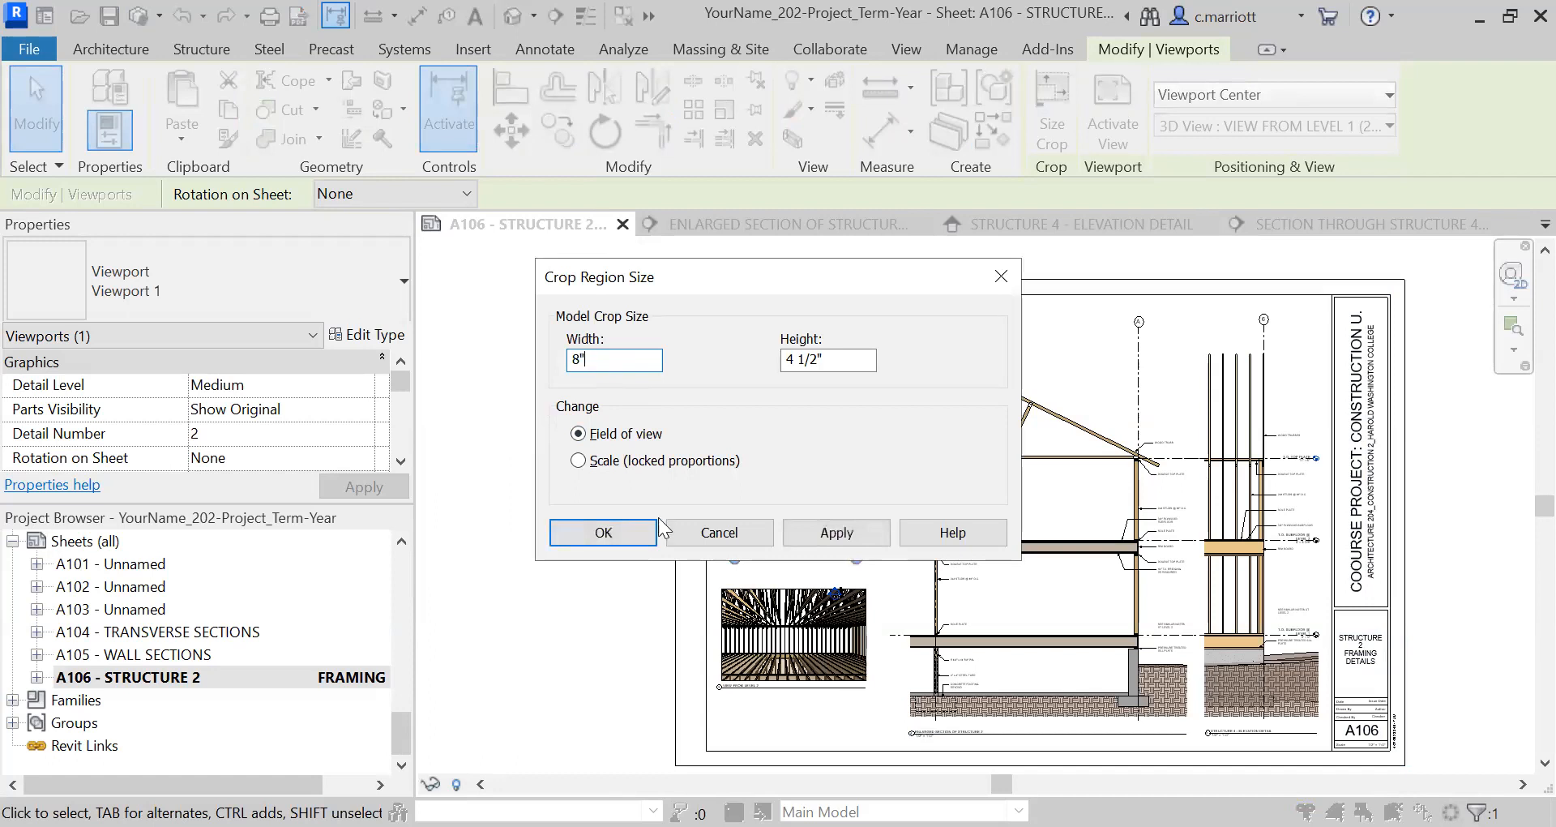
{"action": "left_click", "coordinate": [578, 460]}
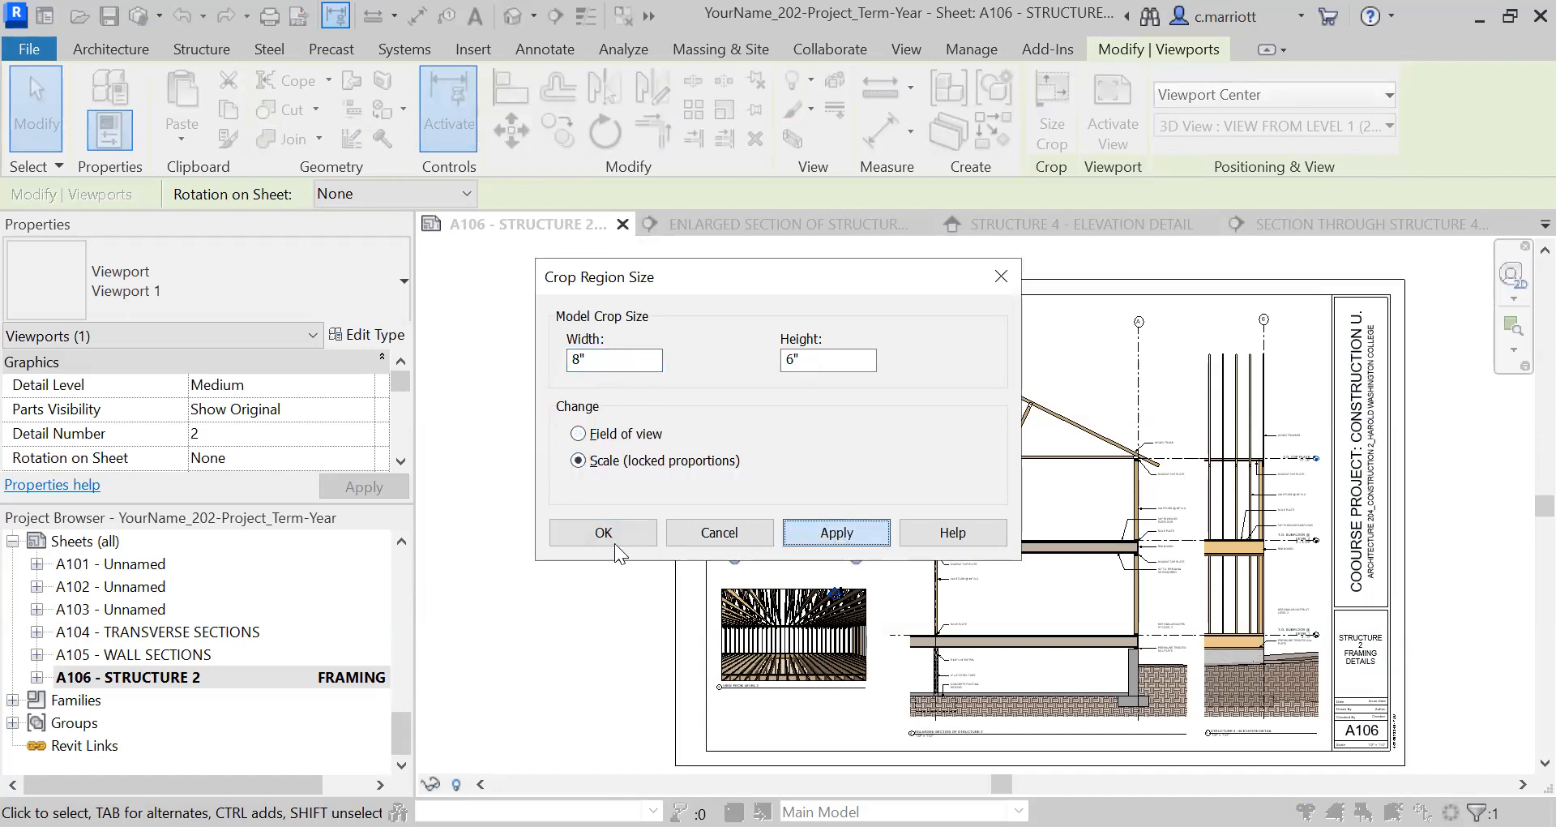
{"action": "left_click", "coordinate": [601, 533]}
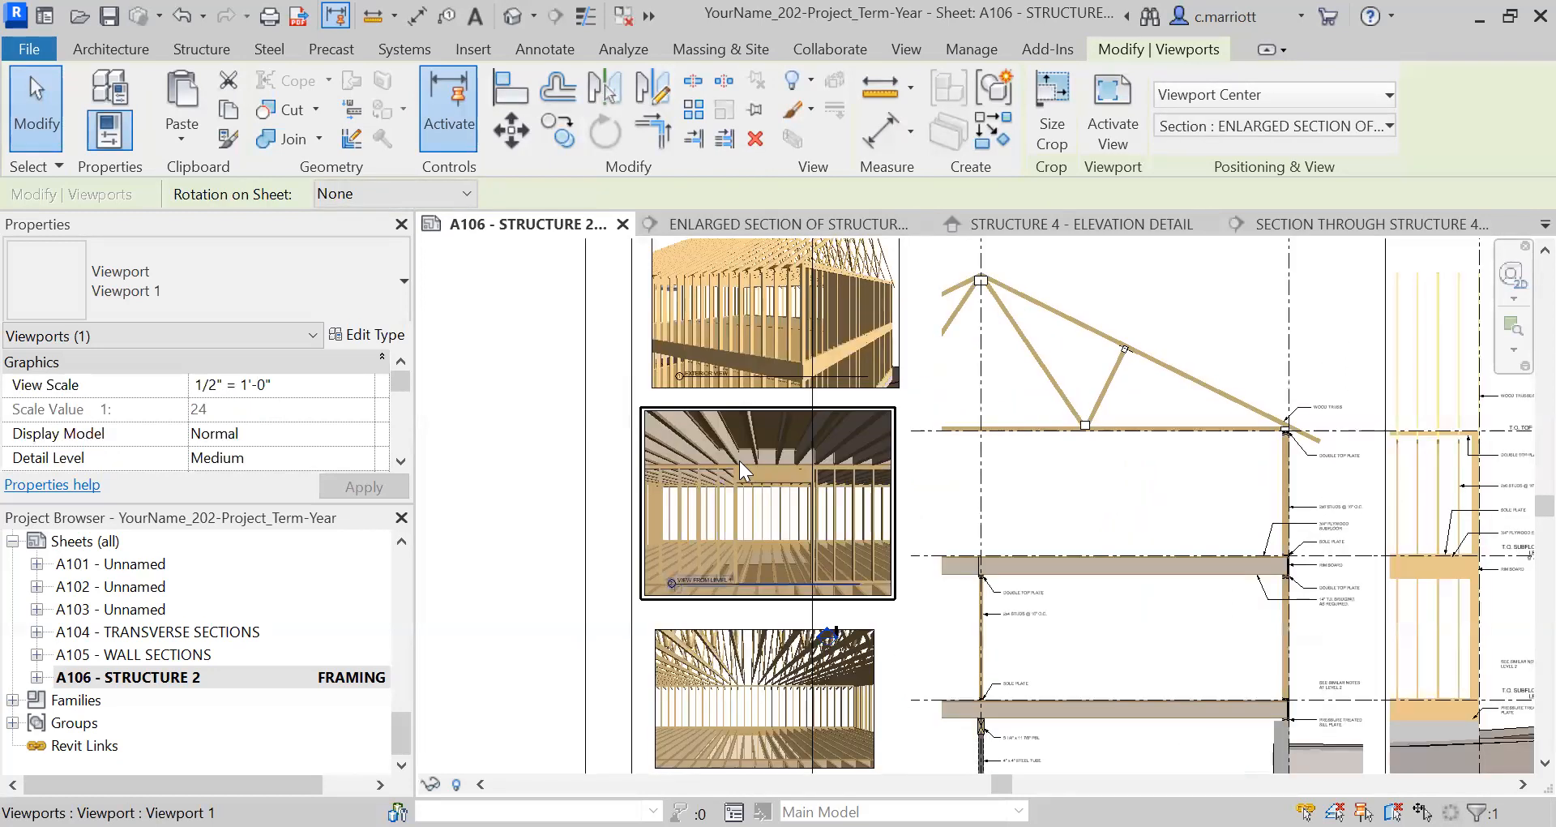
Set the View from Level 2 crop to 8" wide using Scale (locked proportions)
{"action": "left_click", "coordinate": [764, 500]}
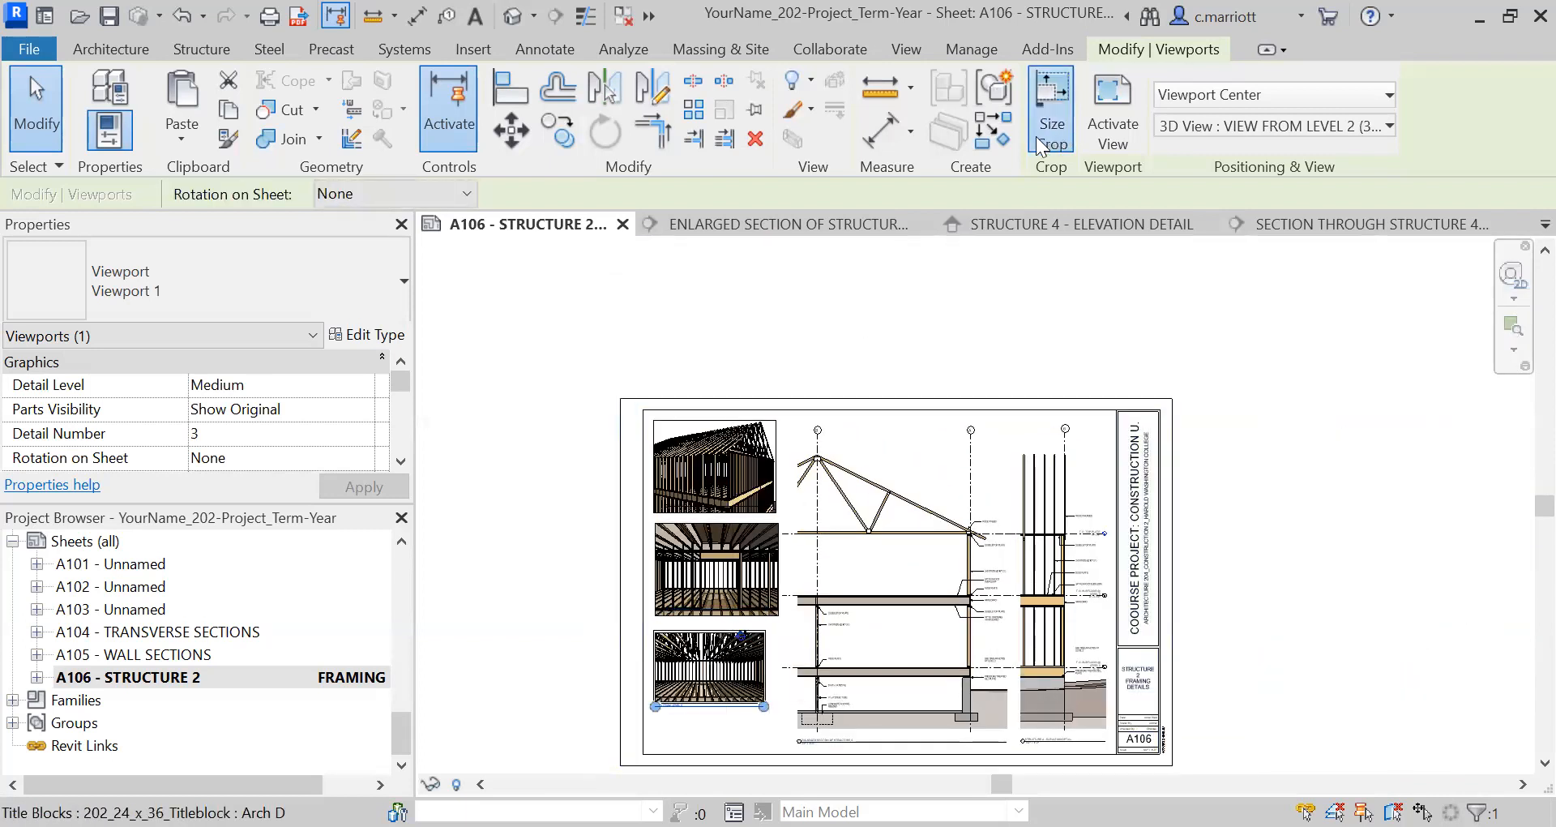
{"action": "left_click", "coordinate": [1051, 109]}
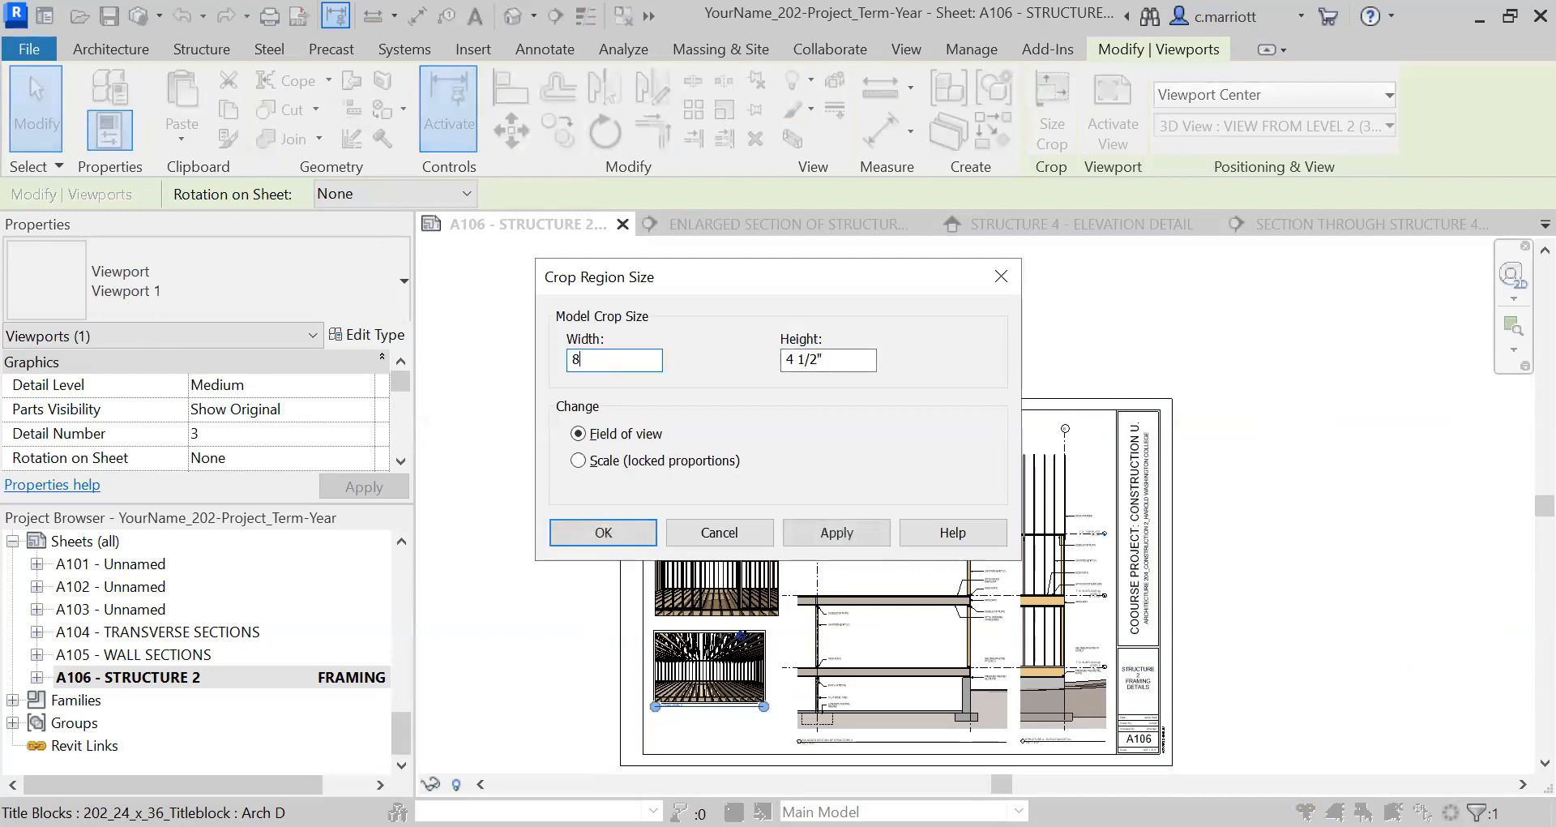
{"action": "left_click", "coordinate": [602, 533]}
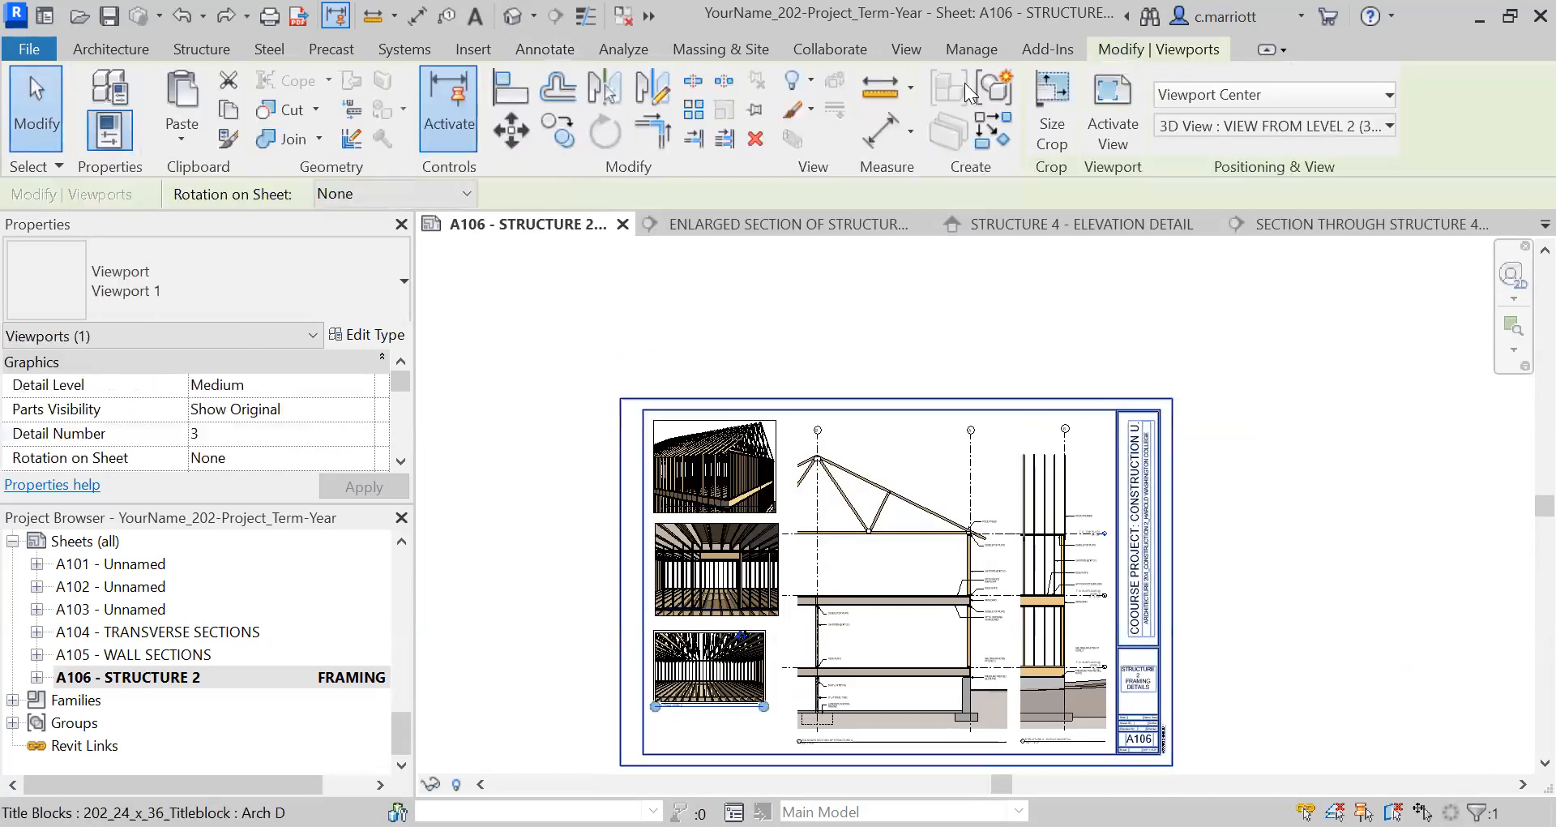
{"action": "left_click", "coordinate": [1051, 104]}
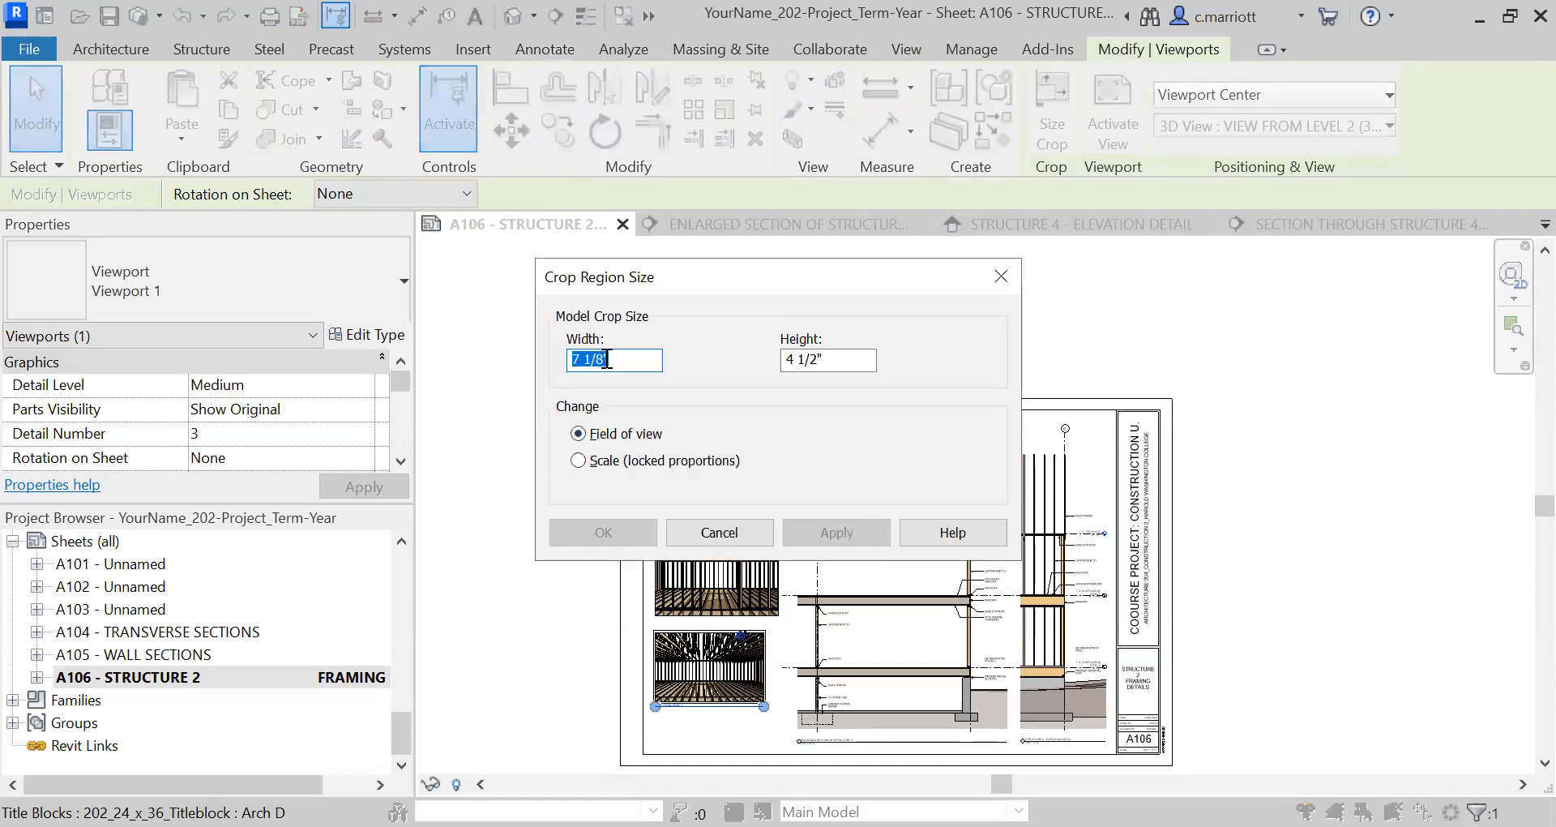
{"action": "left_click", "coordinate": [578, 460]}
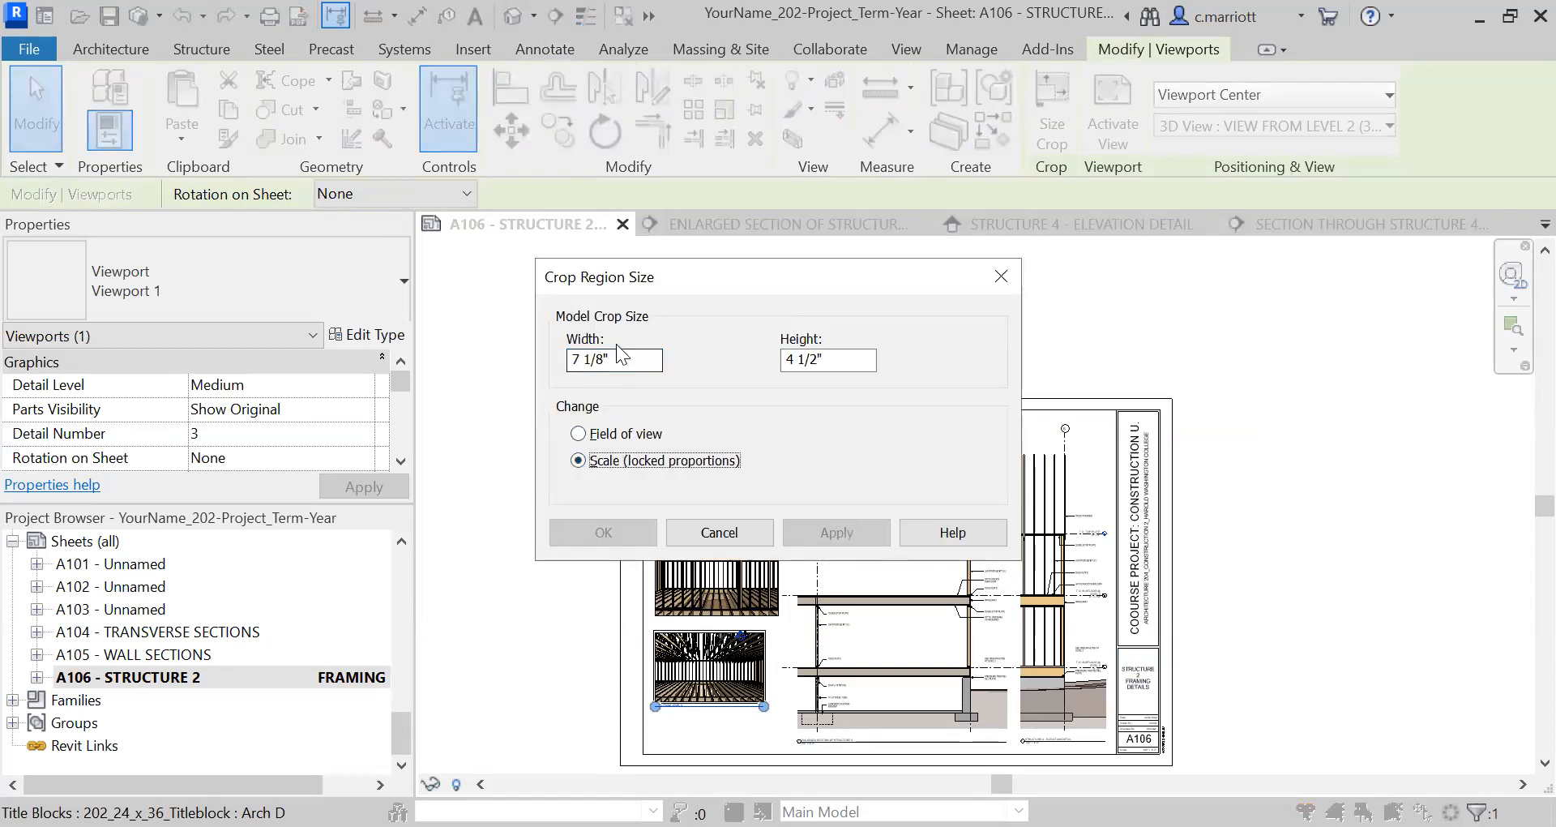
{"action": "type", "text": "8\""}
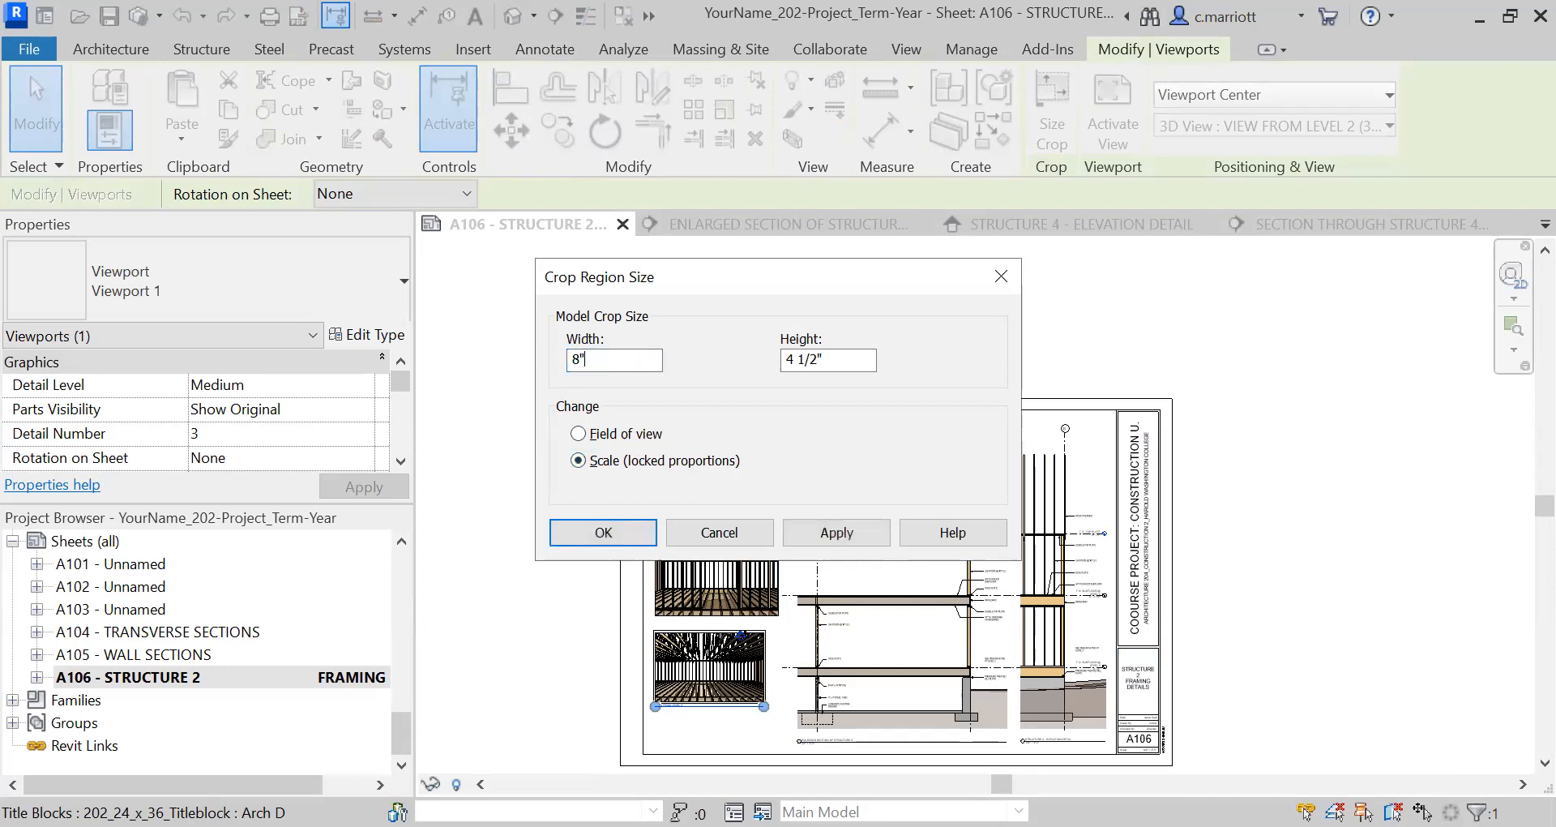
{"action": "left_click", "coordinate": [601, 532]}
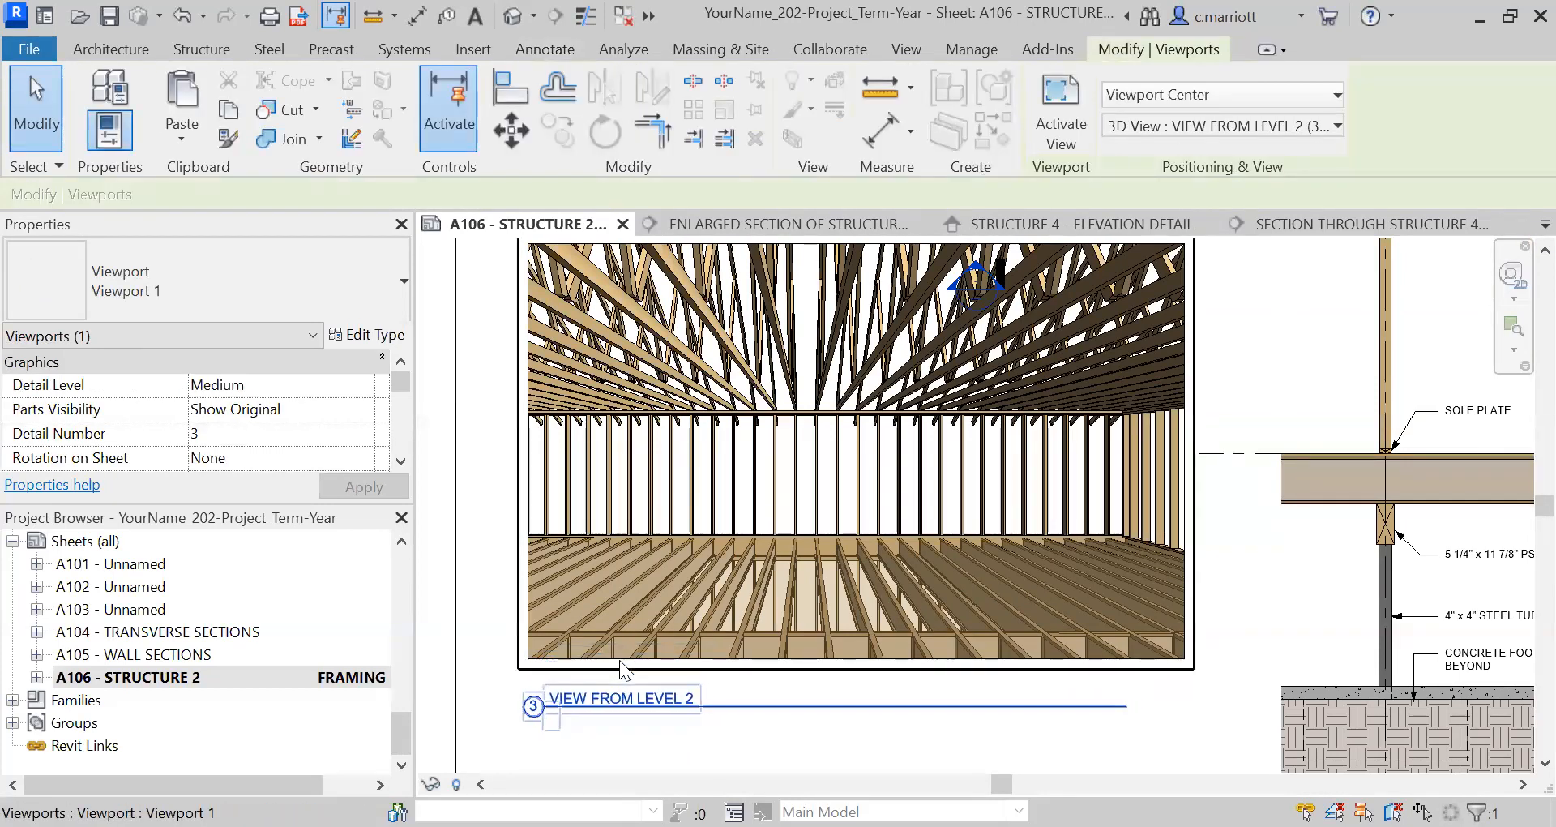
Clear the selection, scroll down the sheet, and pick up the View from Level 1 viewport
{"action": "left_click", "coordinate": [777, 744]}
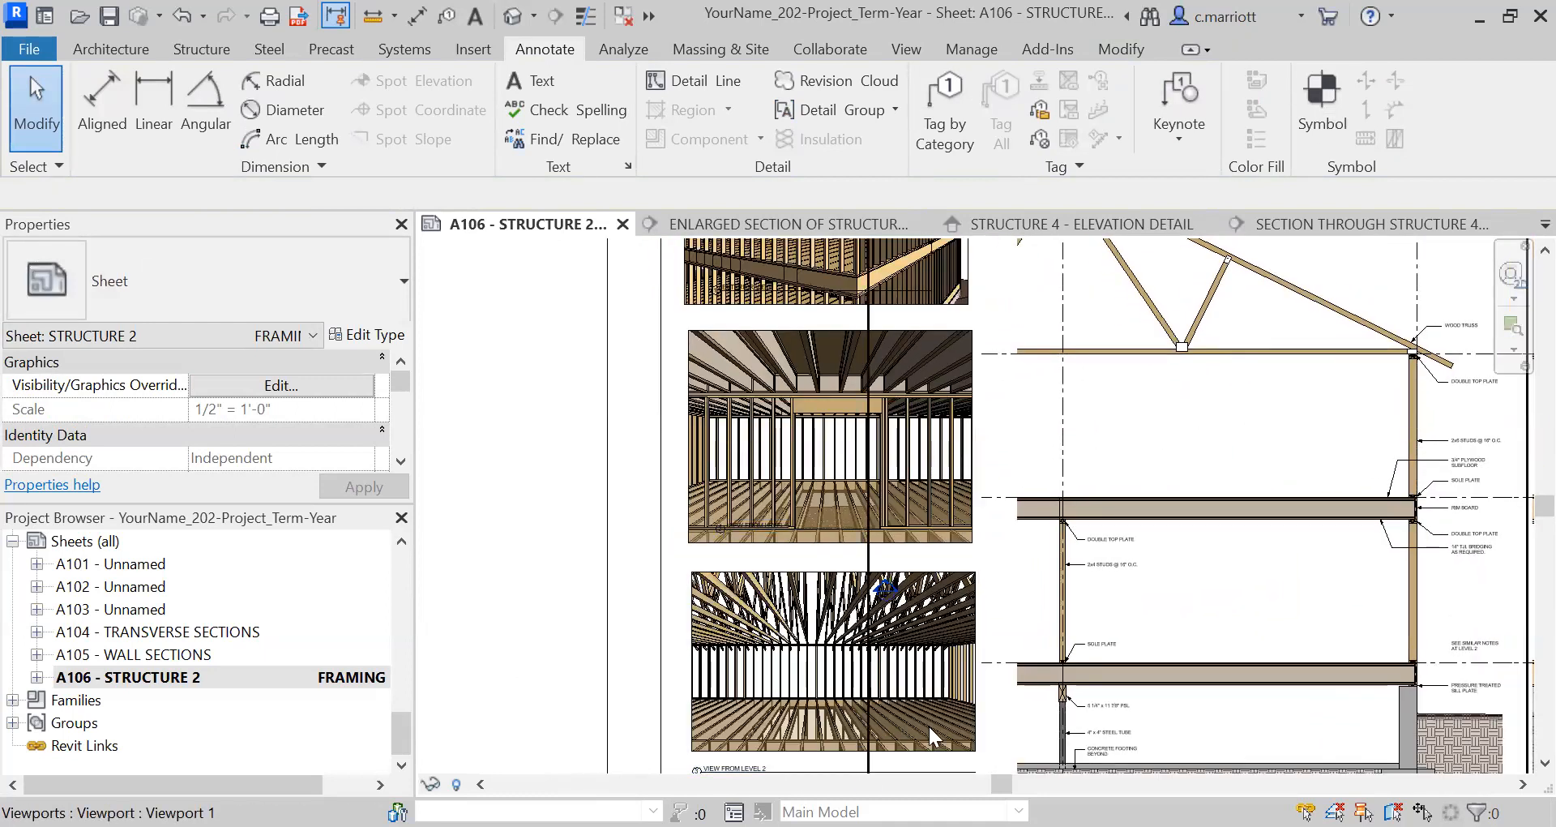
{"action": "scroll", "scroll_direction": "down", "scroll_amount": 3}
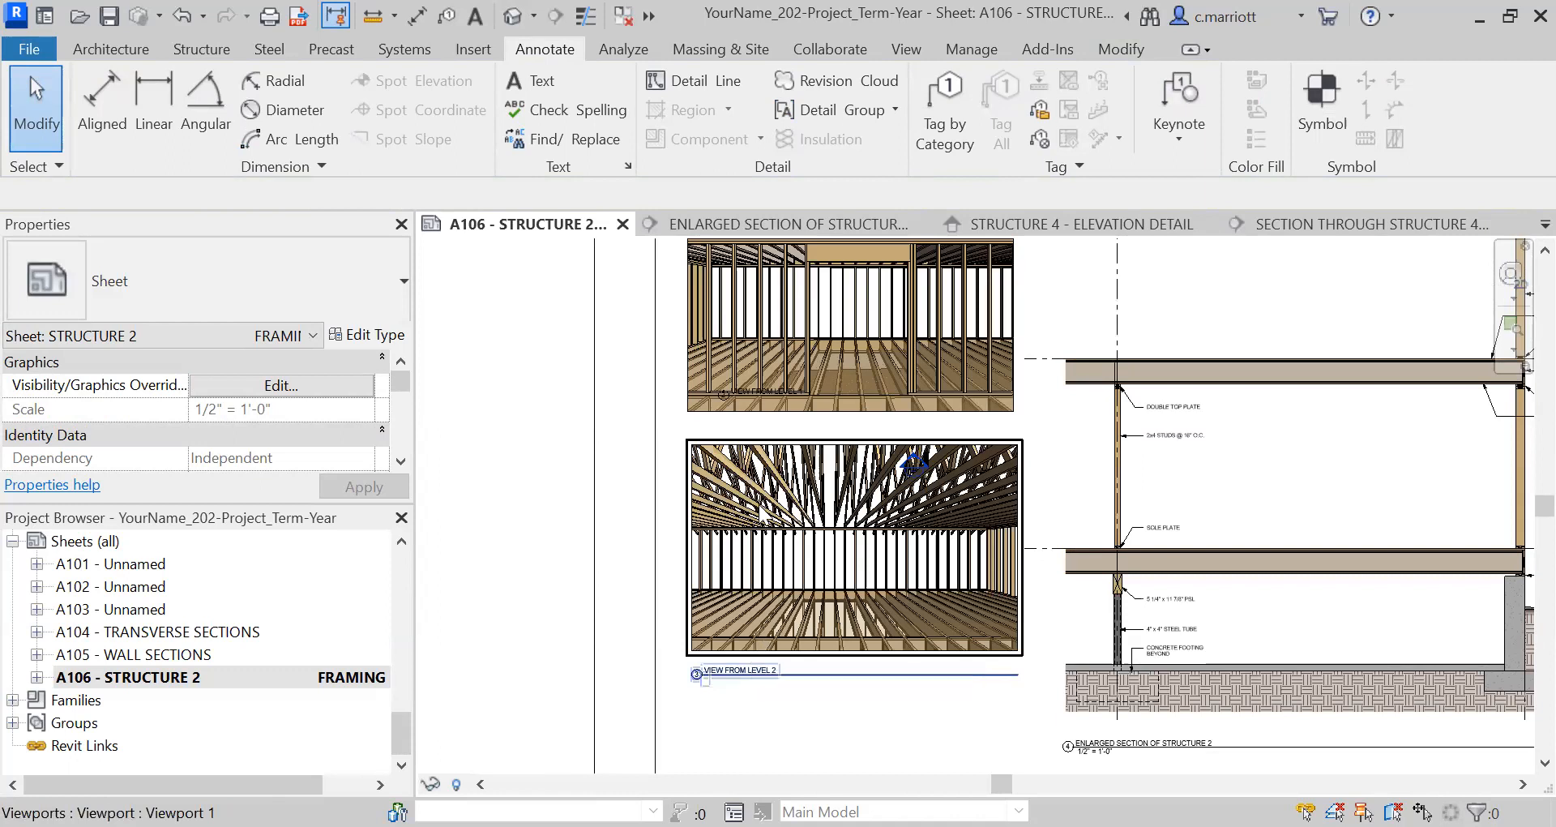
{"action": "left_click", "coordinate": [848, 327]}
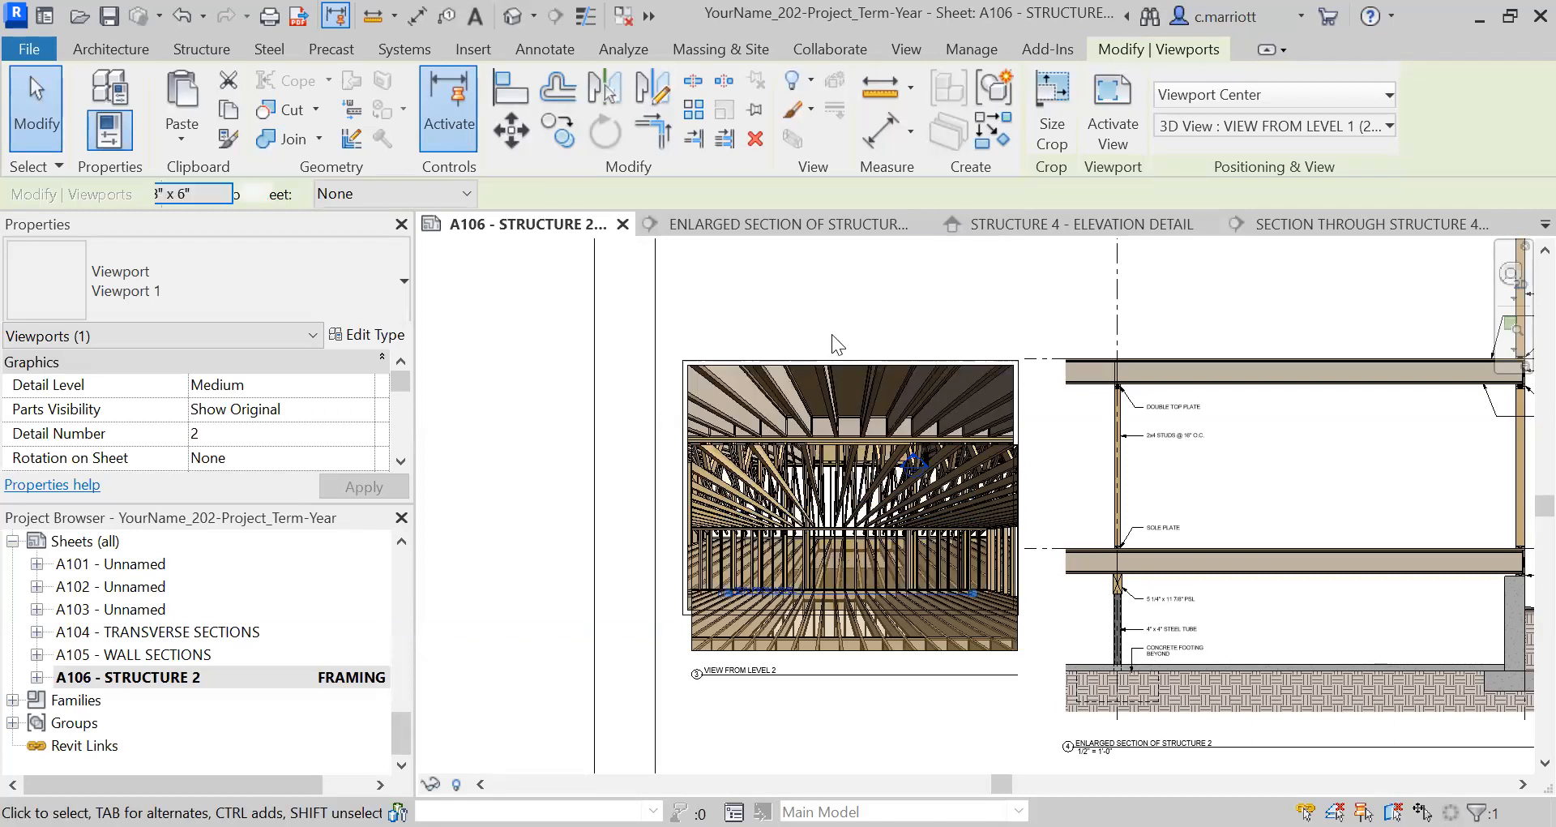
Drop View from Level 1 below View from Level 2 and place its title beneath it
{"action": "left_click", "coordinate": [848, 501]}
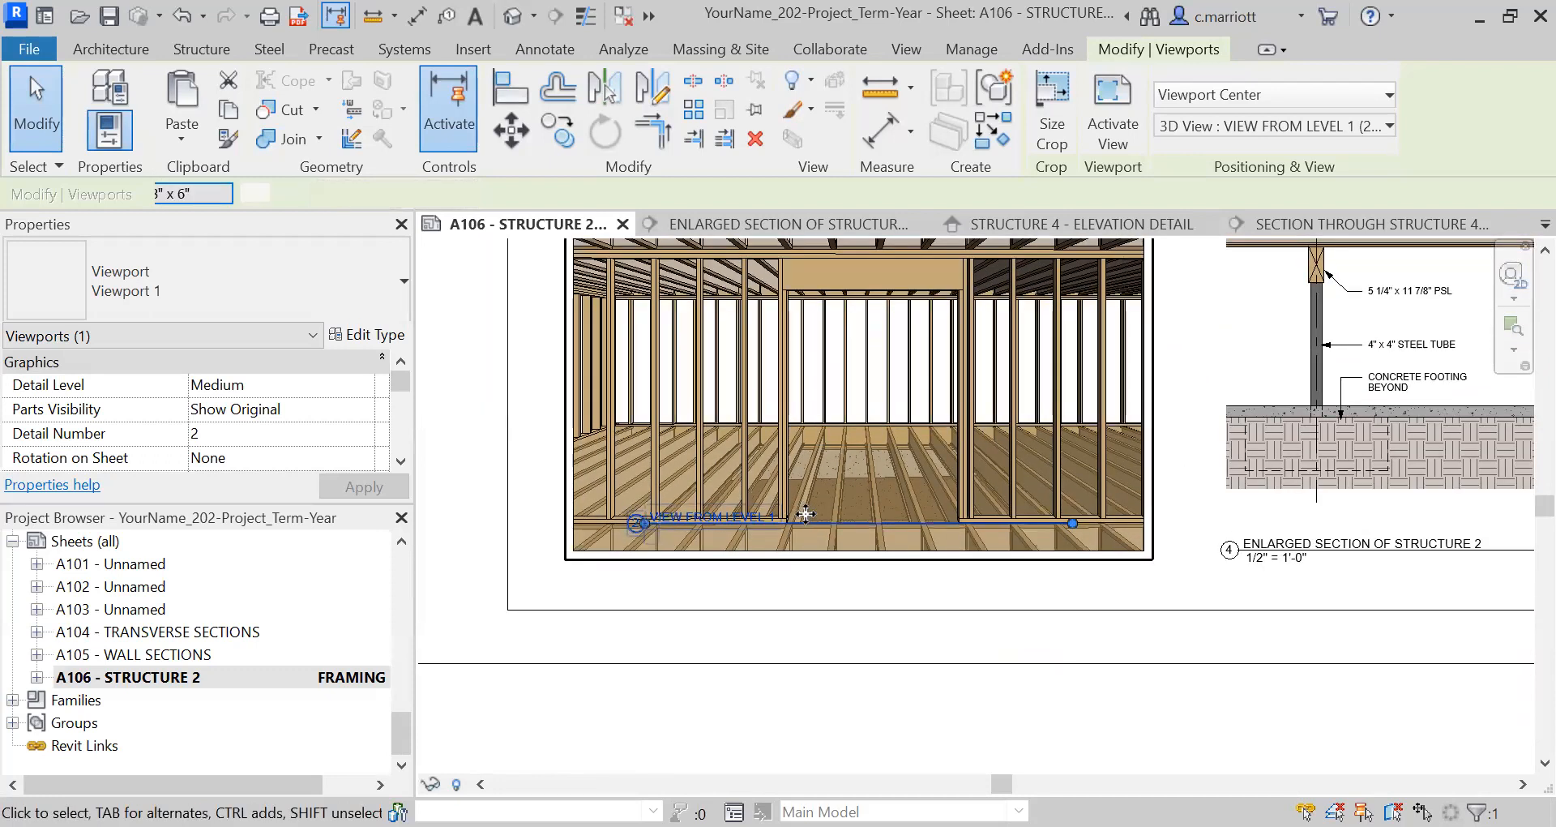
{"action": "left_click_drag", "start_coordinate": [809, 513], "coordinate": [794, 574]}
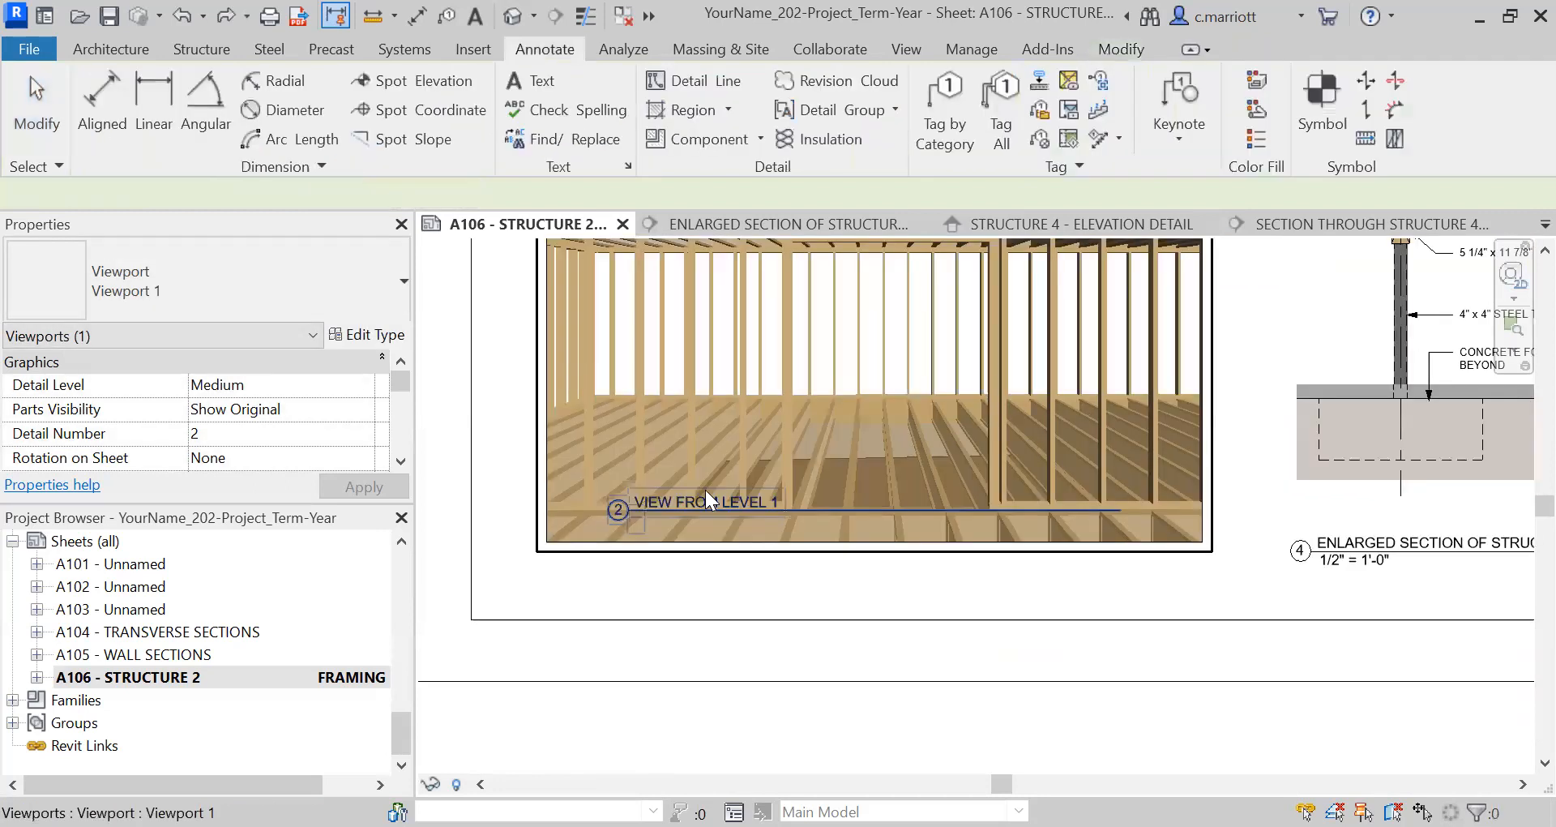
{"action": "left_click", "coordinate": [705, 500]}
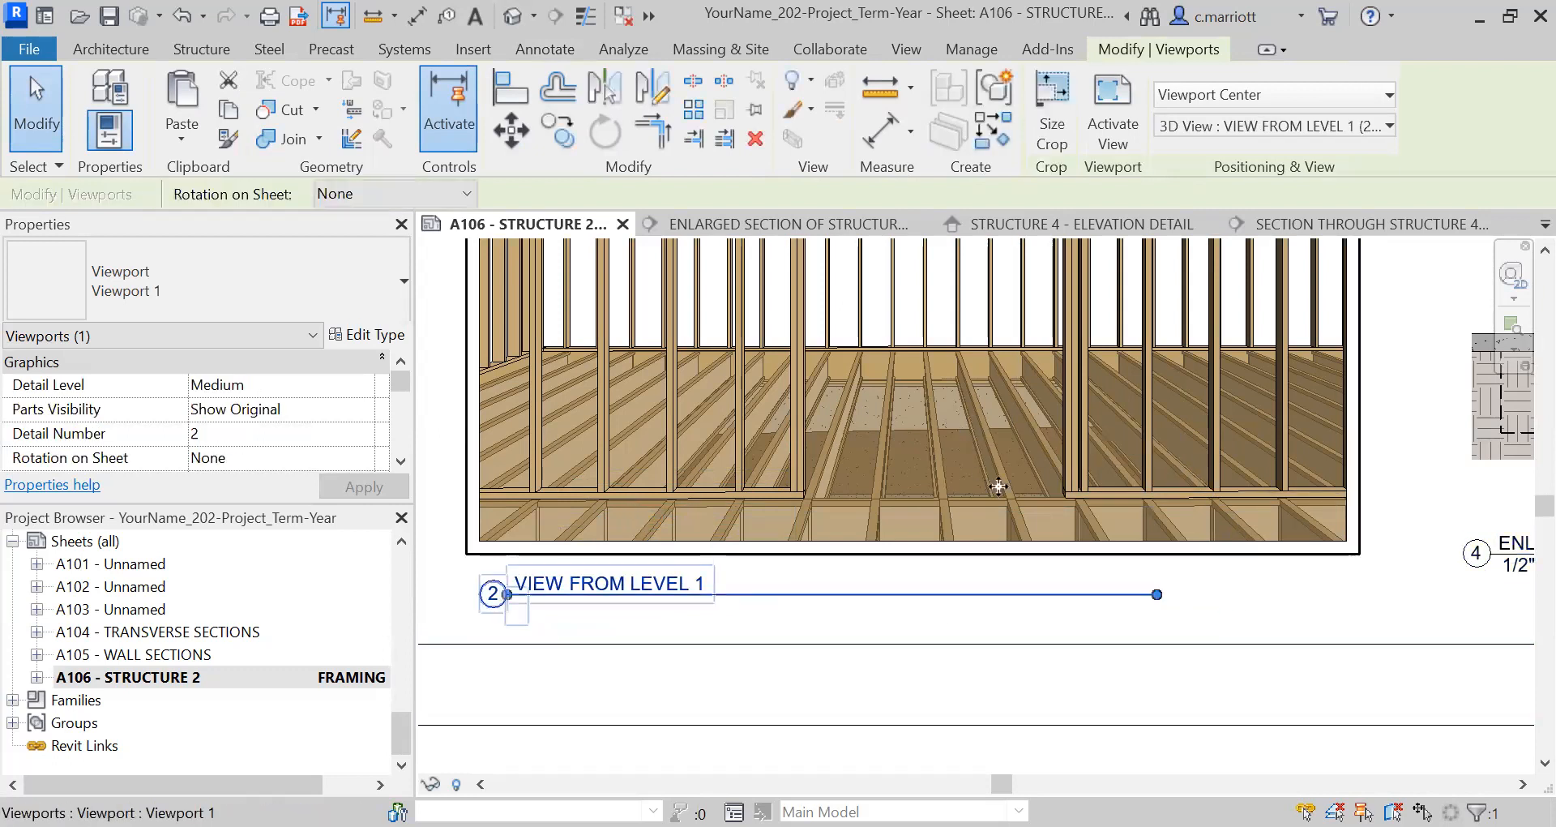
{"action": "left_click_drag", "start_coordinate": [1157, 594], "coordinate": [1343, 593]}
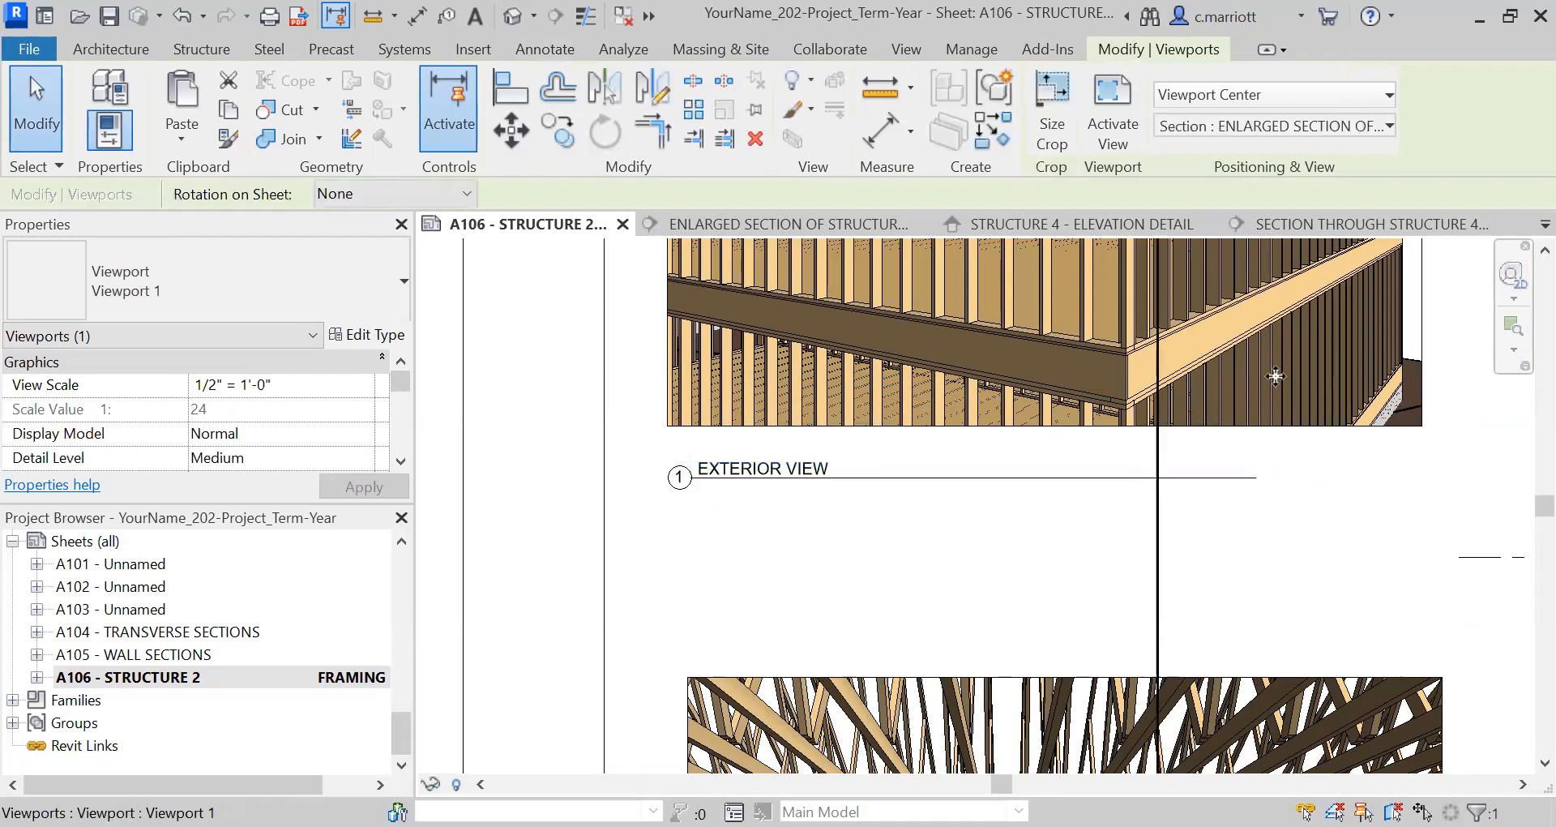
{"action": "mouse_move", "coordinate": [1226, 328]}
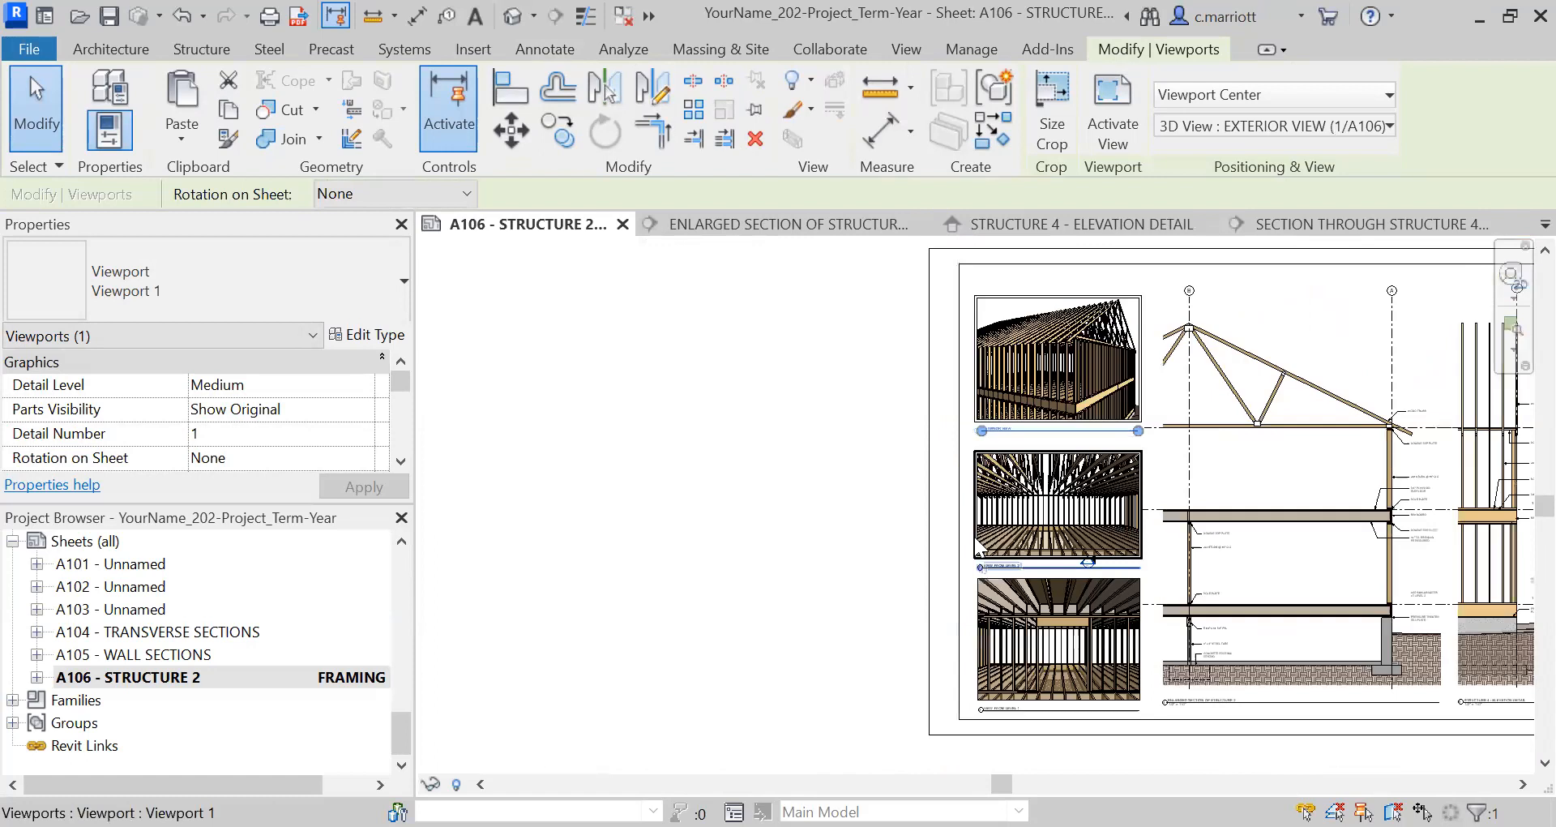
{"action": "left_click", "coordinate": [1057, 496]}
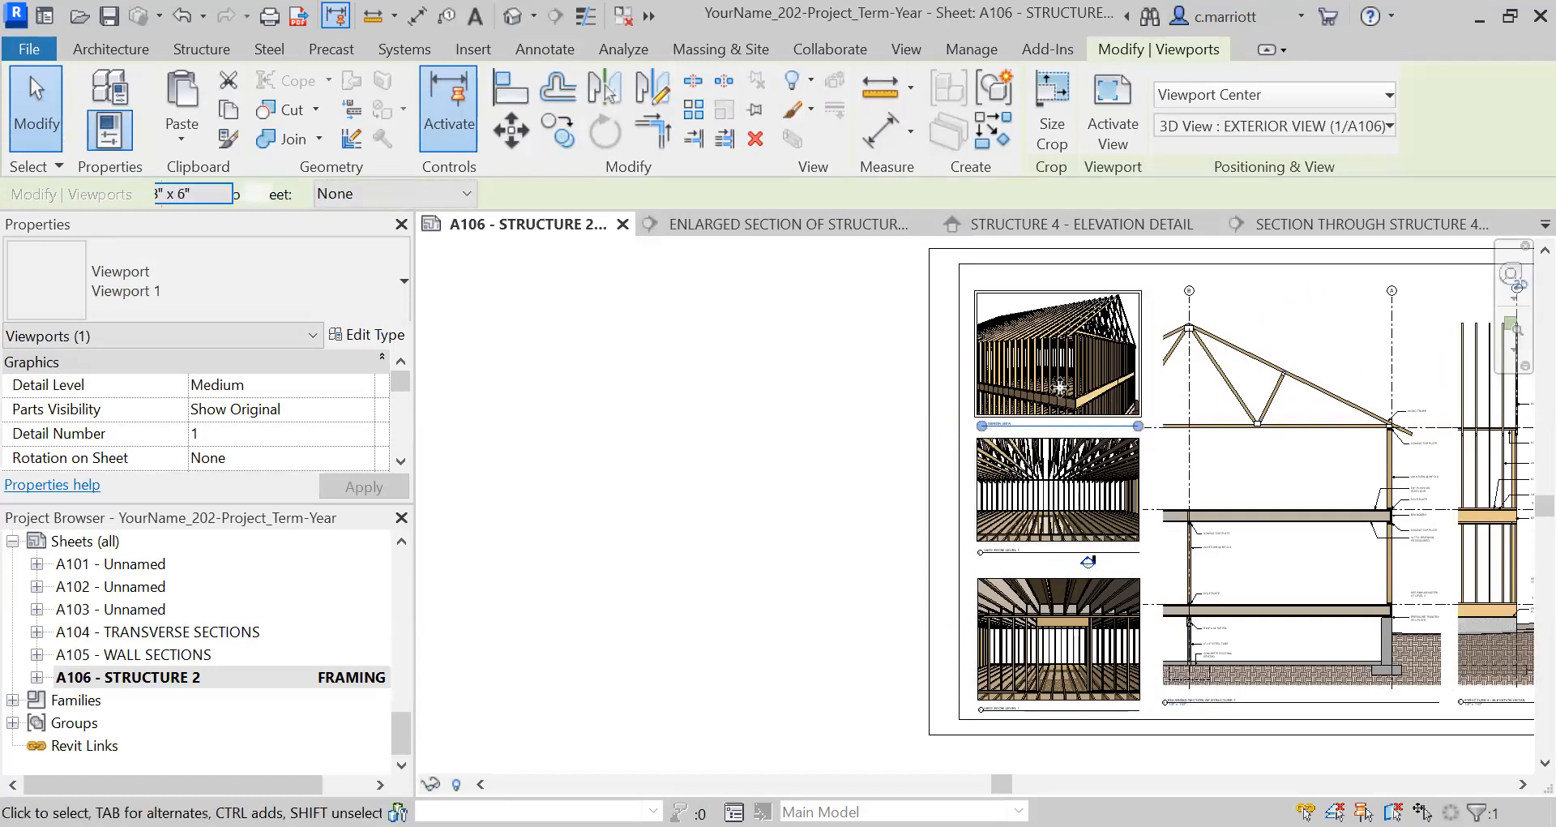
{"action": "left_click", "coordinate": [1056, 491]}
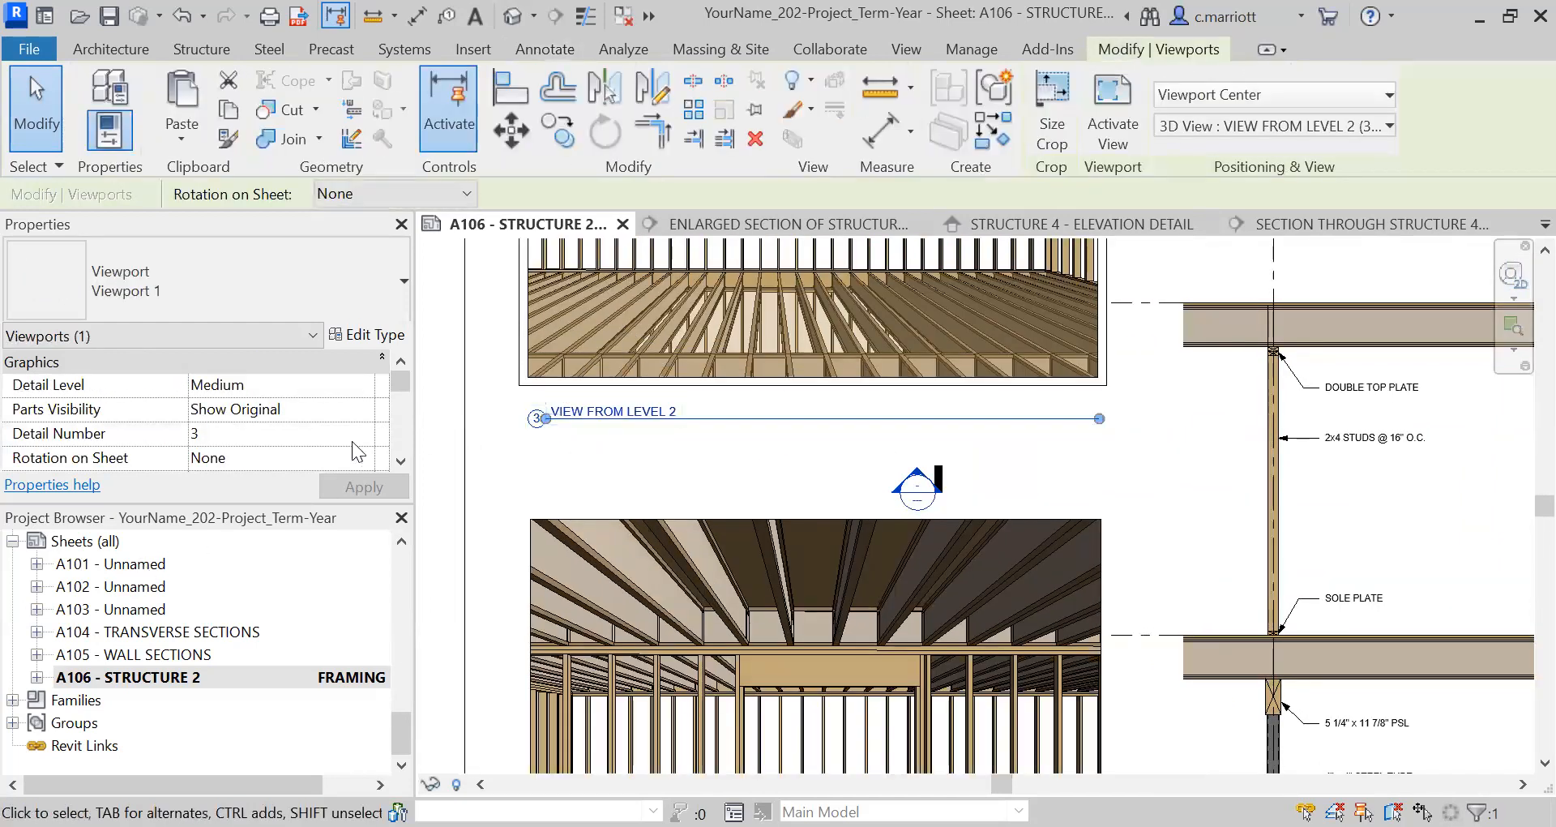
Give View from Level 2 temporary detail number 6, then swap Level 1 and Level 2 numbers
{"action": "left_click", "coordinate": [278, 434]}
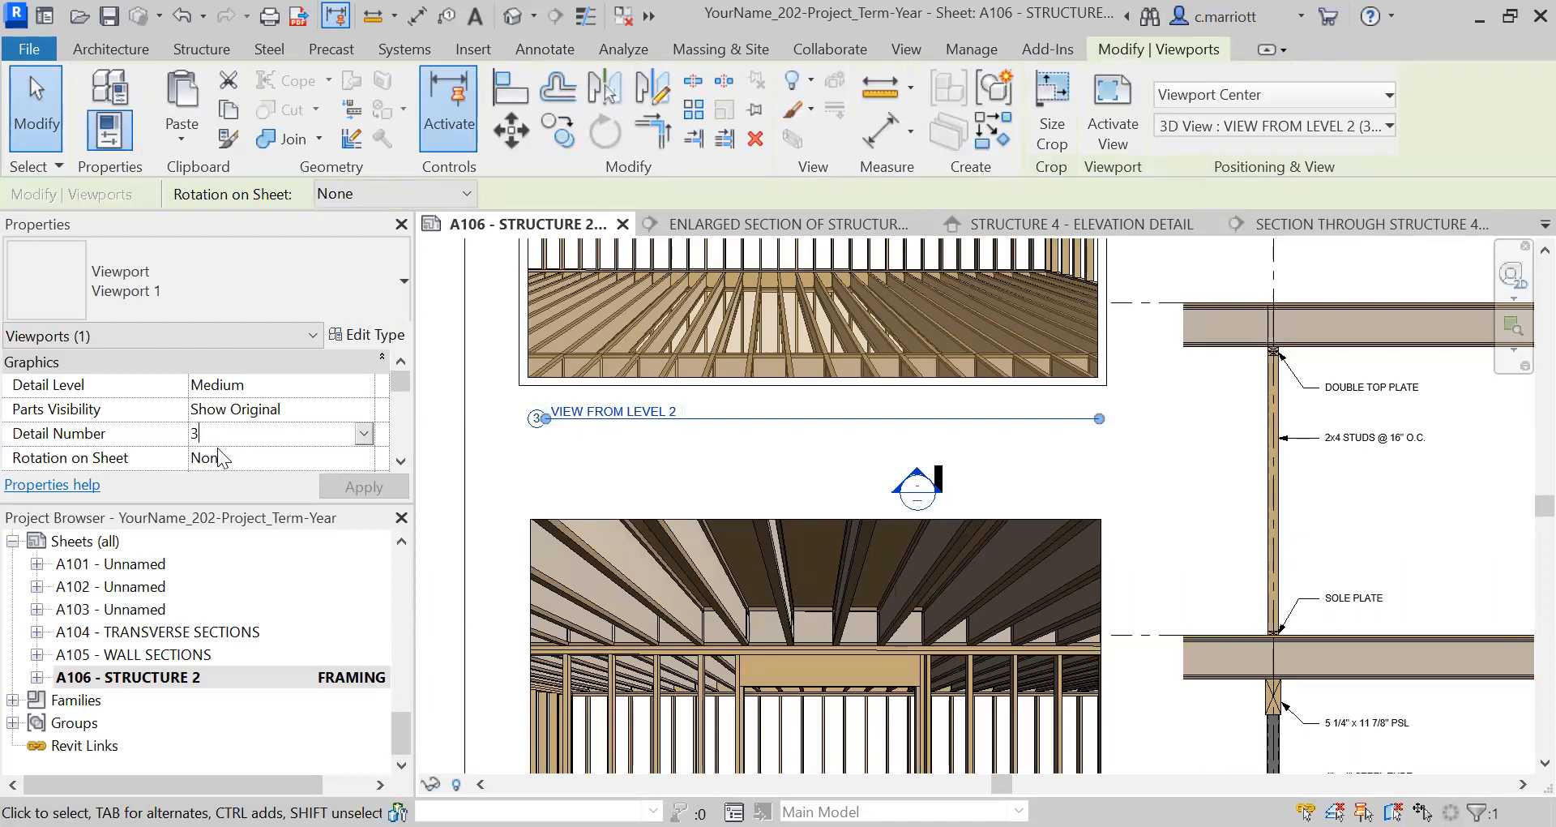
{"action": "left_click", "coordinate": [363, 434]}
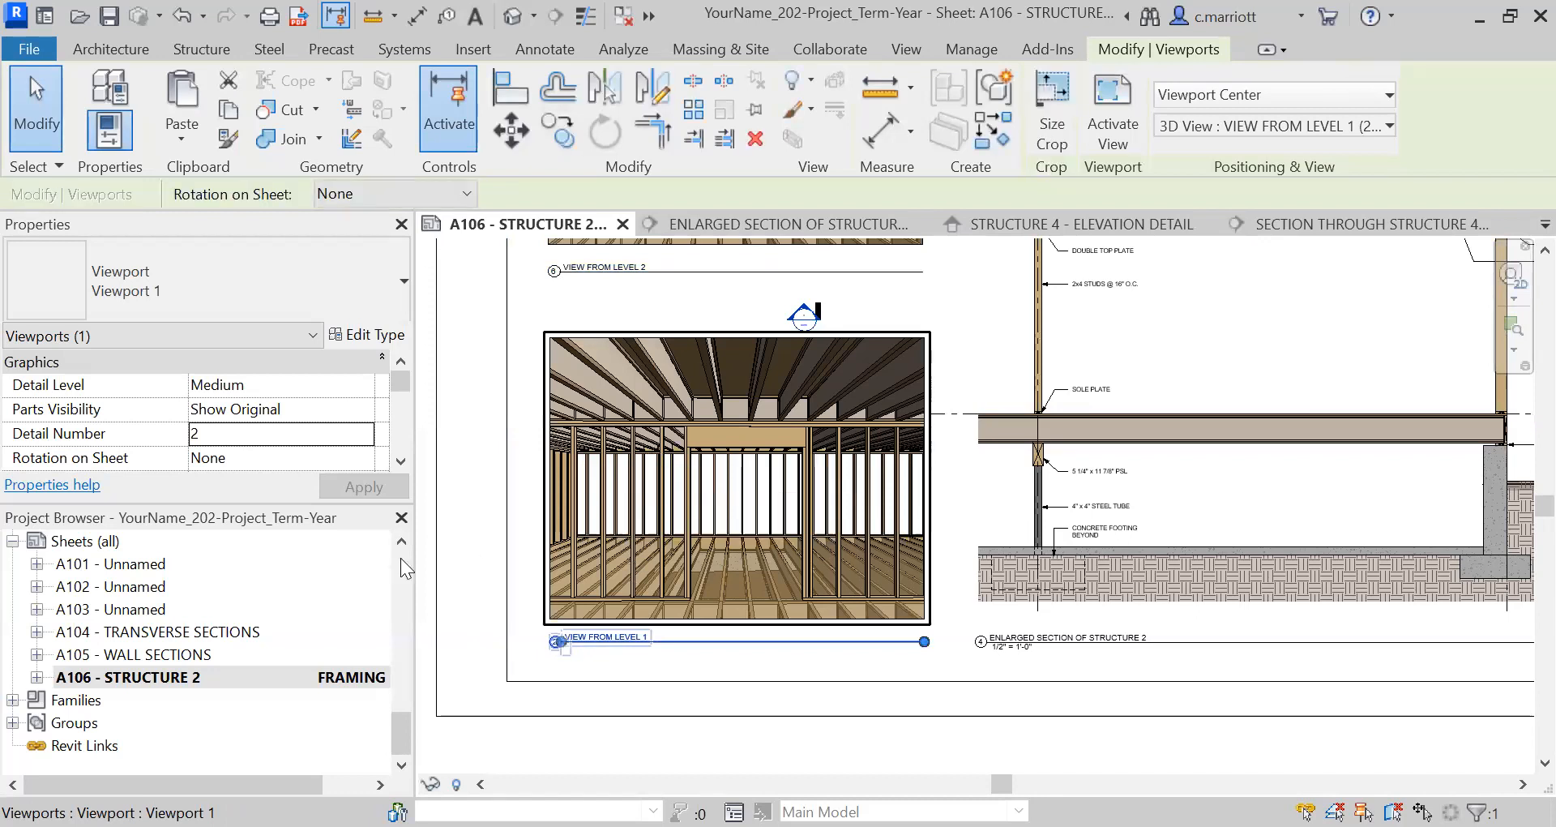
{"action": "left_click", "coordinate": [278, 433]}
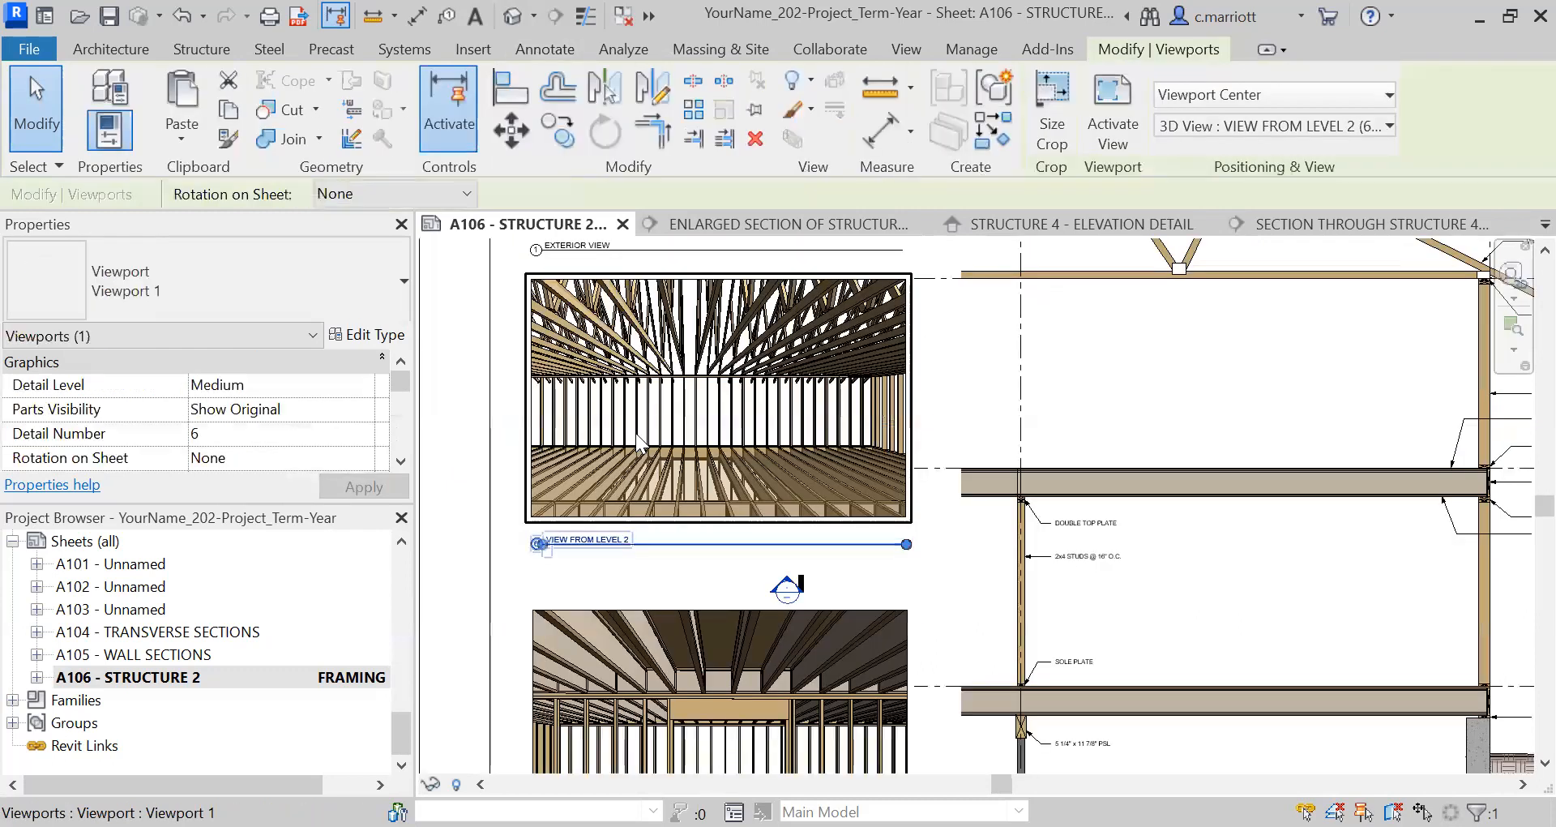
{"action": "left_click", "coordinate": [288, 433]}
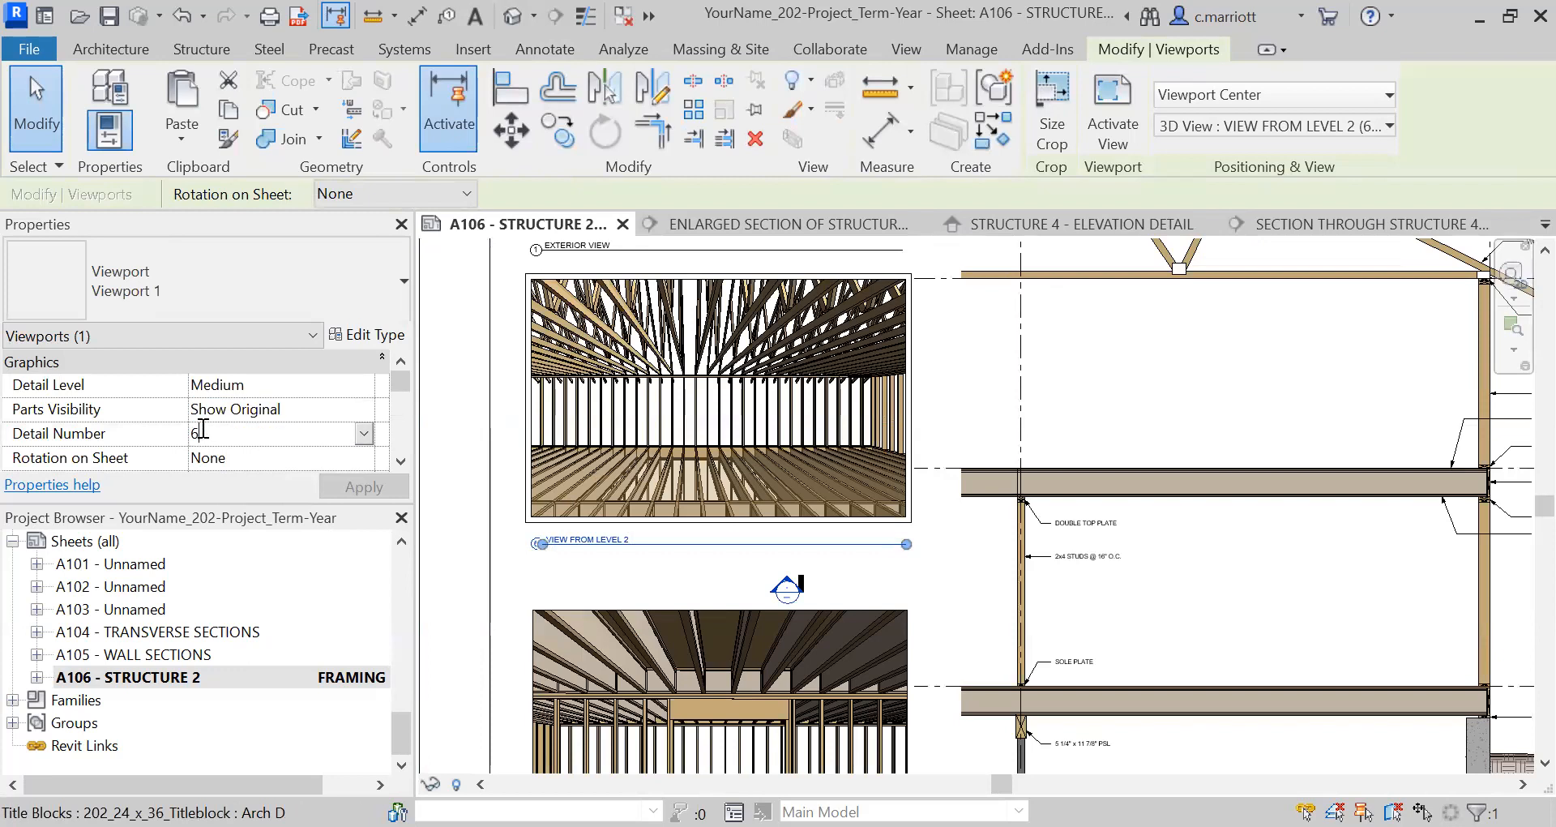